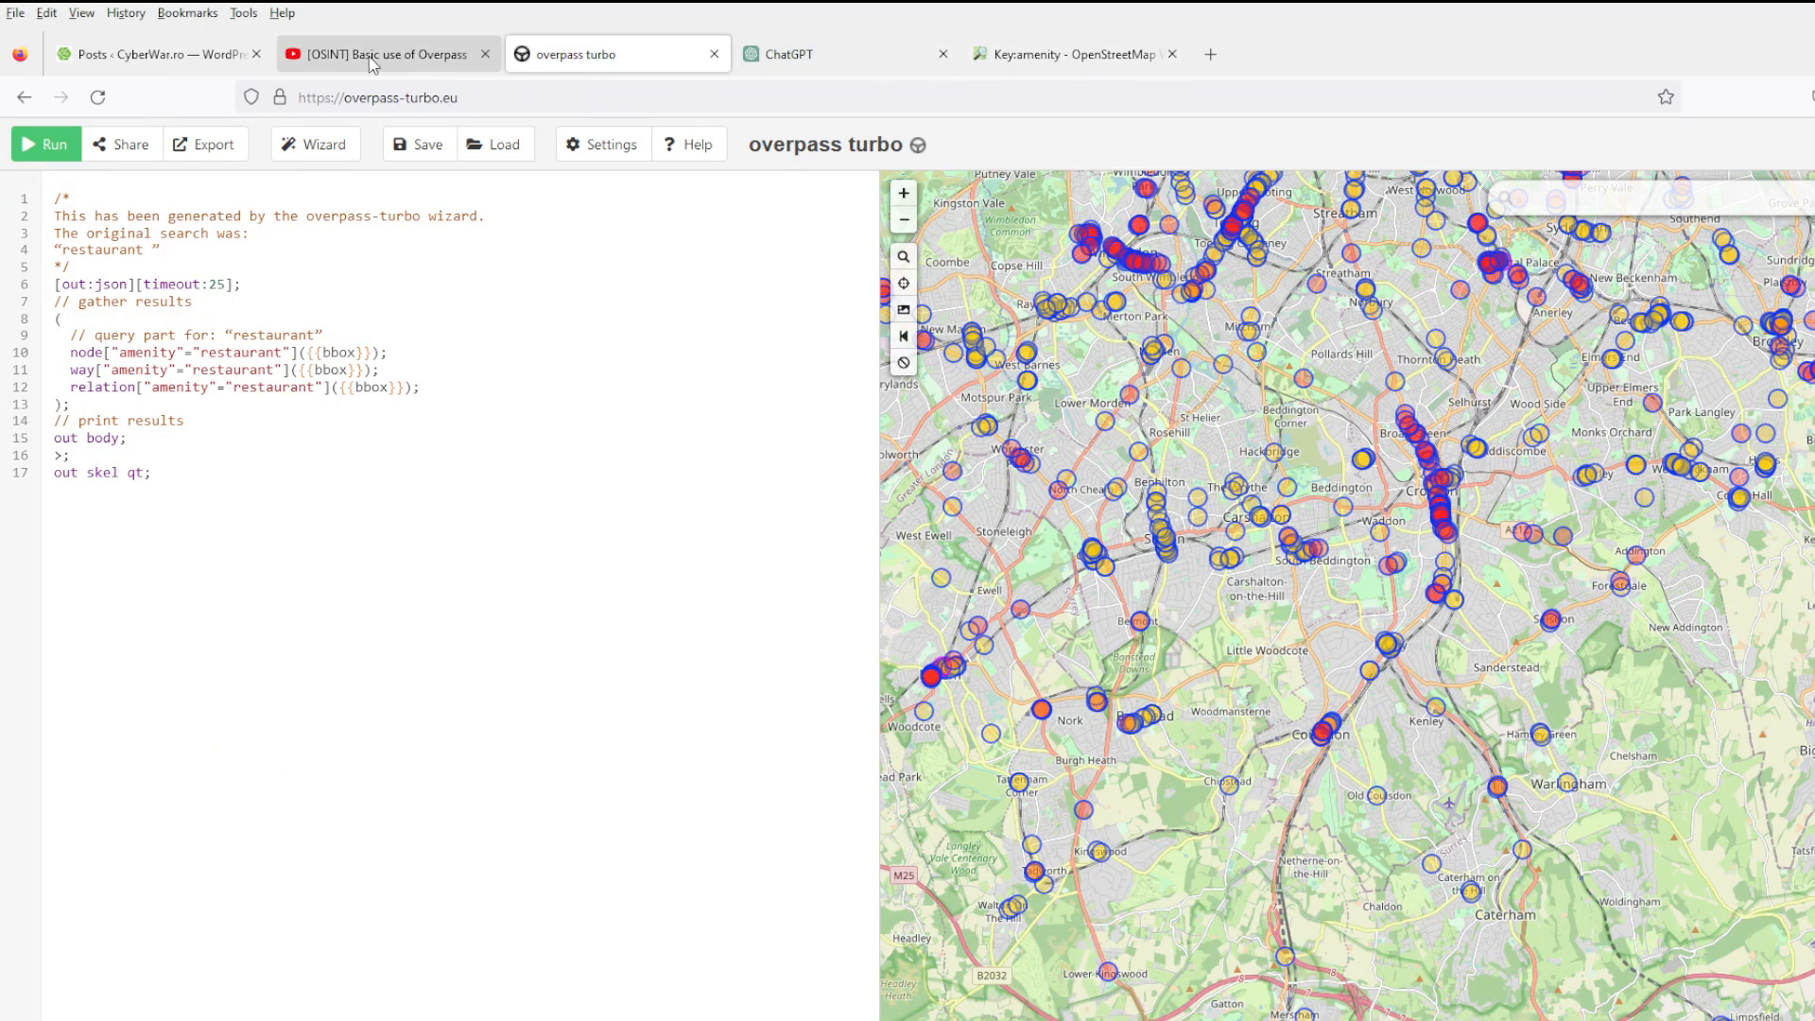
Close the Overpass tutorial and WordPress tabs and bring the map to the Ipswich area.
click(382, 53)
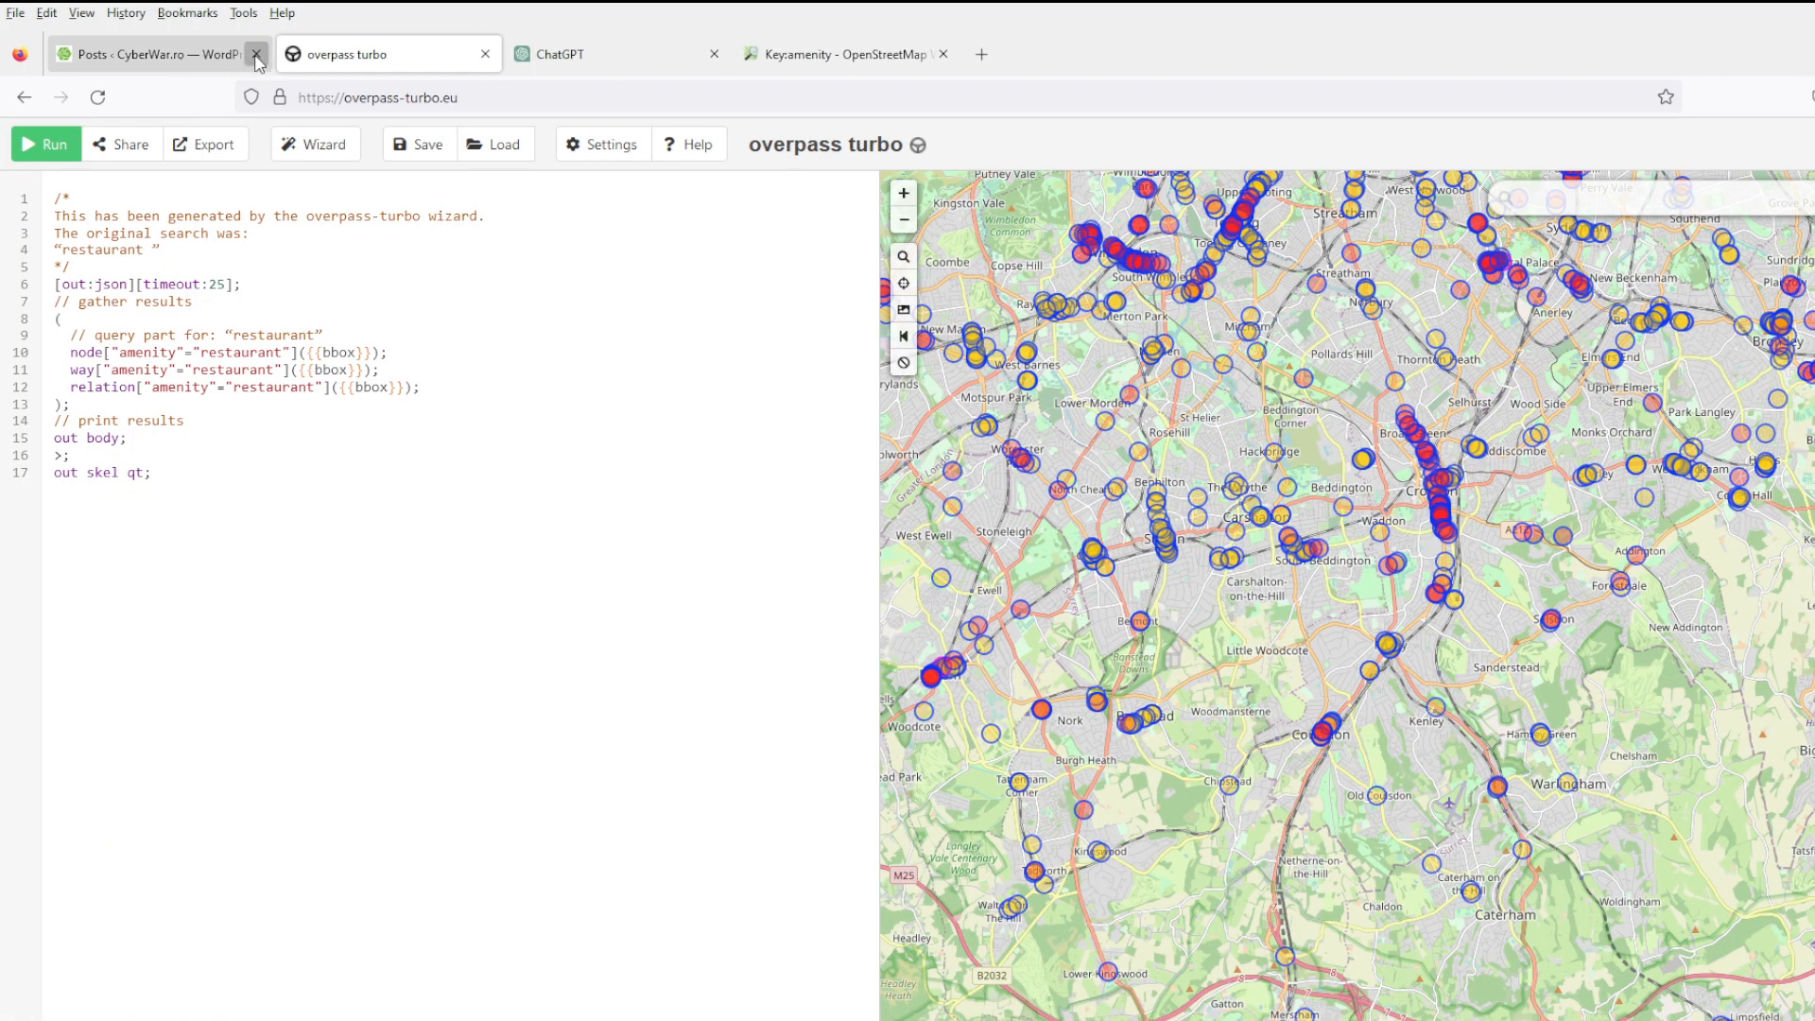
click(257, 53)
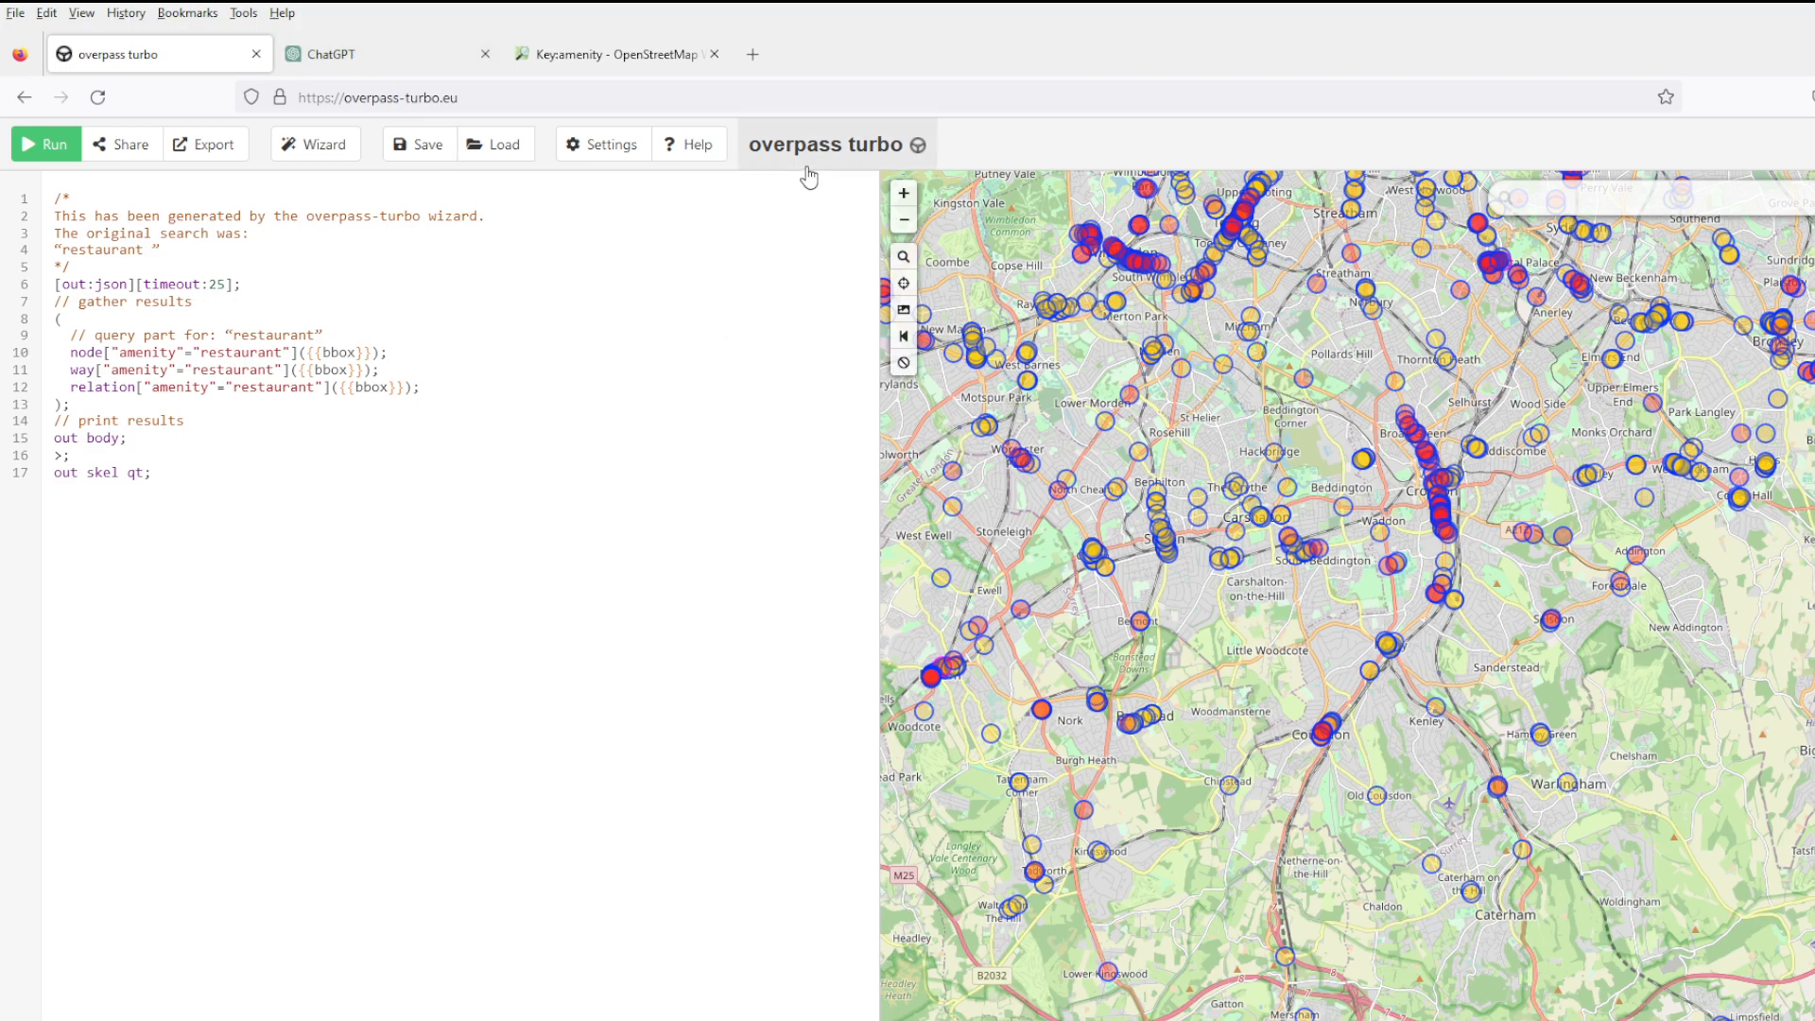
mouse_move(313, 144)
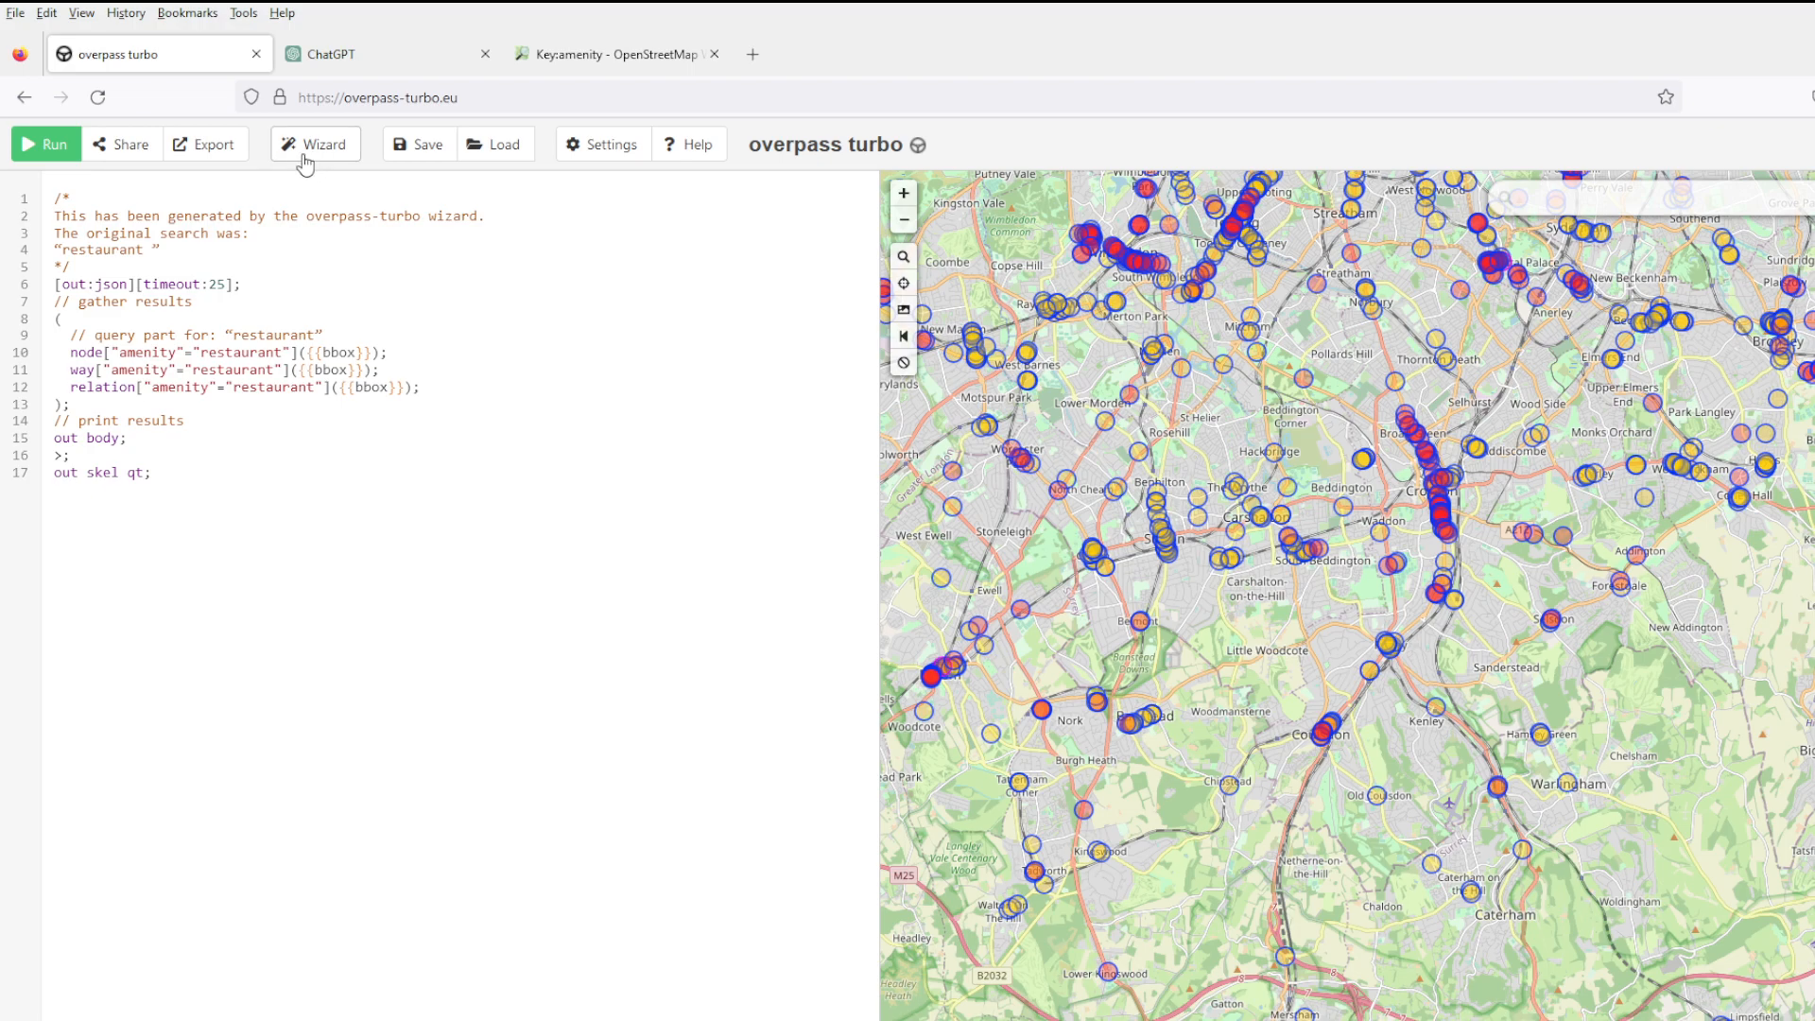
click(313, 144)
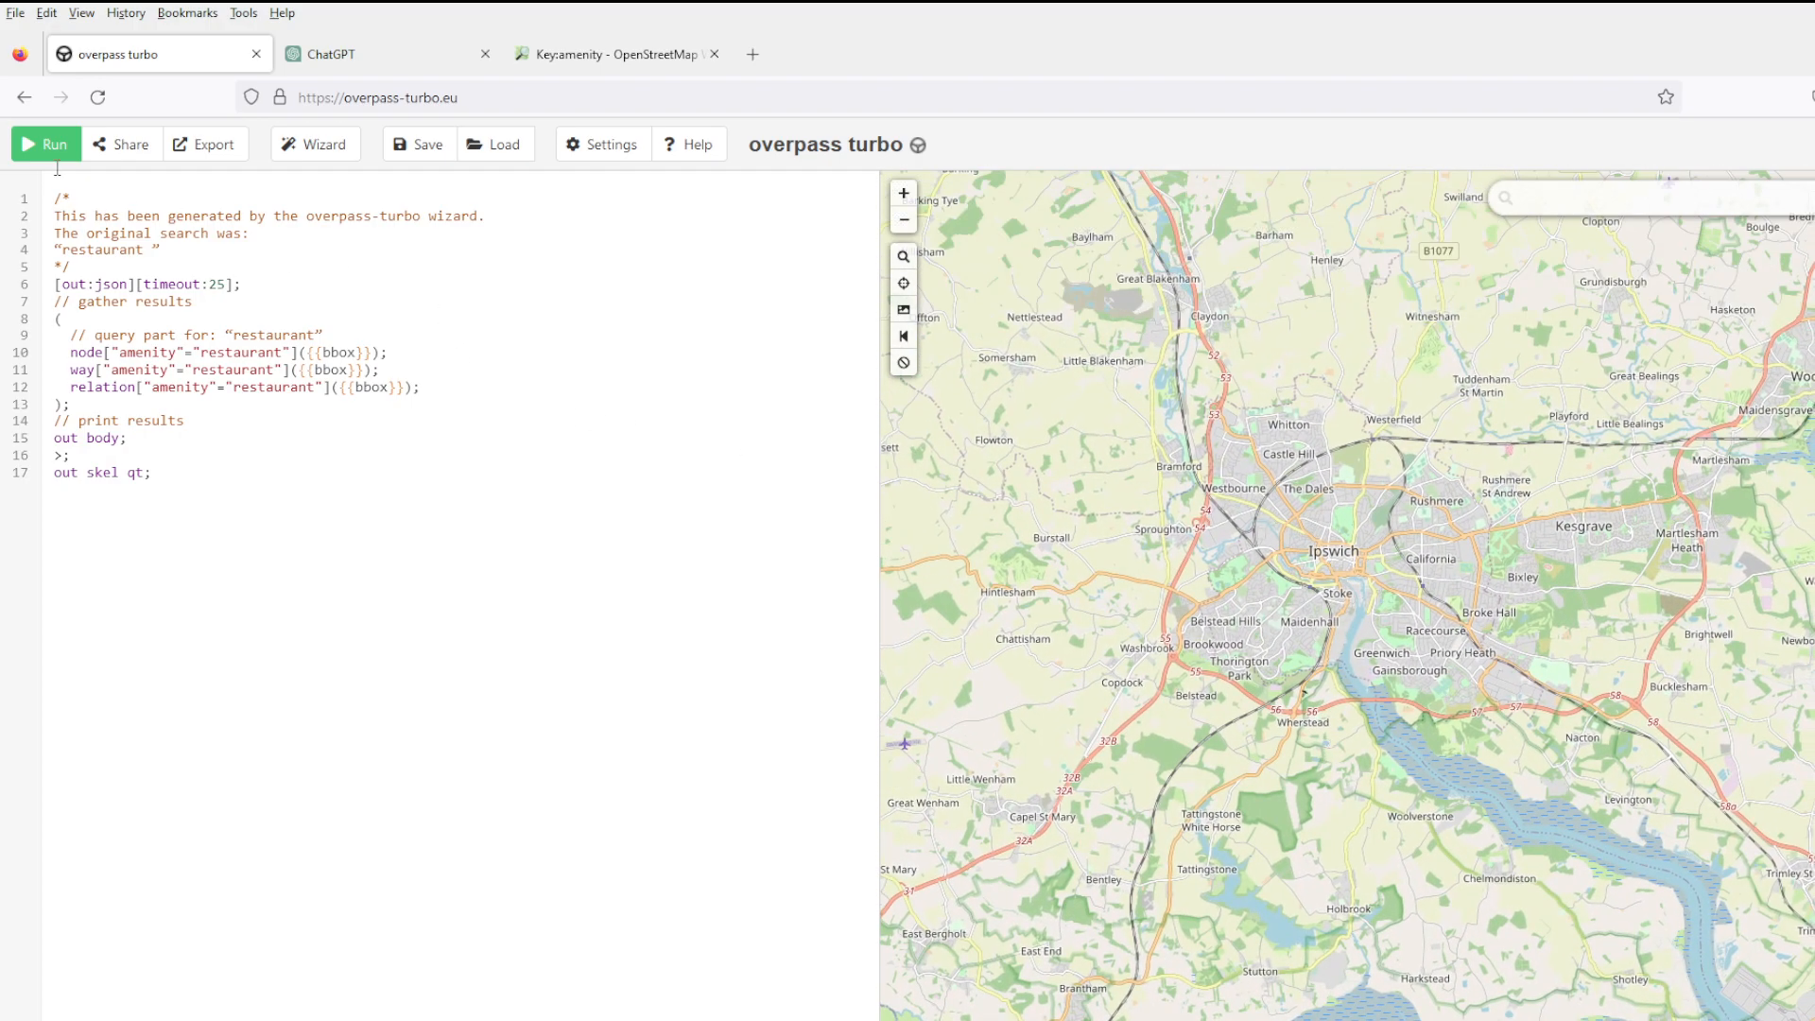
Run the restaurant query over Ipswich, check a restaurant's tags and view the raw JSON.
click(45, 143)
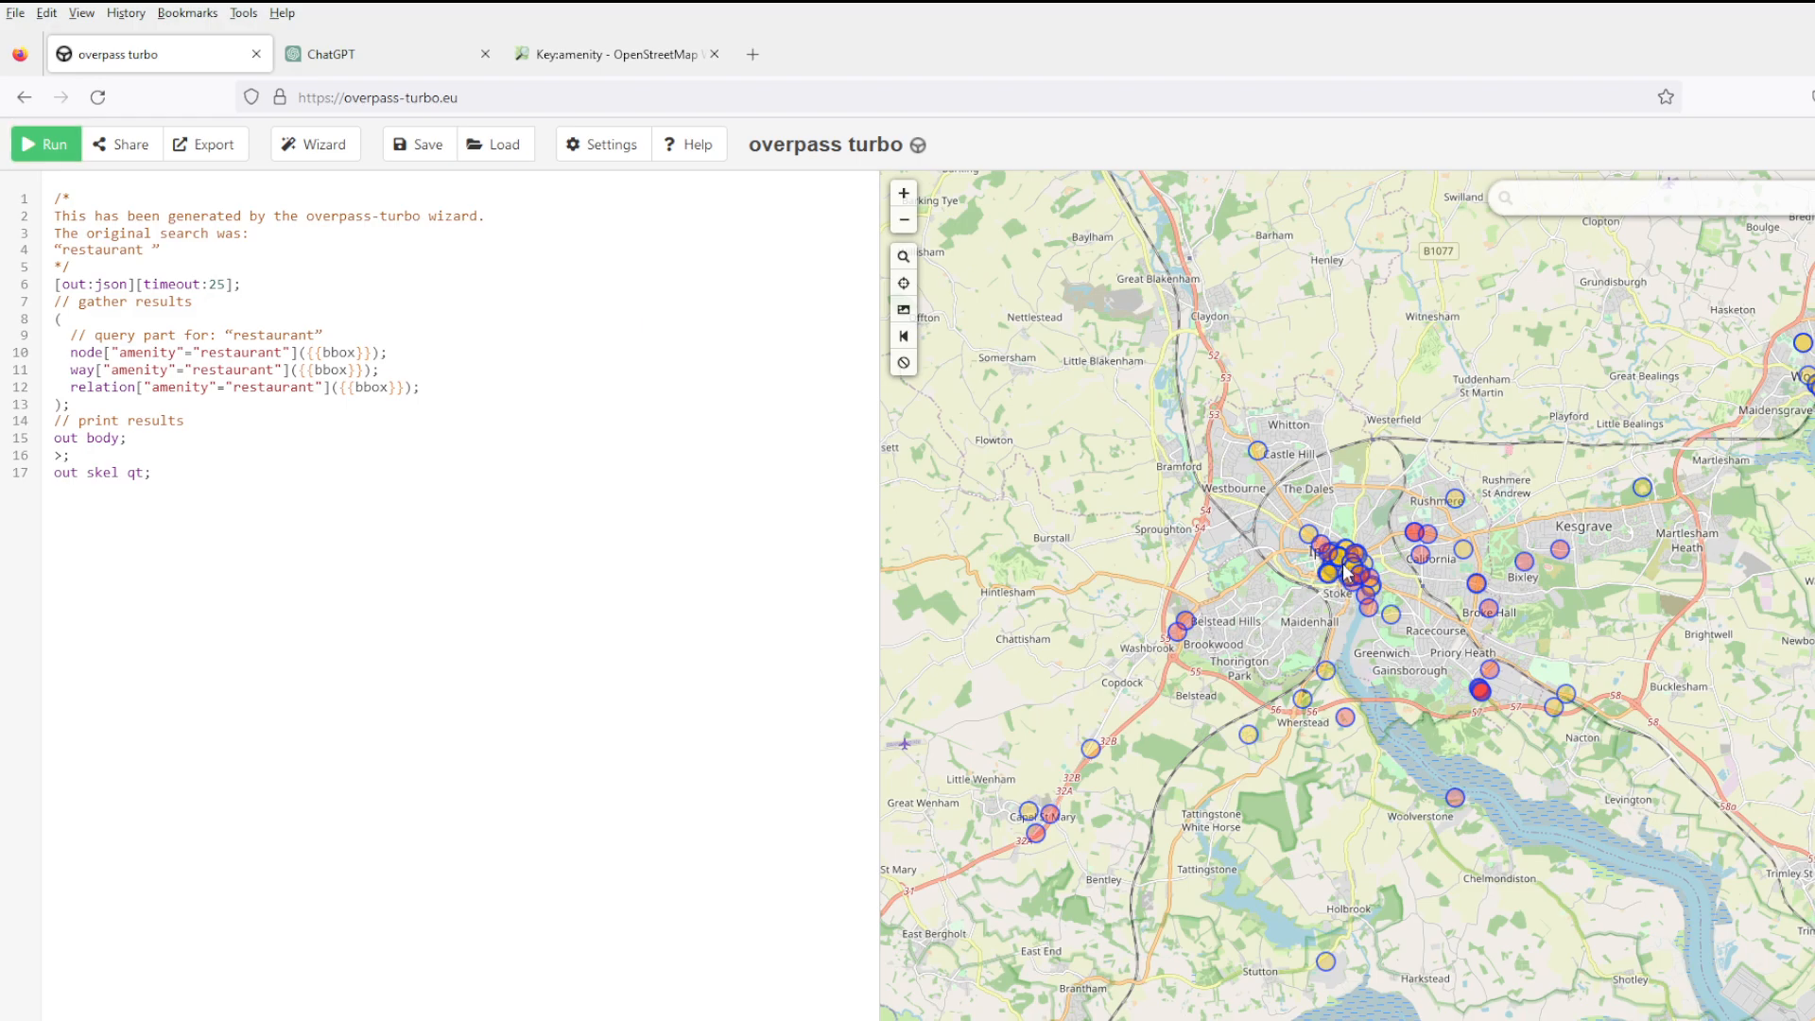
click(1342, 574)
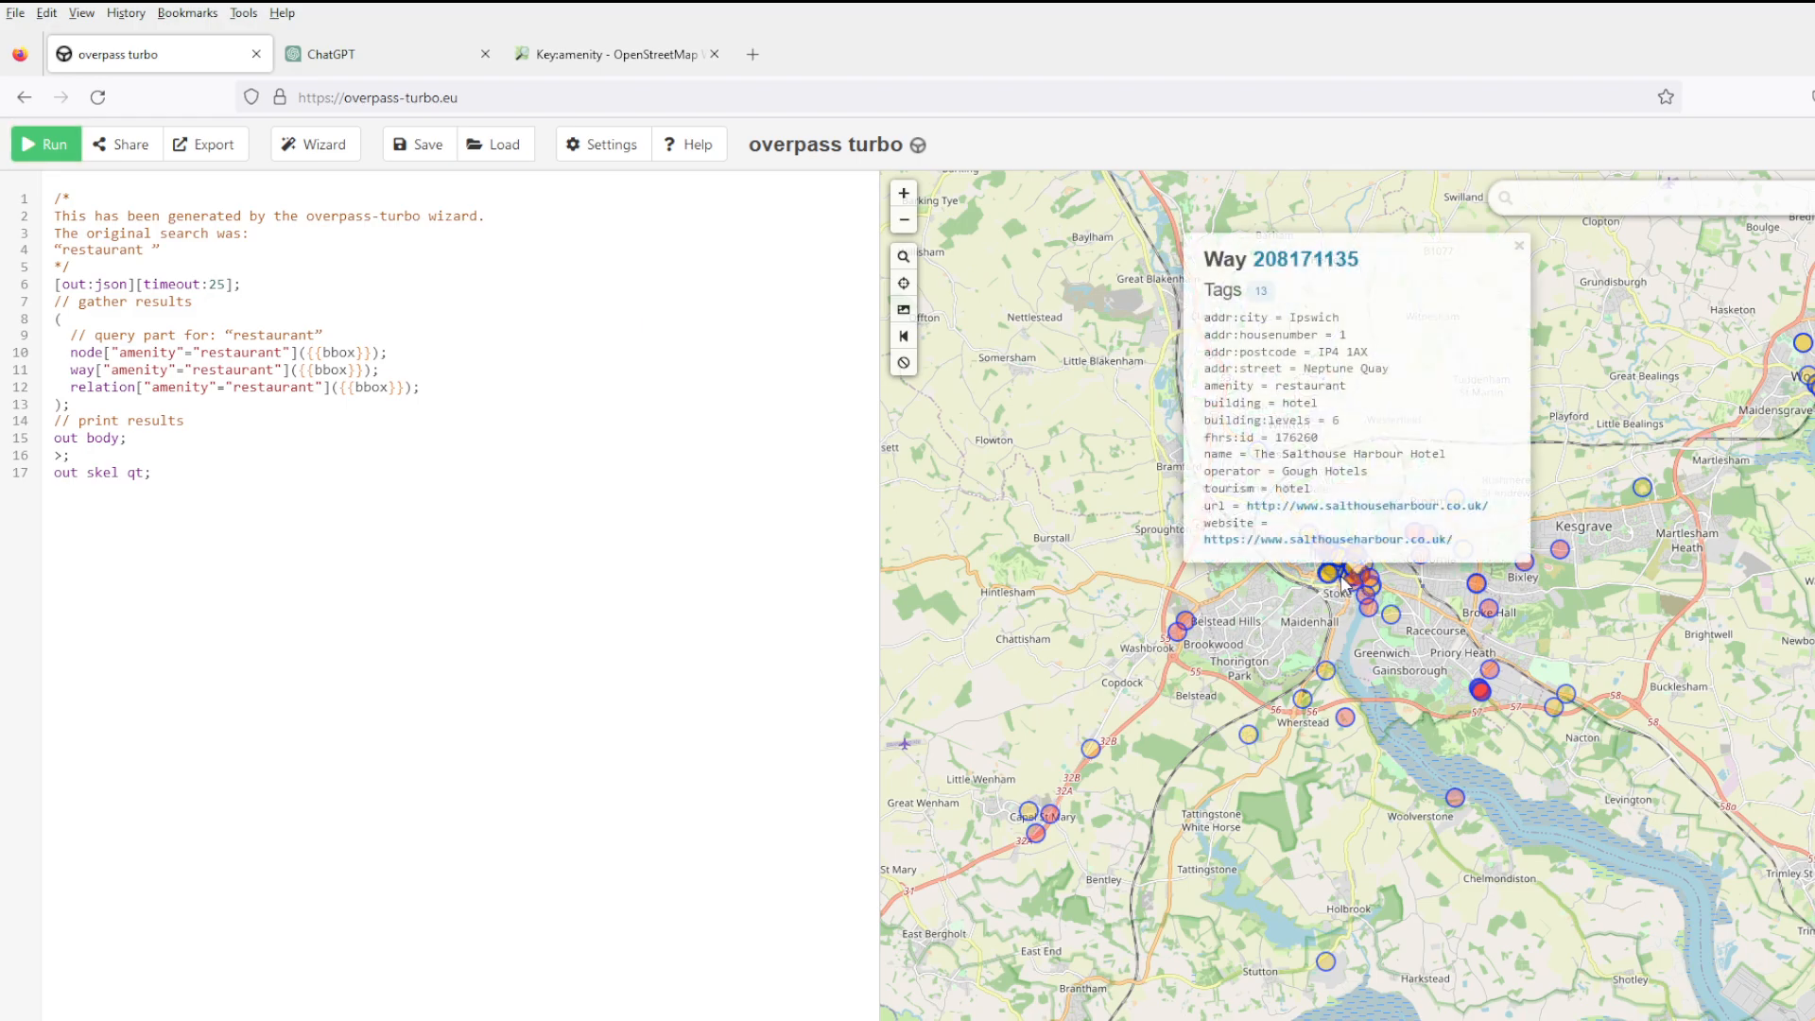
click(46, 144)
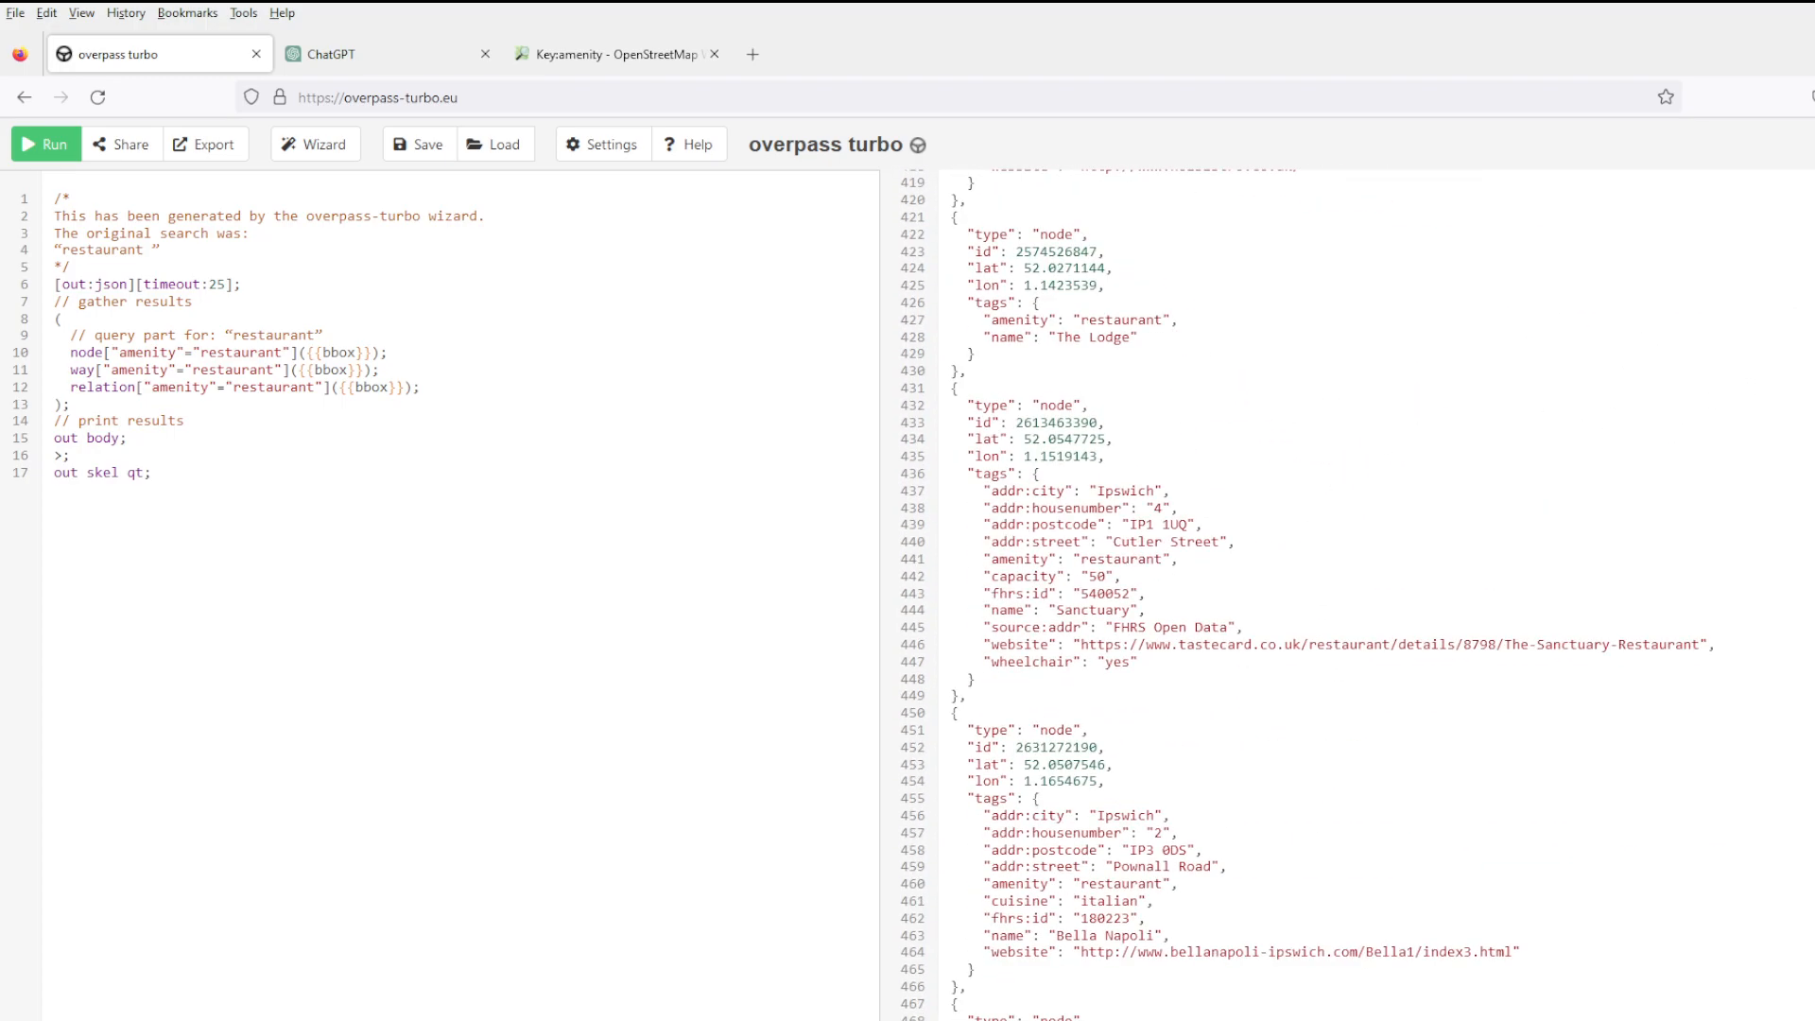
Browse the Key:amenity wiki page down to the atm value, then return to overpass turbo.
click(616, 53)
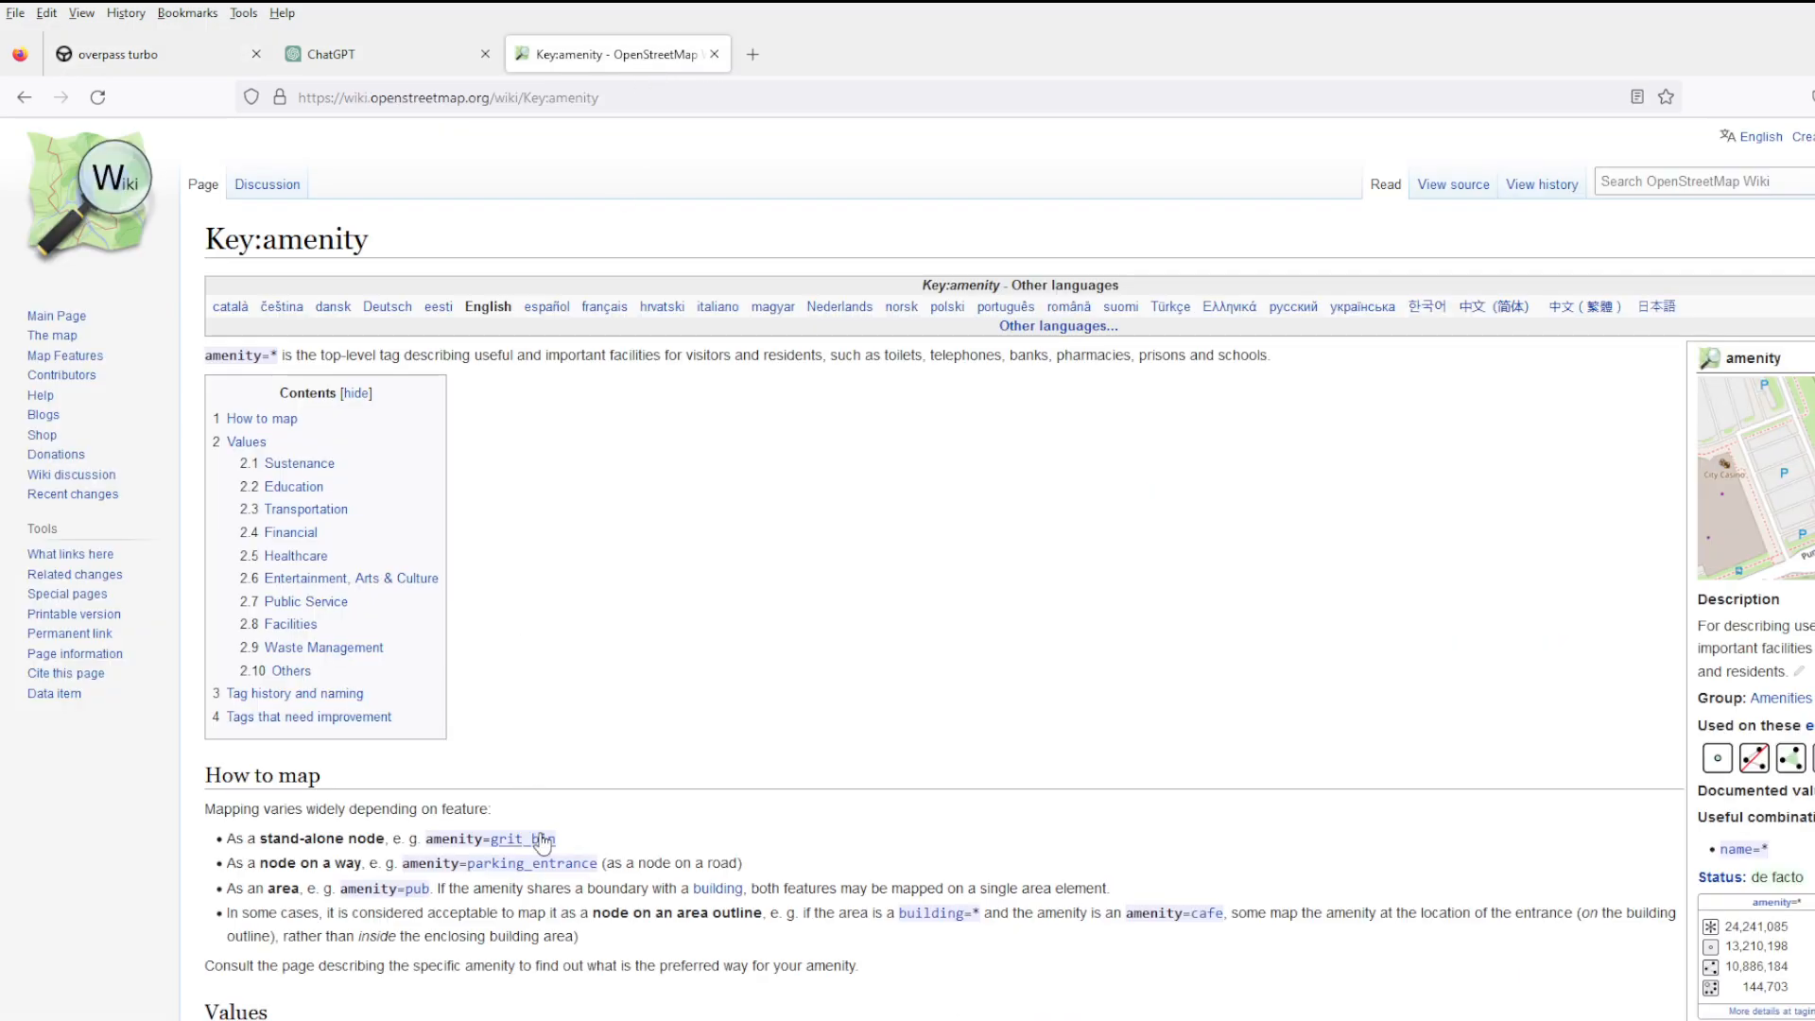
scroll(down, 3)
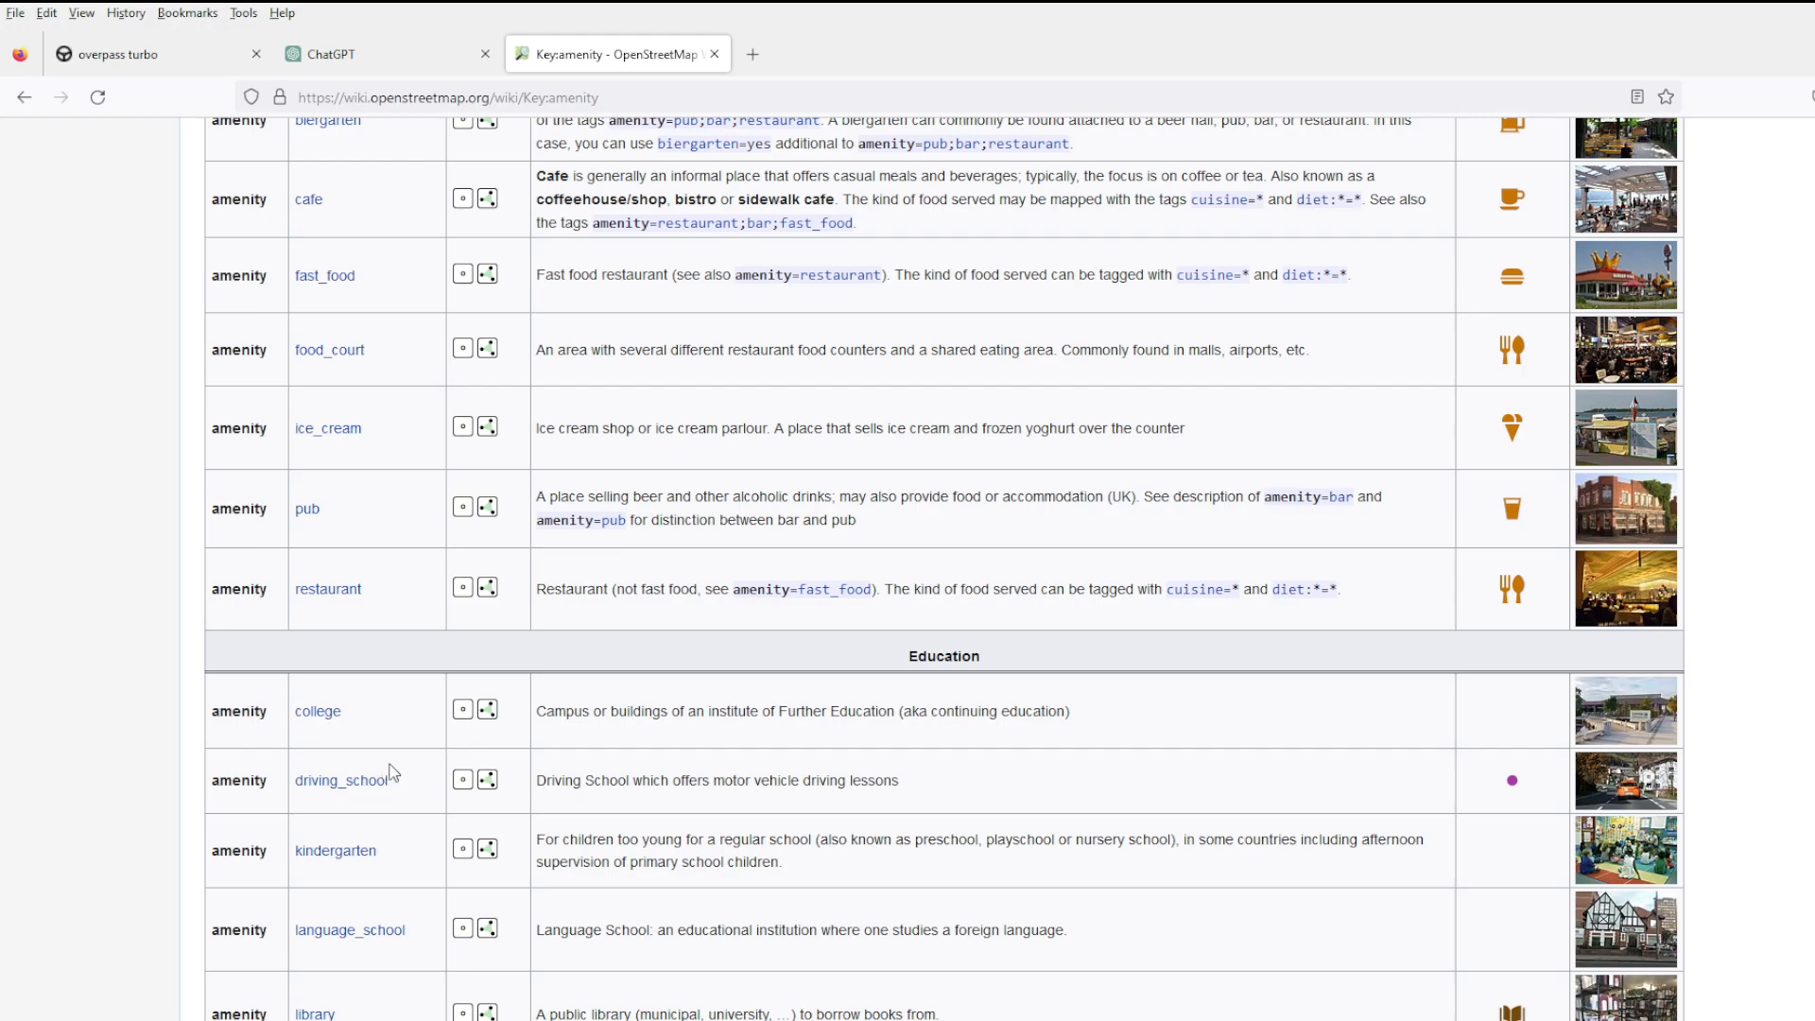
scroll(down, 3)
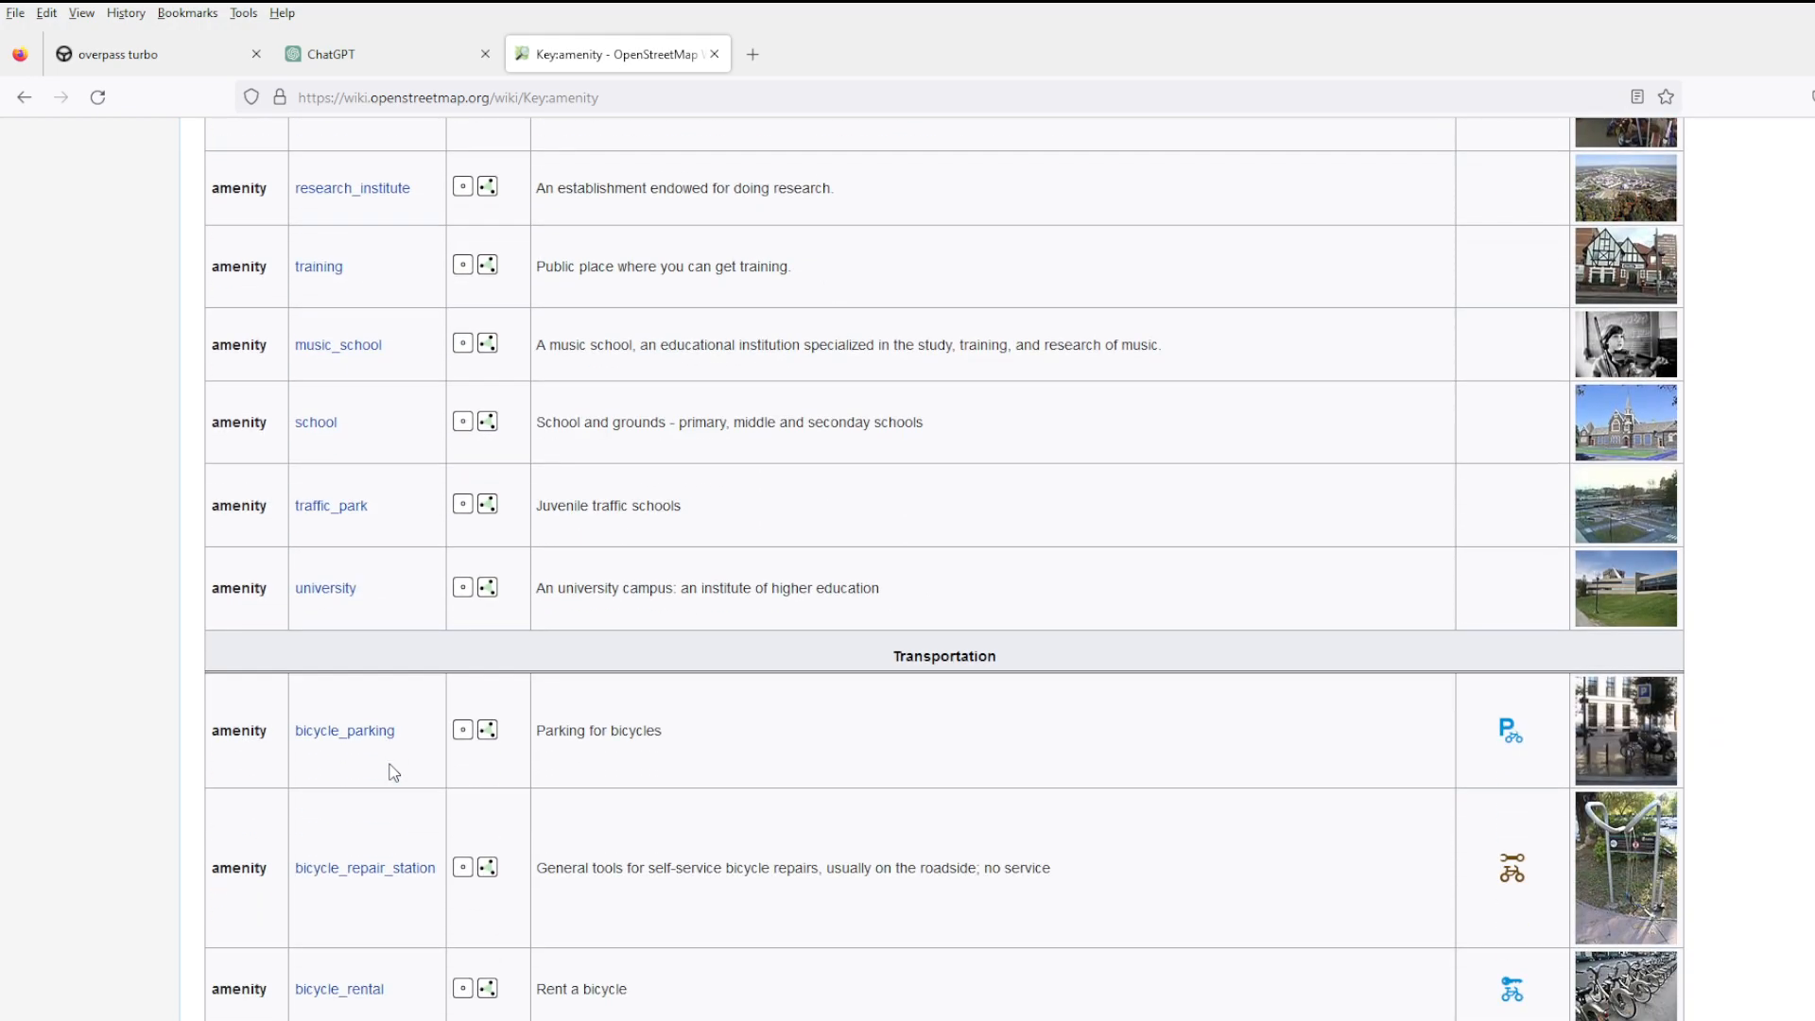
scroll(down, 3)
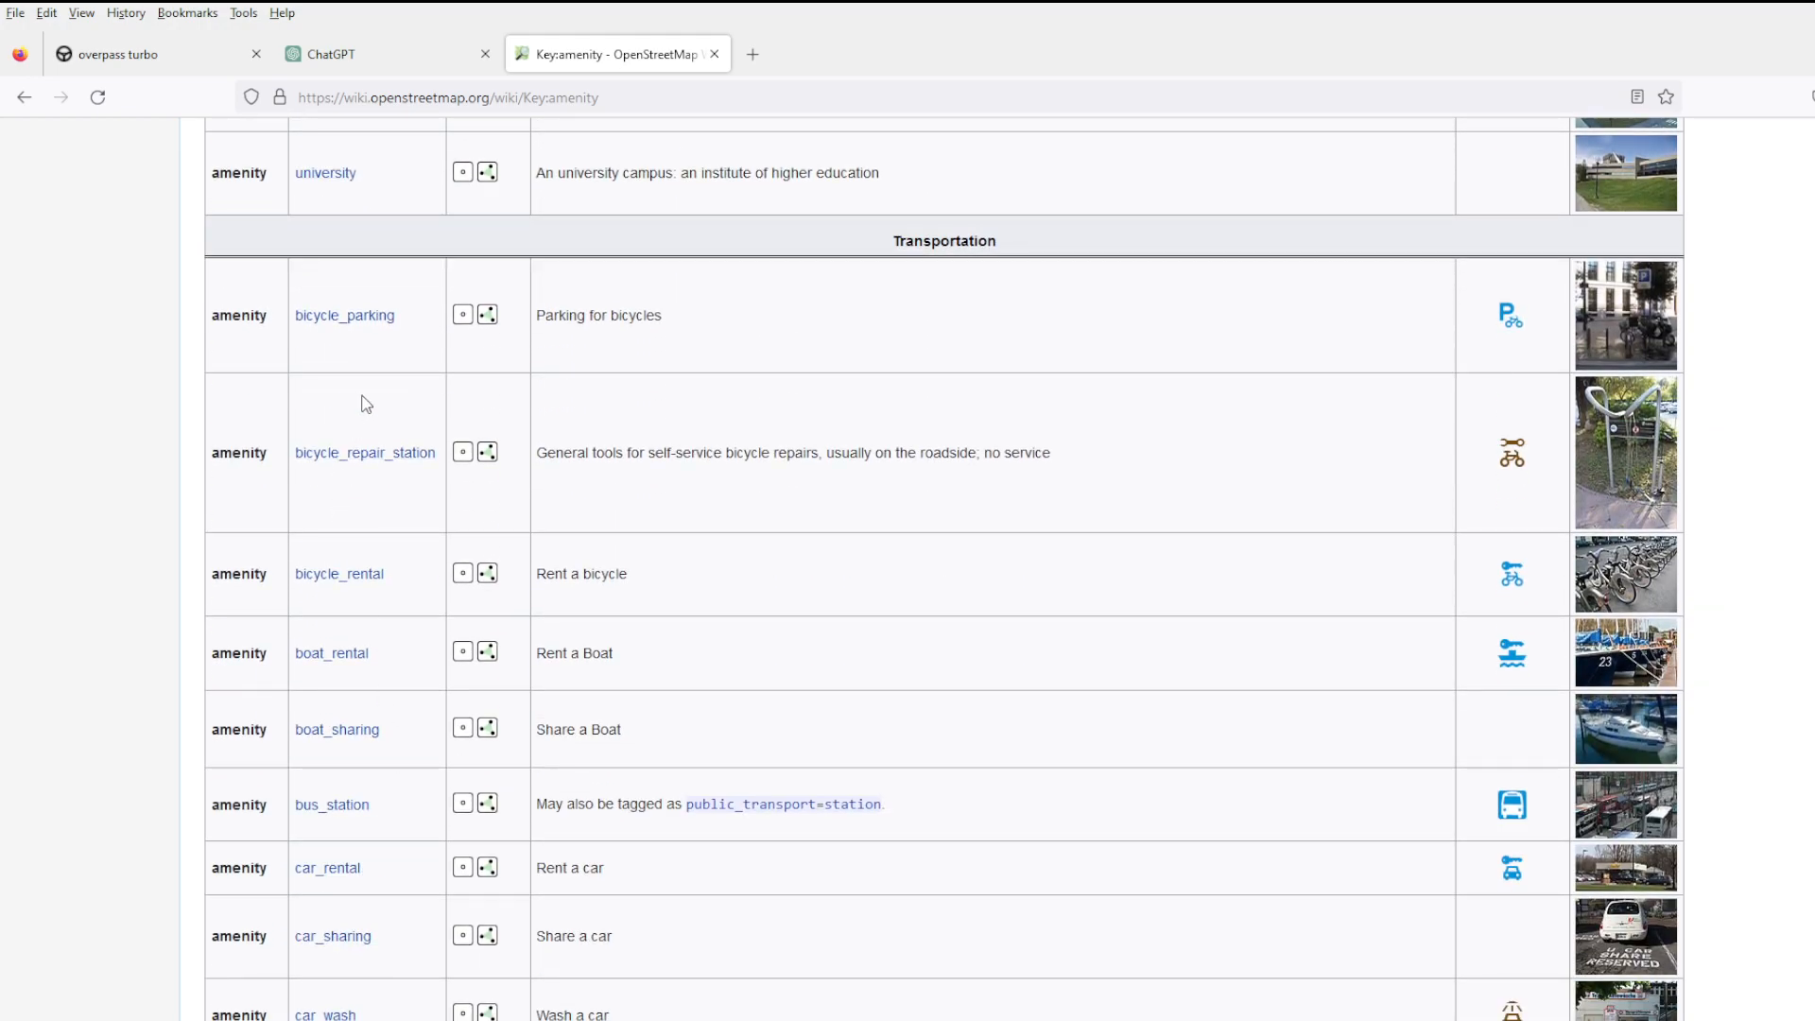
scroll(down, 3)
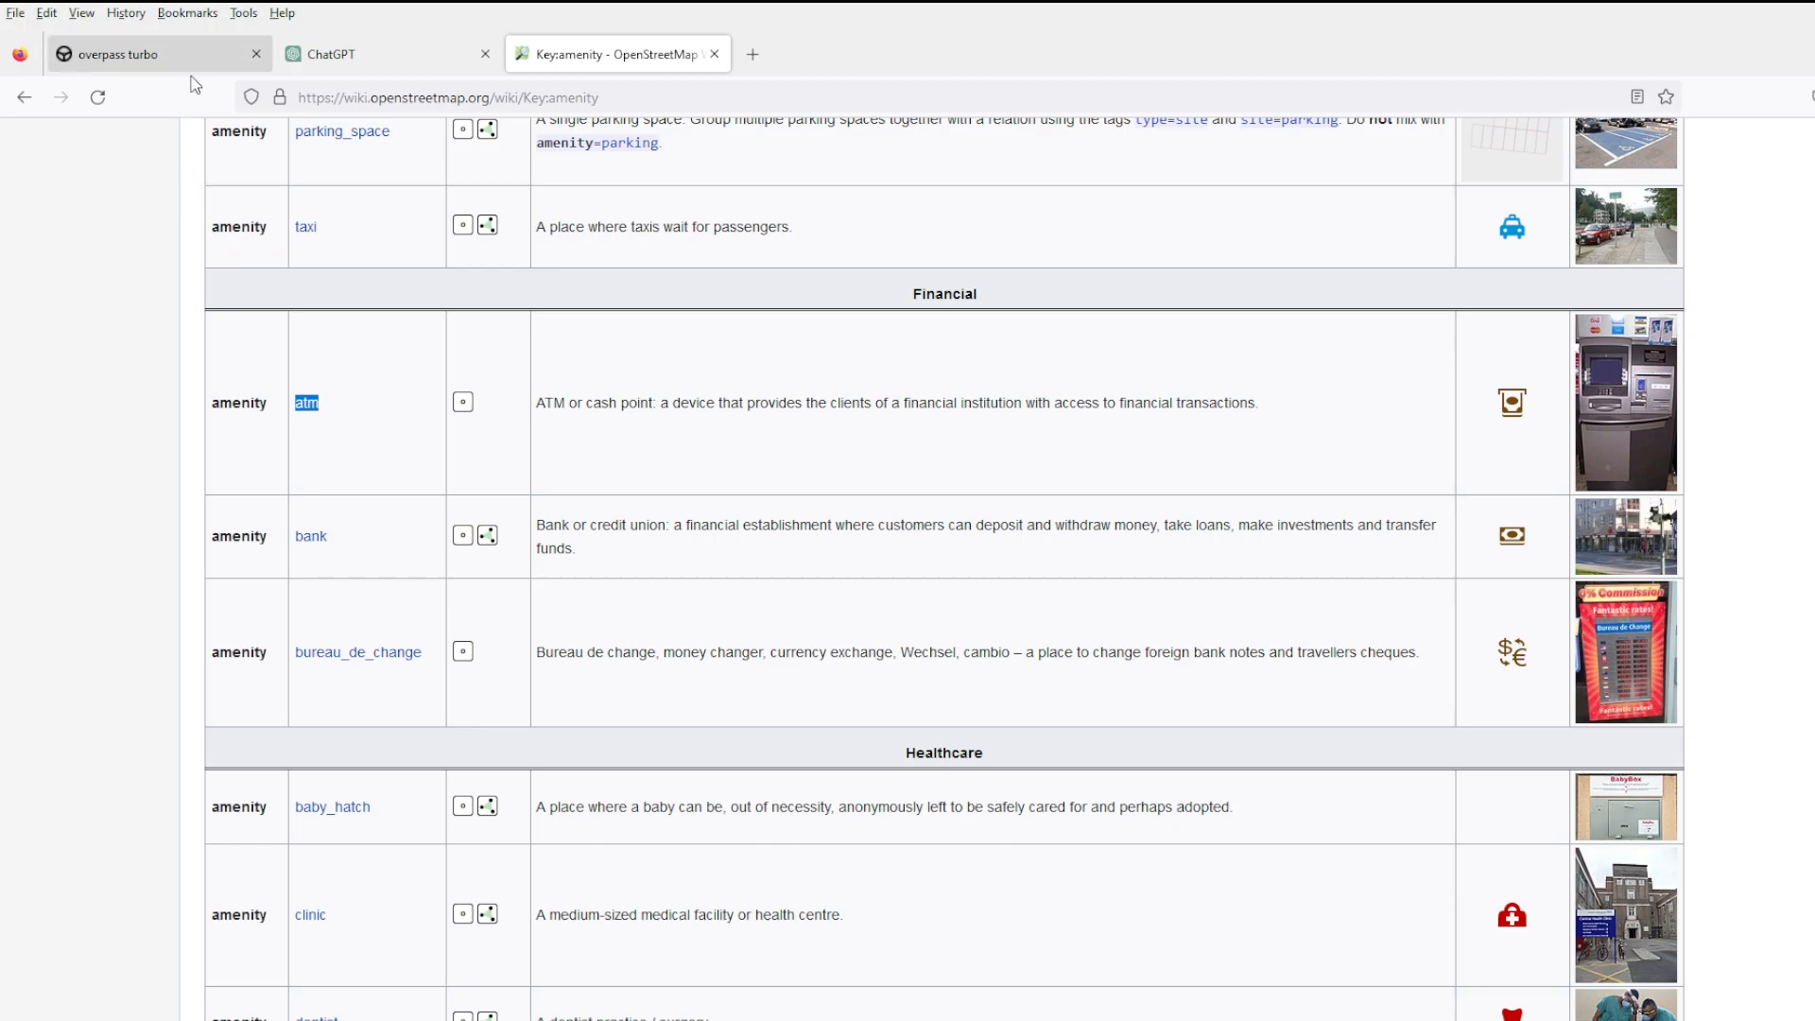
click(157, 53)
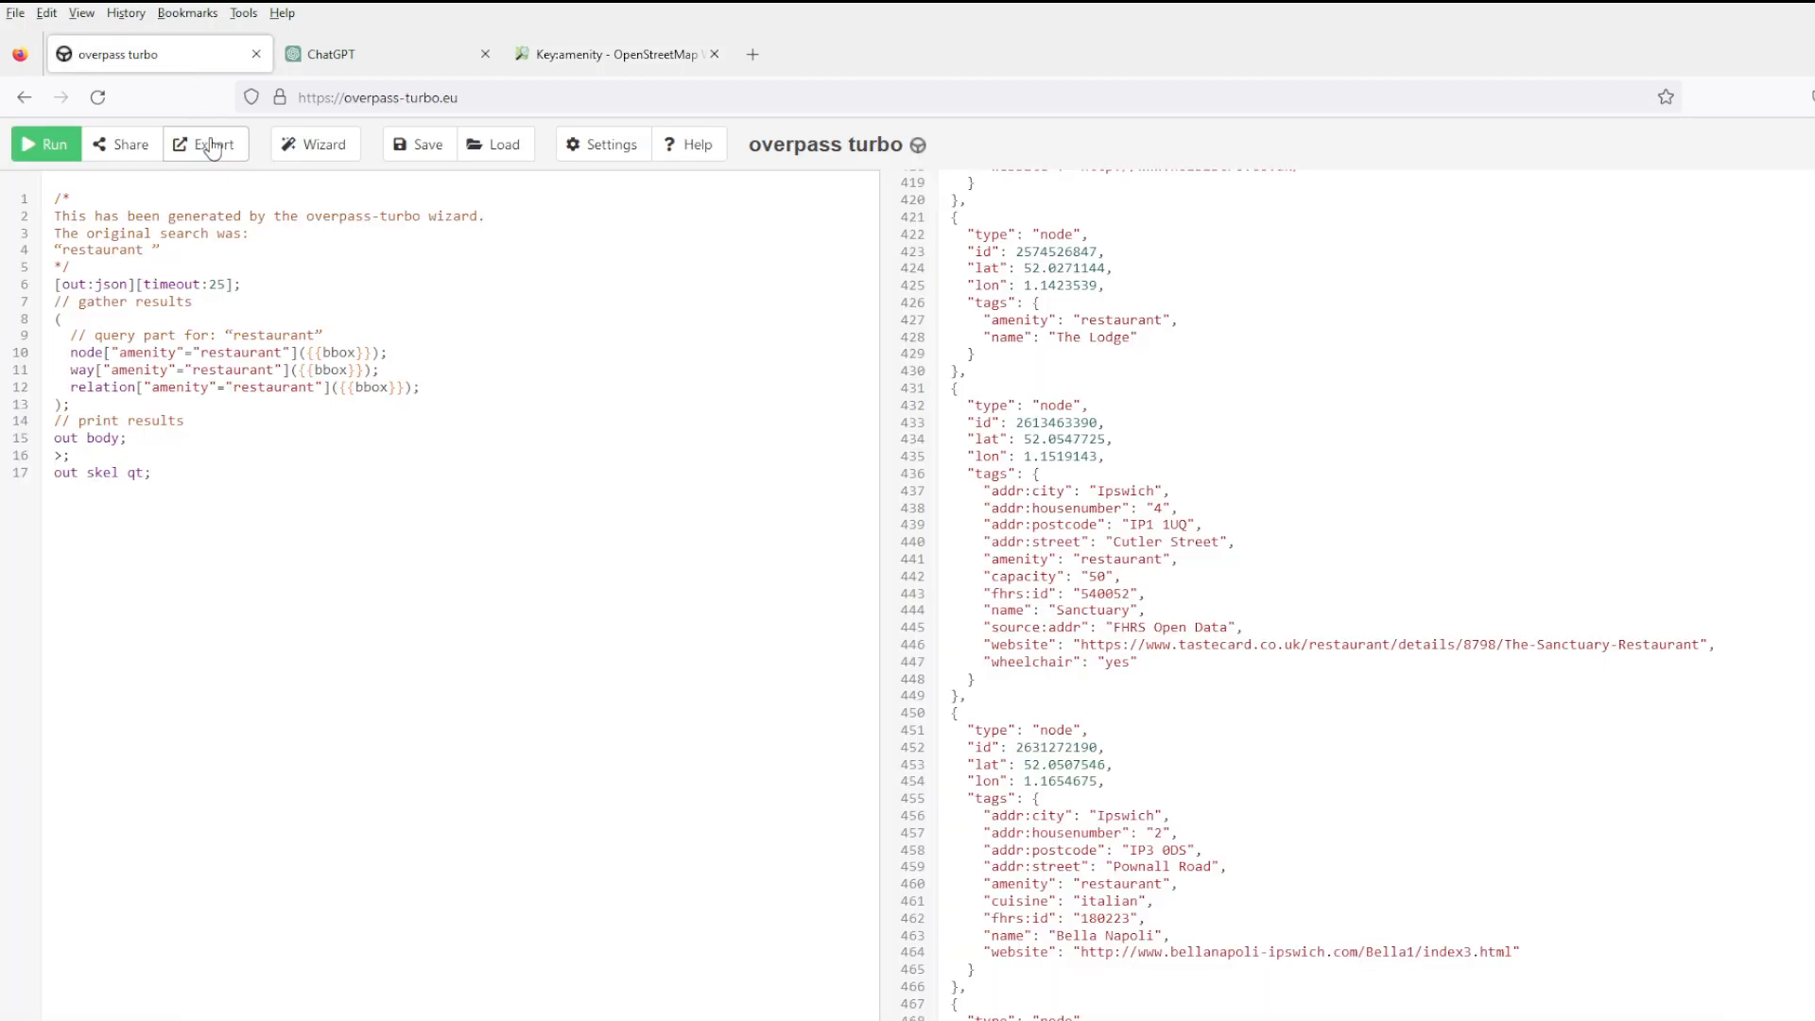
Generate an atm query with the Wizard, run it over Ipswich and check two ATM popups.
click(316, 144)
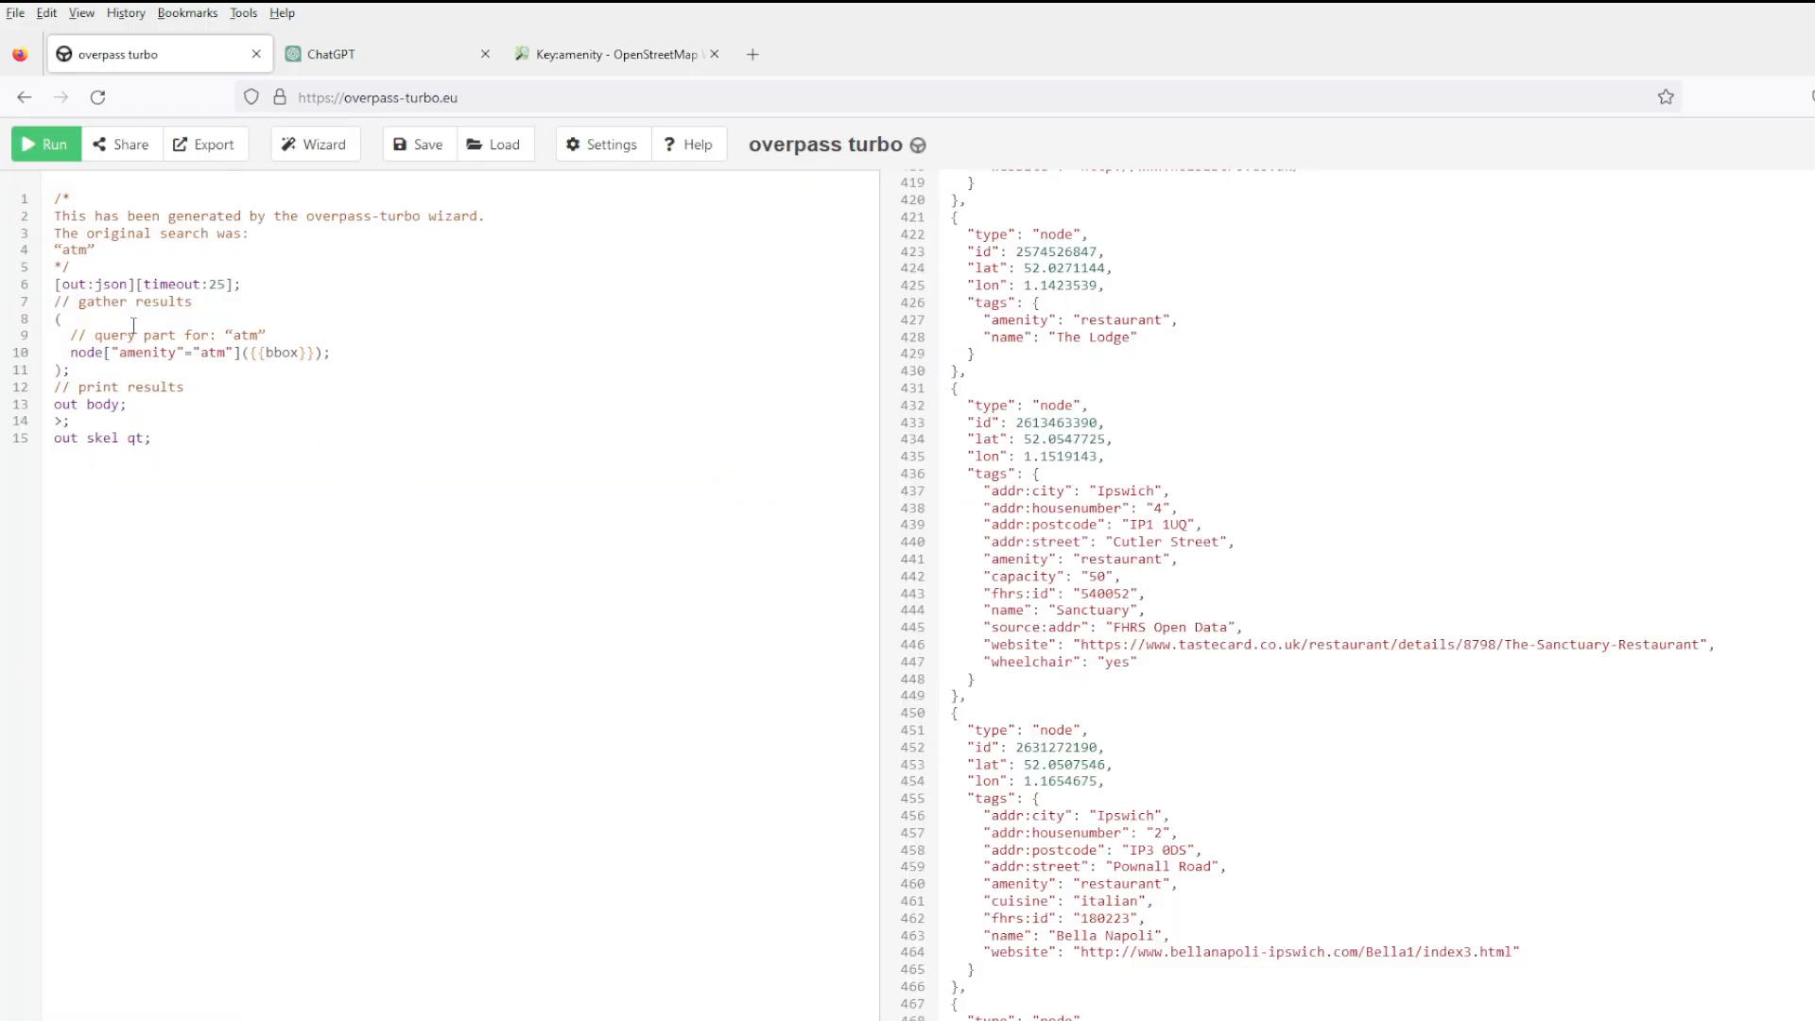
click(46, 144)
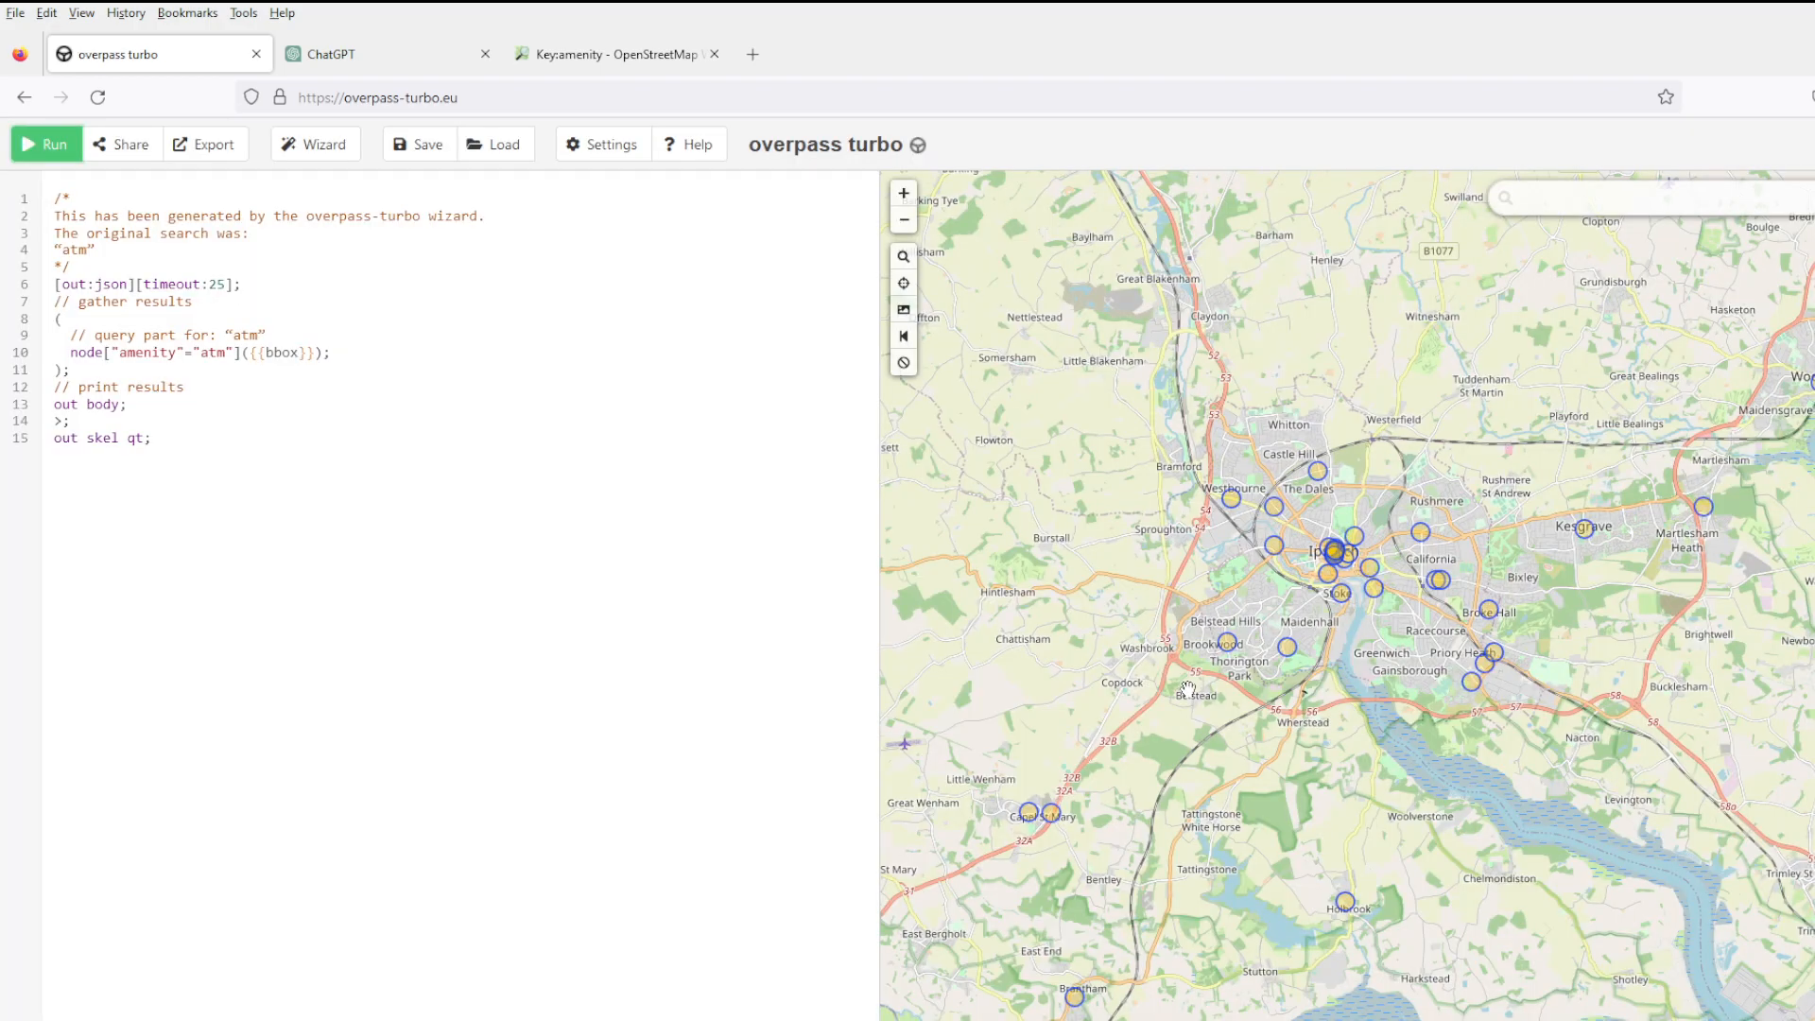
click(1276, 554)
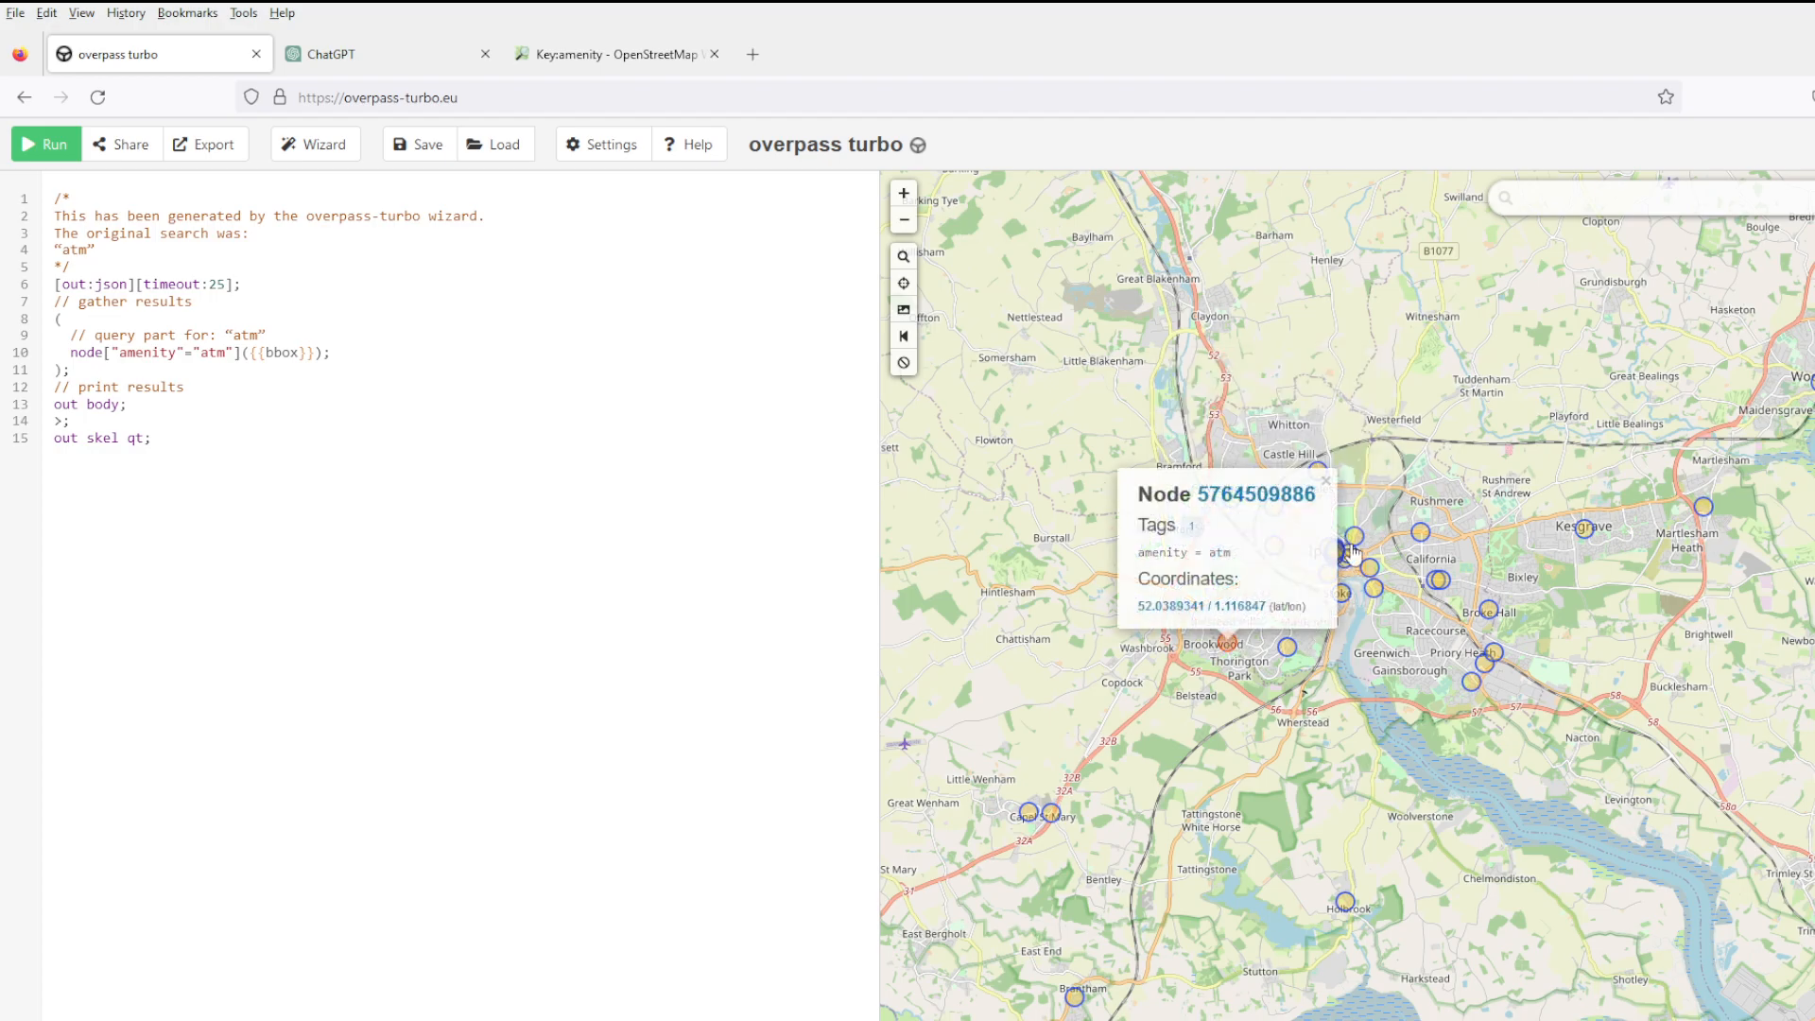
click(1333, 555)
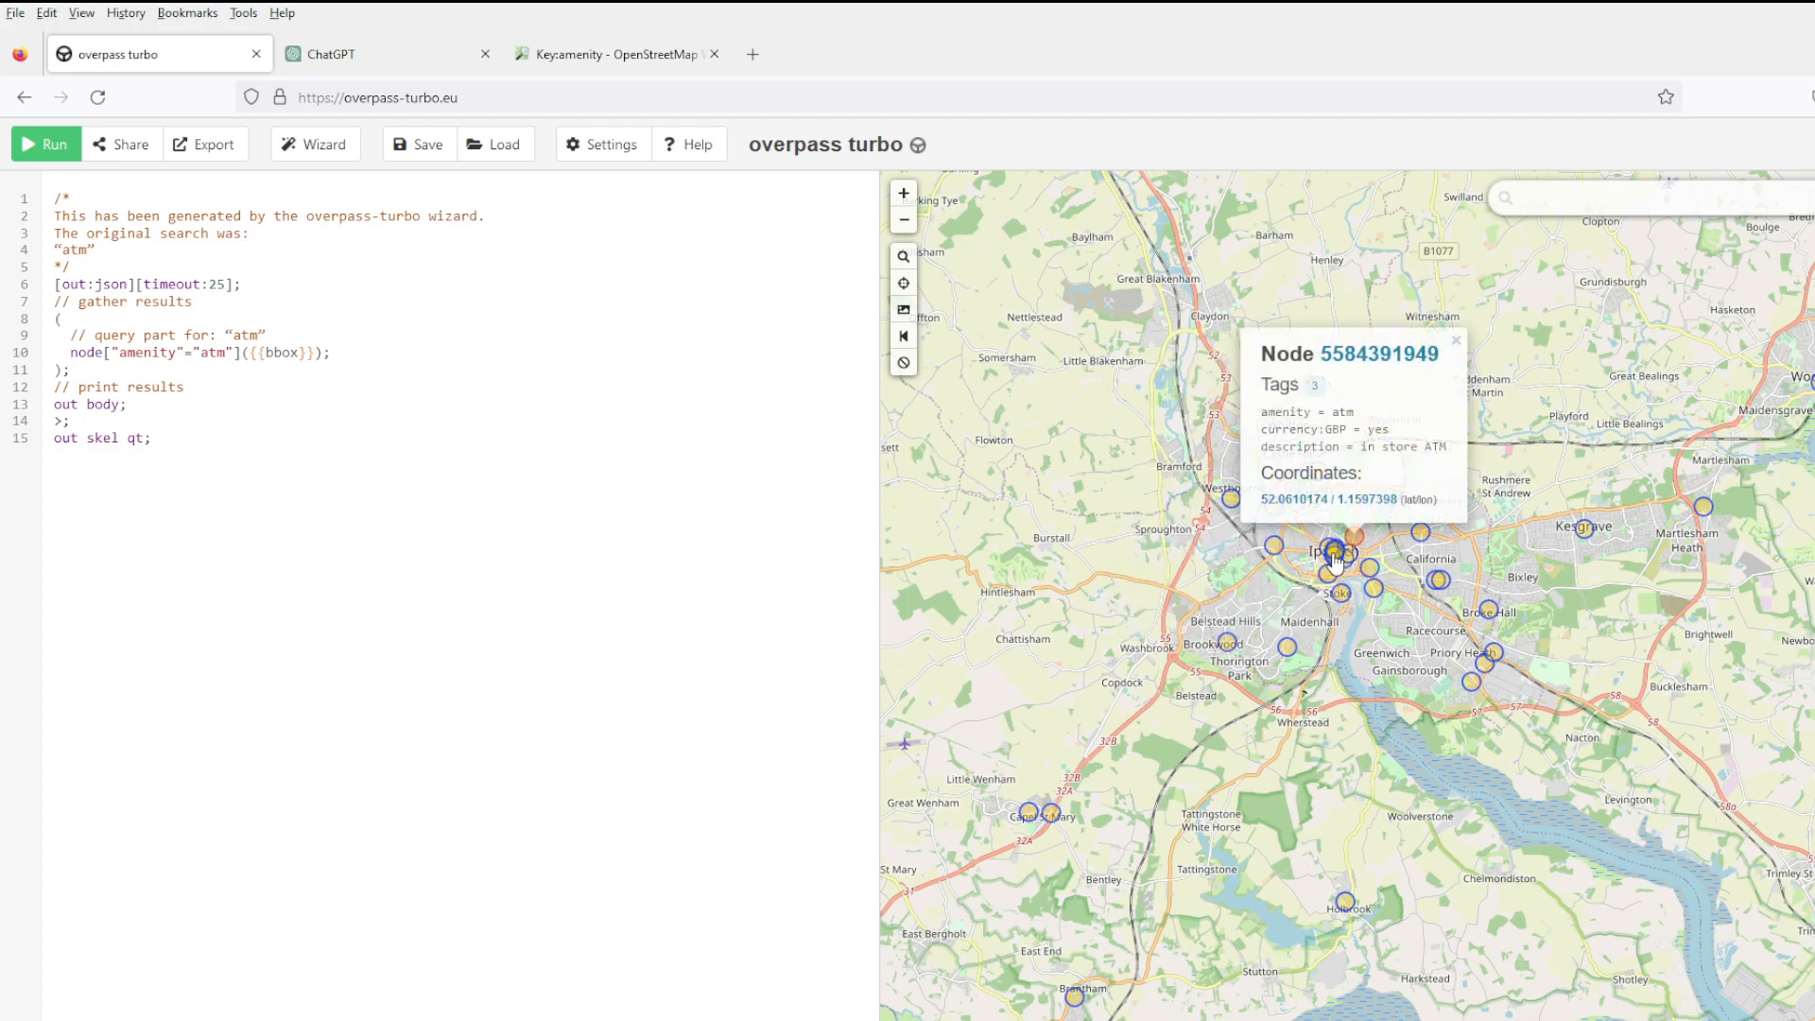
View the ATM results as raw JSON and select the check_date tag.
click(46, 144)
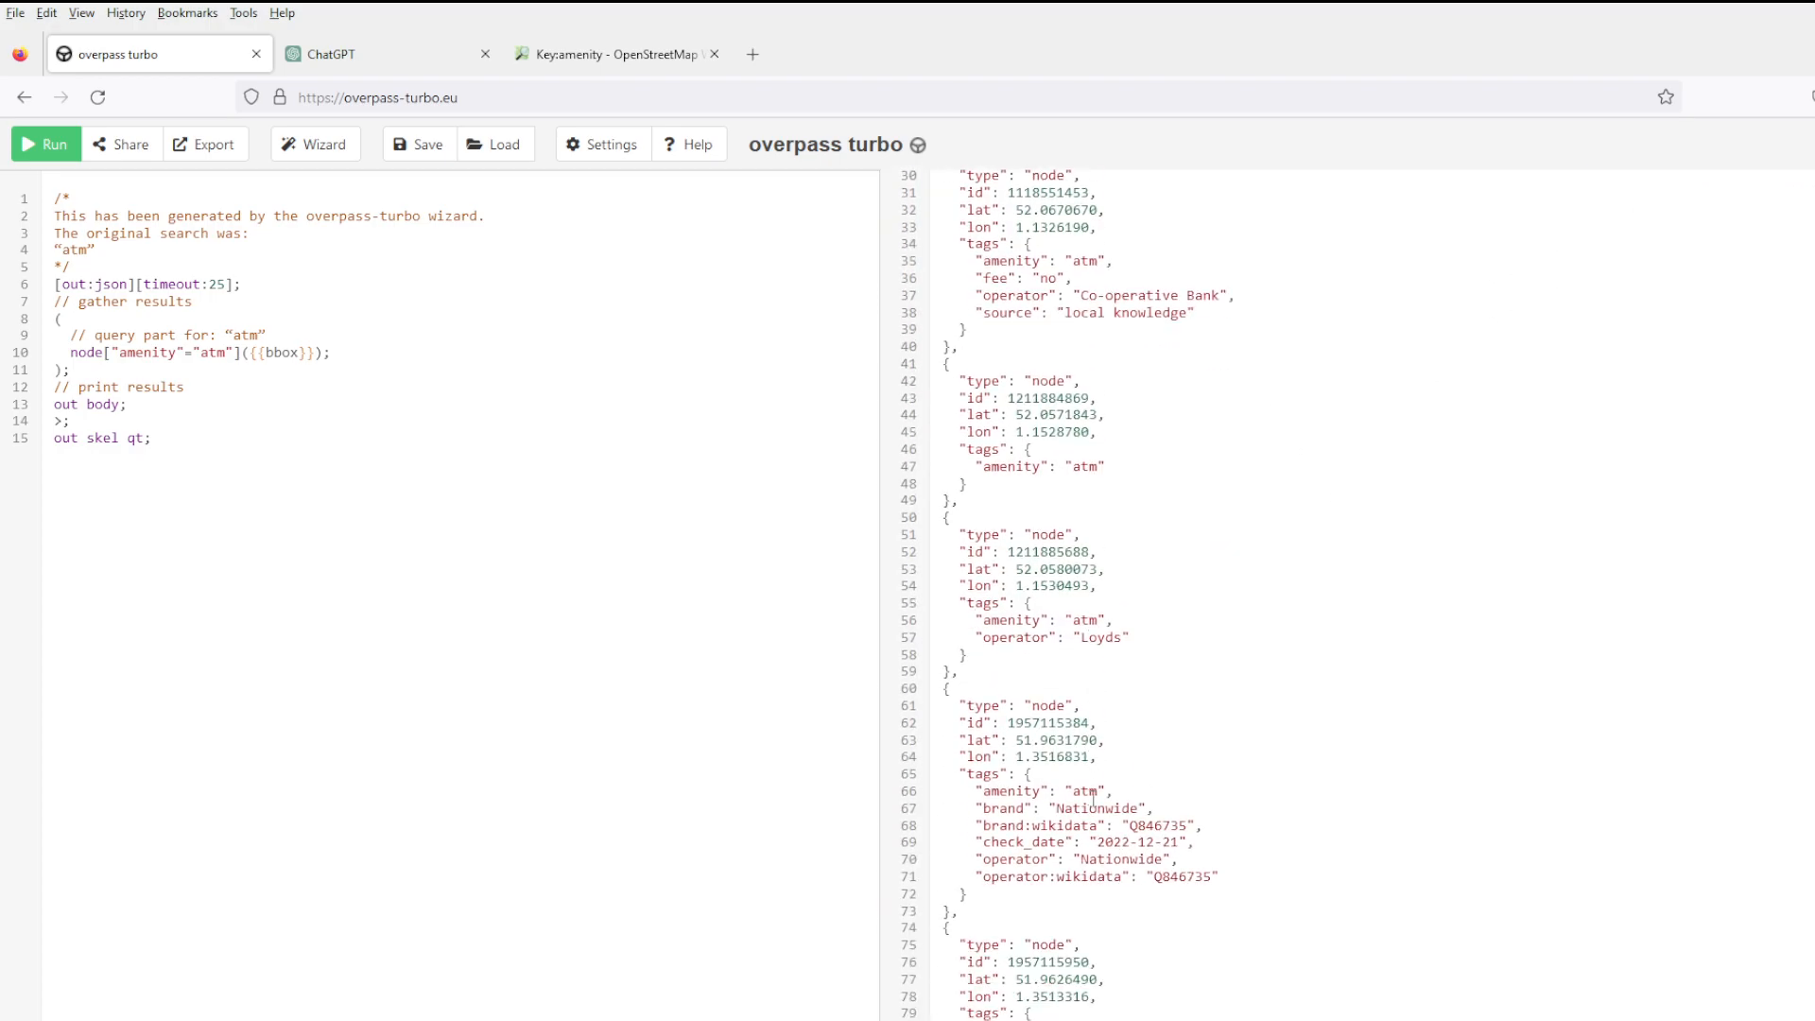
scroll(down, 3)
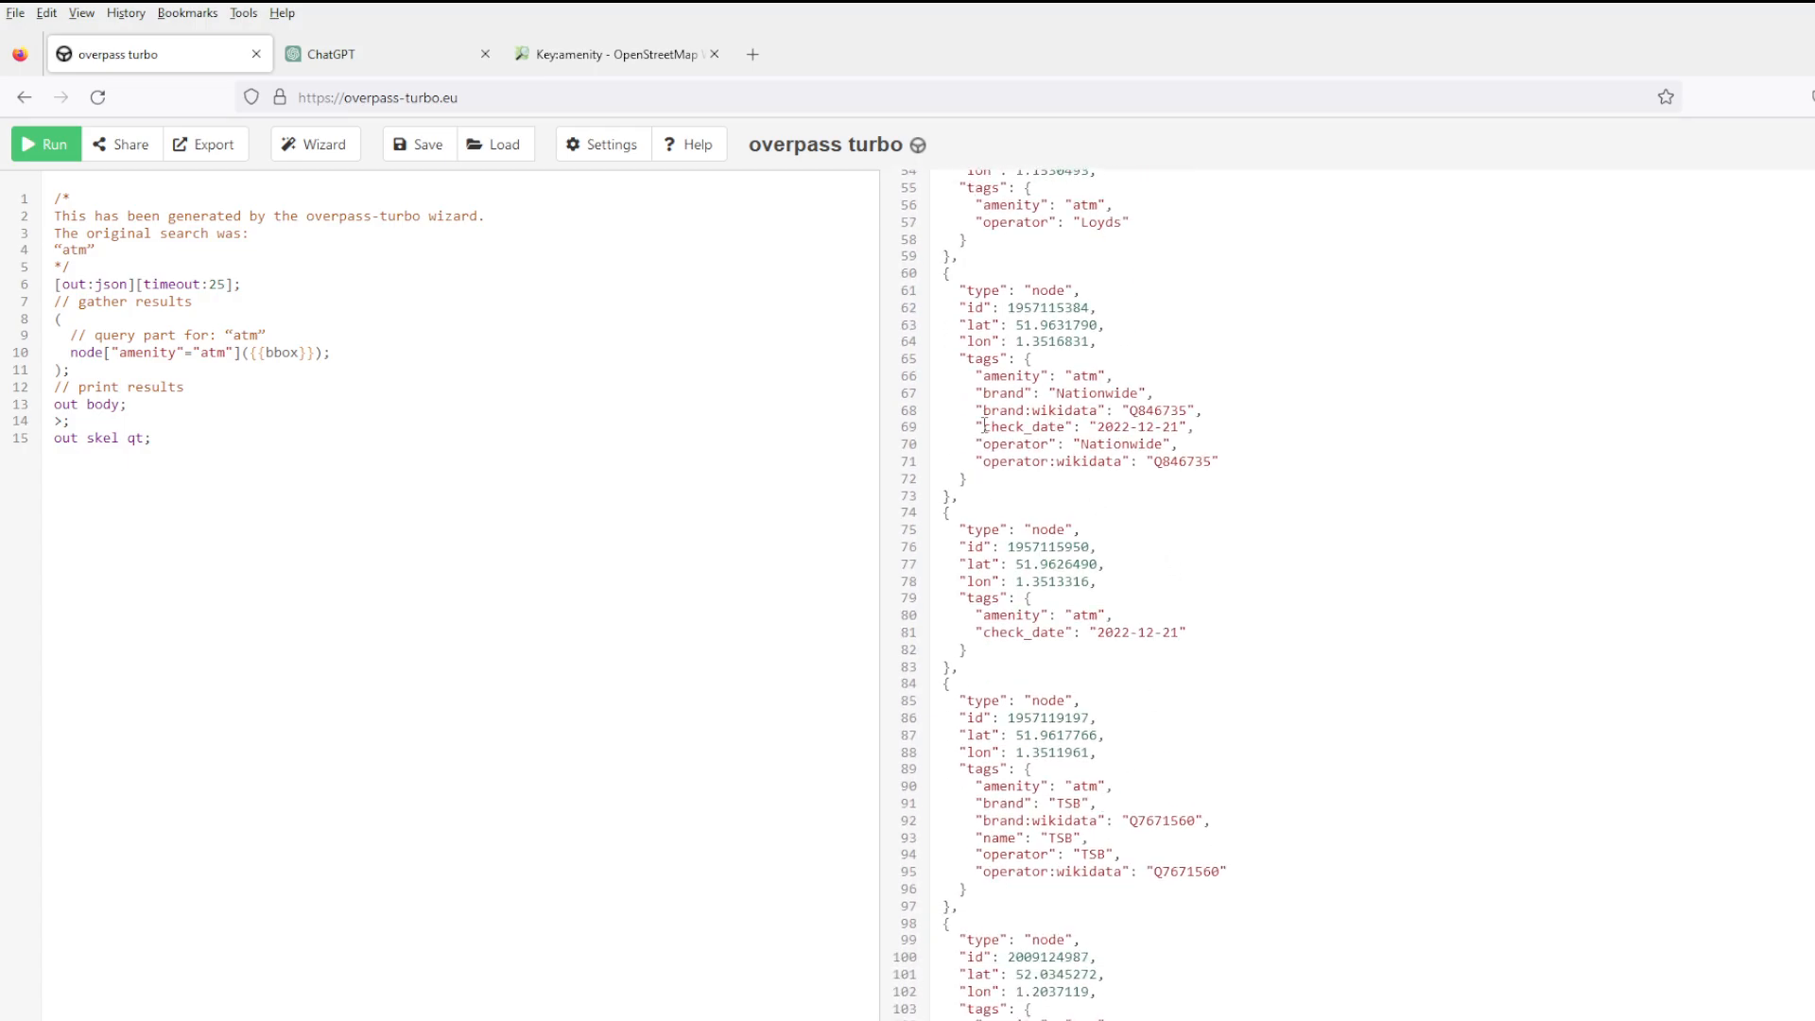
double_click(1085, 425)
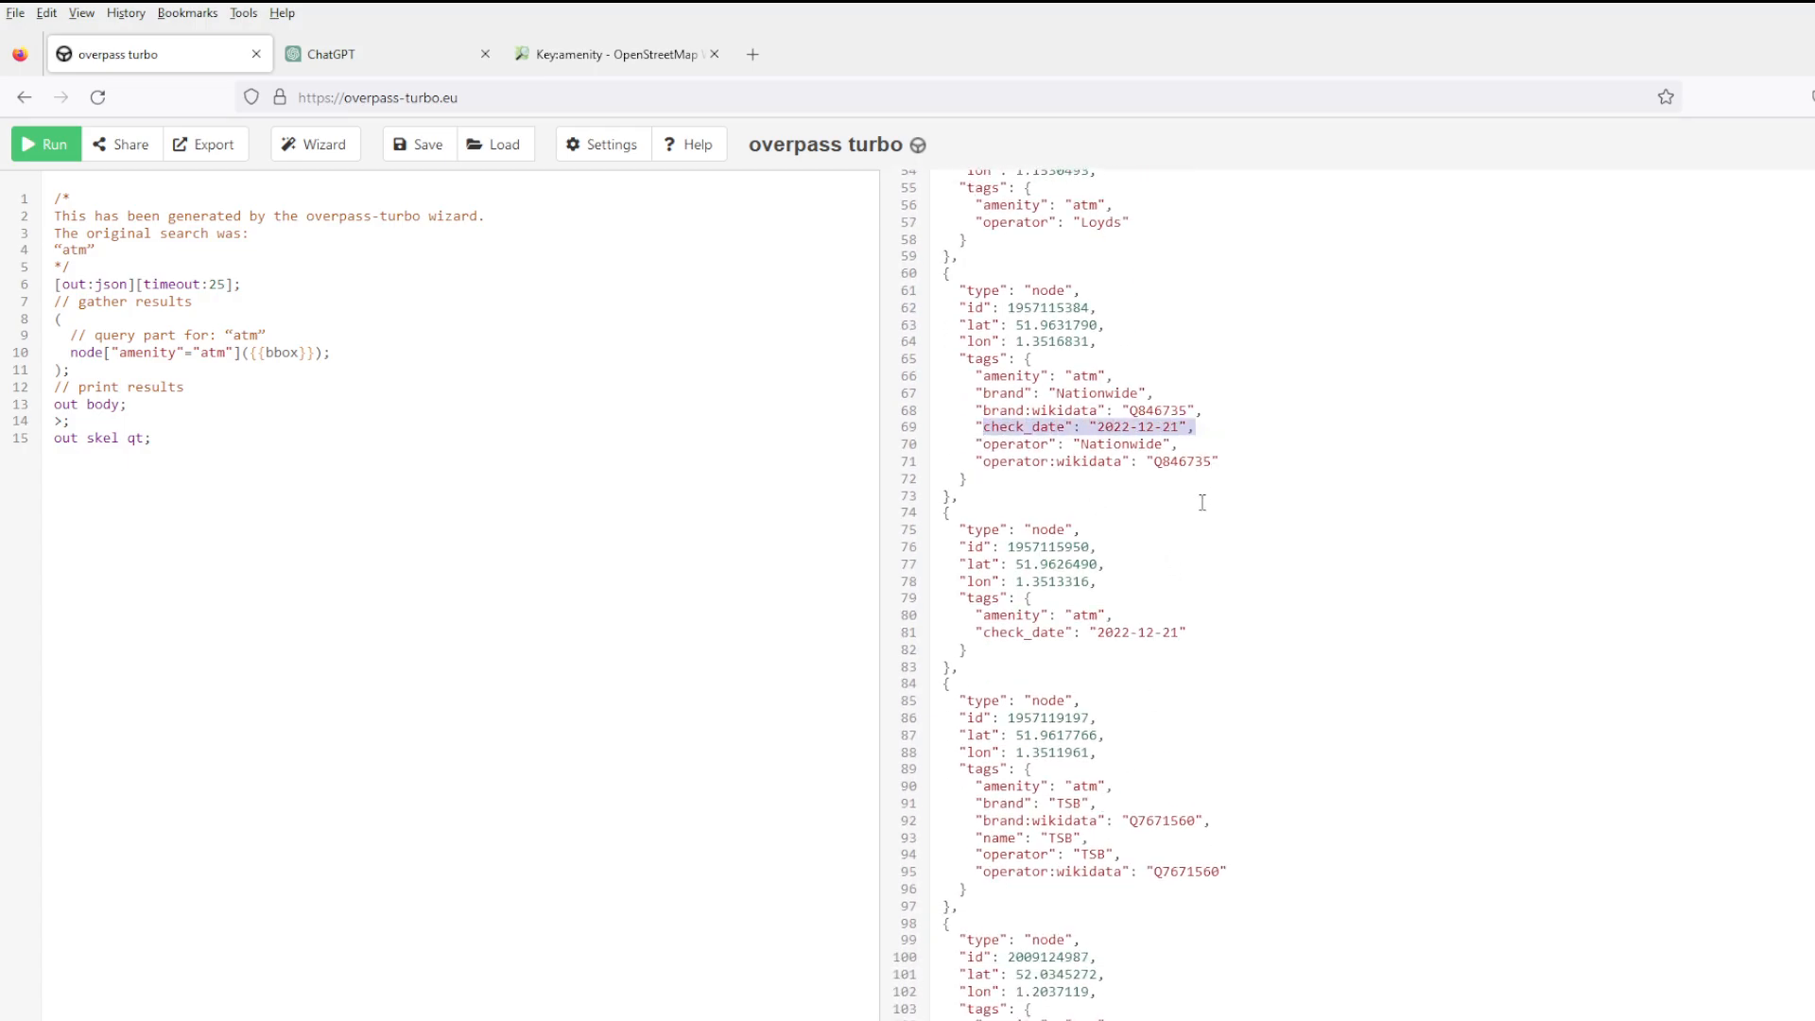
scroll(down, 3)
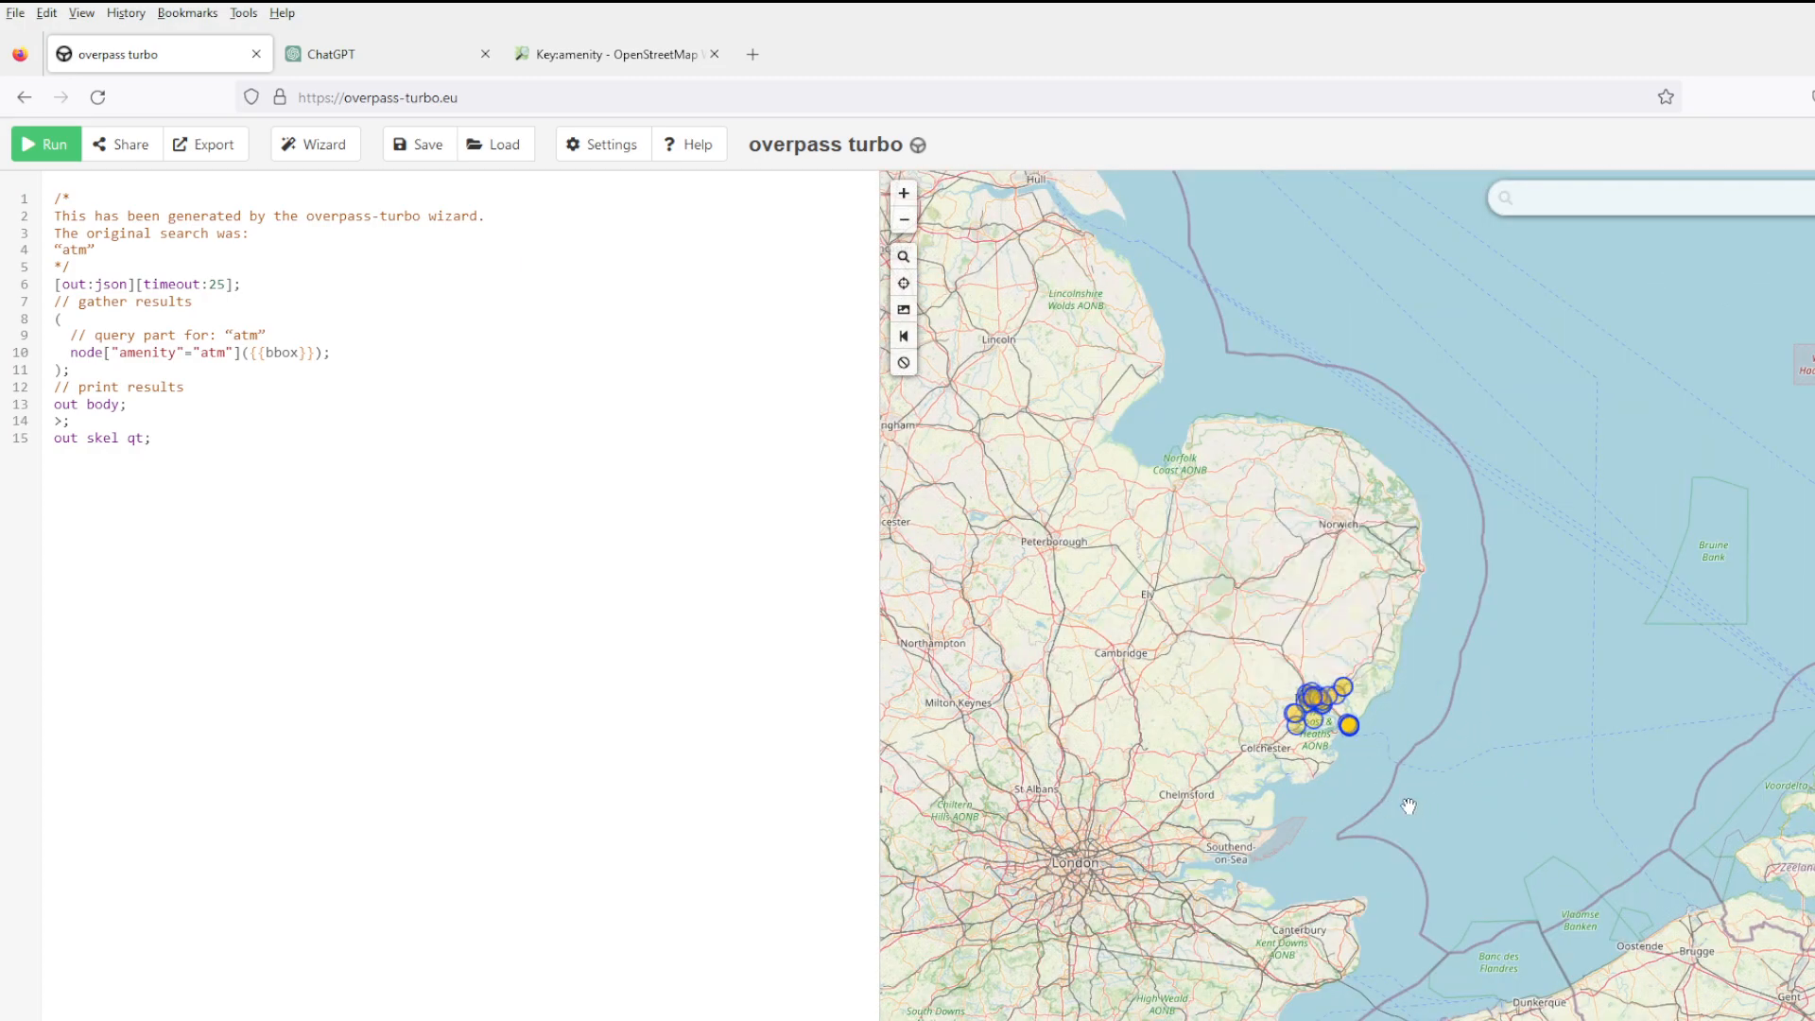
Run the atm query over the wider England-Belgium area and scroll its raw JSON results.
click(43, 143)
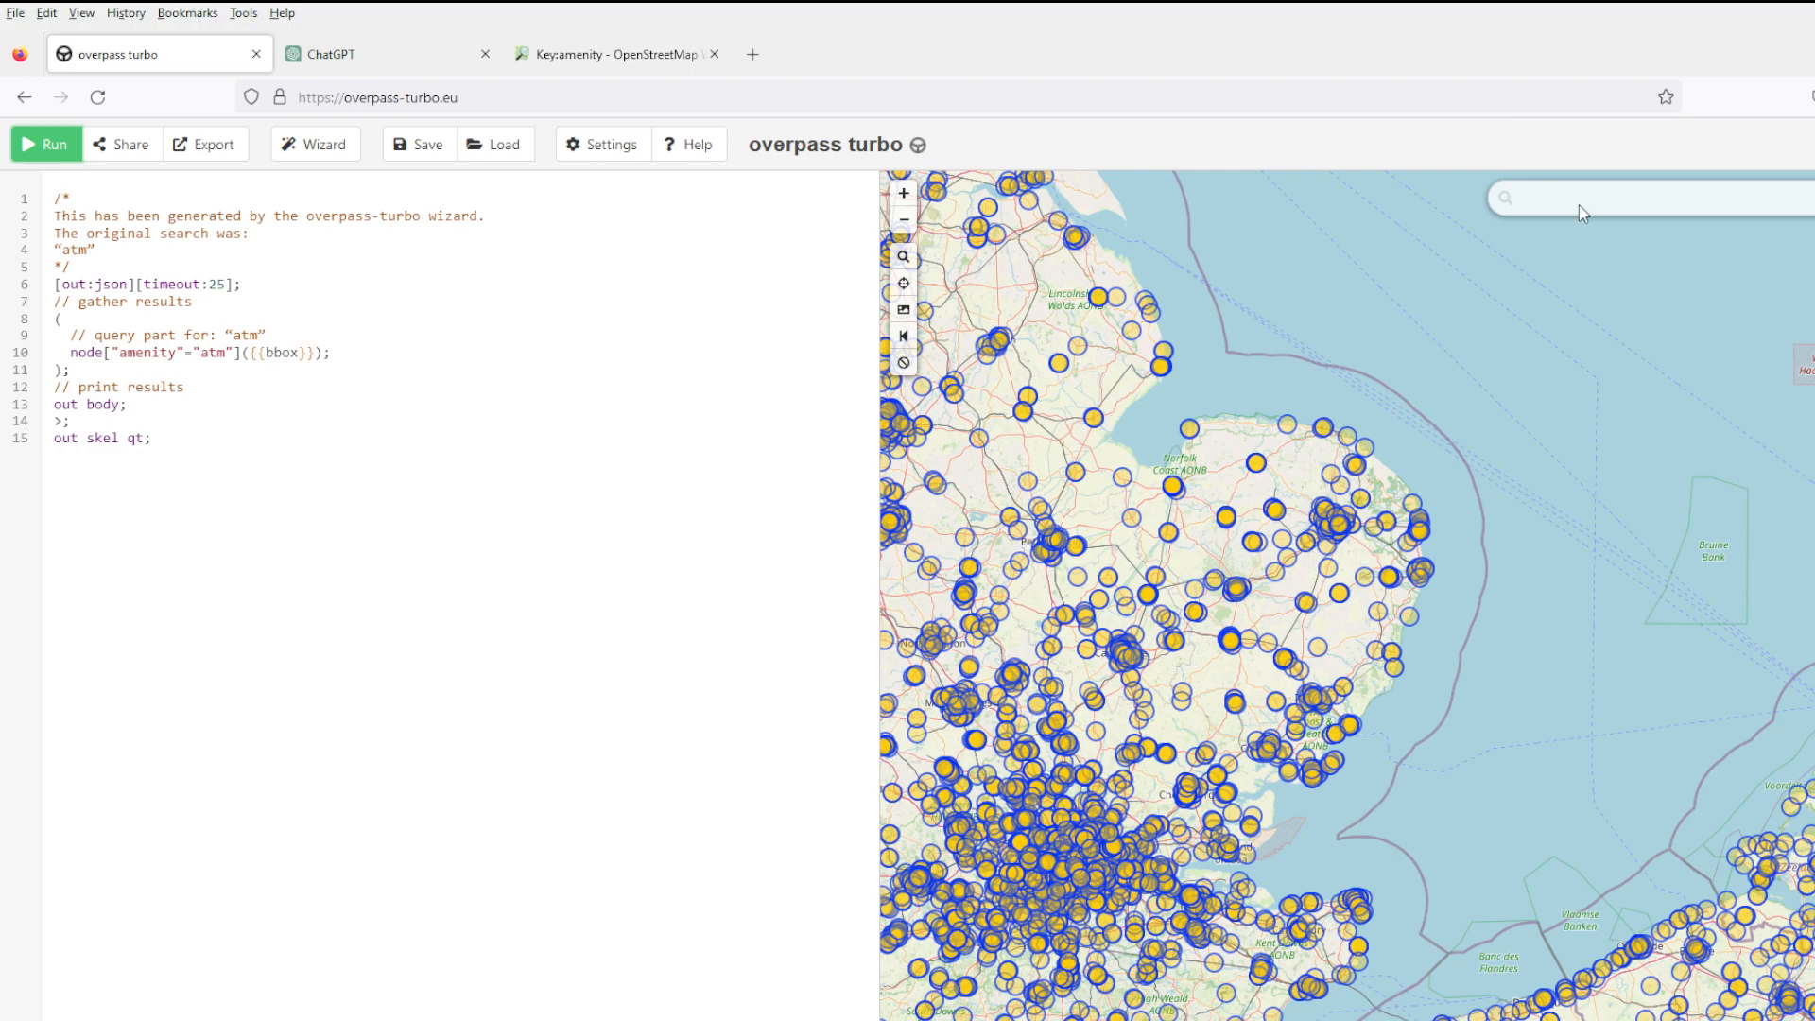
click(46, 144)
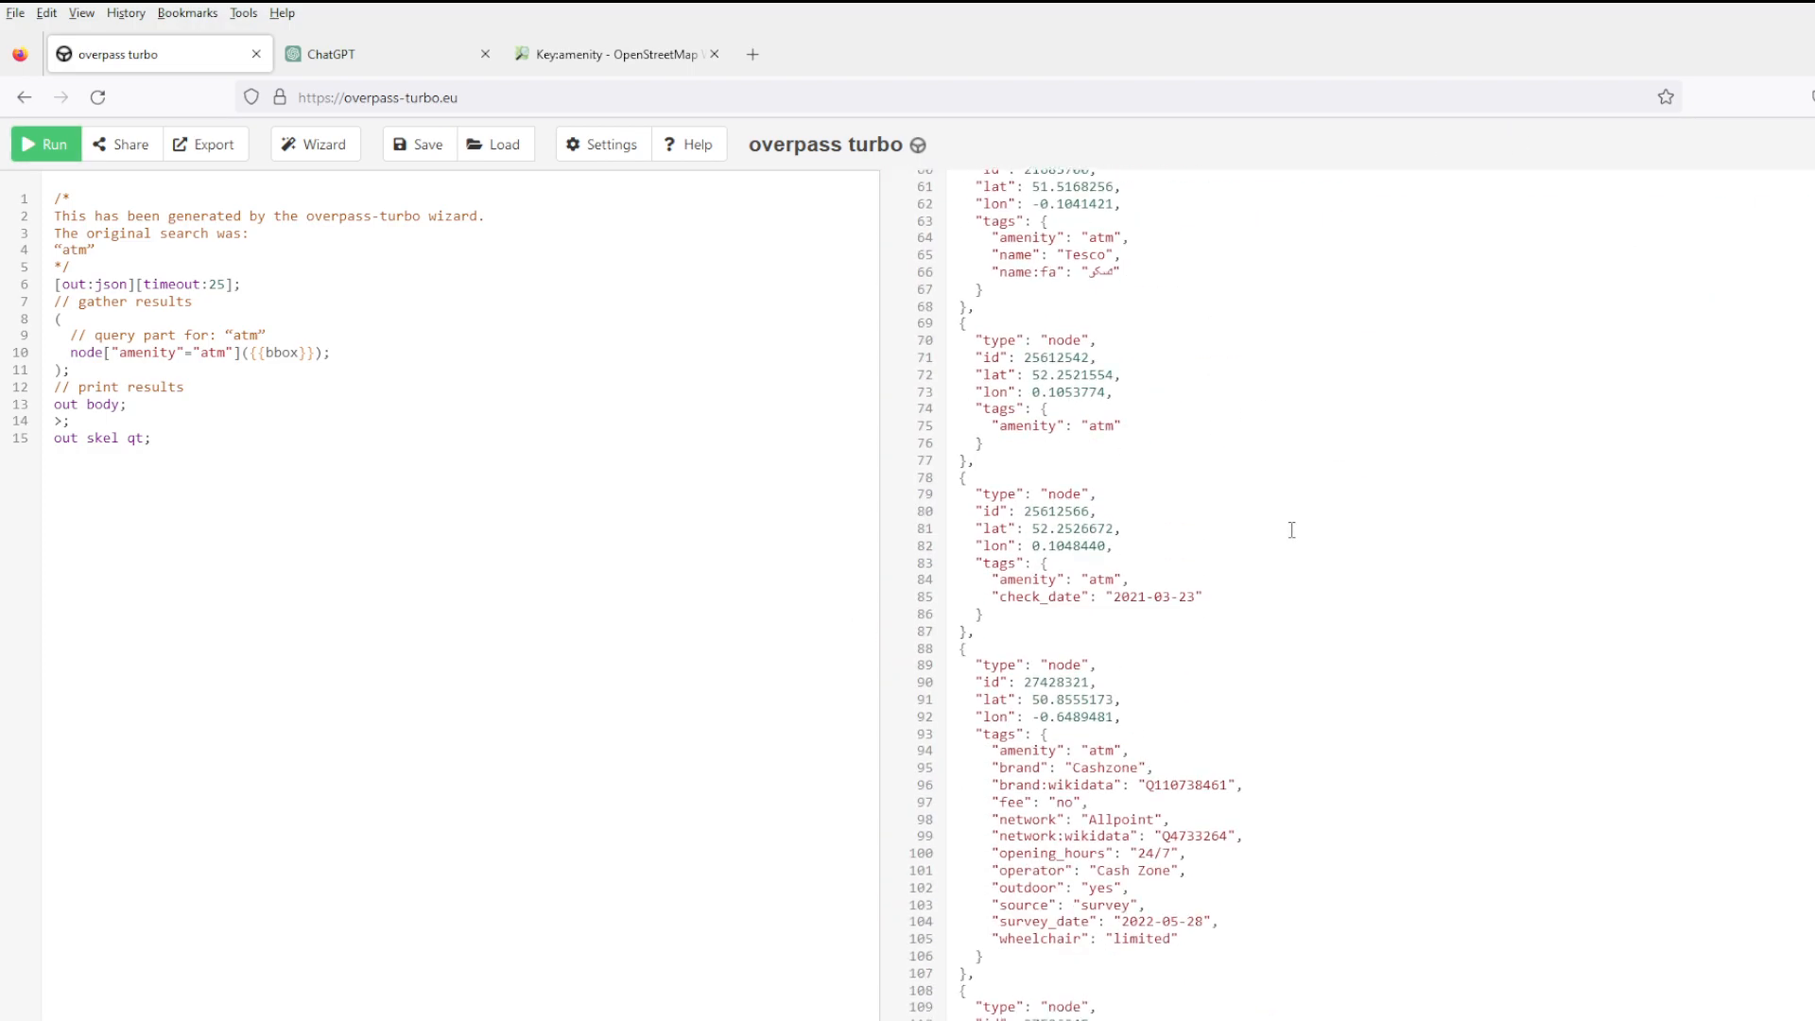
scroll(down, 3)
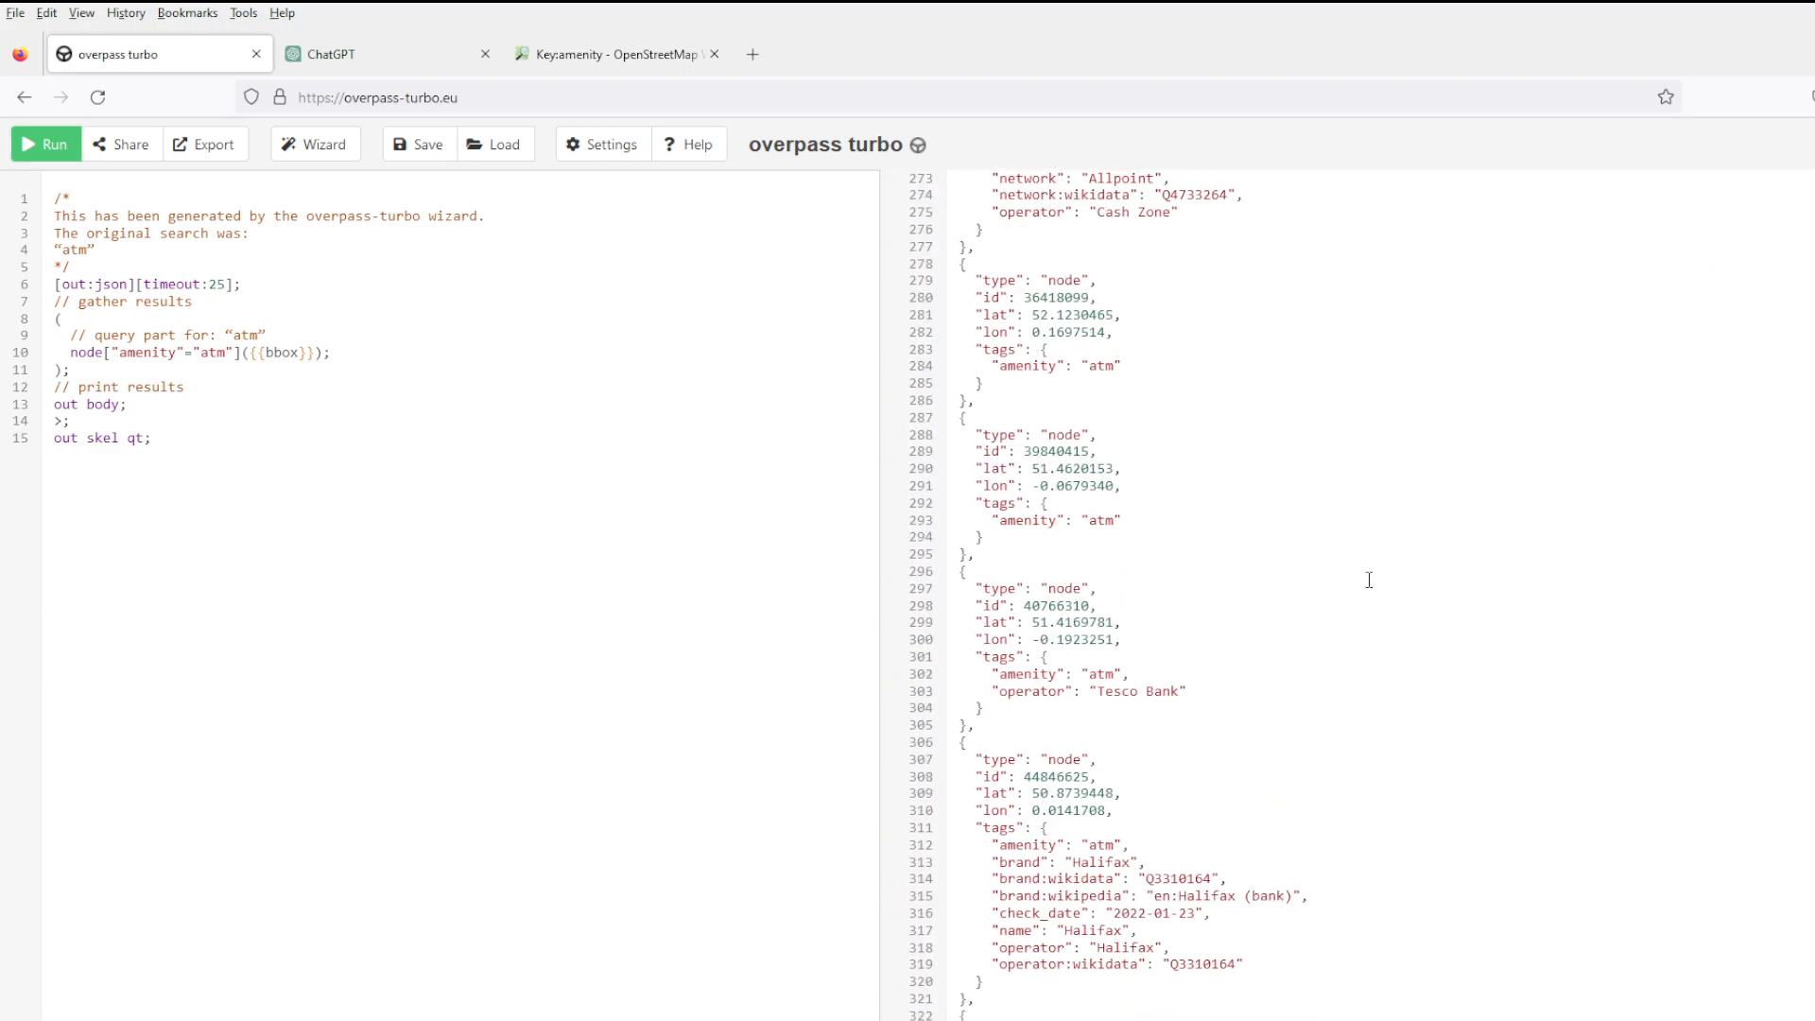
scroll(down, 3)
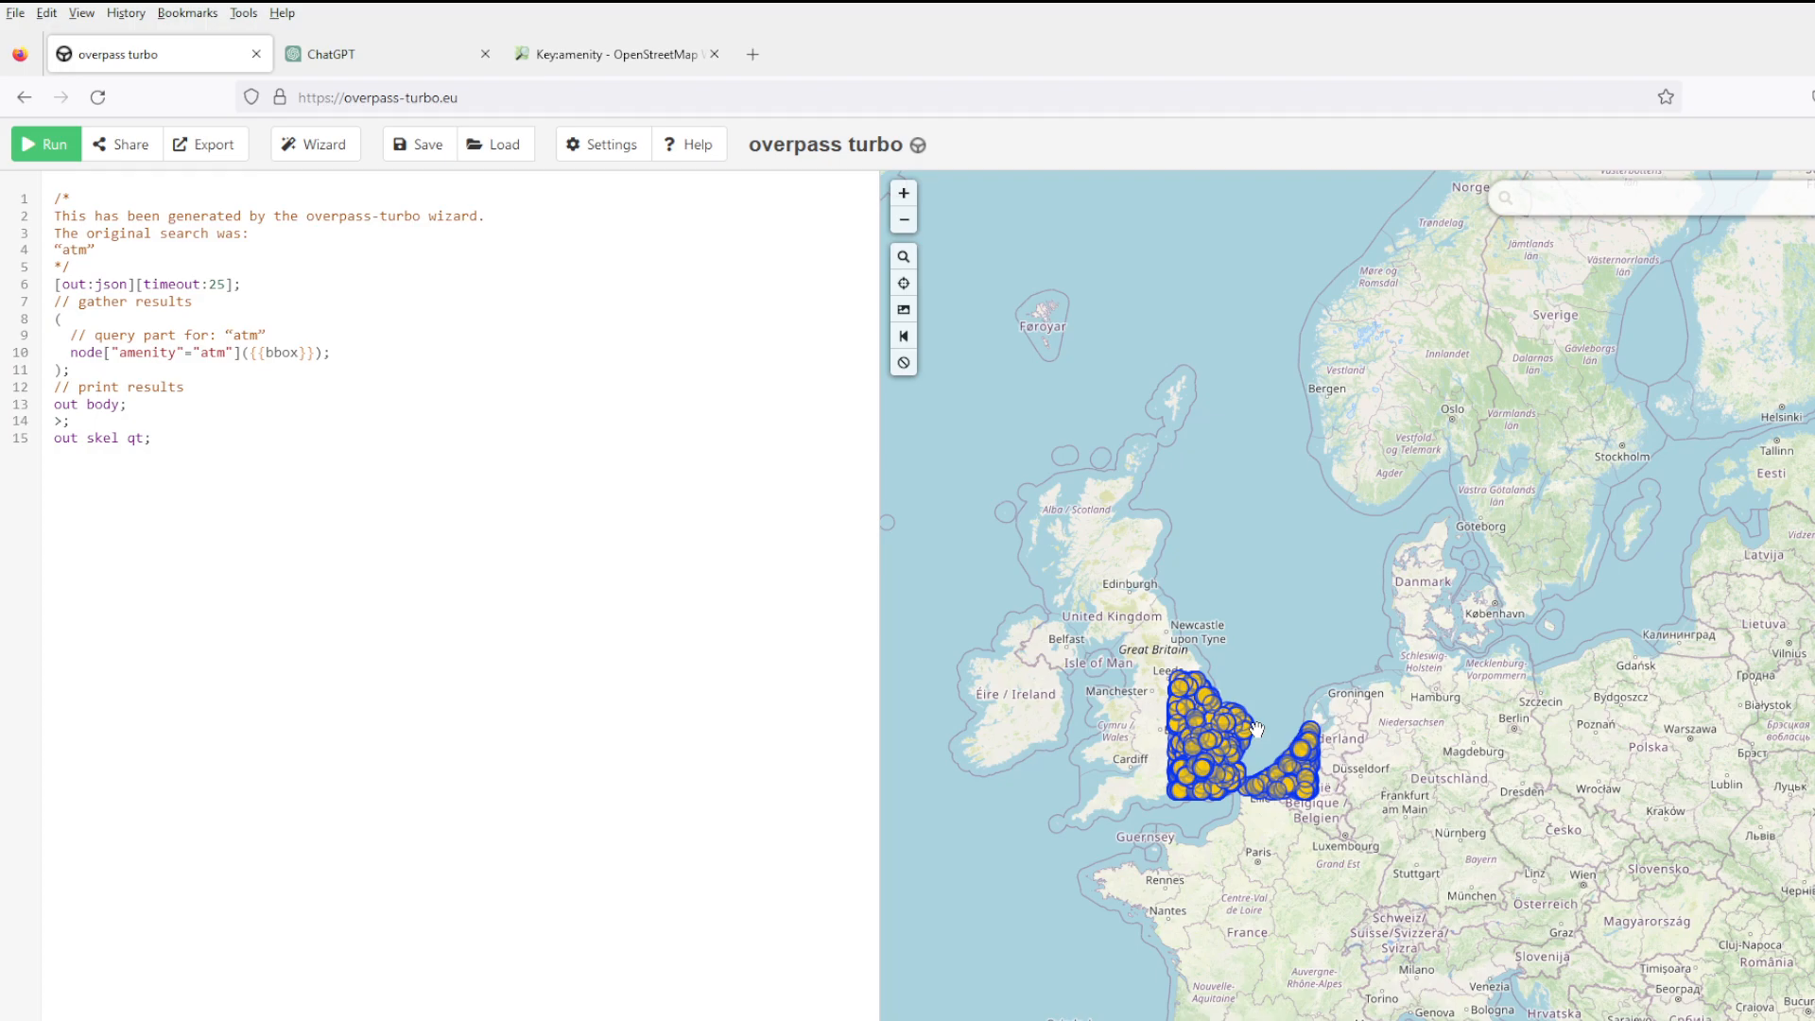
scroll(down, 3)
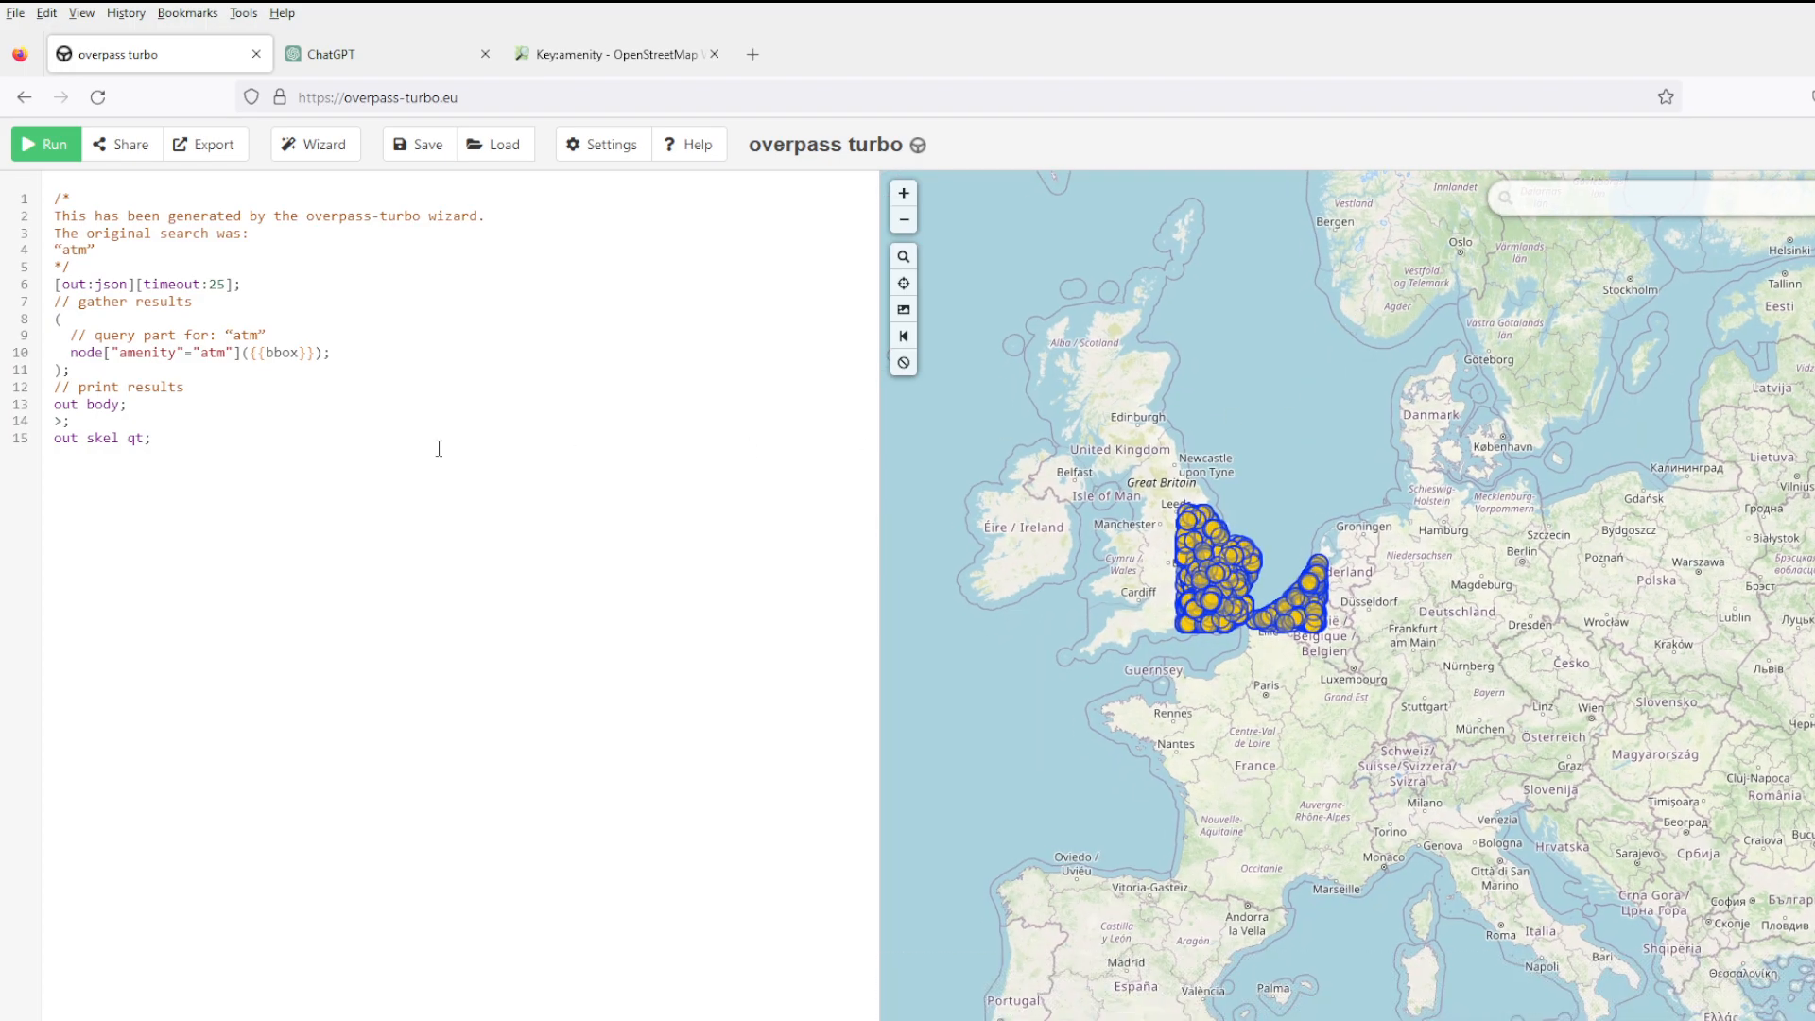
click(45, 144)
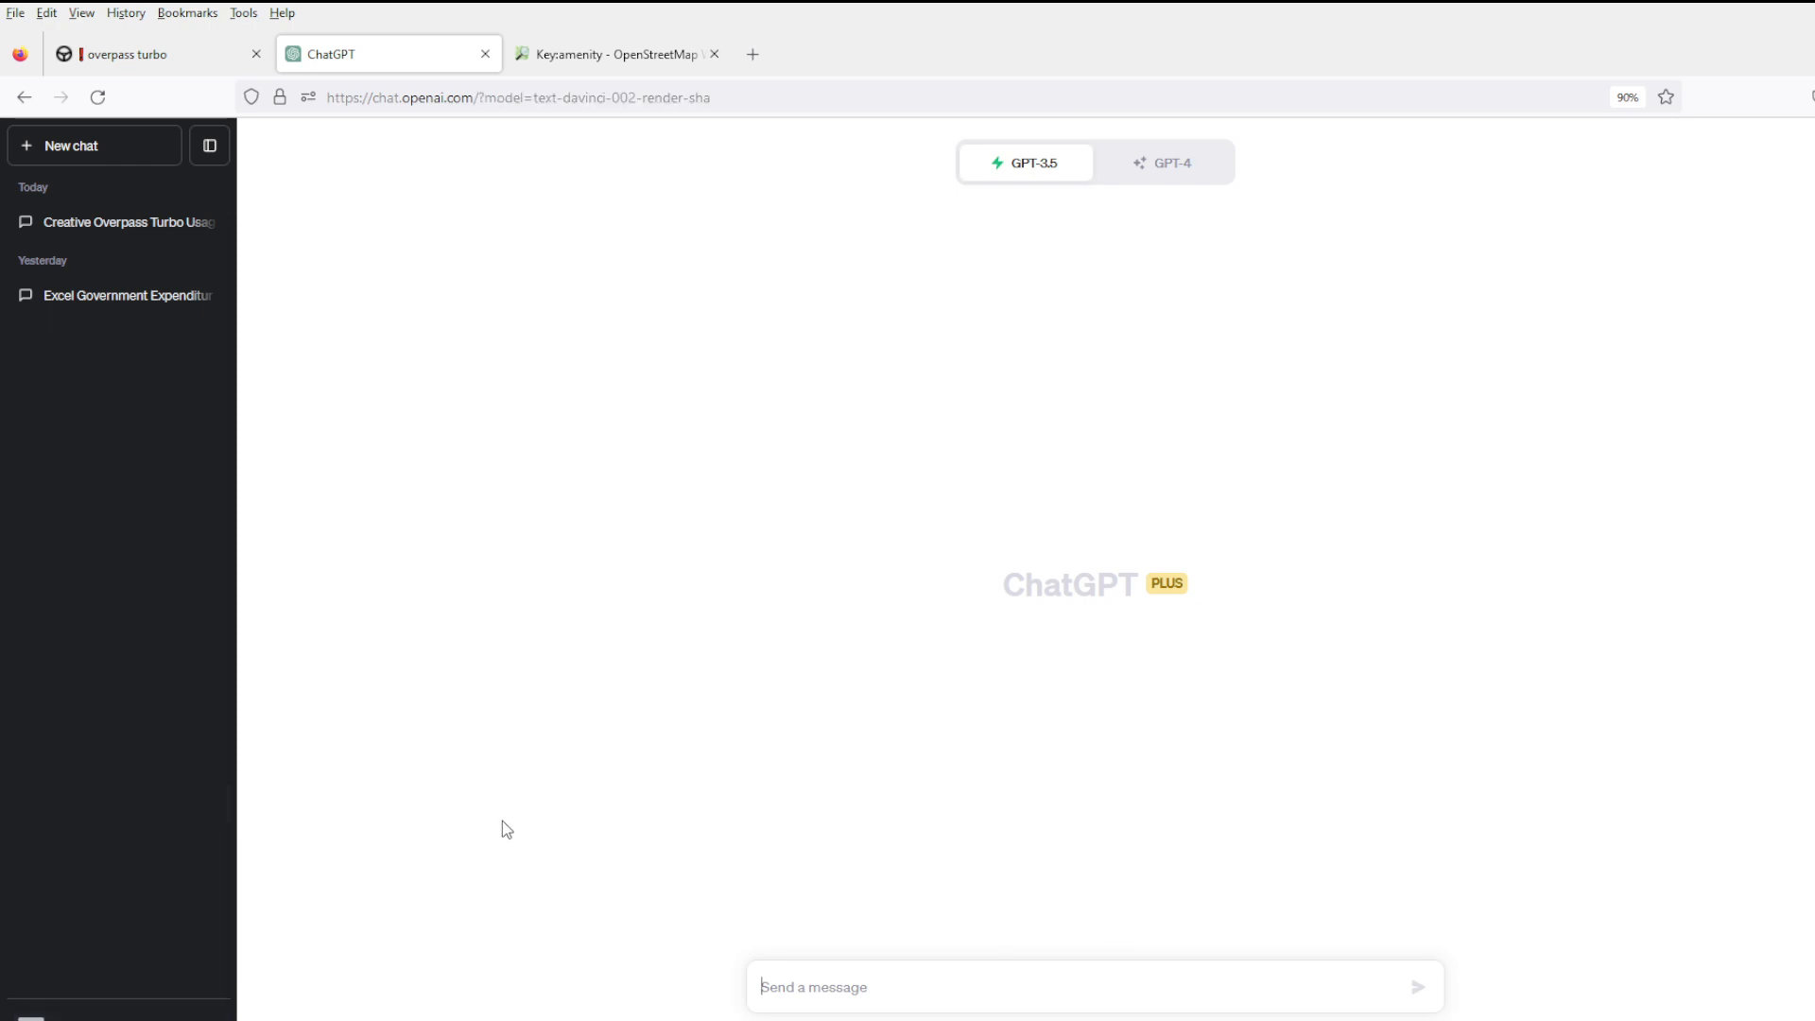
Check the GPT-4 model options in ChatGPT and return to the overpass turbo query.
click(1163, 162)
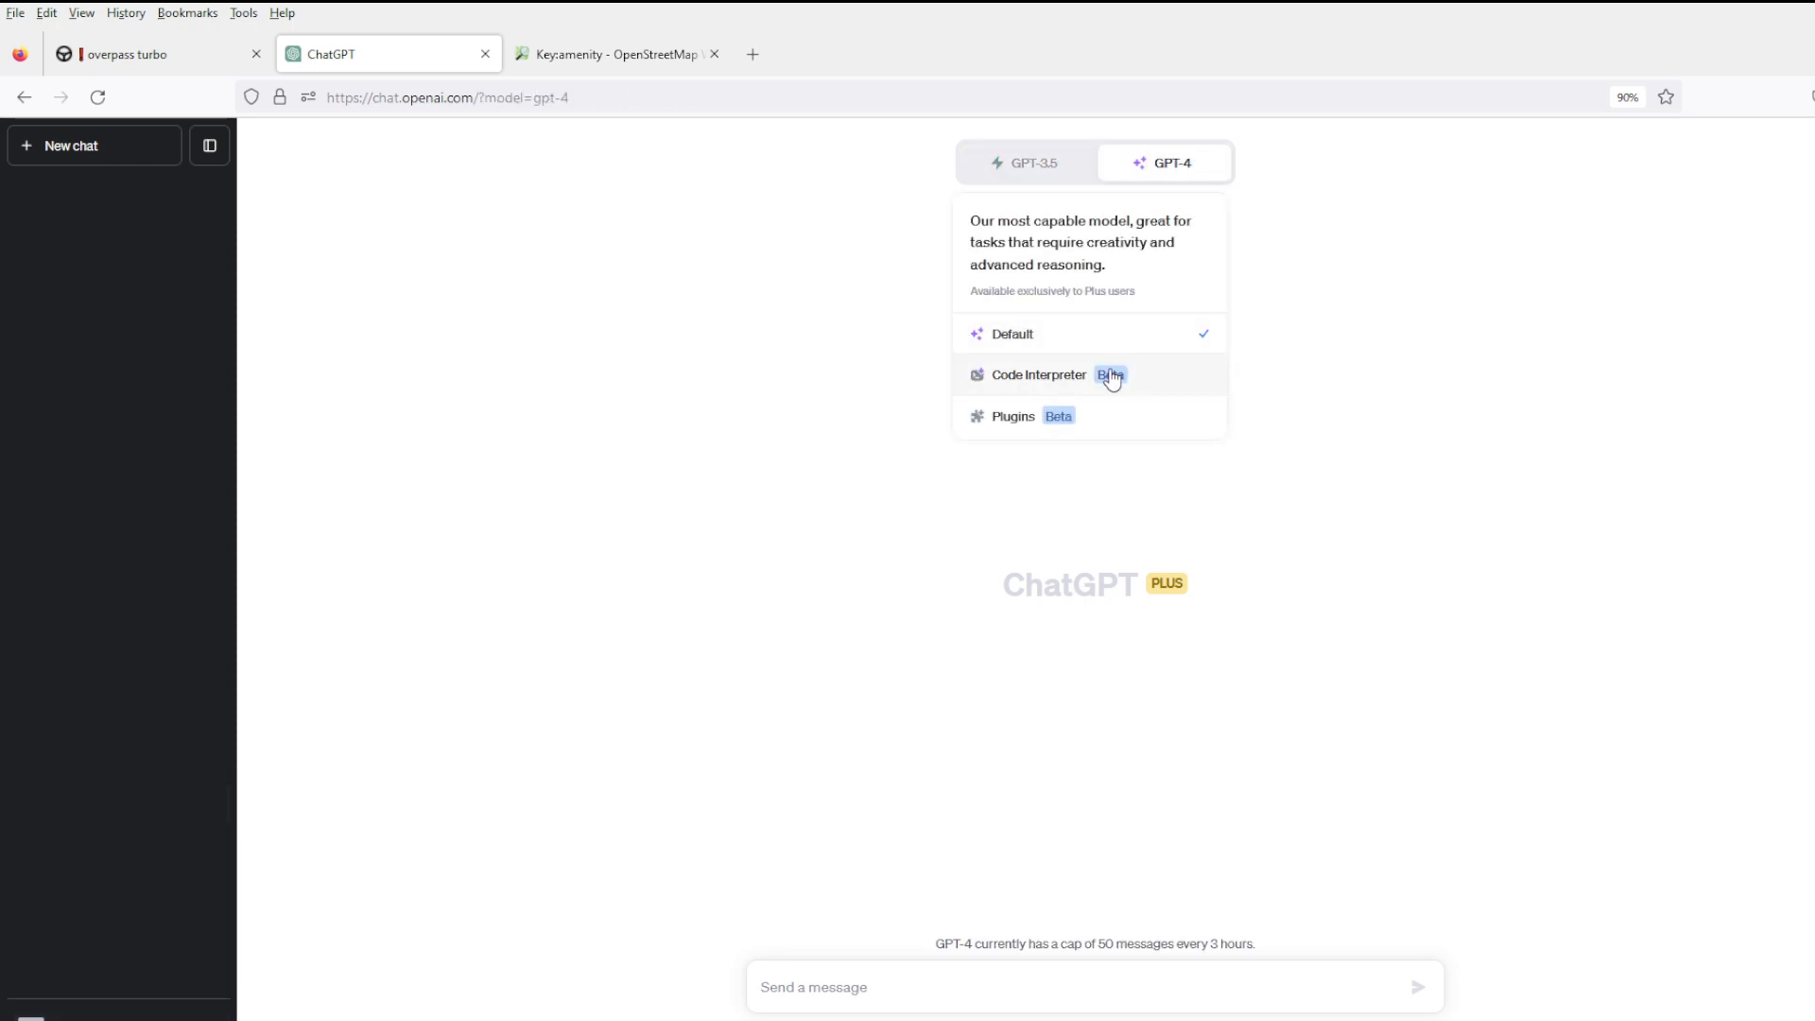
click(612, 53)
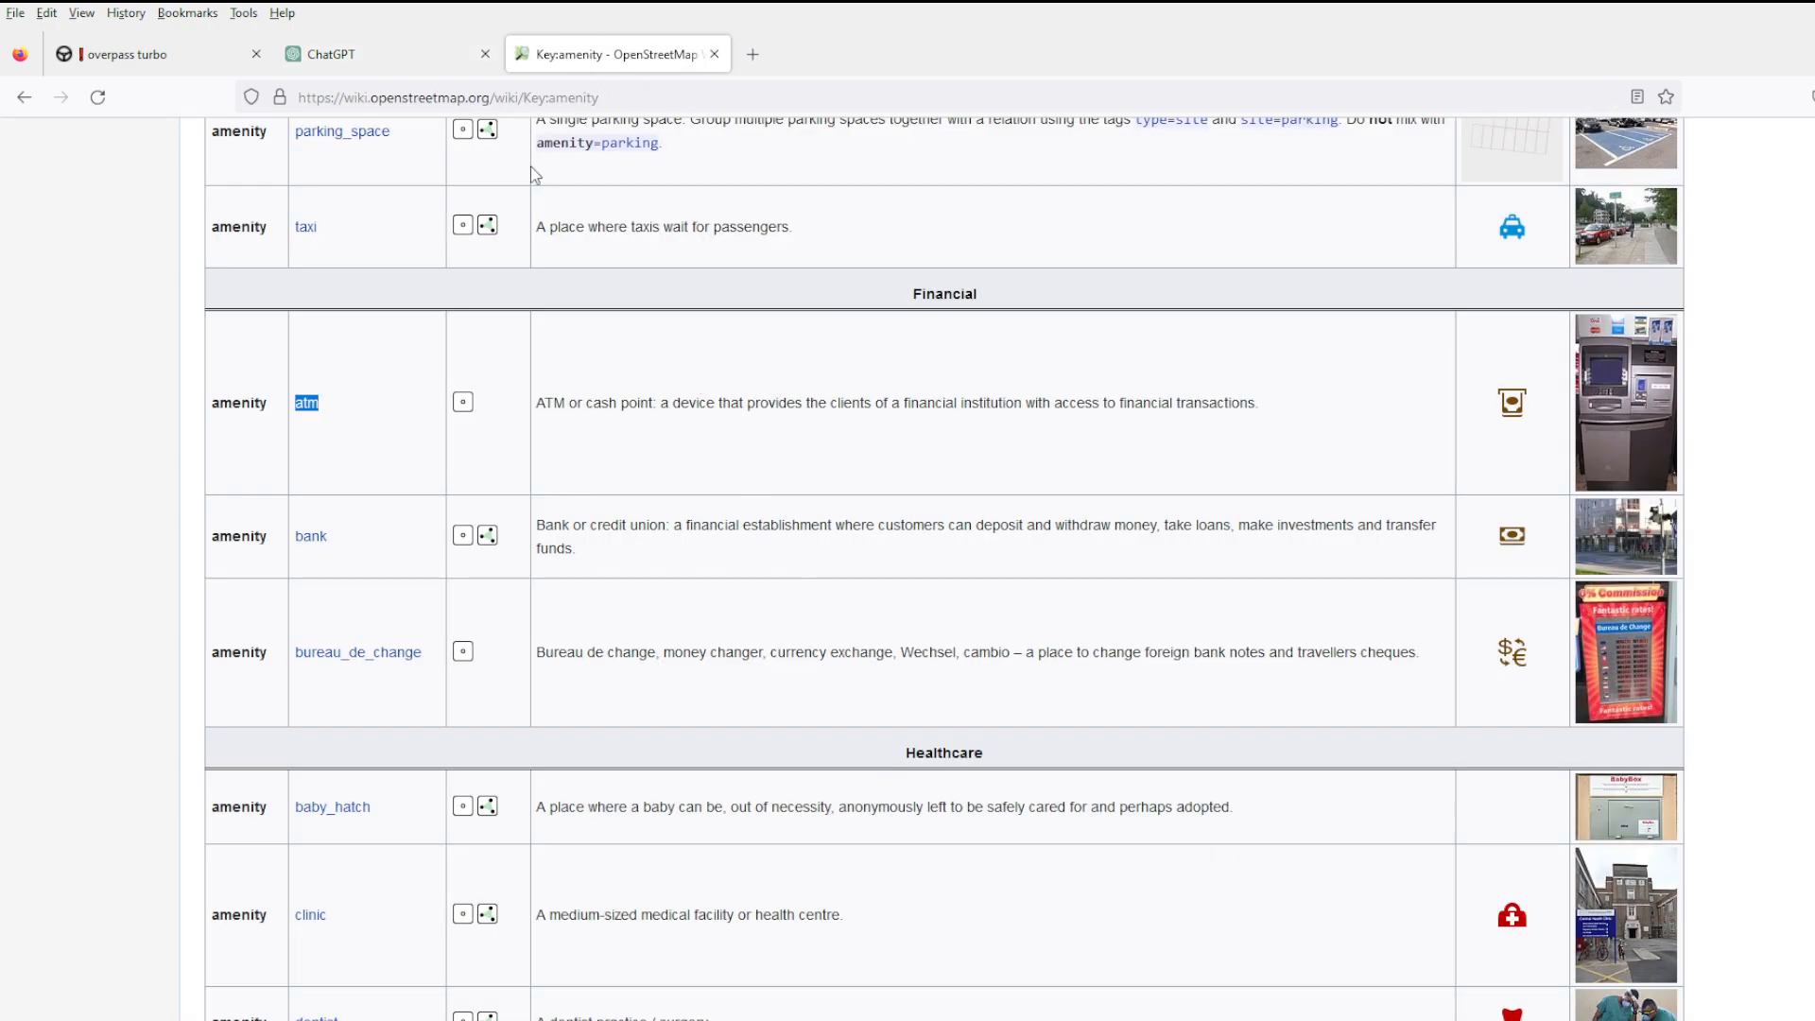
click(127, 53)
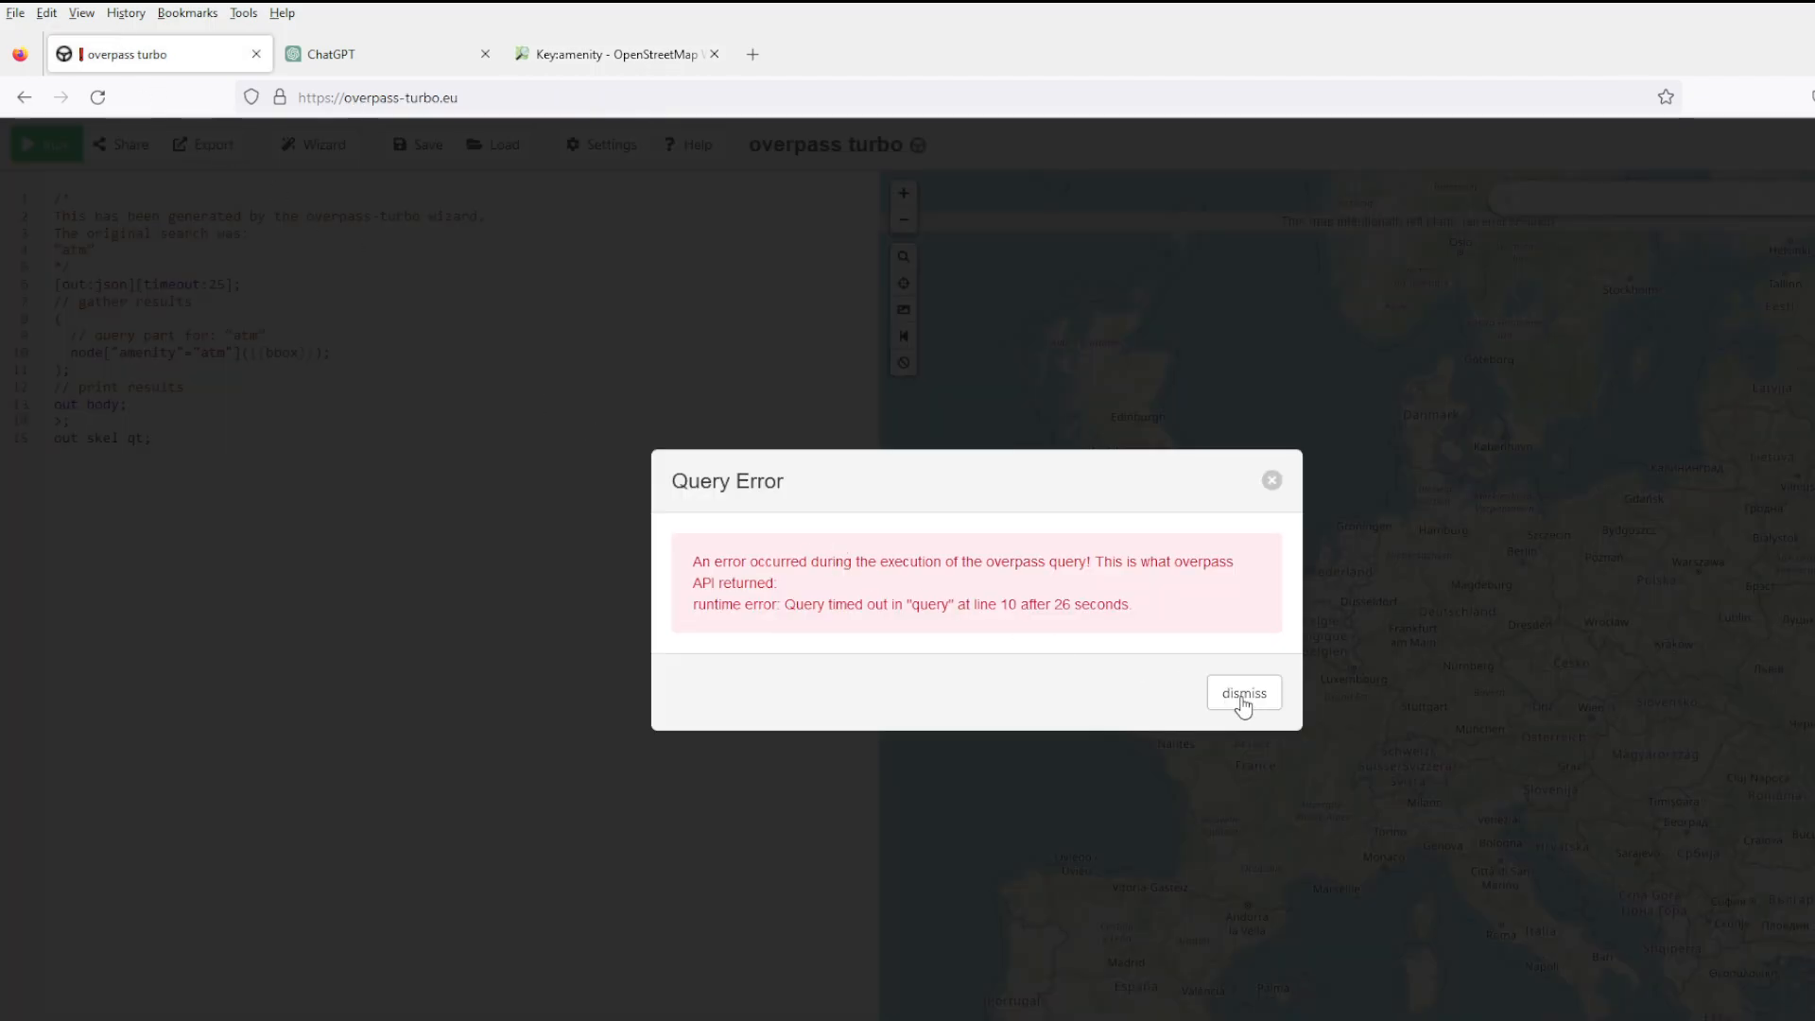
Dismiss the timeout error, rerun the atm query and dismiss the second timeout.
click(1244, 692)
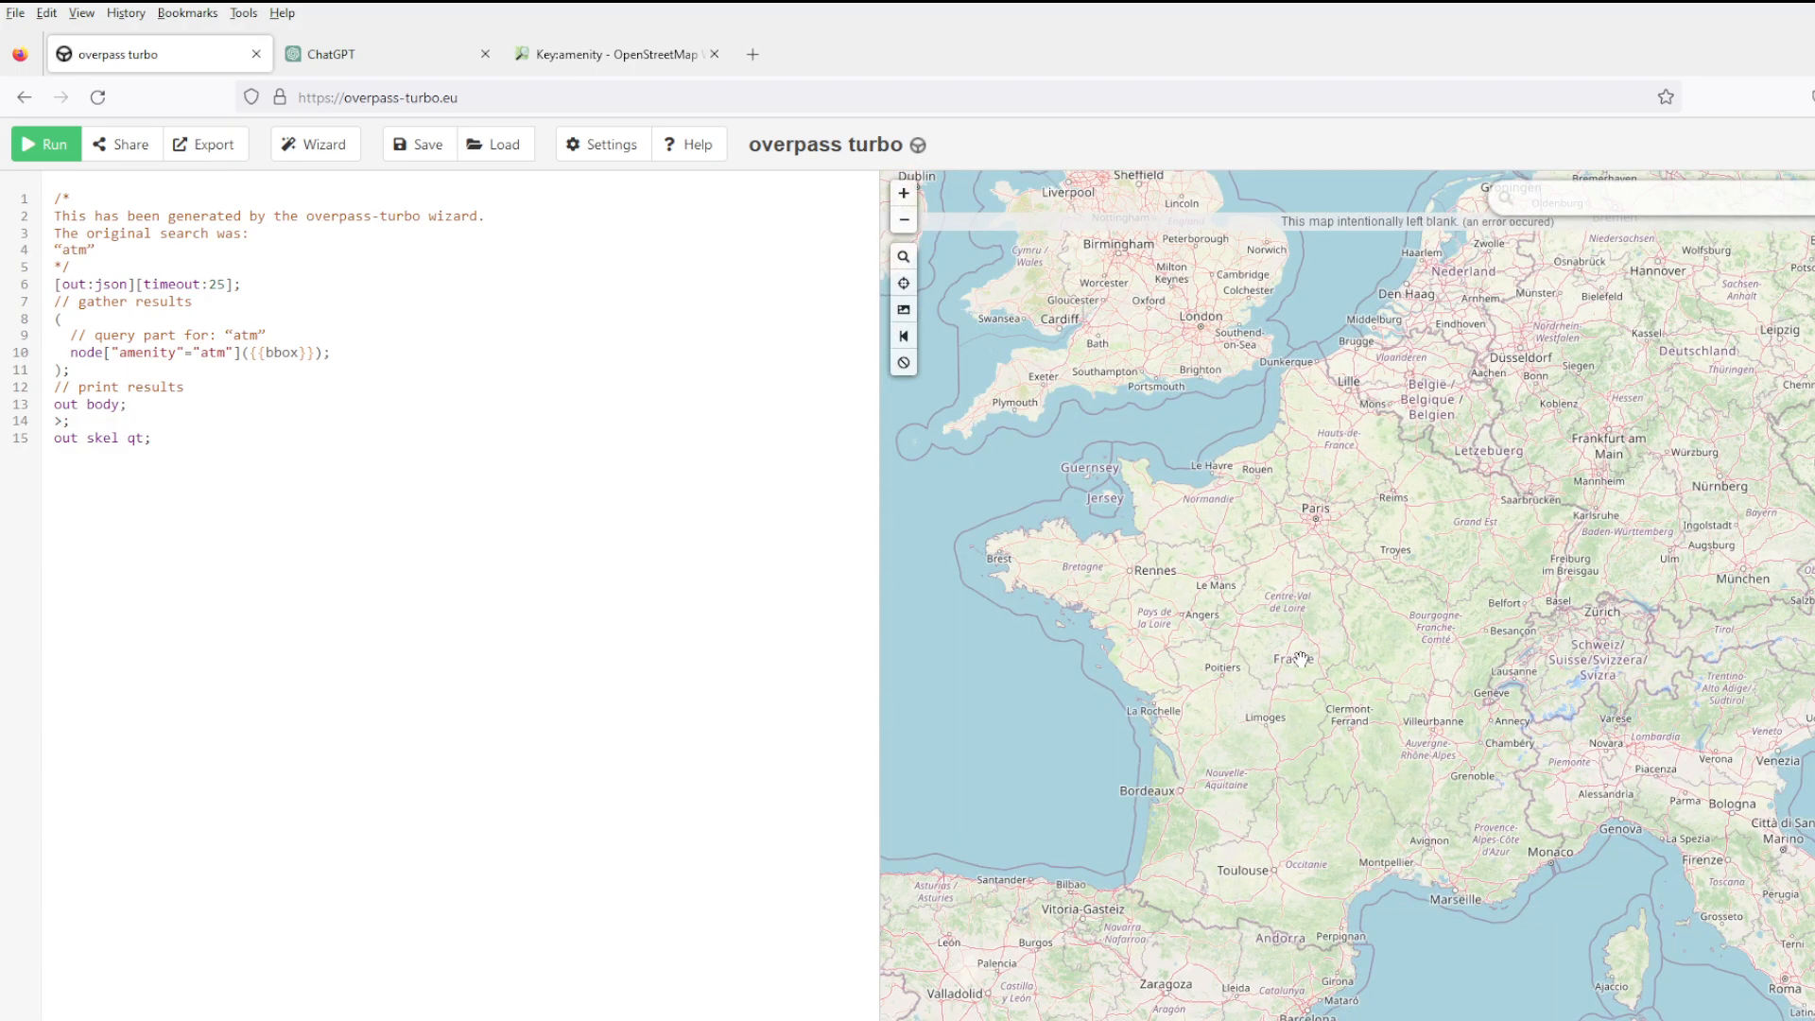
mouse_move(32, 186)
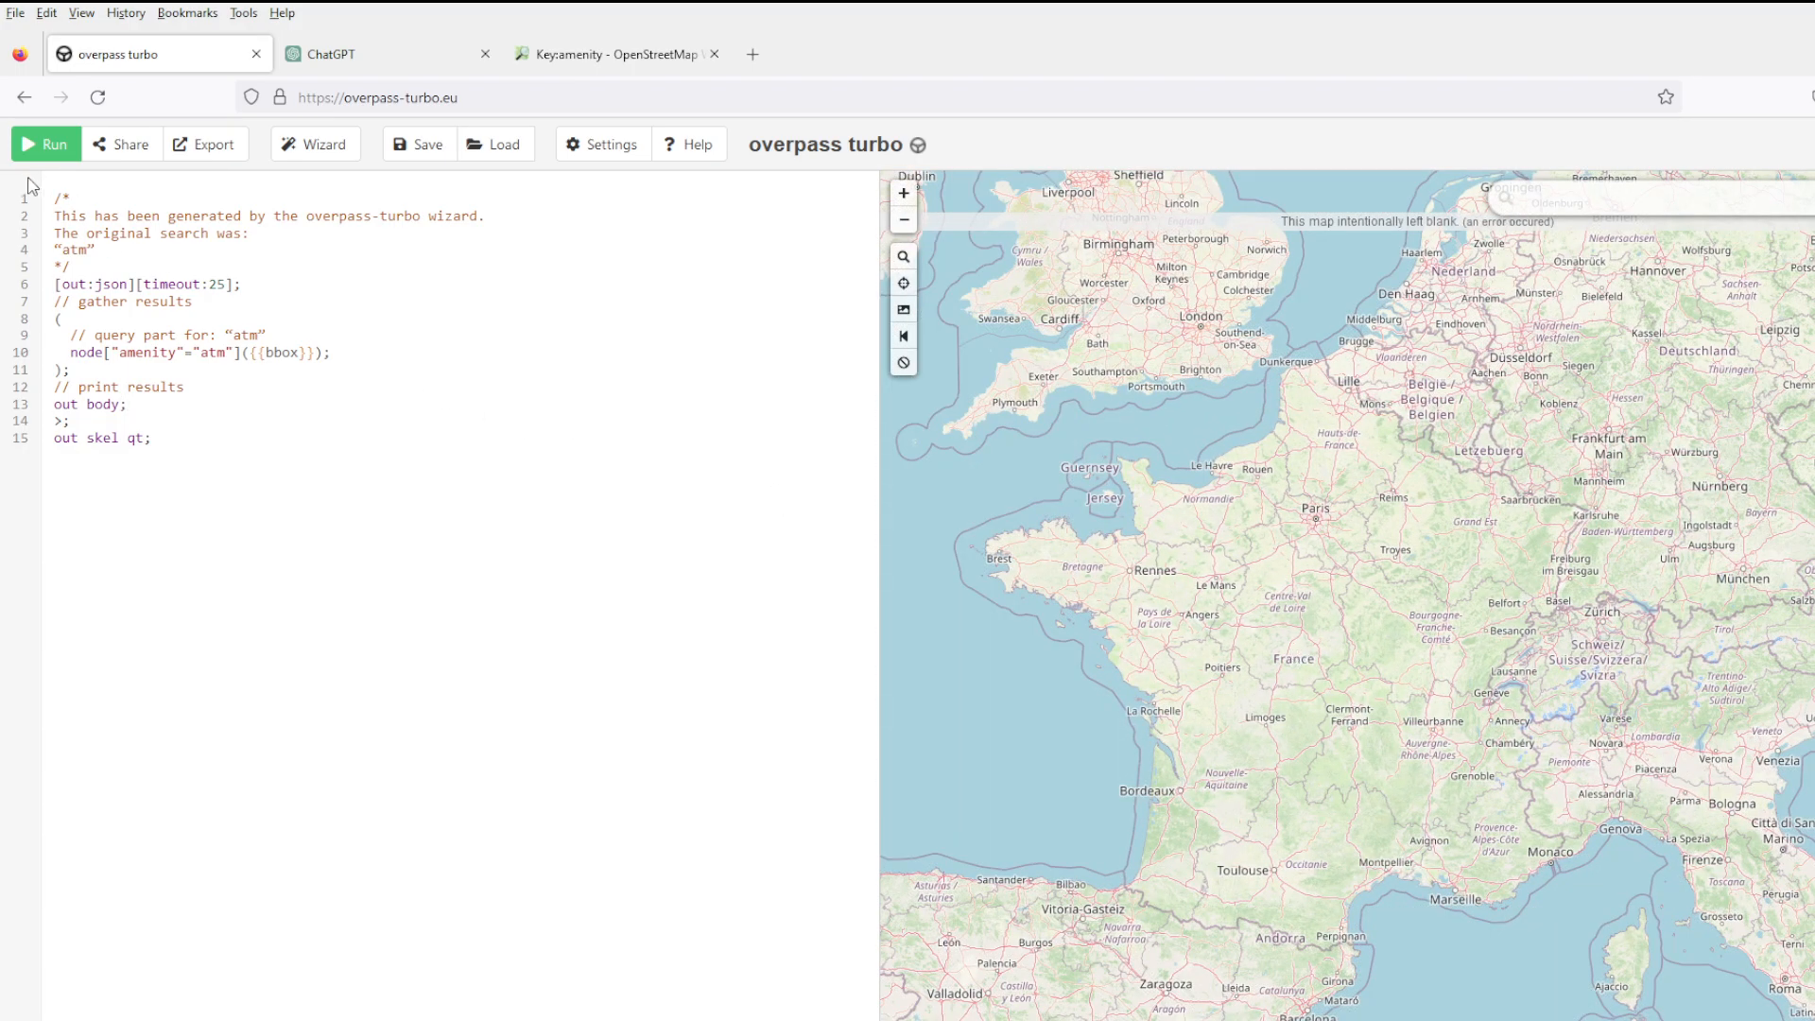
click(46, 144)
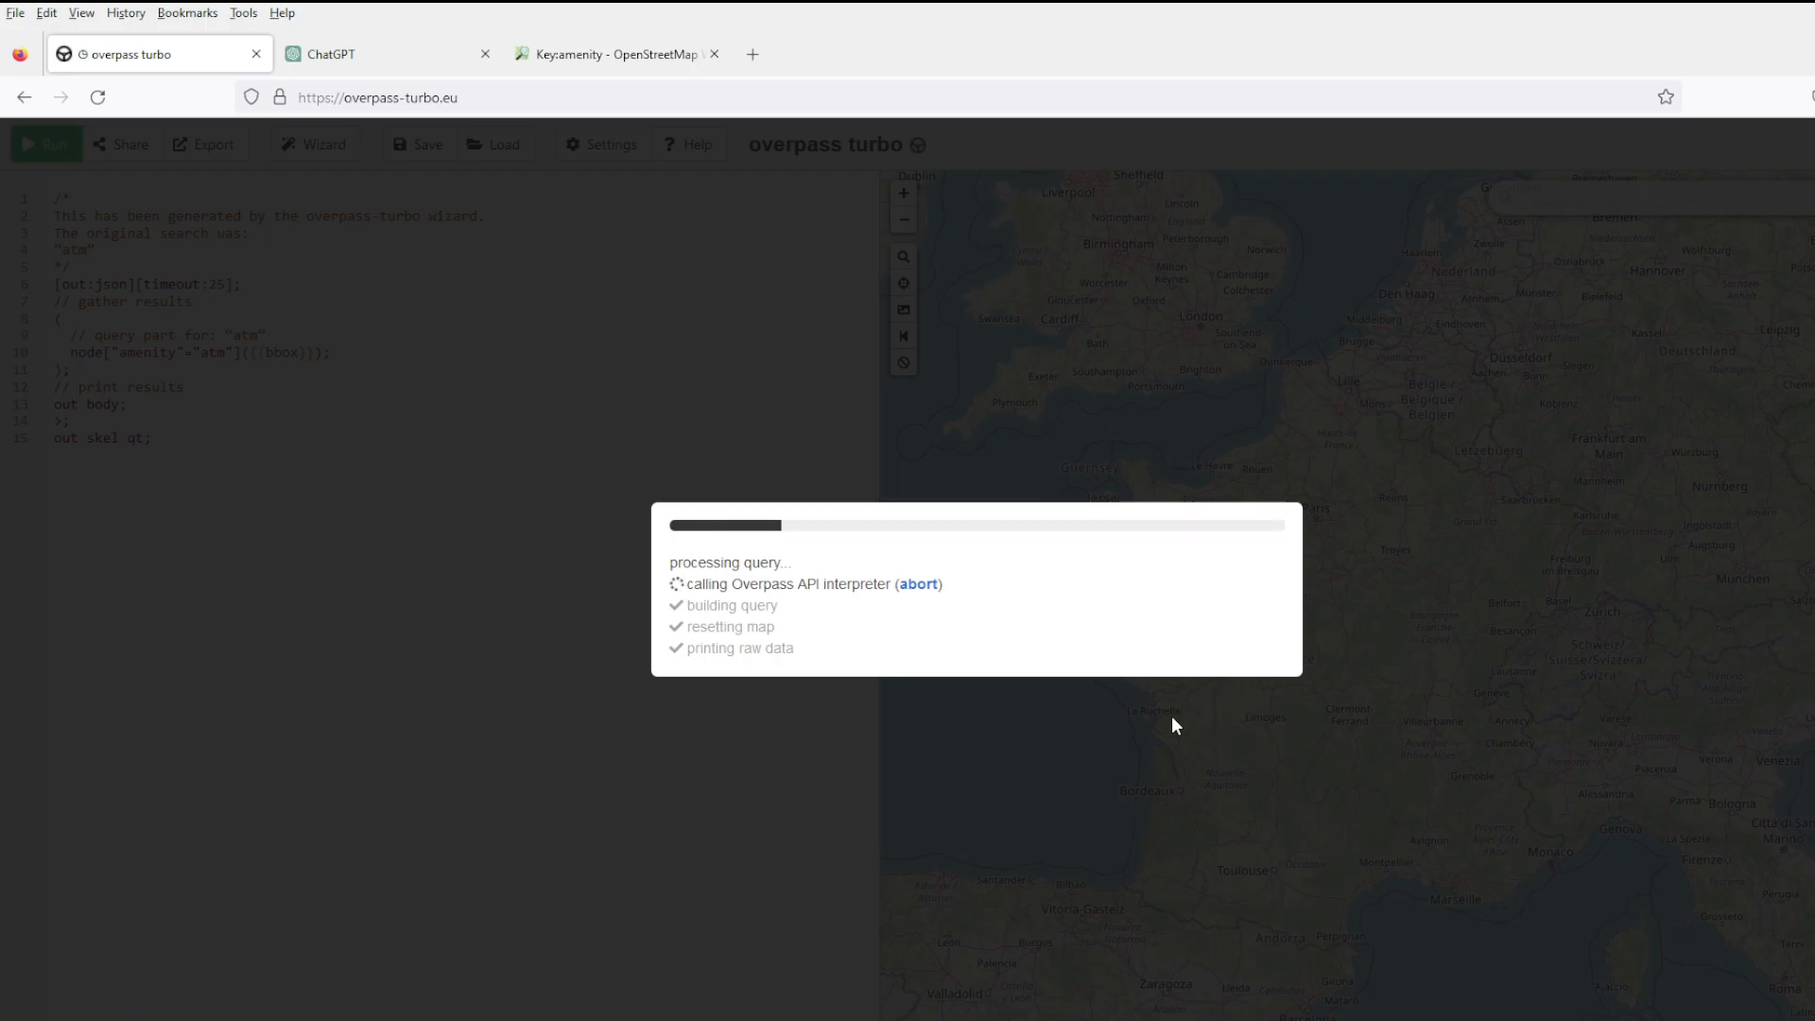
mouse_move(968, 610)
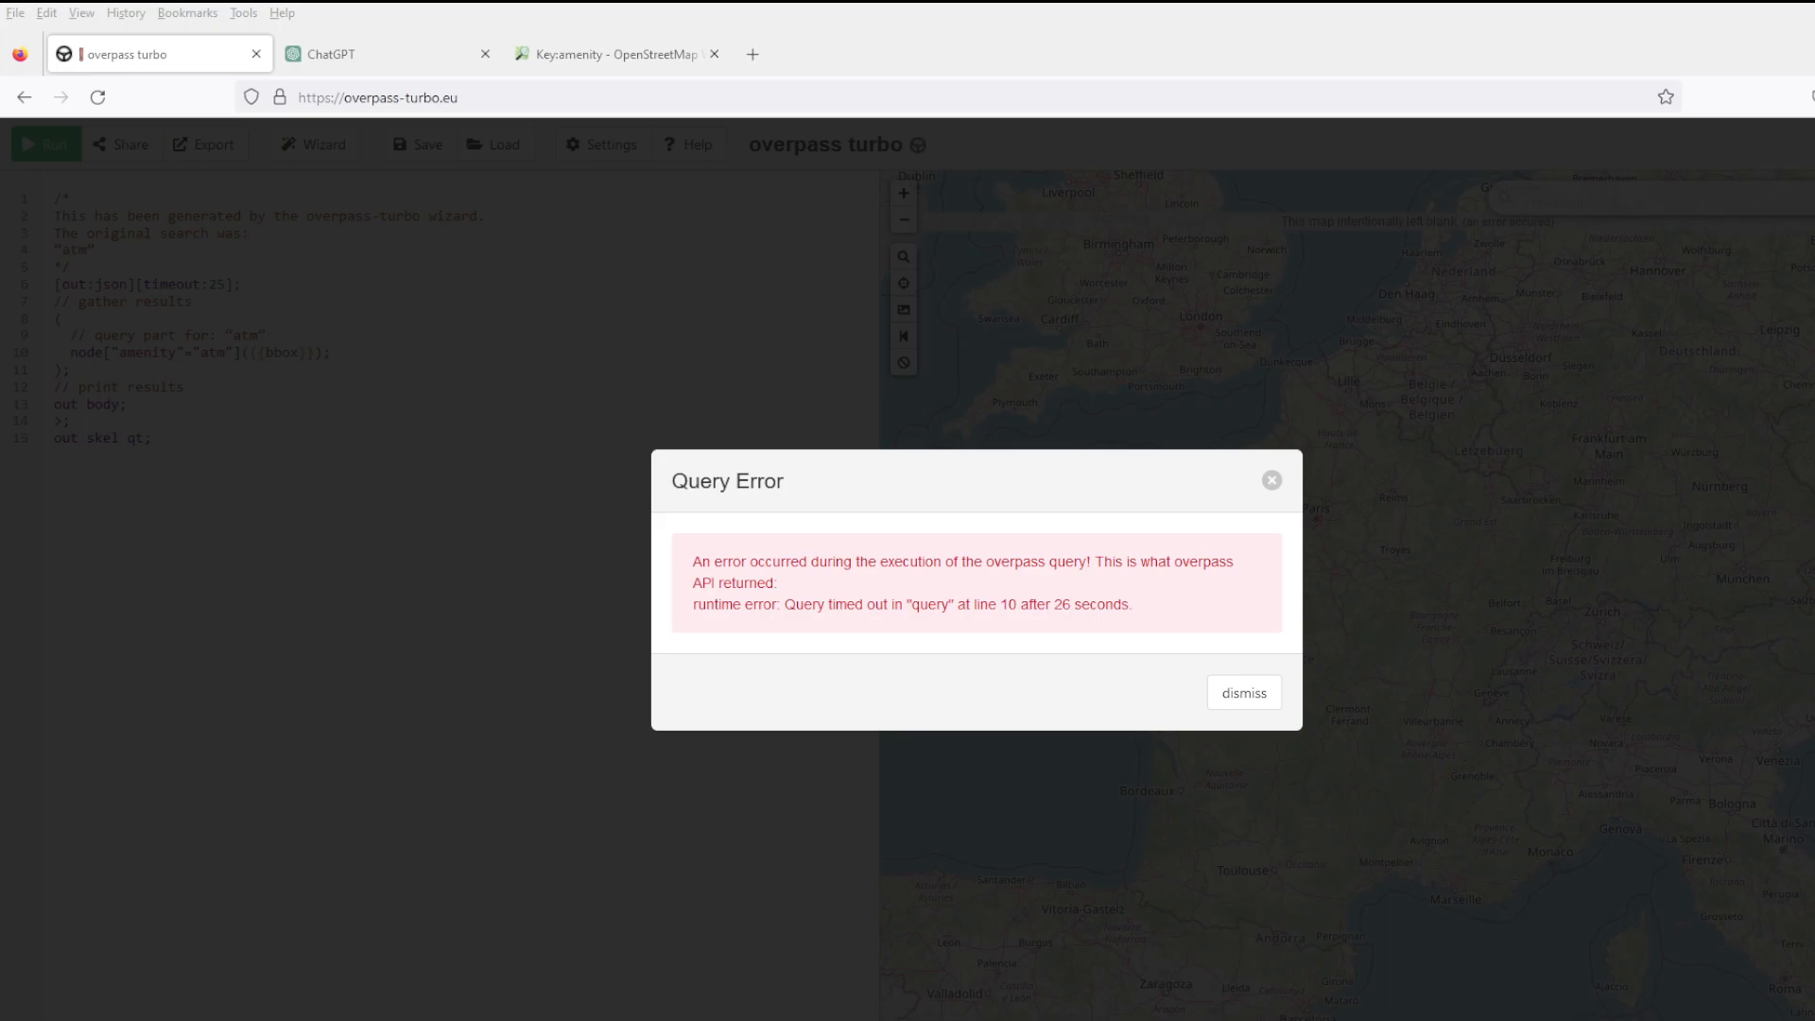
click(1240, 692)
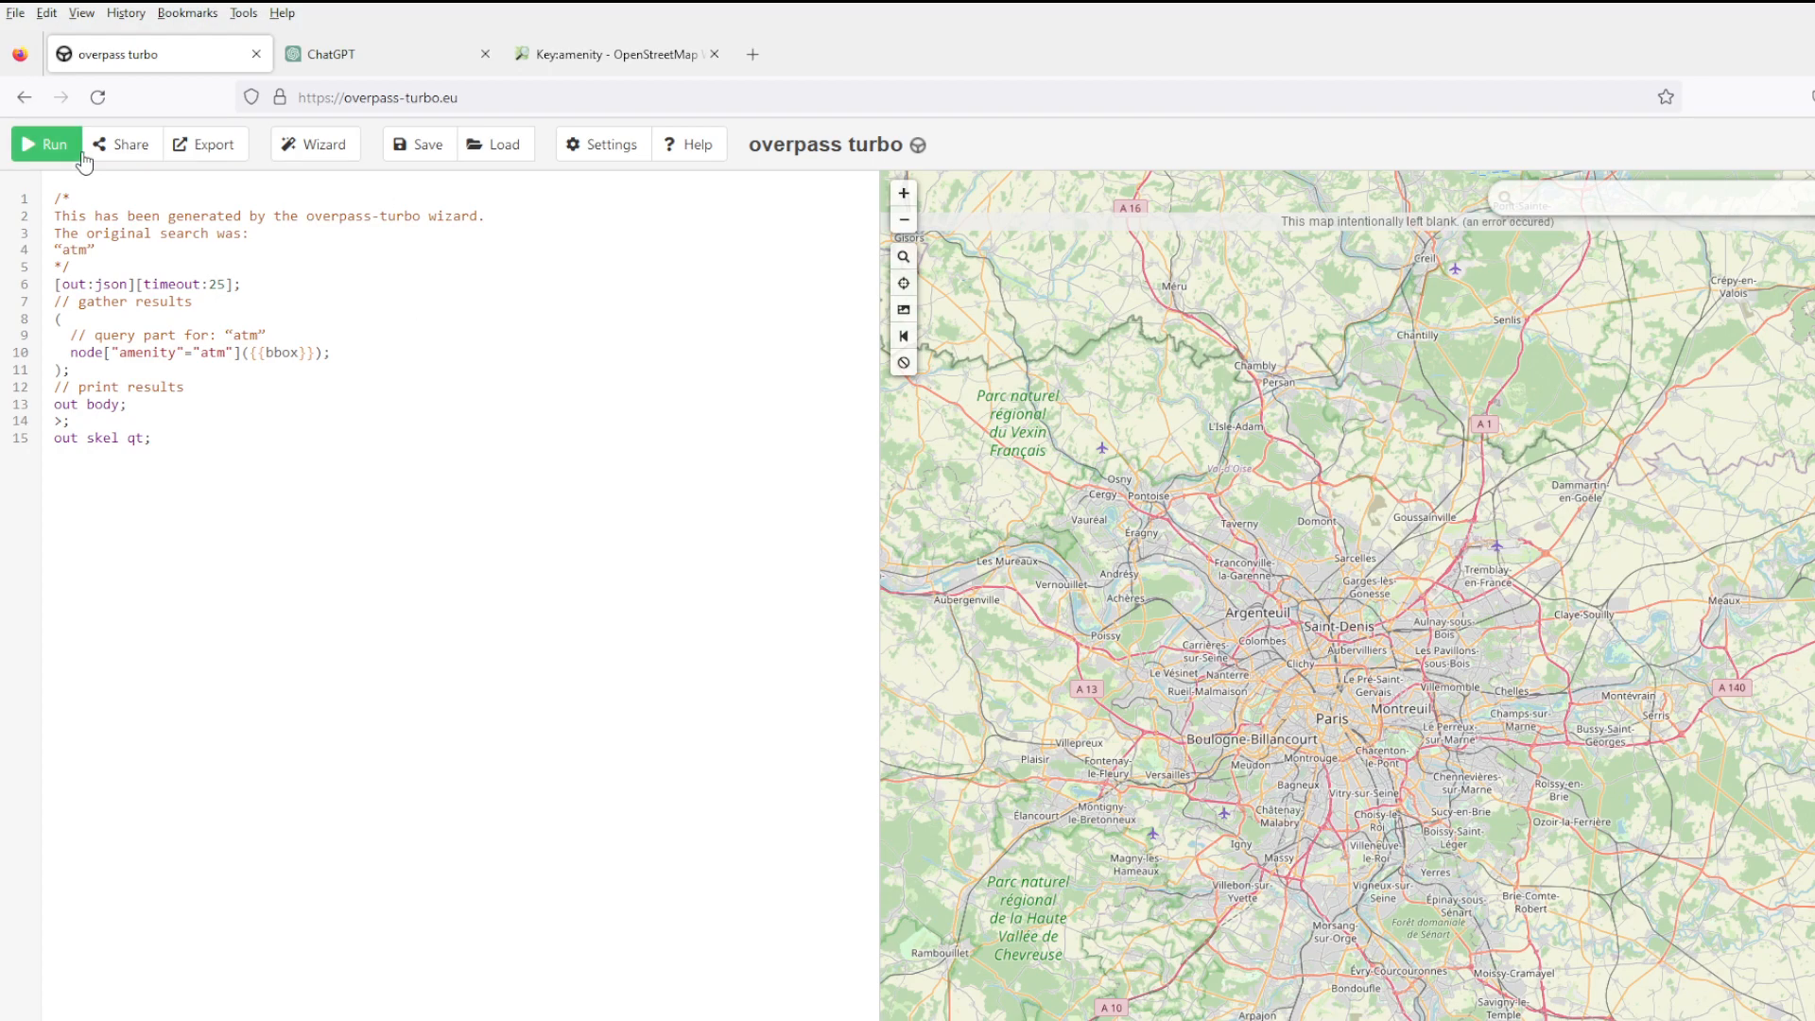
Run the atm query over Paris, view the raw JSON and export it as export.geojson for ChatGPT.
click(45, 143)
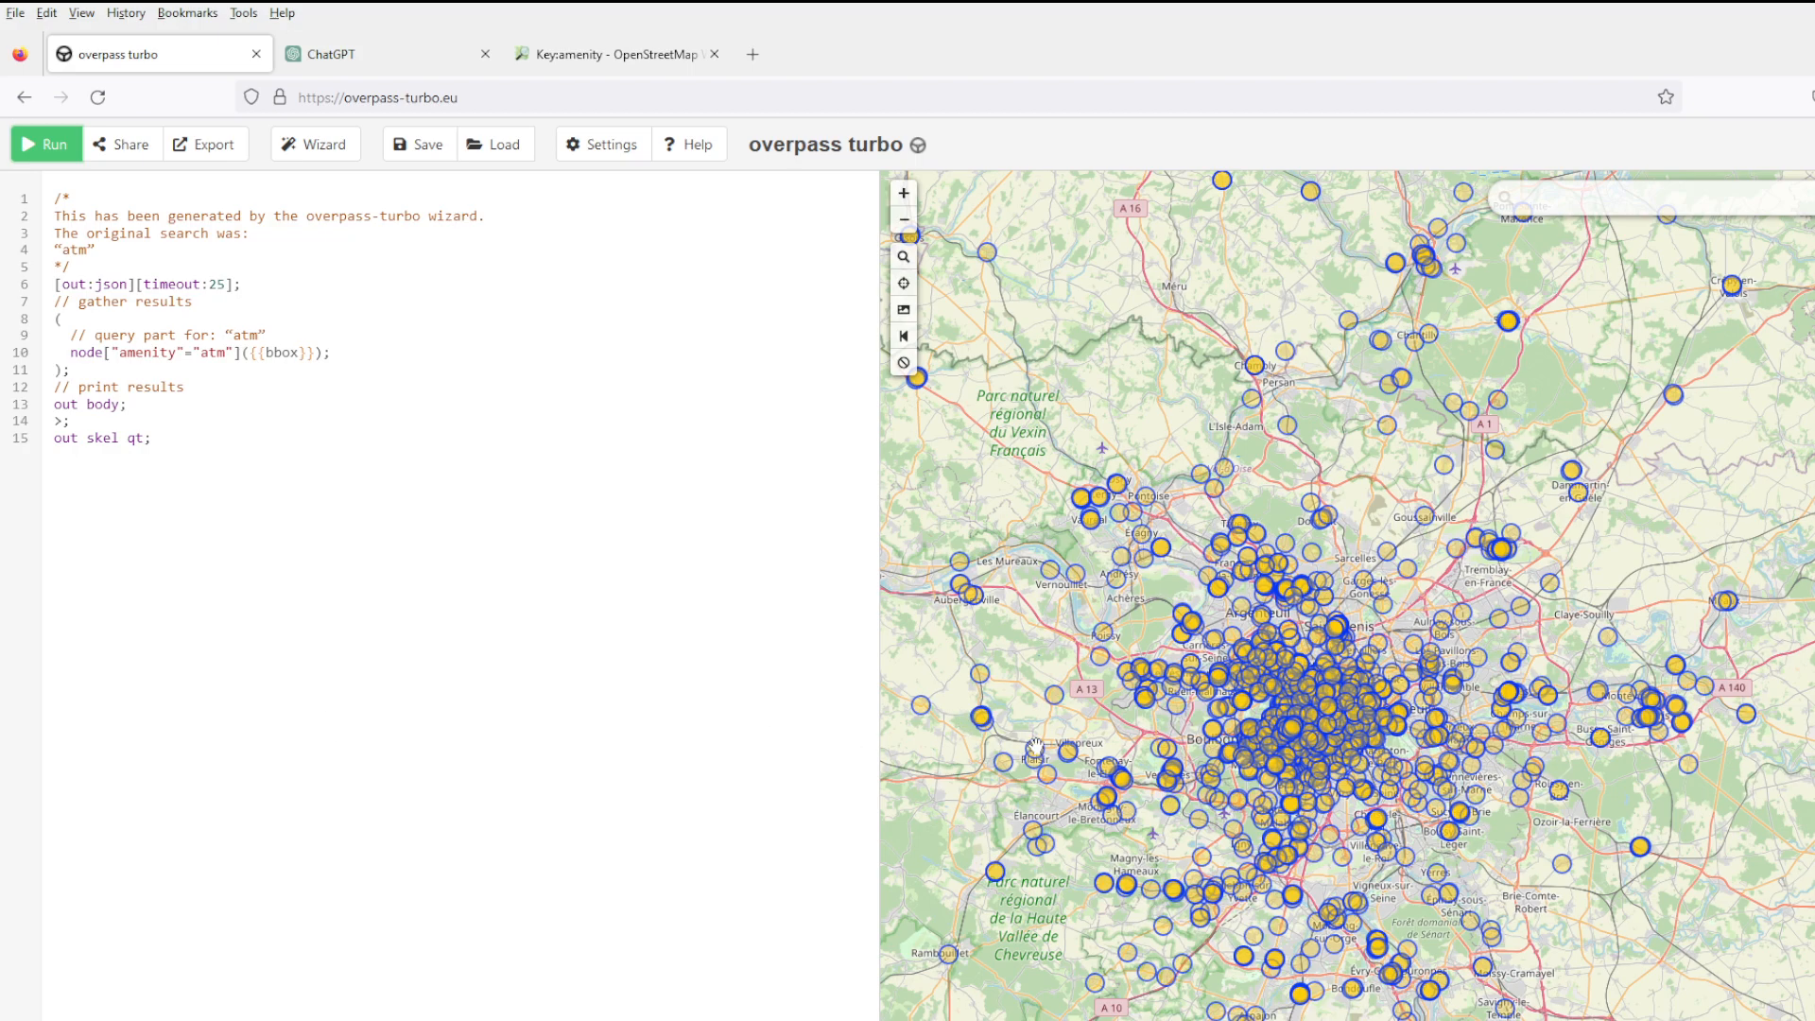
mouse_move(1285, 750)
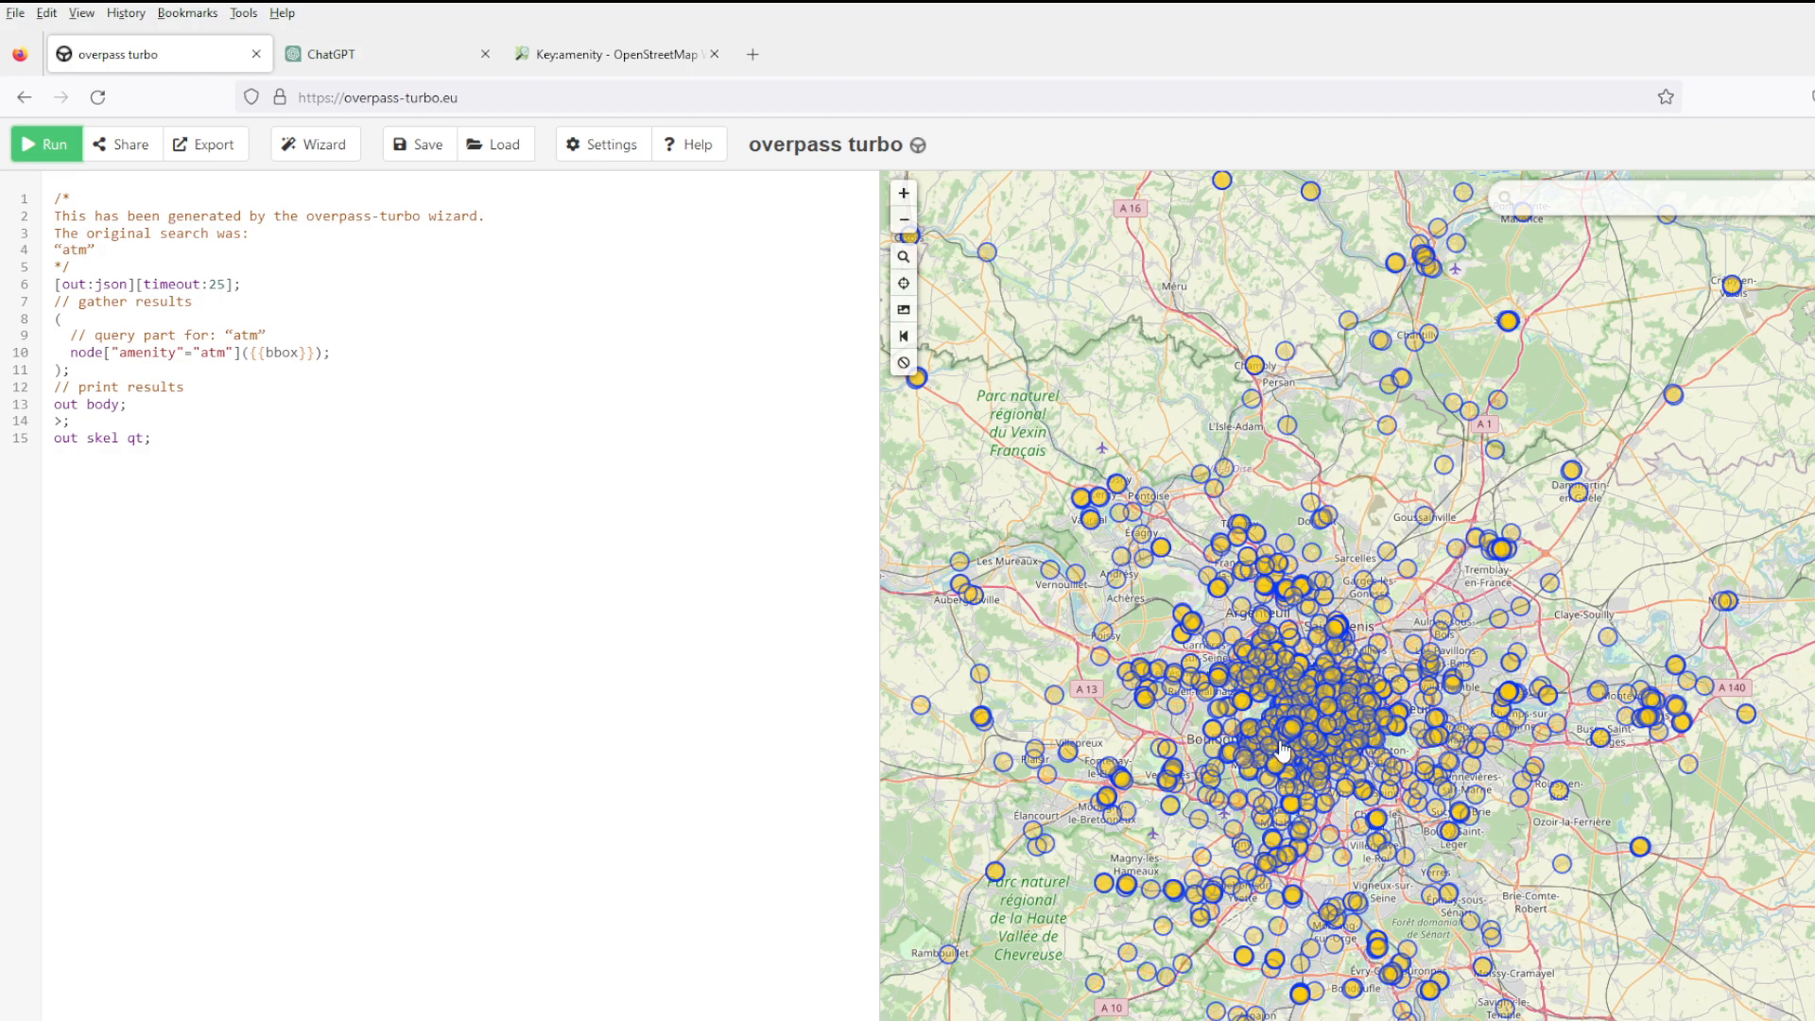
click(46, 144)
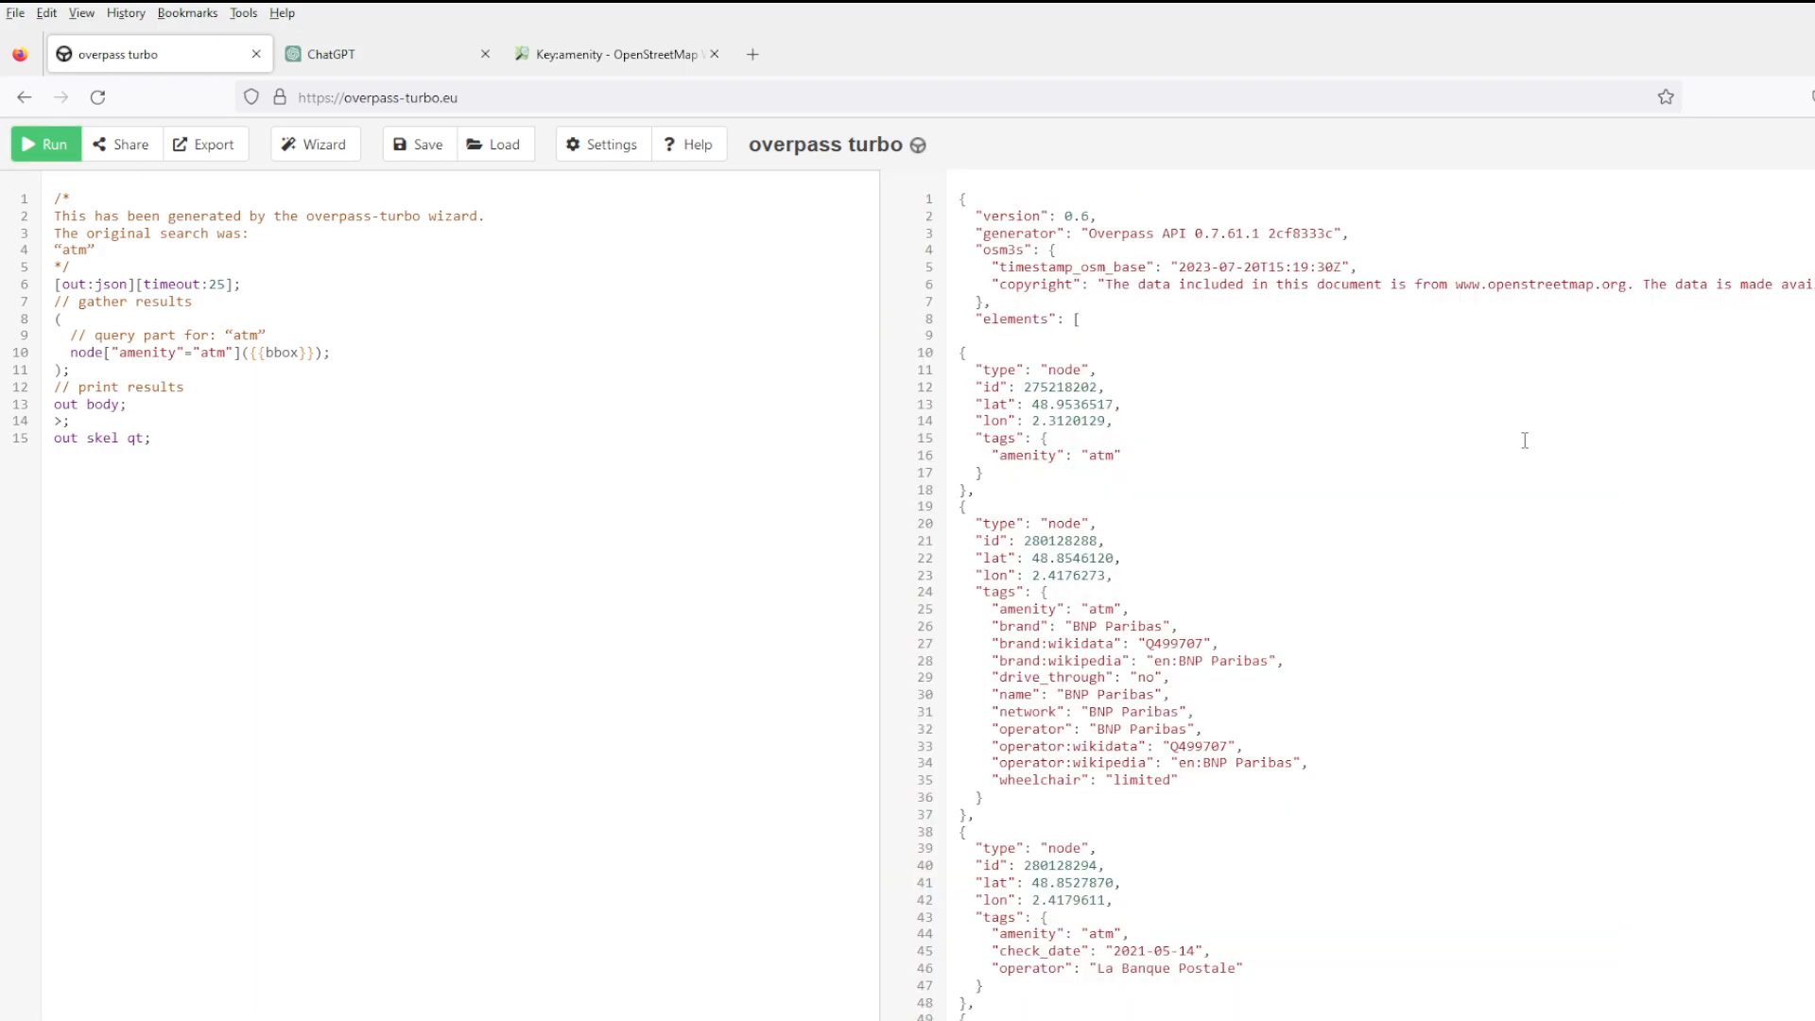
click(204, 144)
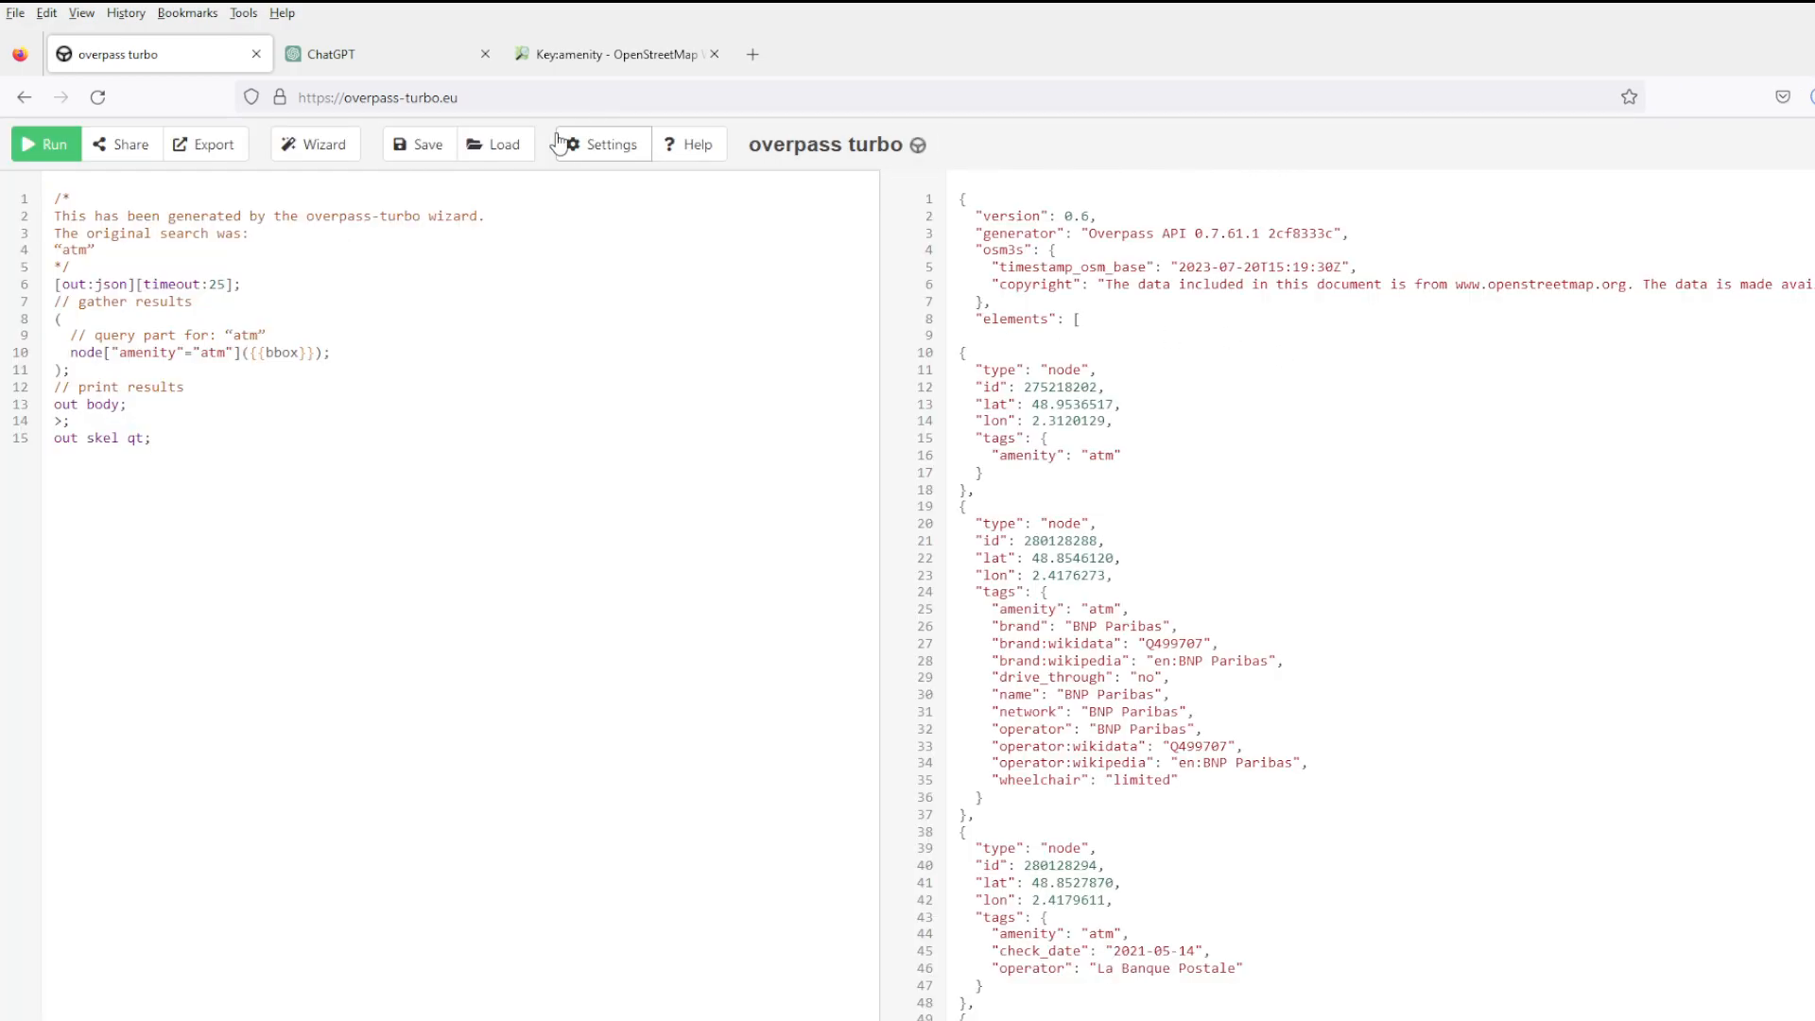
click(337, 53)
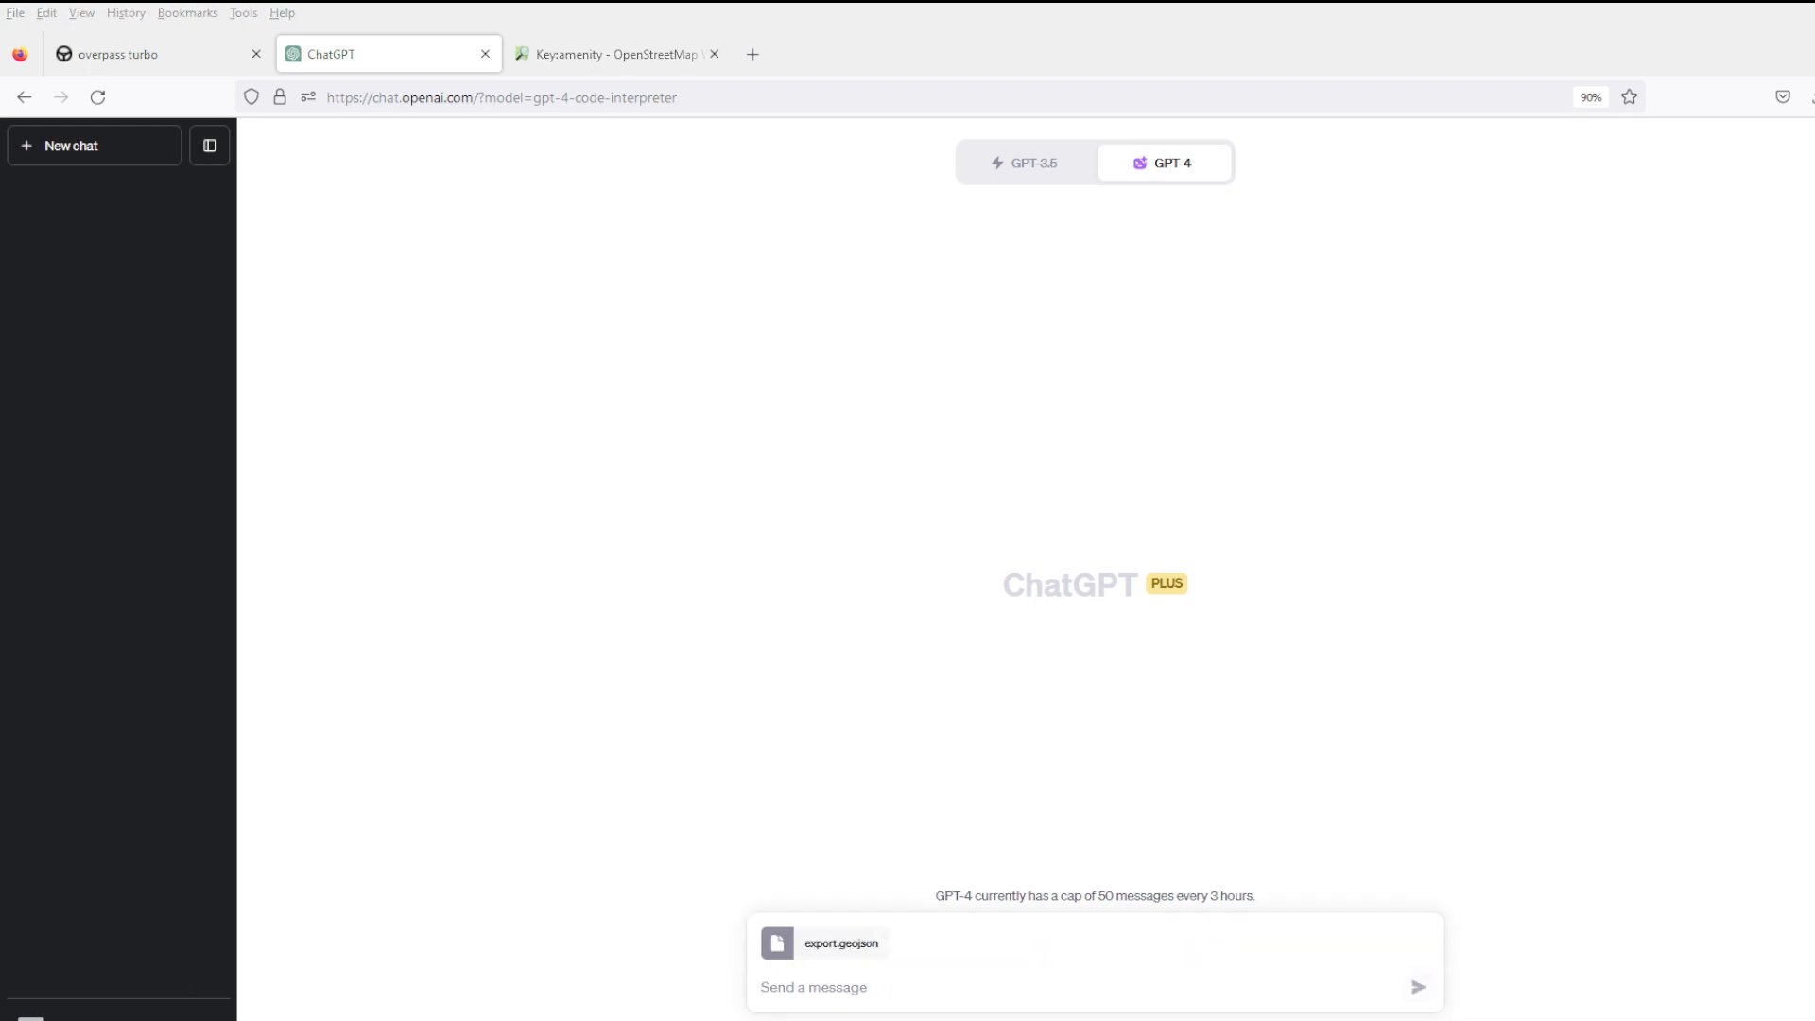
Ask ChatGPT what the attached export.geojson is and reply 'yes' to have it read the file.
click(813, 987)
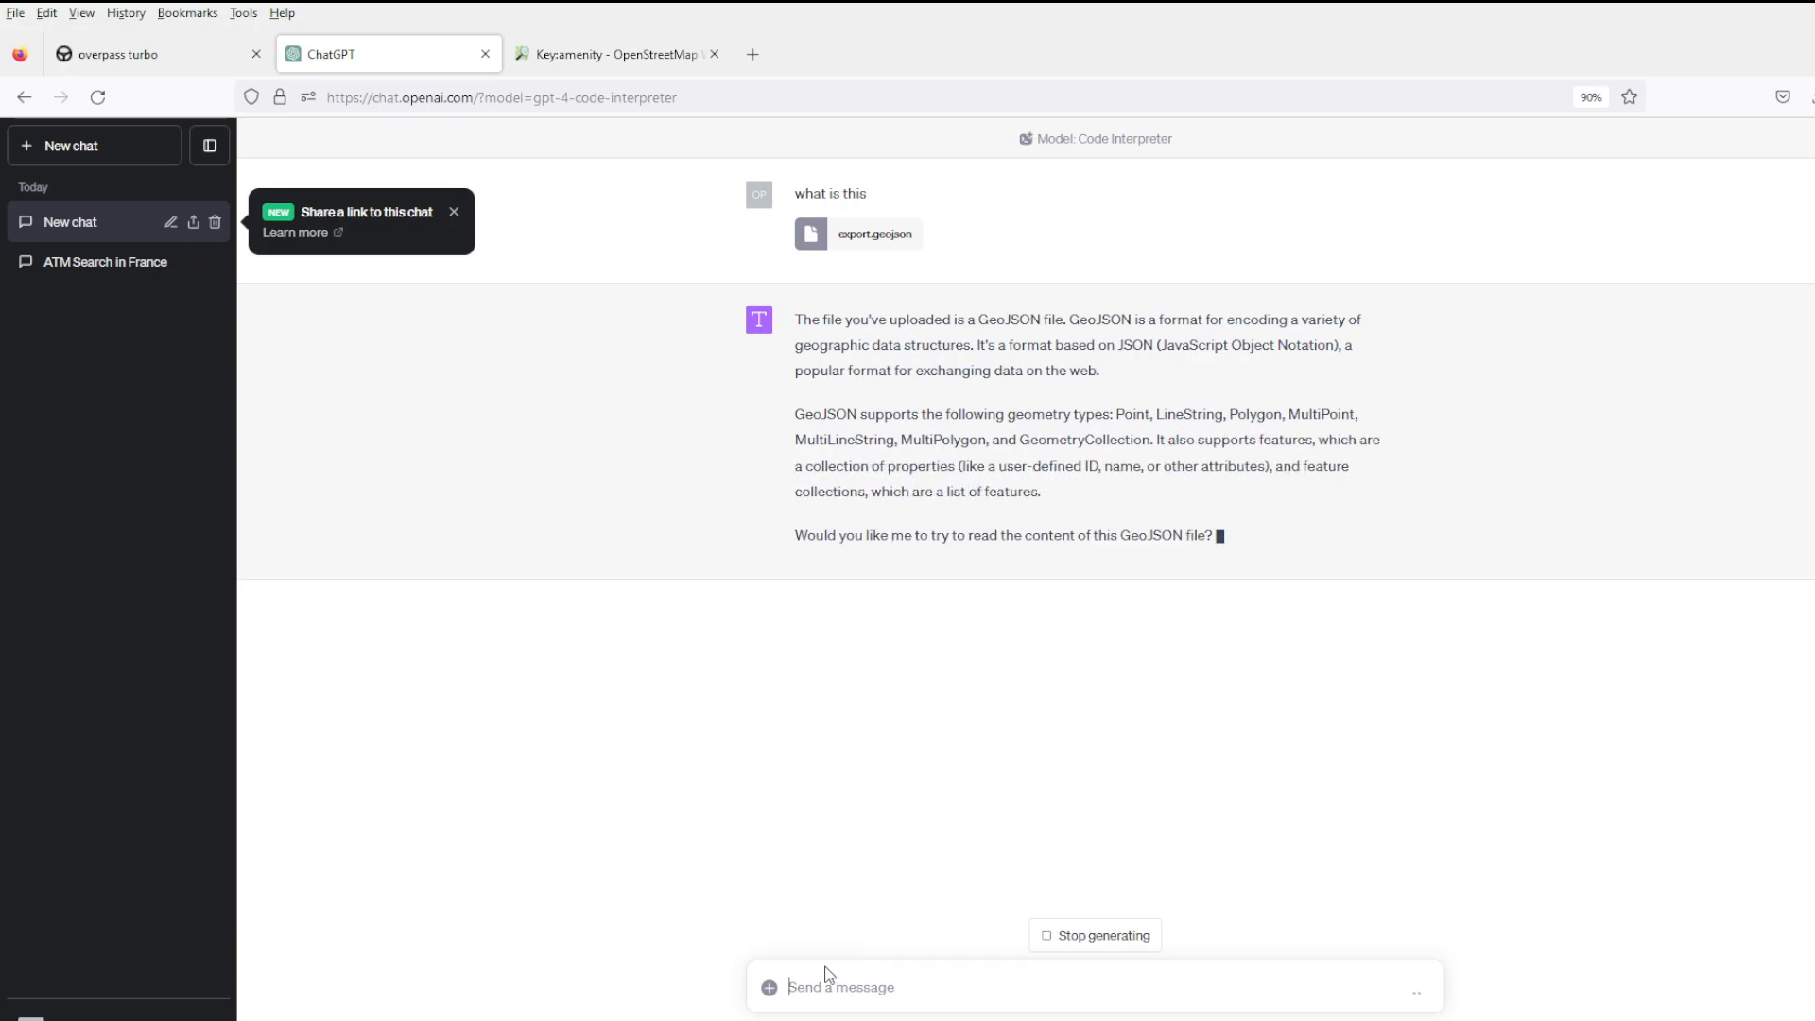
text(yes)
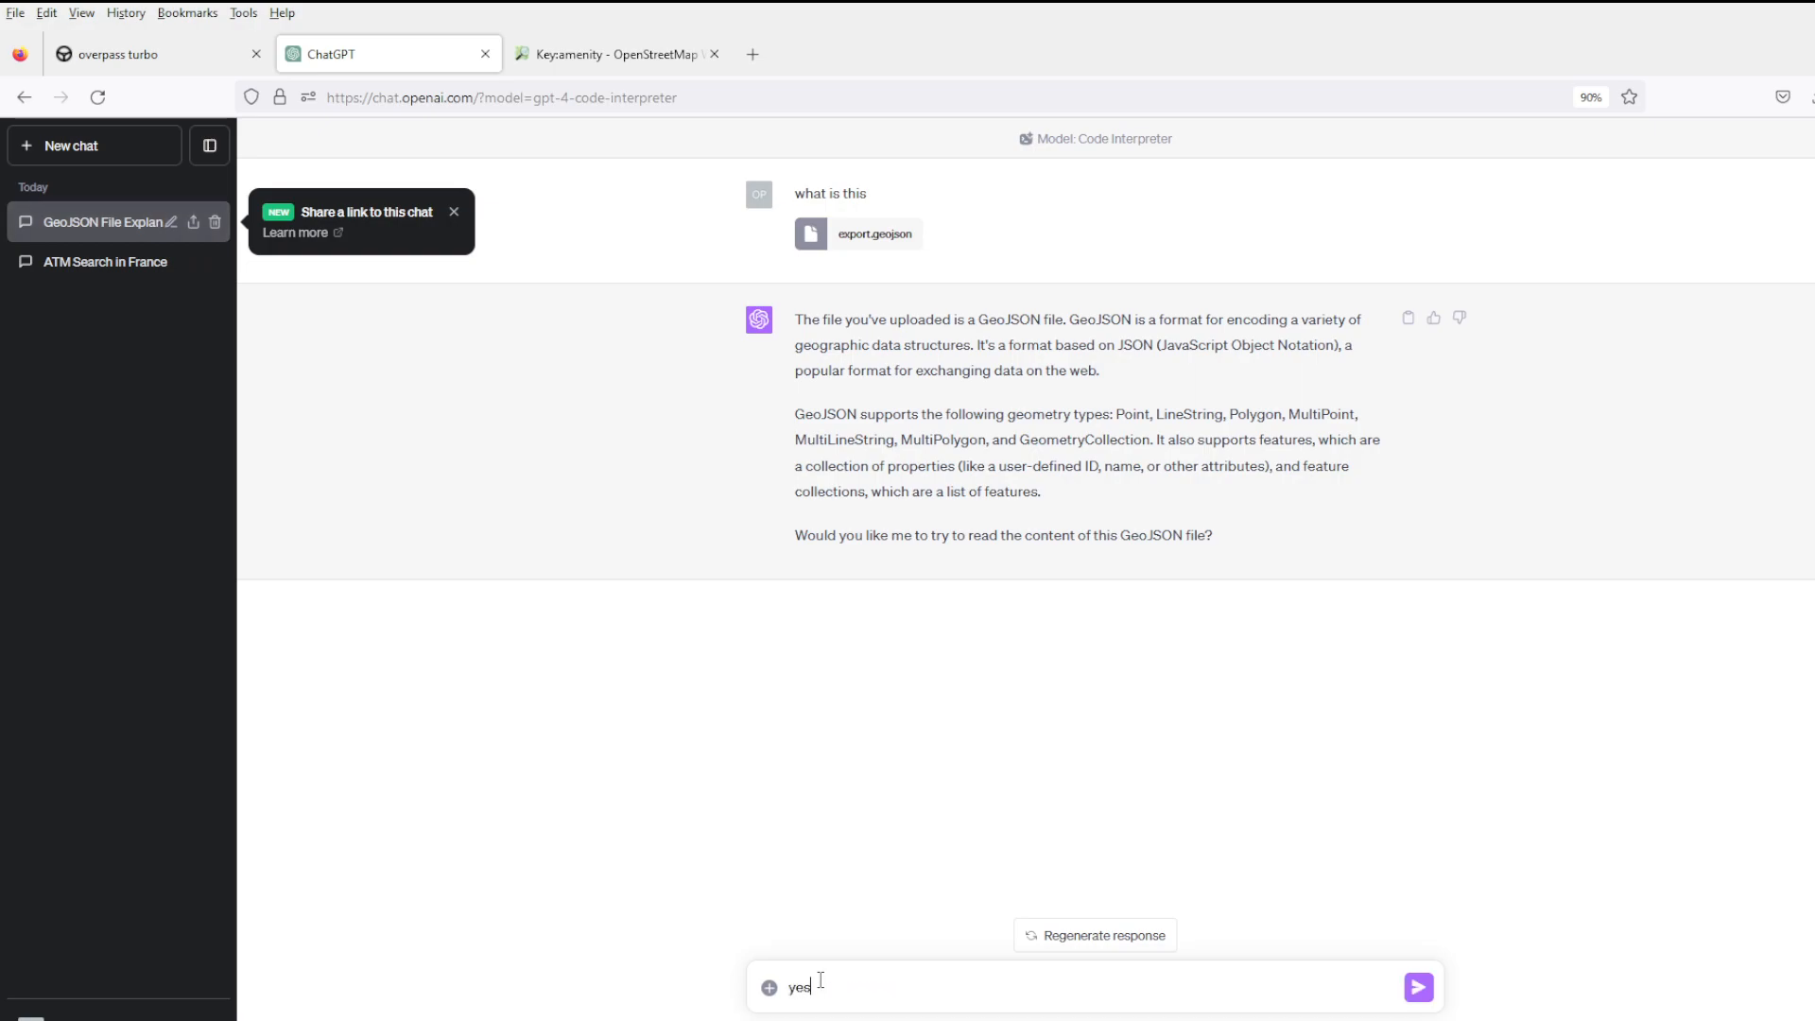
click(1416, 986)
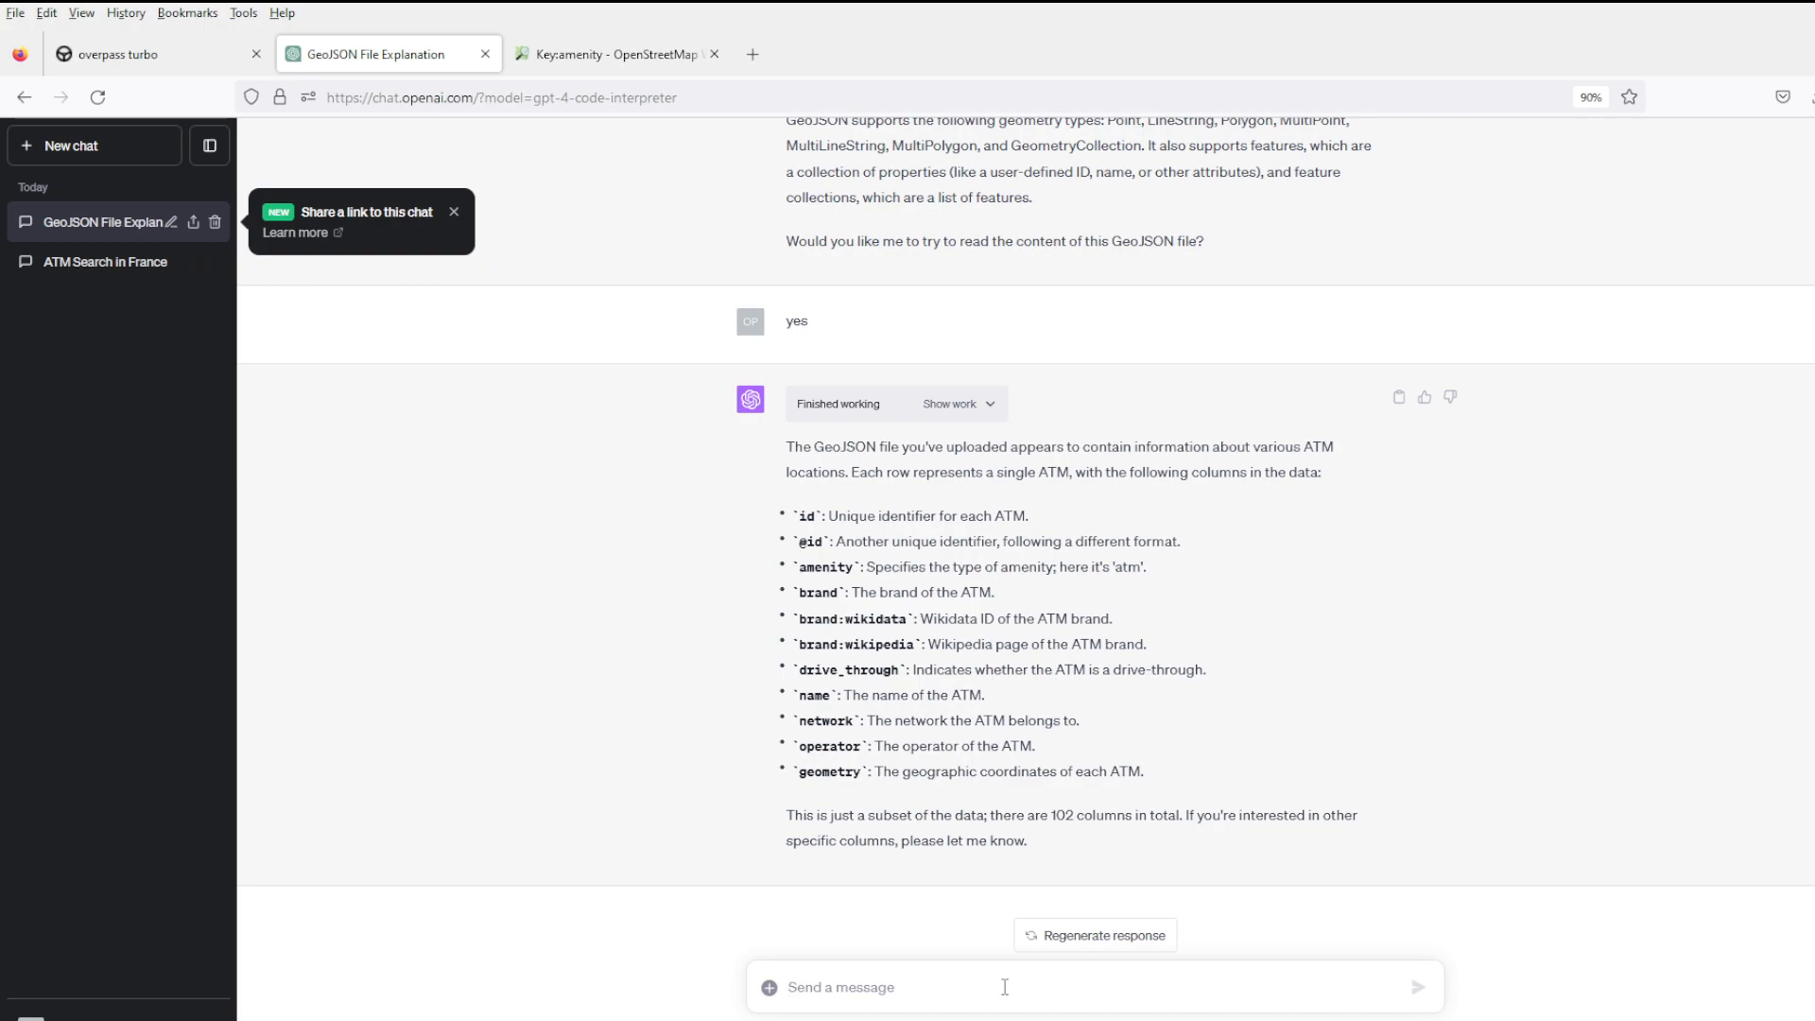
Ask ChatGPT to parse the whole file and list the top 20 brands by number of ATMs.
text(parse the whole file.)
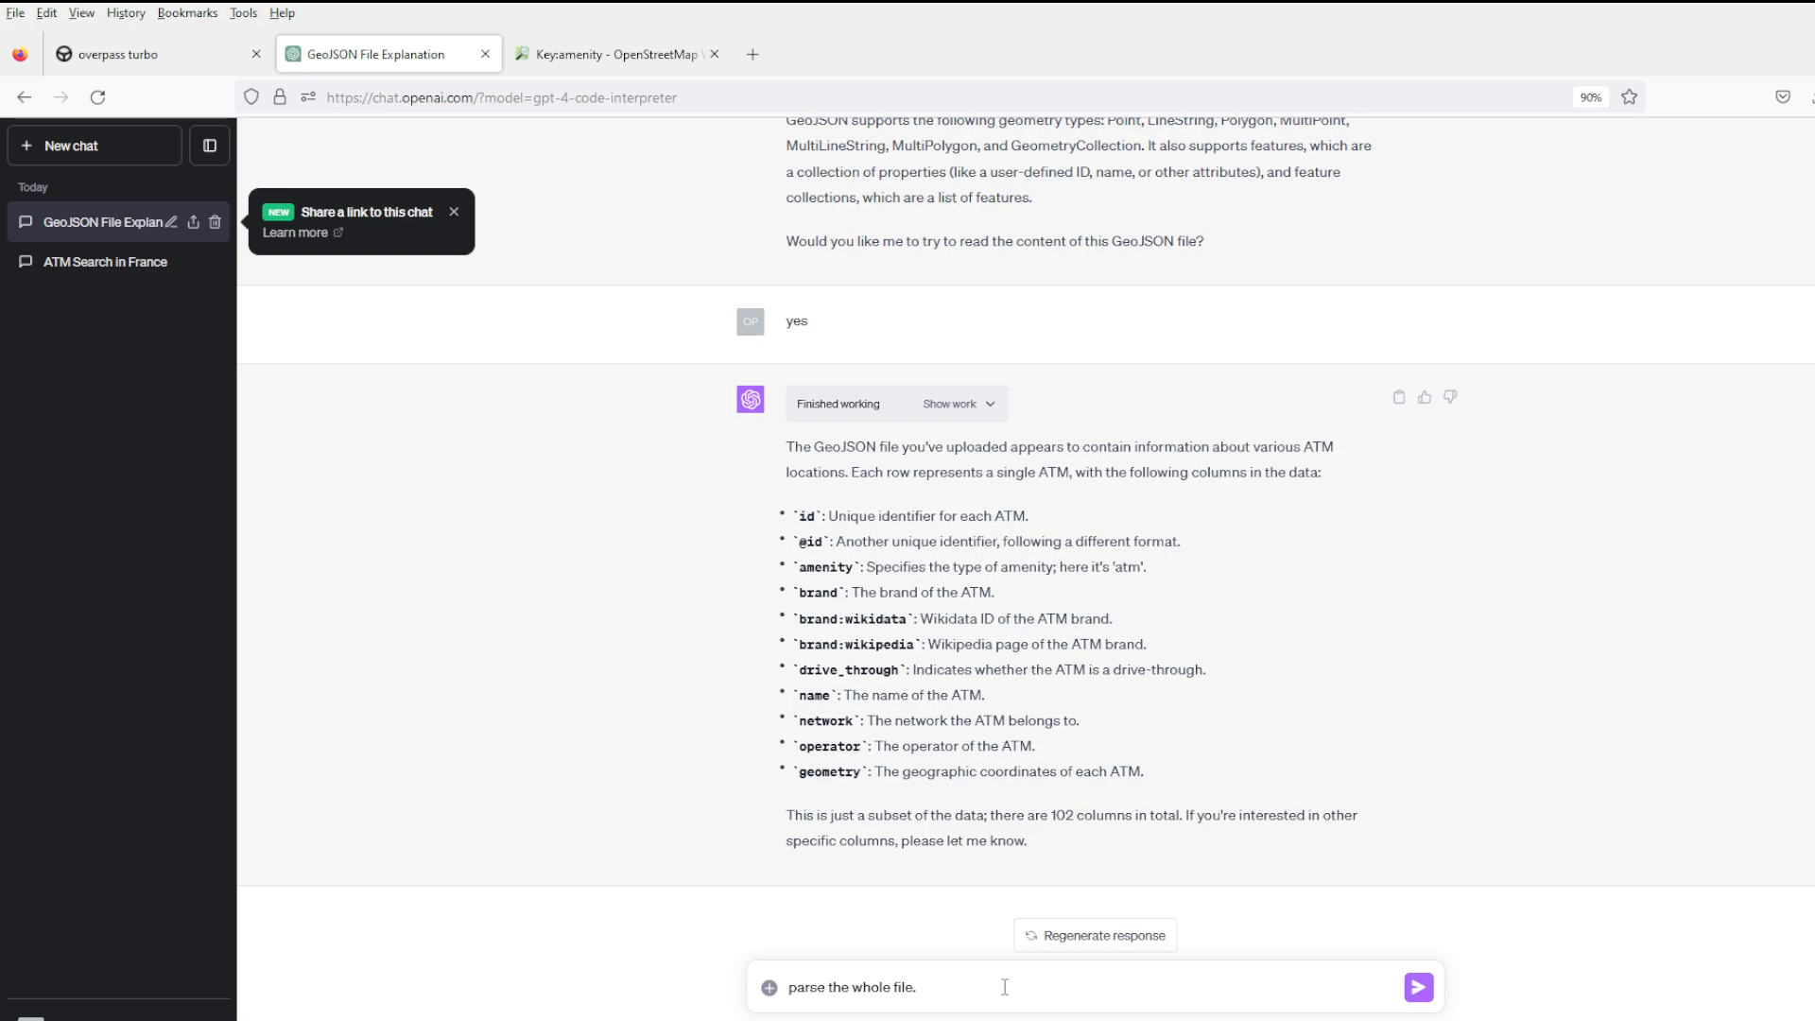
text(make a)
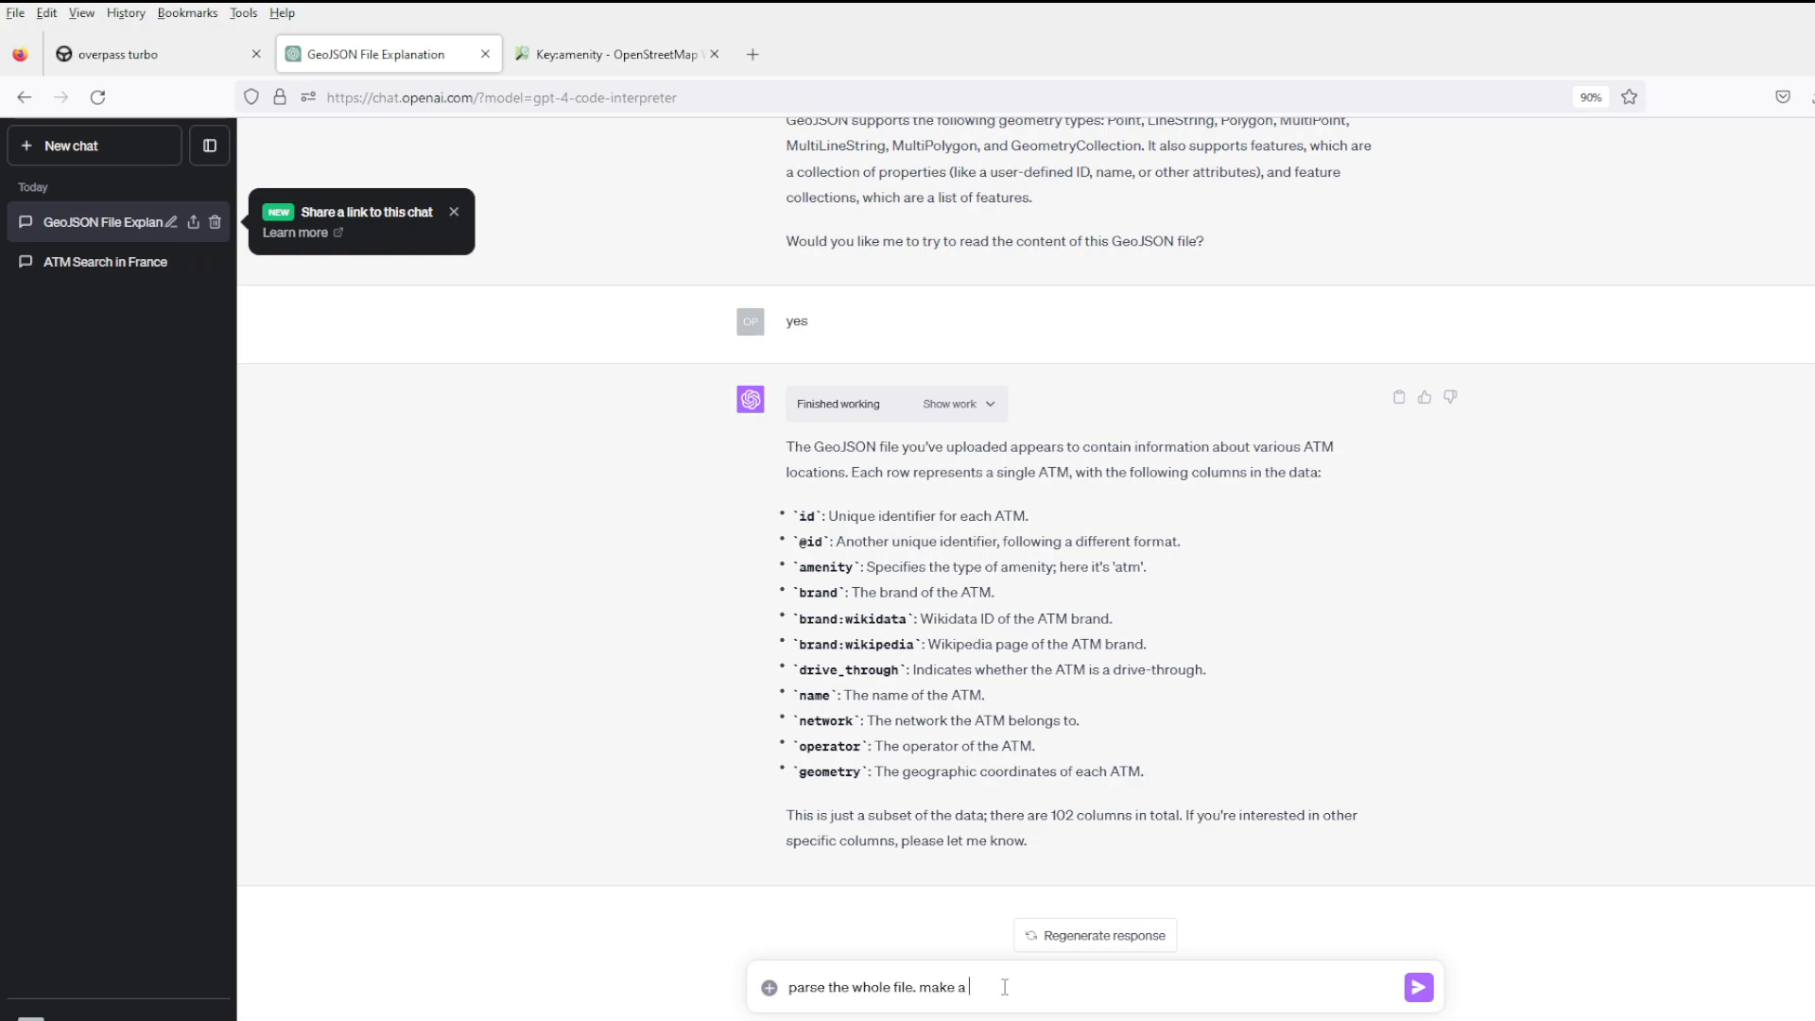
text(top 20)
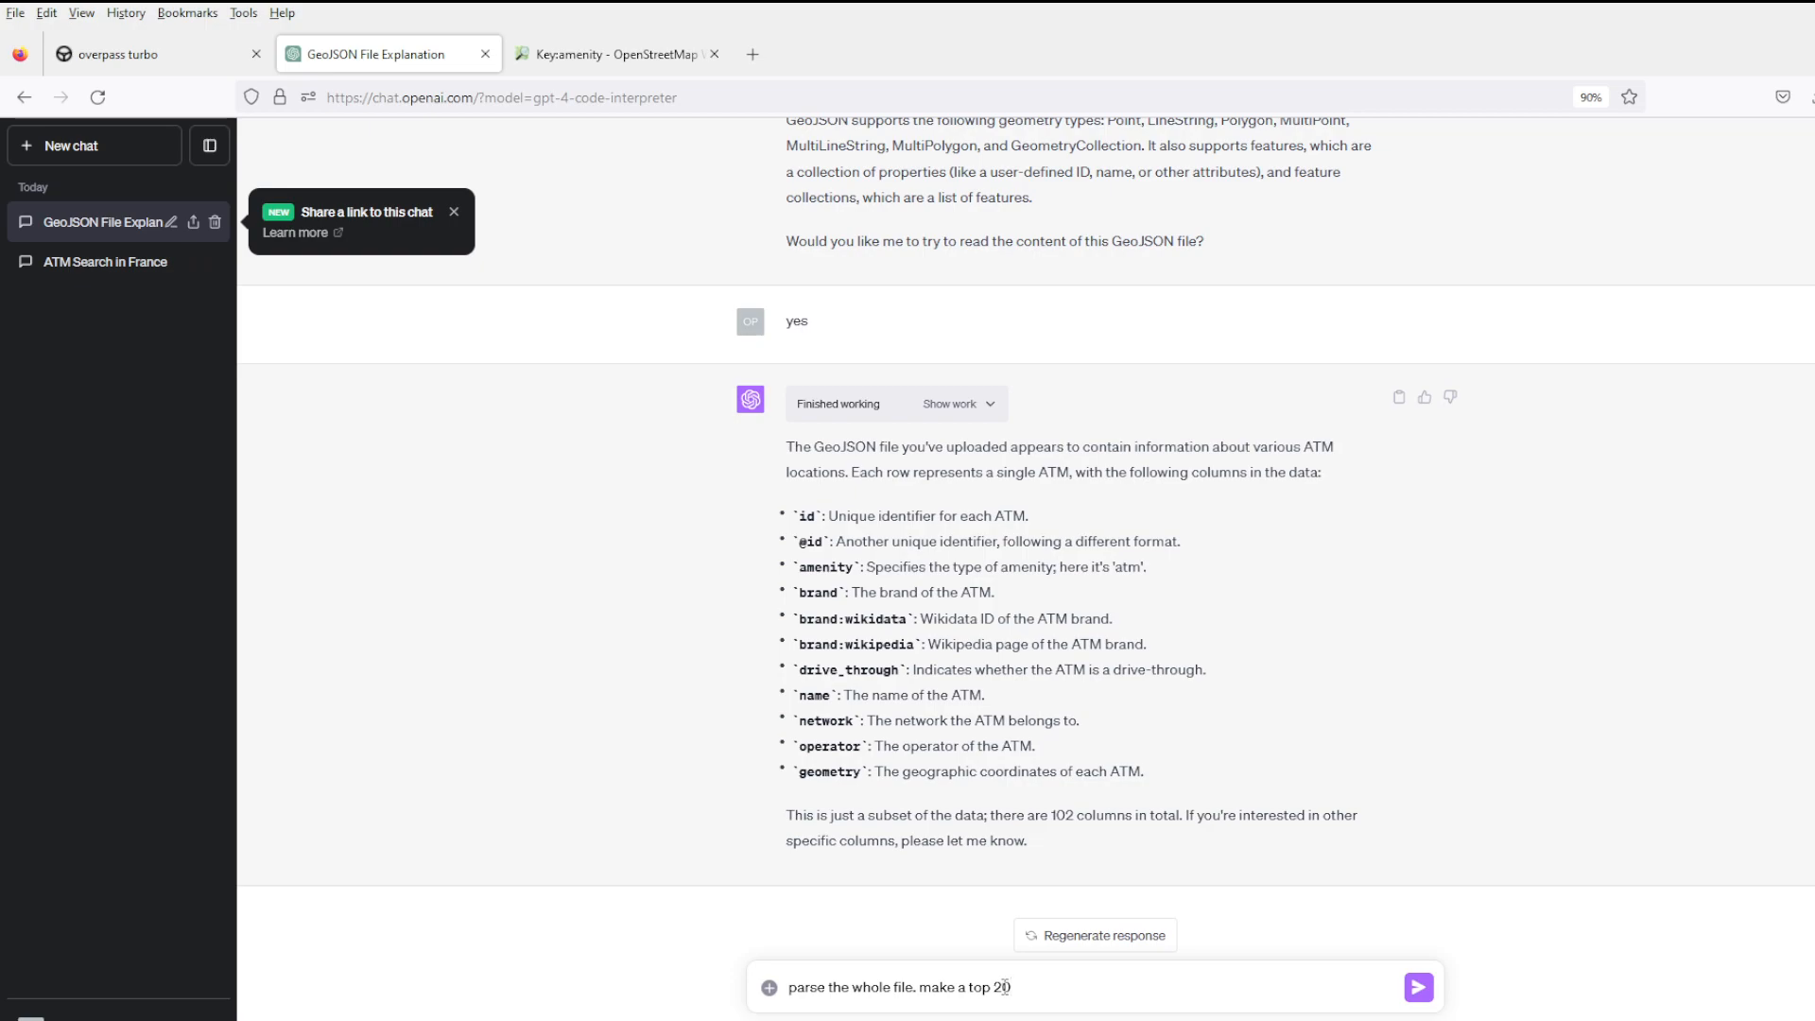
text(brands by n)
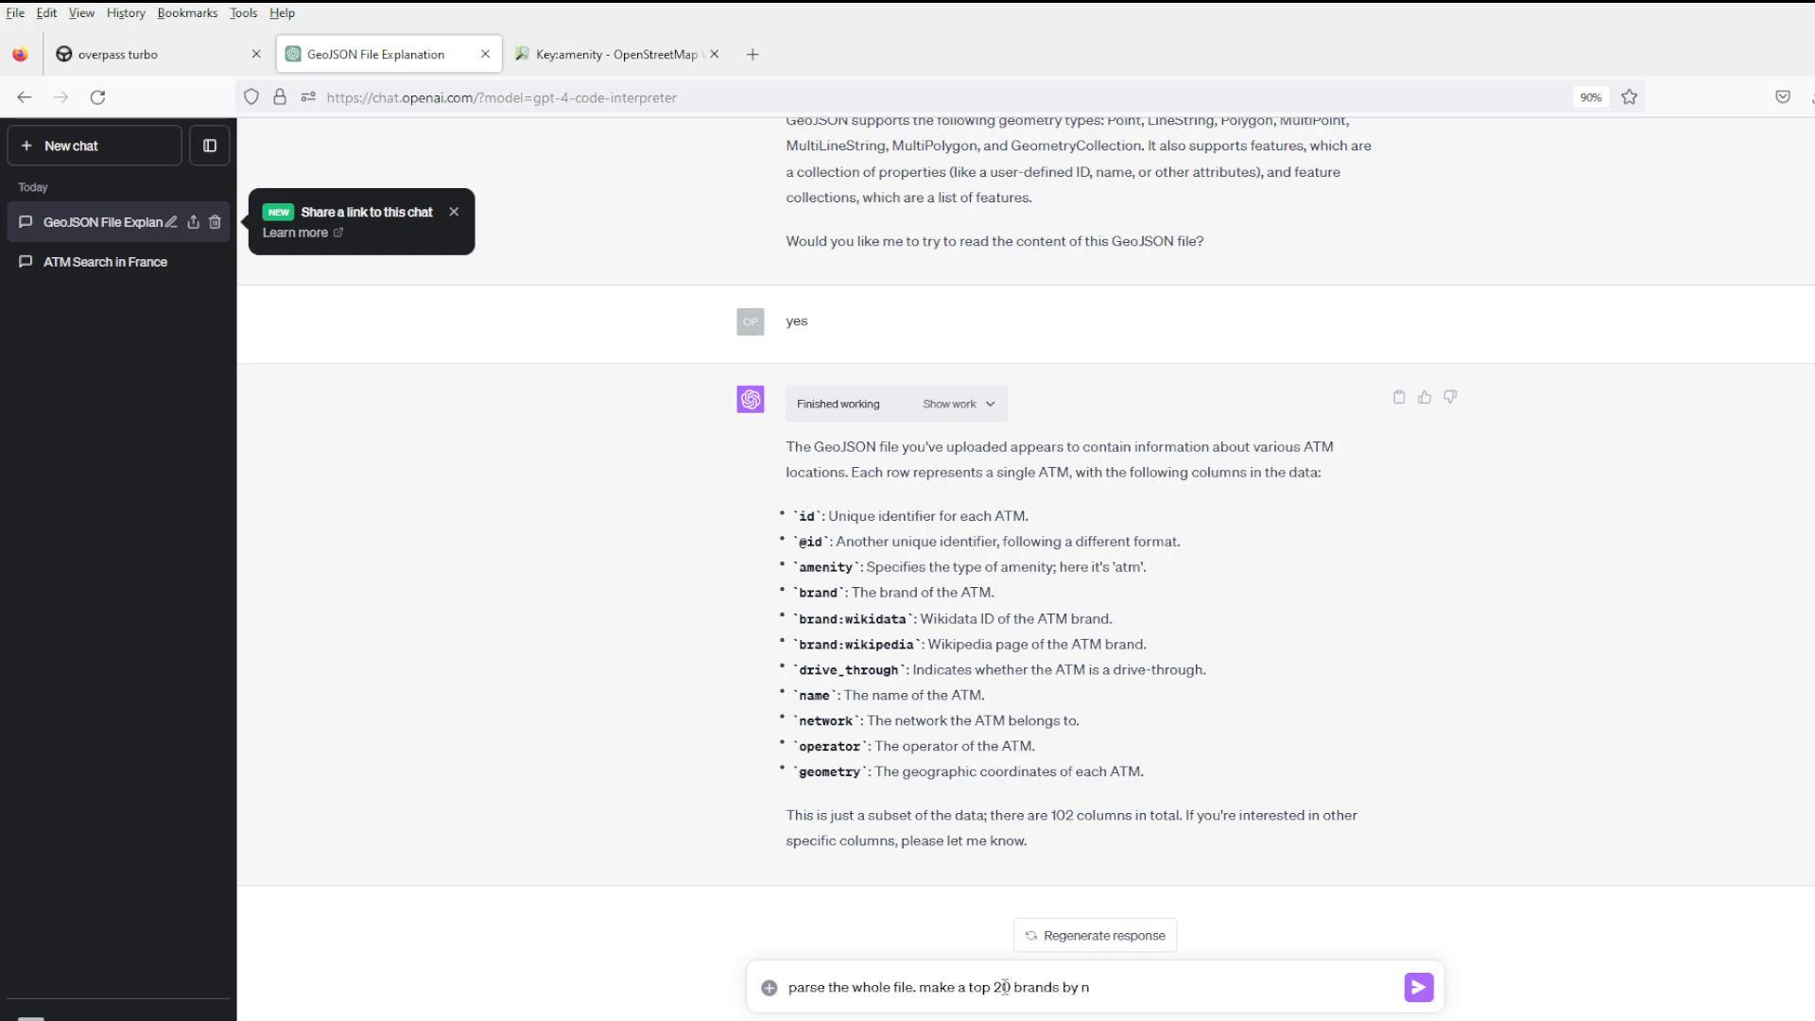
text(umber of atms)
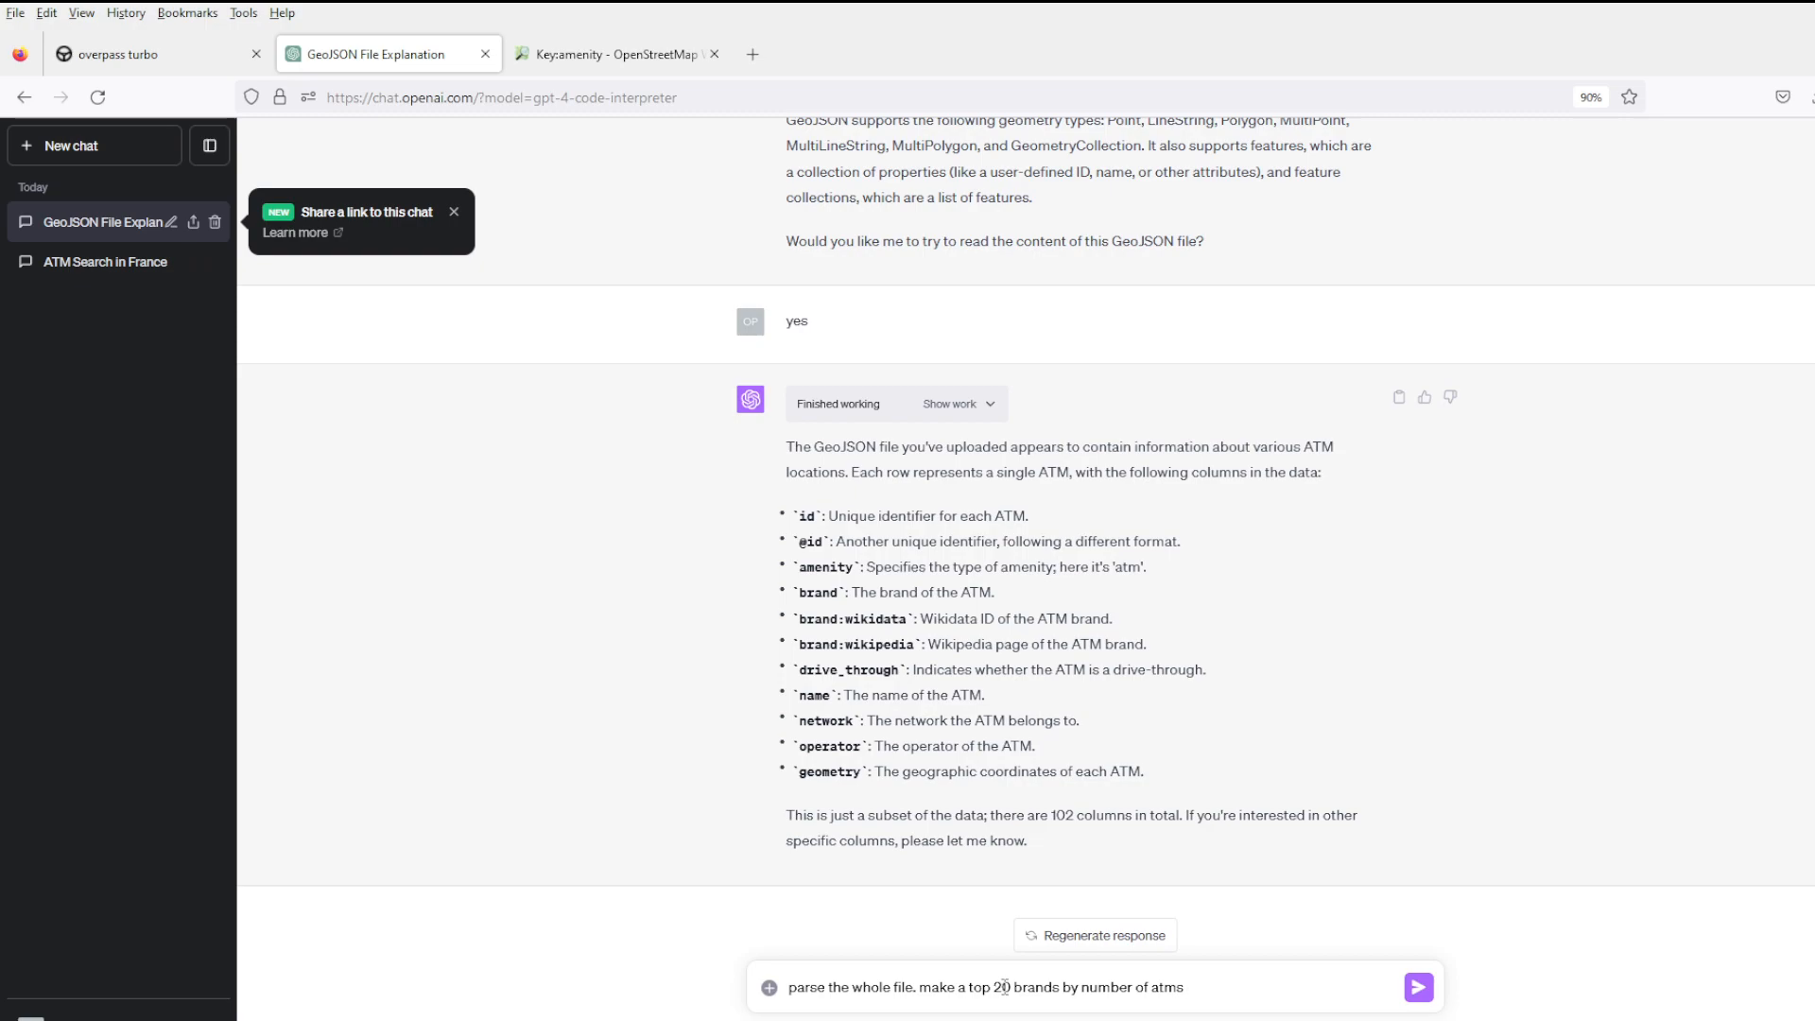
text(and list them with t)
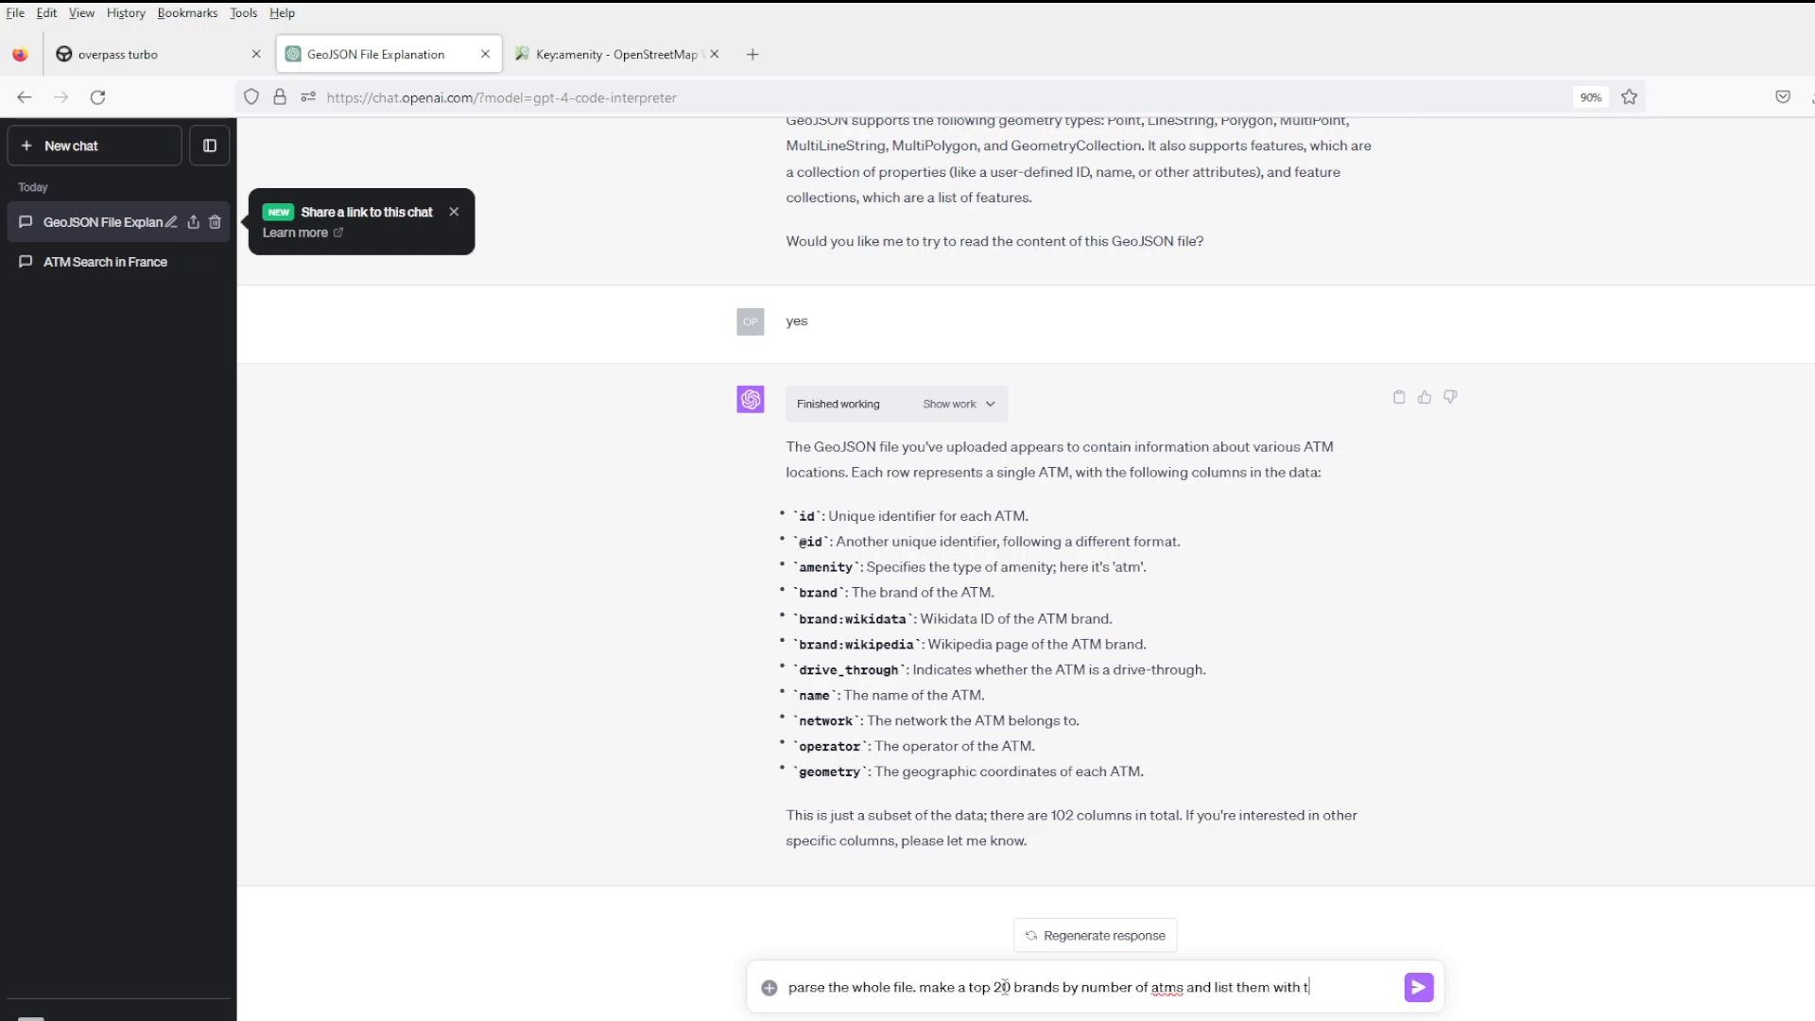
click(1416, 987)
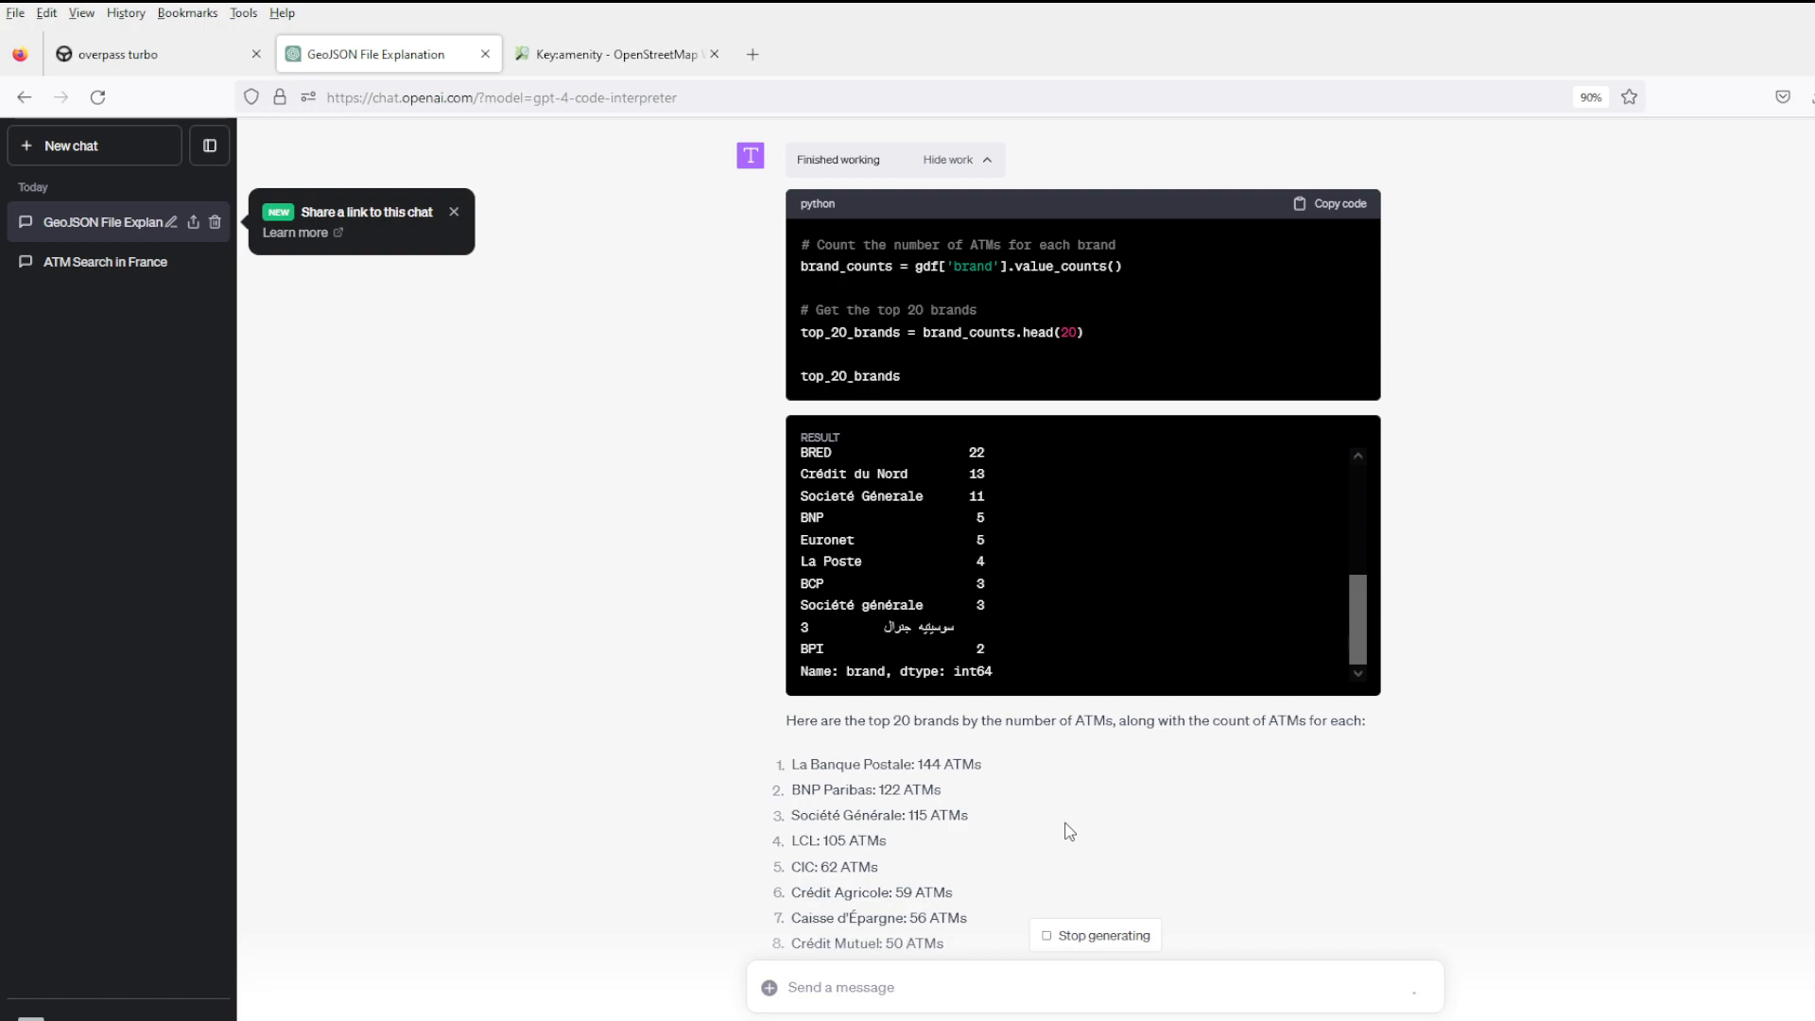
Send 'make a pie chart for this data' and switch to the Key:amenity wiki tab.
scroll(down, 3)
text(make a pie)
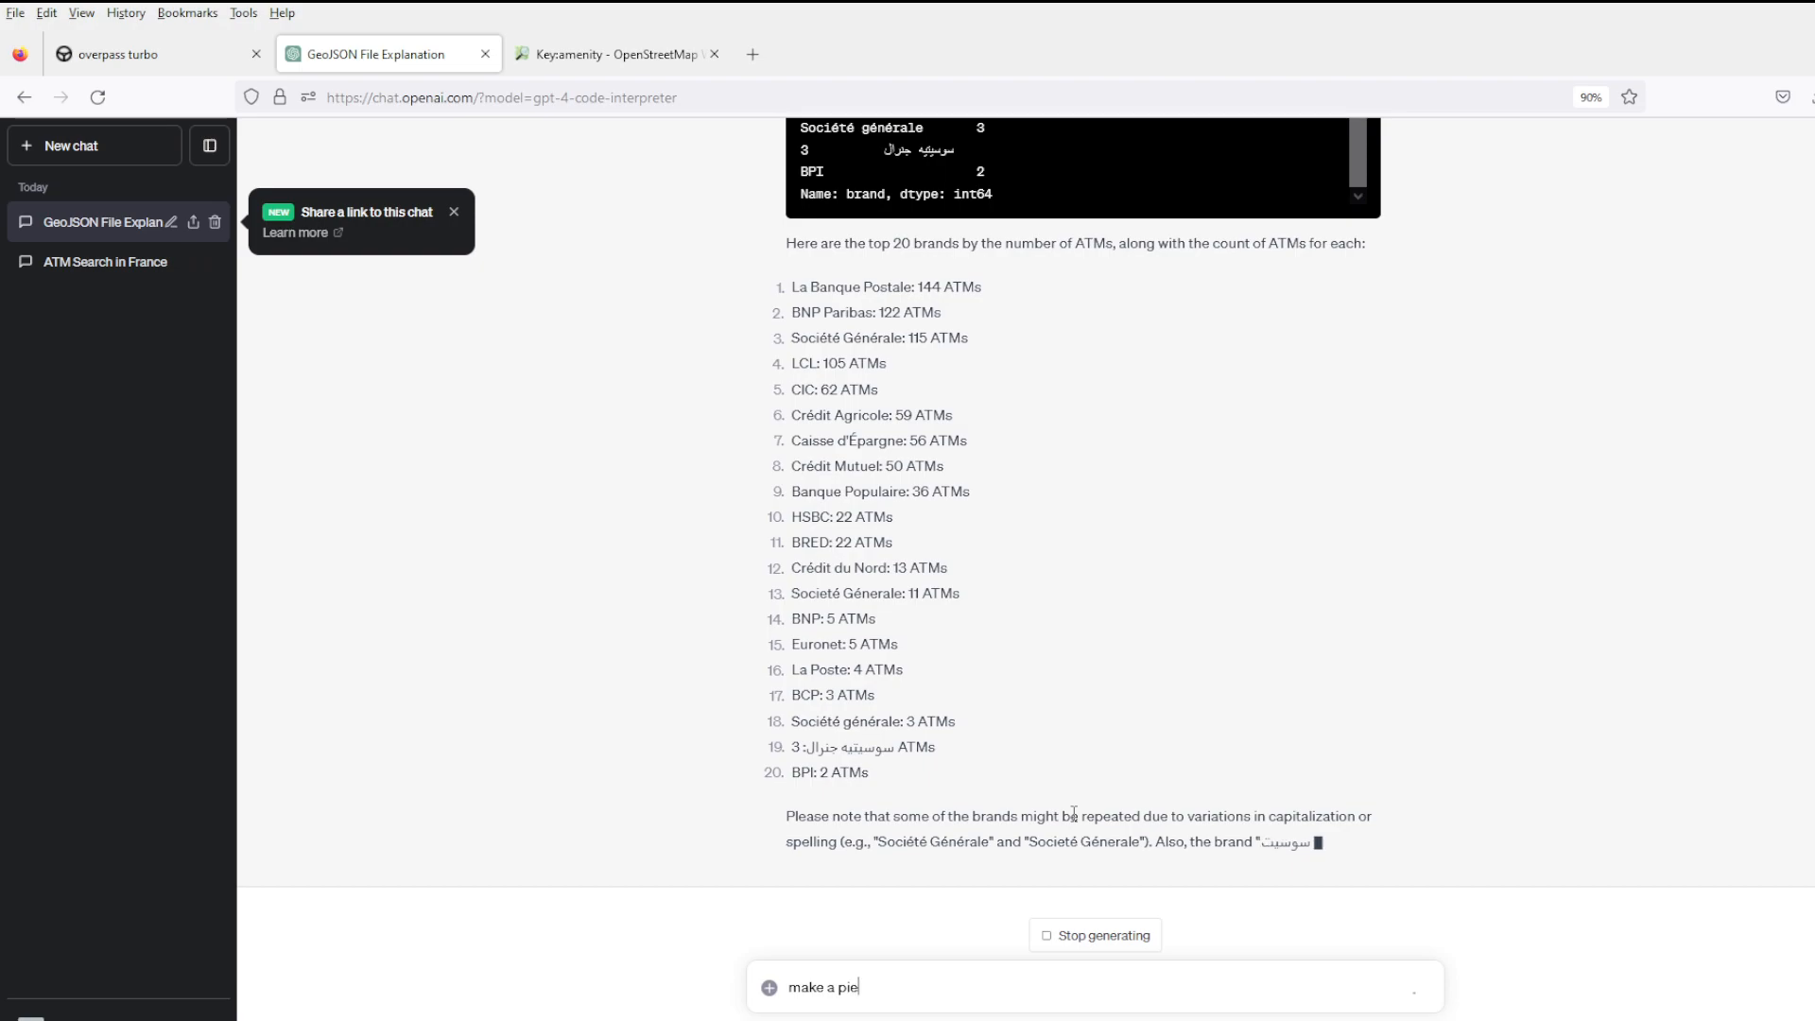
text(chart for this da)
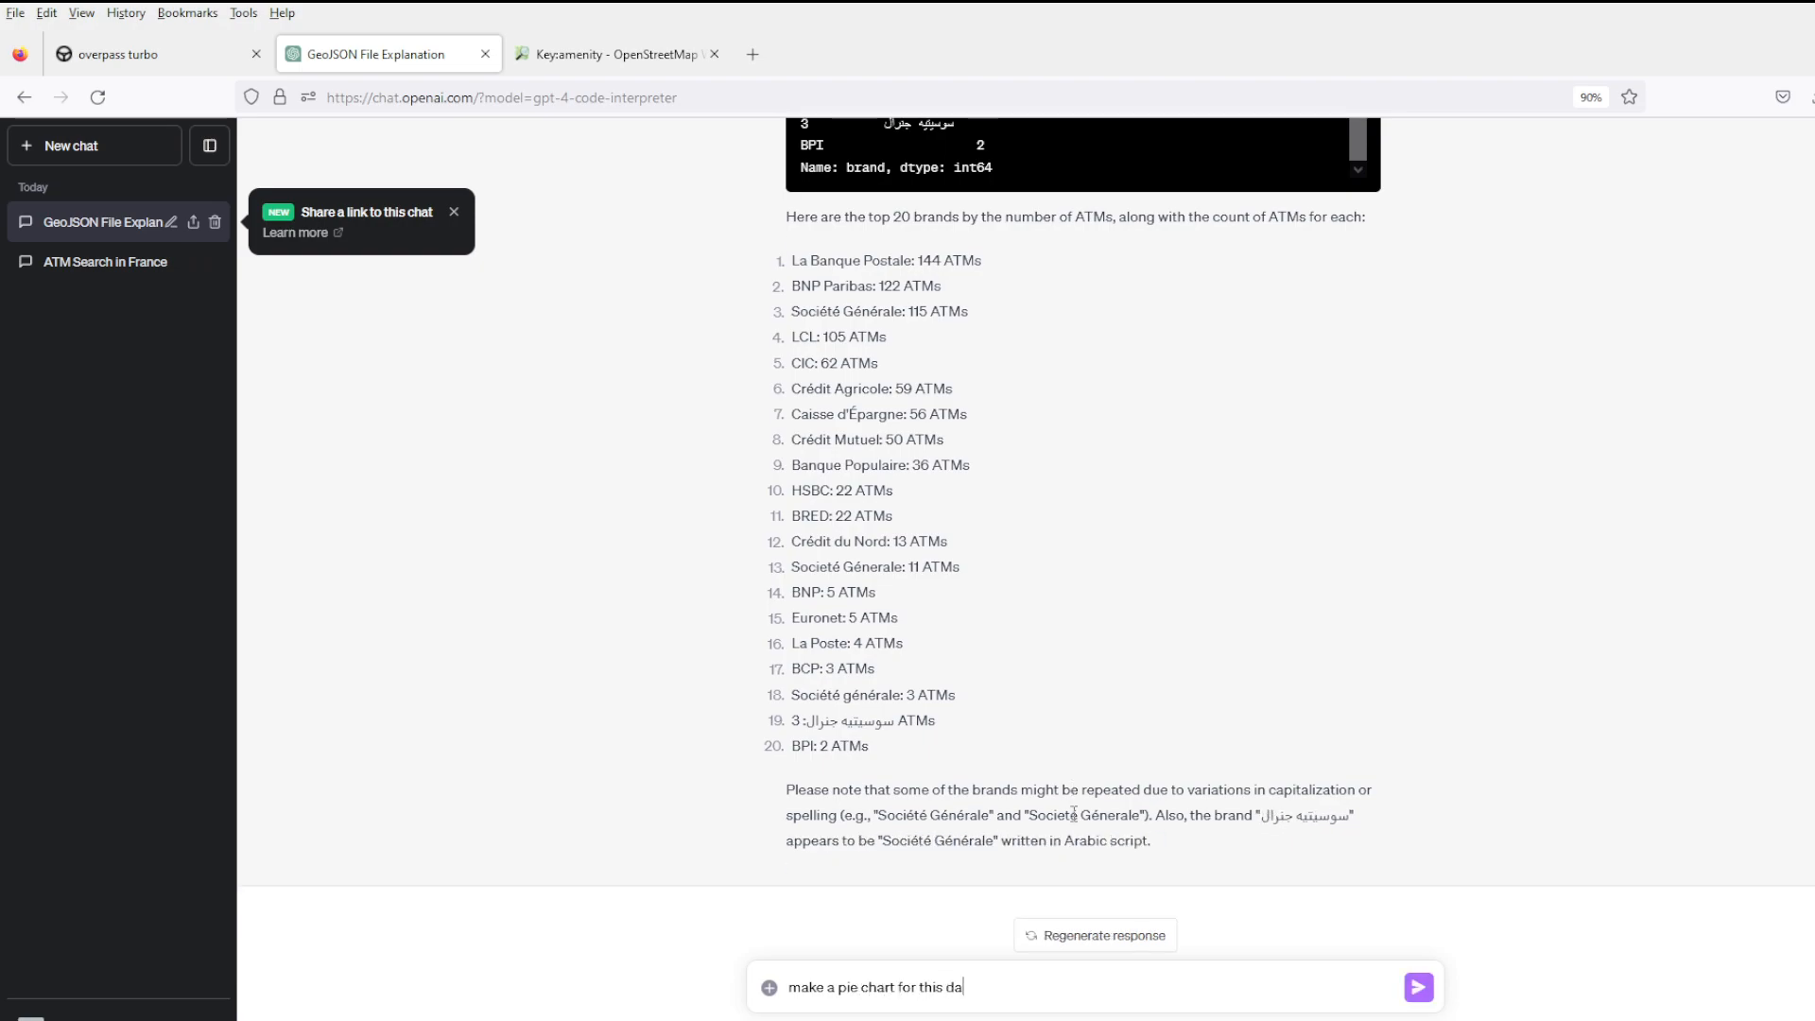
click(1415, 987)
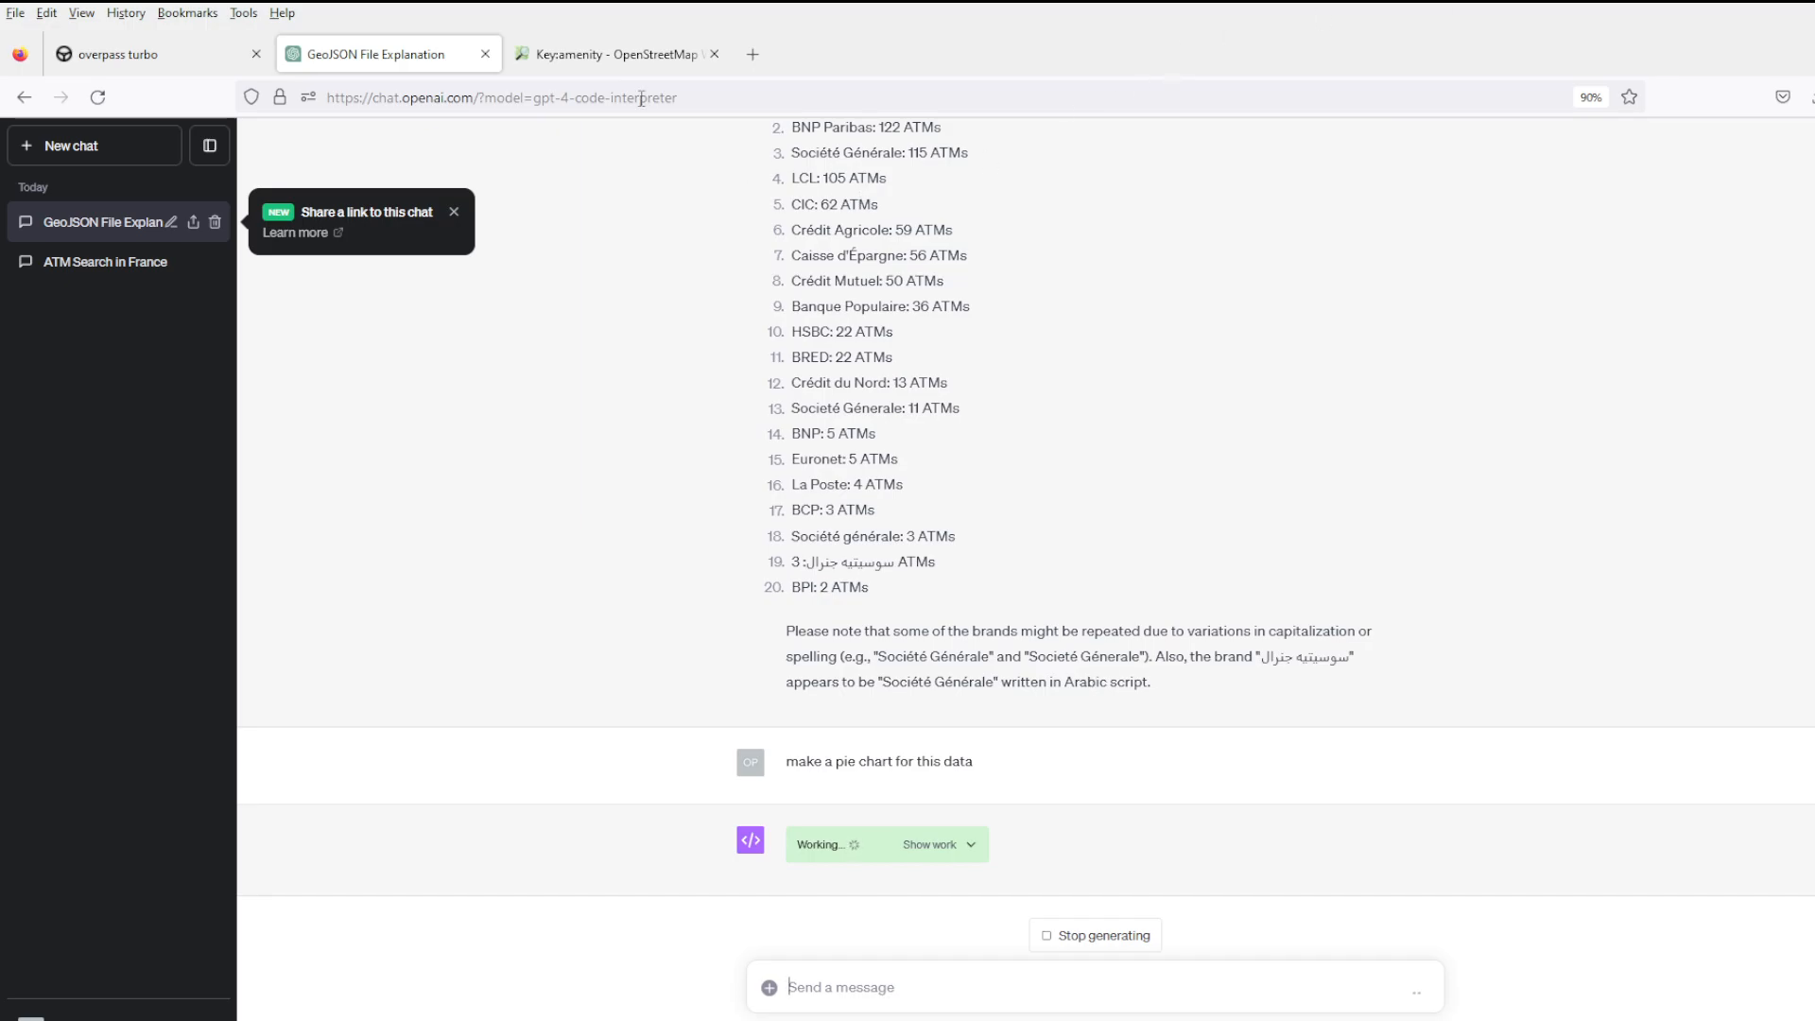
click(602, 53)
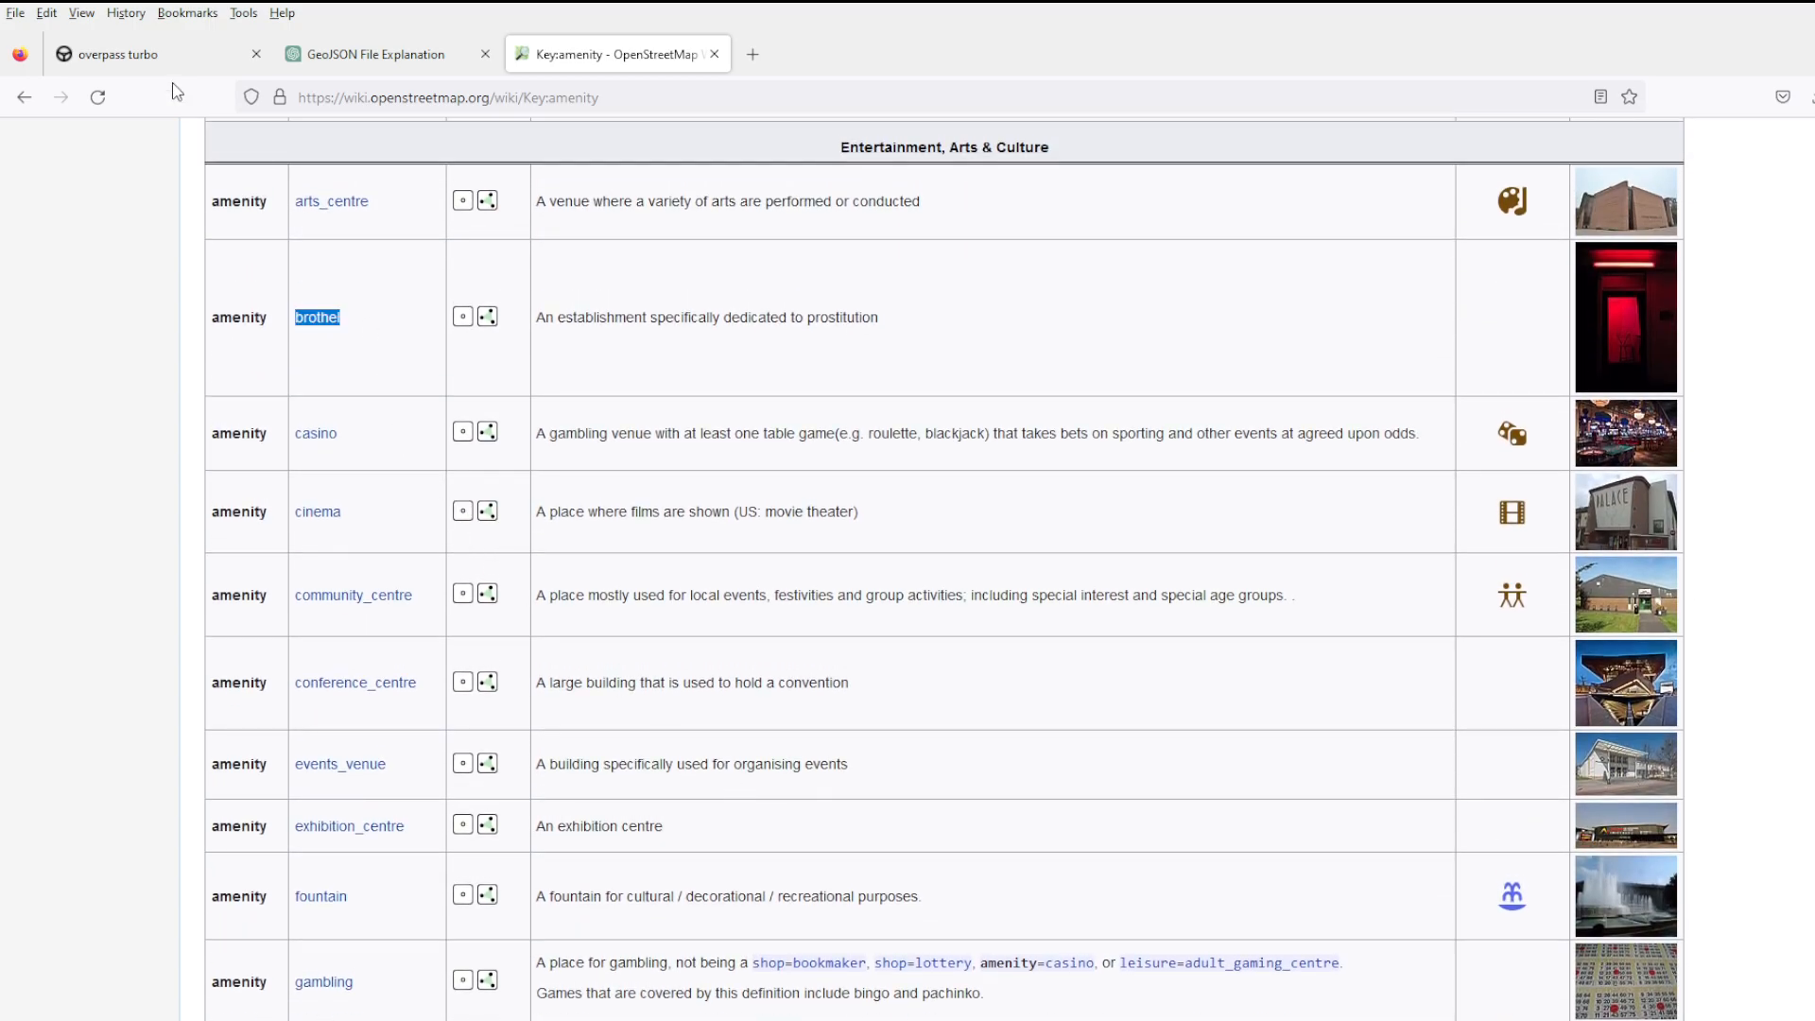
Browse the Key:amenity values table down to Facilities and select the drinking_water value.
click(157, 53)
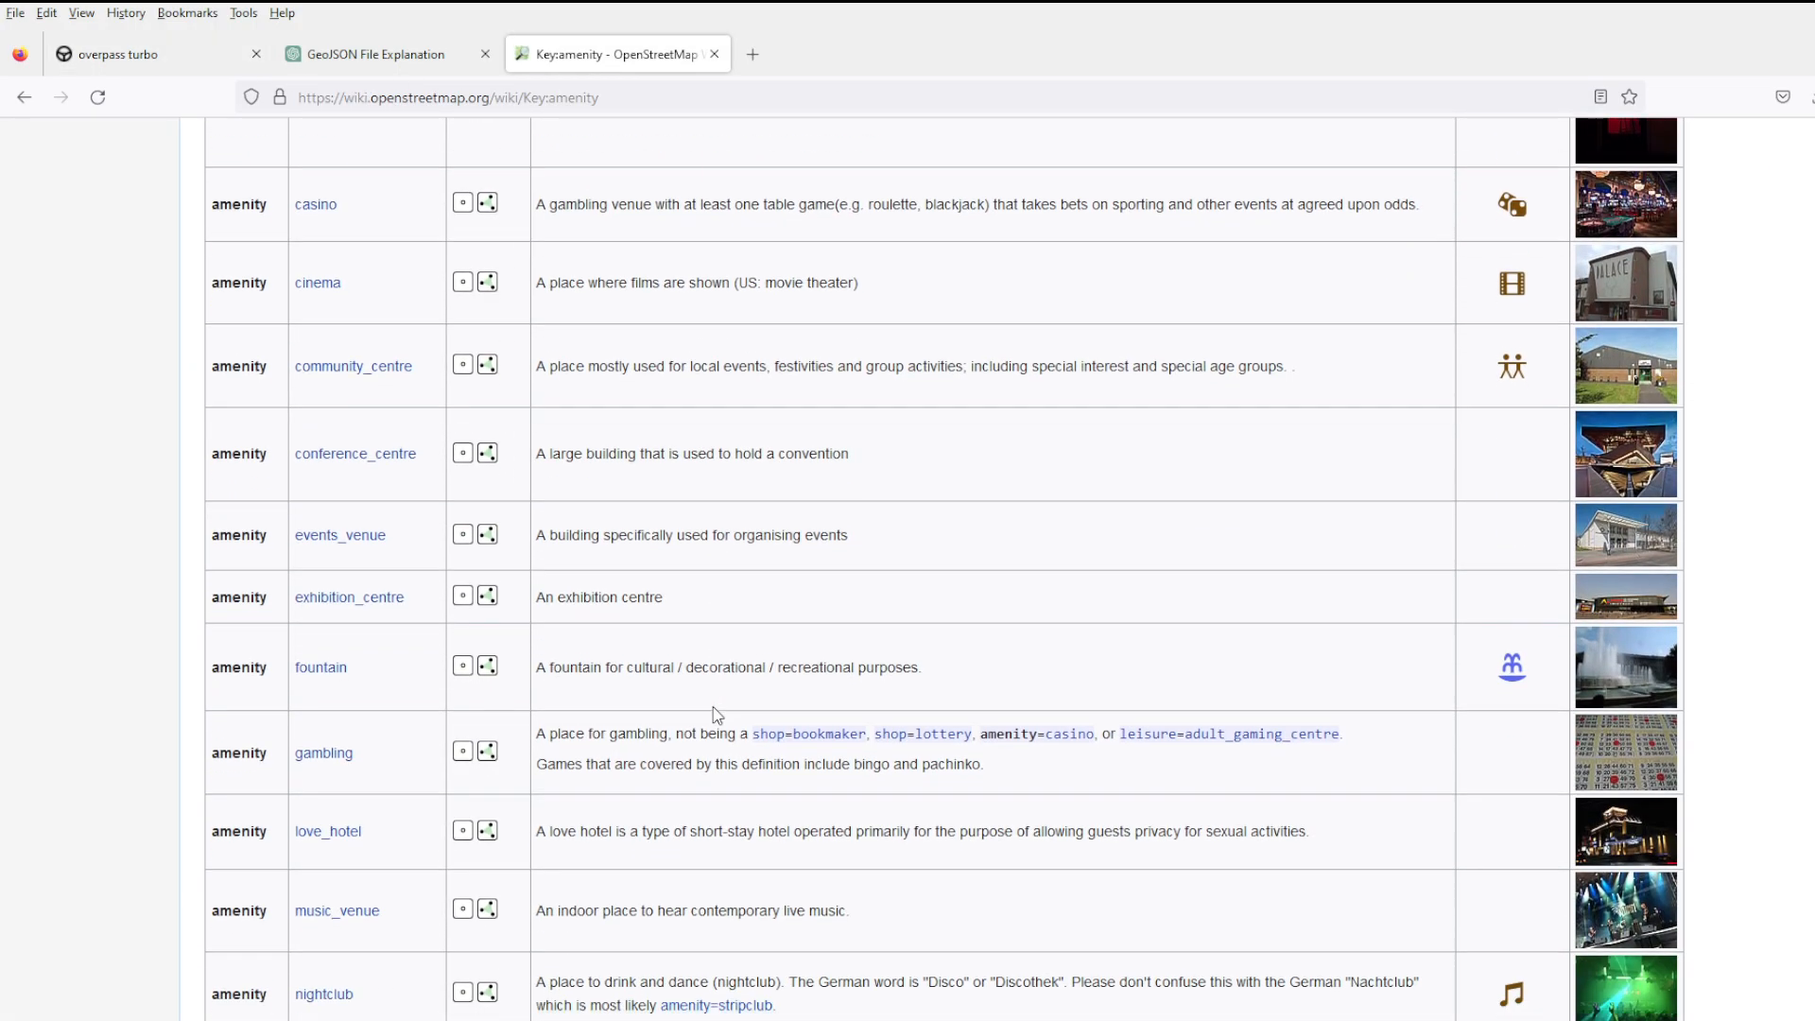
scroll(down, 3)
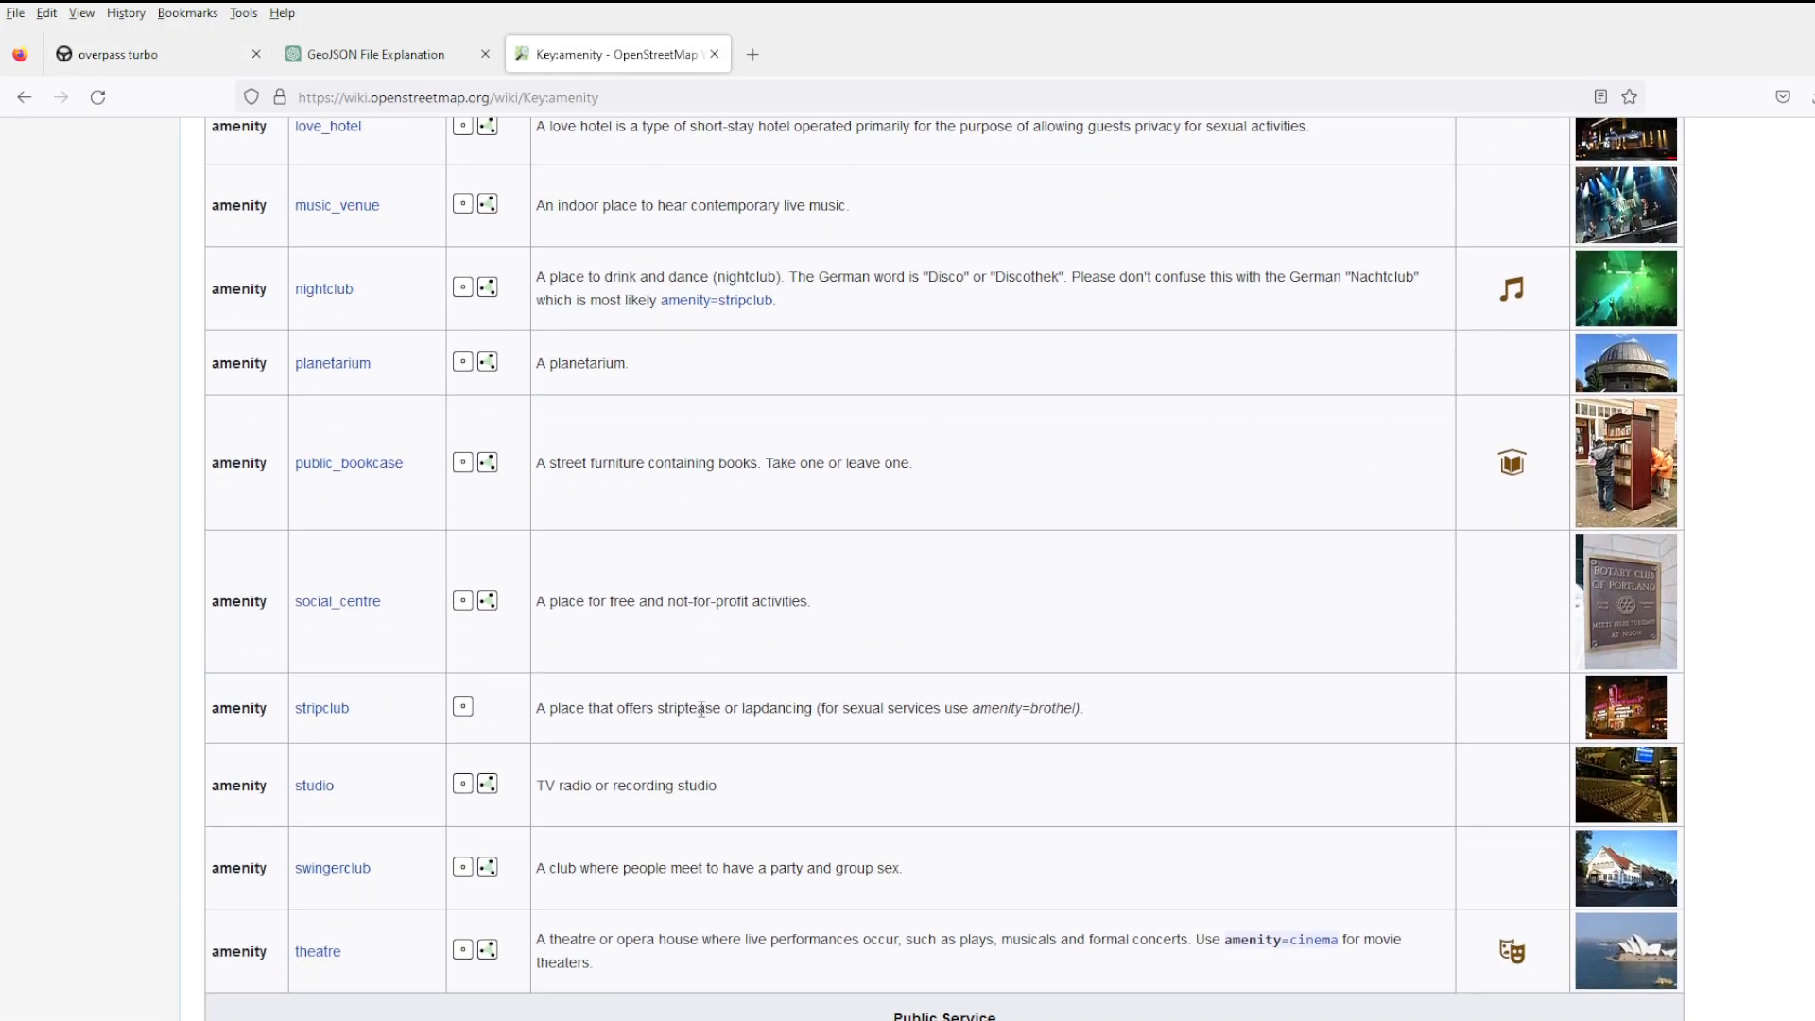
scroll(down, 3)
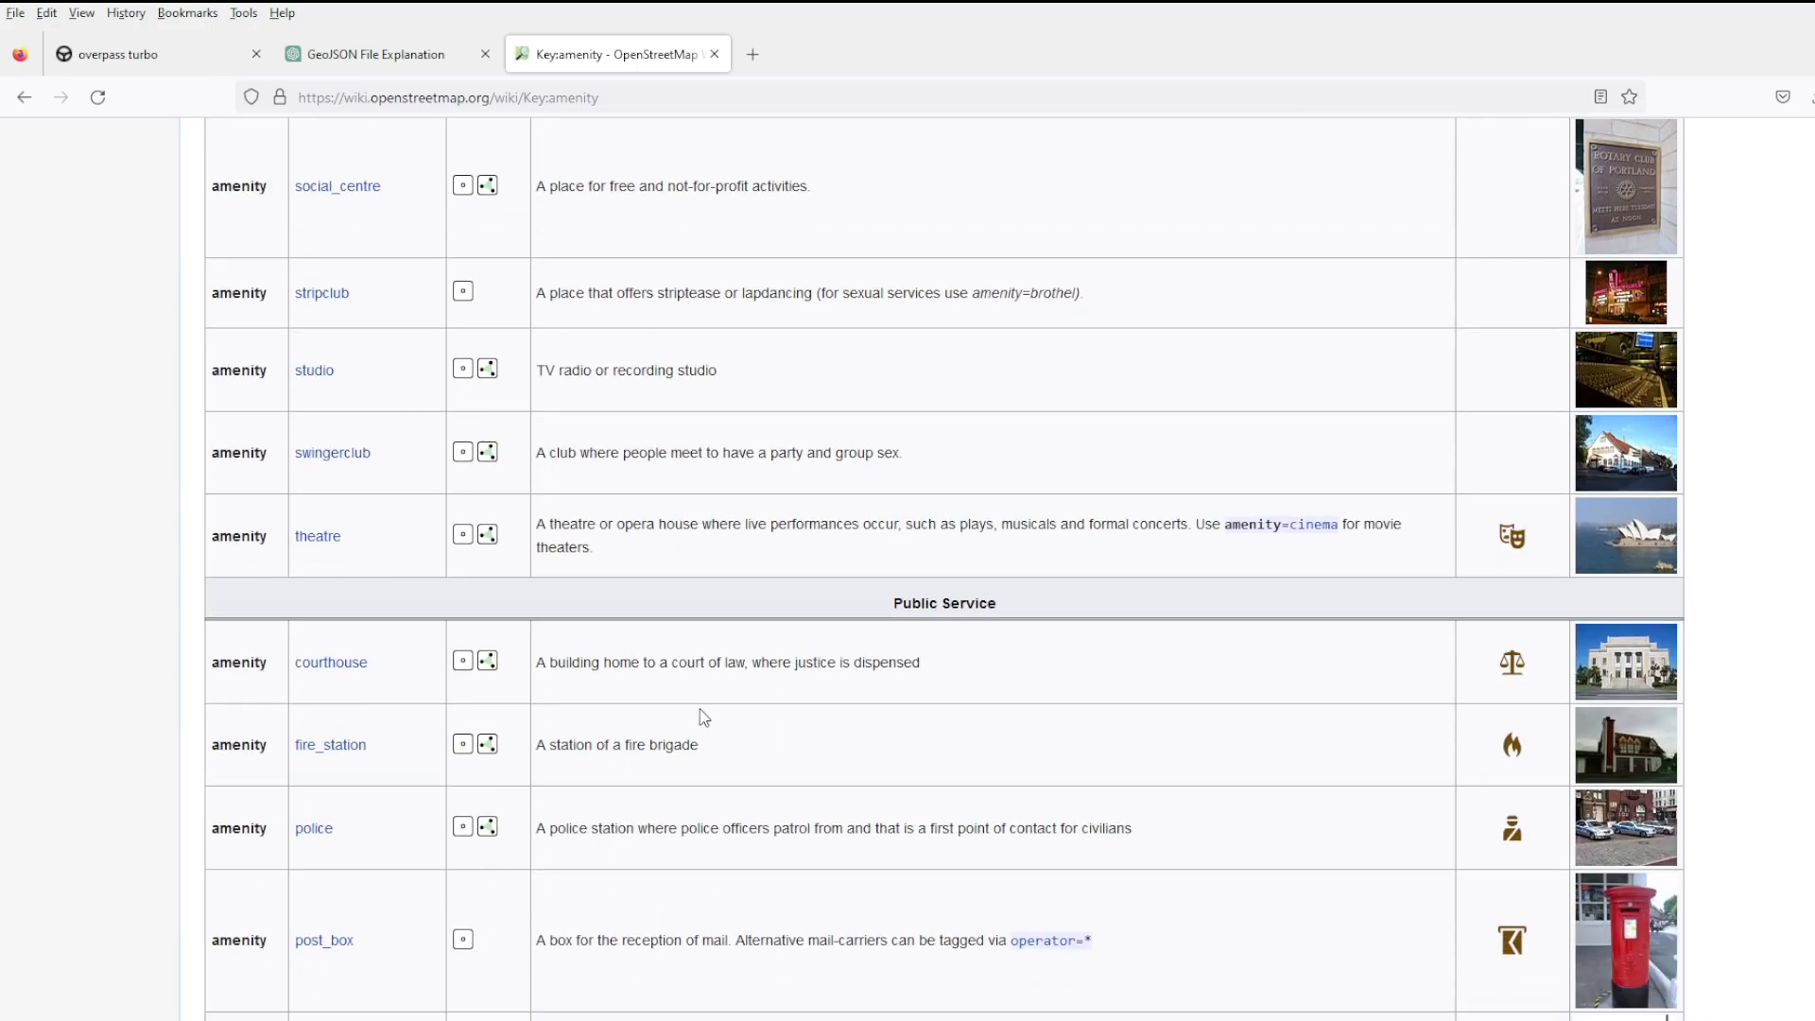
scroll(down, 3)
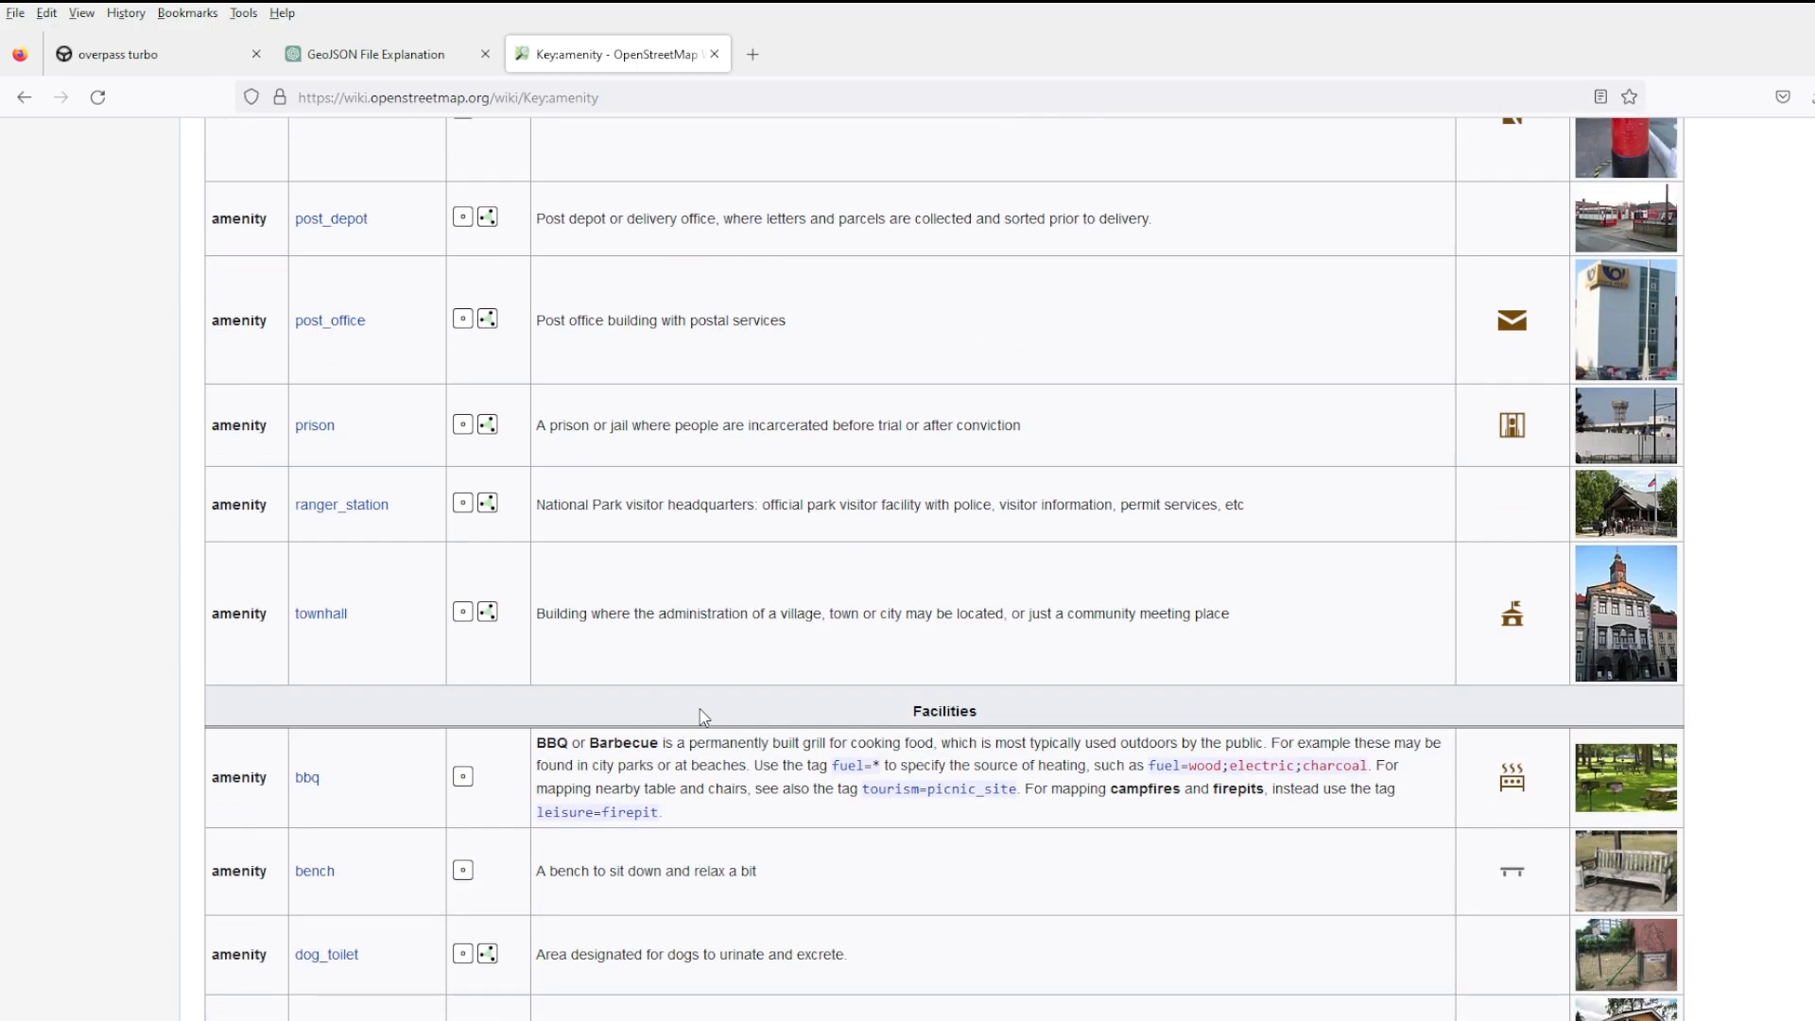
scroll(down, 3)
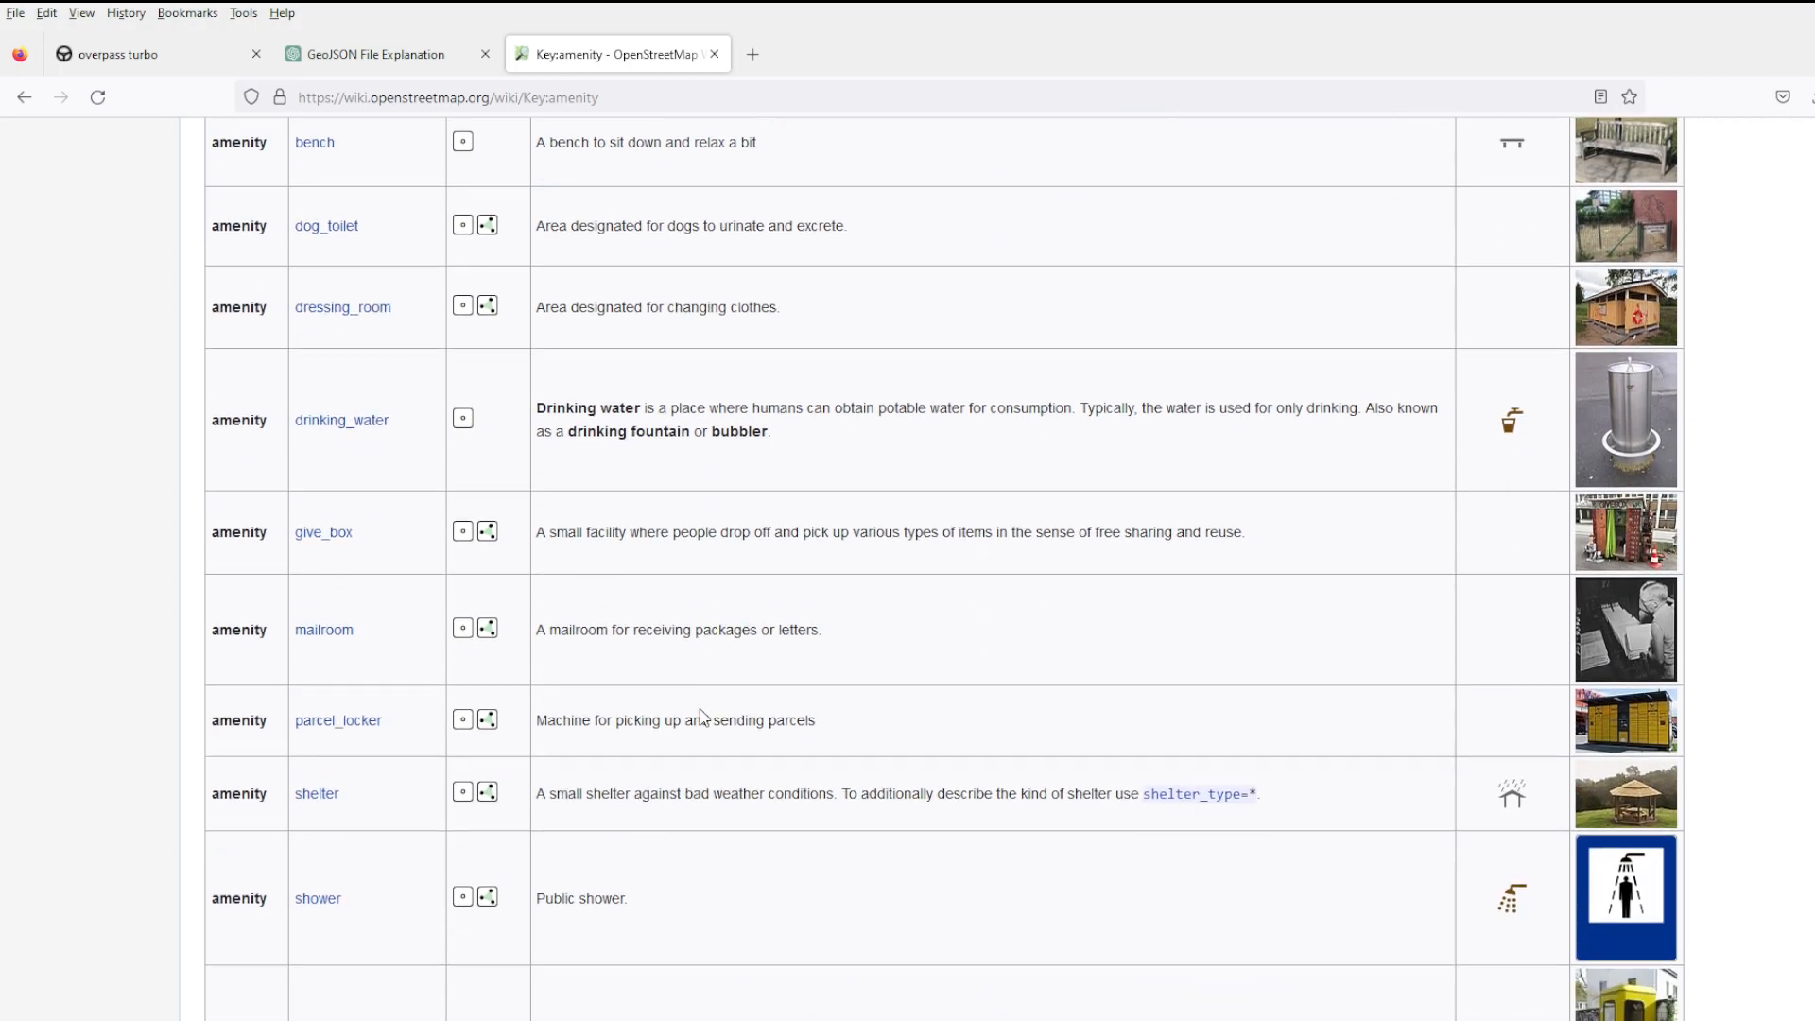
scroll(down, 3)
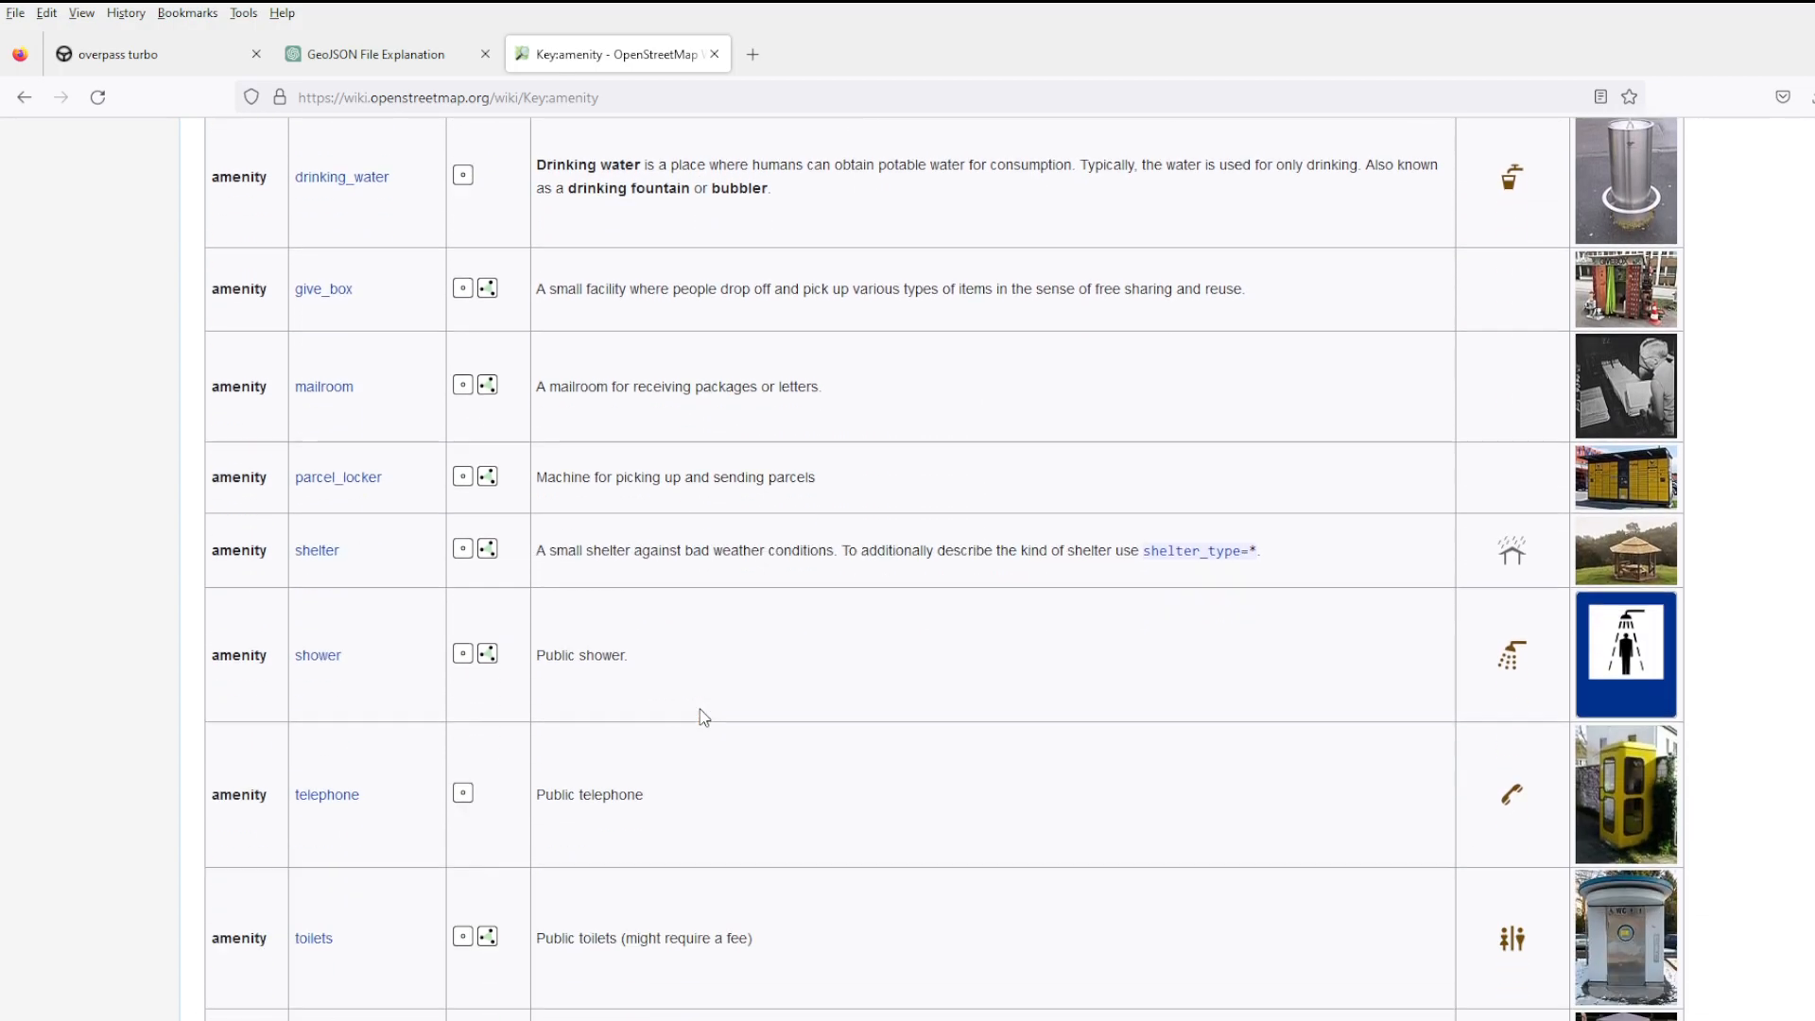
scroll(down, 3)
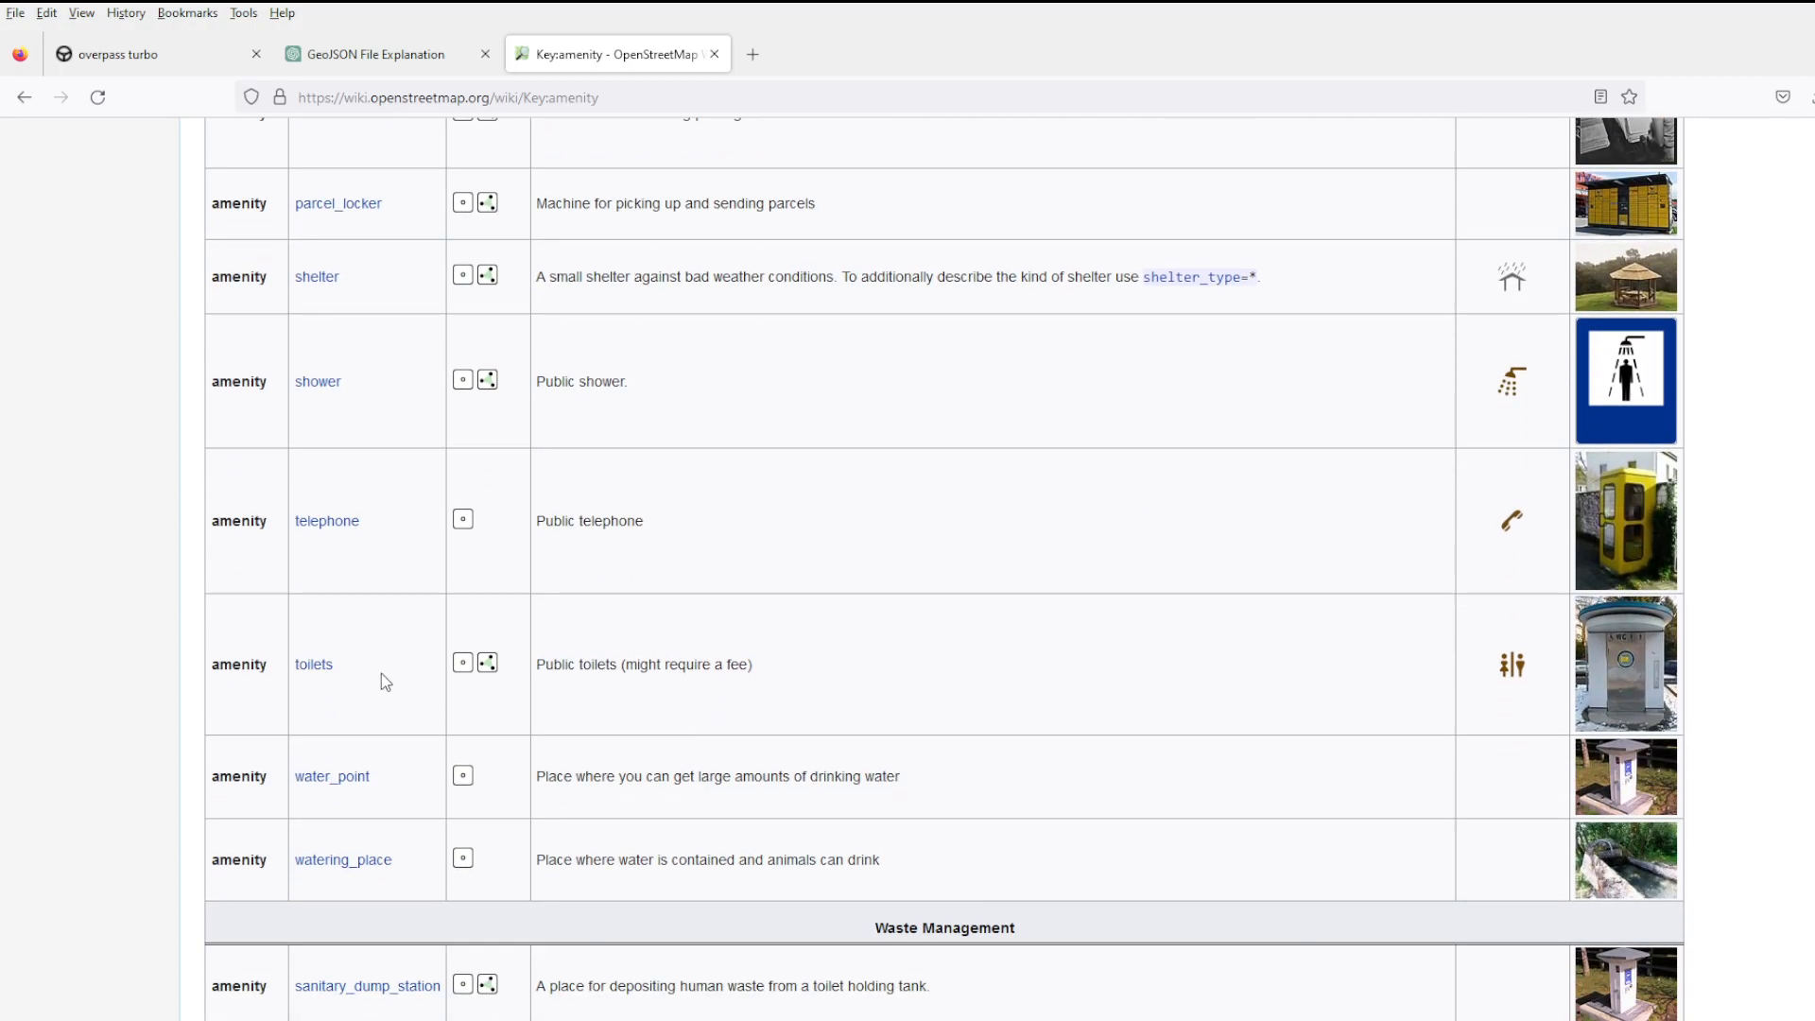
scroll(down, 3)
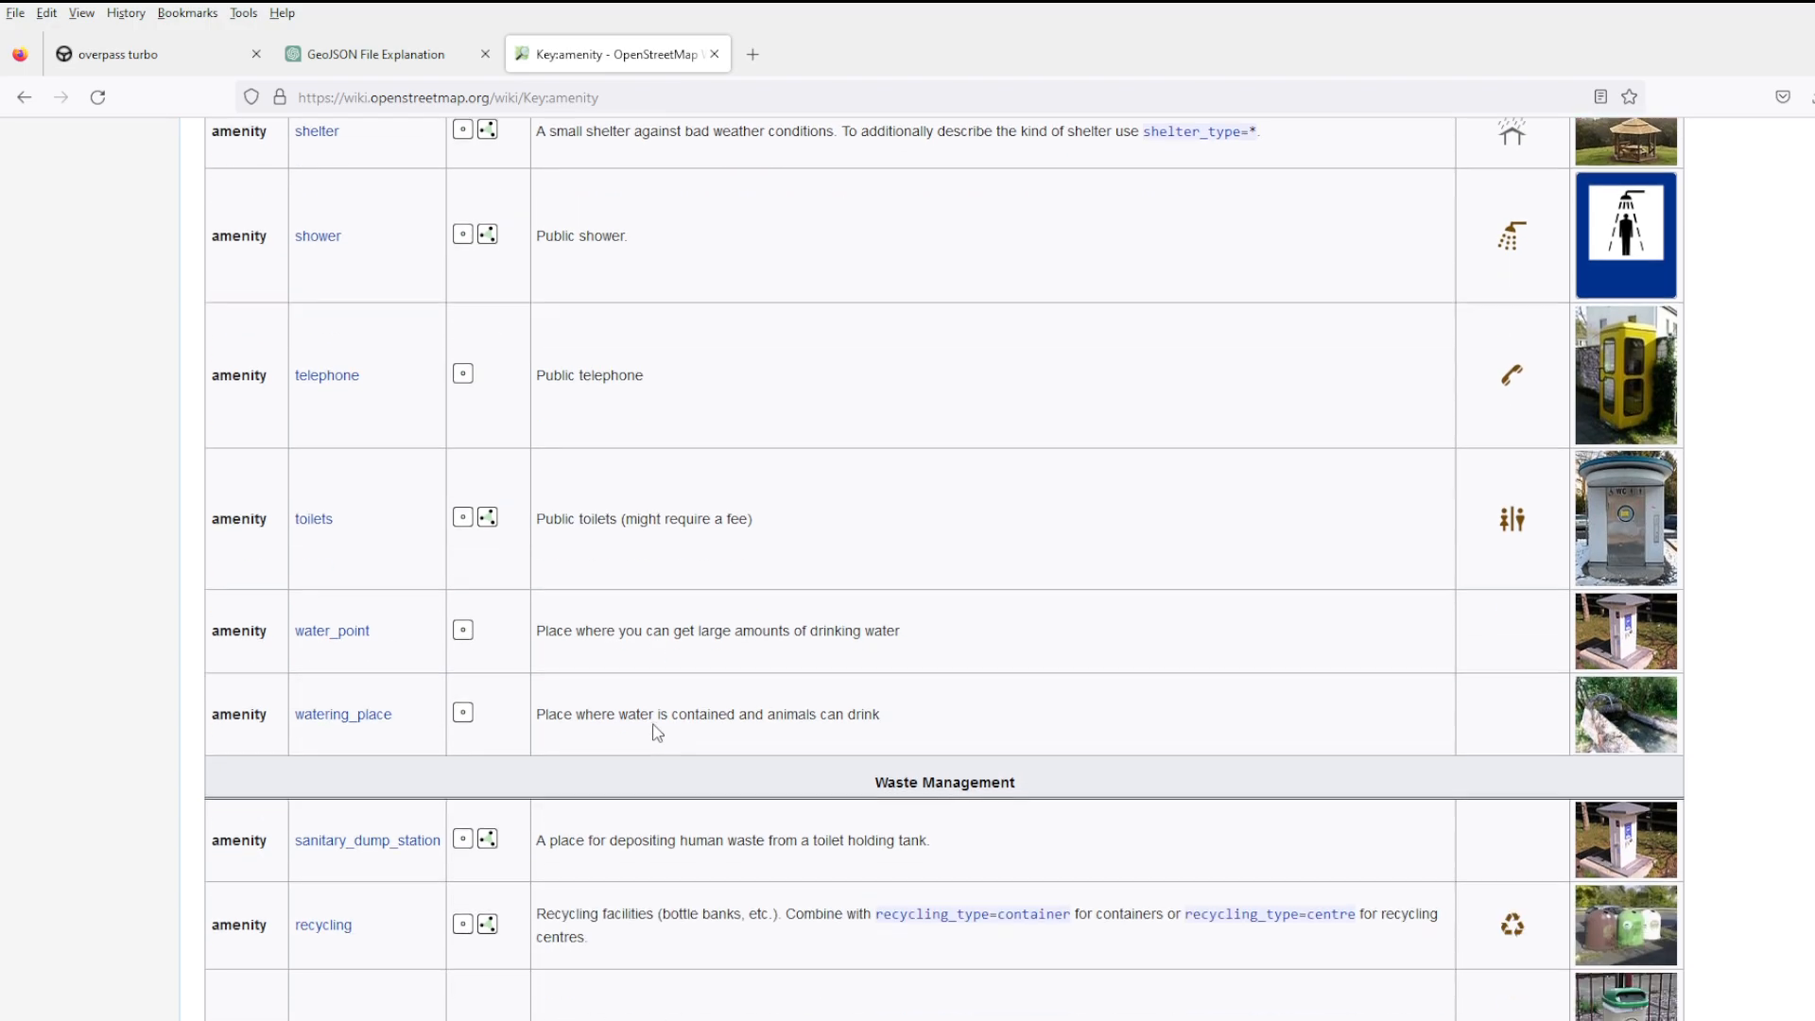
scroll(down, 3)
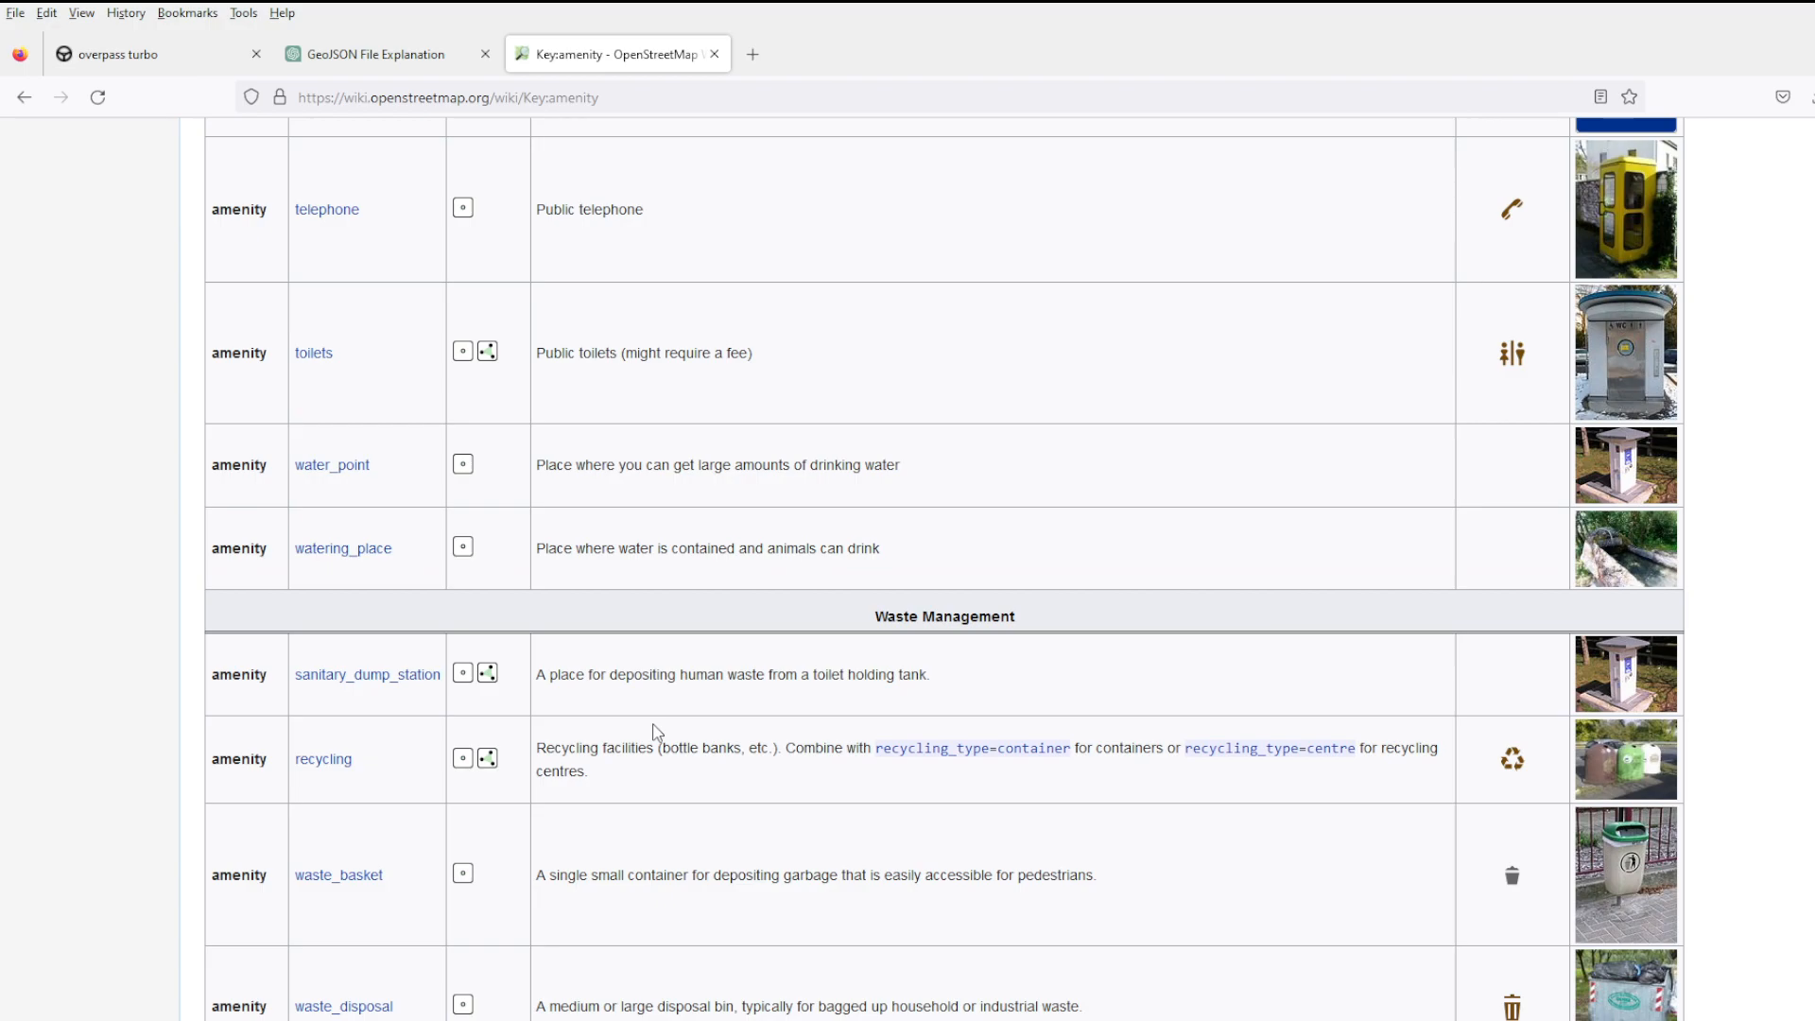
scroll(down, 3)
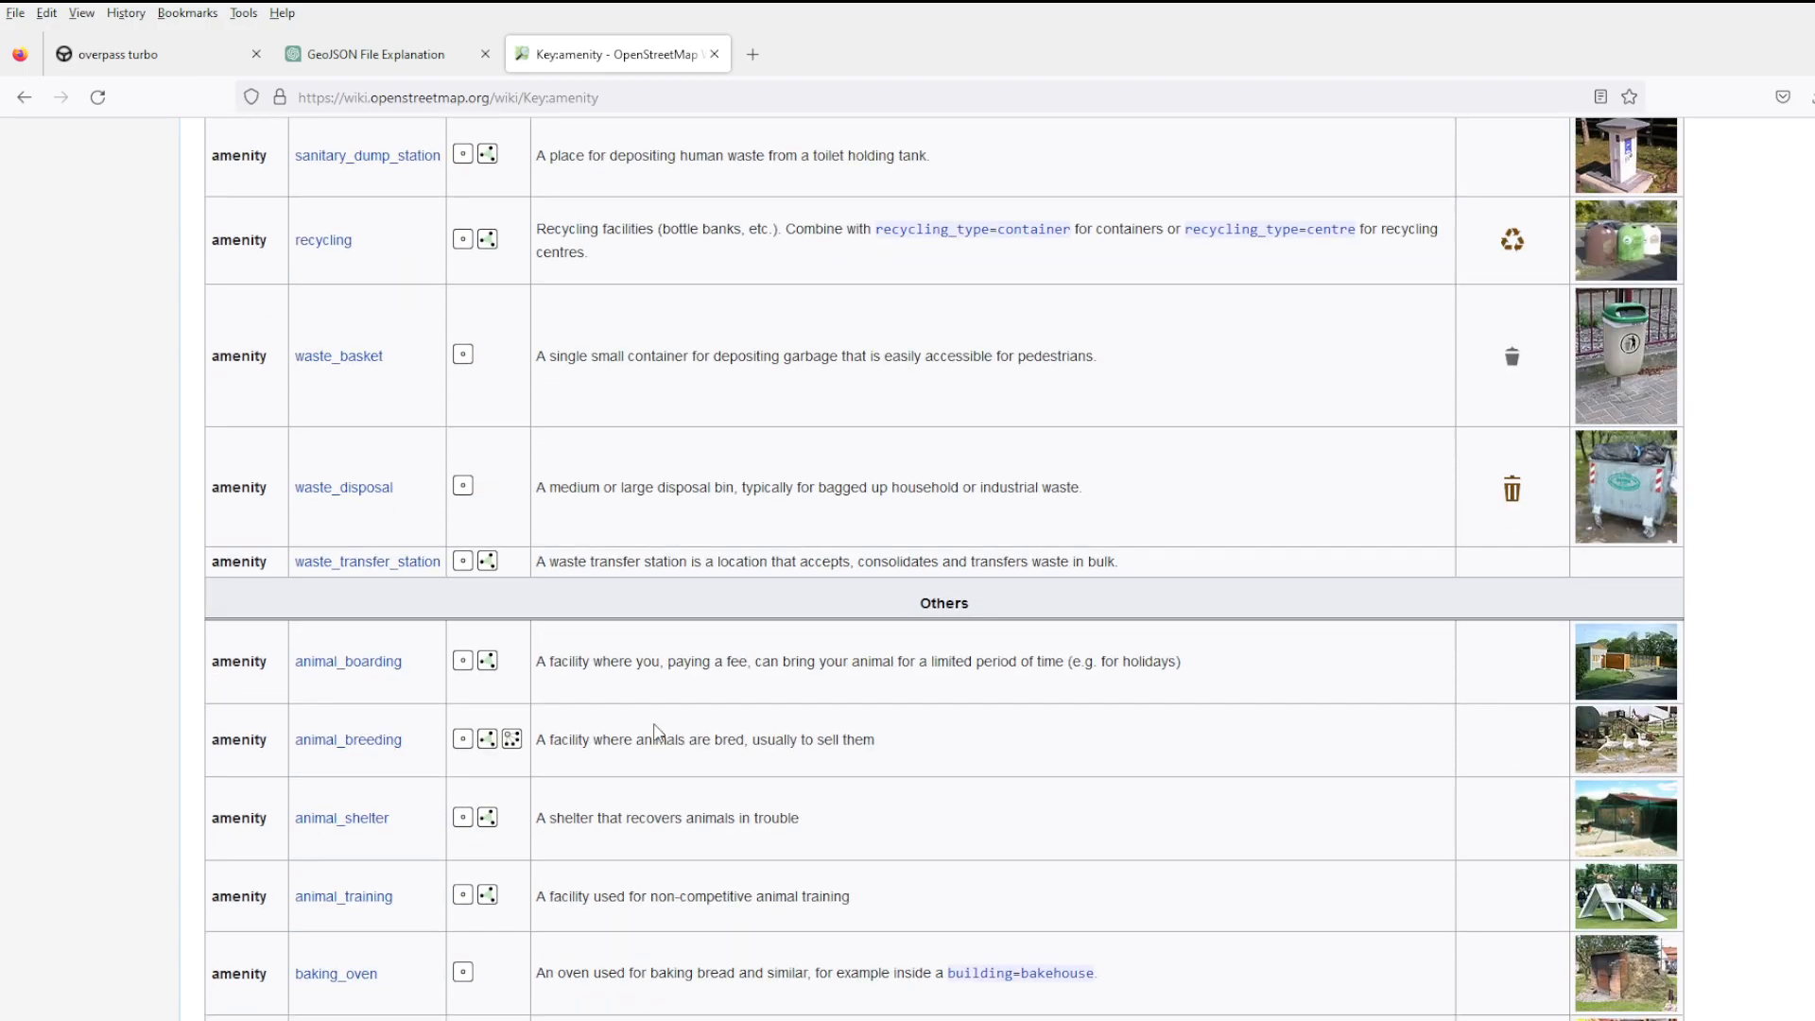
scroll(down, 3)
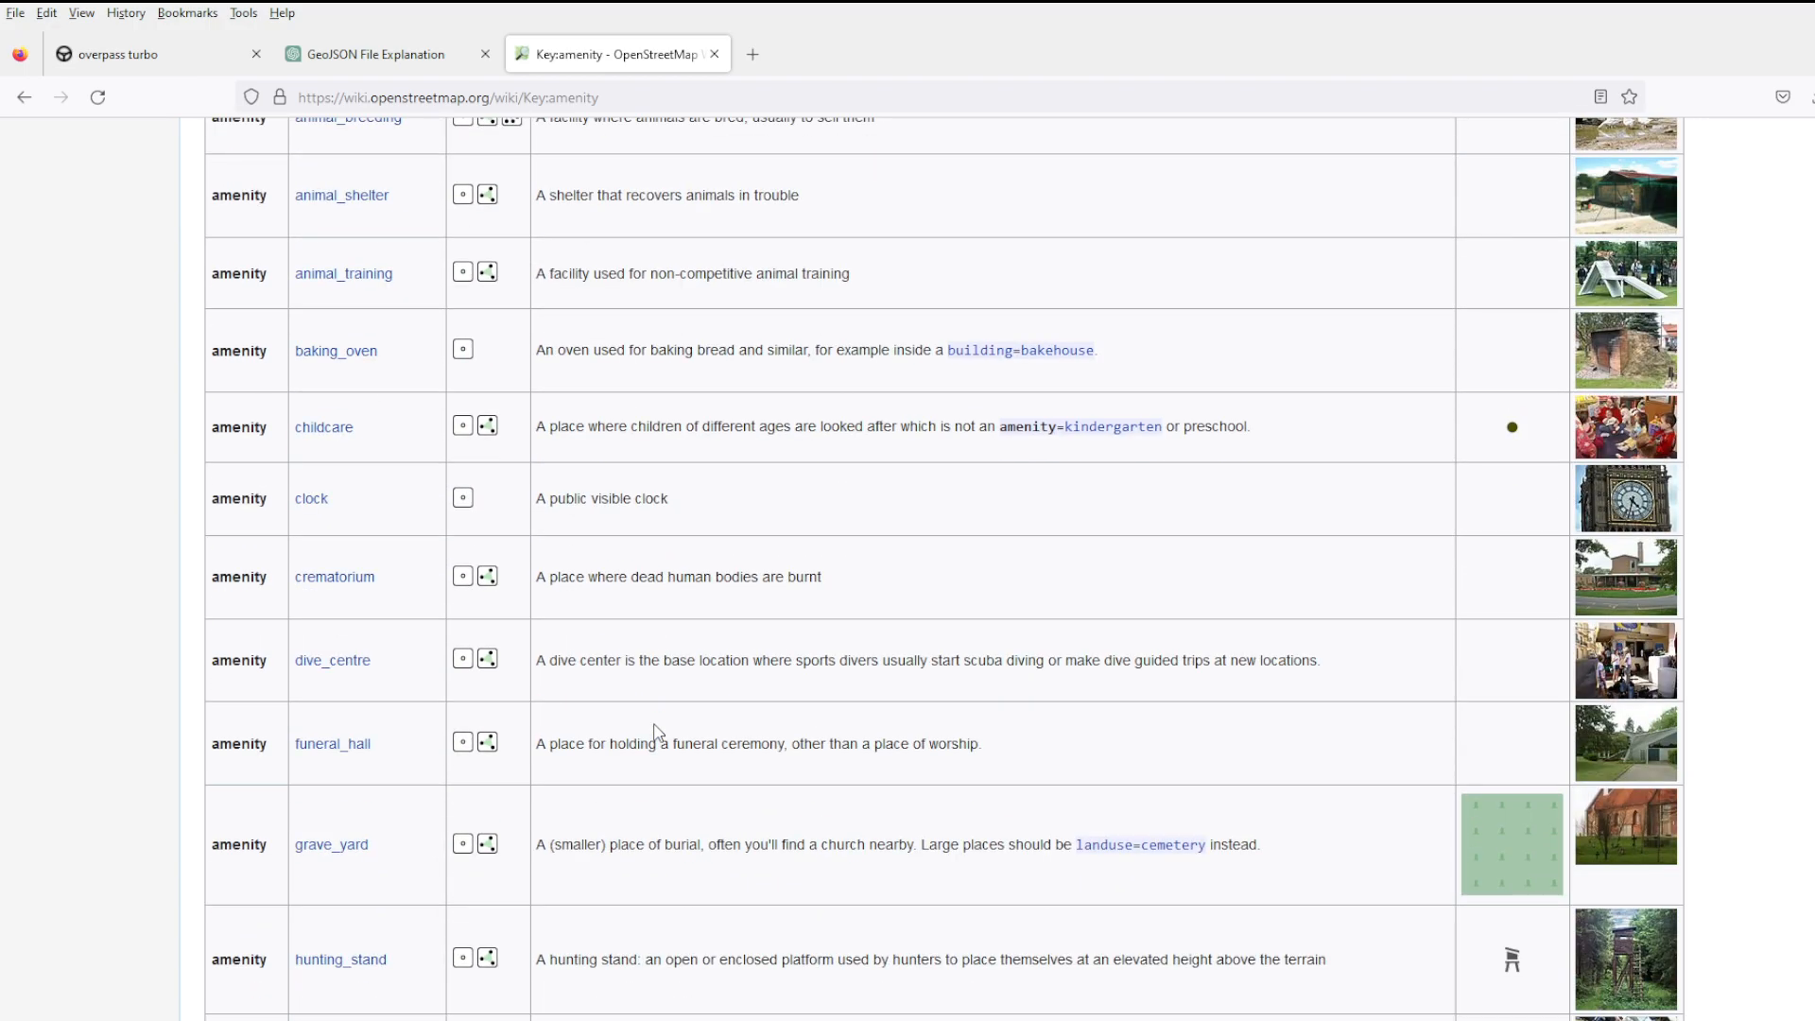
scroll(down, 3)
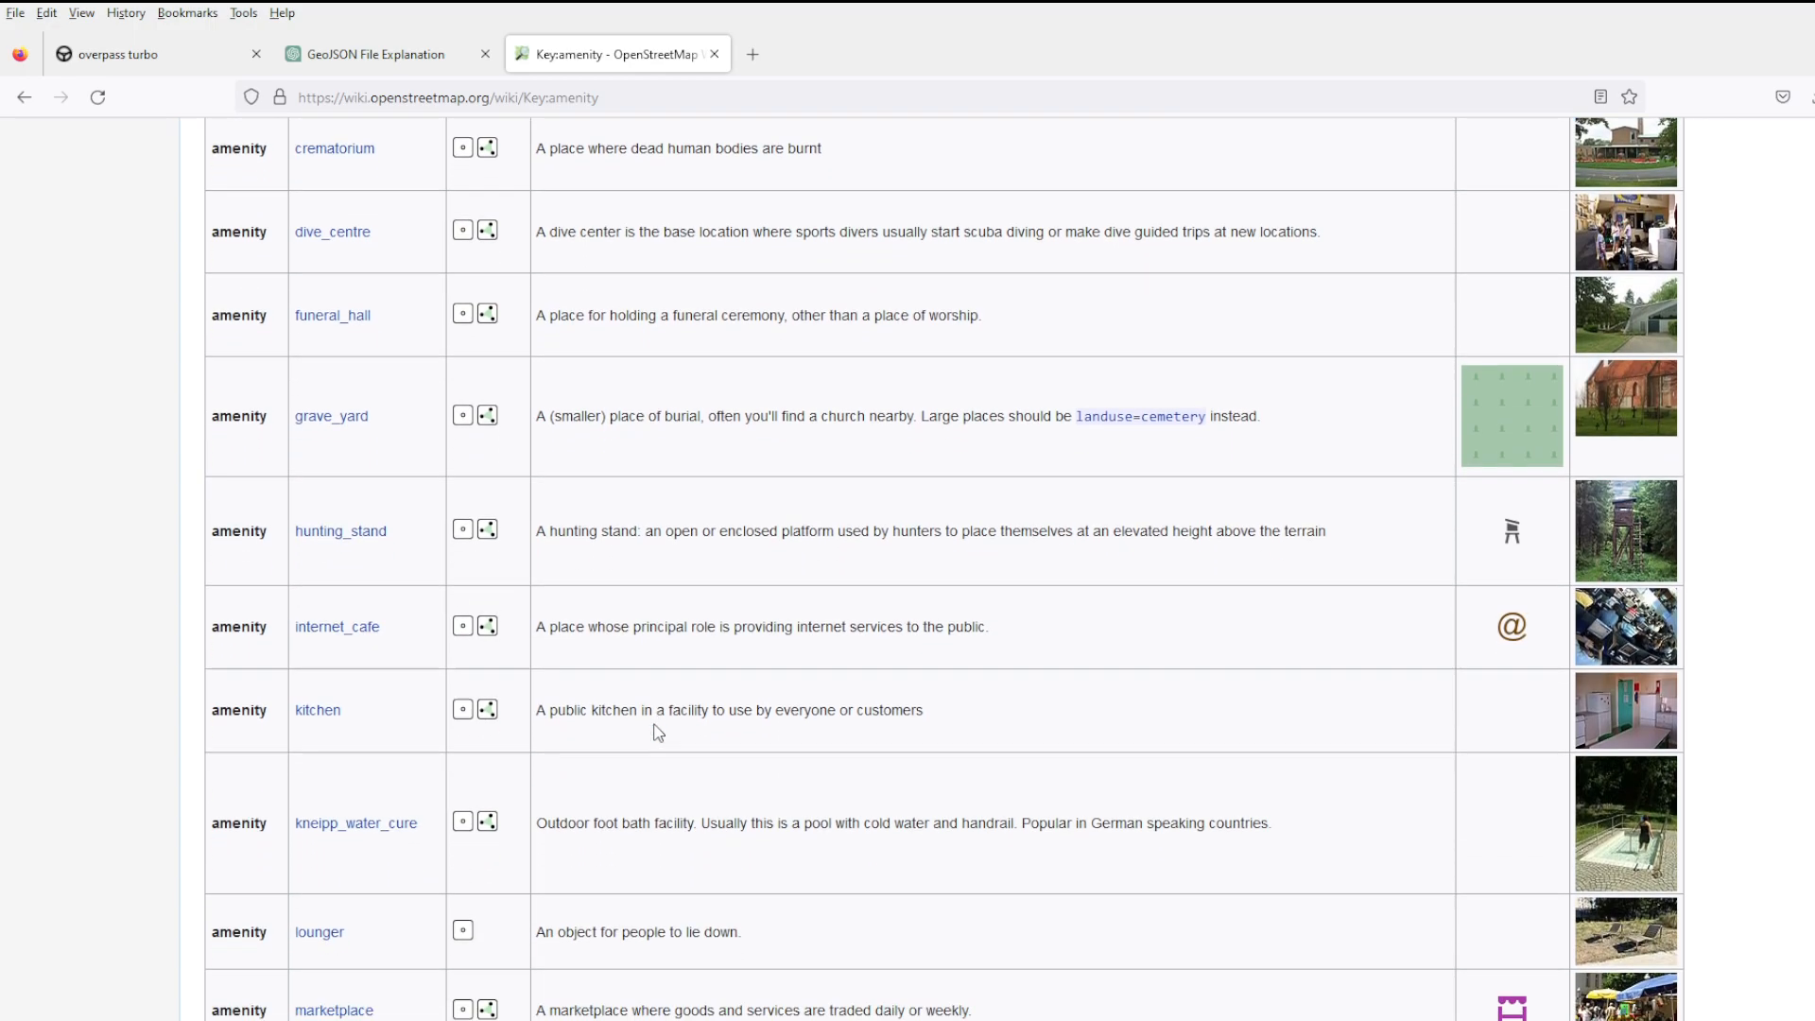
scroll(down, 3)
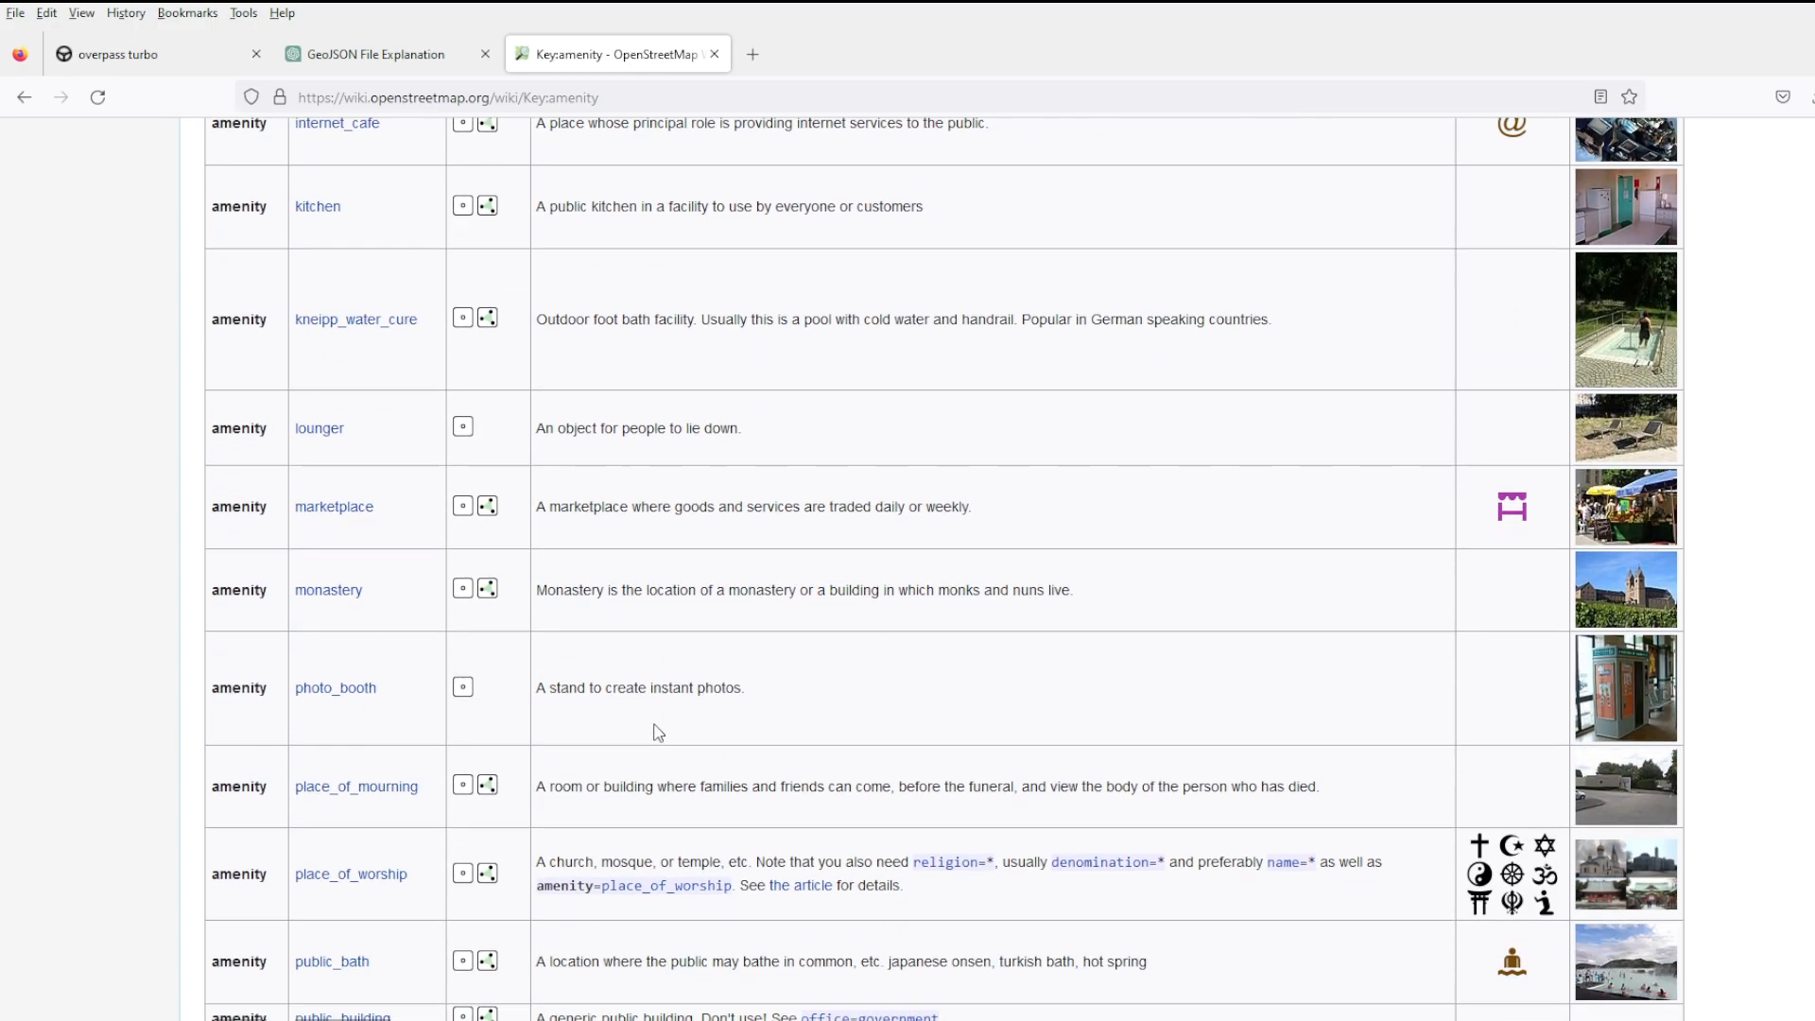
scroll(down, 3)
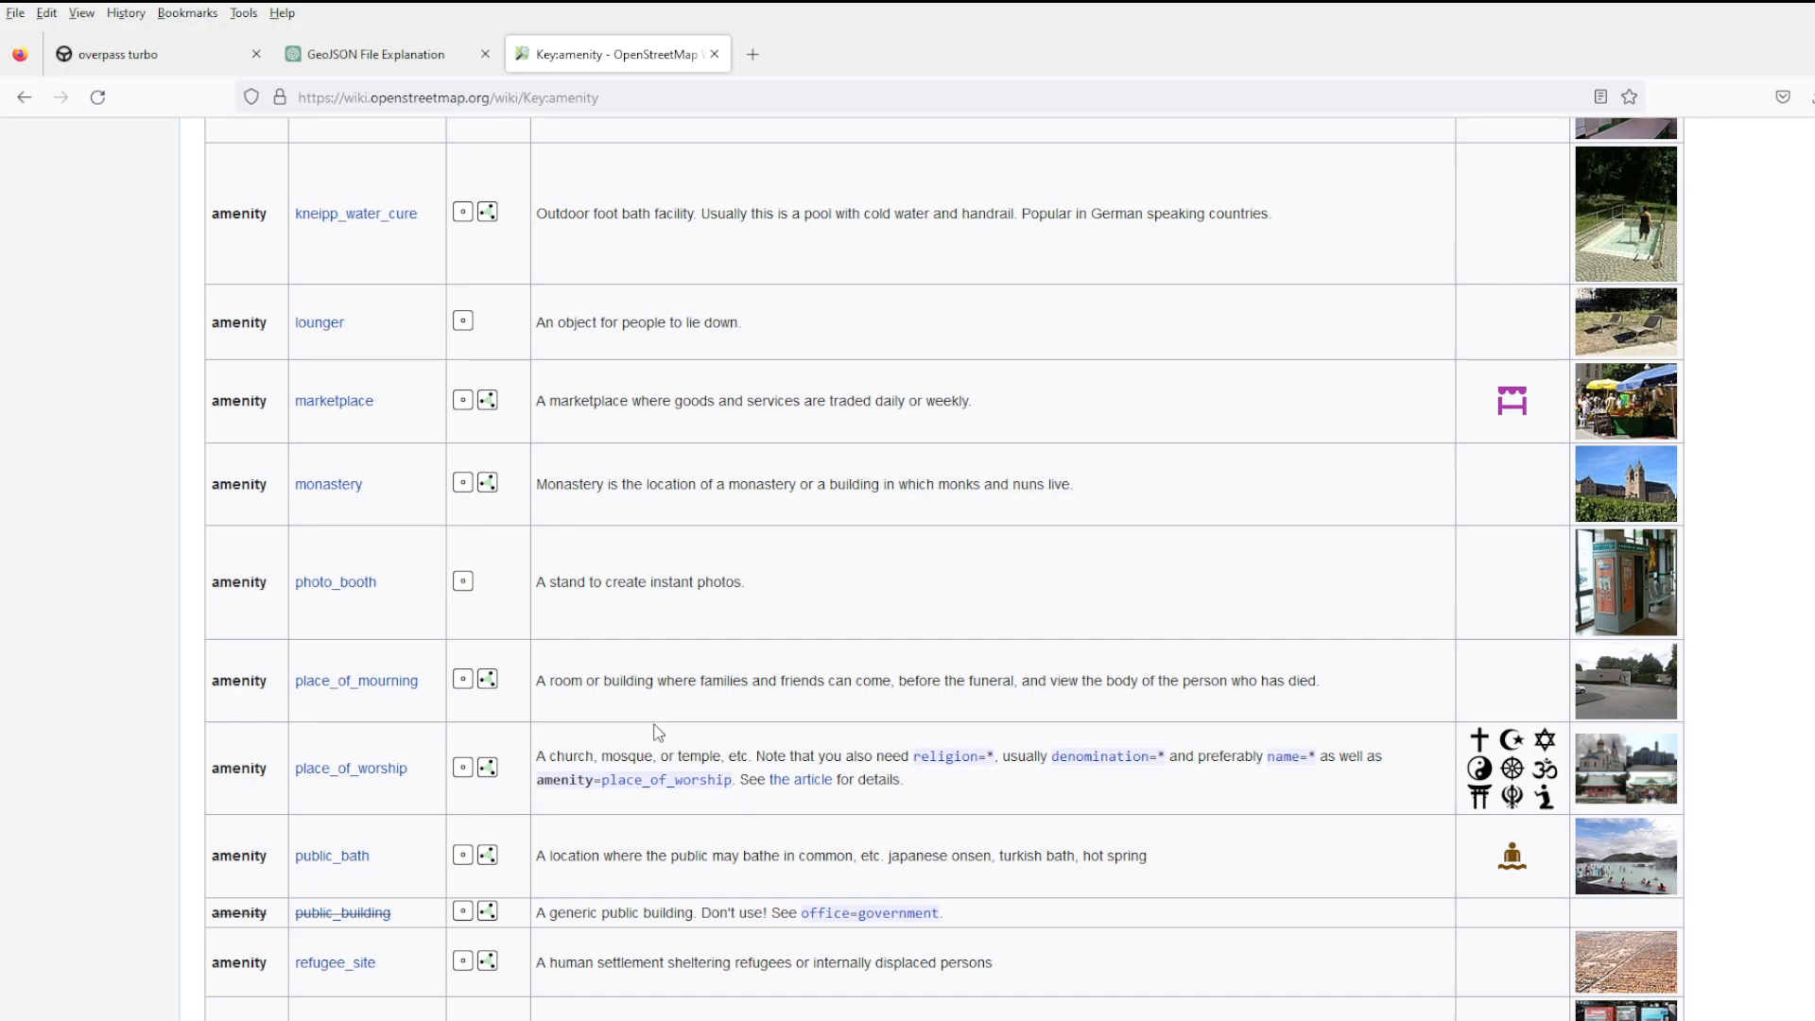
mouse_move(369, 593)
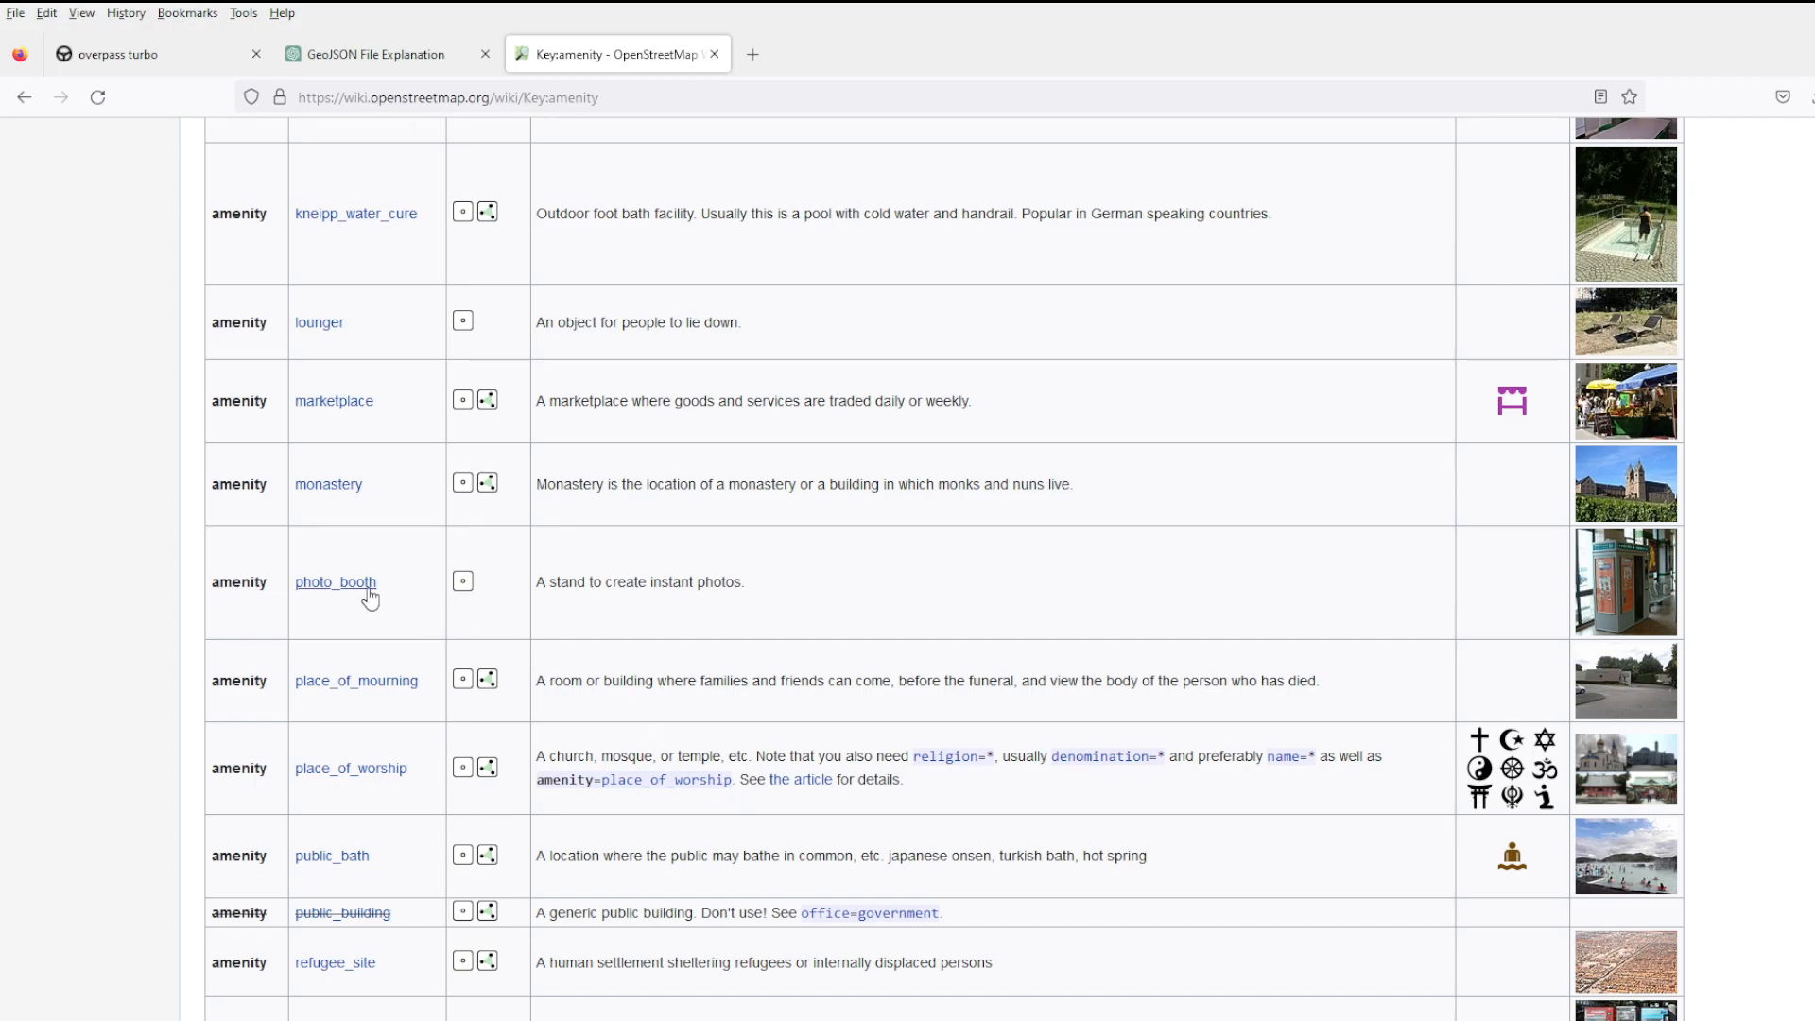
scroll(down, 3)
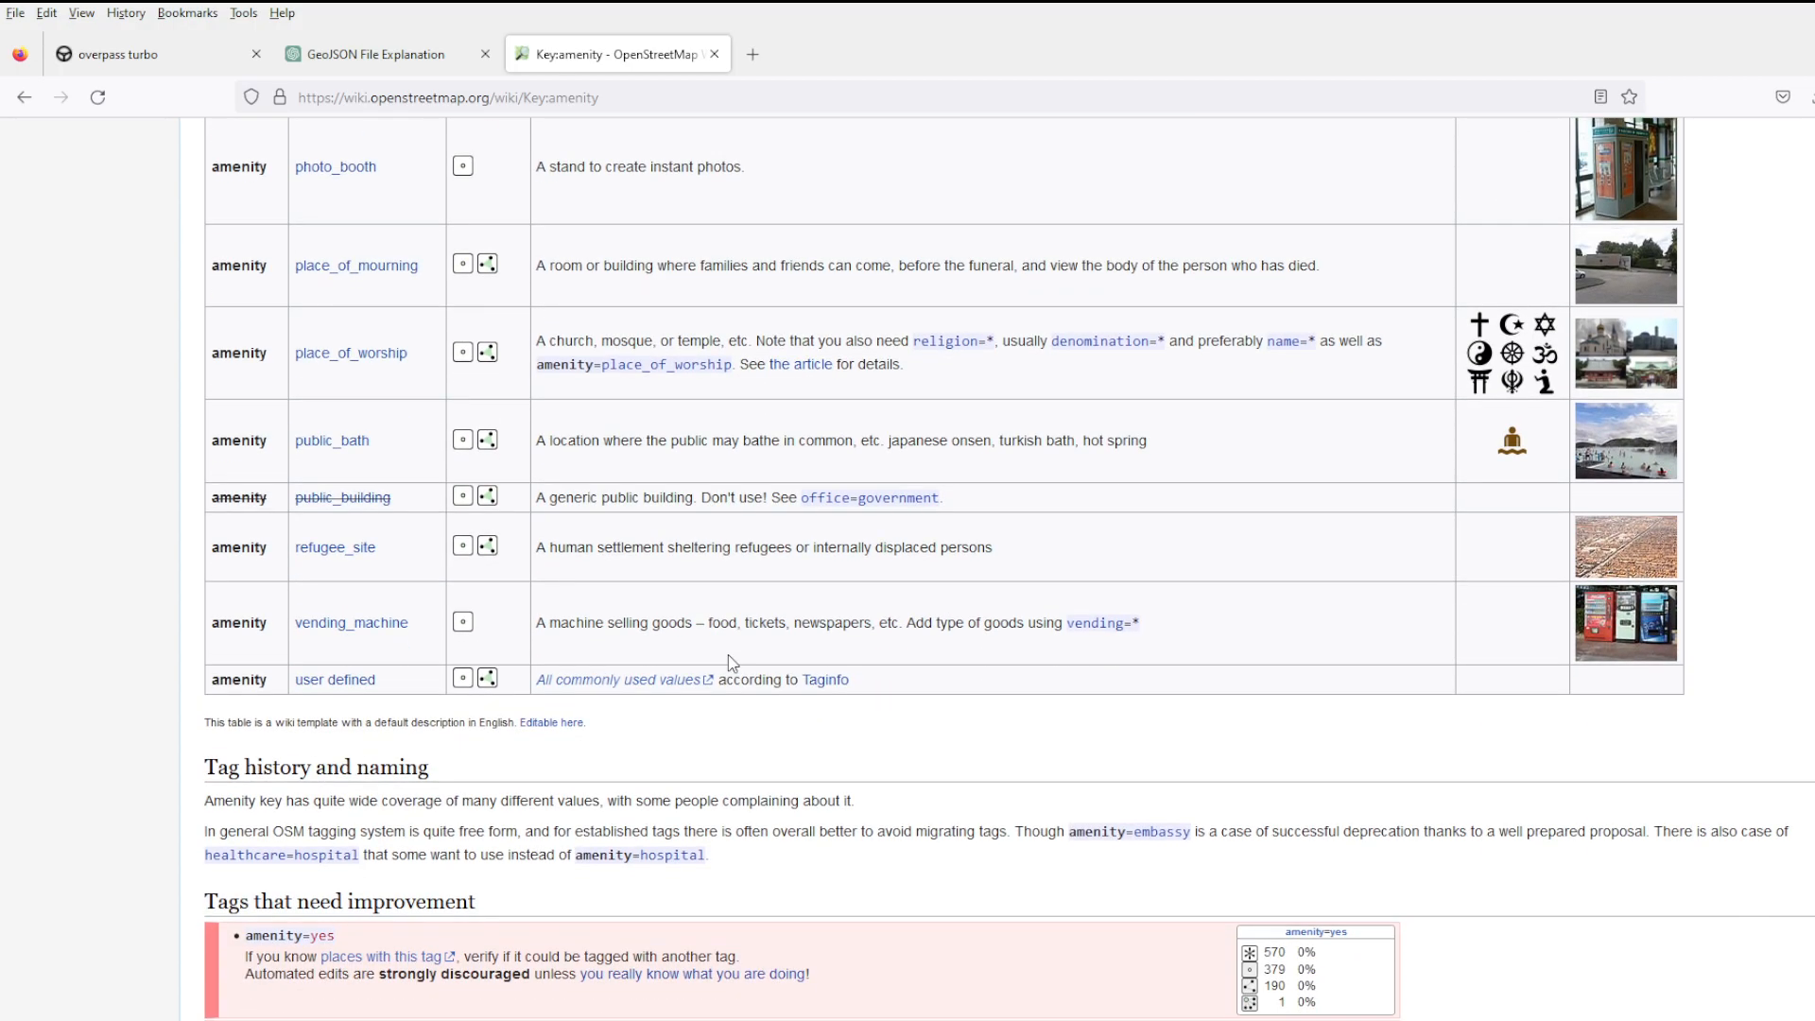
mouse_move(452, 648)
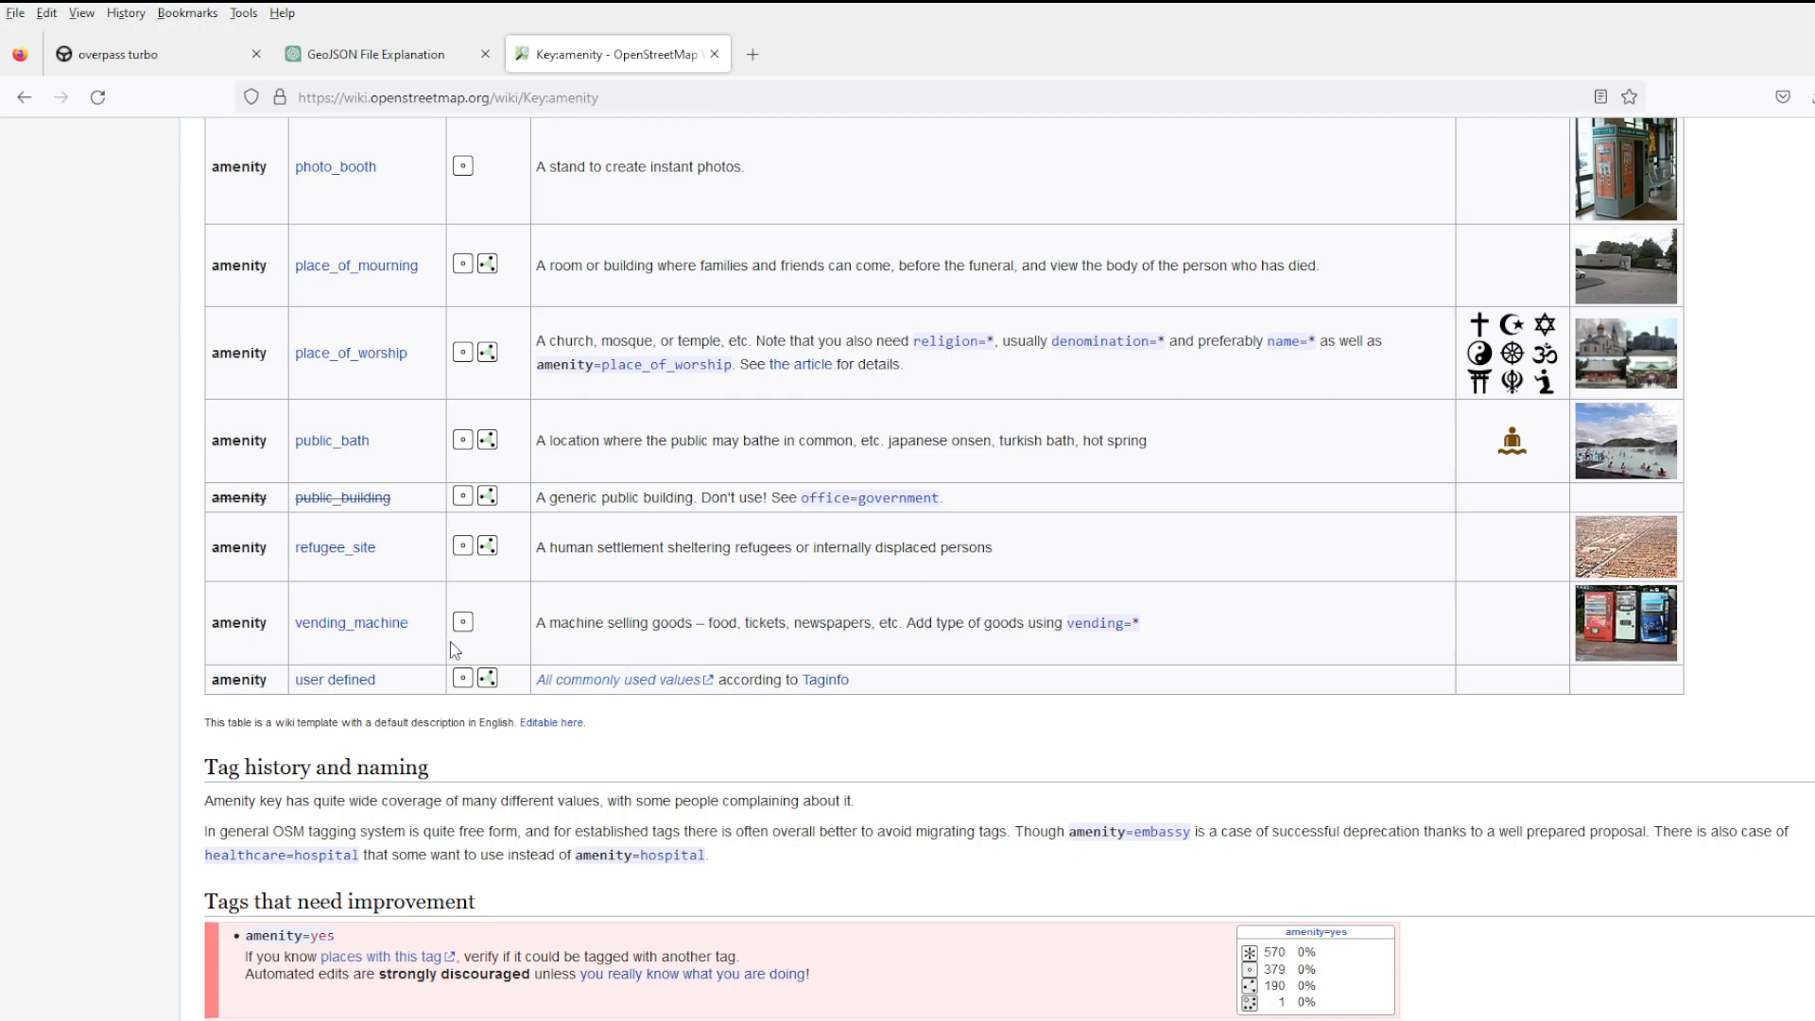
scroll(down, 3)
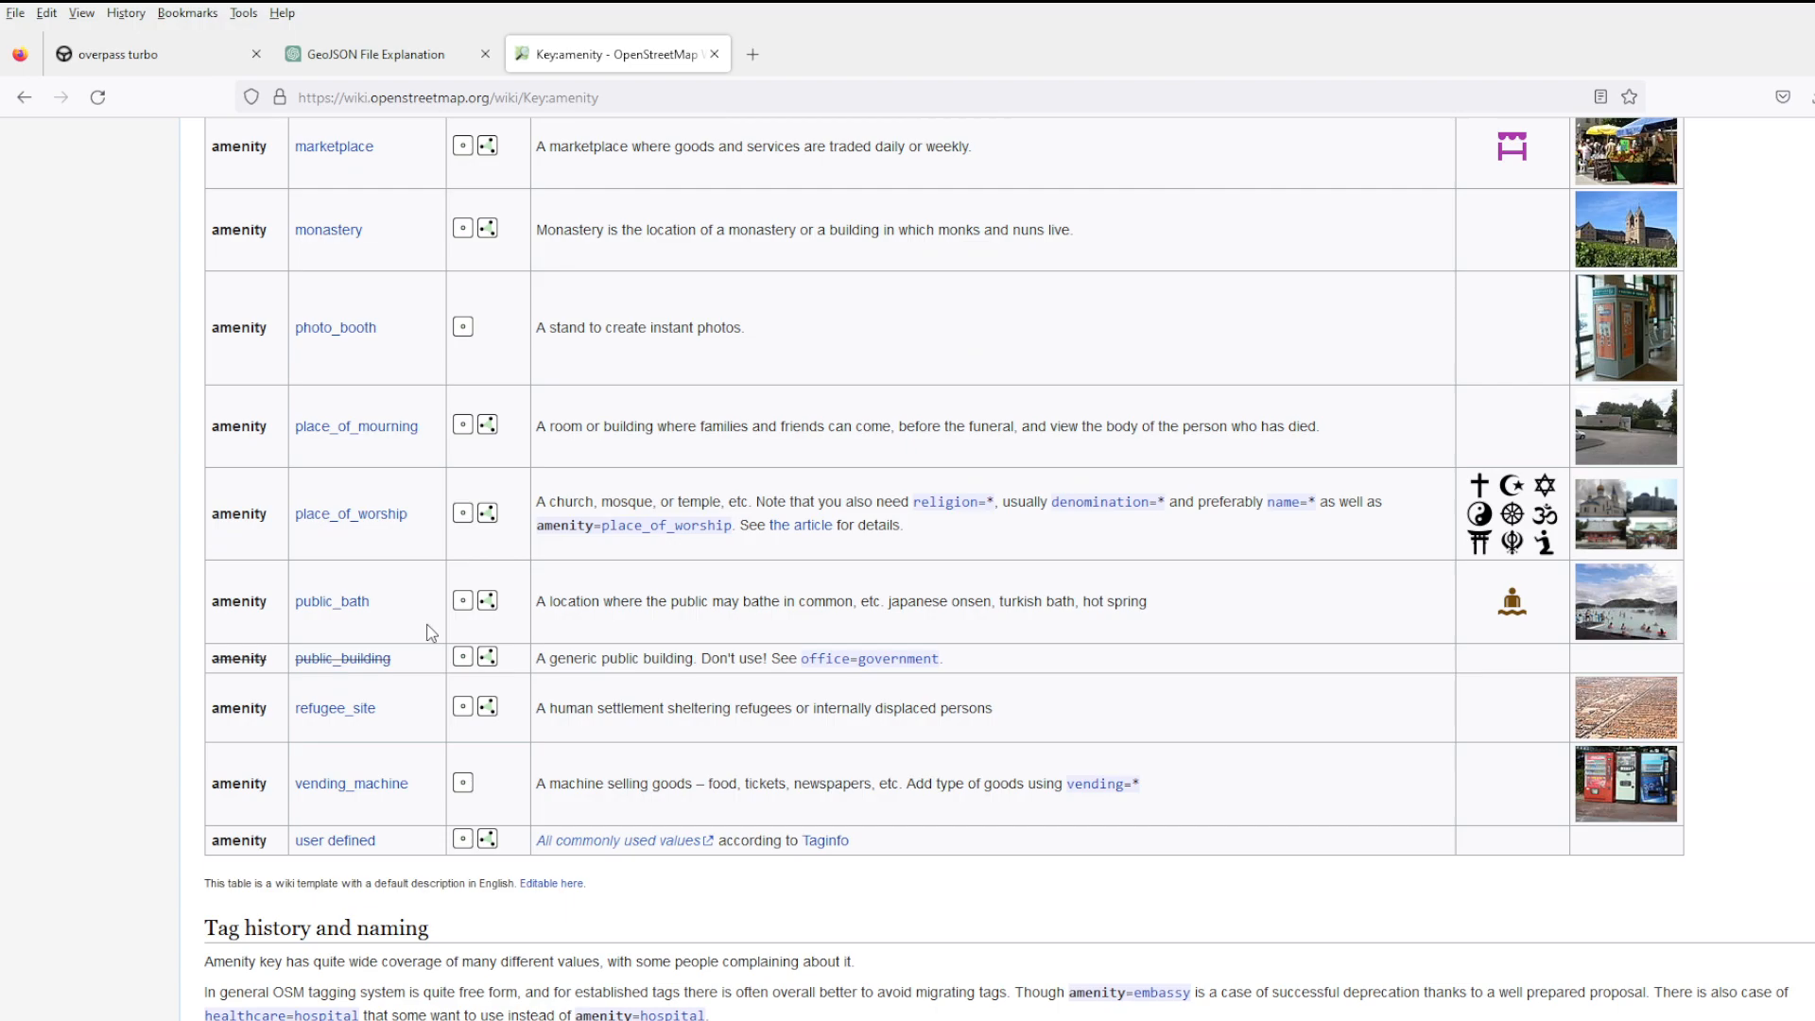
scroll(up, 3)
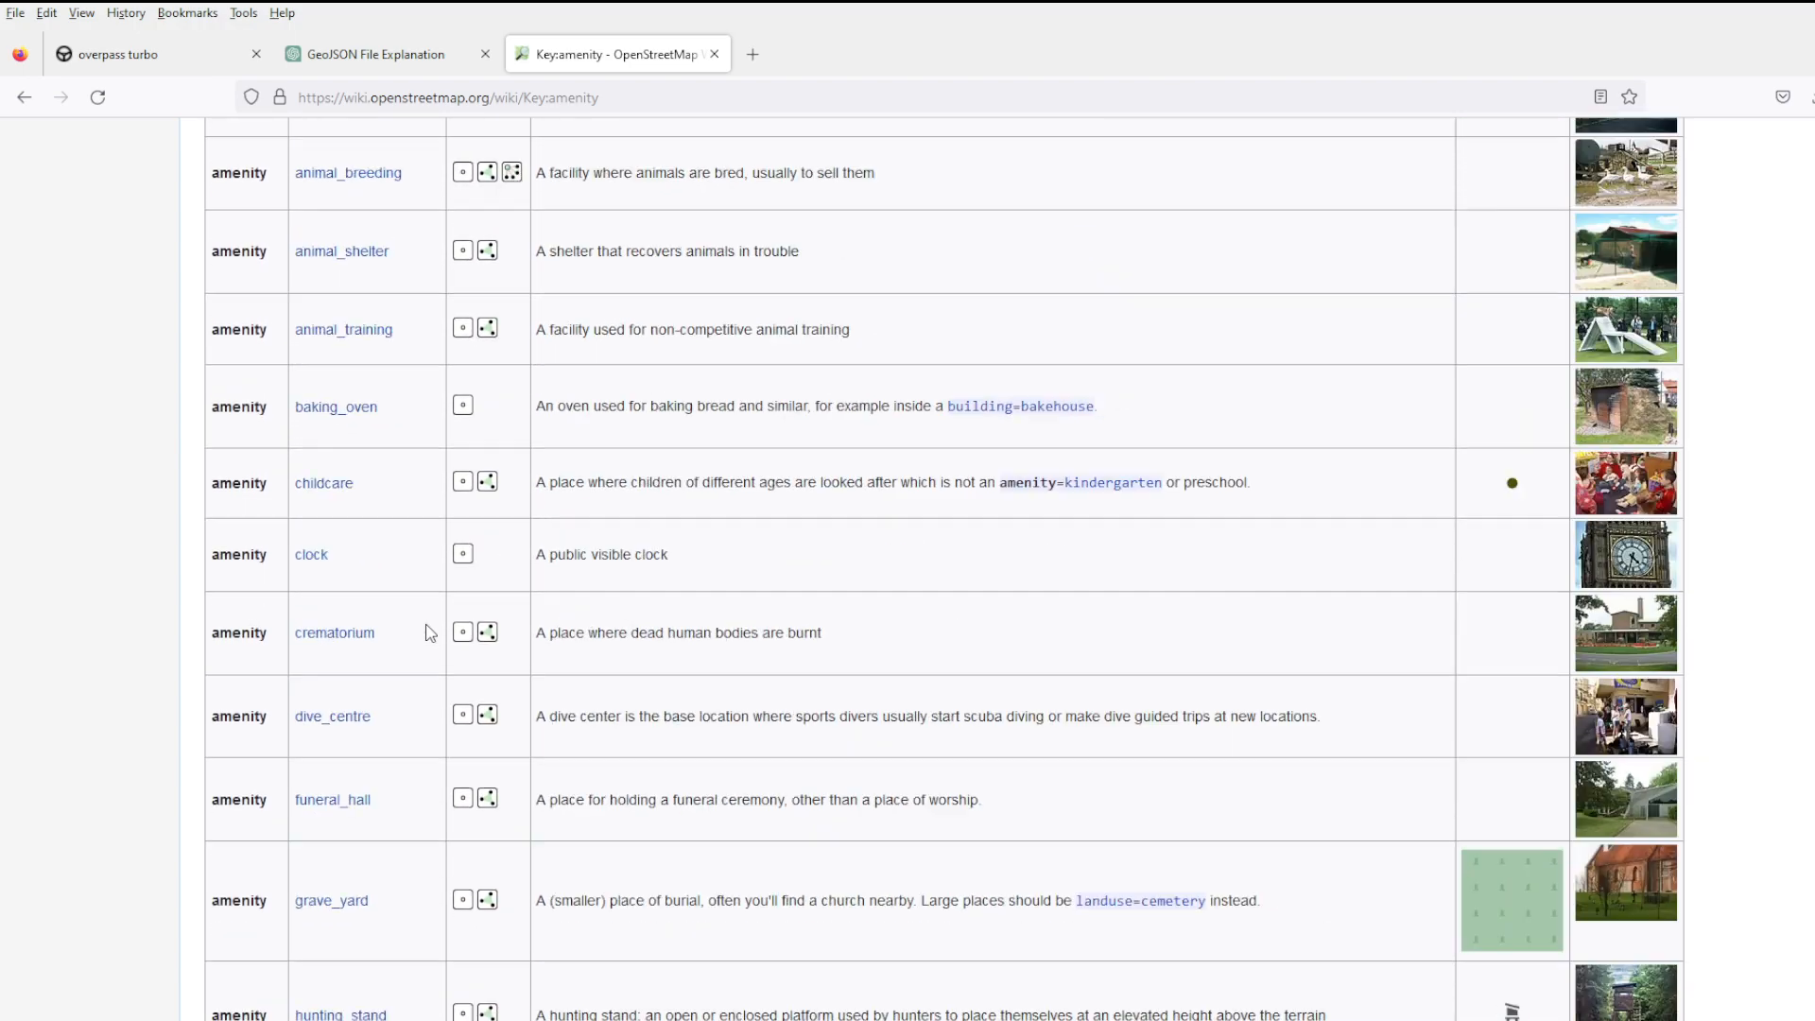
scroll(down, 3)
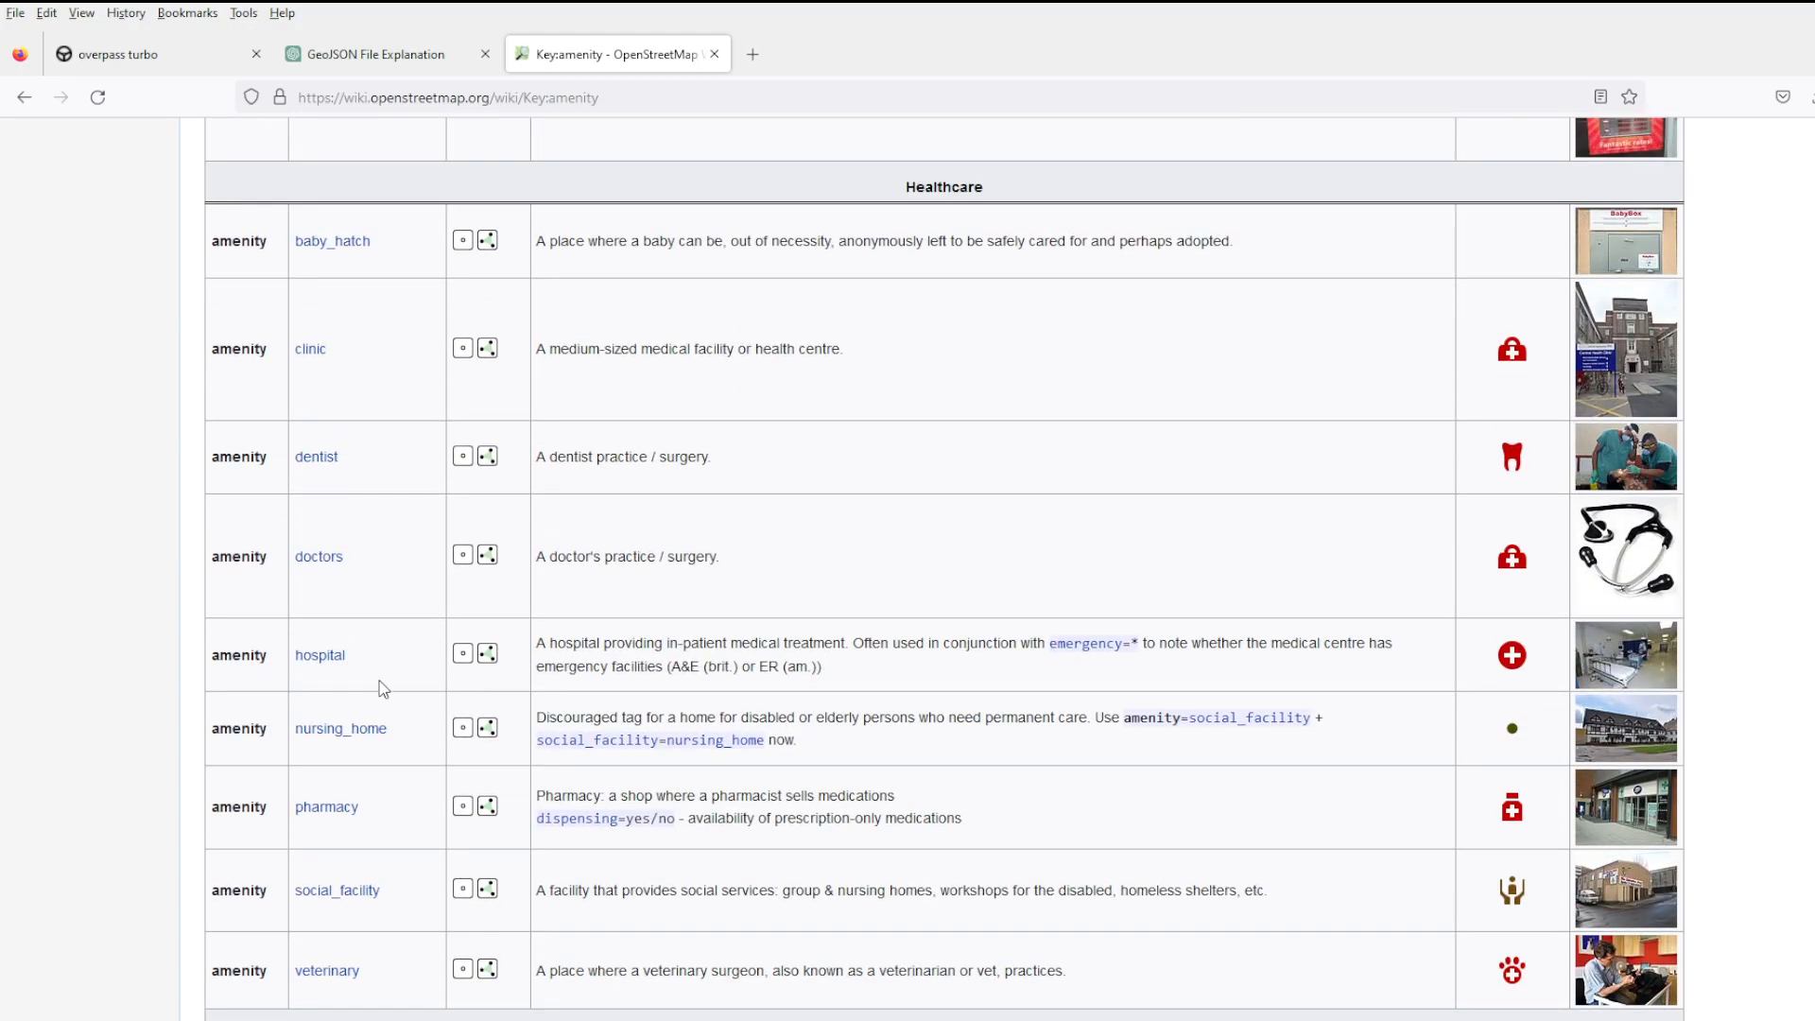
scroll(down, 3)
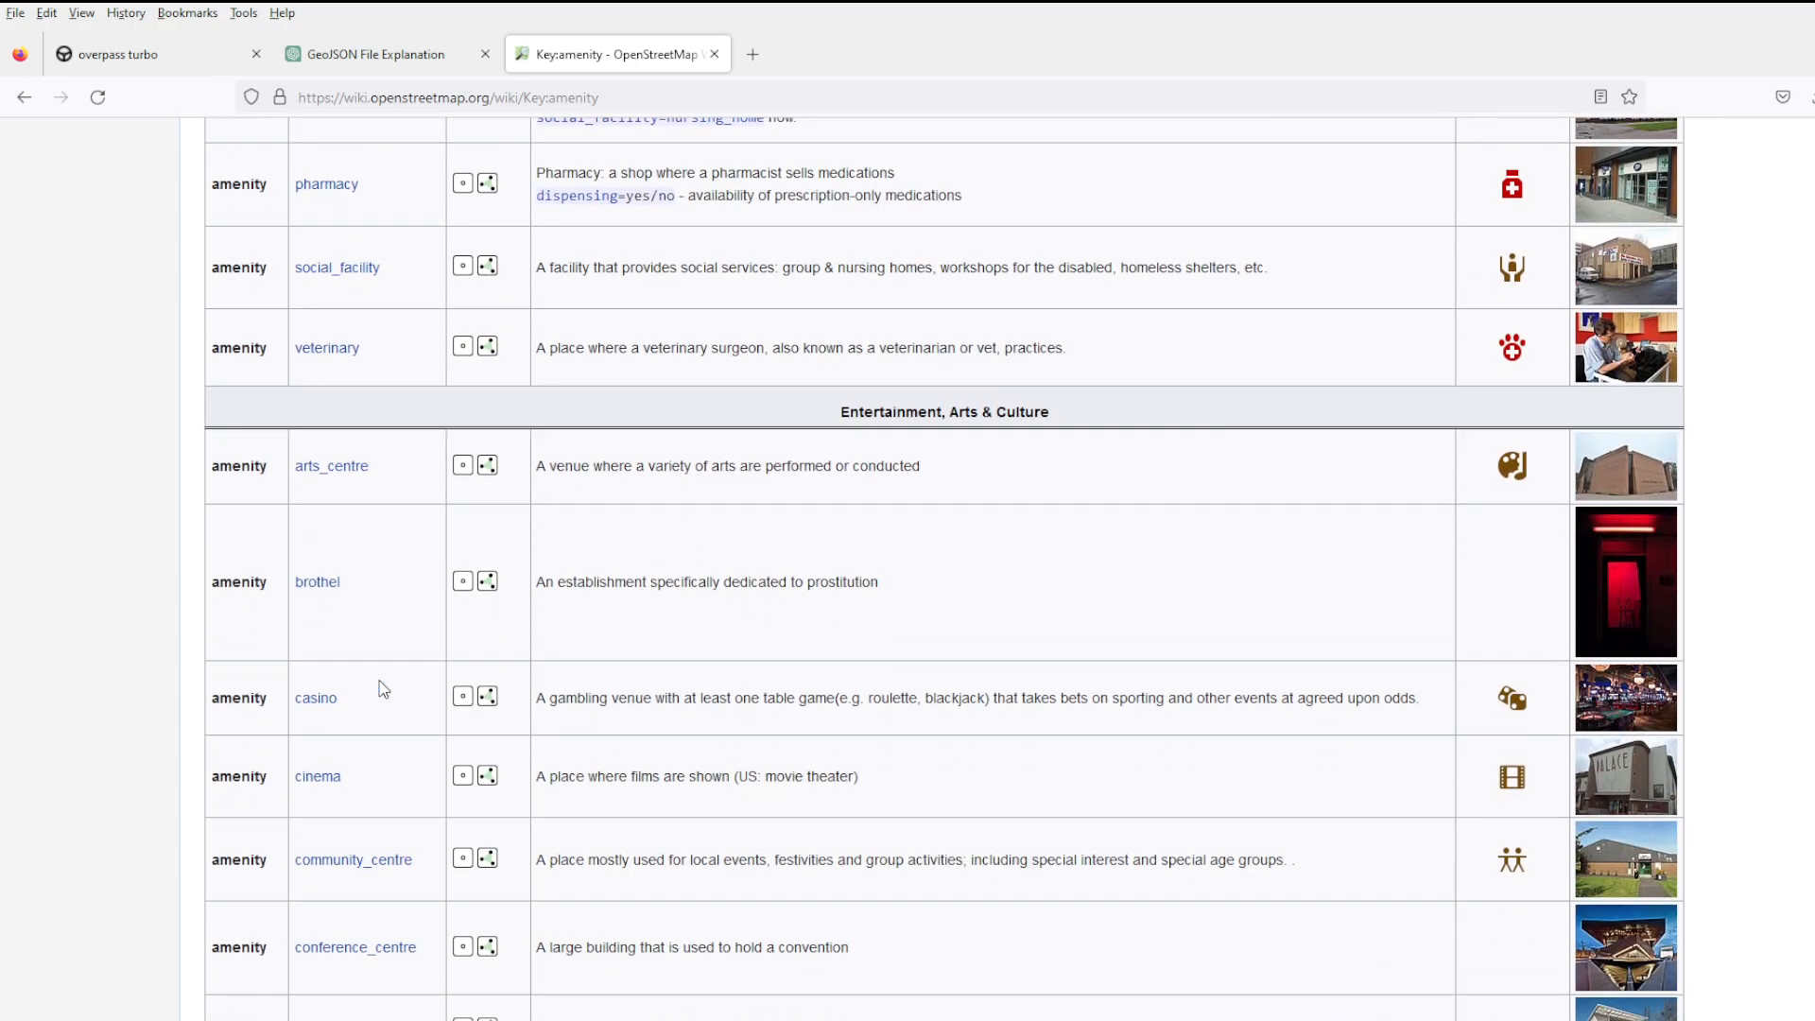
scroll(down, 3)
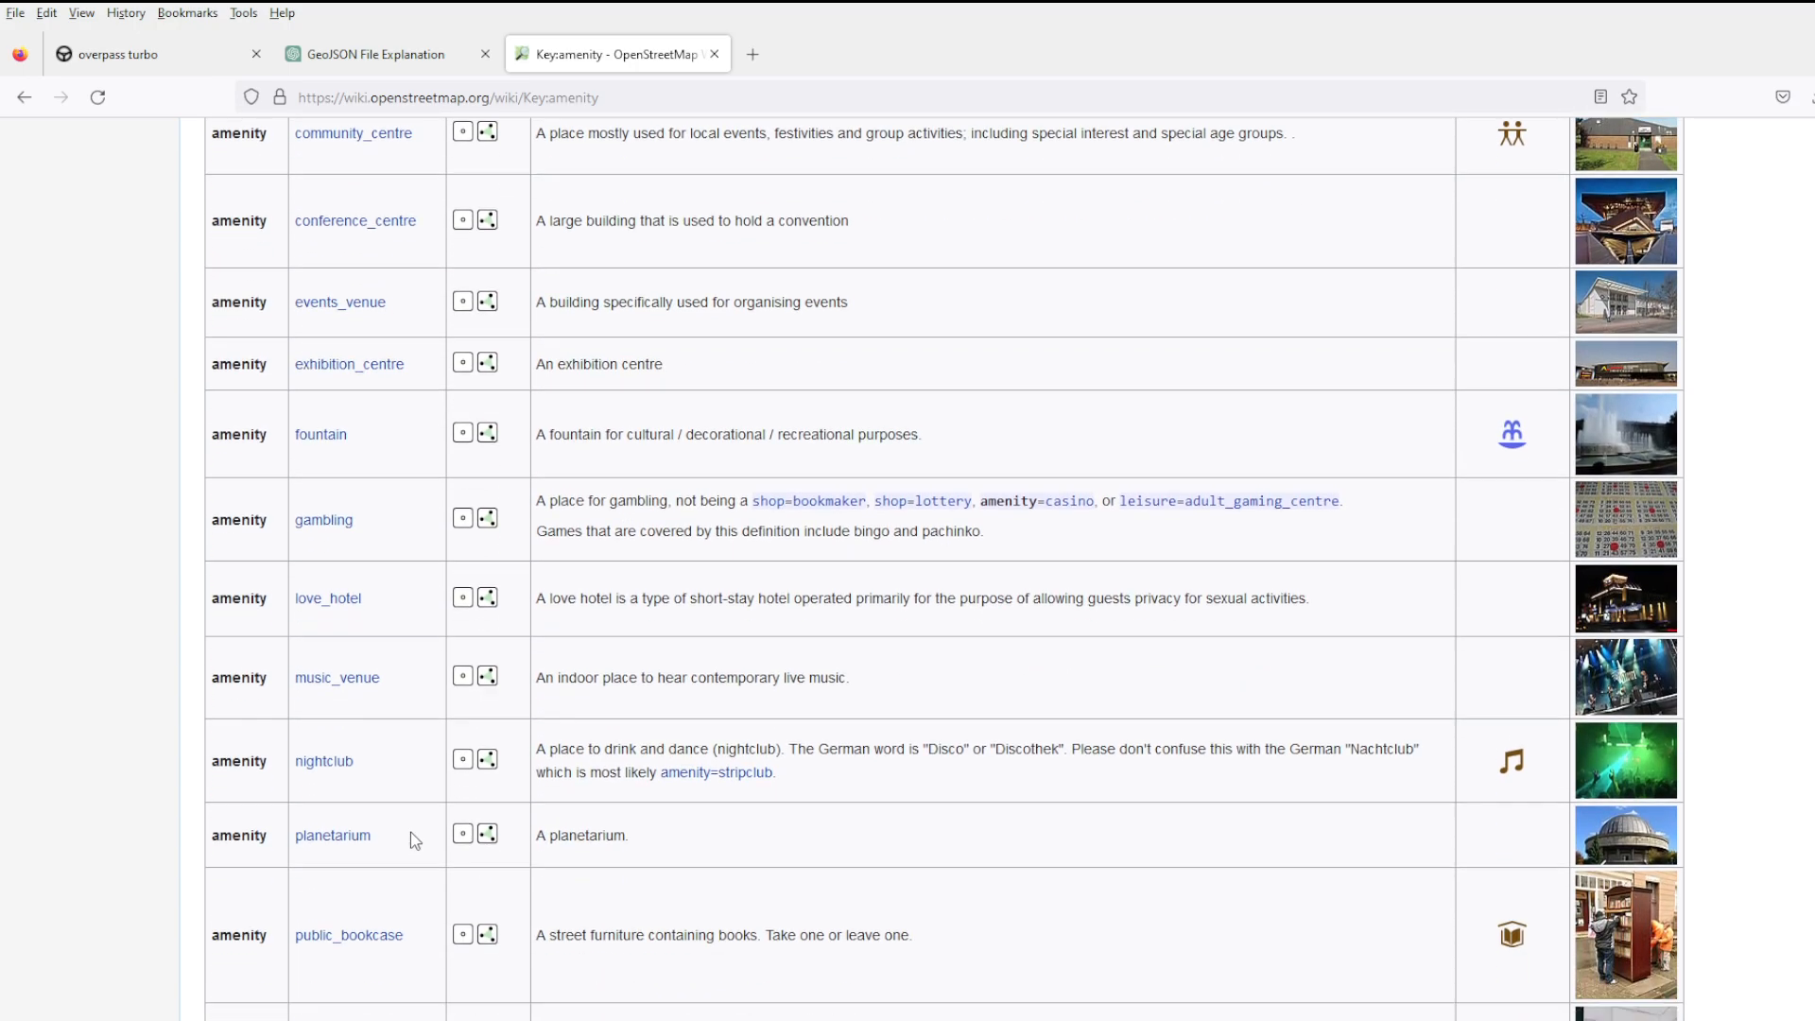
scroll(down, 3)
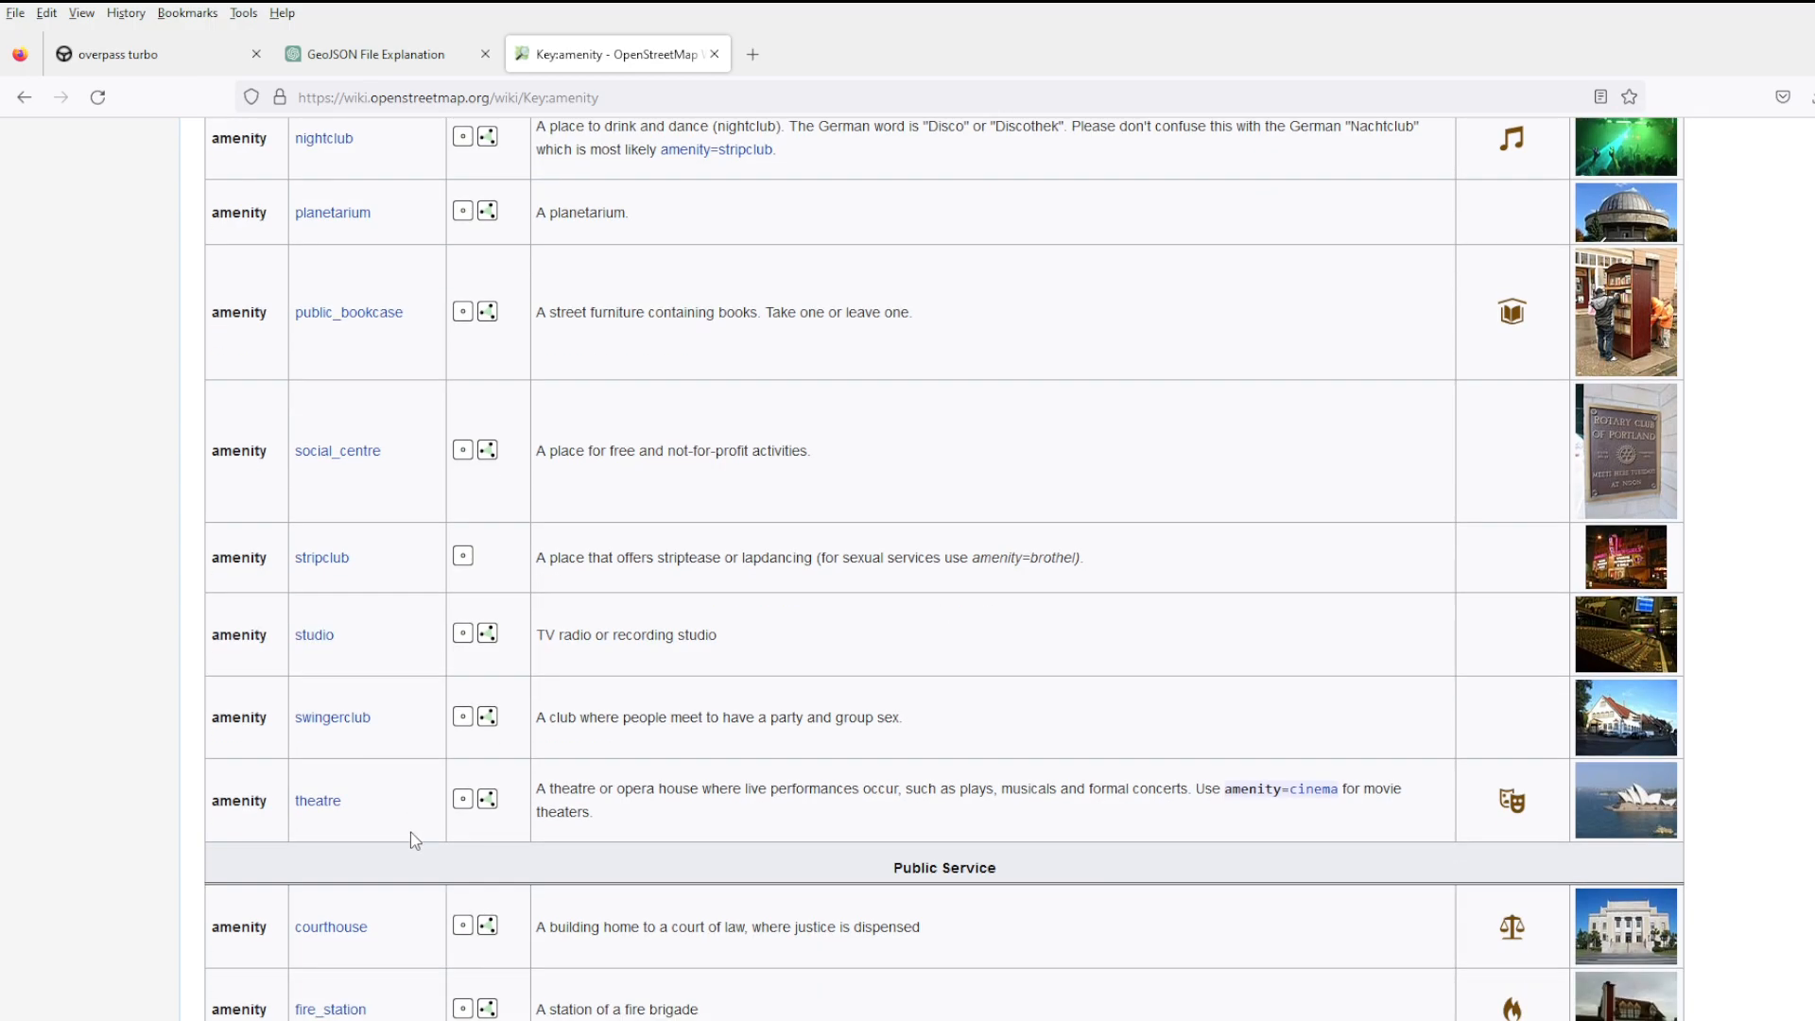
scroll(down, 3)
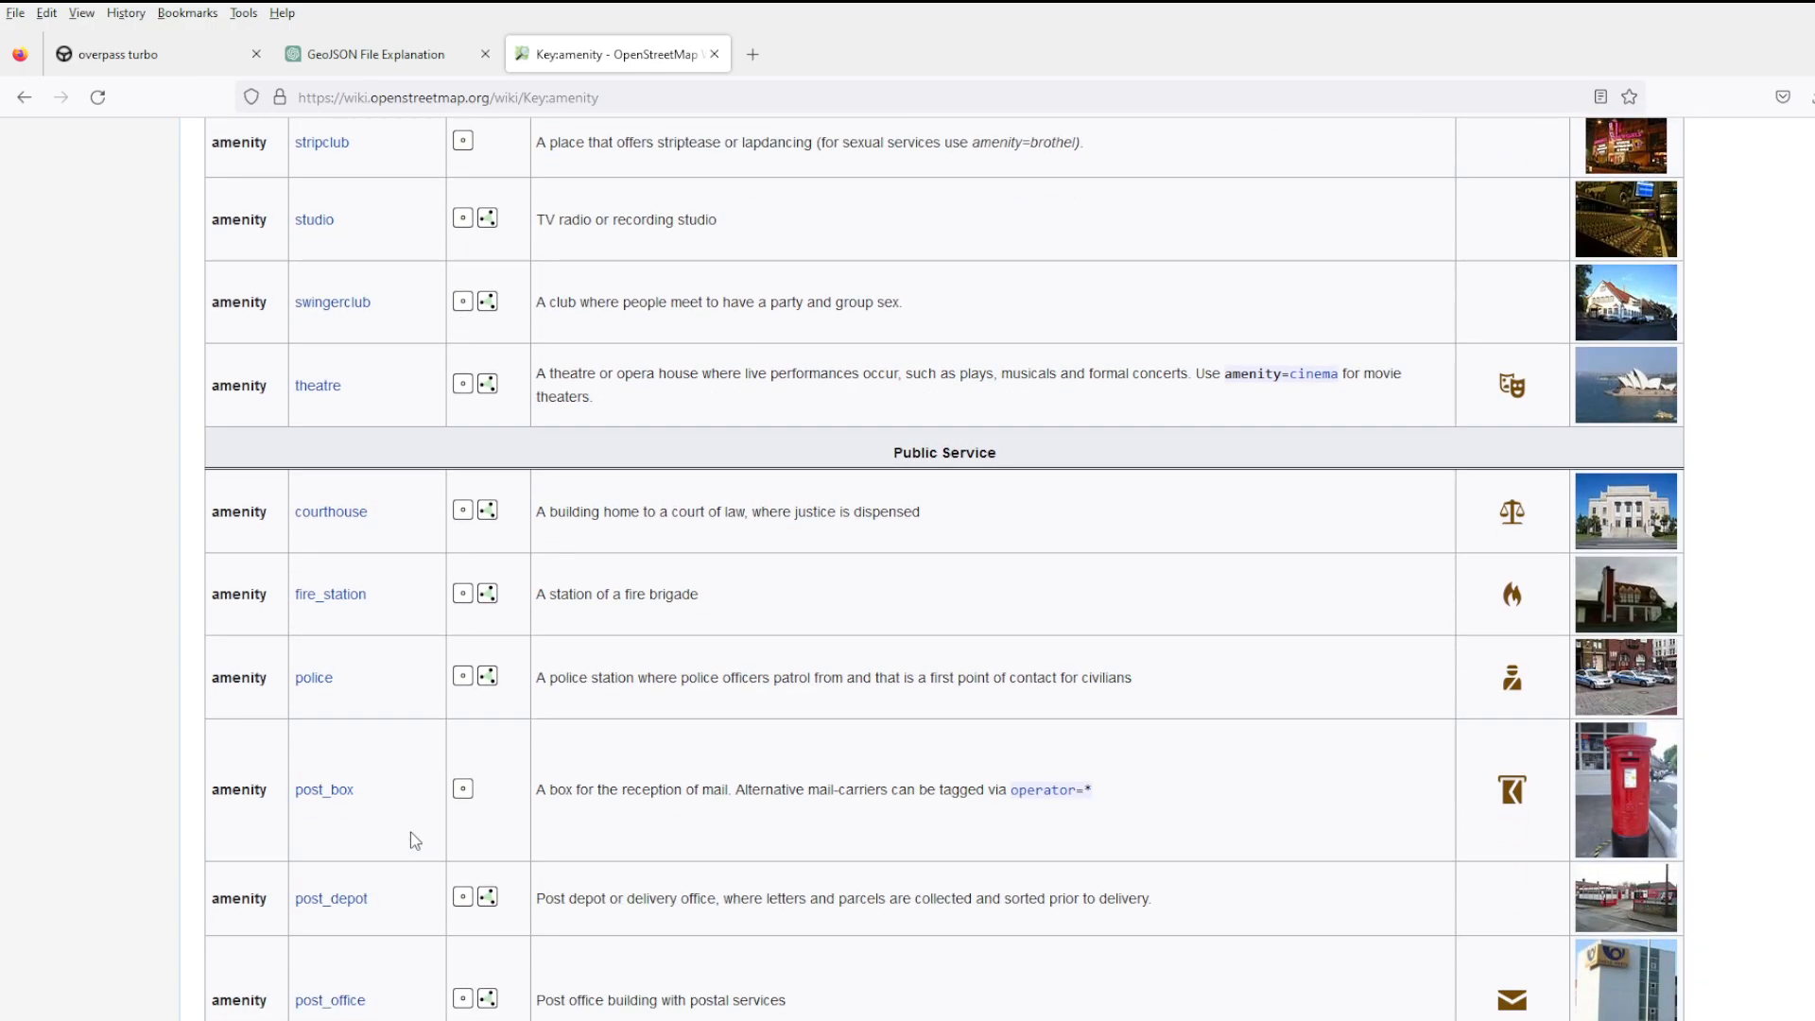
scroll(down, 3)
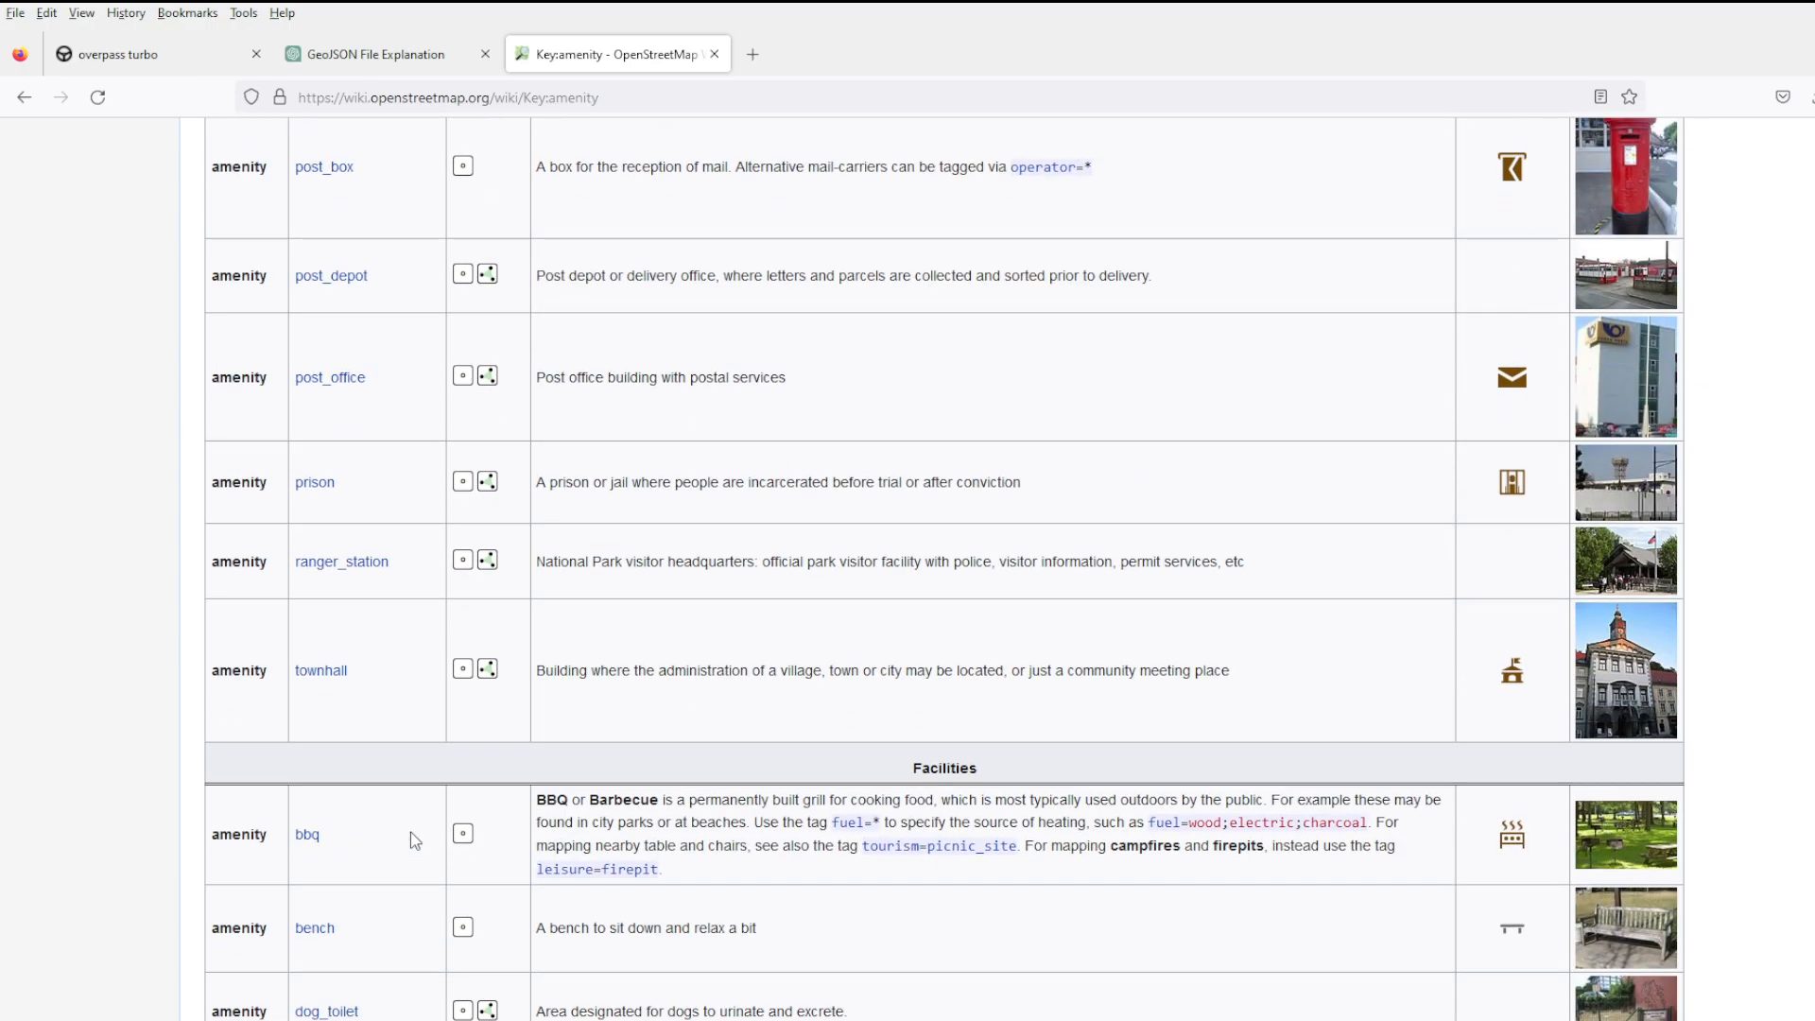
scroll(down, 3)
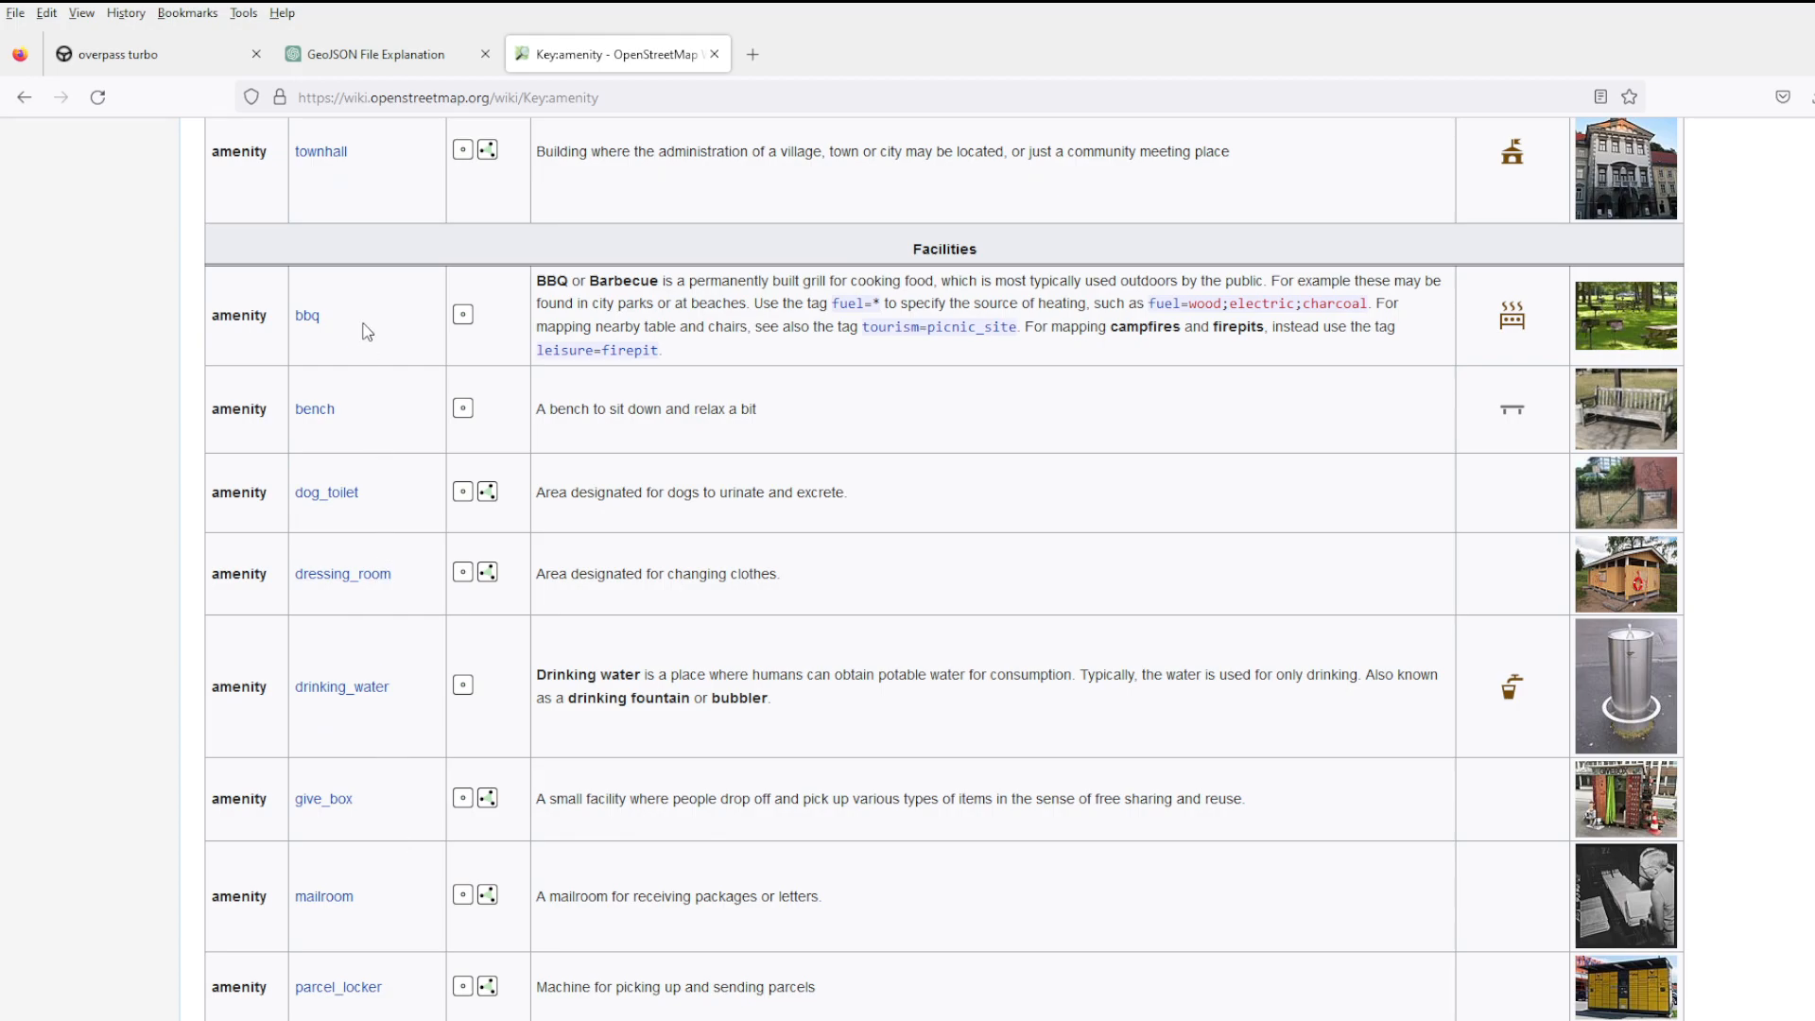
double_click(342, 687)
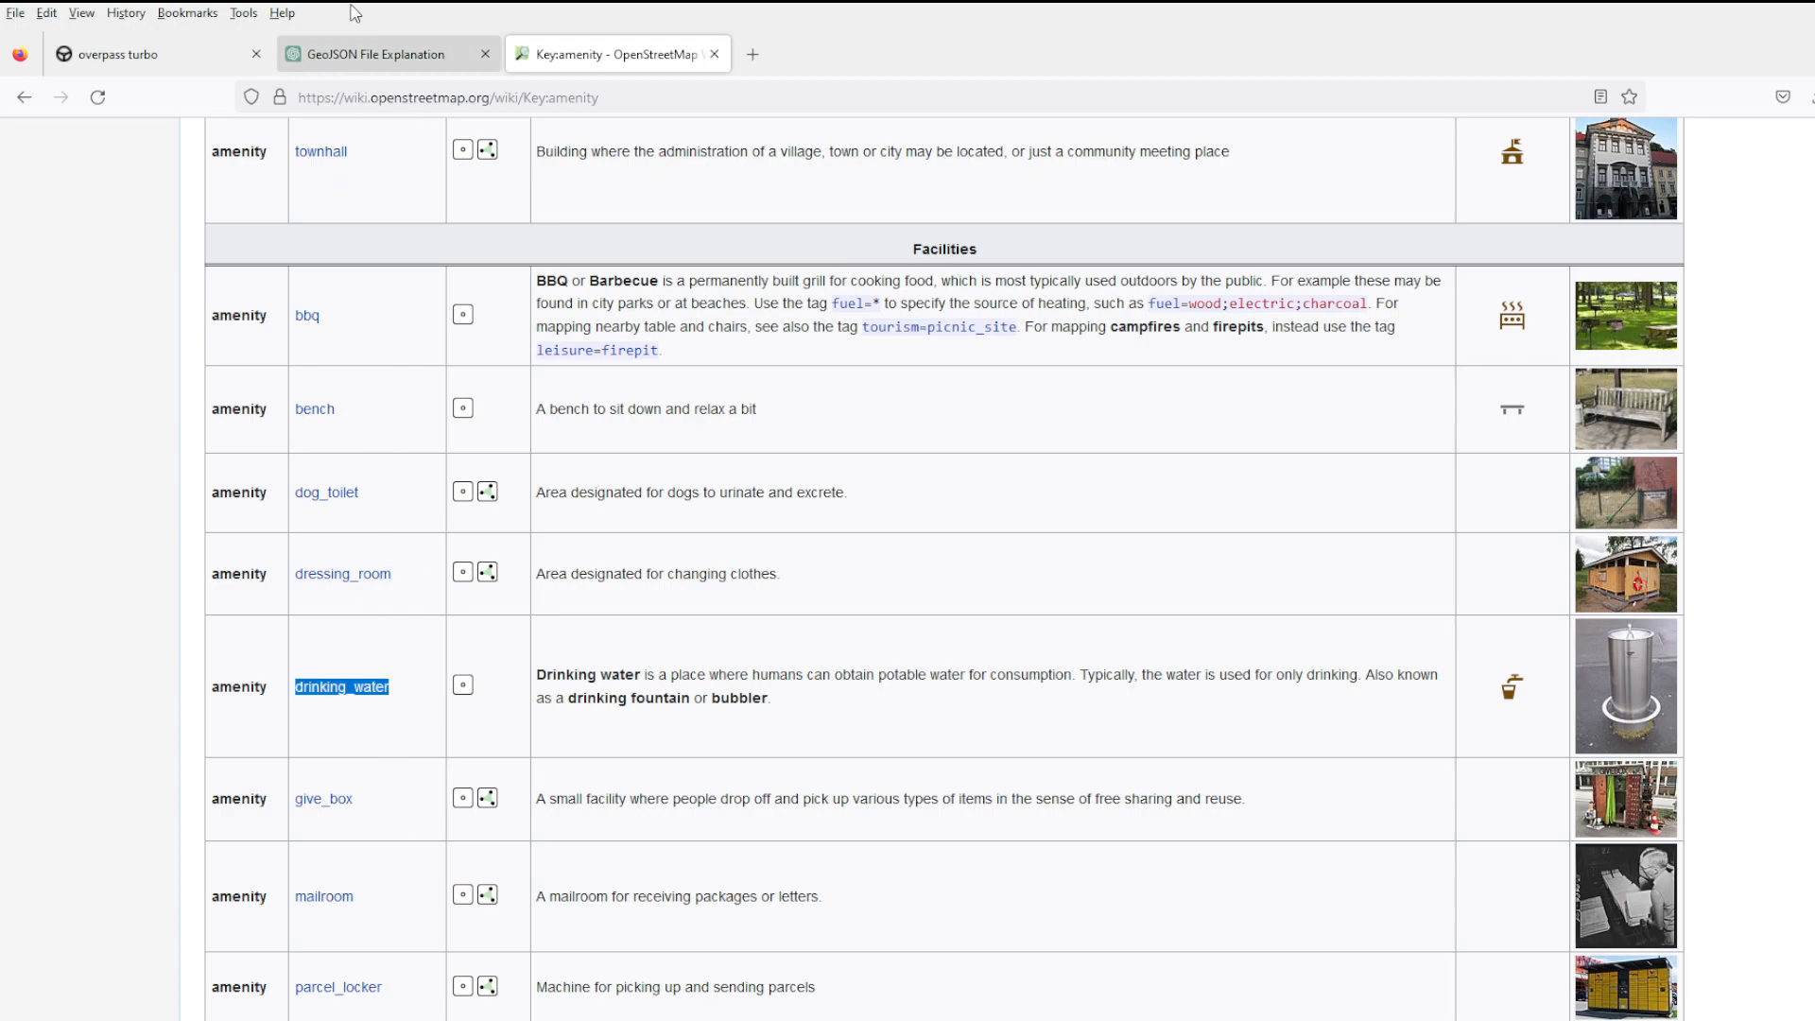
Build a drinking_water query in the wizard and run it, mapping water points across Paris.
click(157, 53)
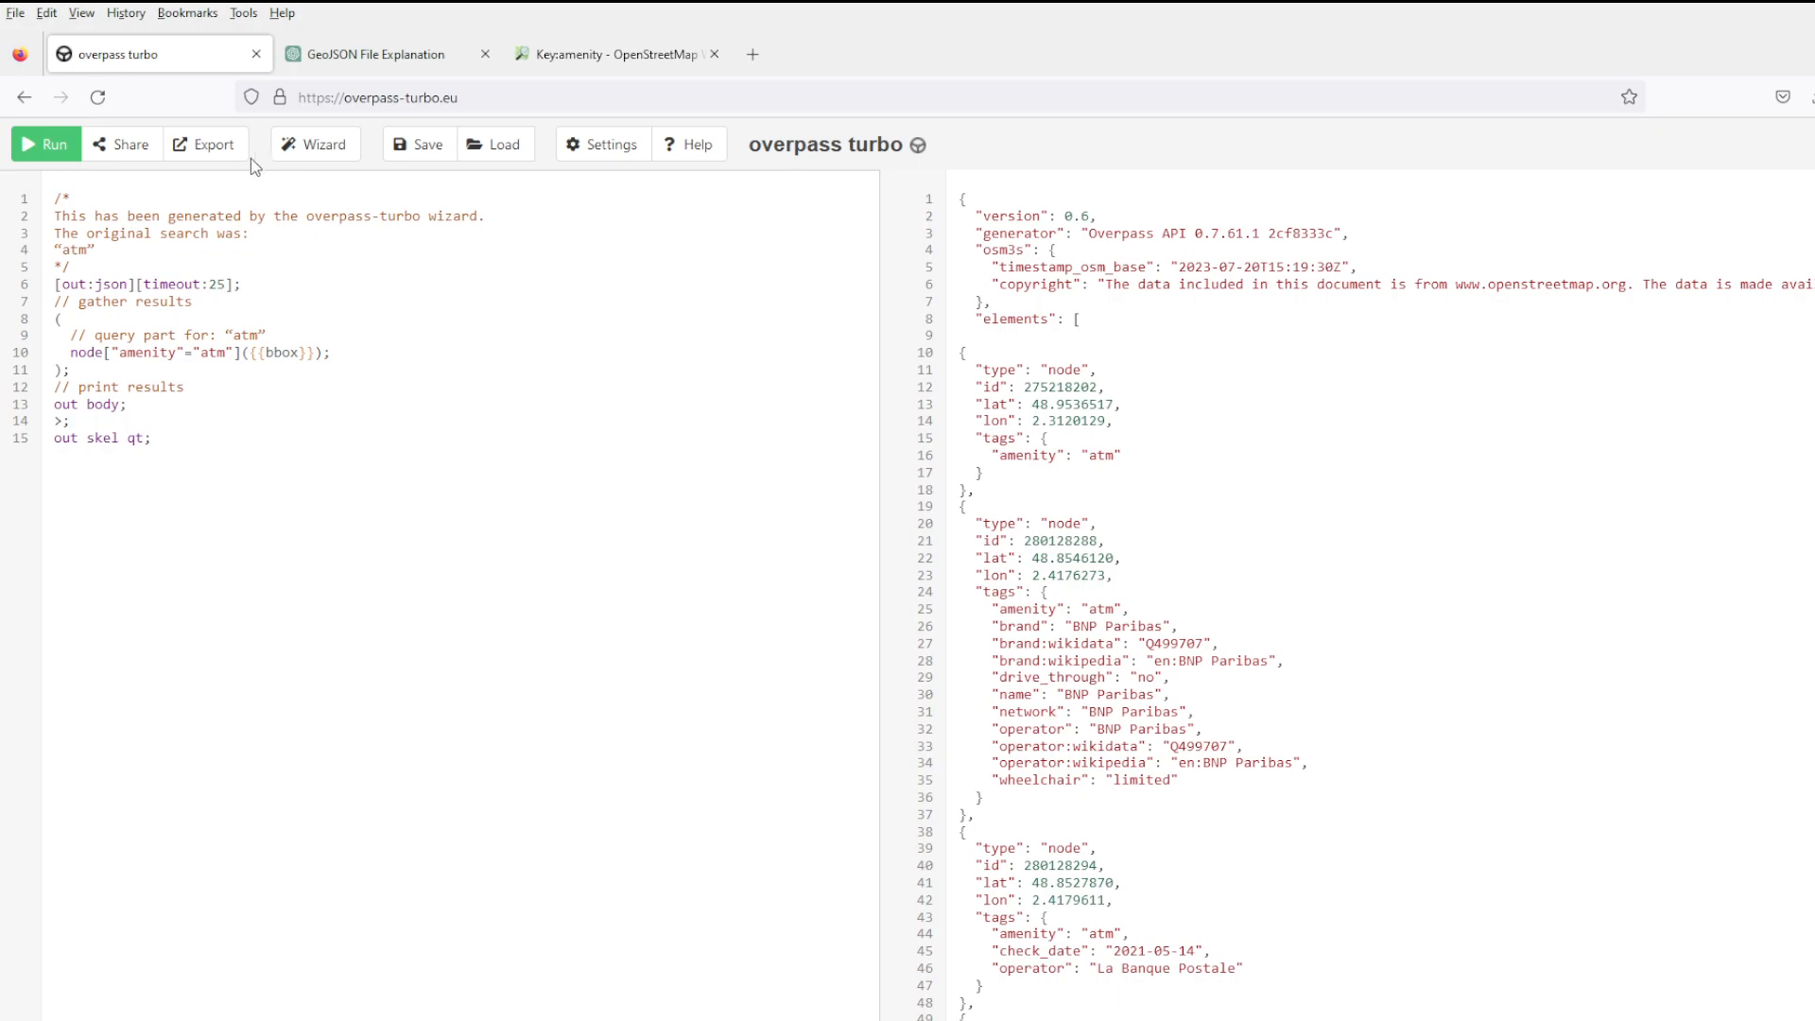
click(314, 143)
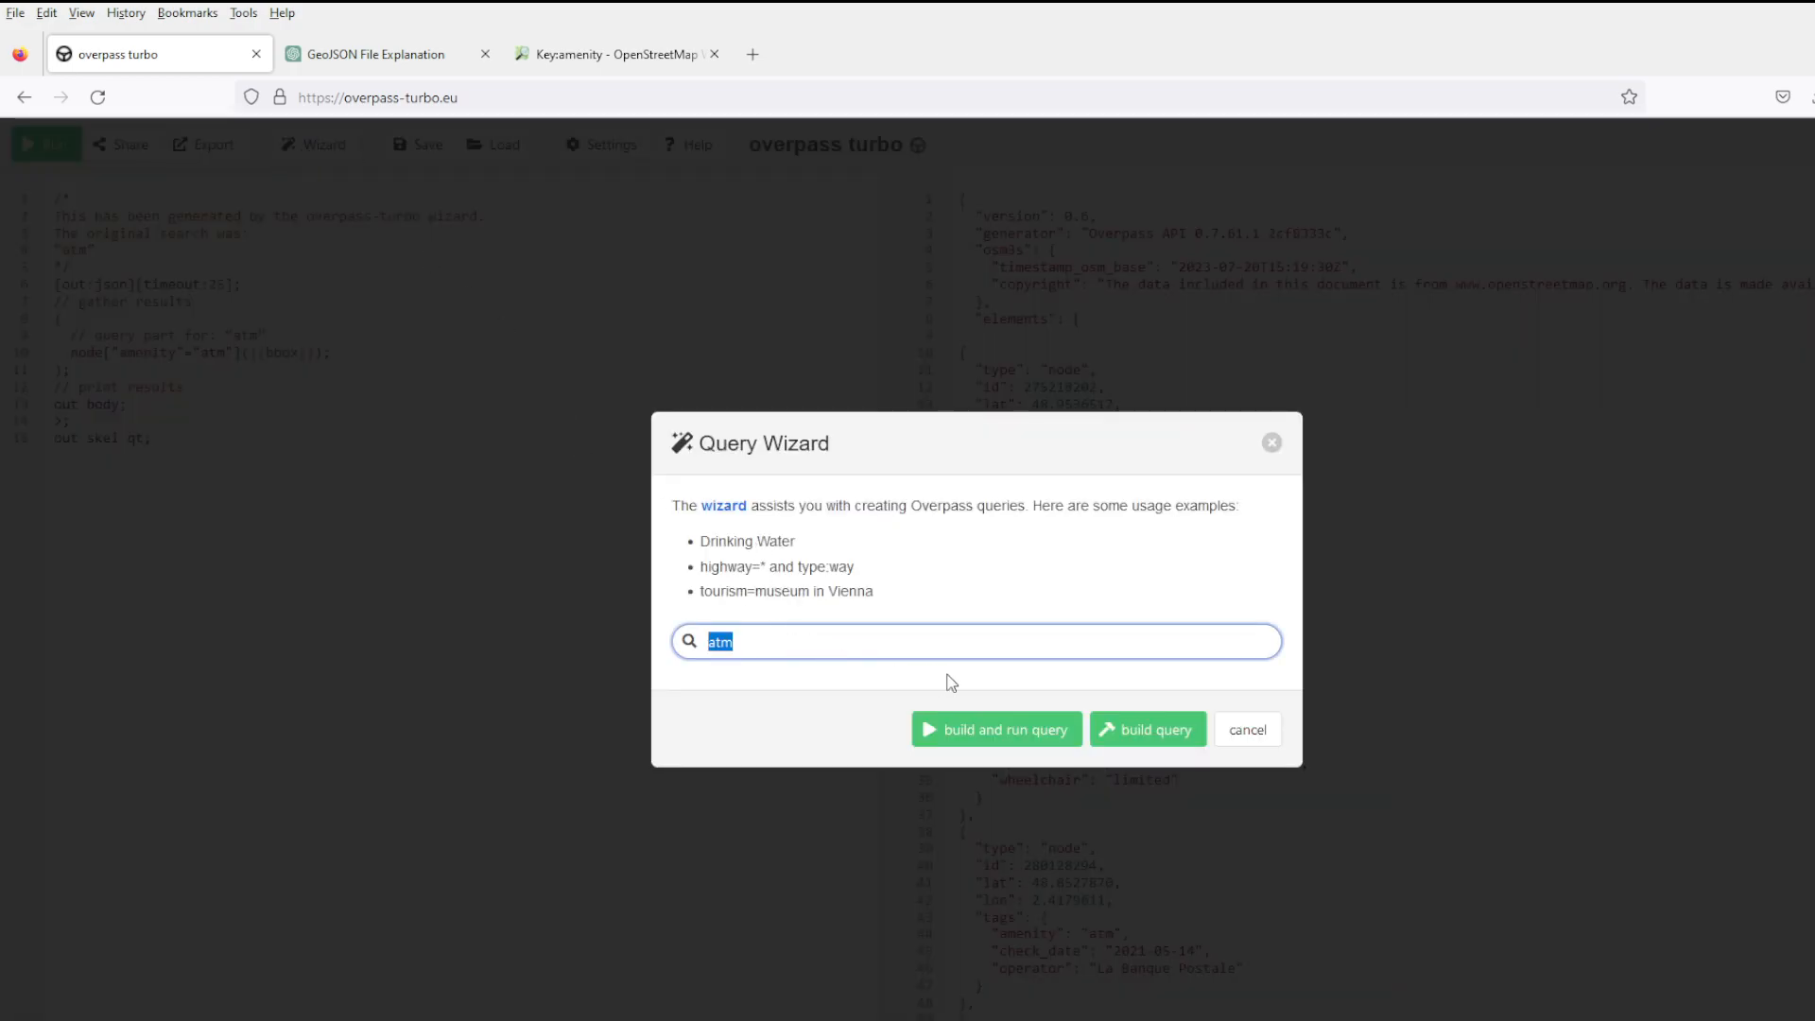
text(drinking_water)
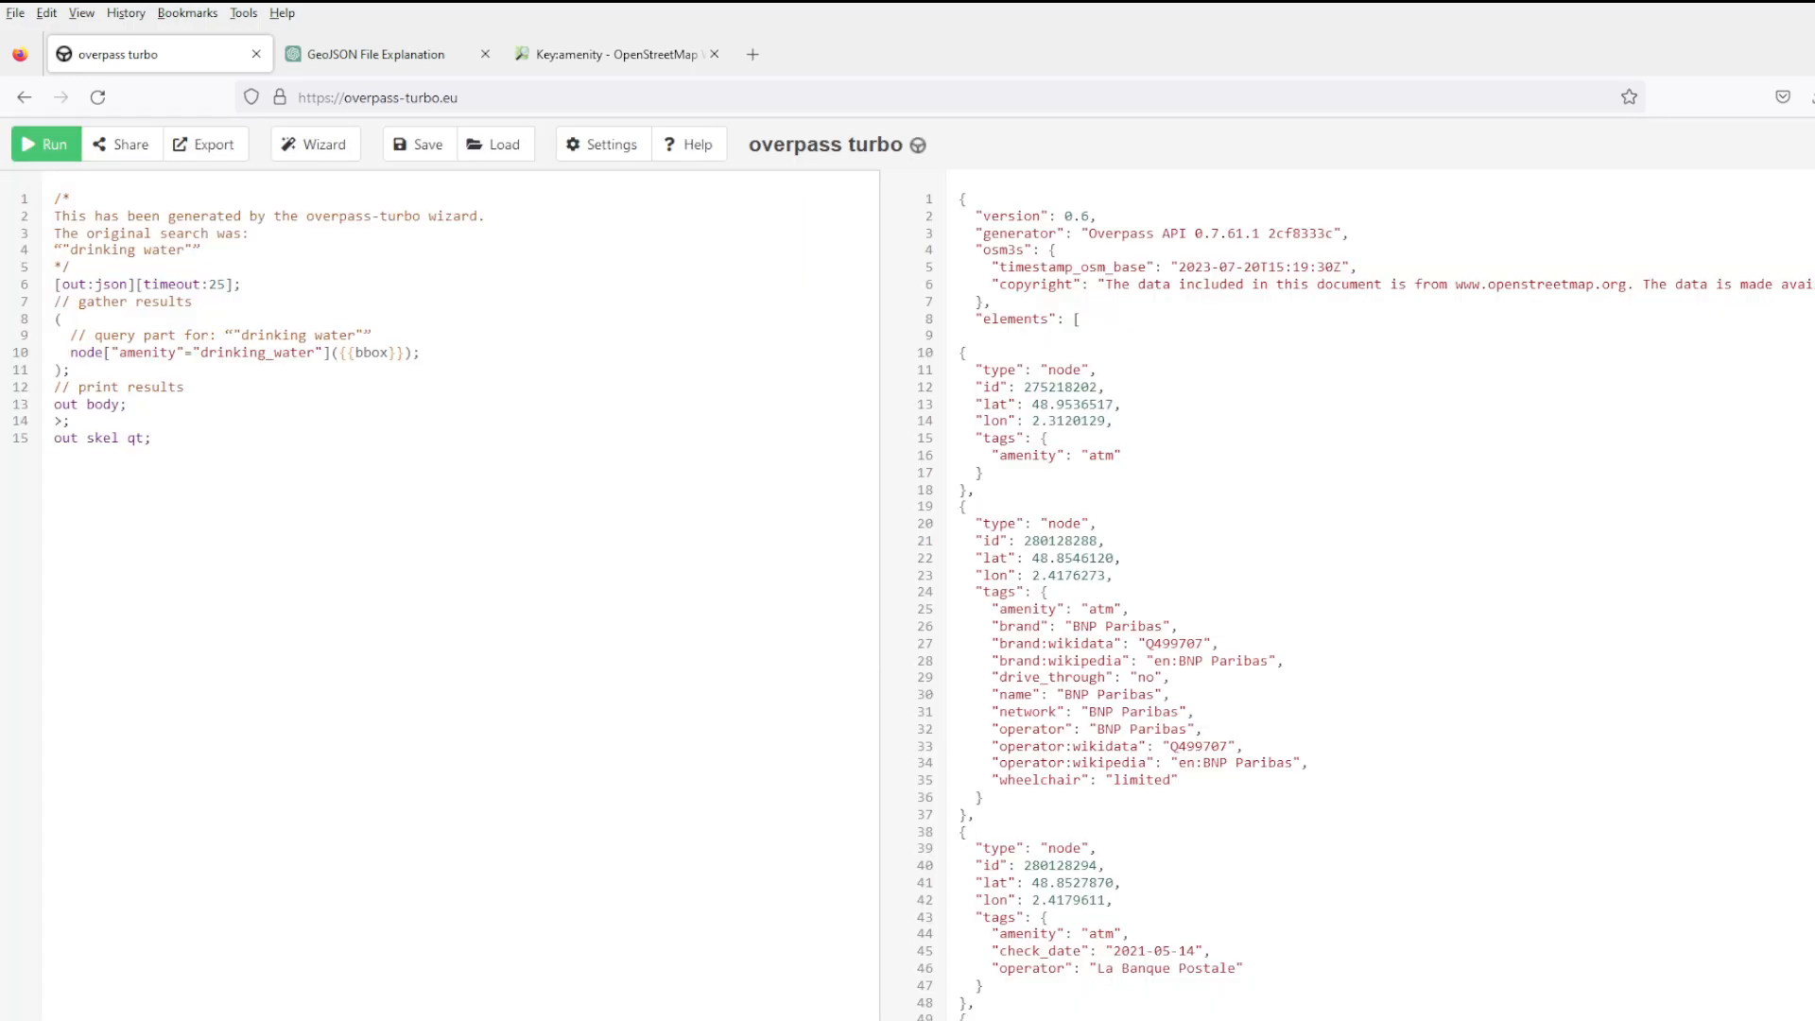
click(43, 144)
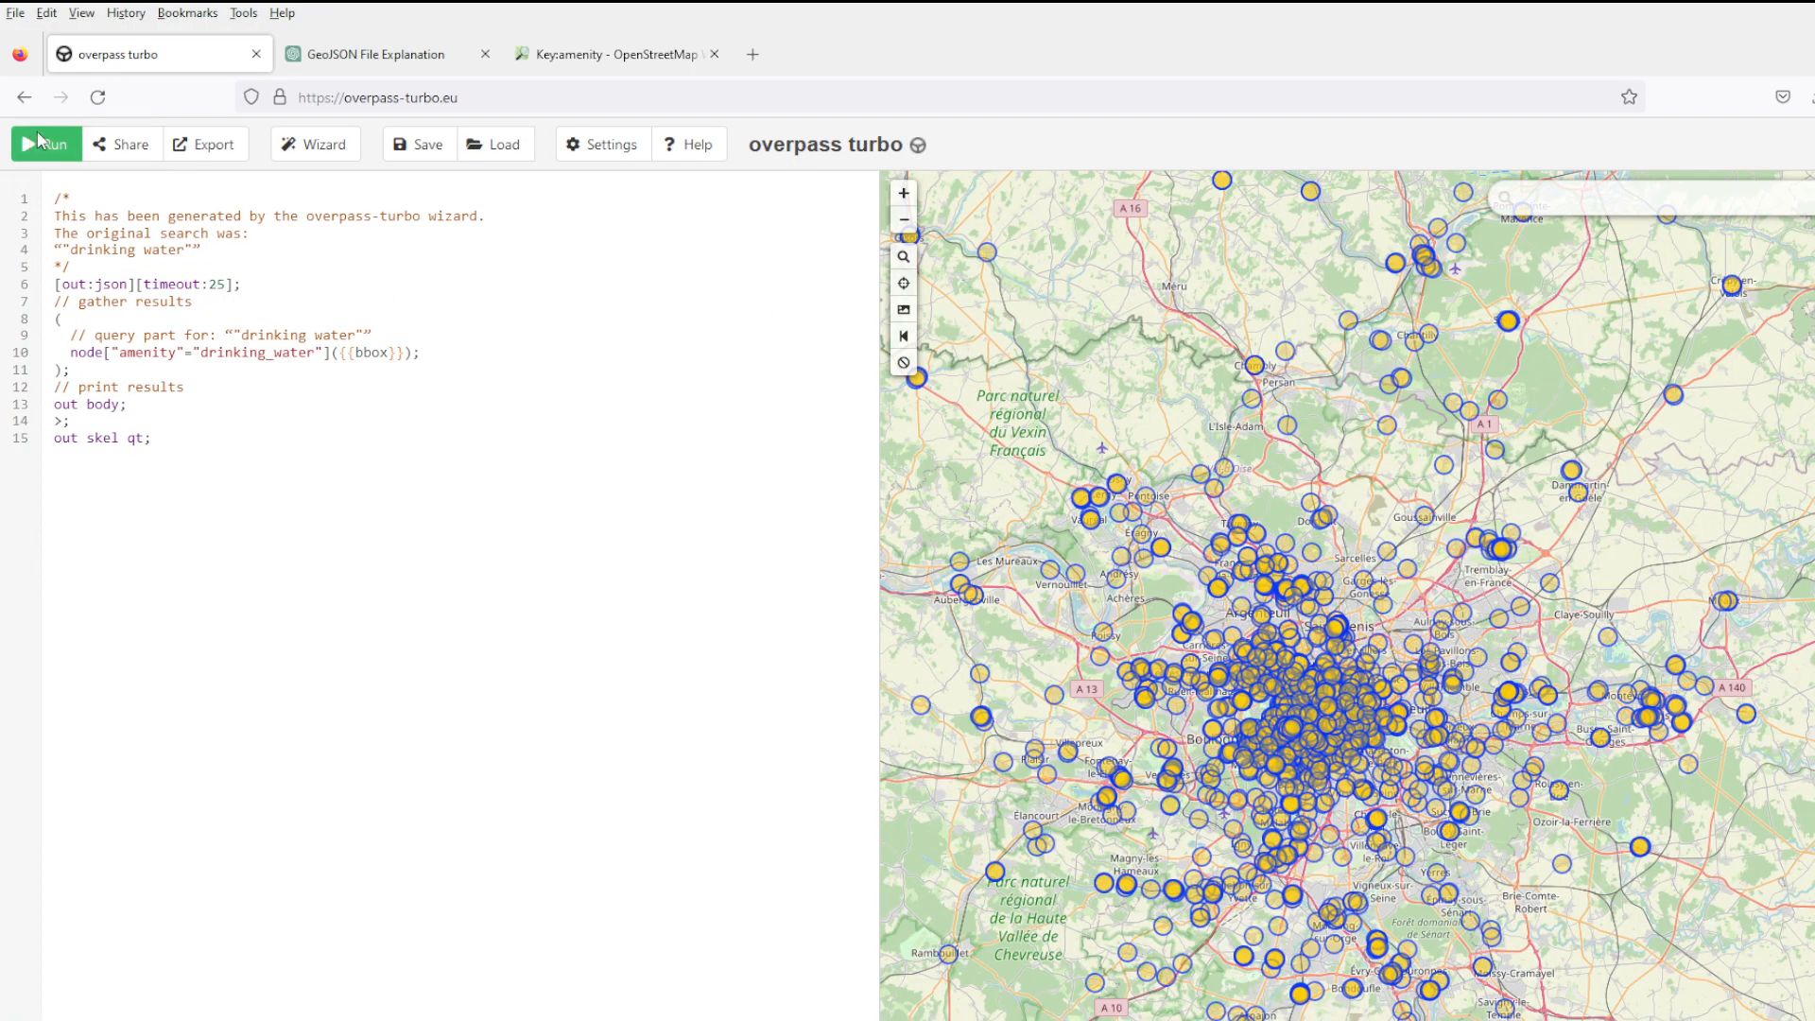
click(371, 53)
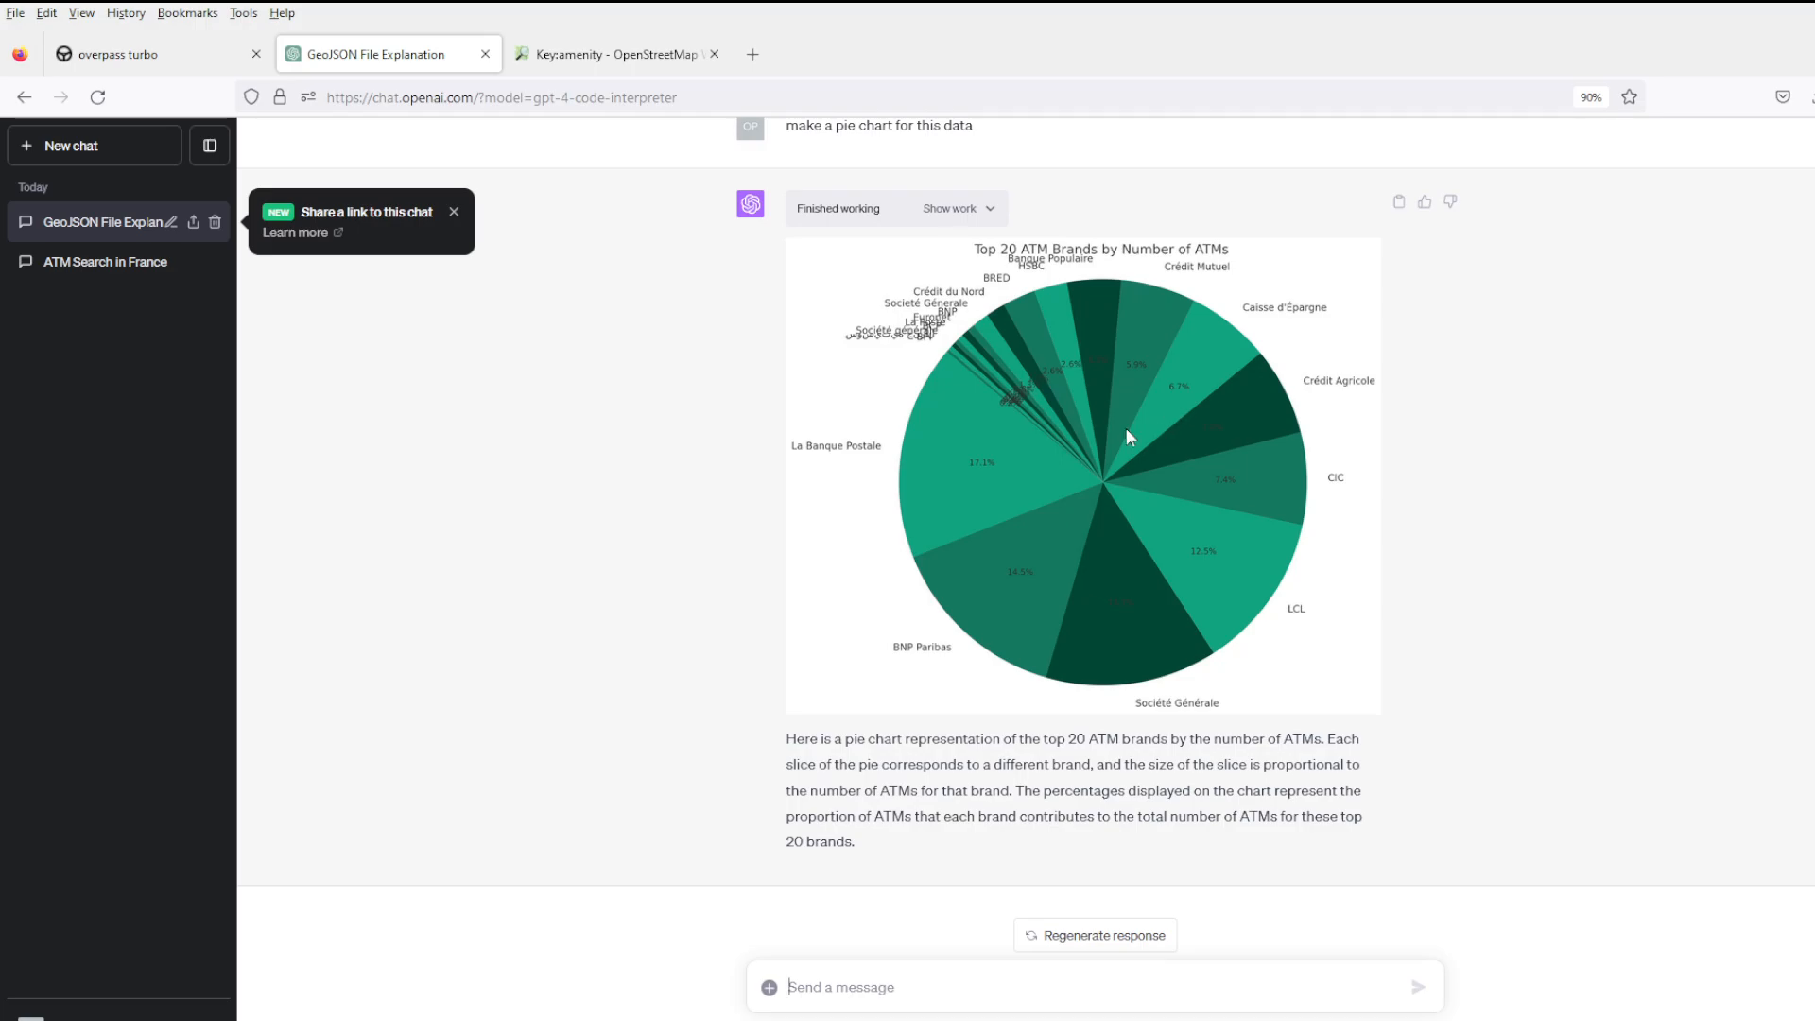
Ask ChatGPT for all details of every HSBC ATM in a nice table, then return to overpass turbo.
scroll(up, 3)
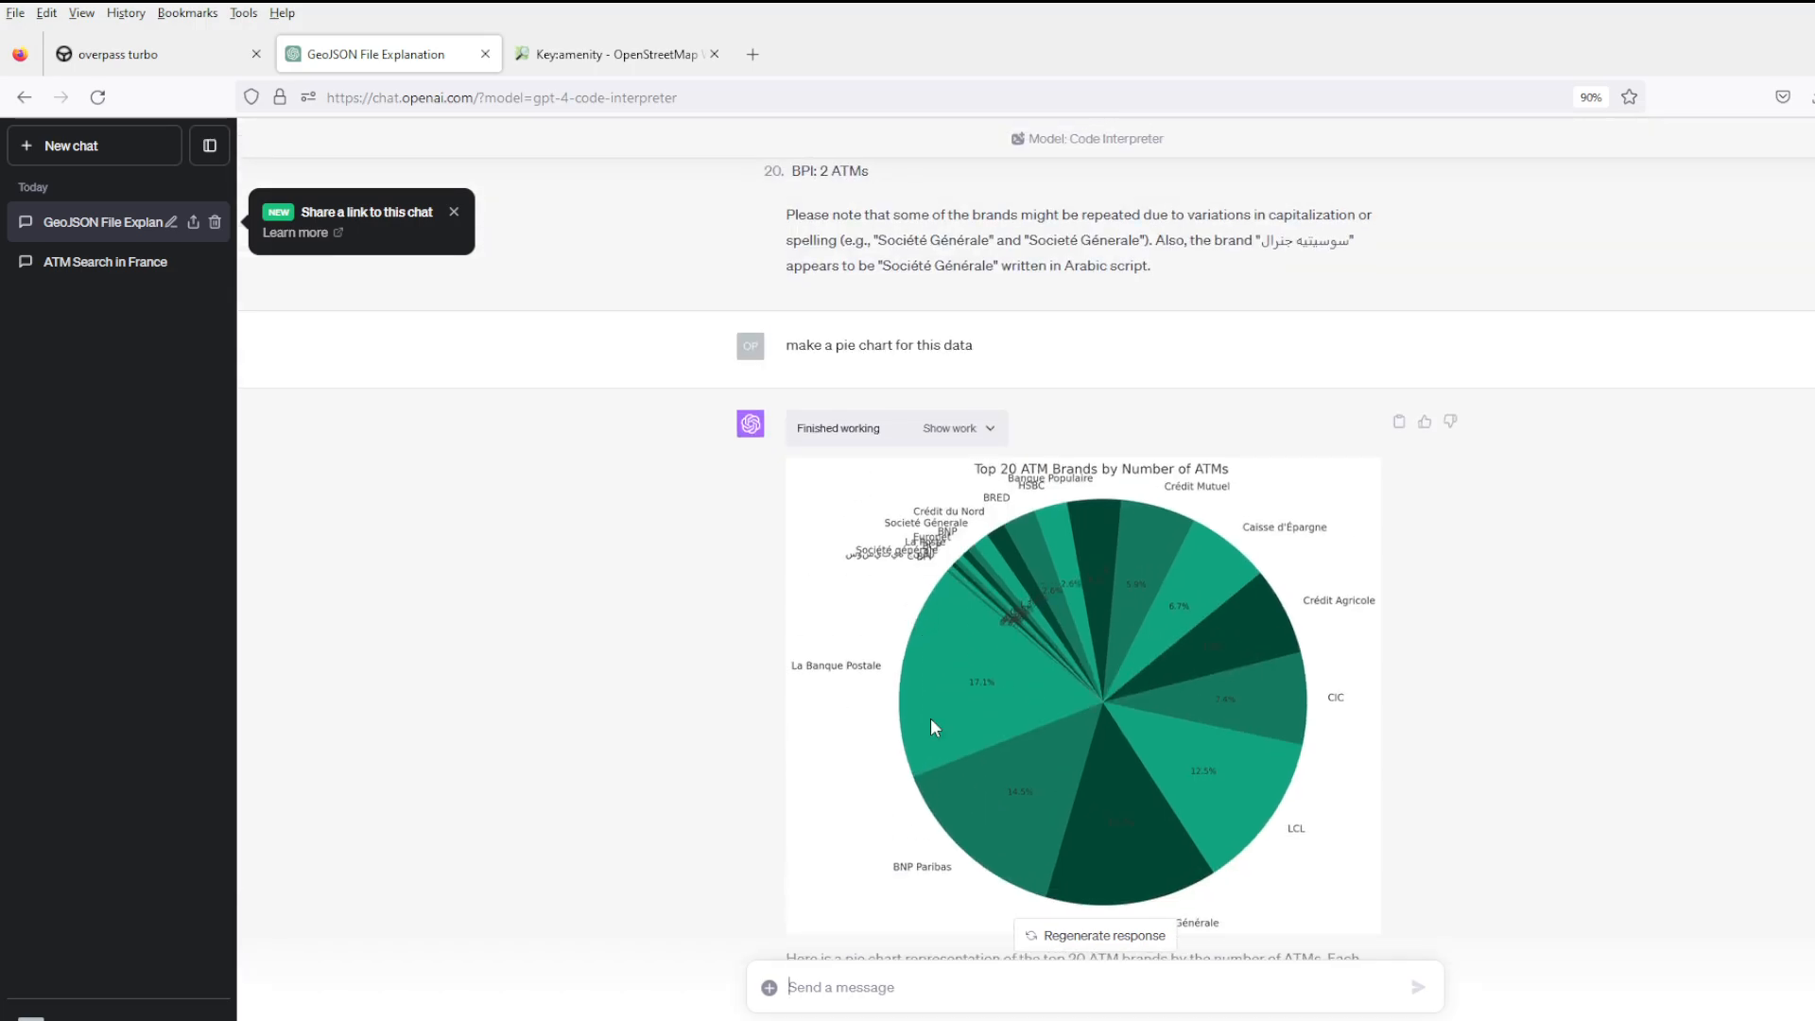
scroll(down, 3)
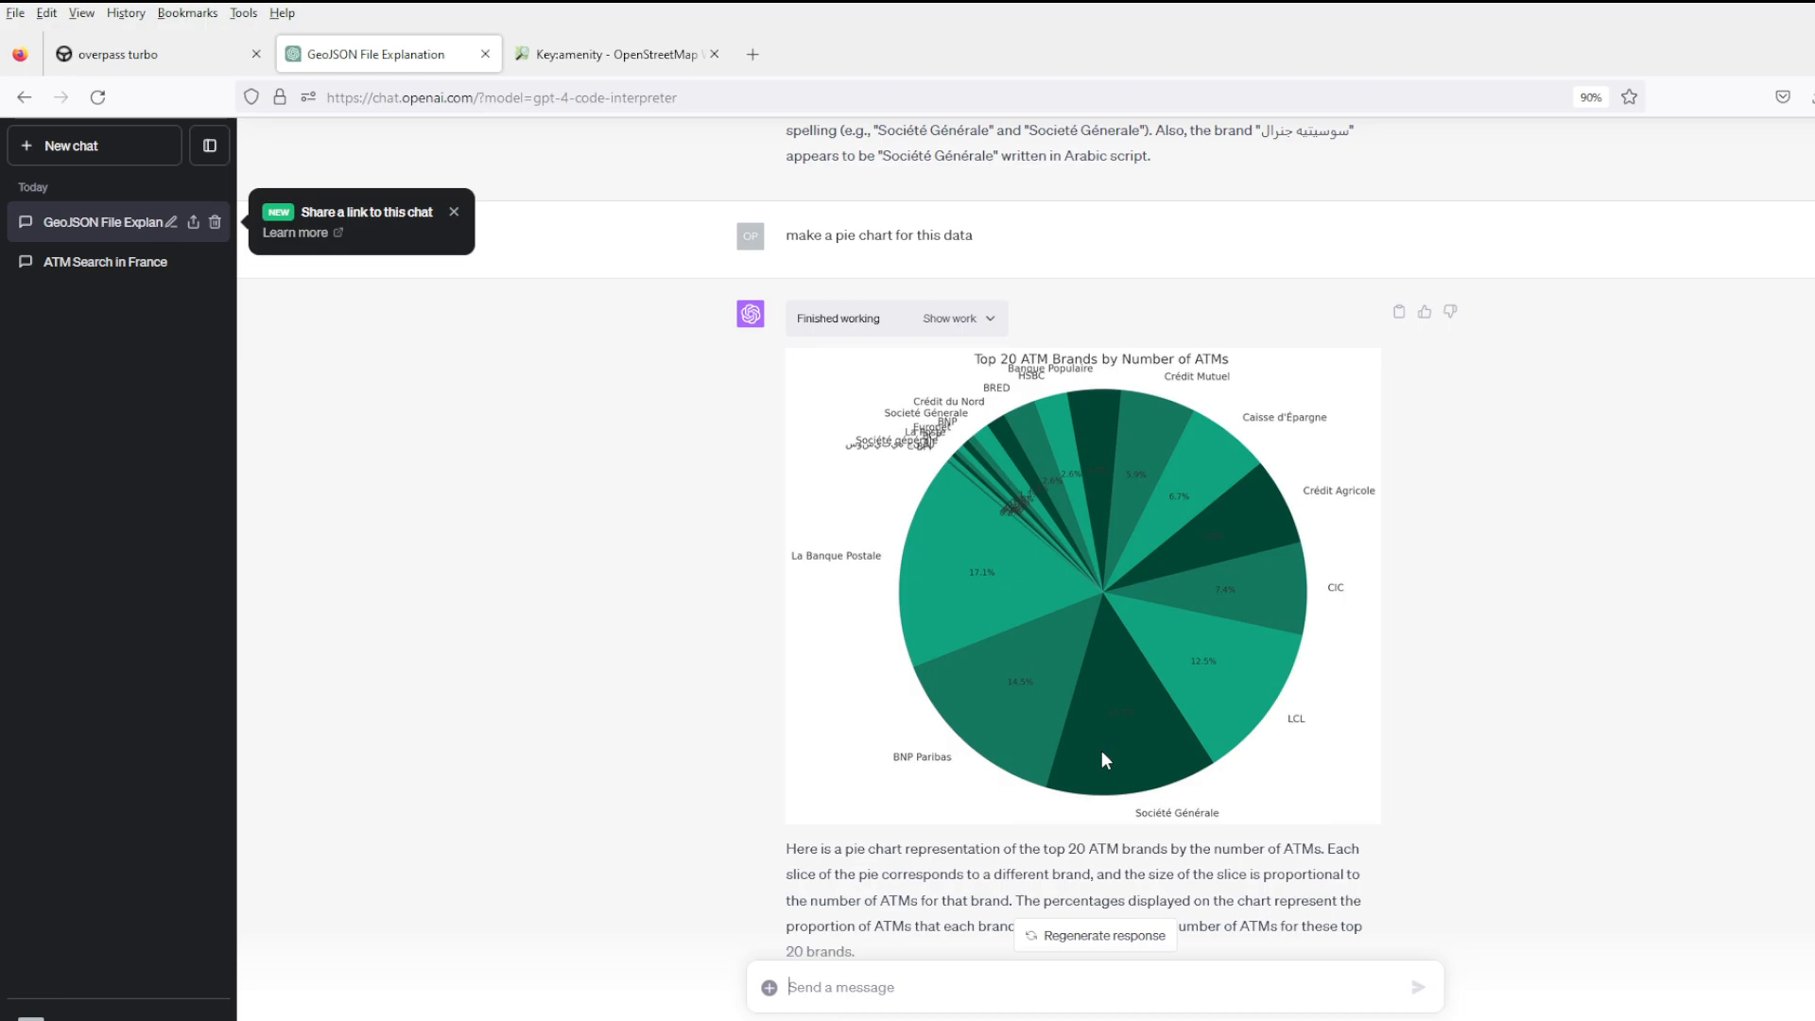
scroll(down, 3)
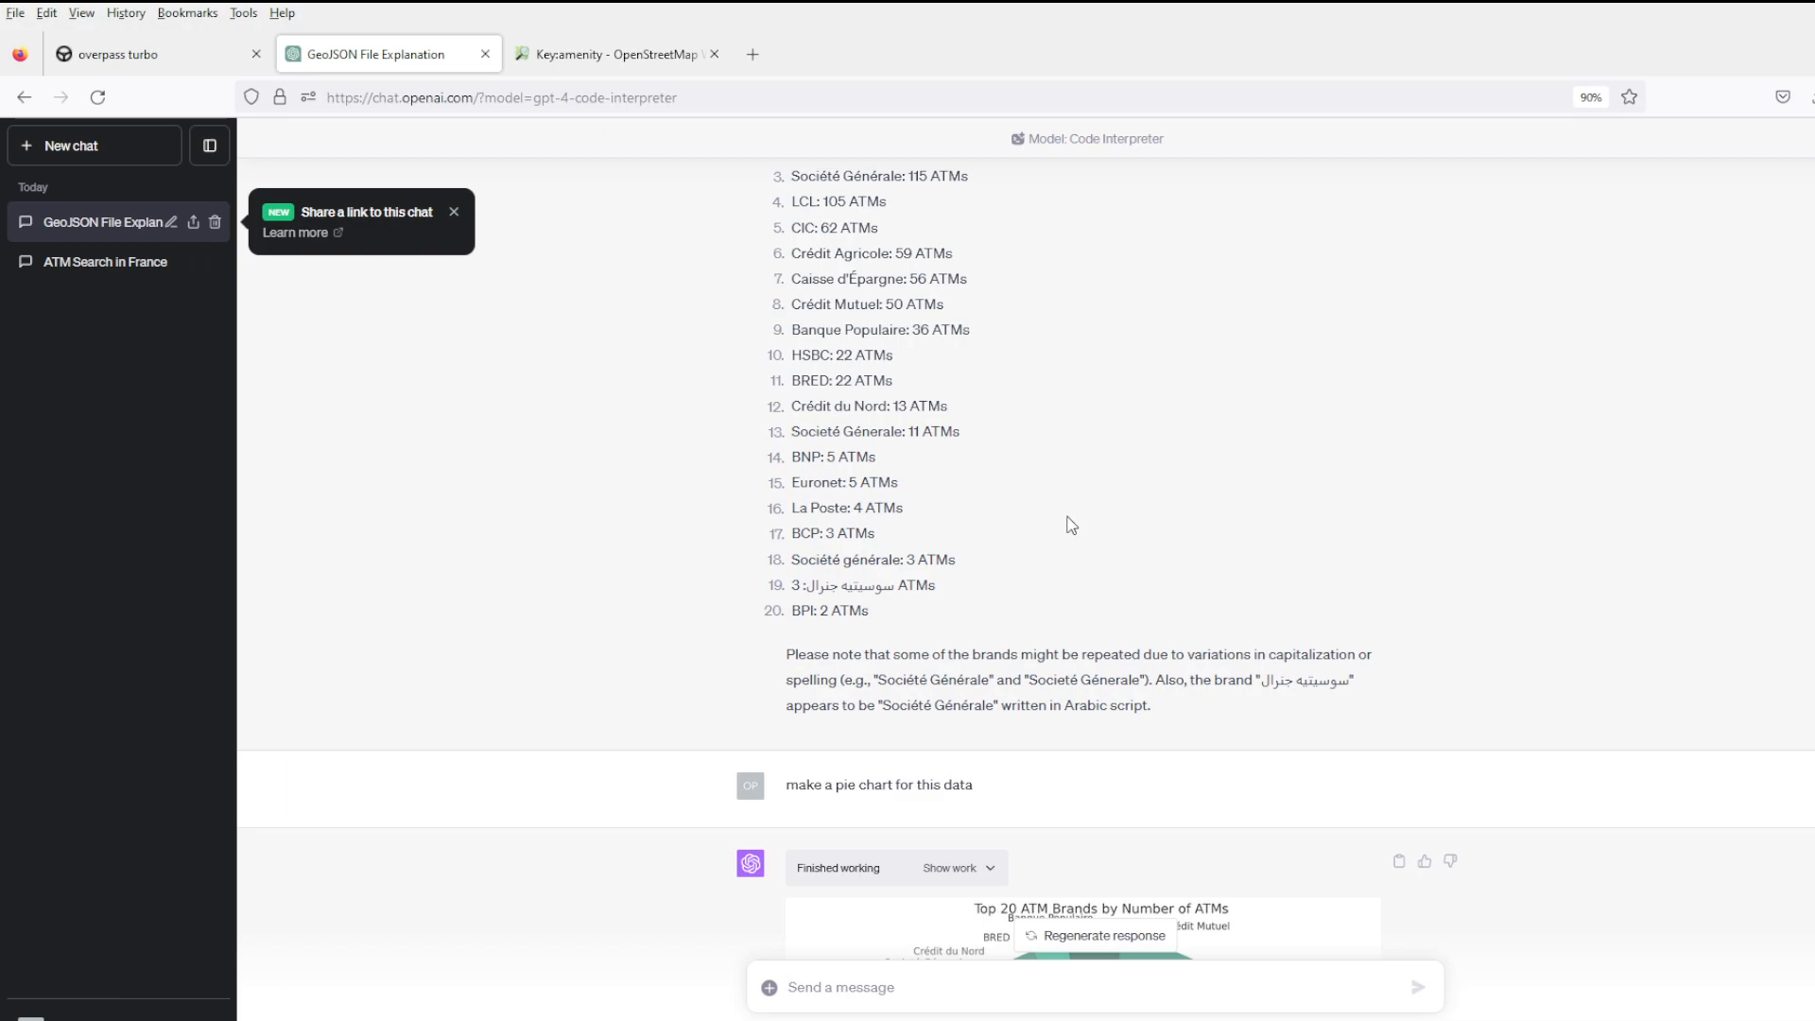
scroll(down, 3)
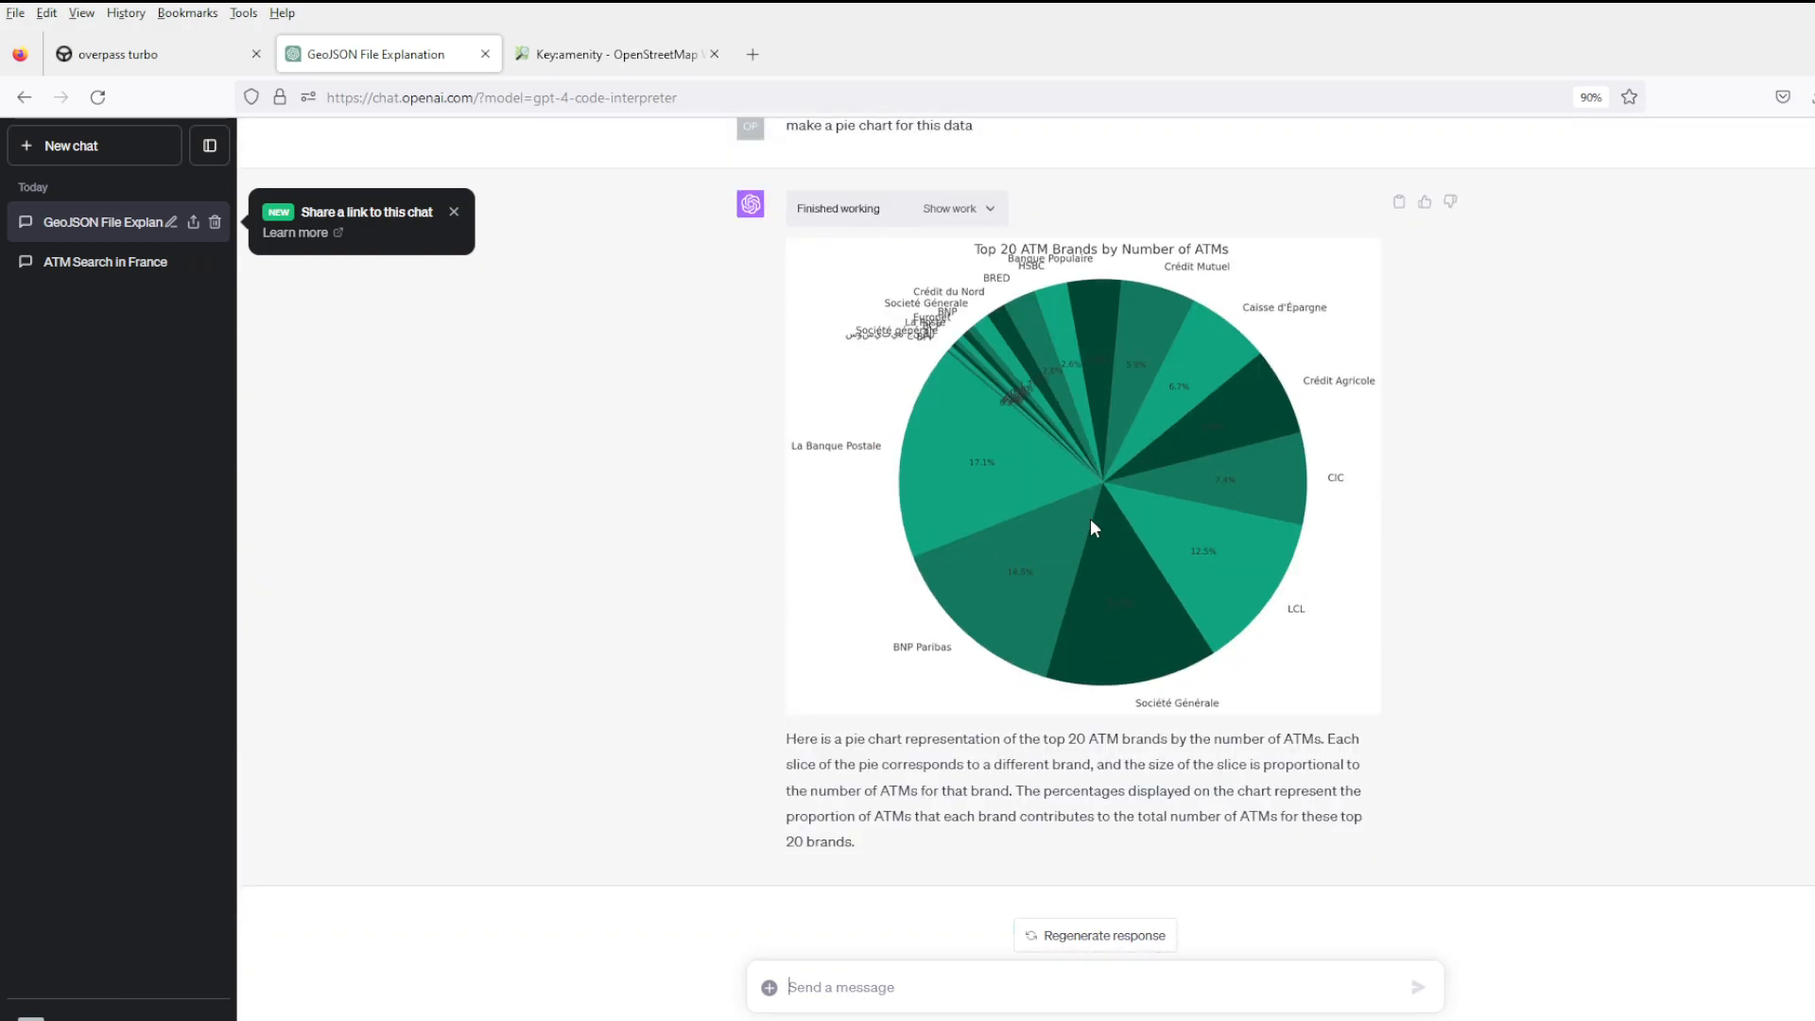
text(show me all details on all)
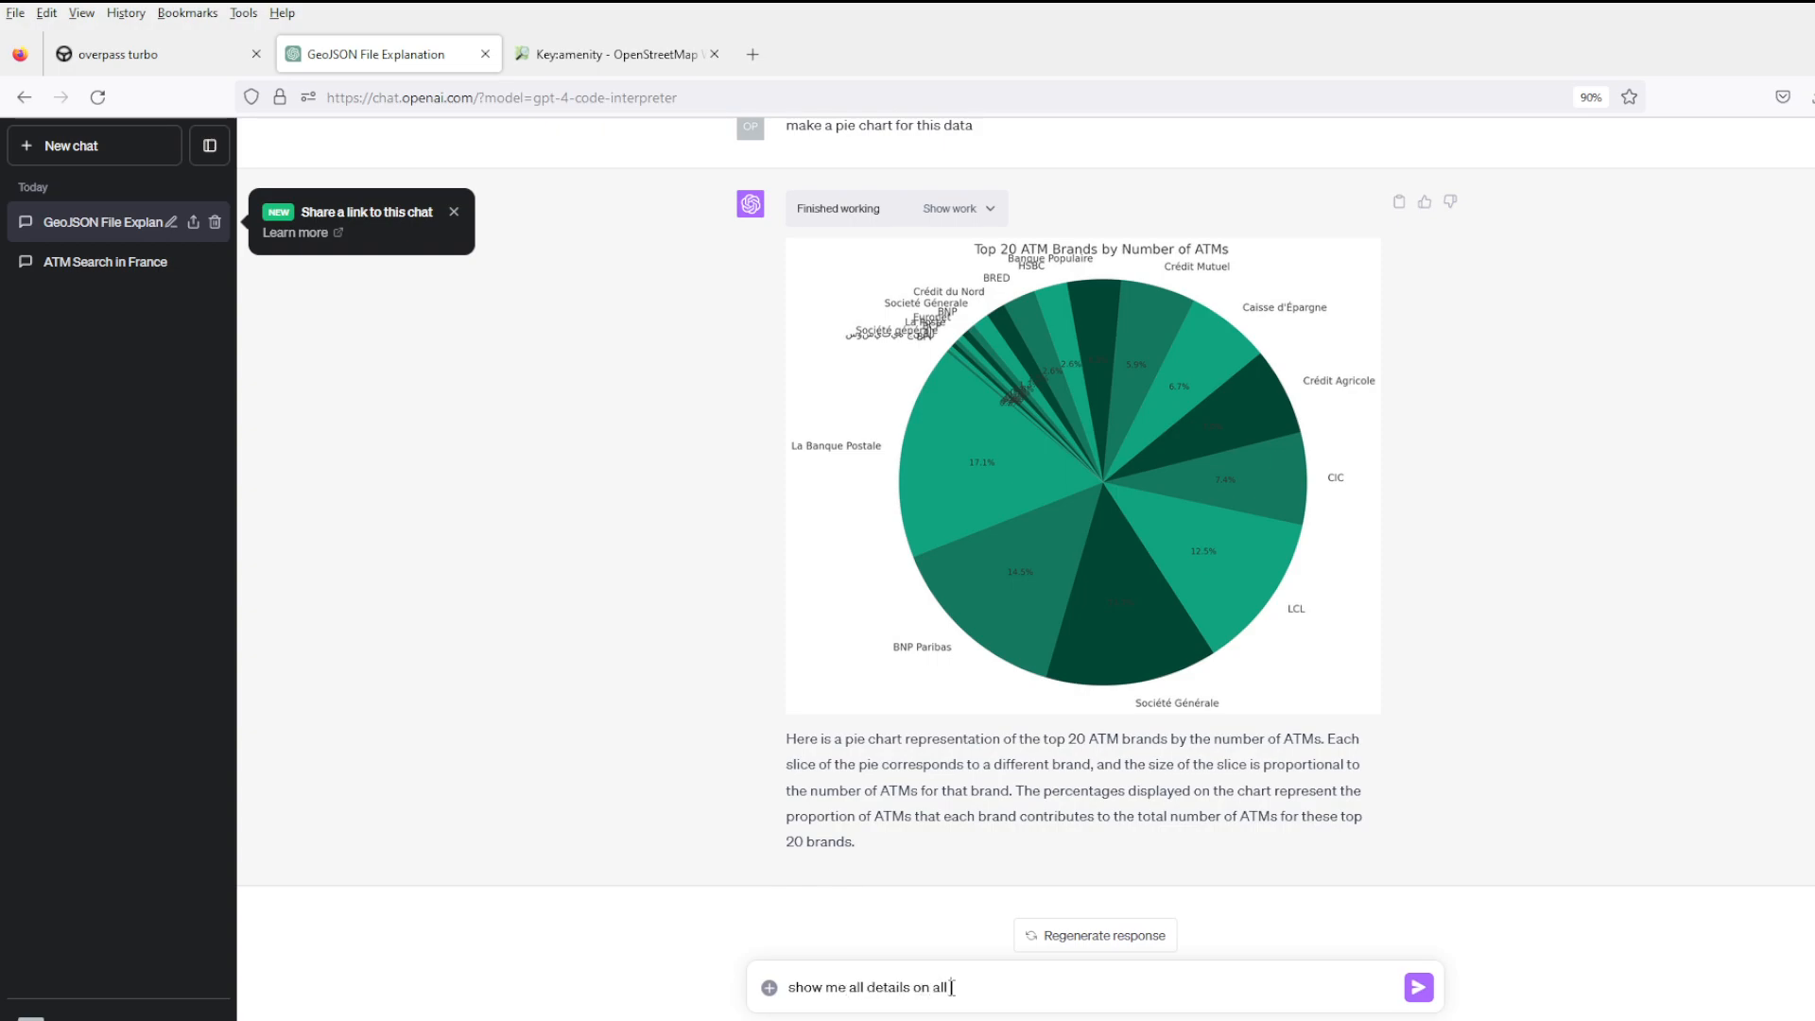
text(atms of)
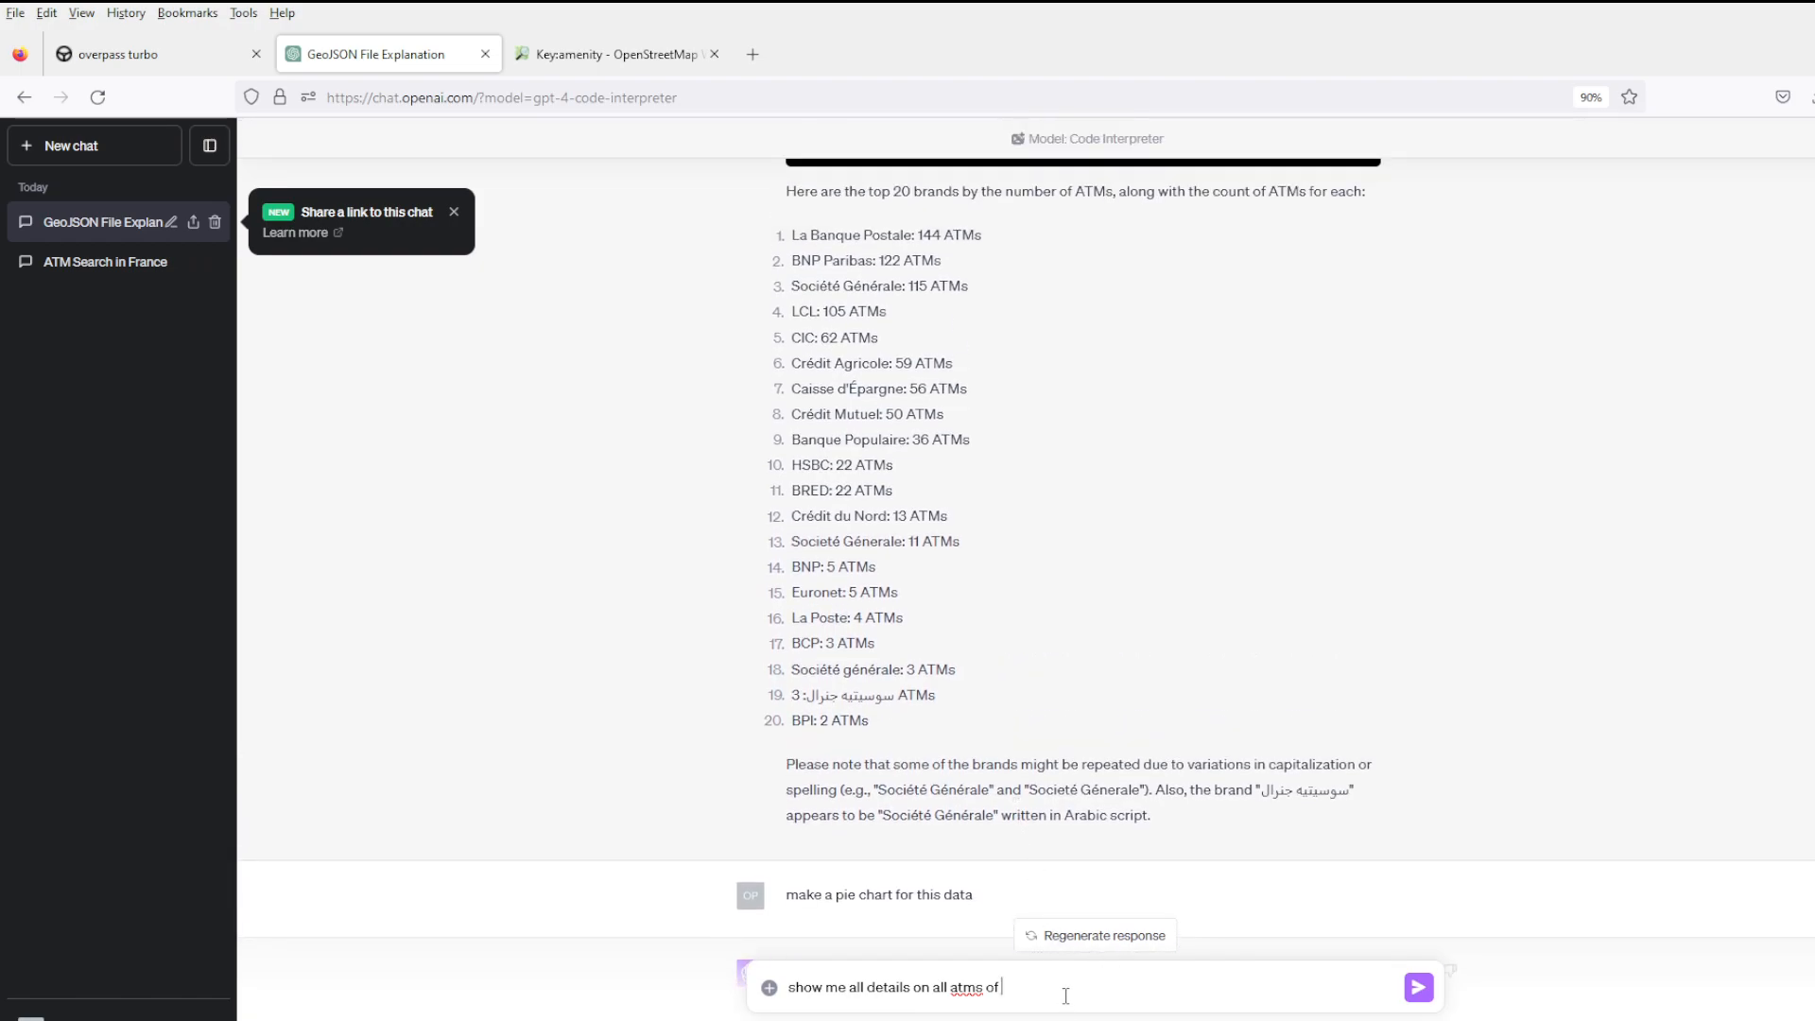
text(HSBC, in a nice)
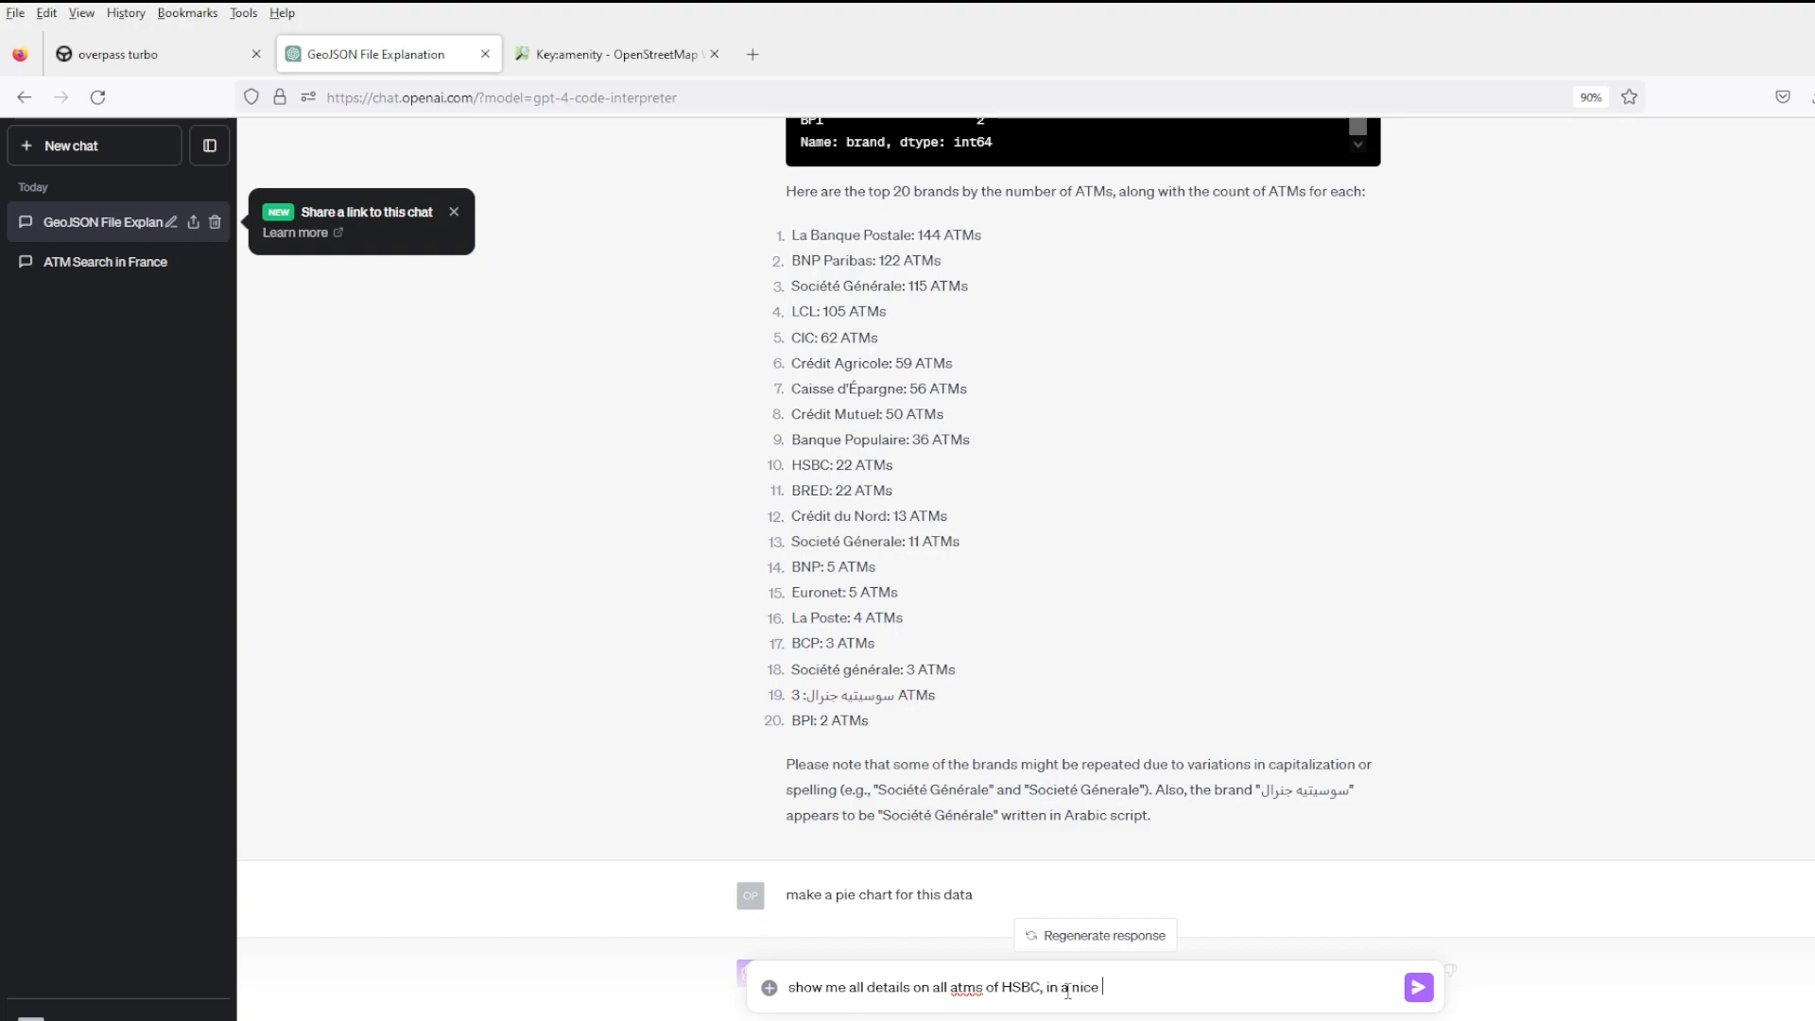
text(table)
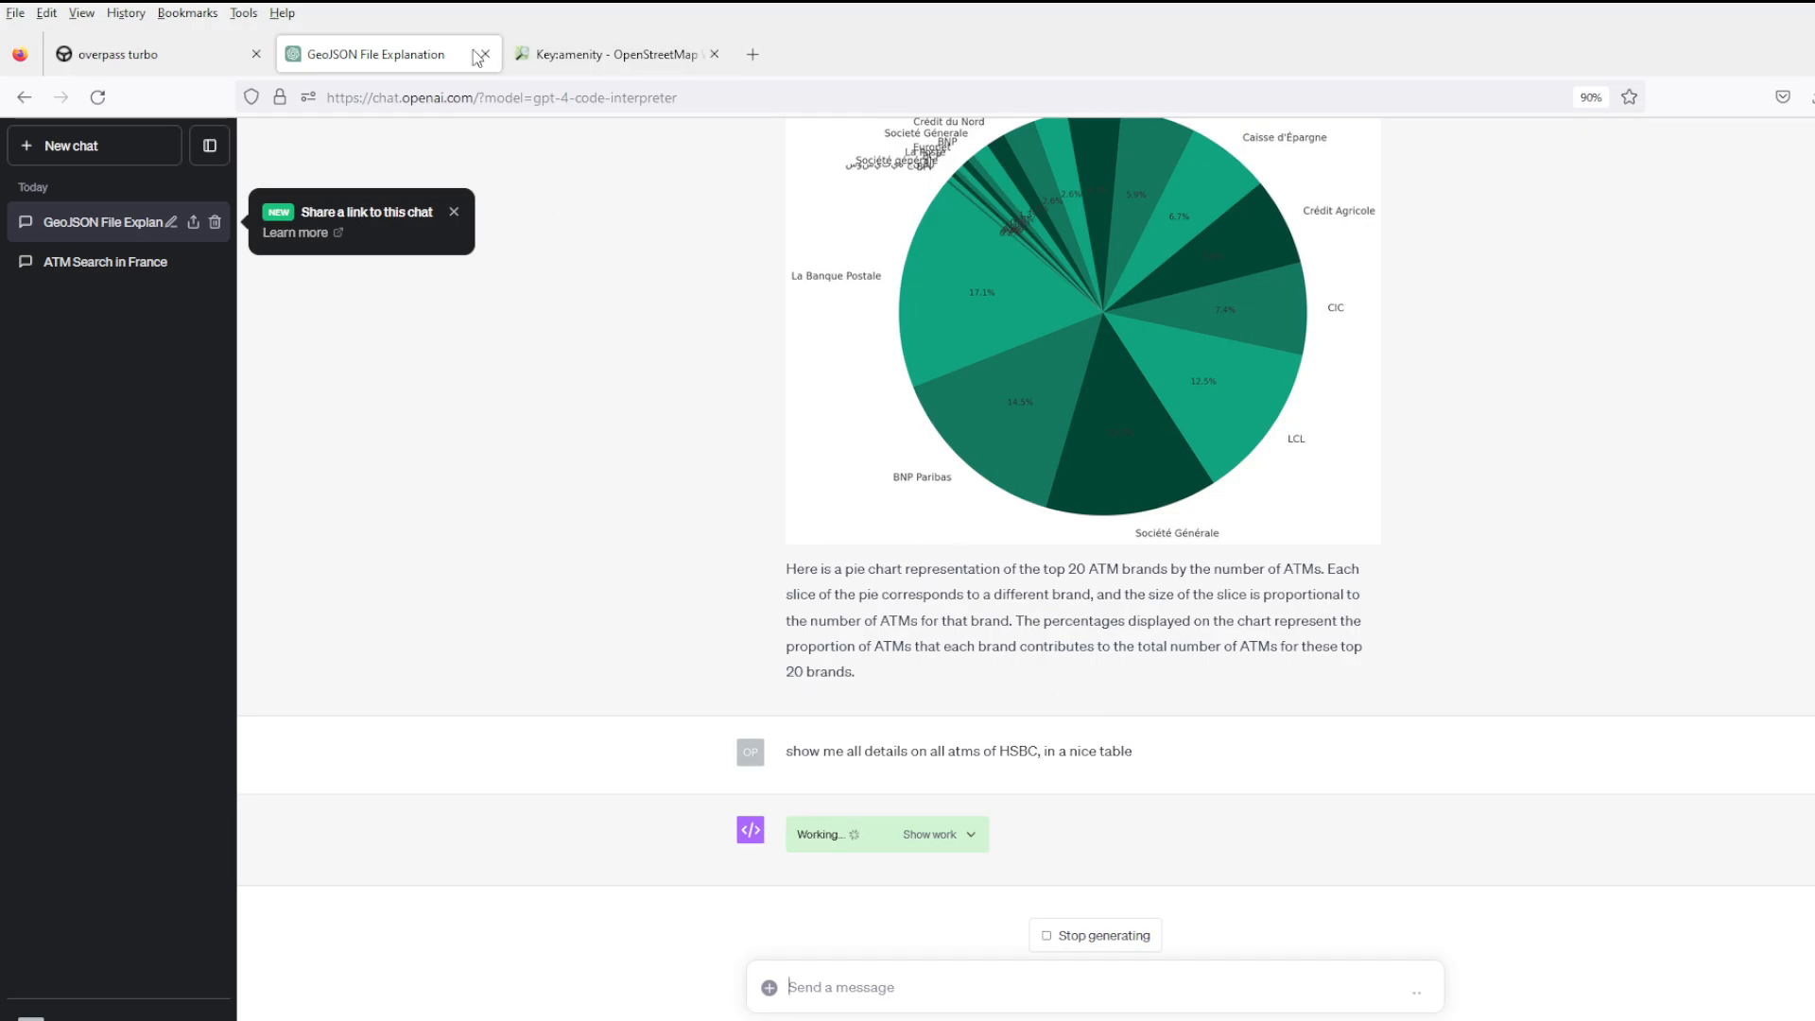
click(138, 53)
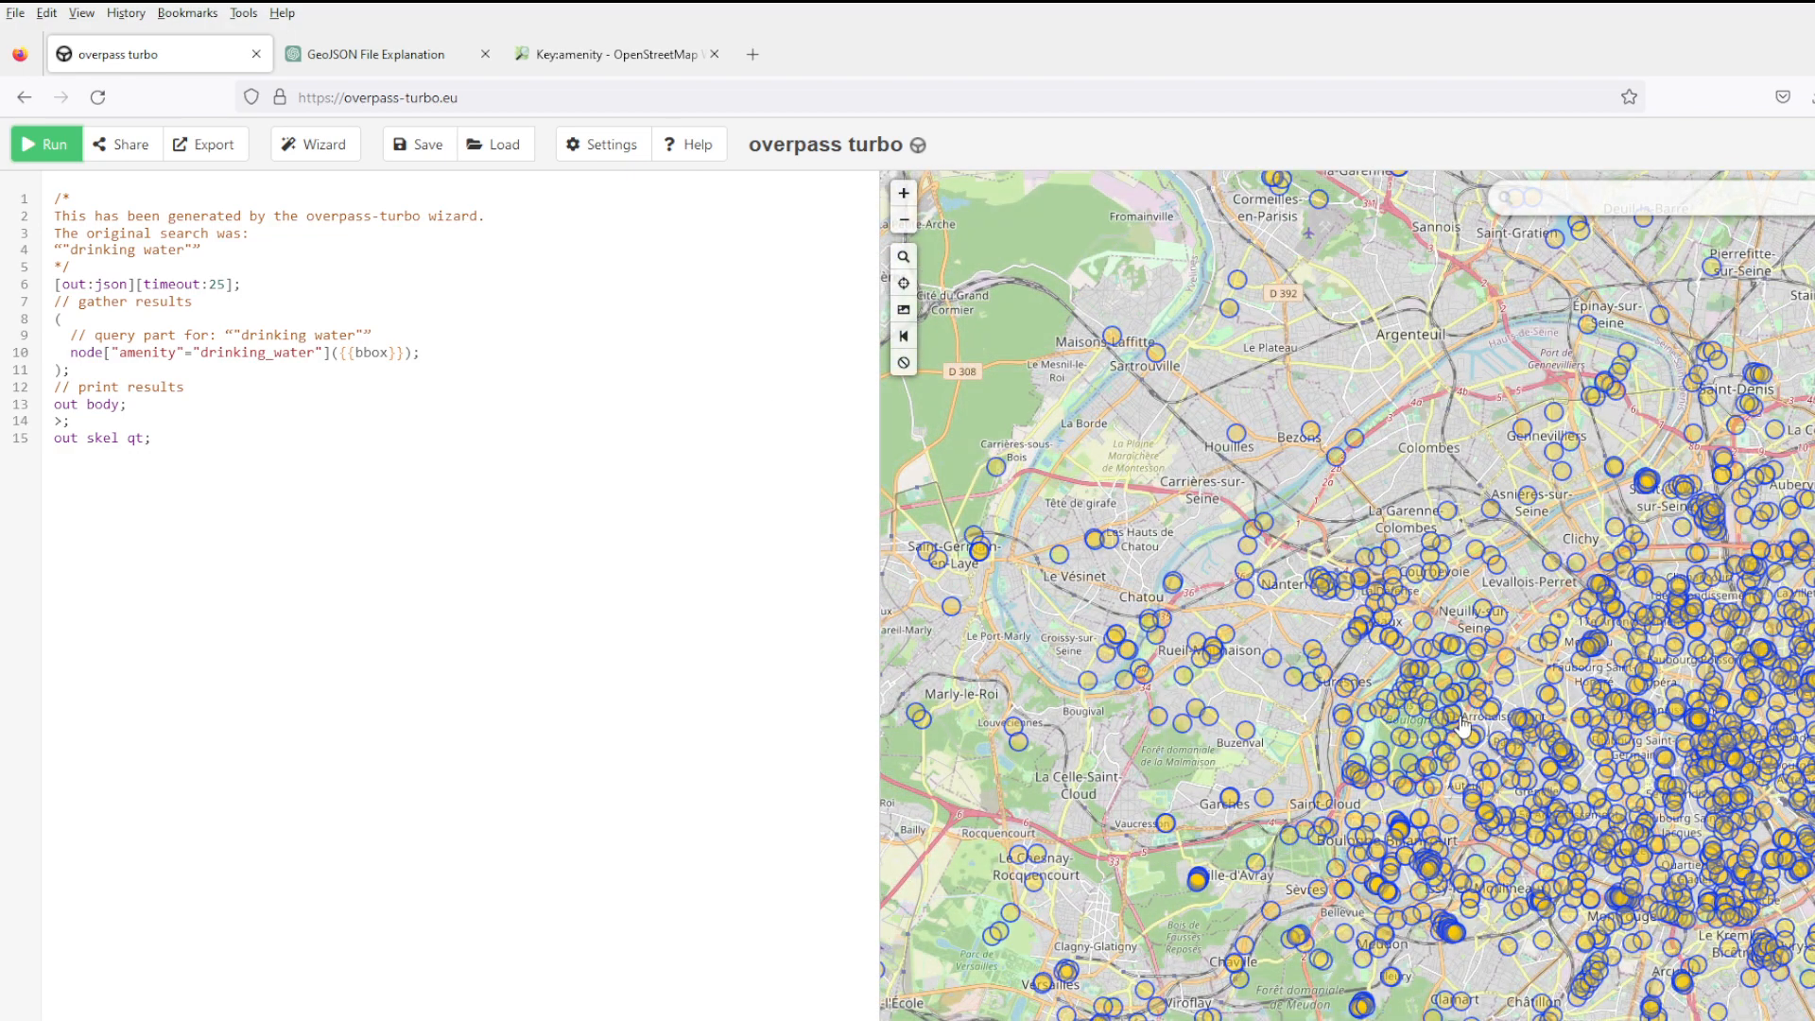
Inspect a drinking water point's tags, then view the results as raw JSON including Wallace fountains.
click(1446, 726)
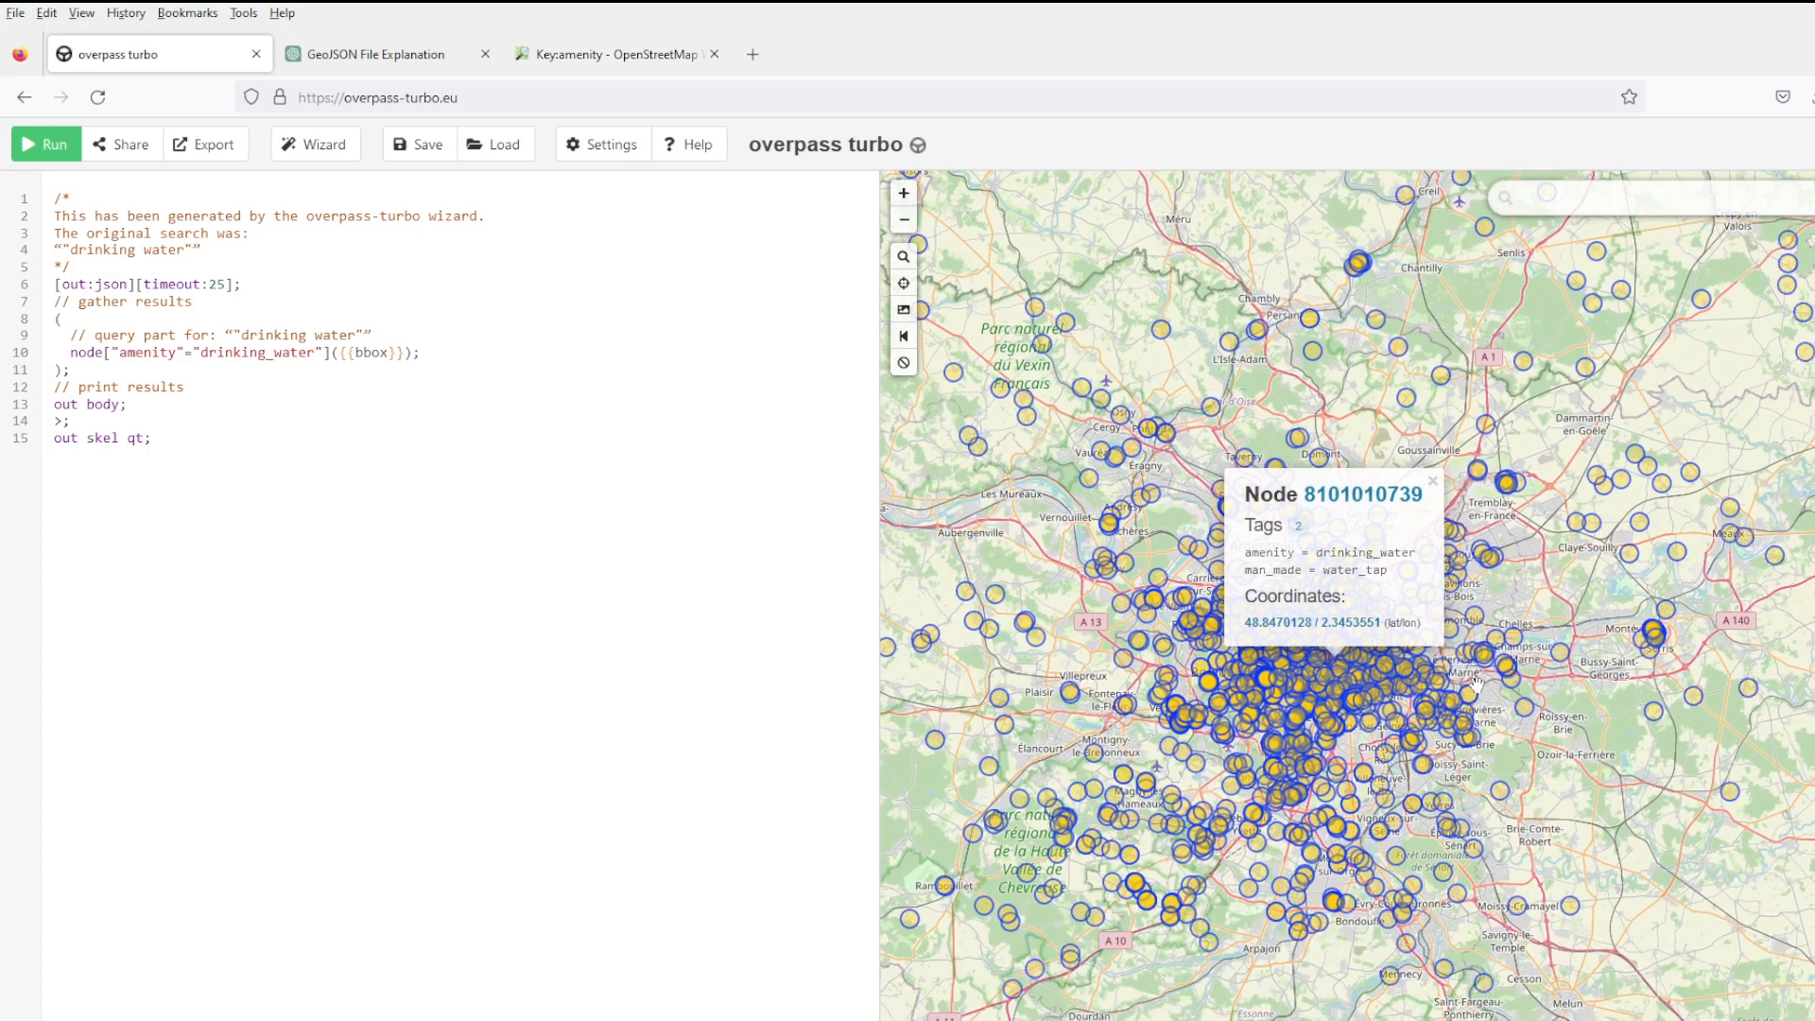
click(45, 144)
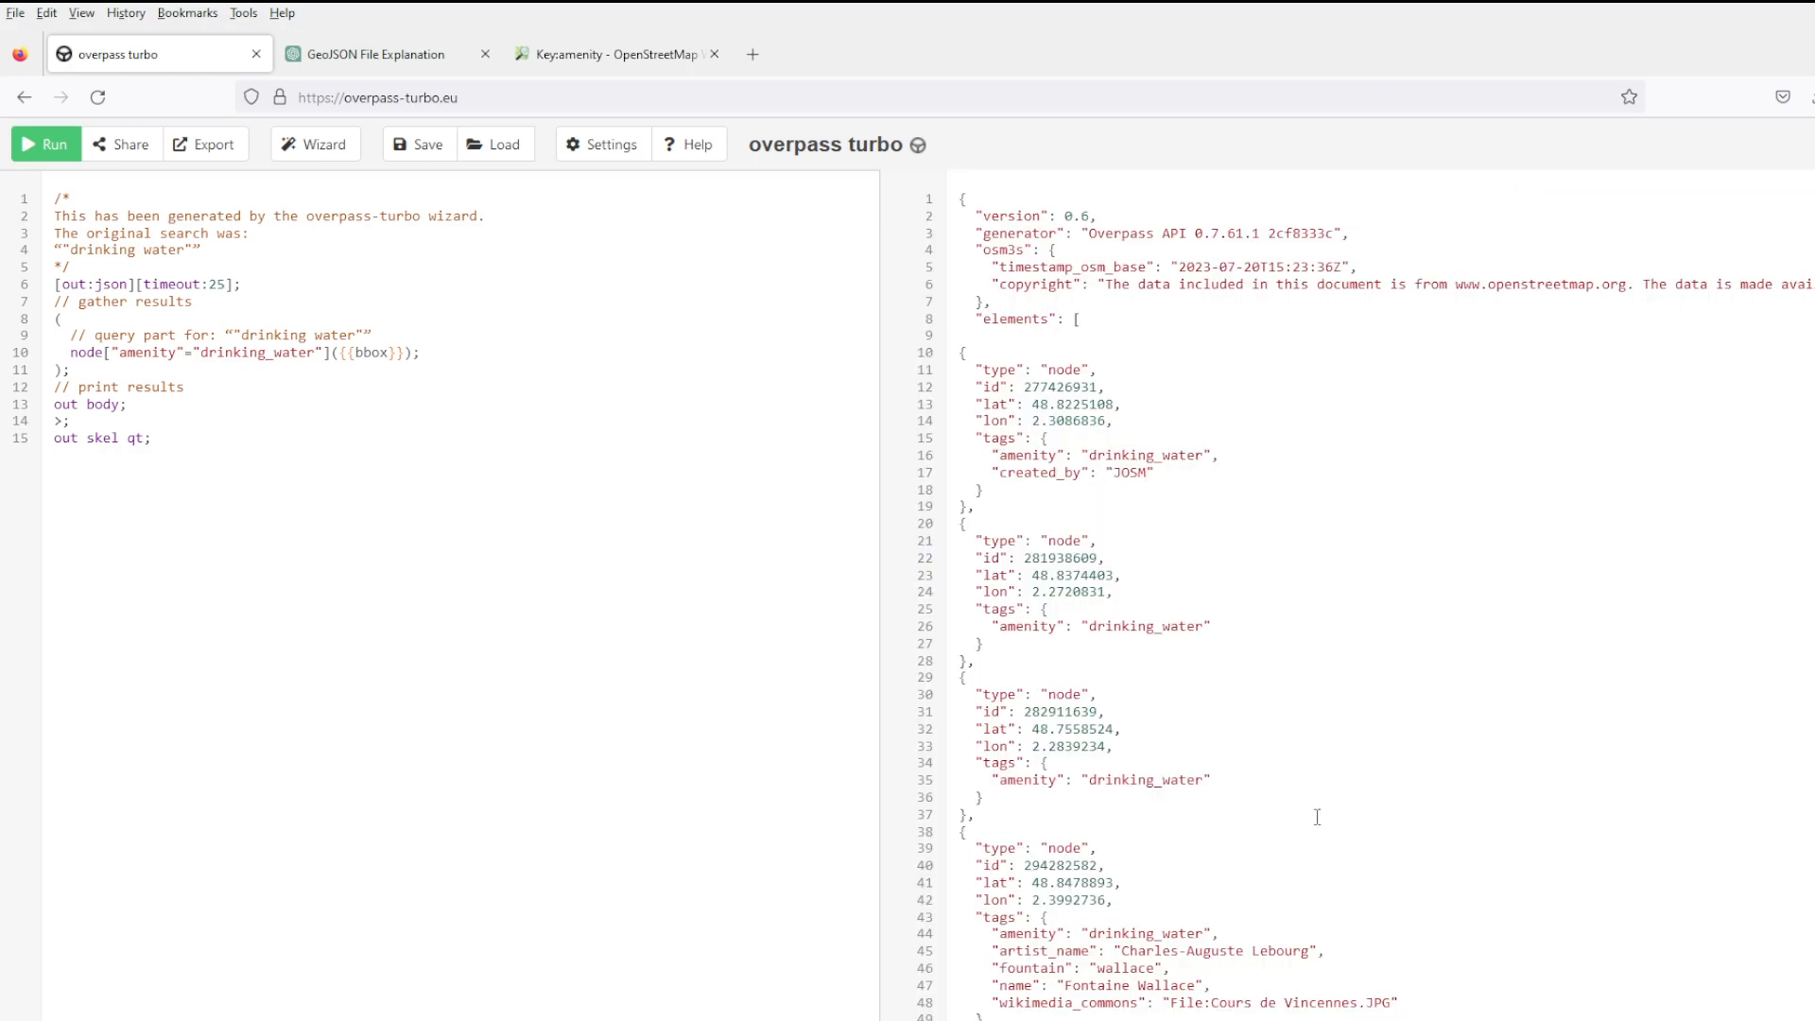
scroll(down, 3)
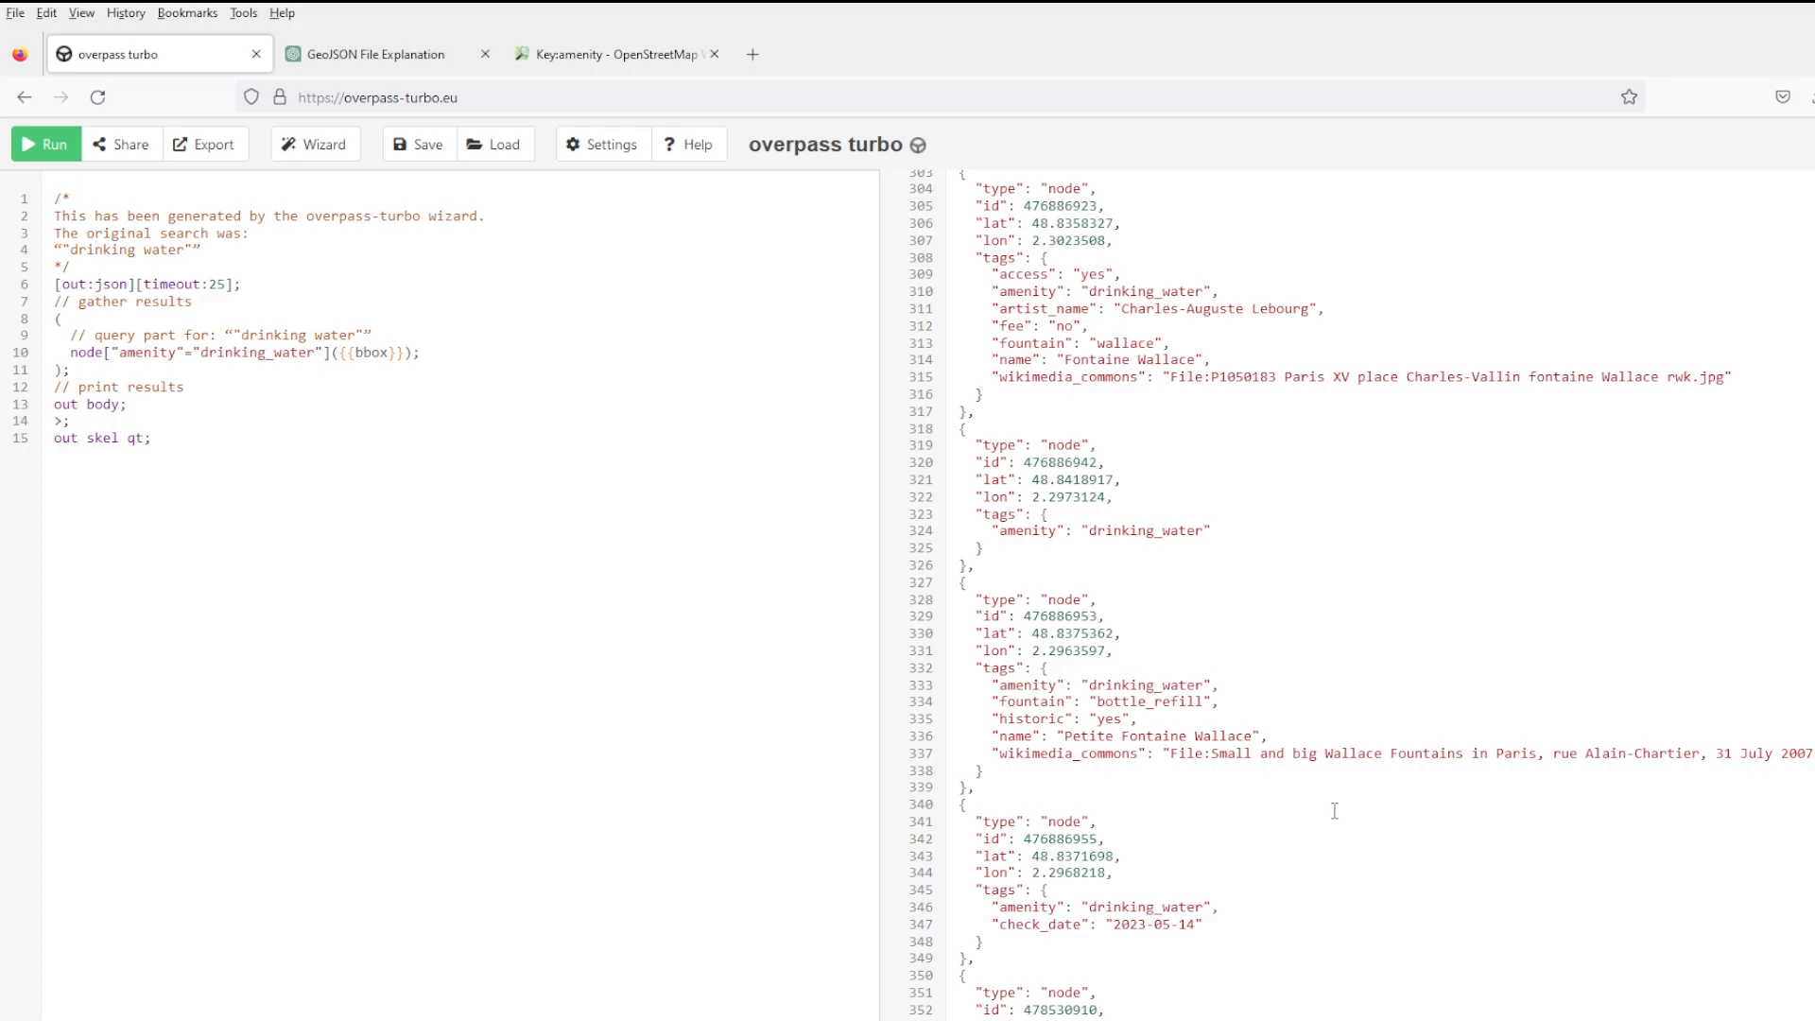
double_click(1140, 735)
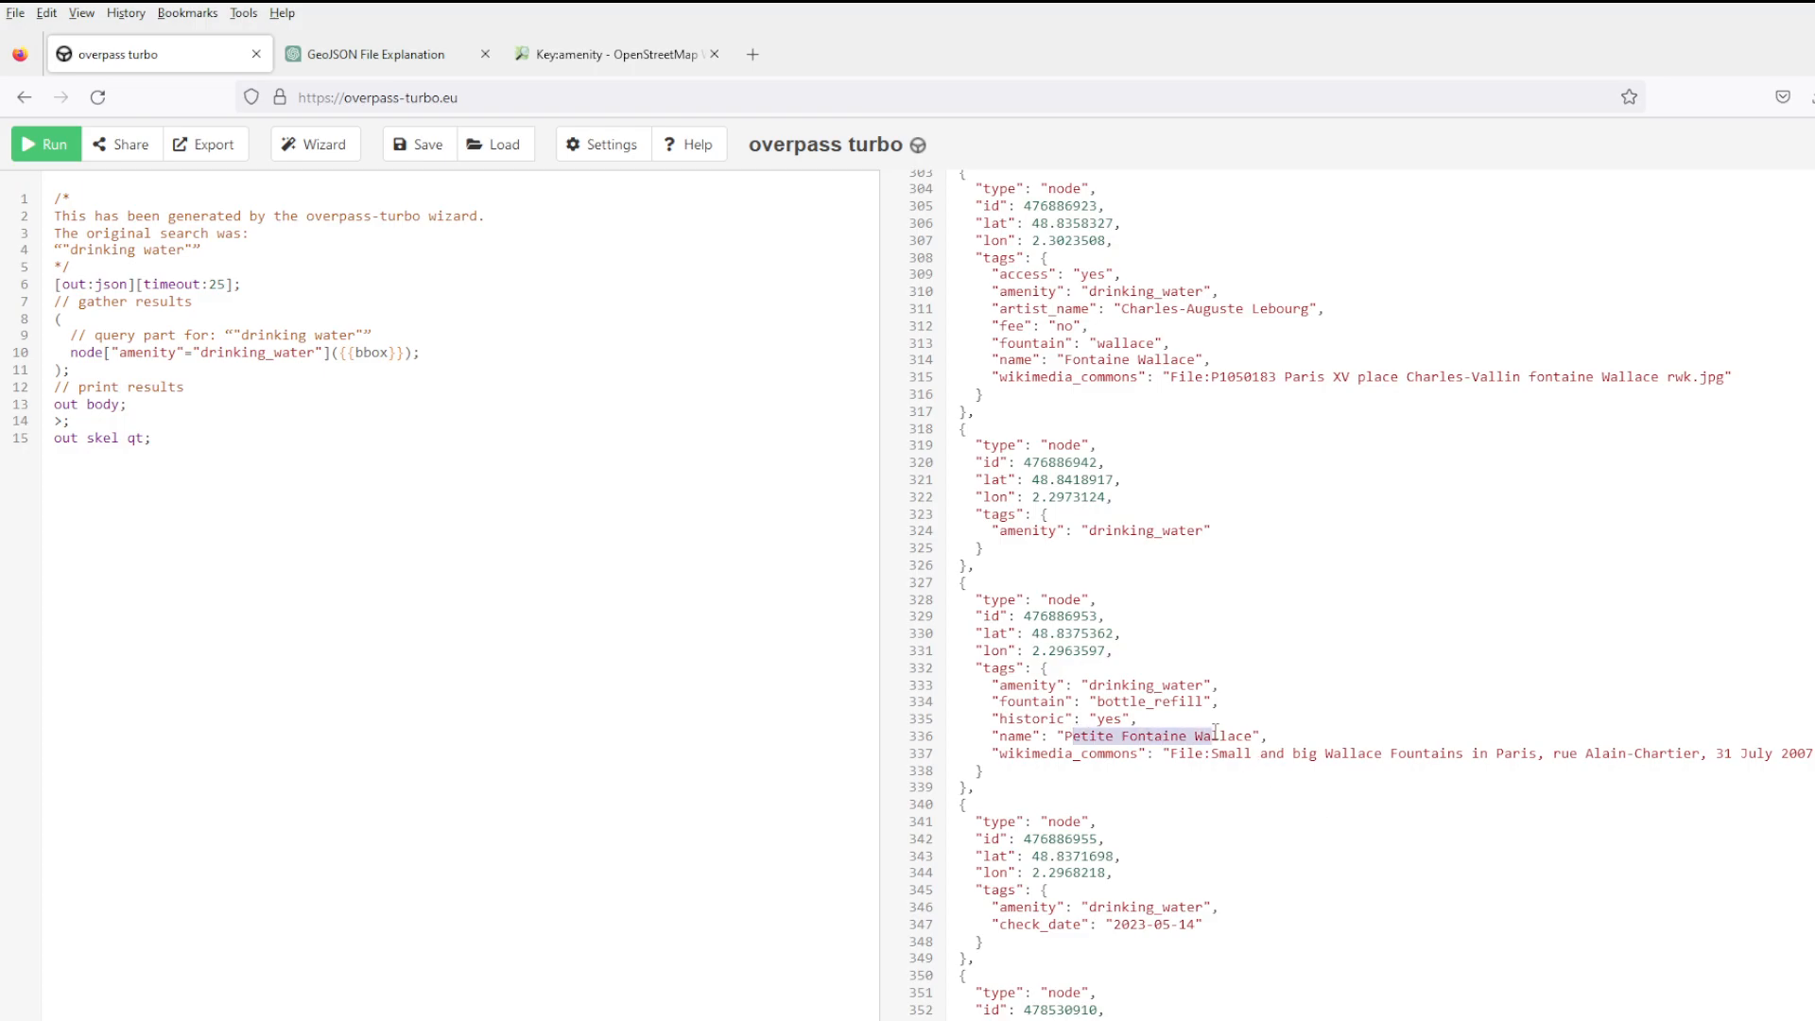
scroll(down, 3)
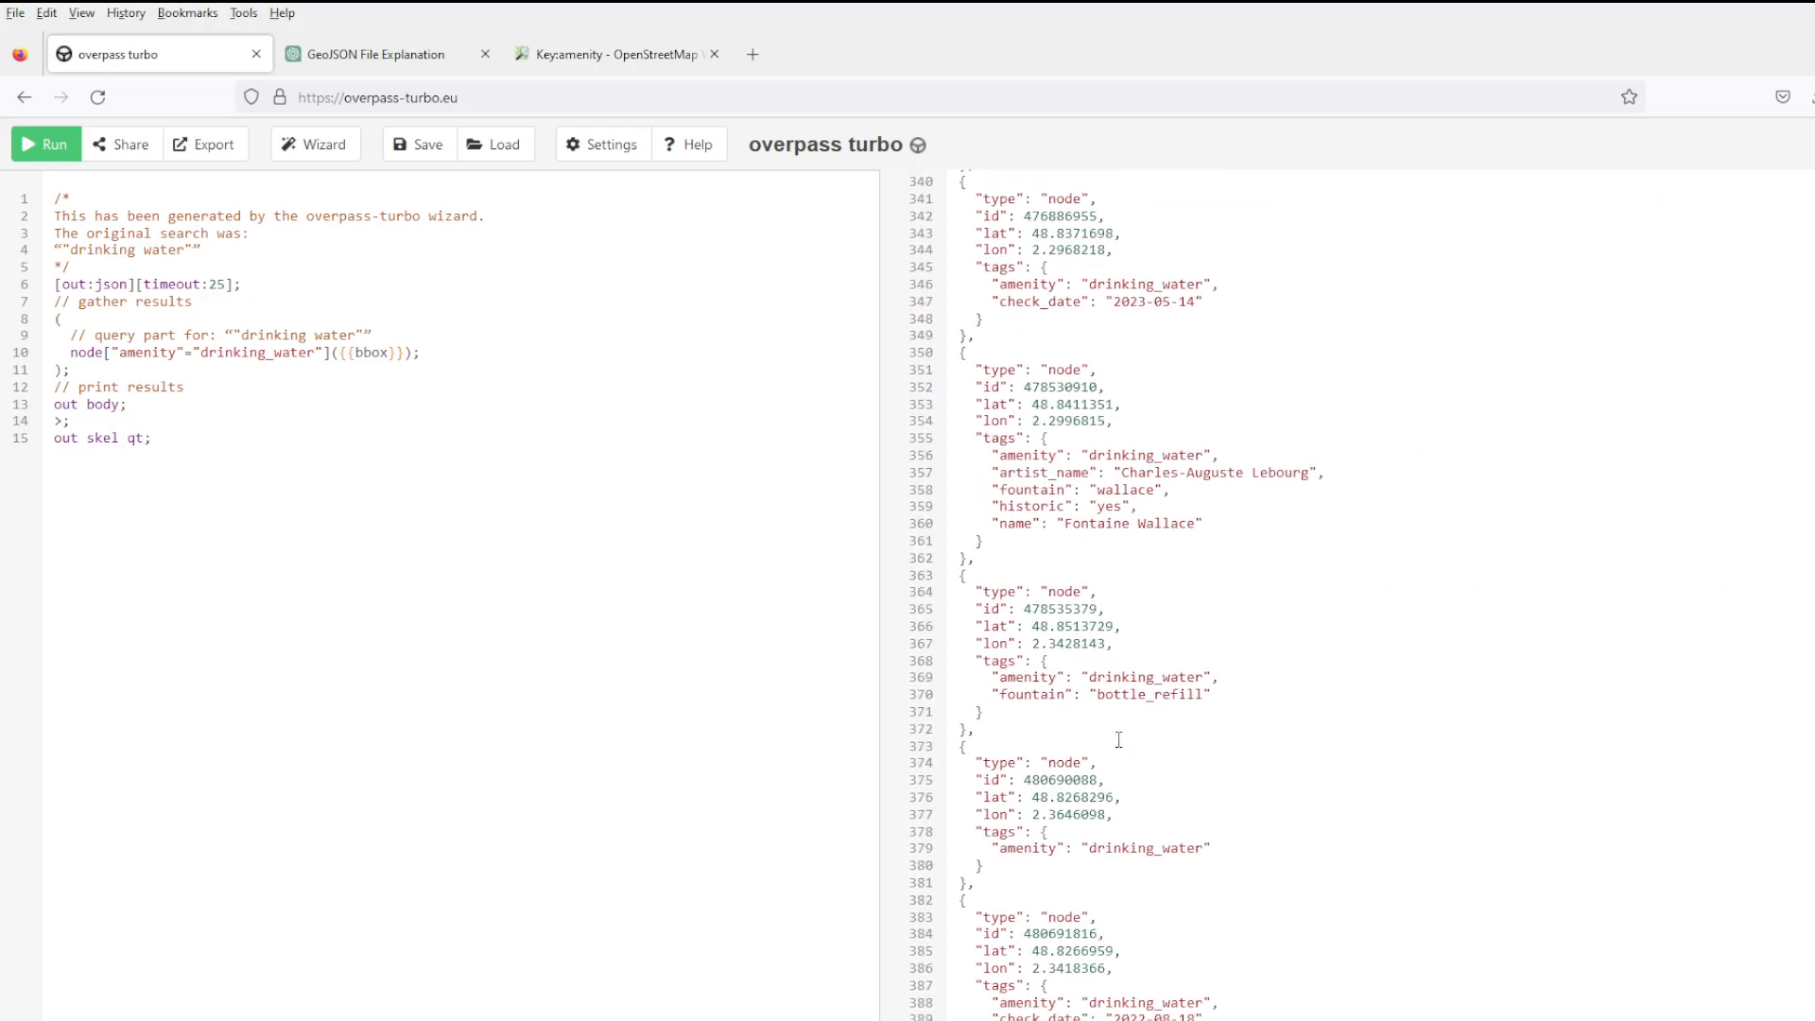
scroll(down, 3)
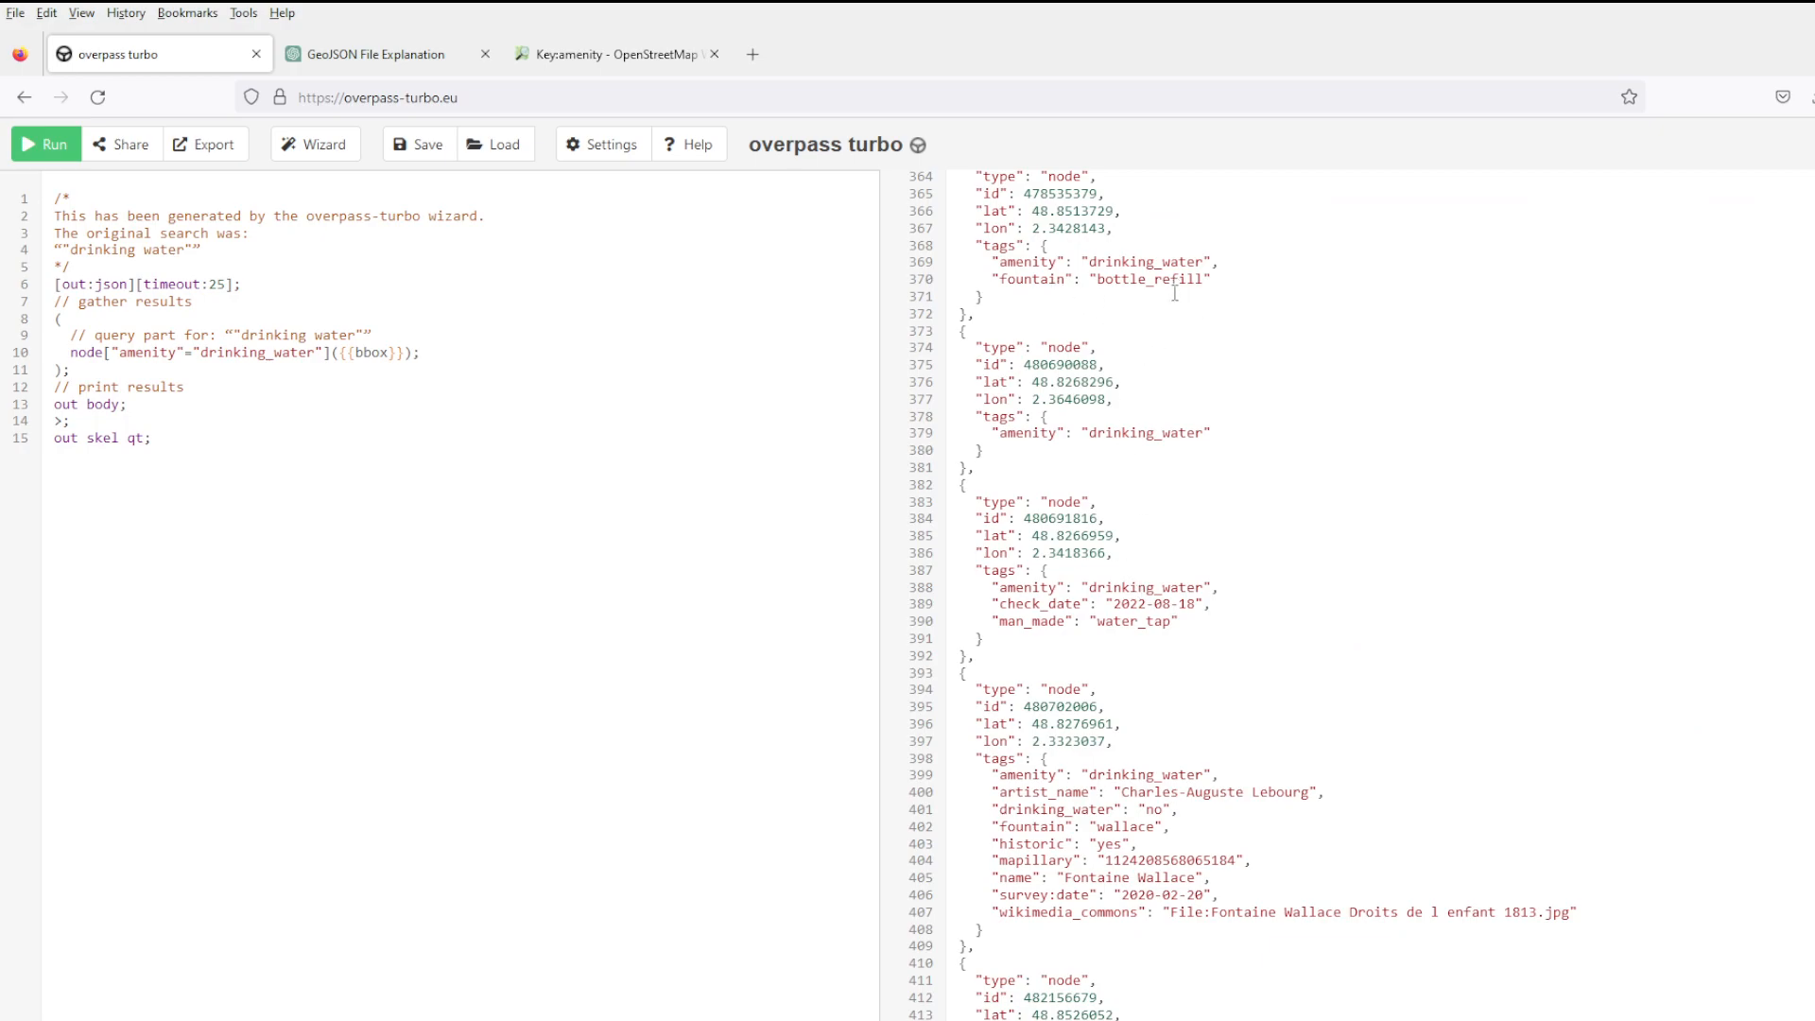
scroll(down, 3)
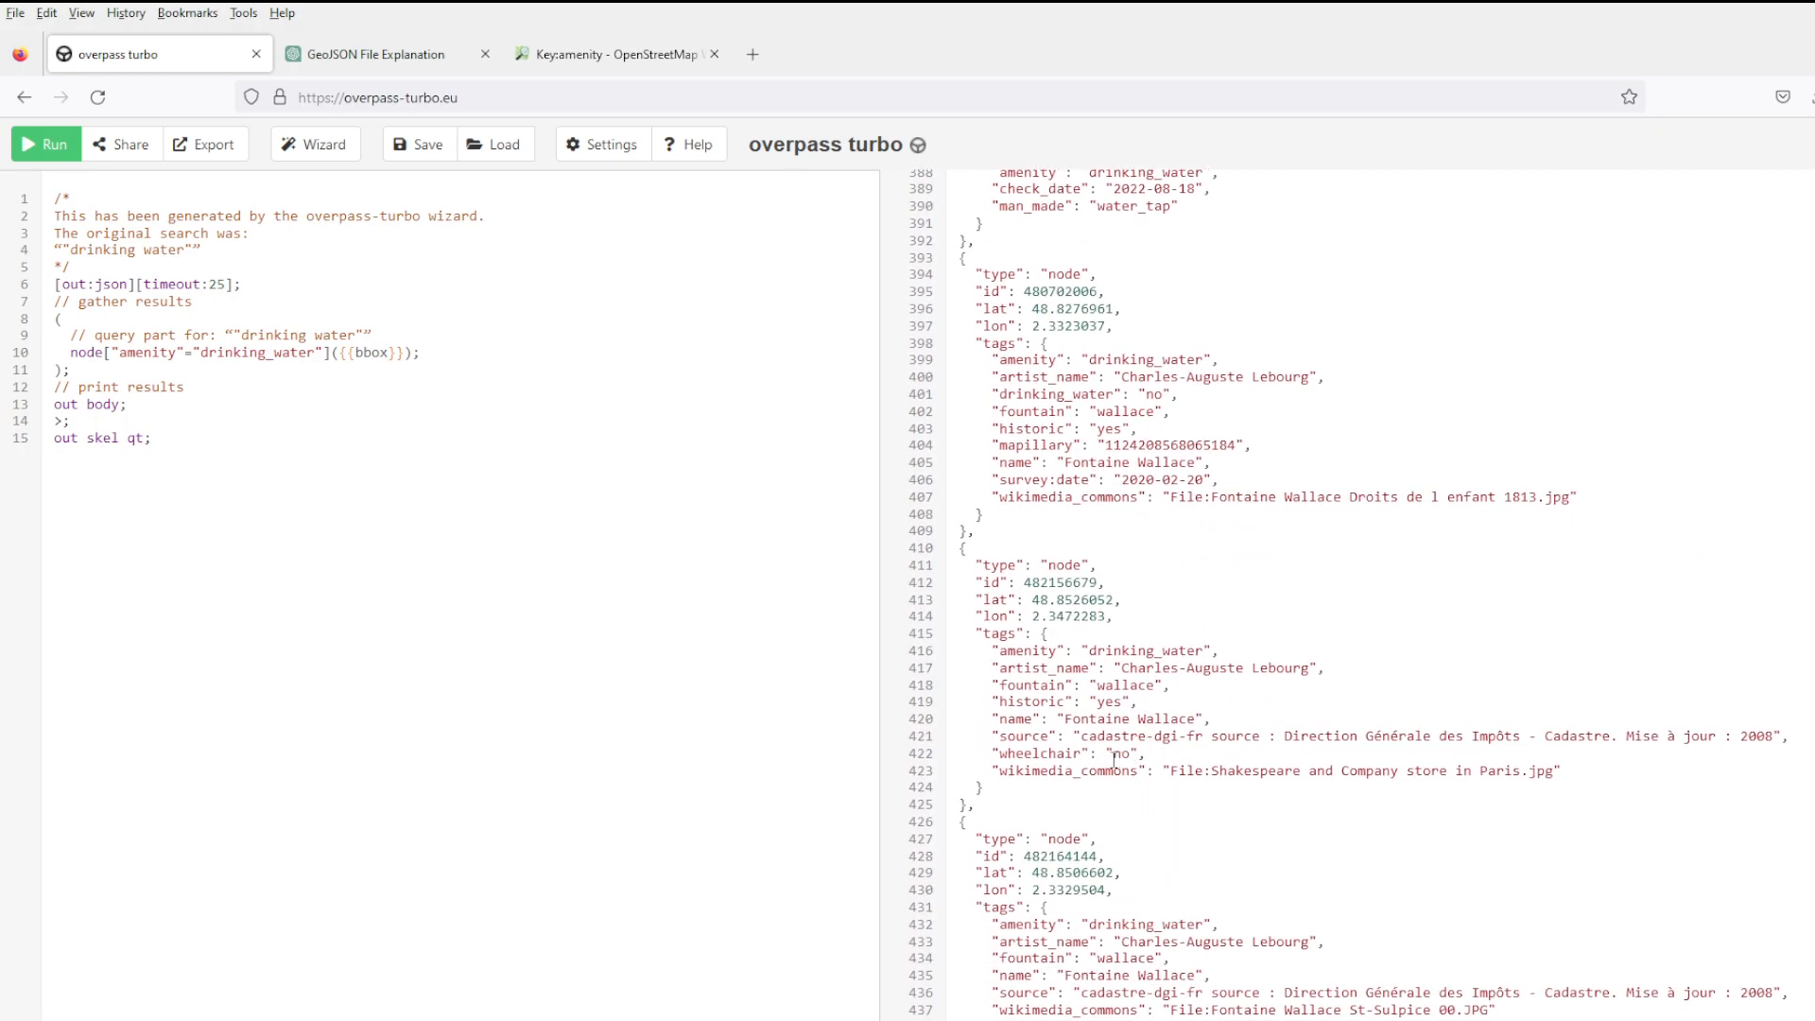
mouse_move(902, 675)
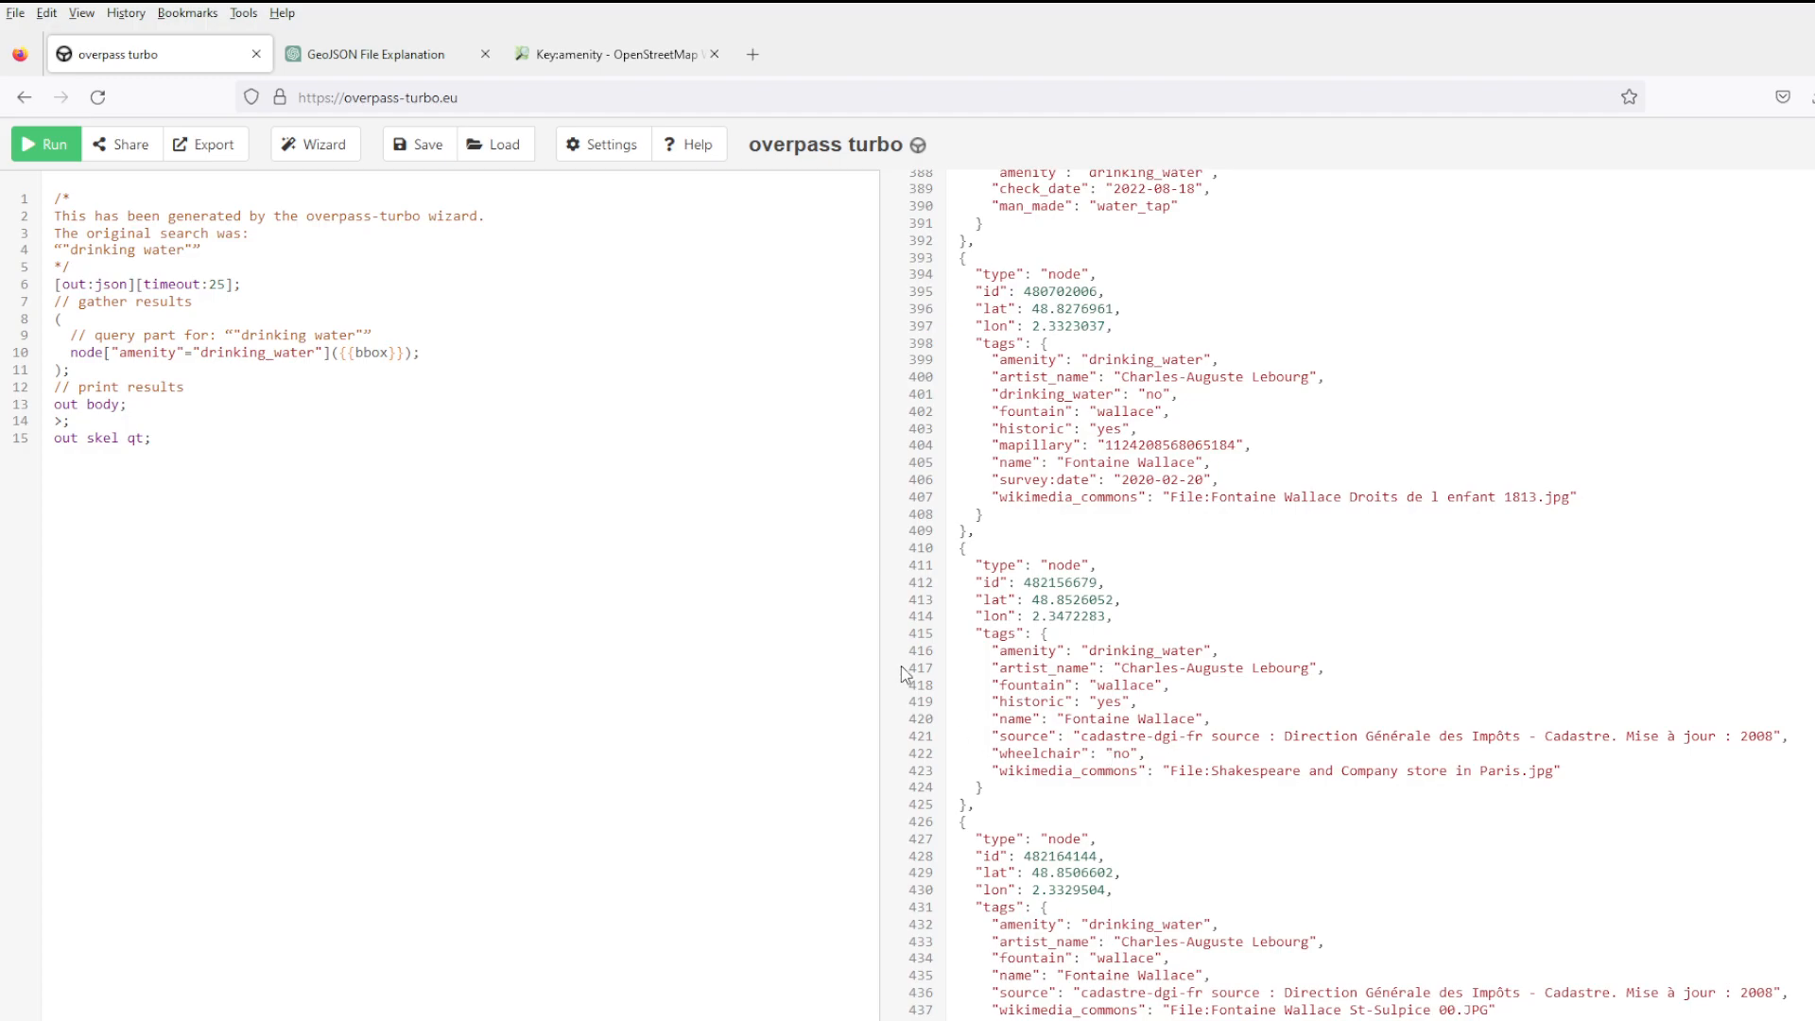
mouse_move(1032, 467)
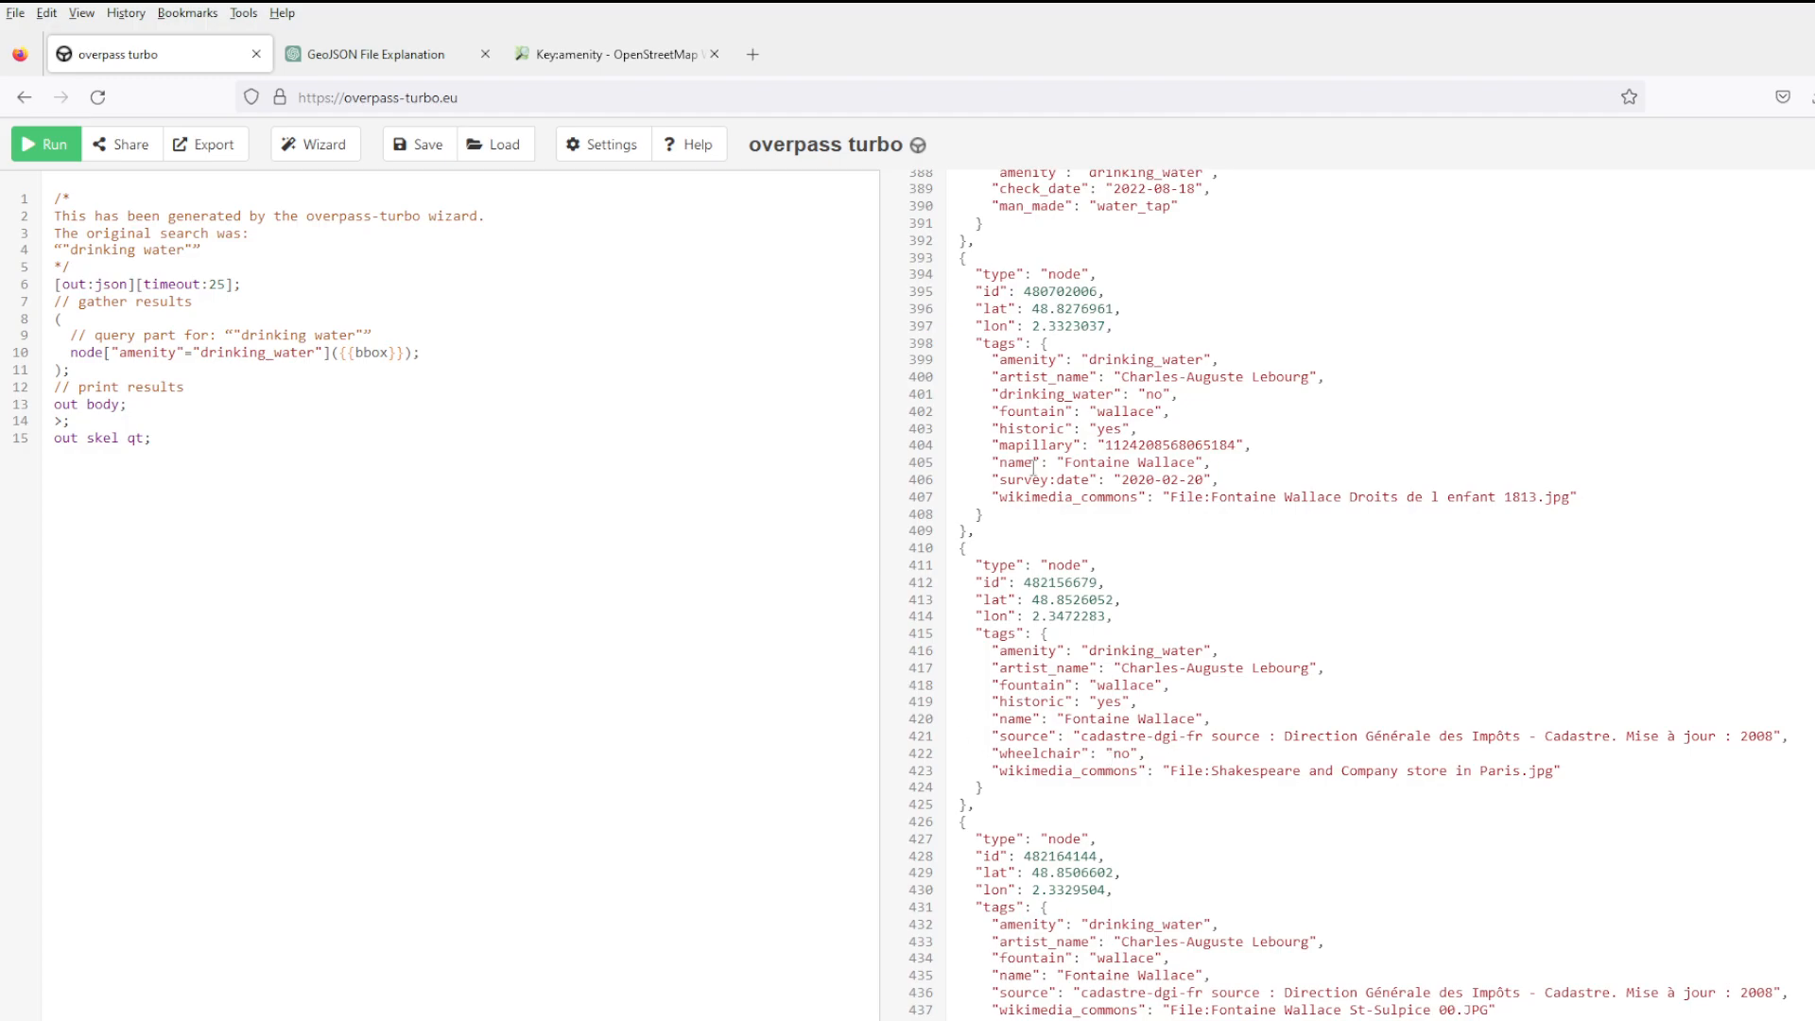
Build and run a 'restaurant' query from the wizard, checking ChatGPT and the wiki while it runs.
click(314, 144)
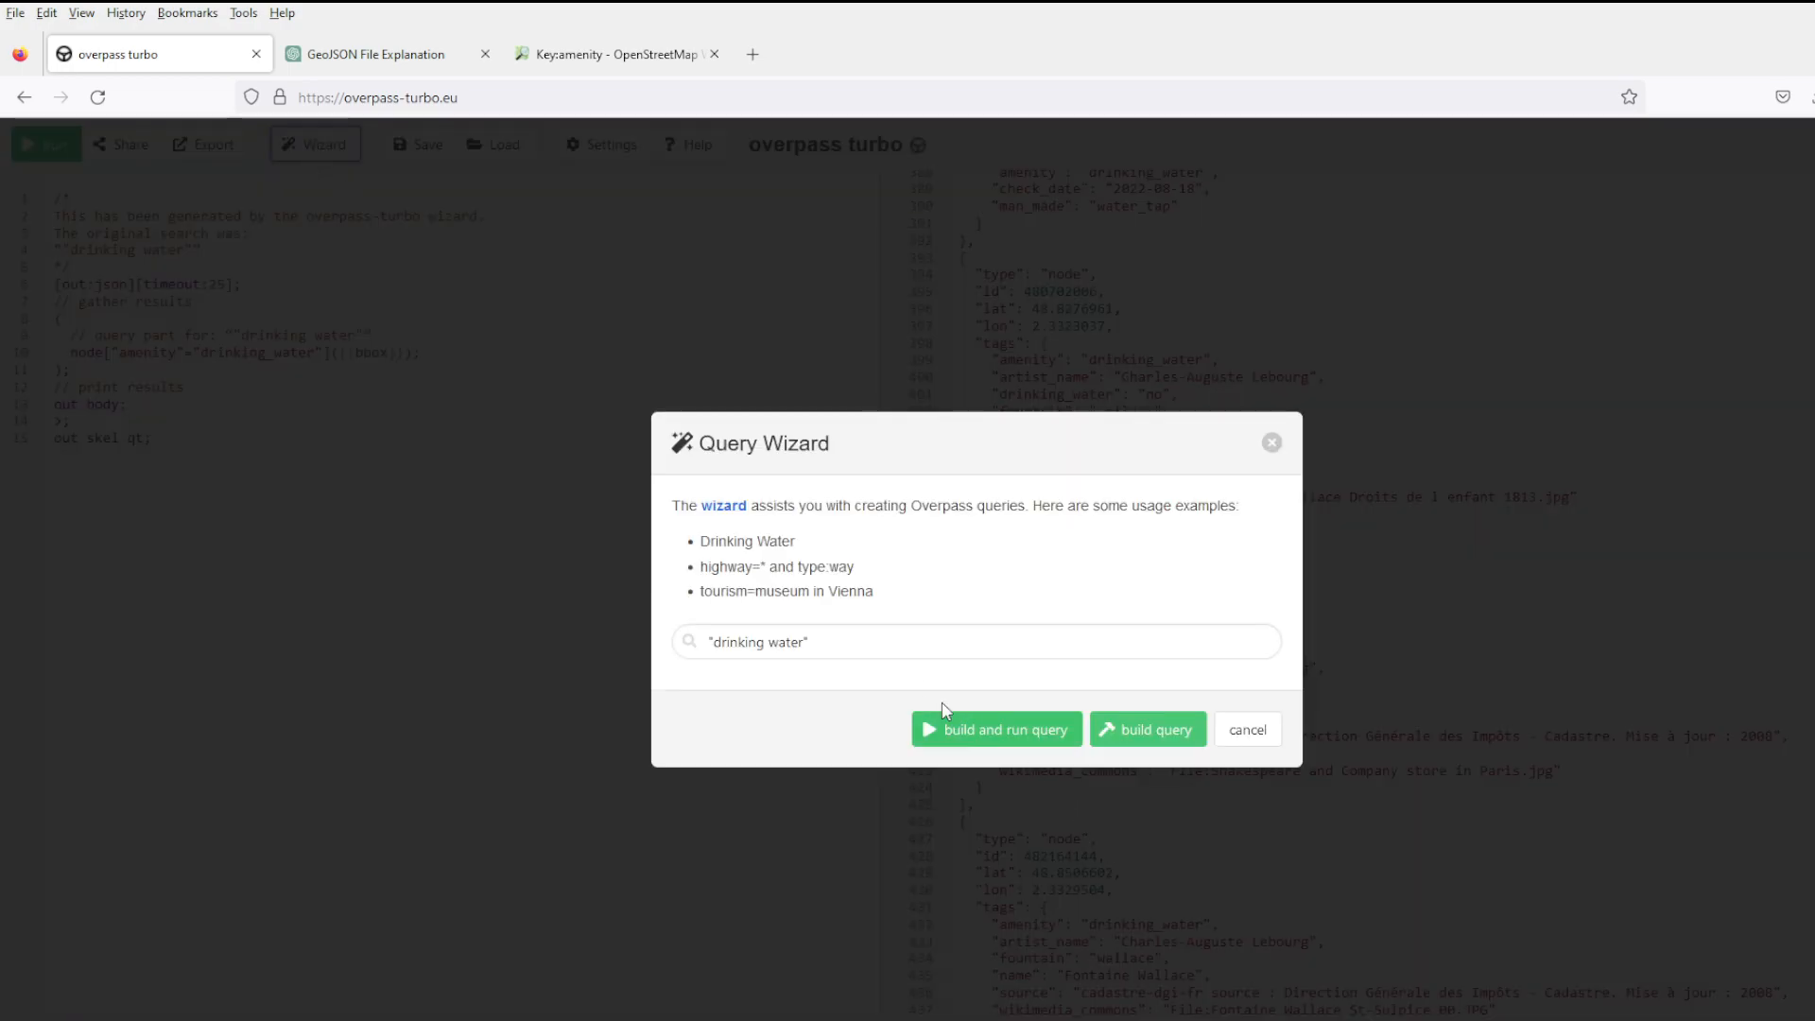
text(restaurant)
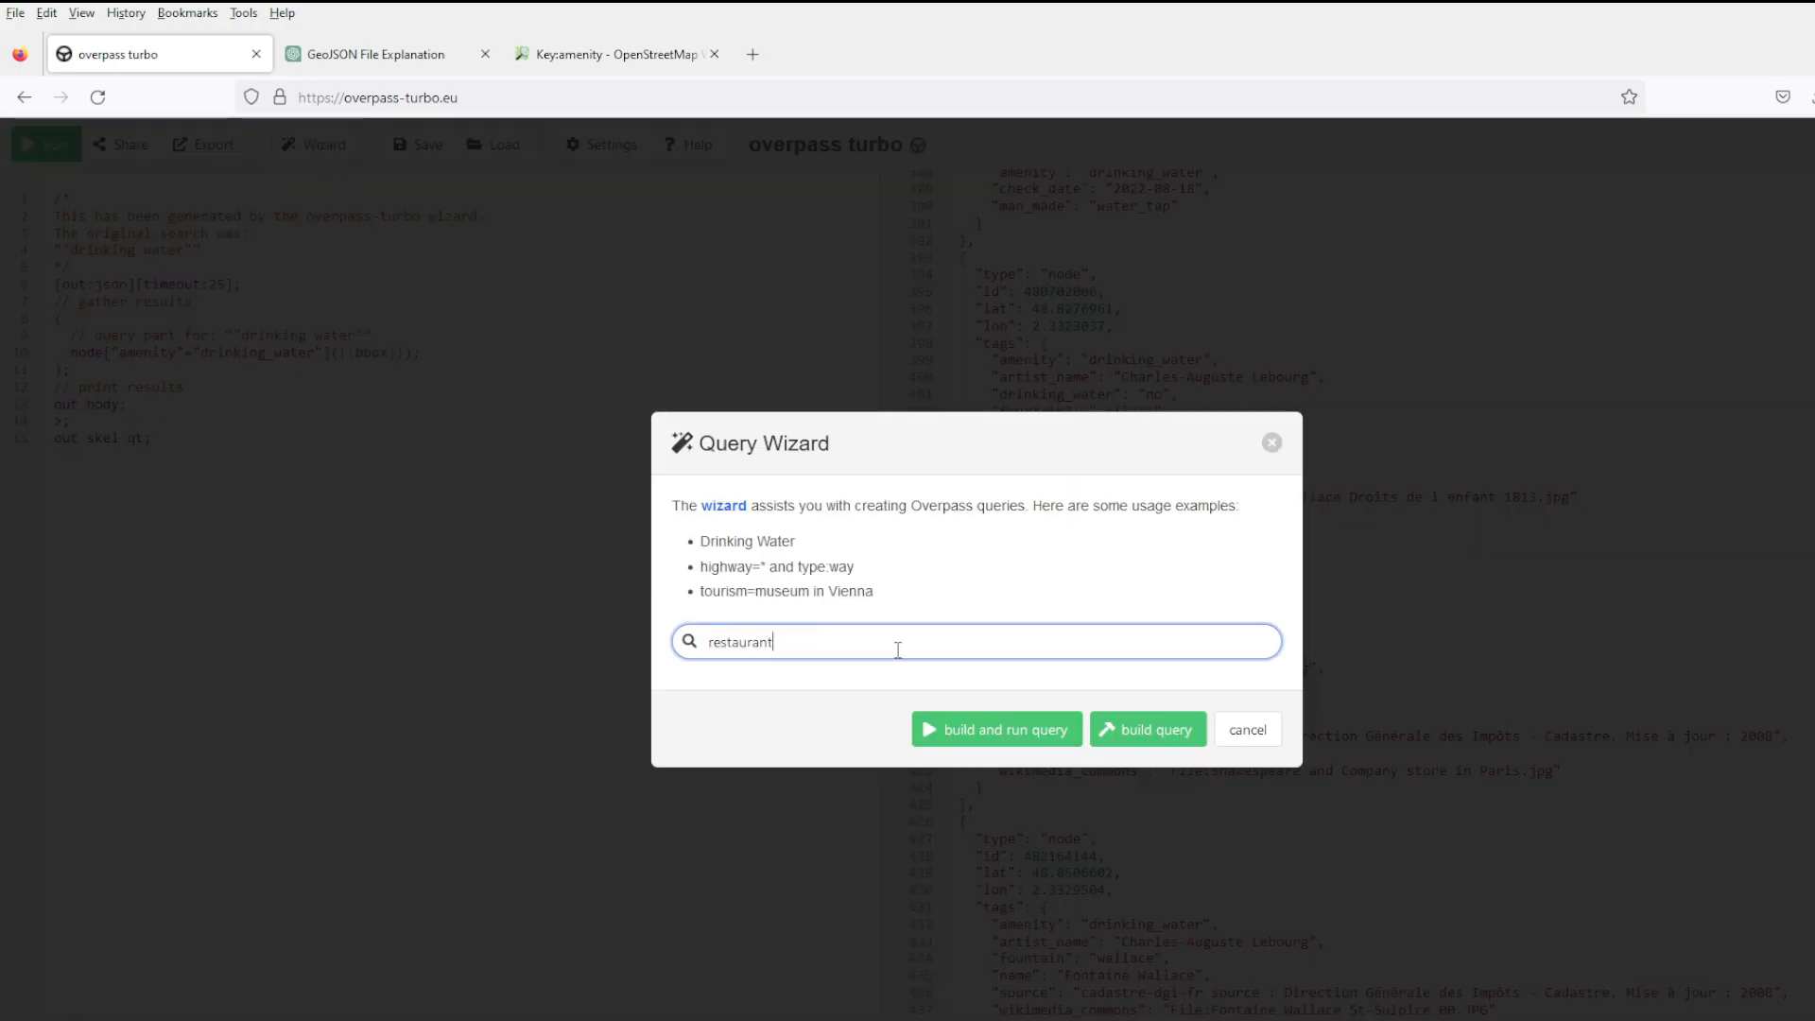
click(996, 730)
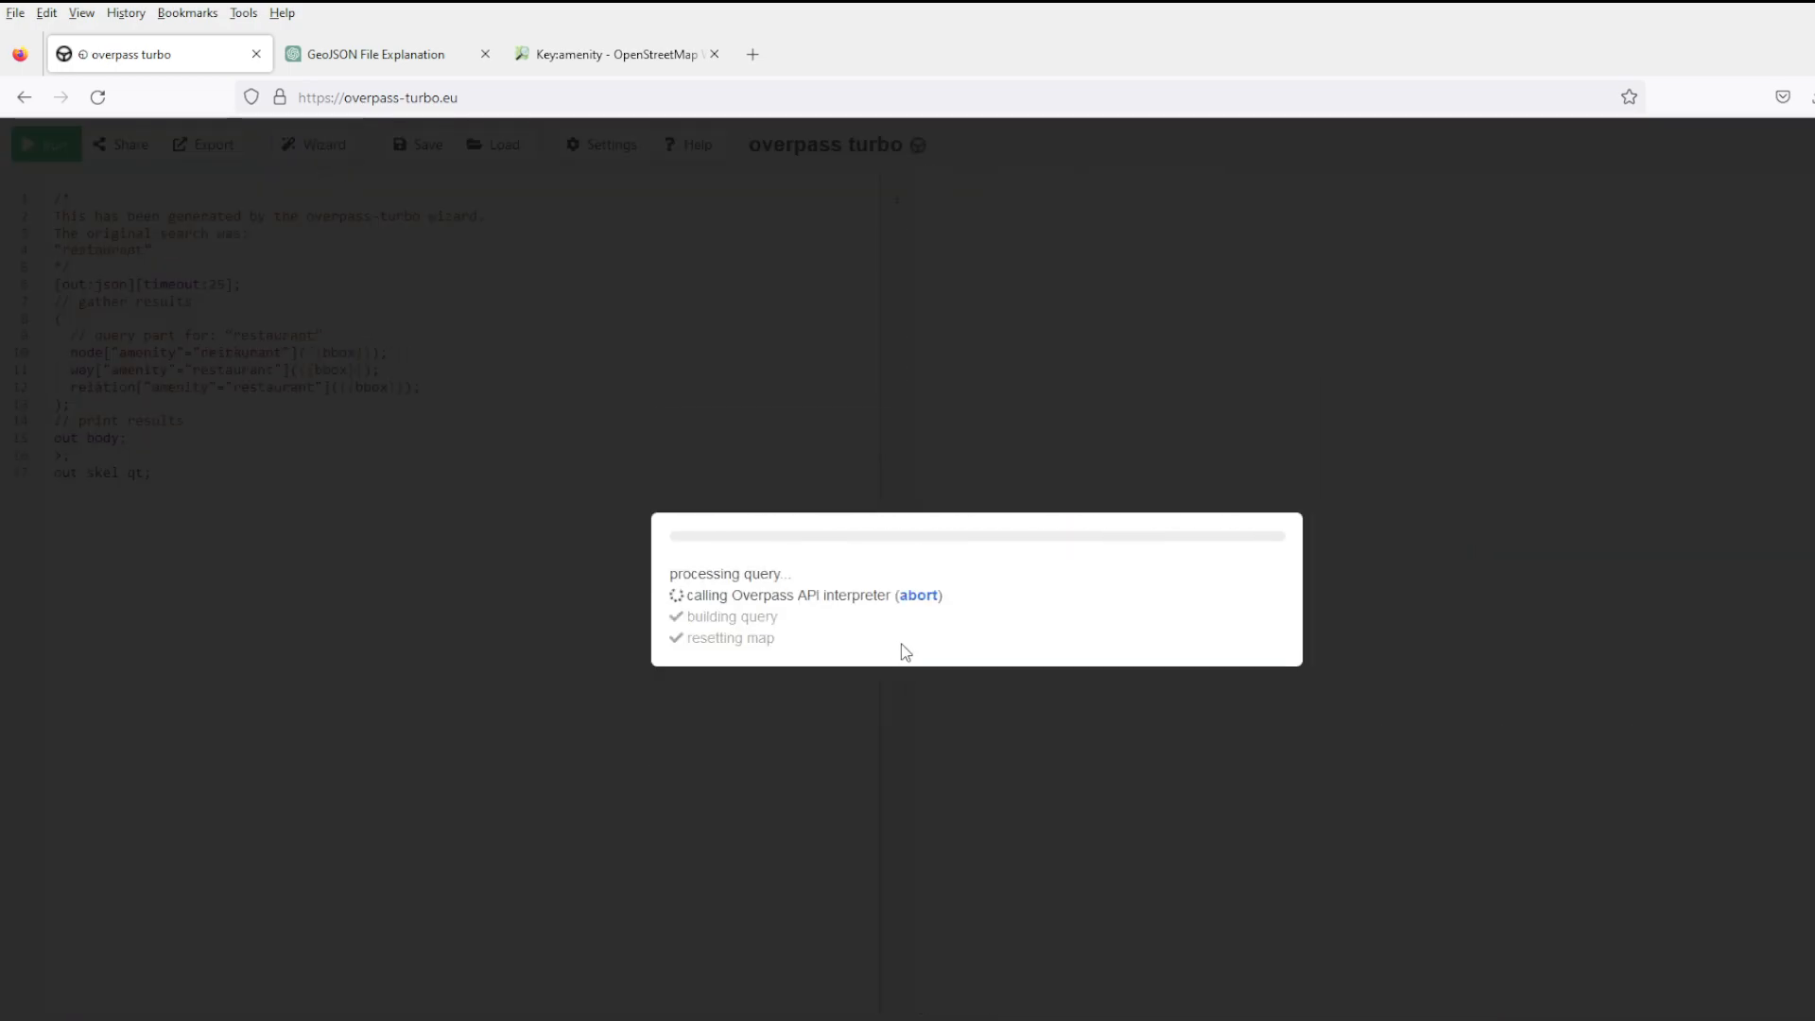
click(372, 53)
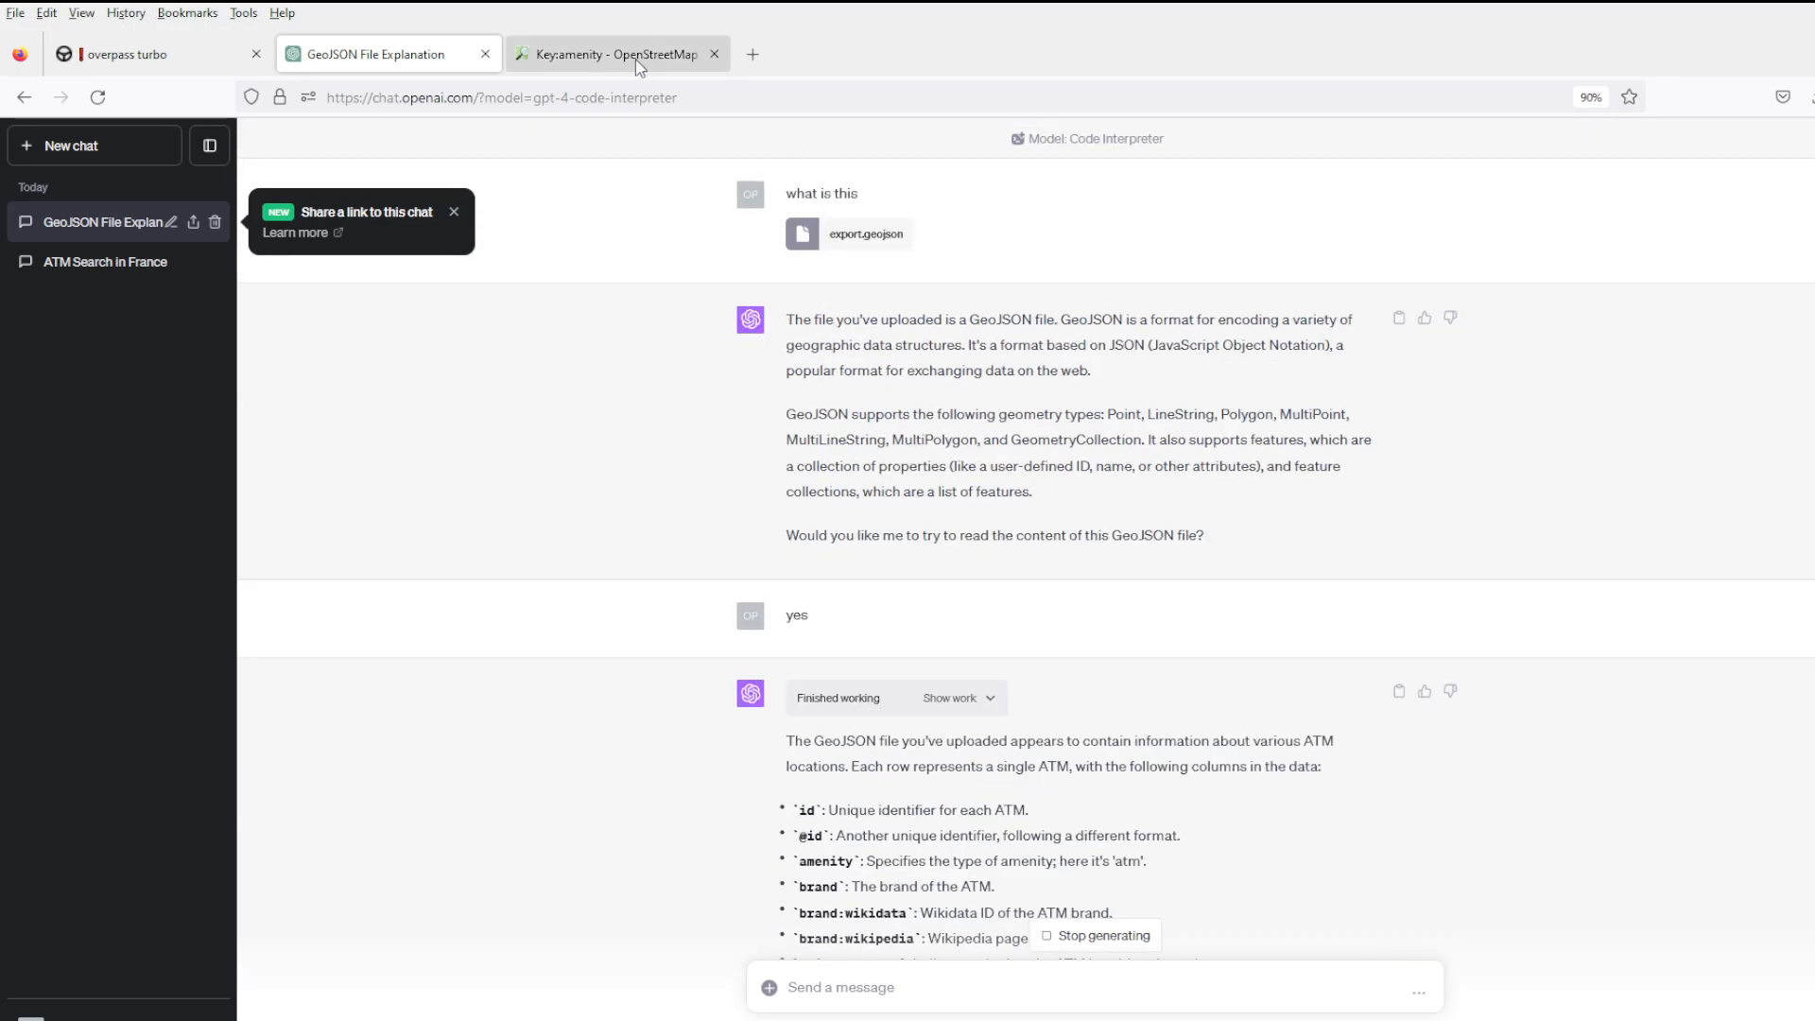
click(616, 53)
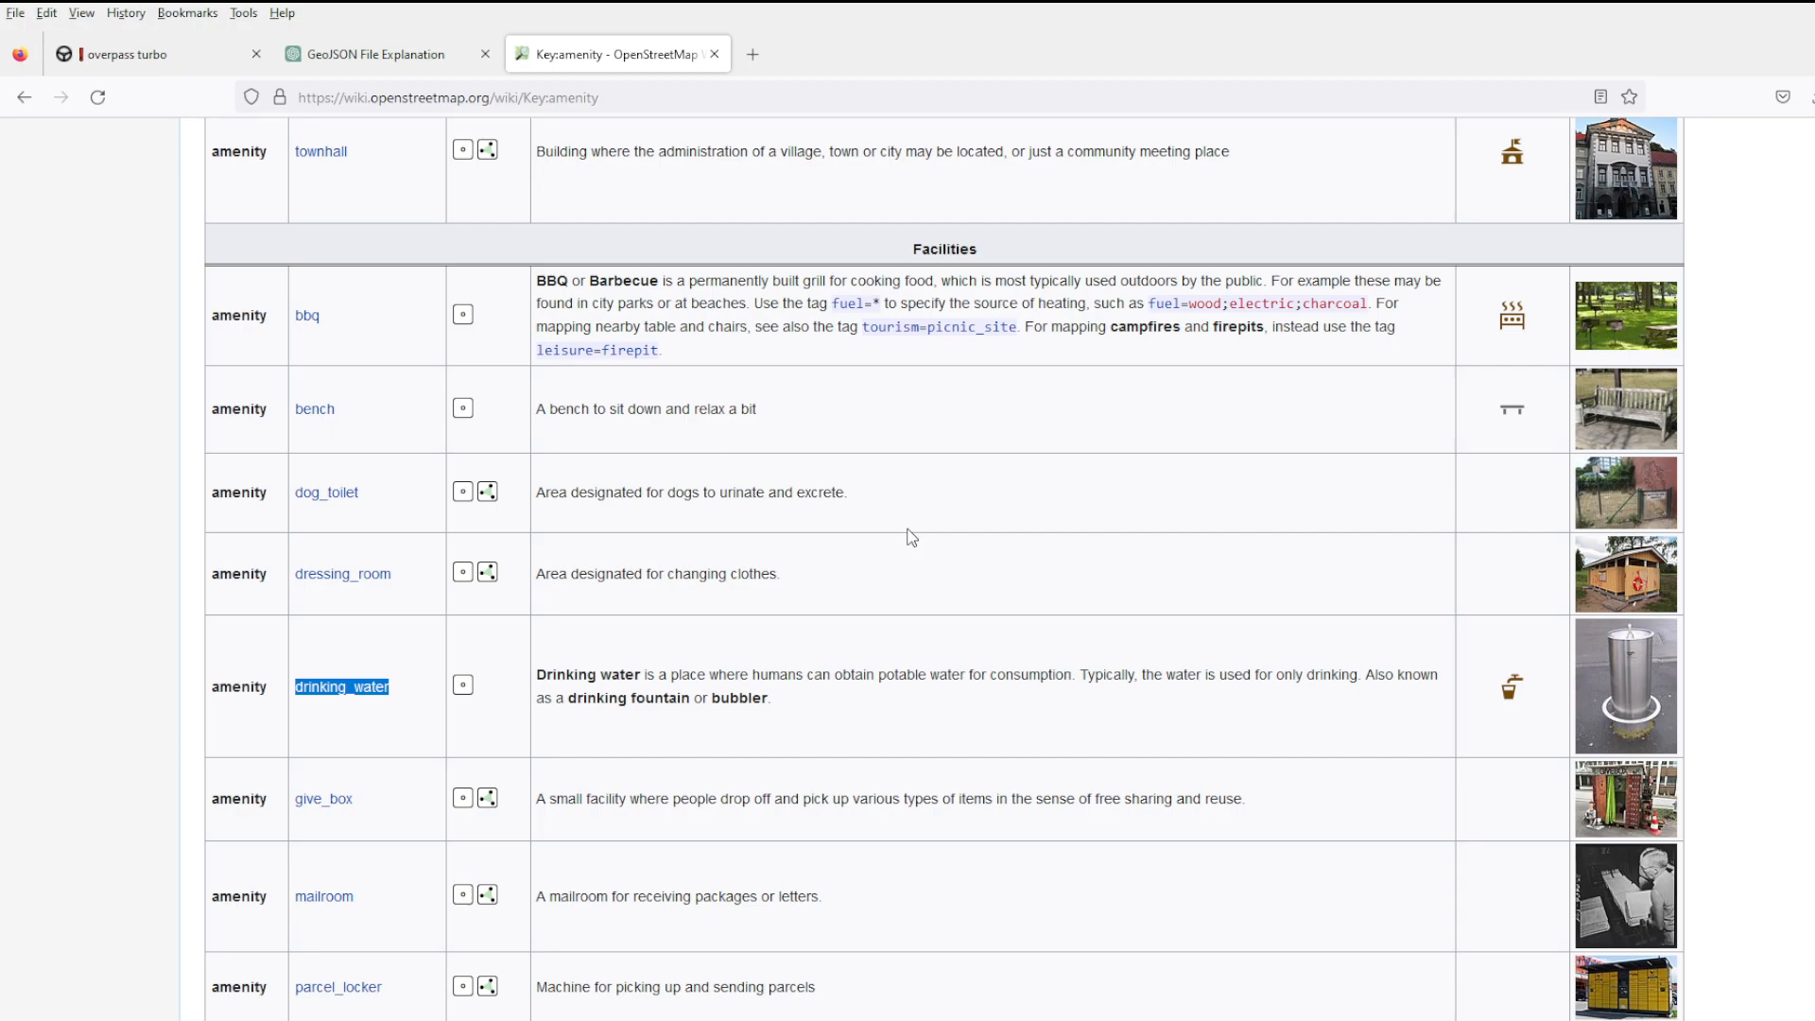
click(126, 53)
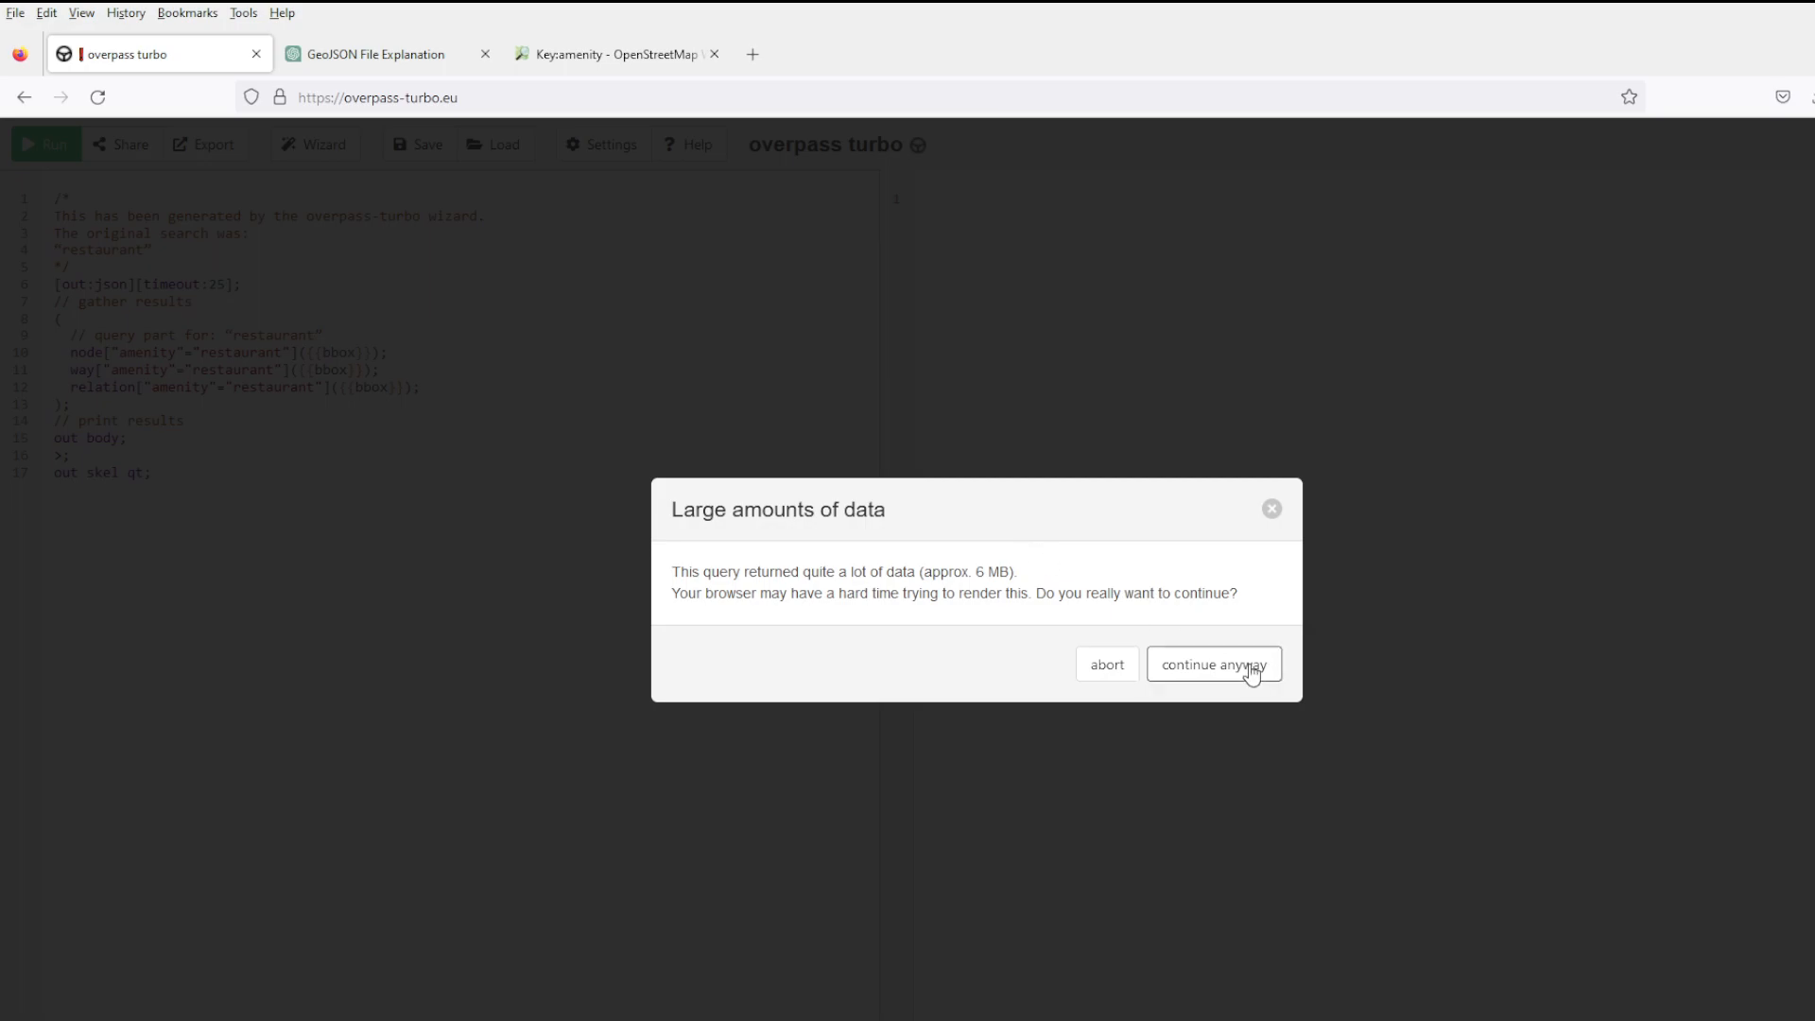
Load the large restaurant results anyway and show them as raw JSON data.
click(1214, 664)
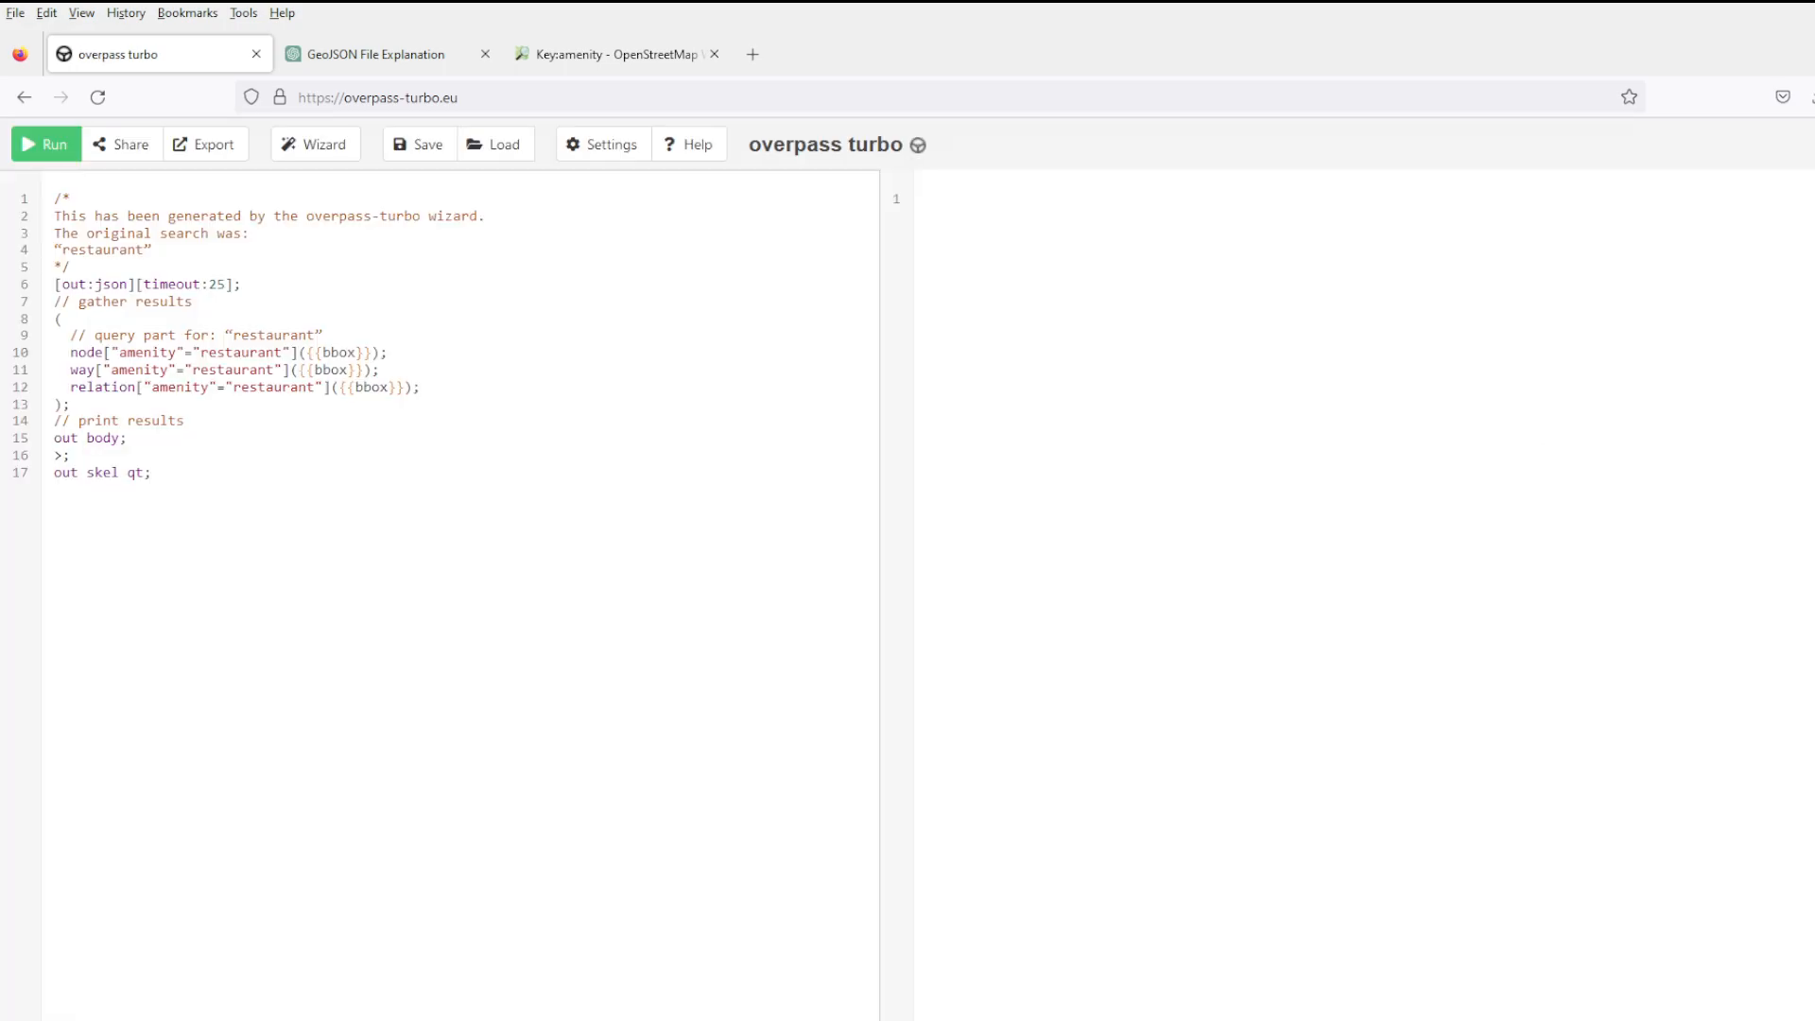
click(45, 143)
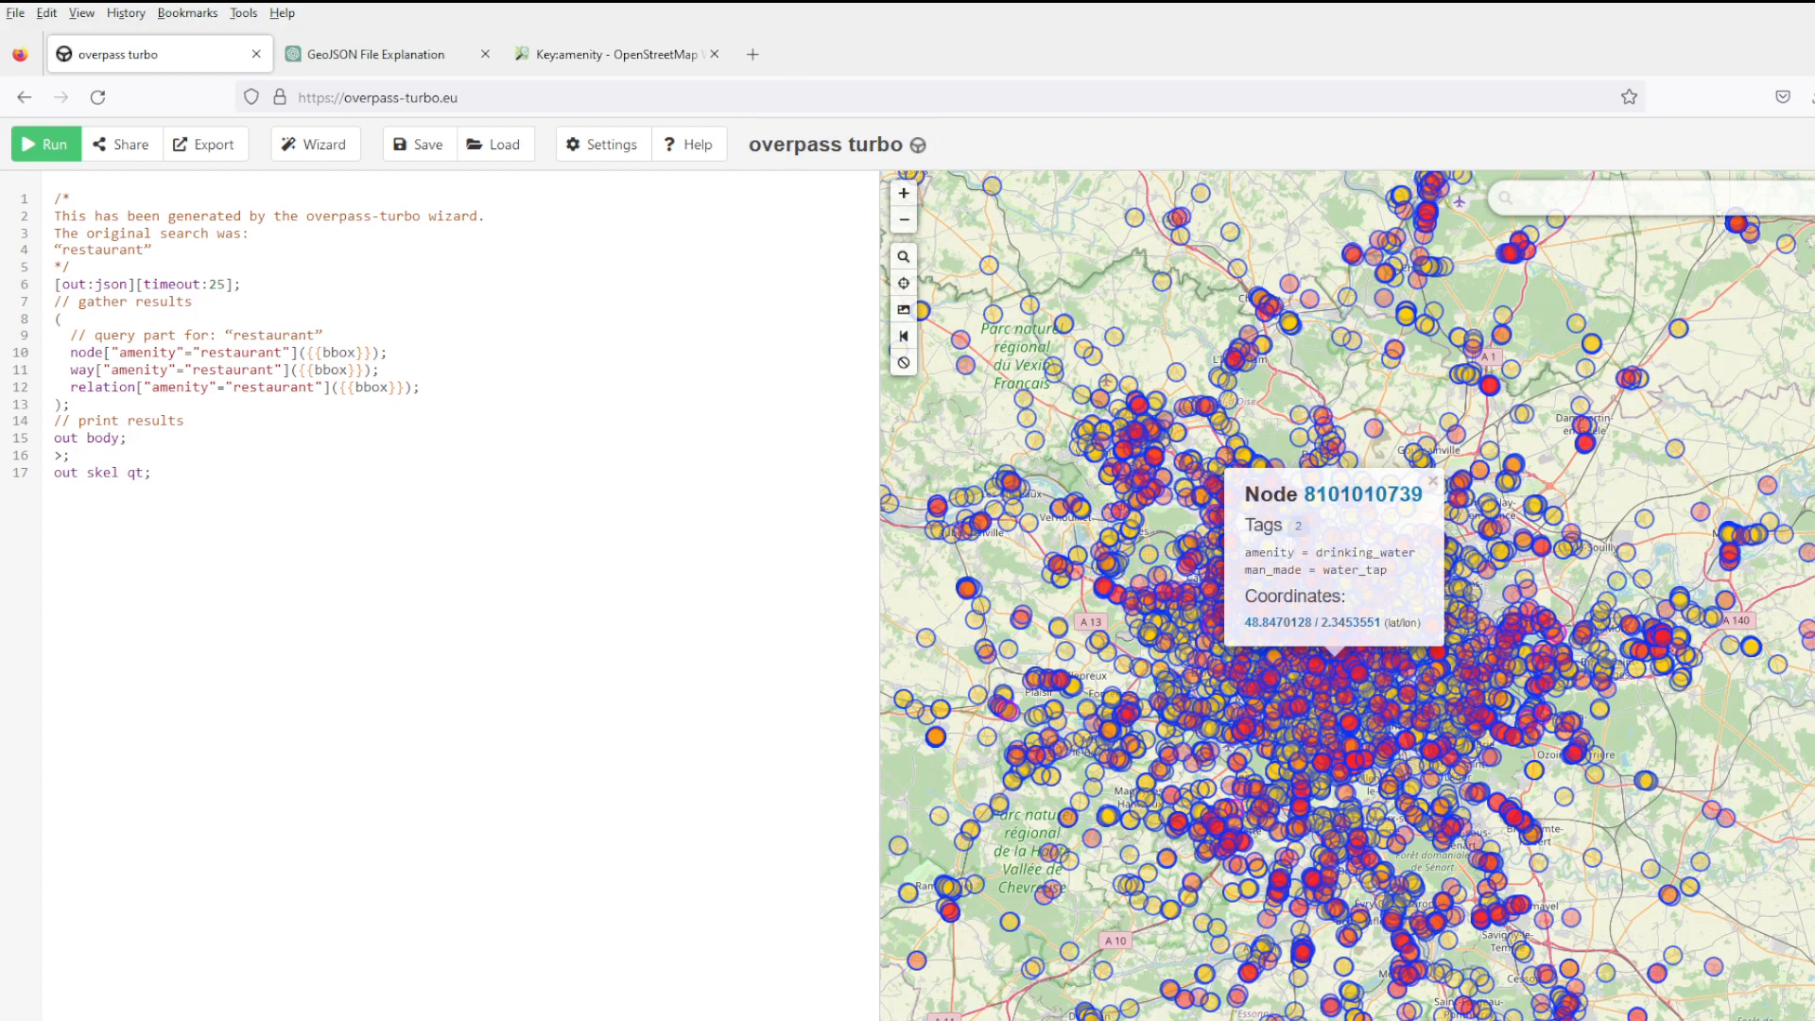
click(46, 143)
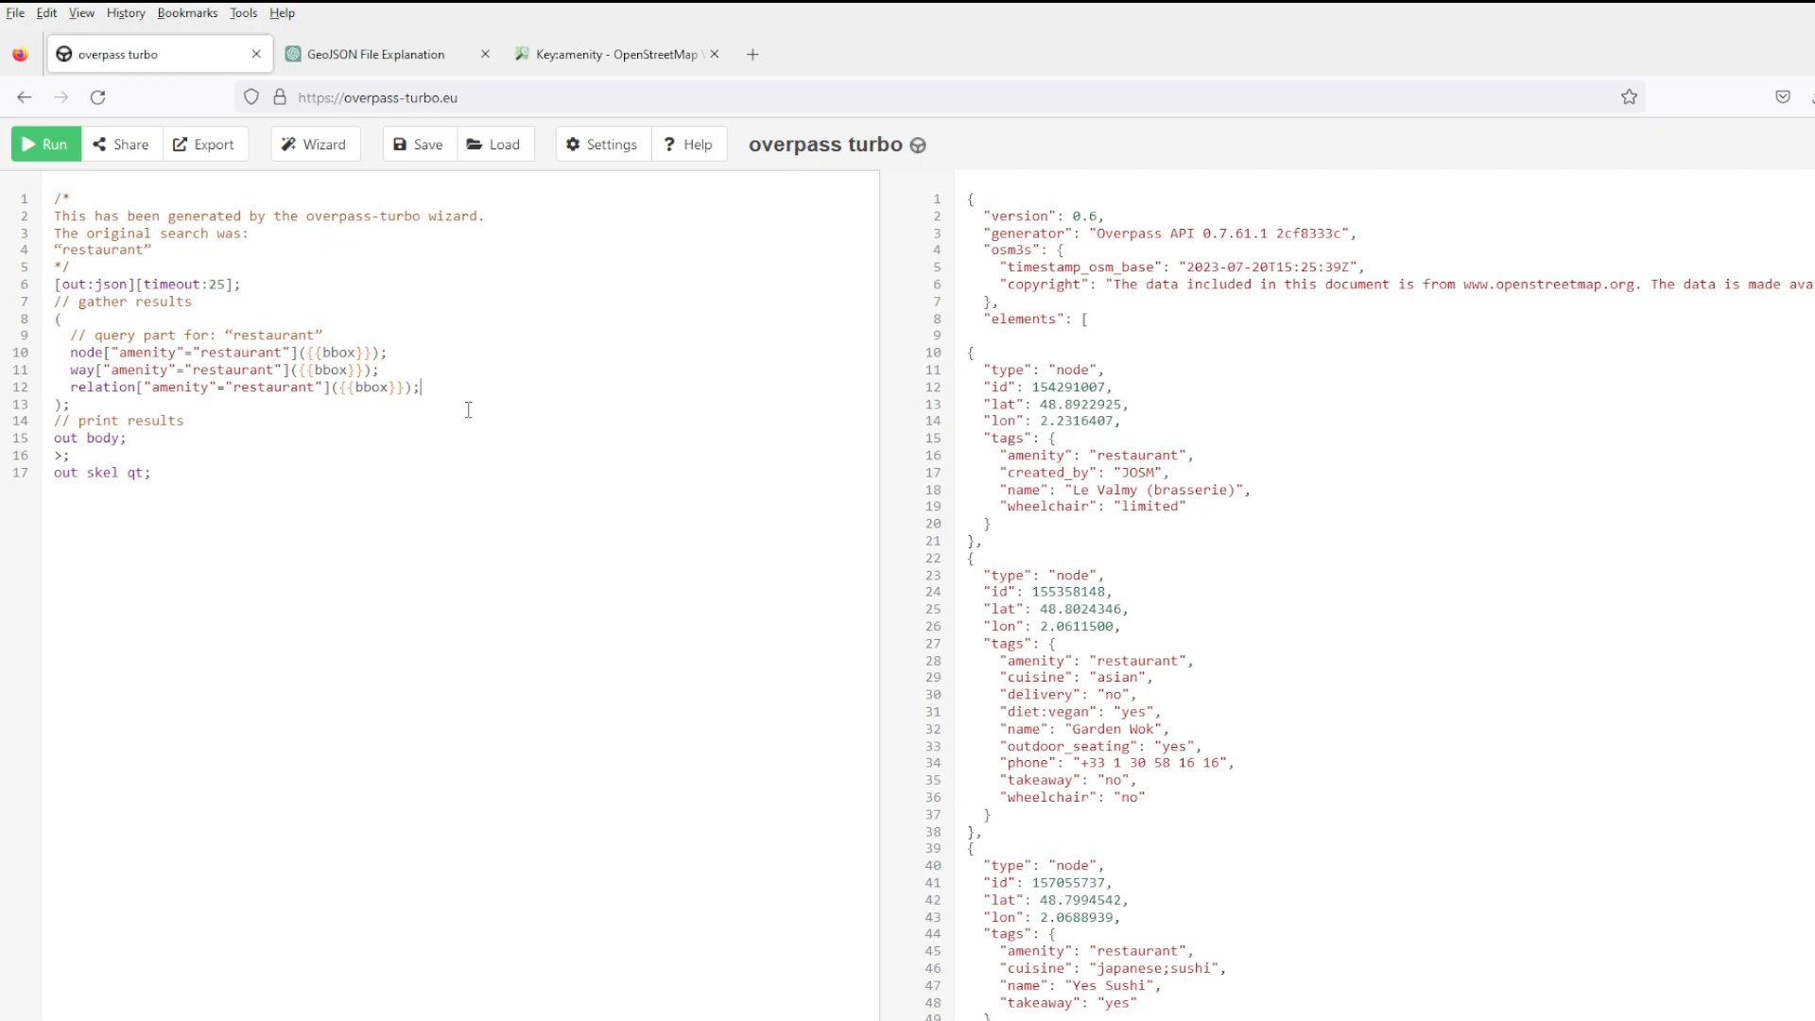
Append ["cuisine"="italian"] to the relation line, rerun the query and load the large result.
scroll(down, 3)
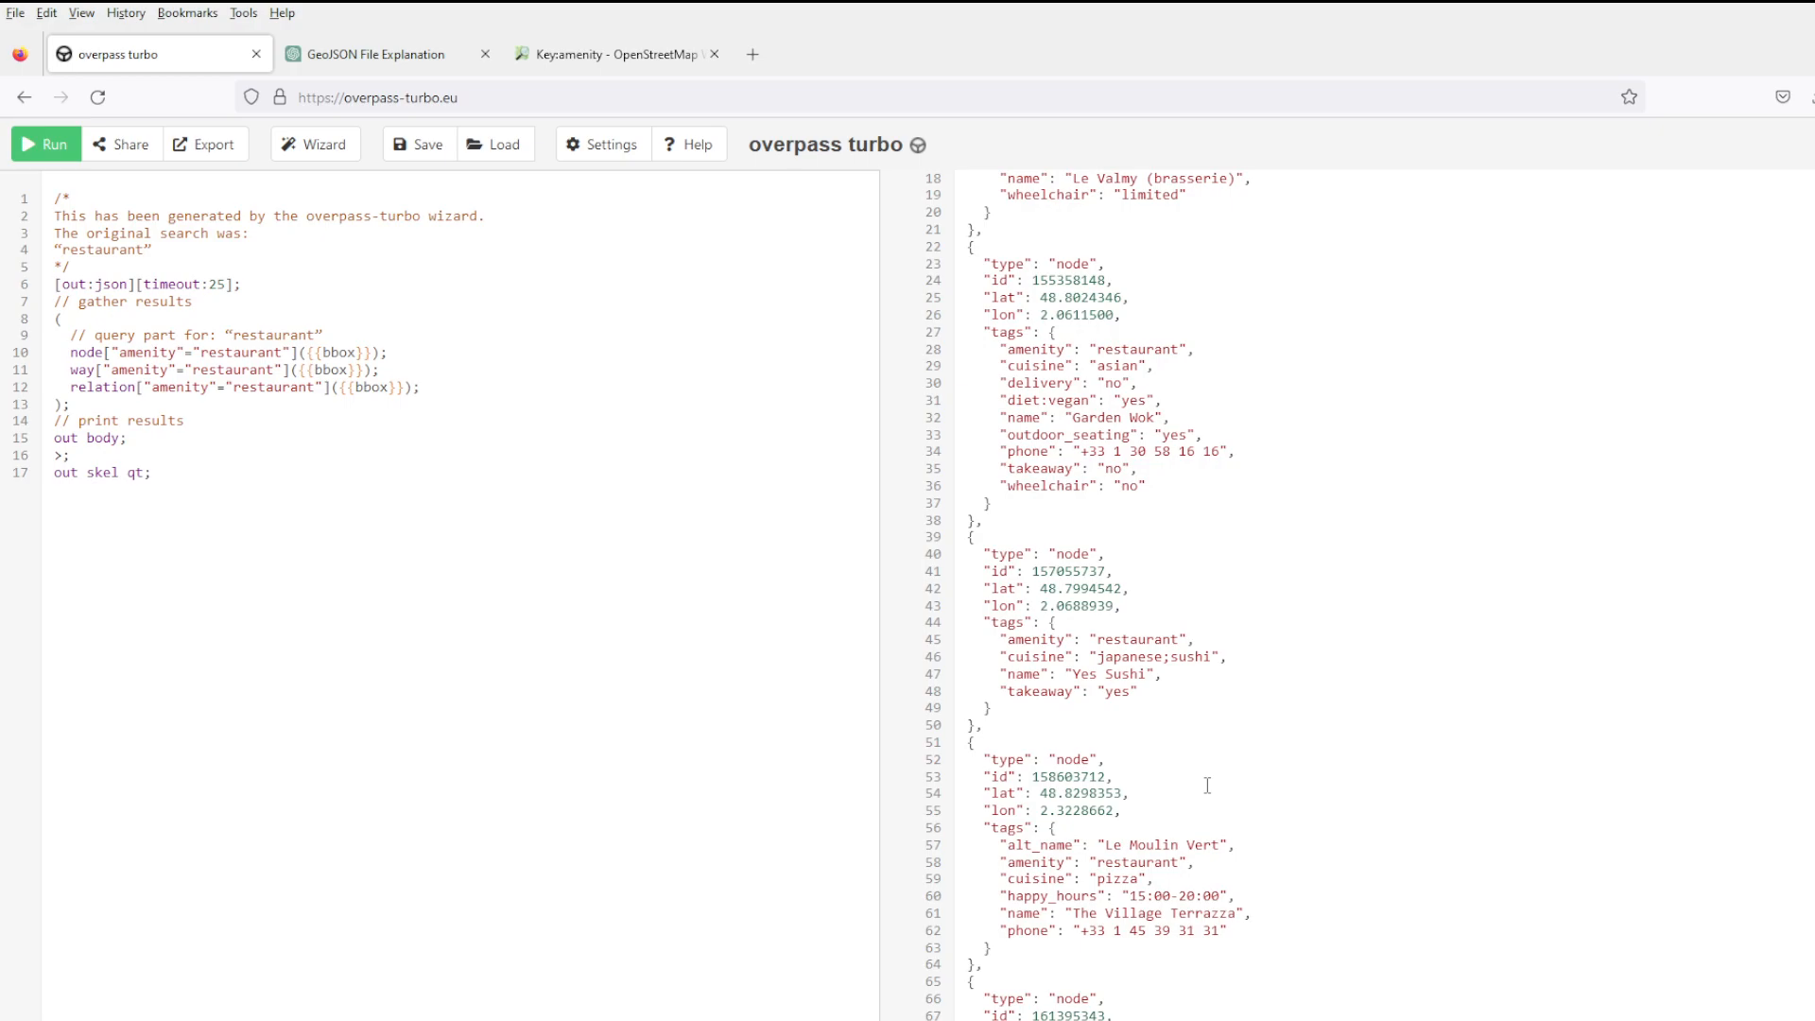
mouse_move(1202, 781)
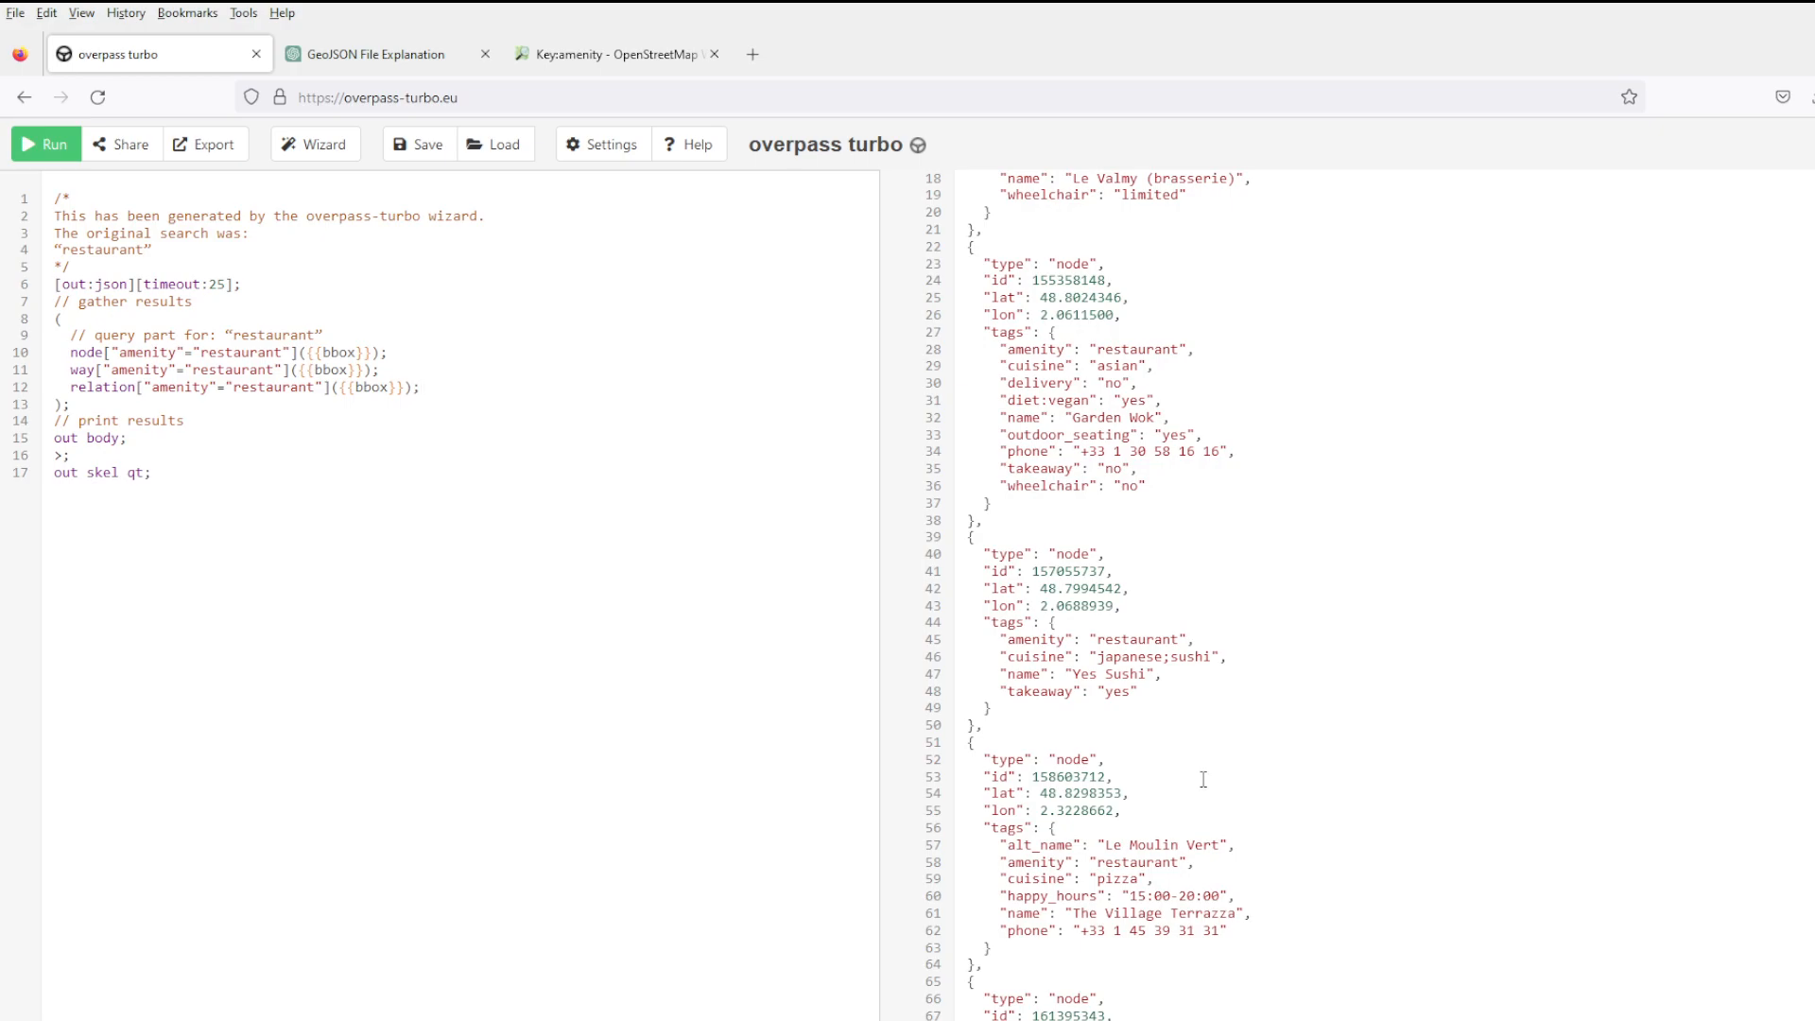
mouse_move(565, 417)
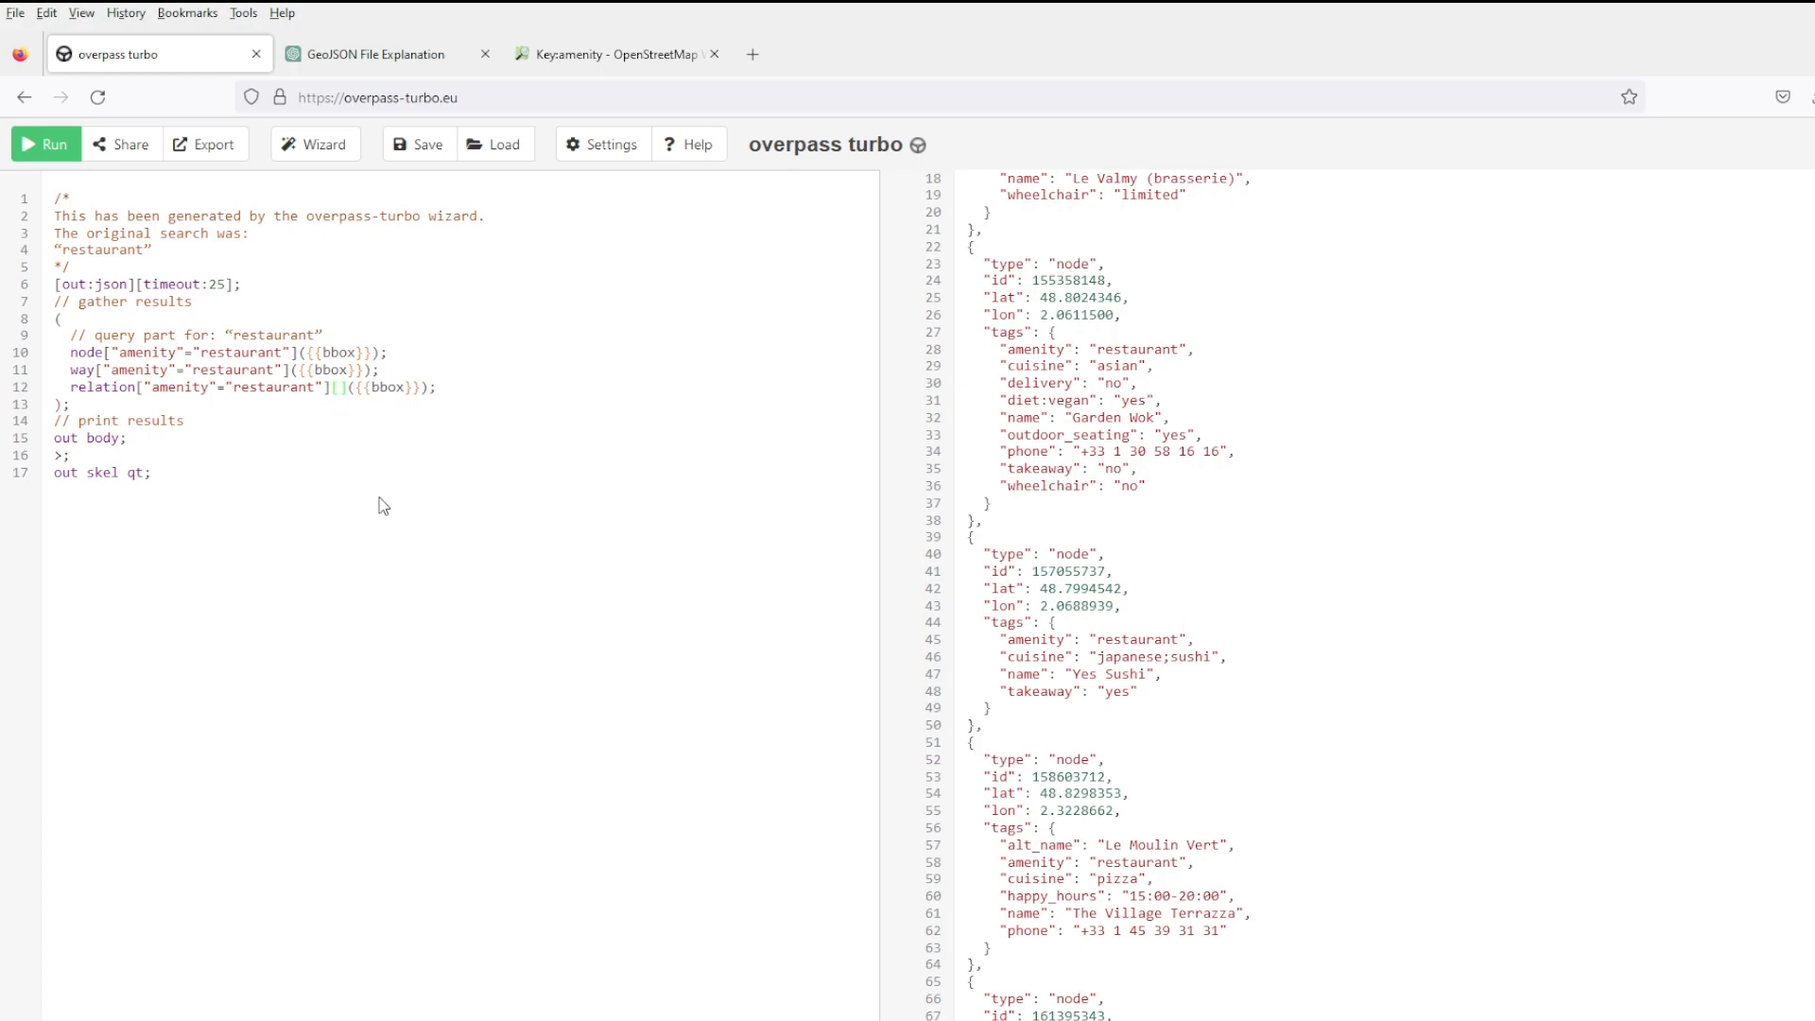
text(["cuisine"="italian)
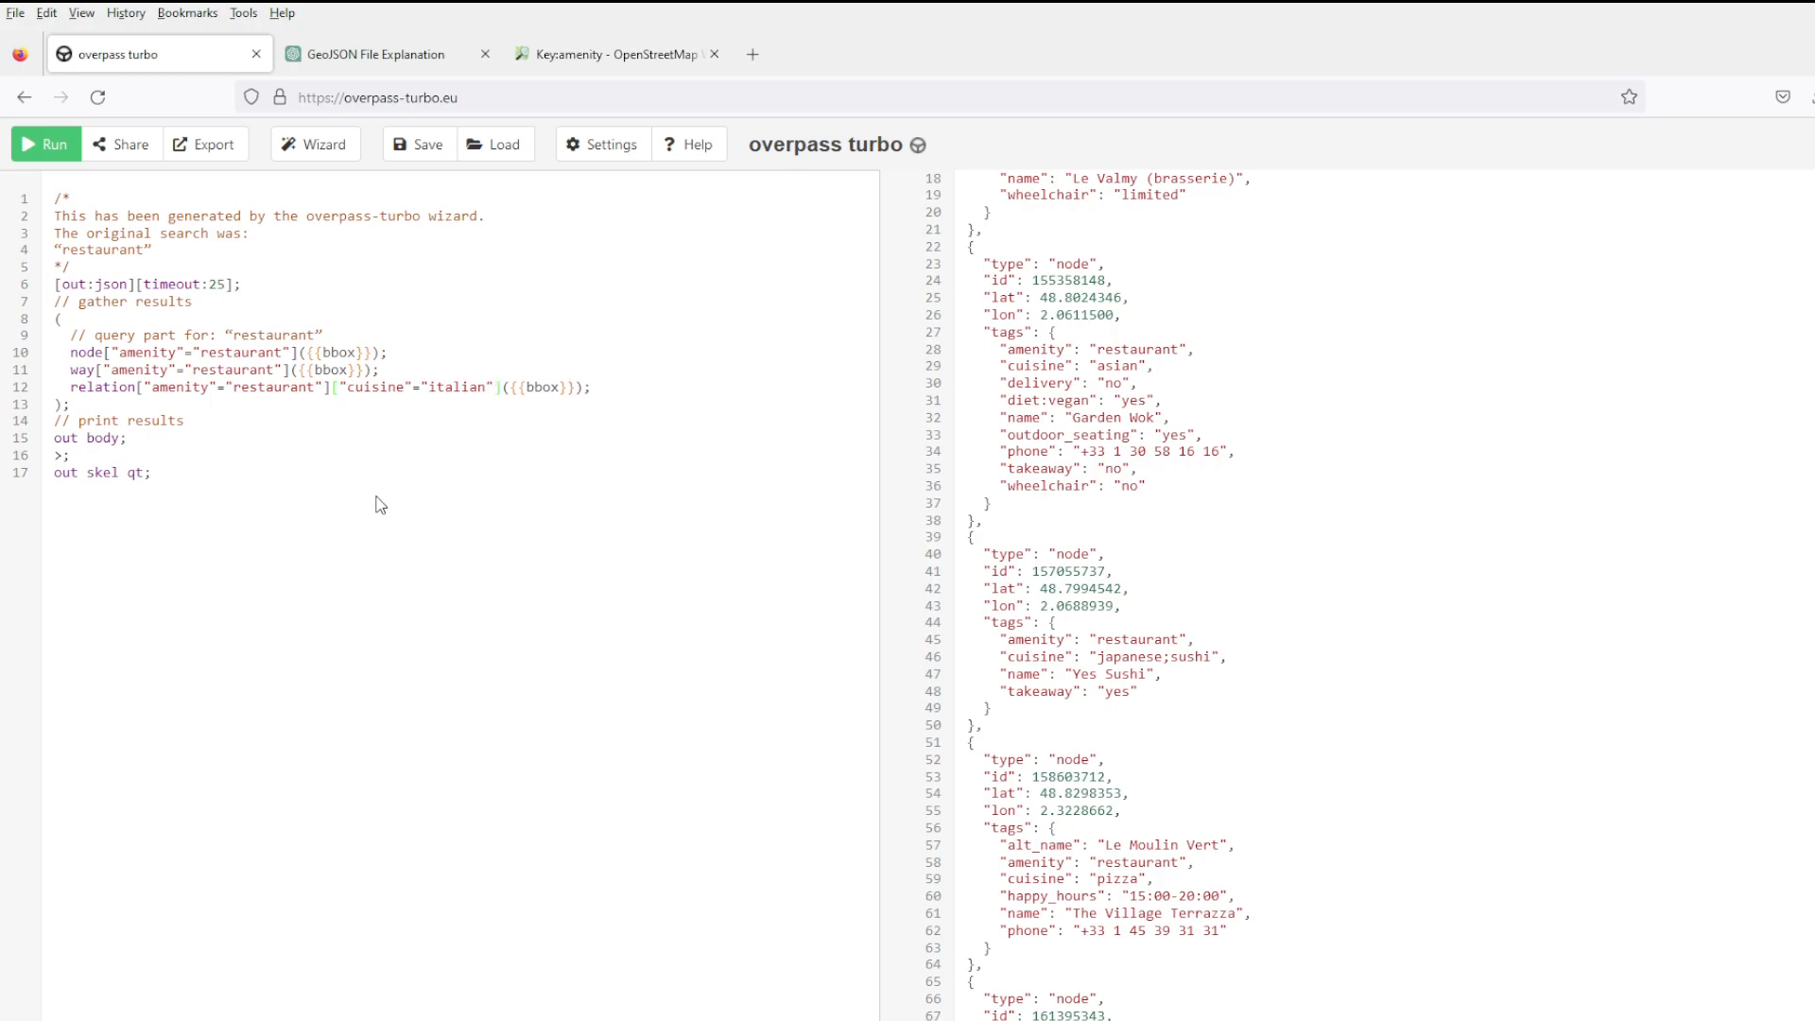
click(45, 144)
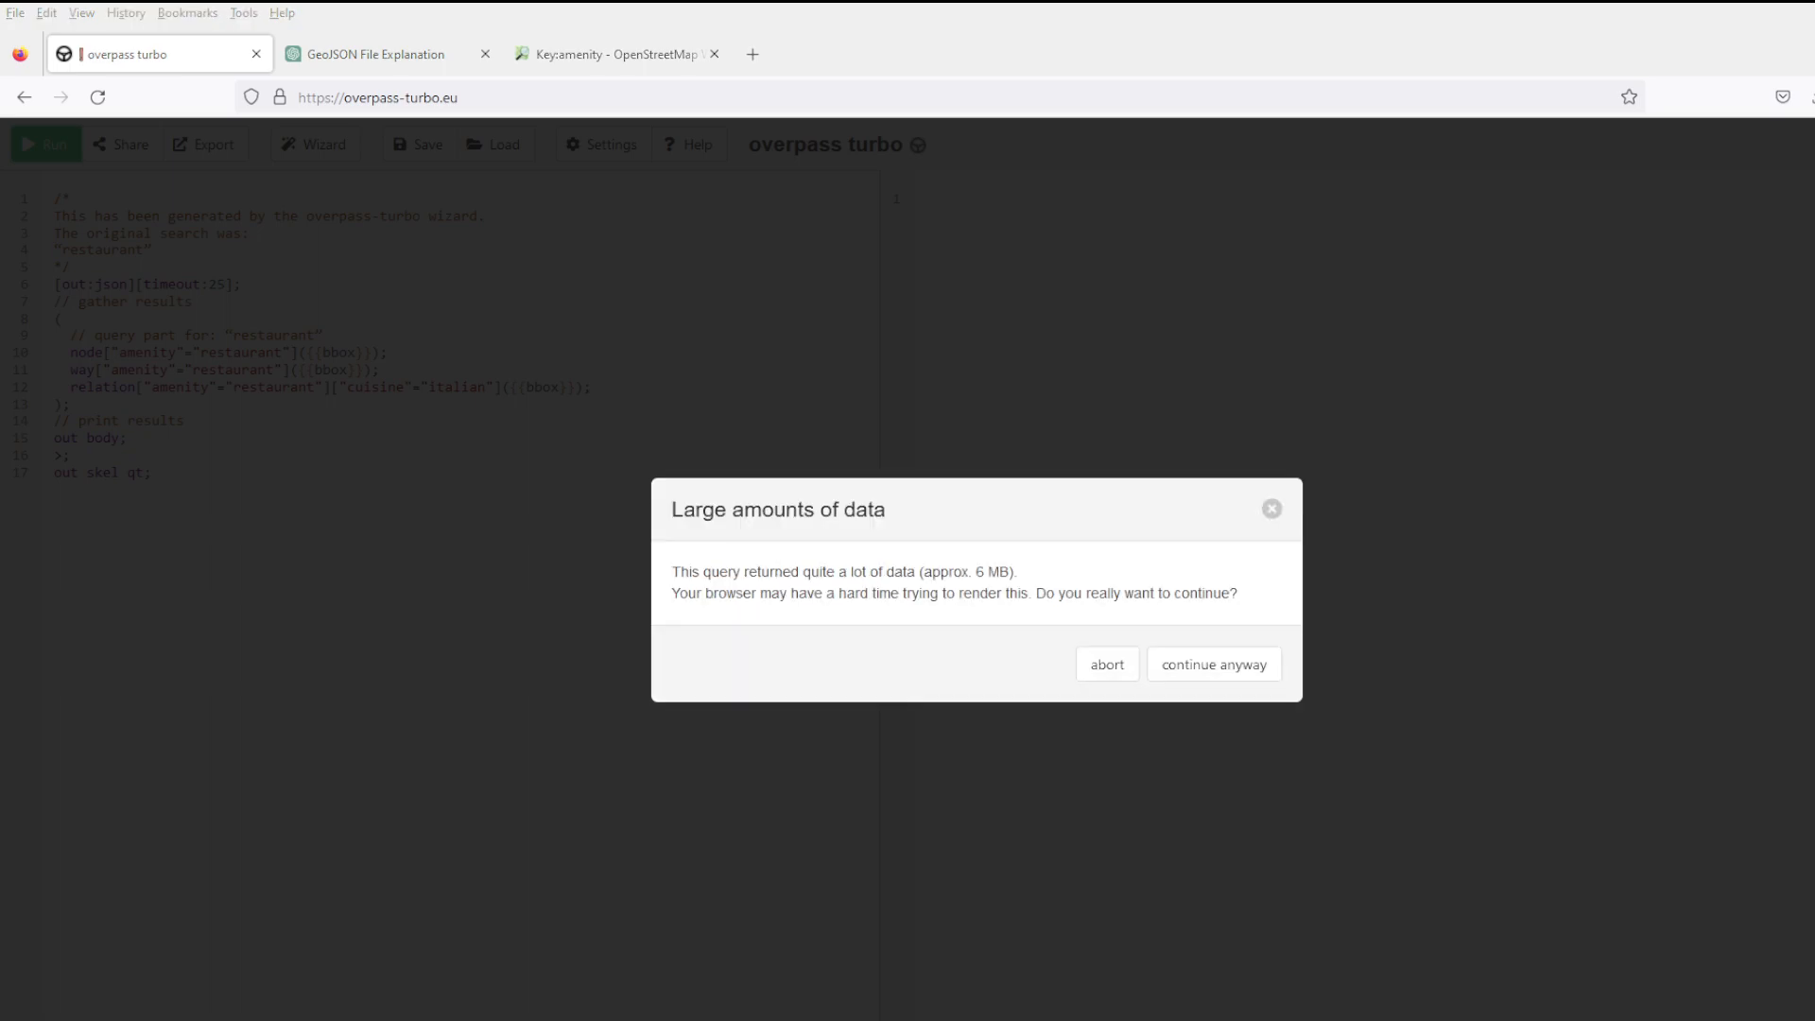
click(1214, 663)
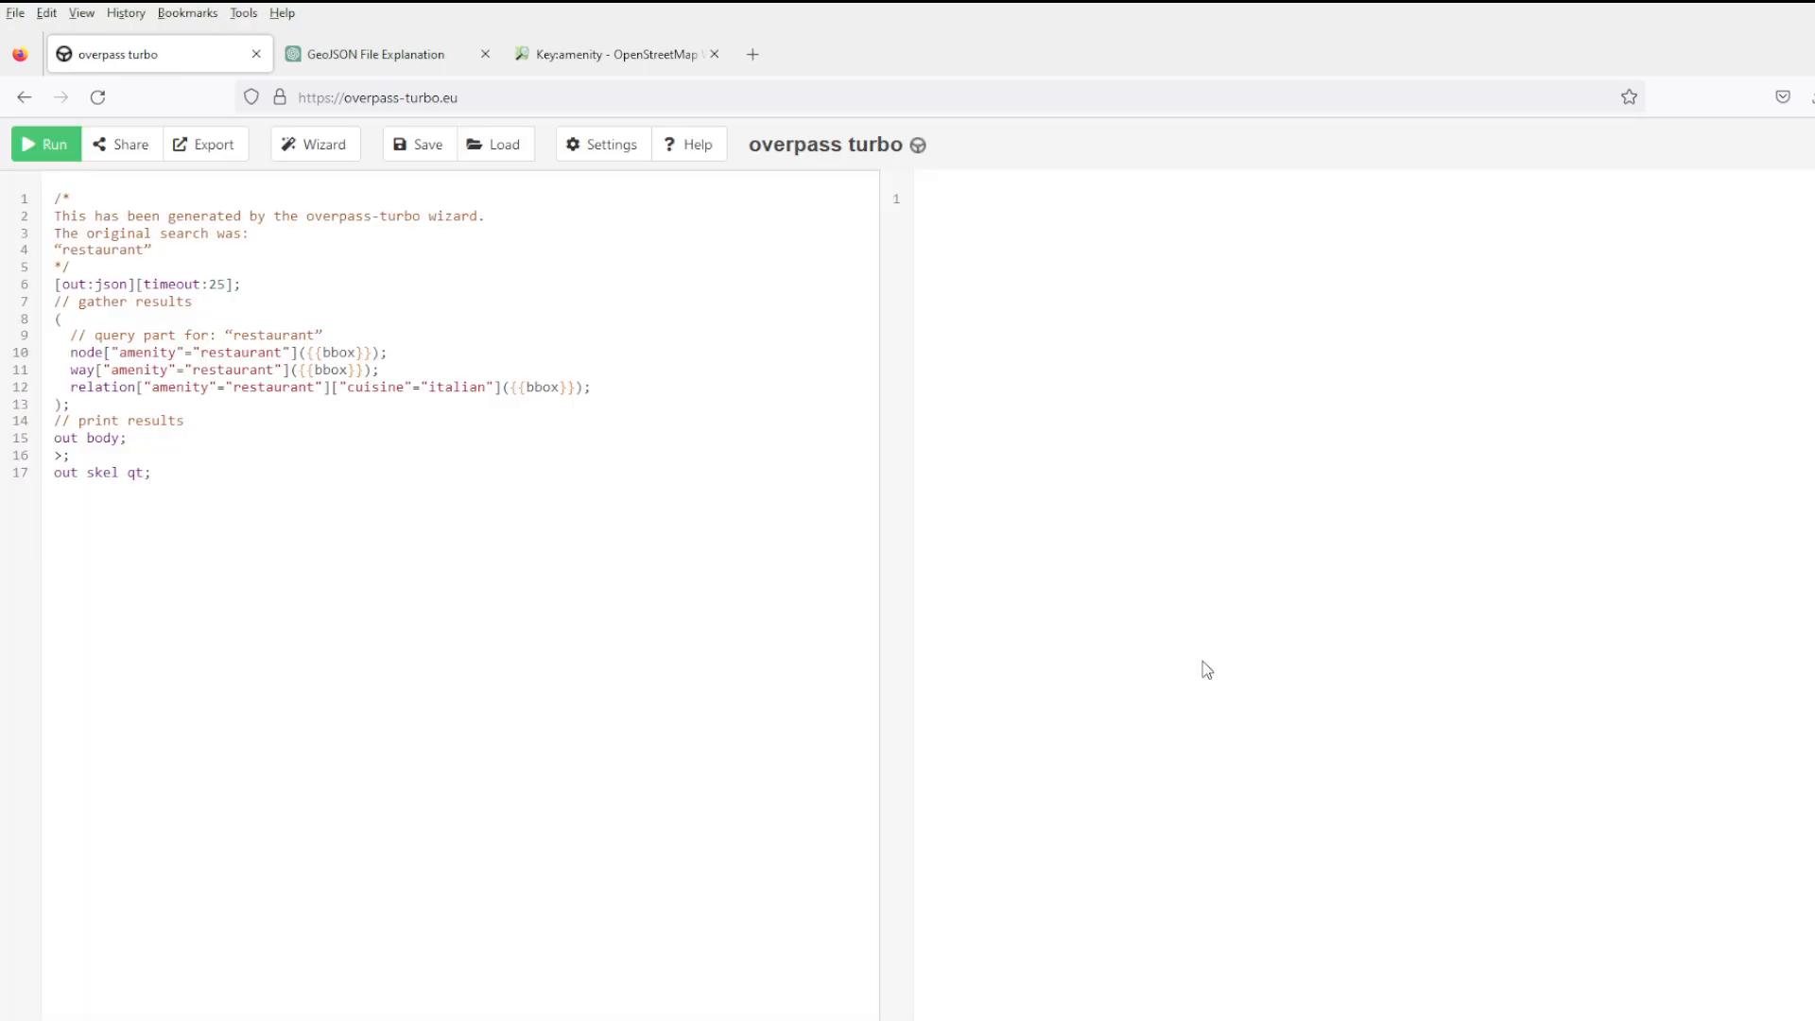
mouse_move(1455, 418)
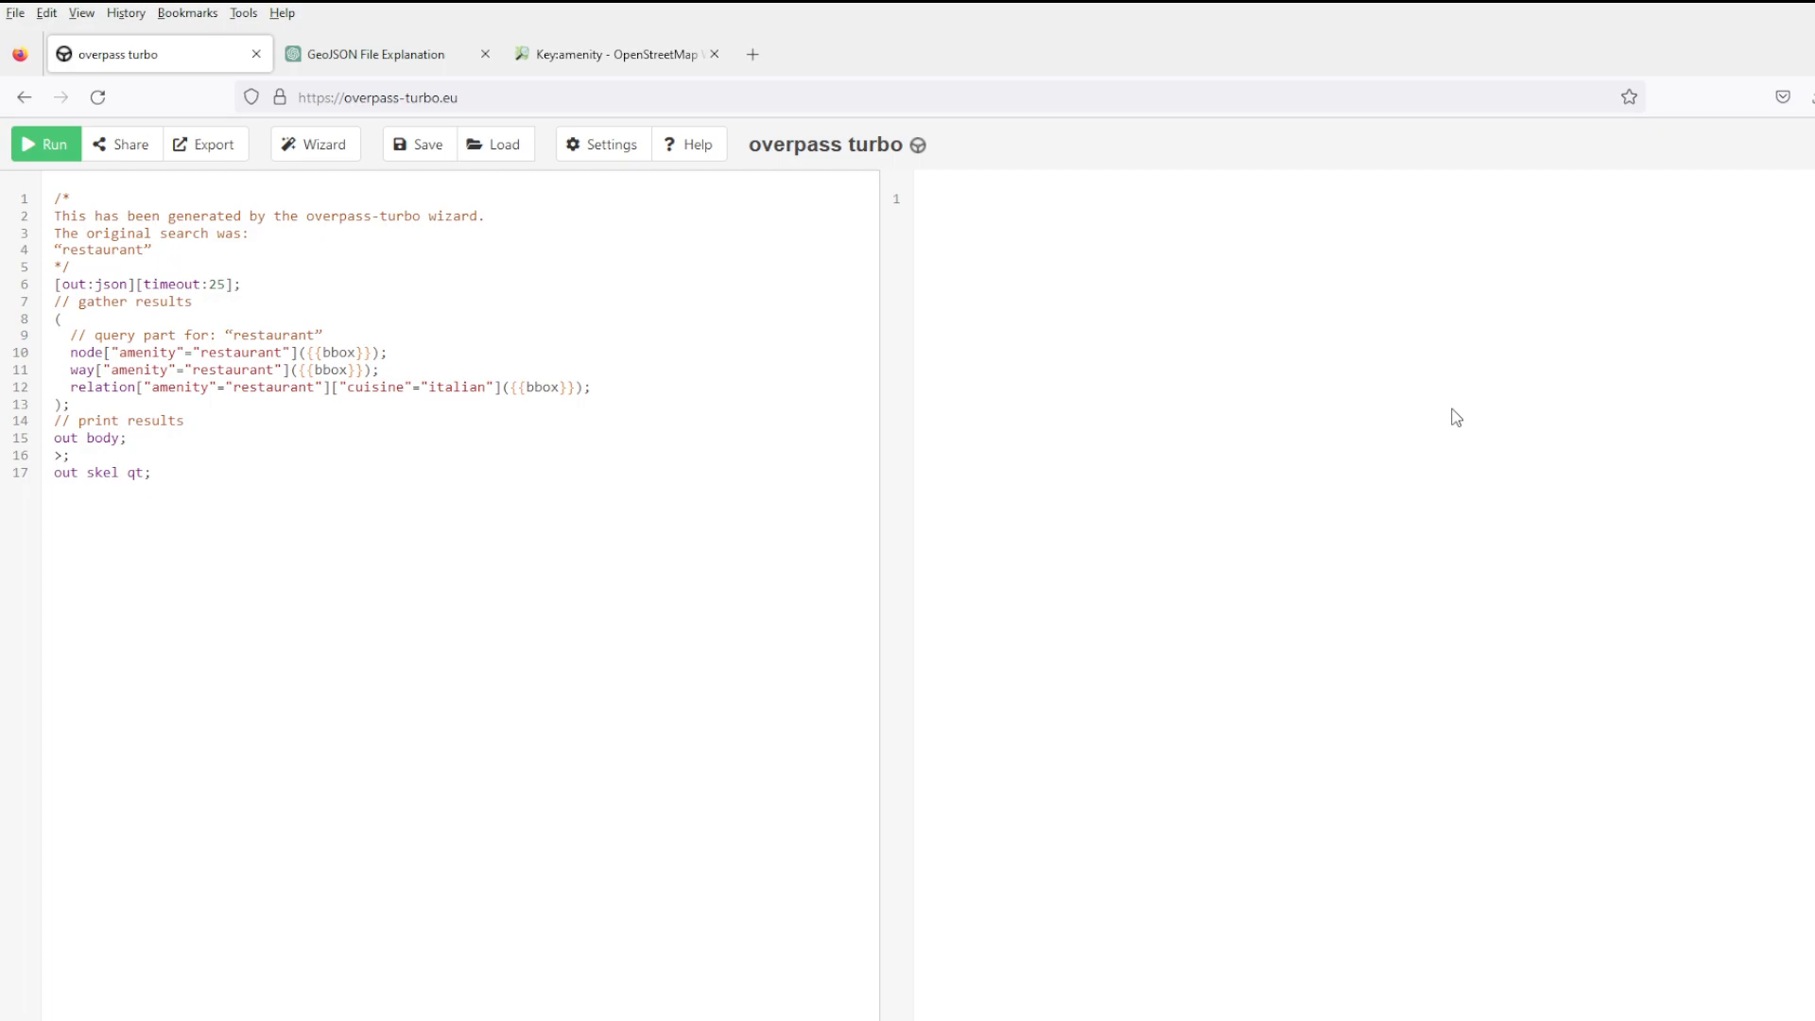
click(45, 146)
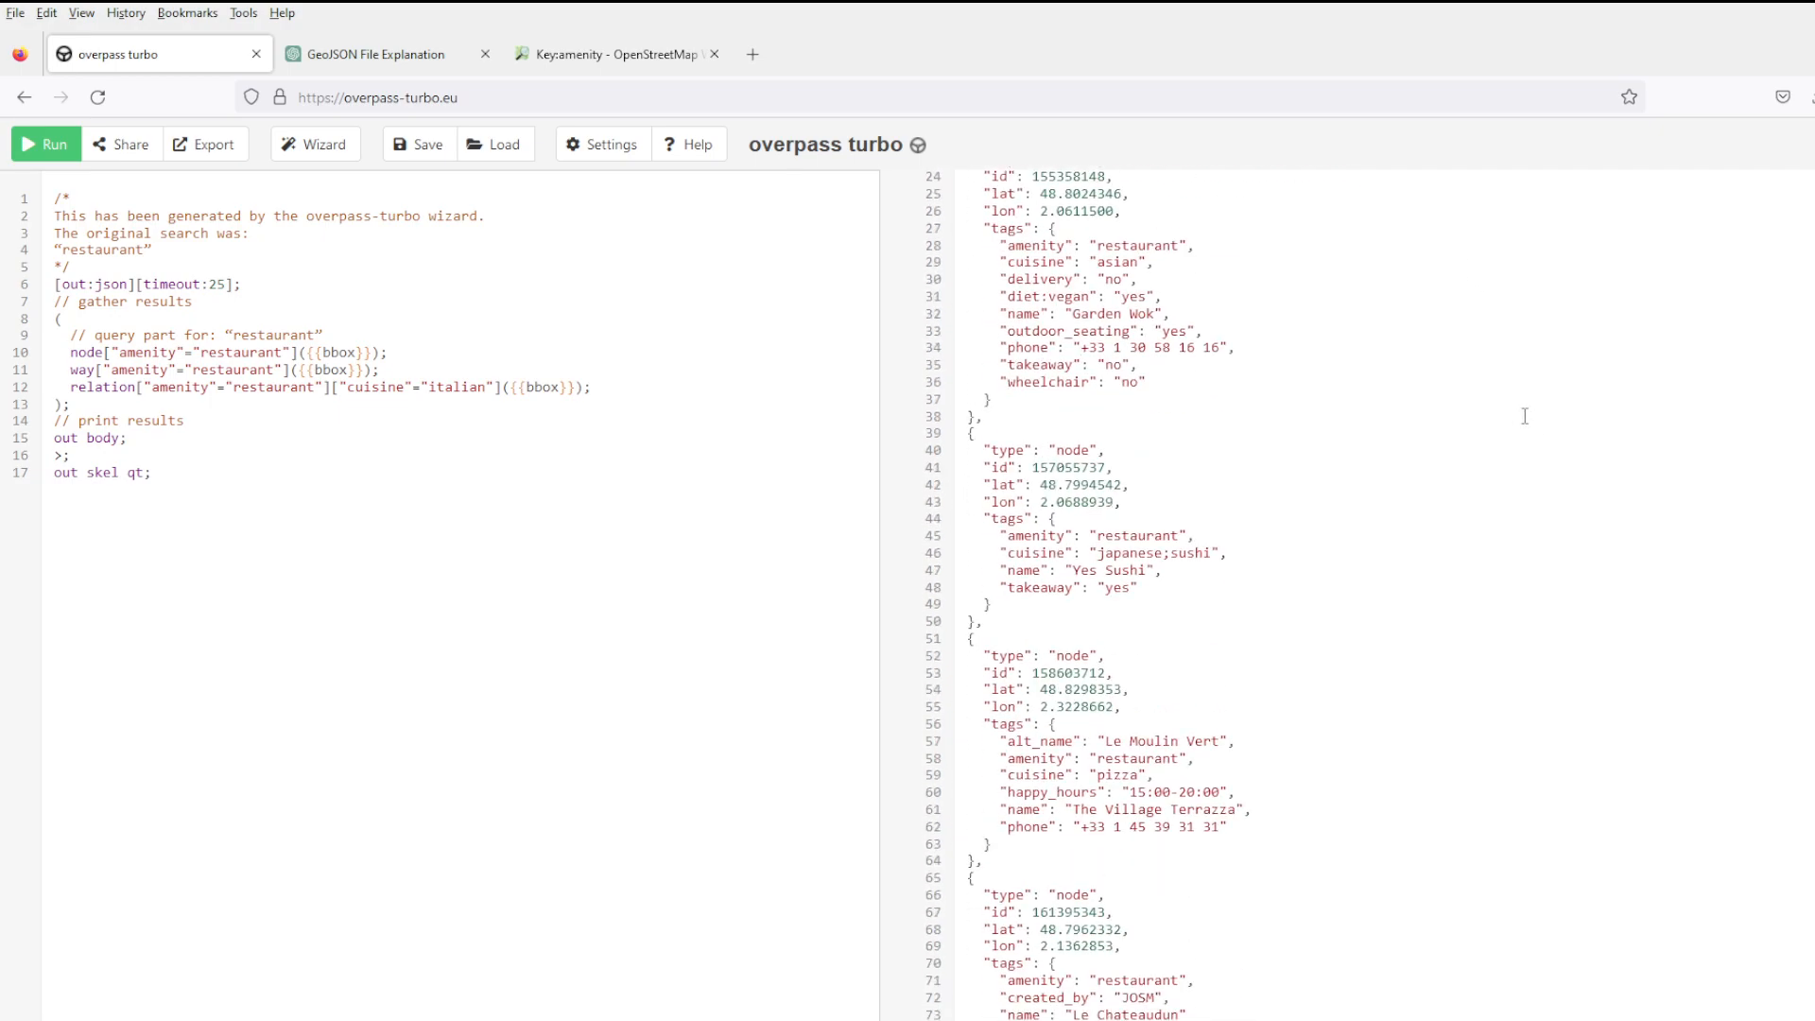
mouse_move(1781, 170)
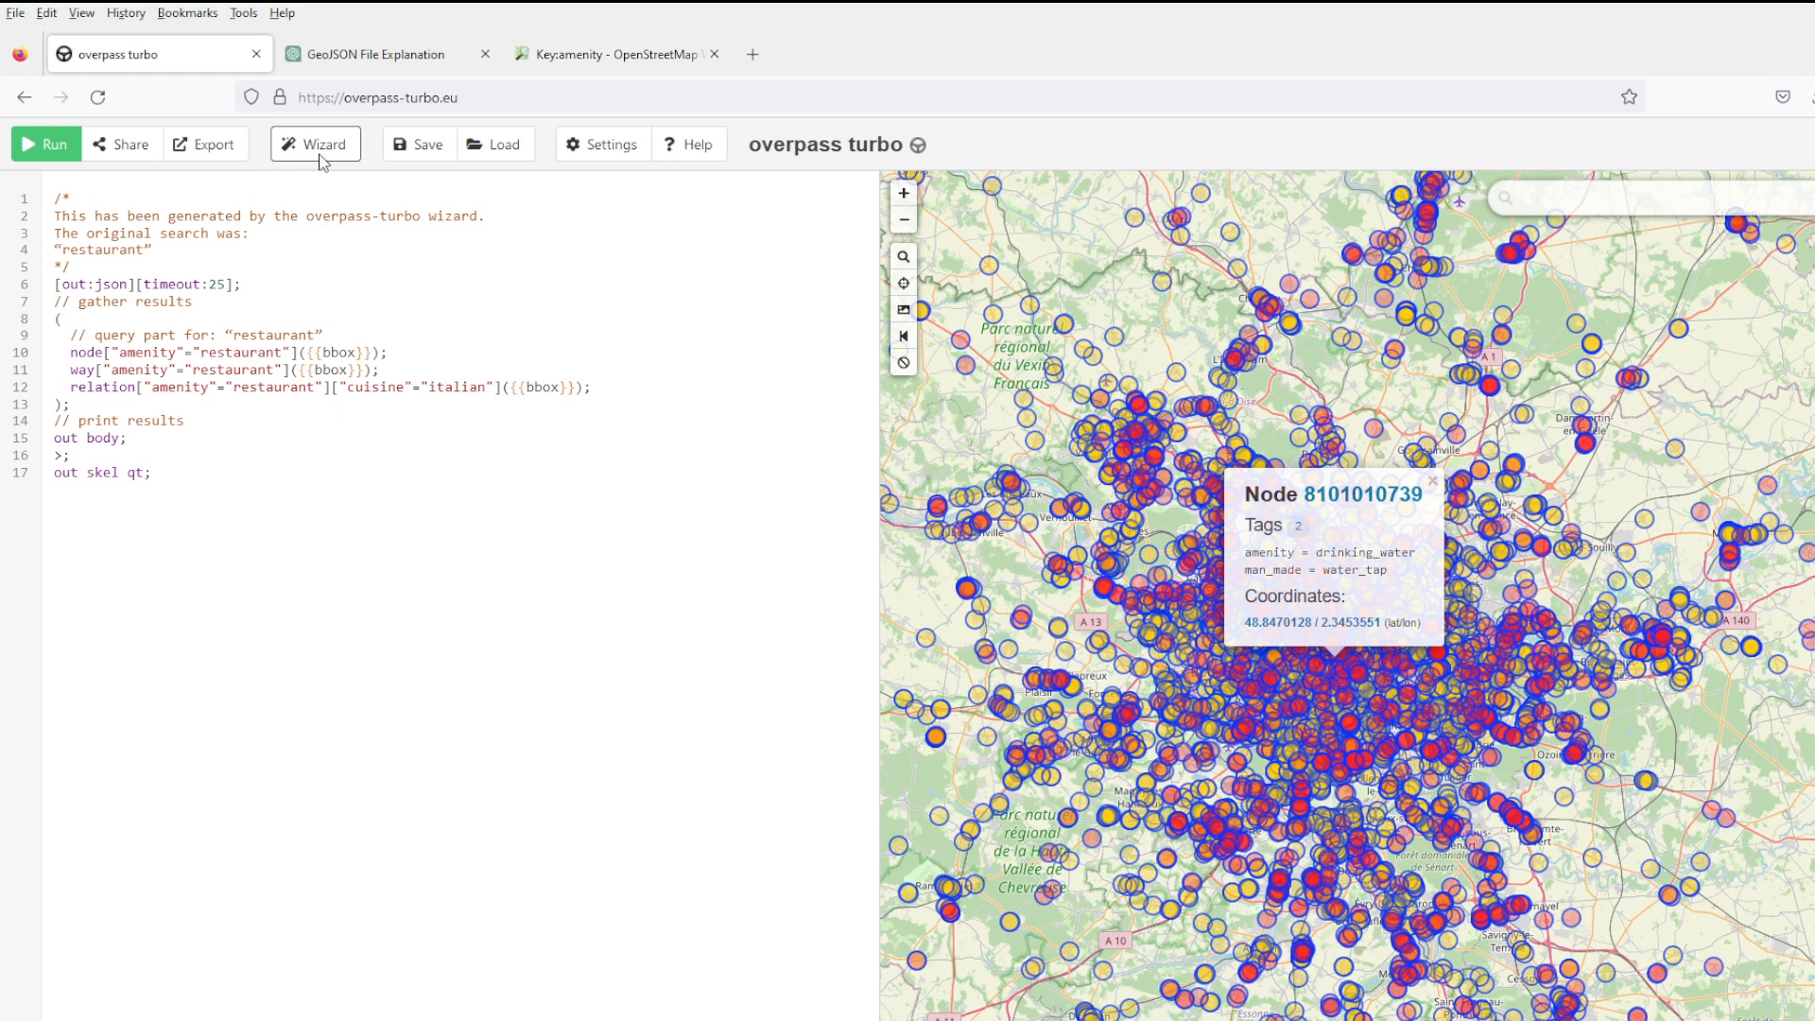
Generate a wizard query for 'amenity=restaurant and cuisine=italian' and start running it.
click(314, 143)
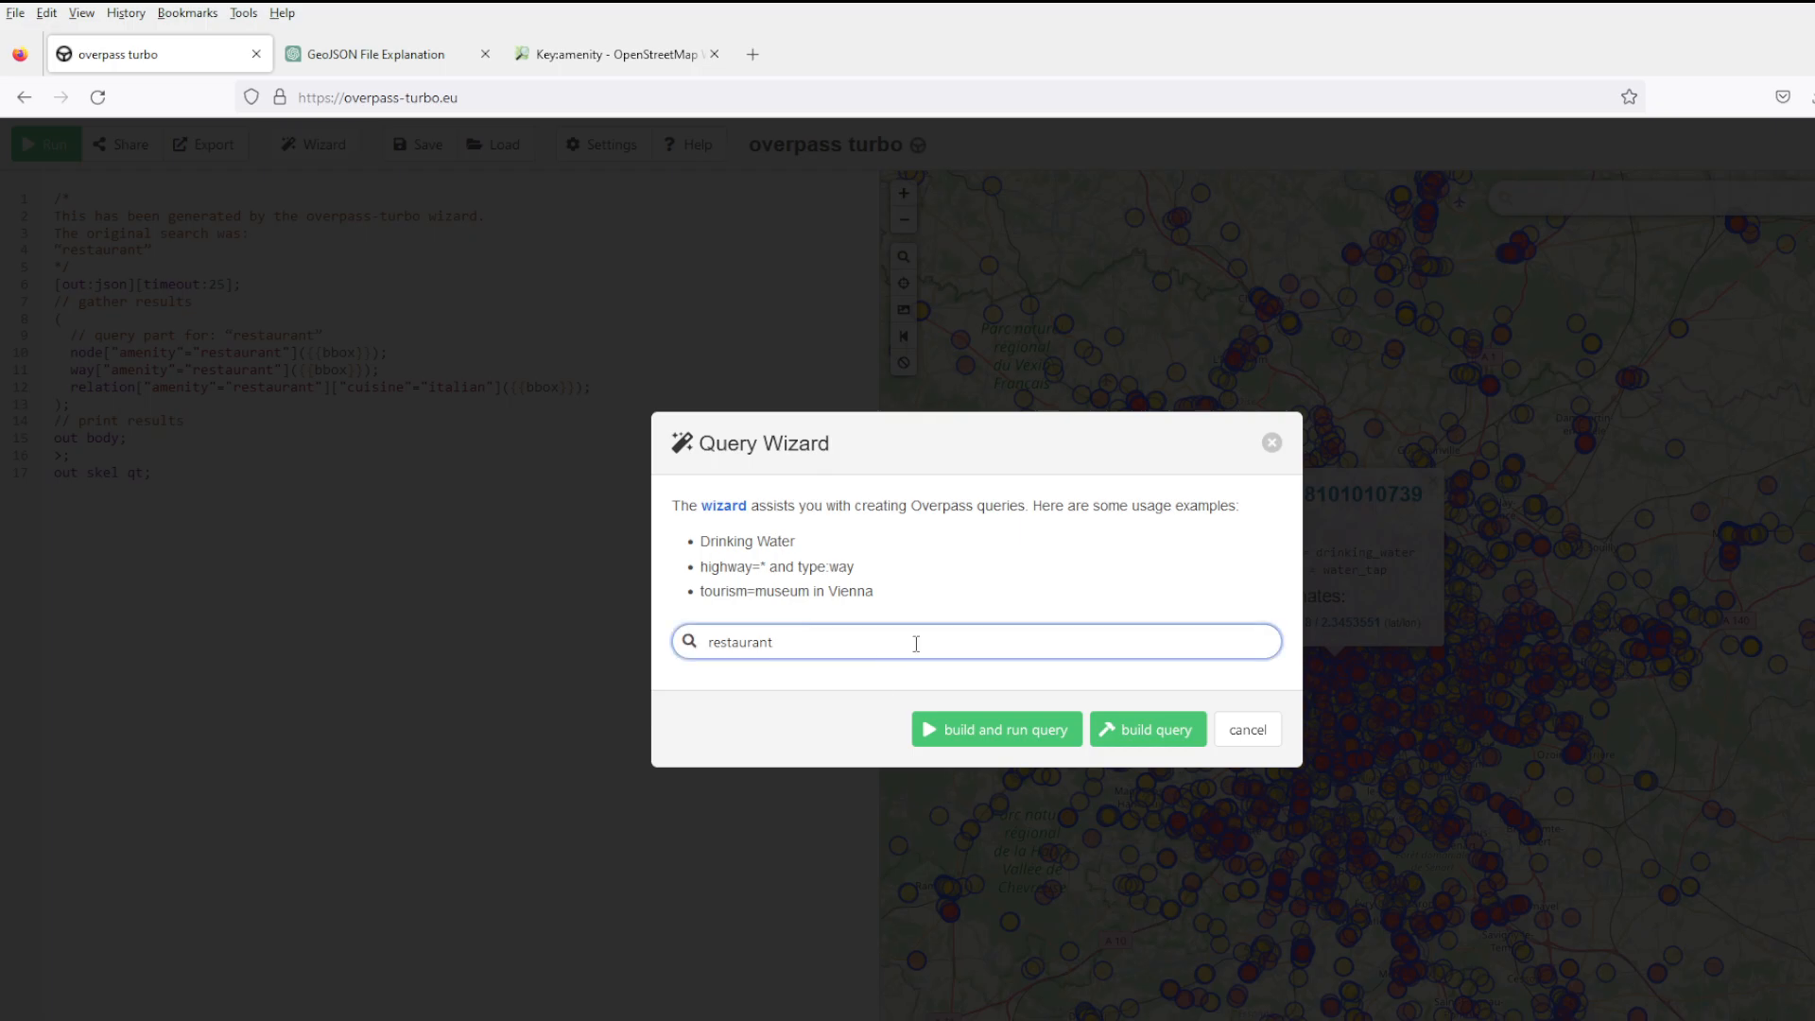
text(ita)
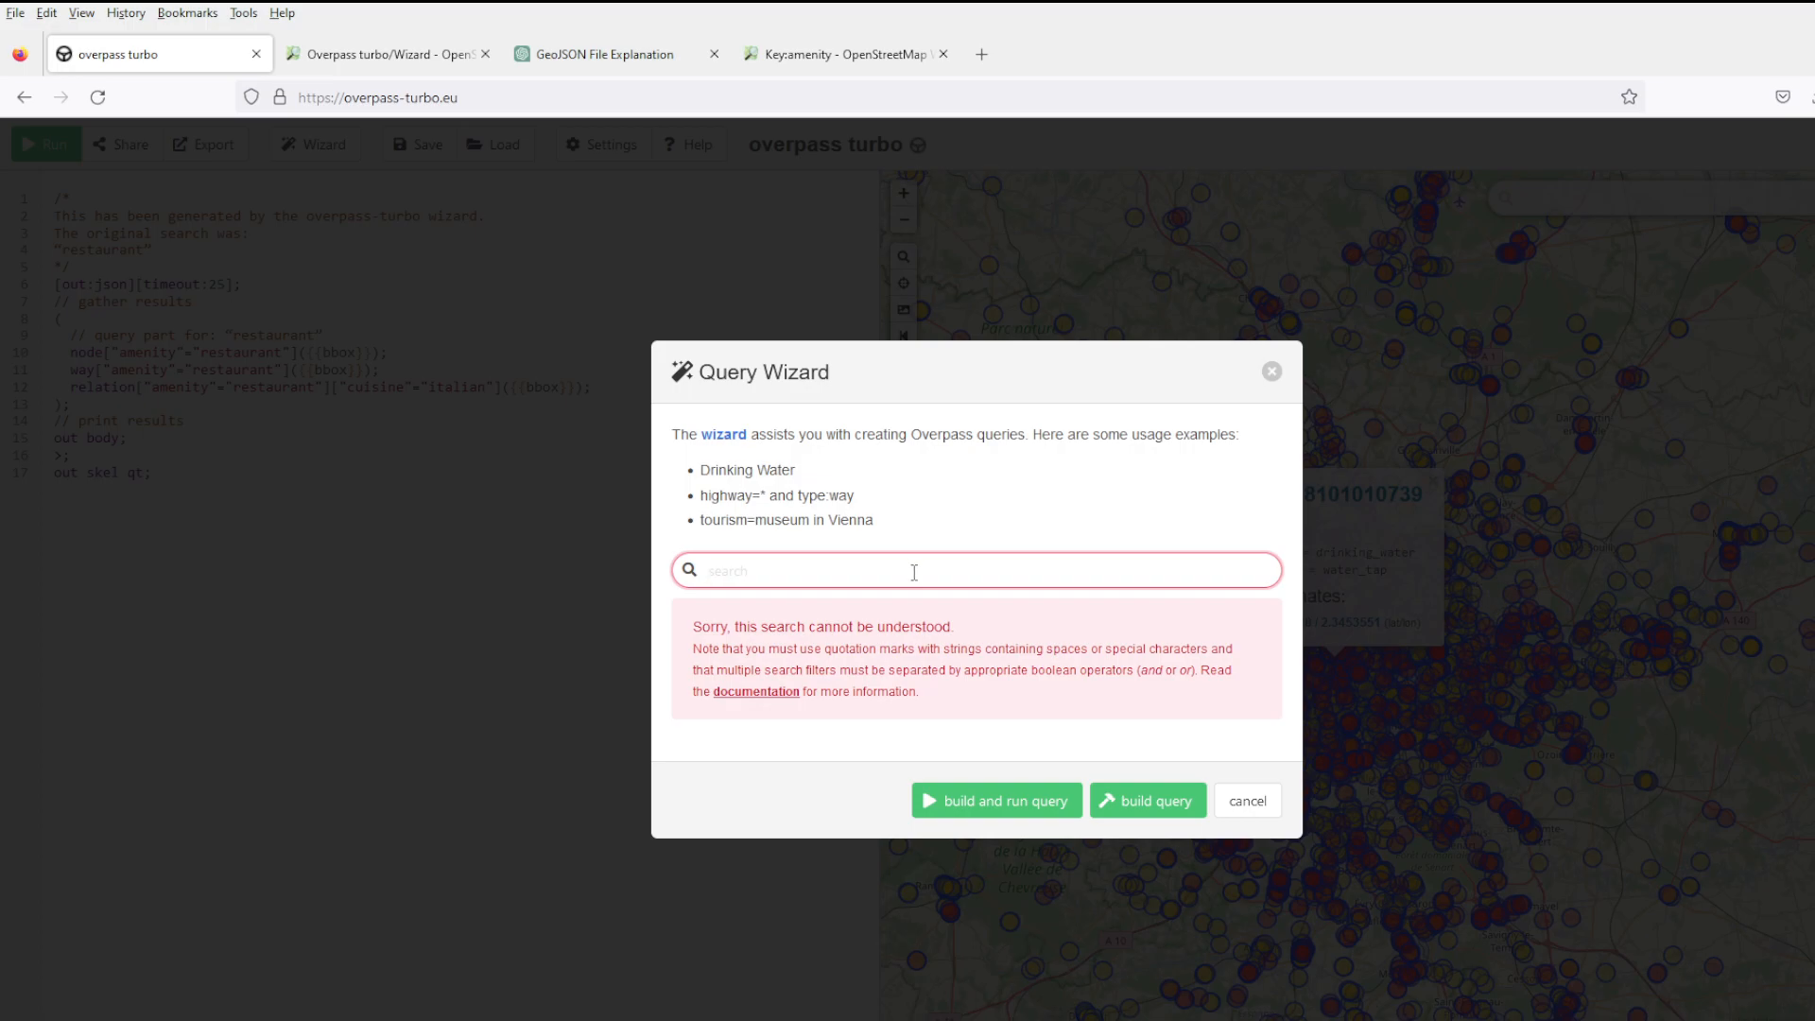
text(a)
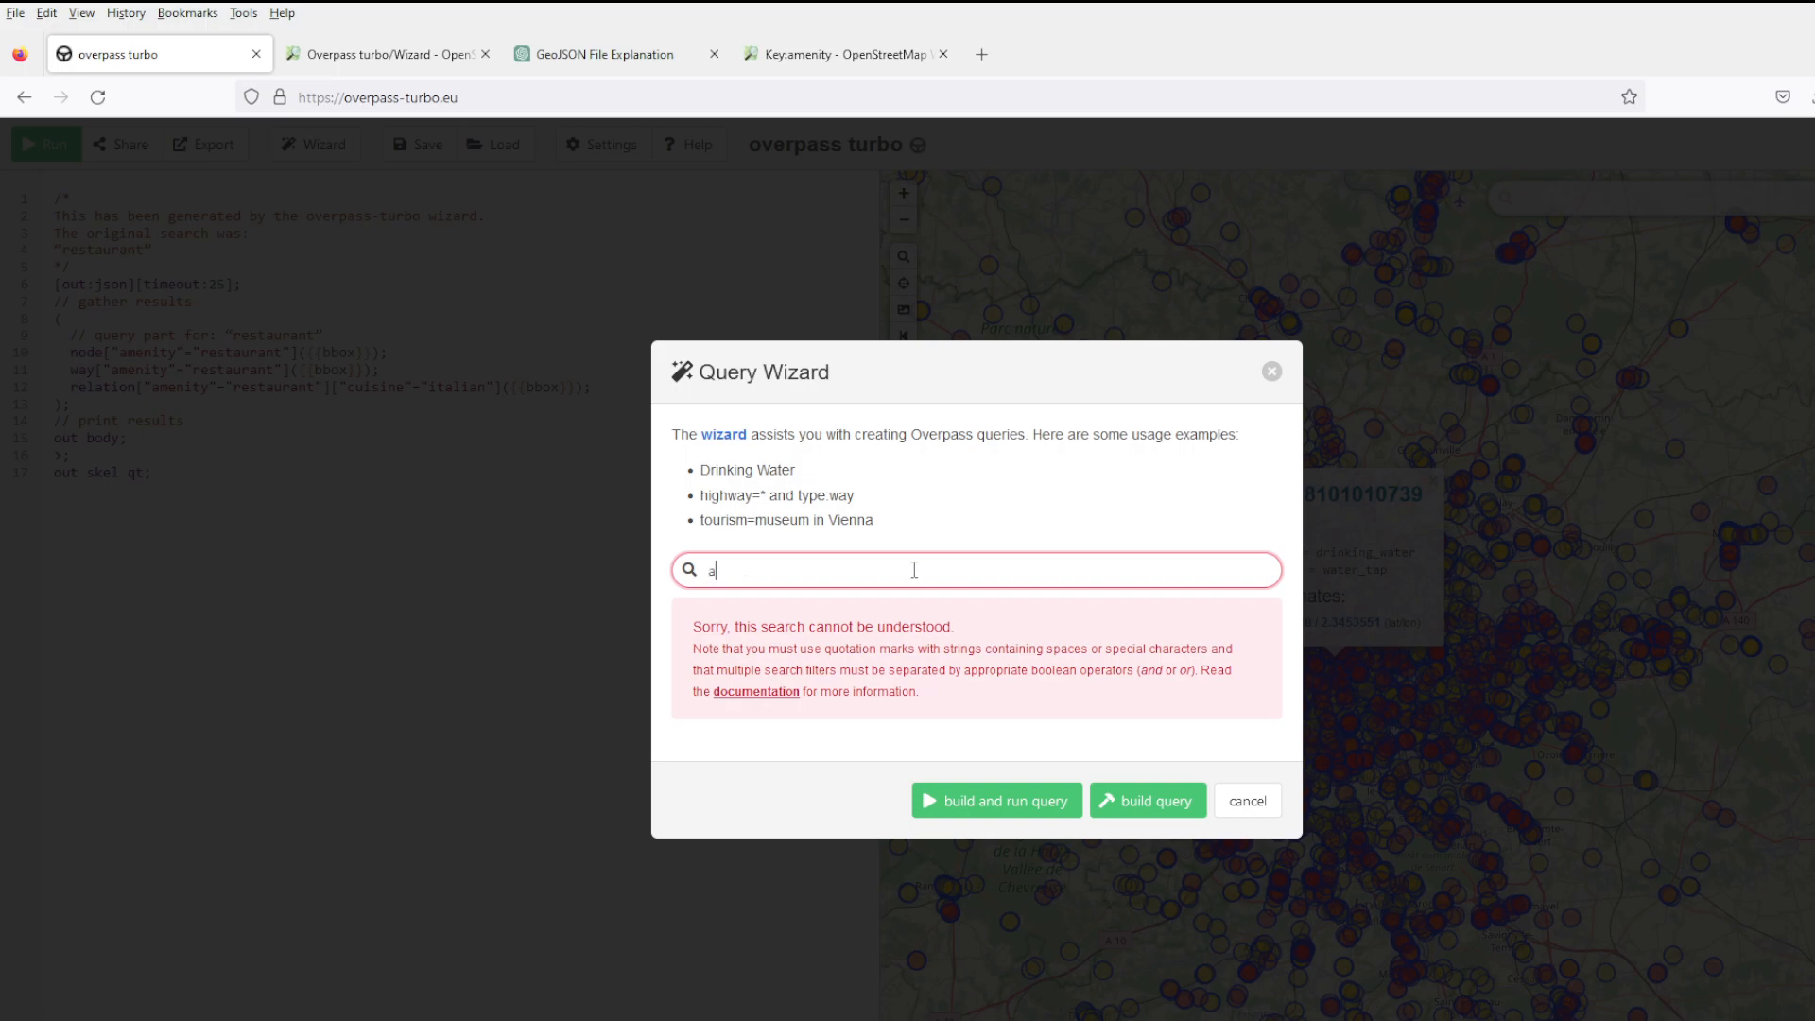
text(menity=restaurant and cuisine=)
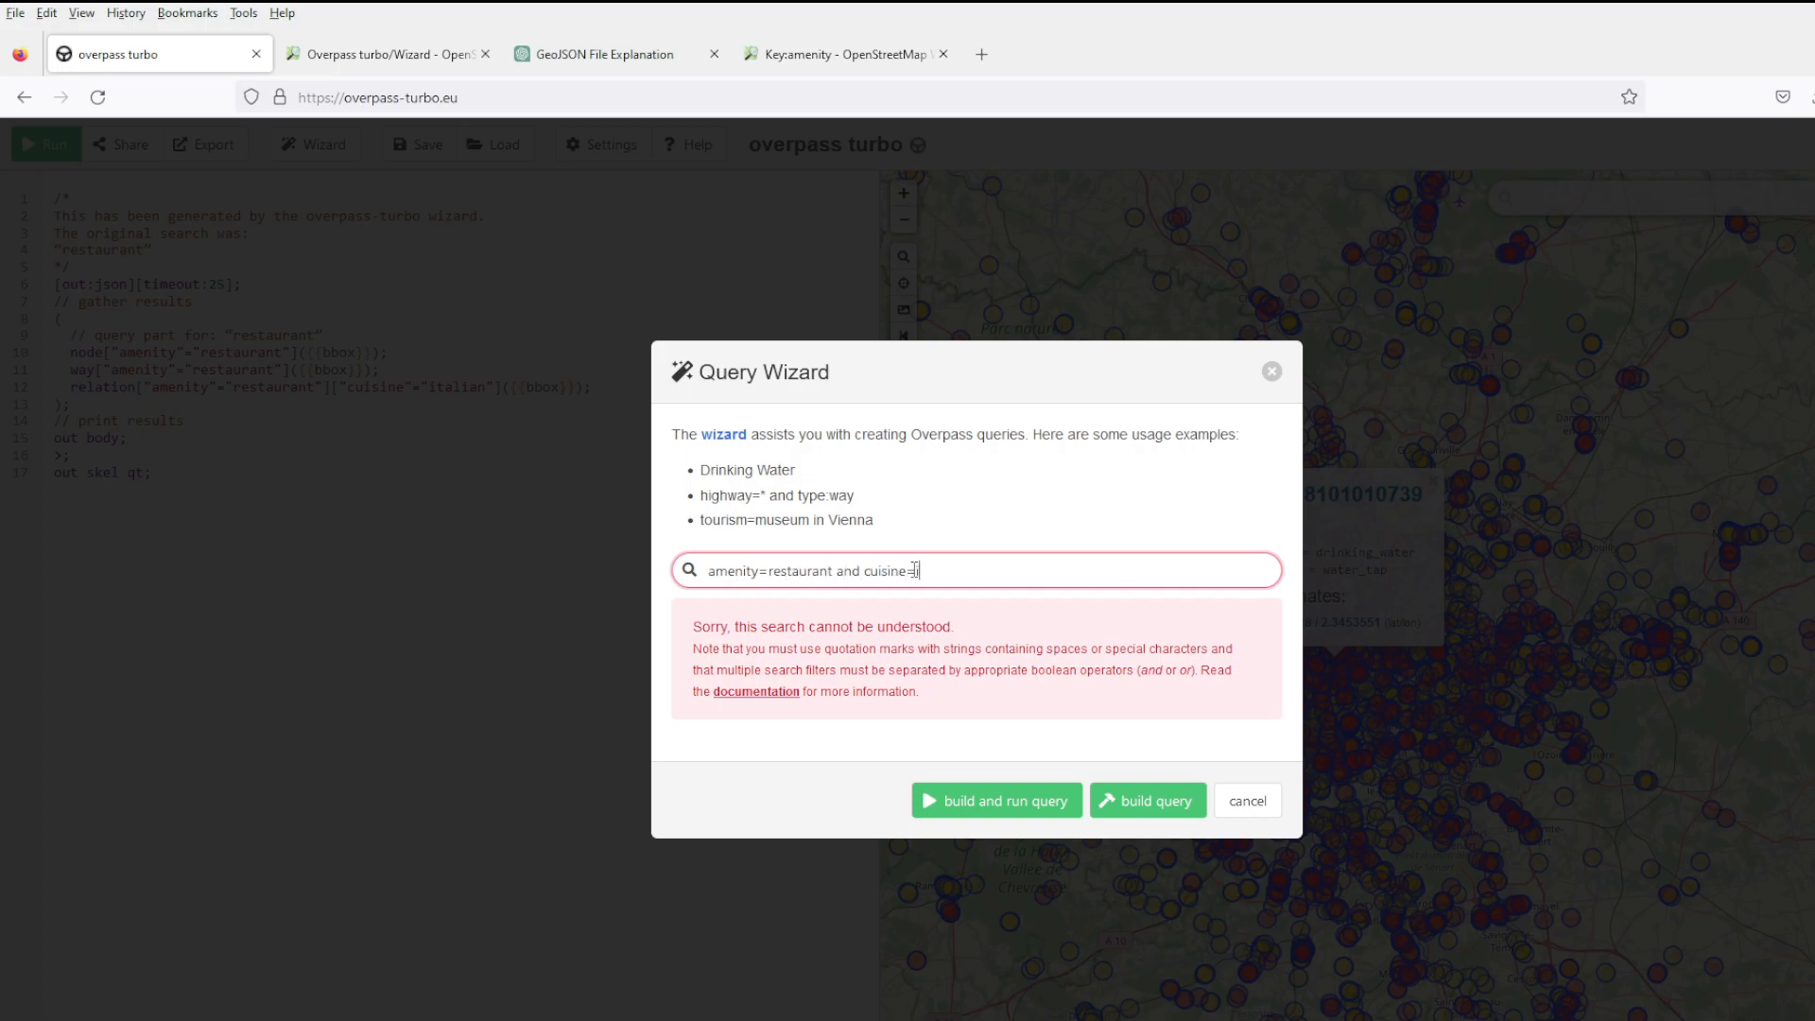
text(italian)
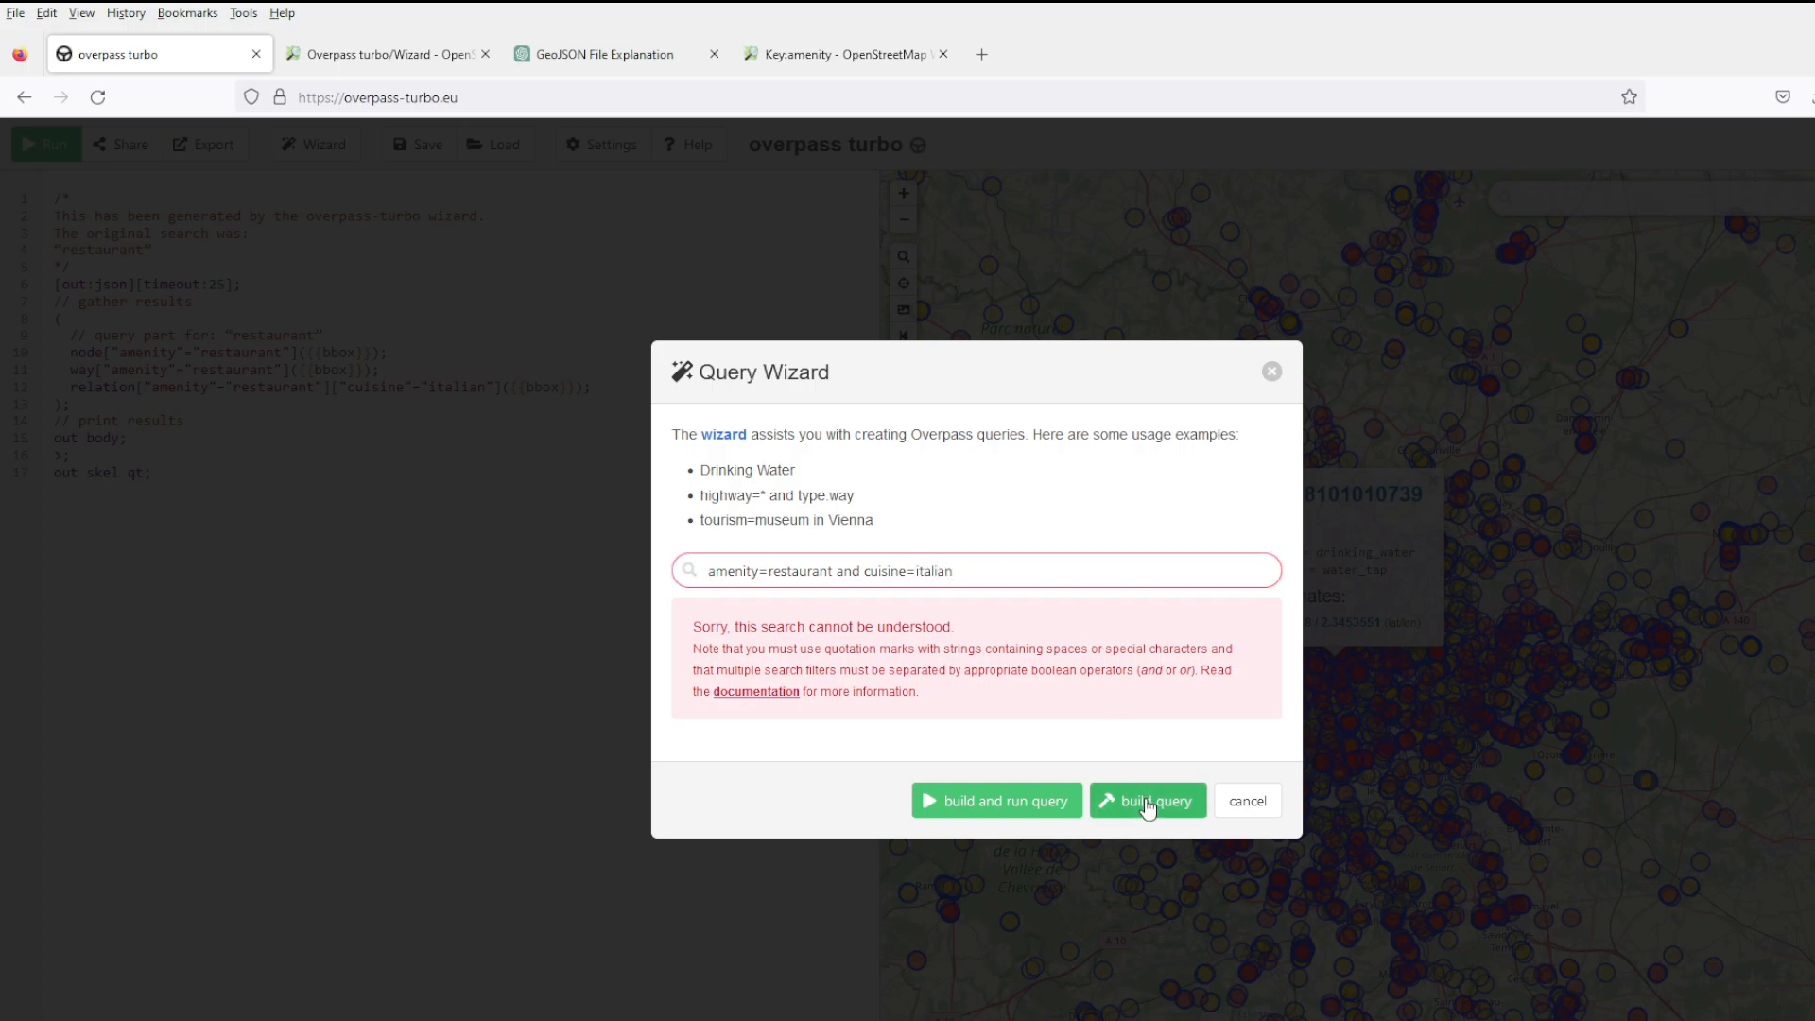
click(1145, 800)
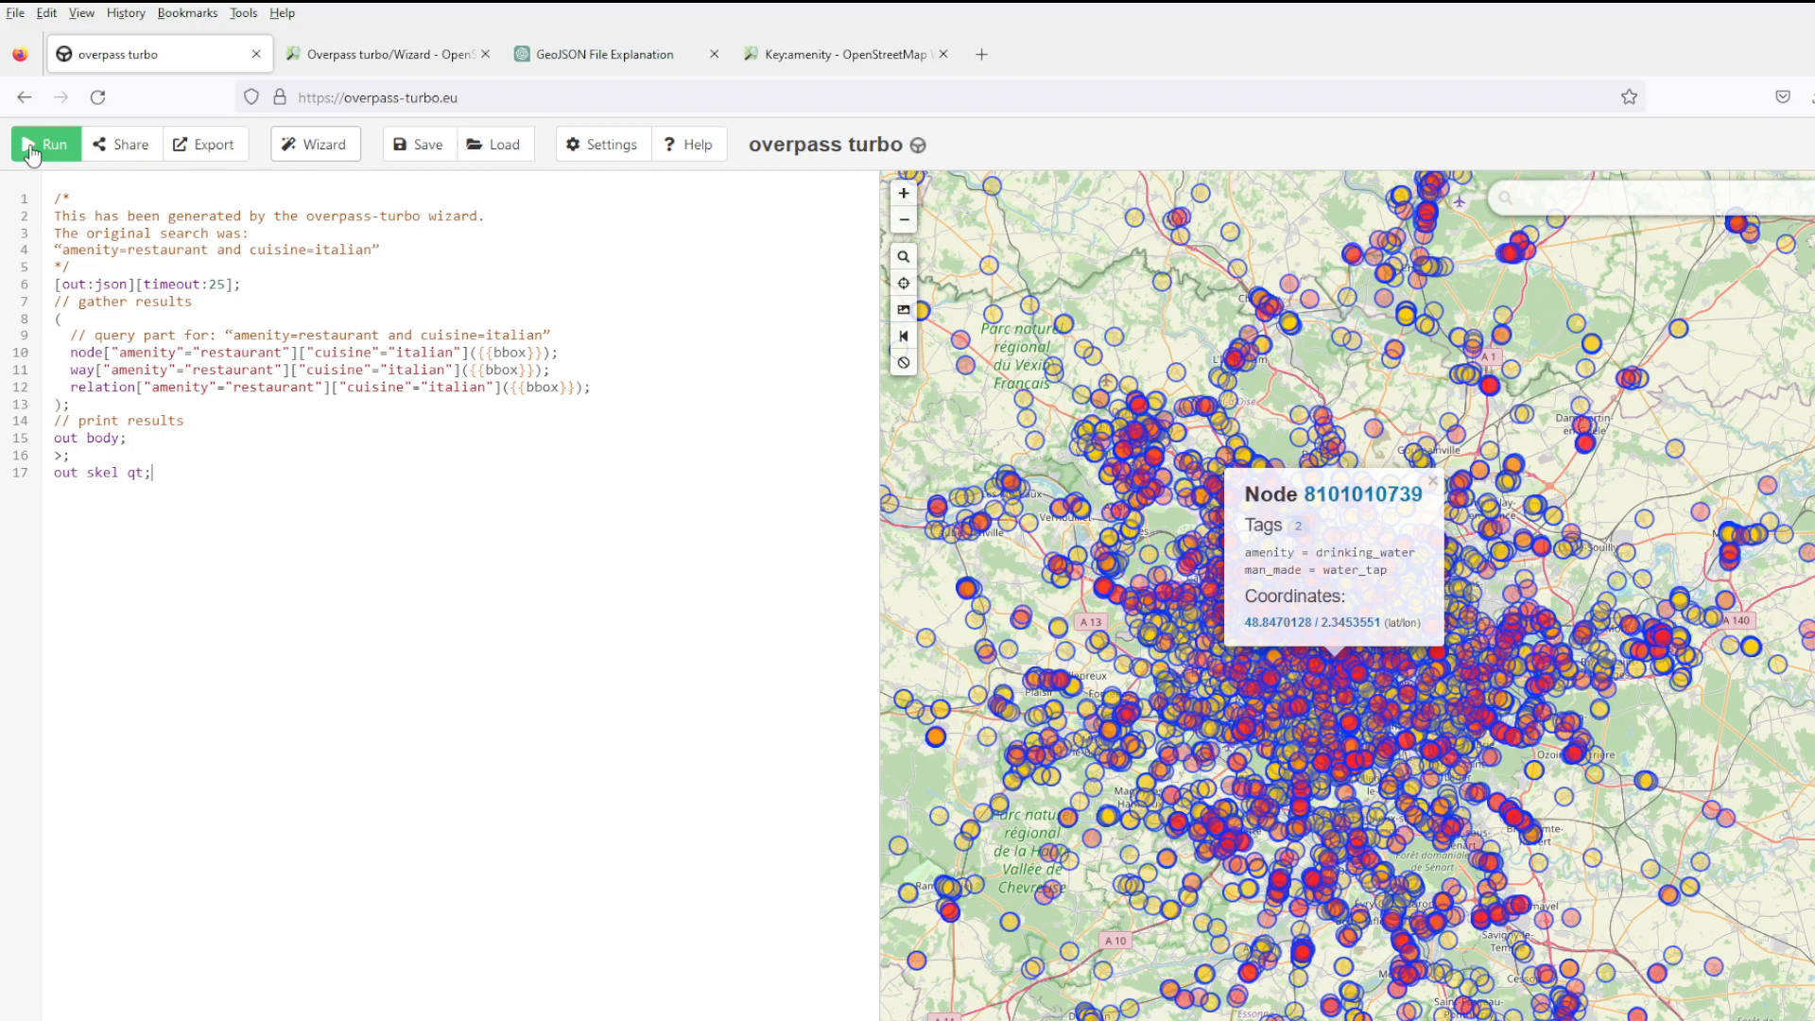
click(45, 143)
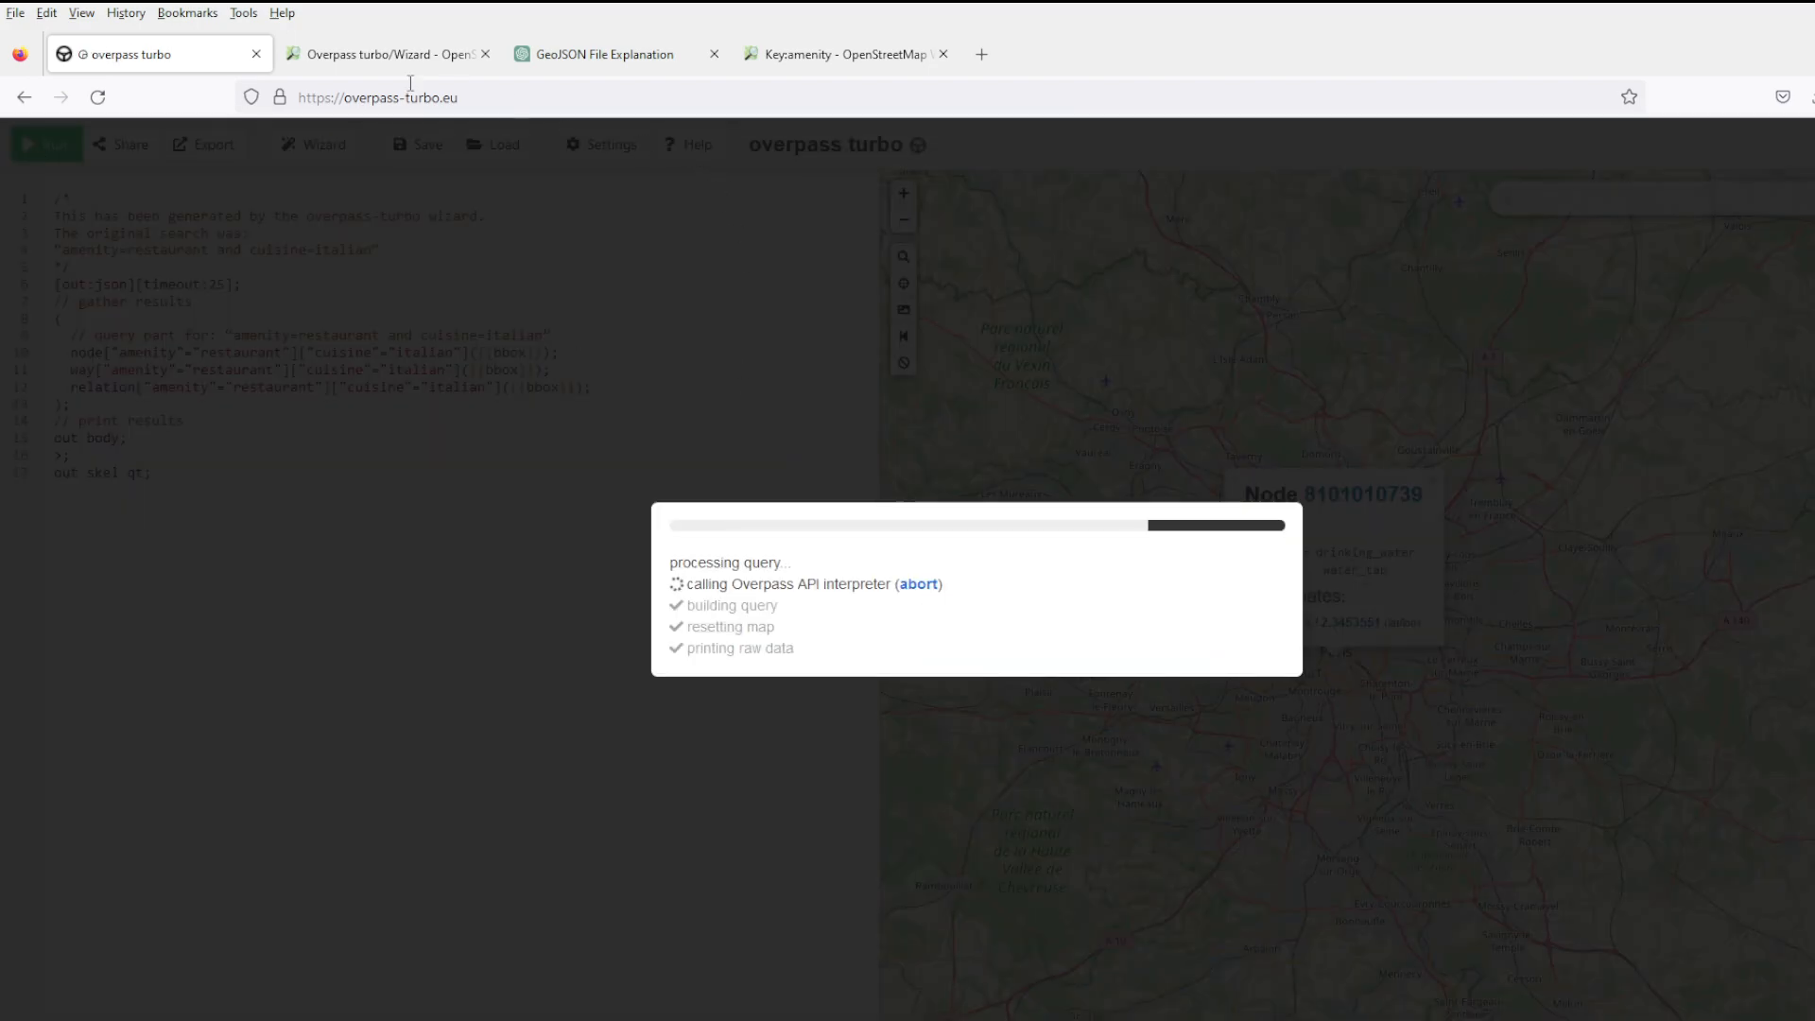
Review the Overpass turbo Wizard wiki syntax, then switch to the GeoJSON File Explanation chat.
click(387, 53)
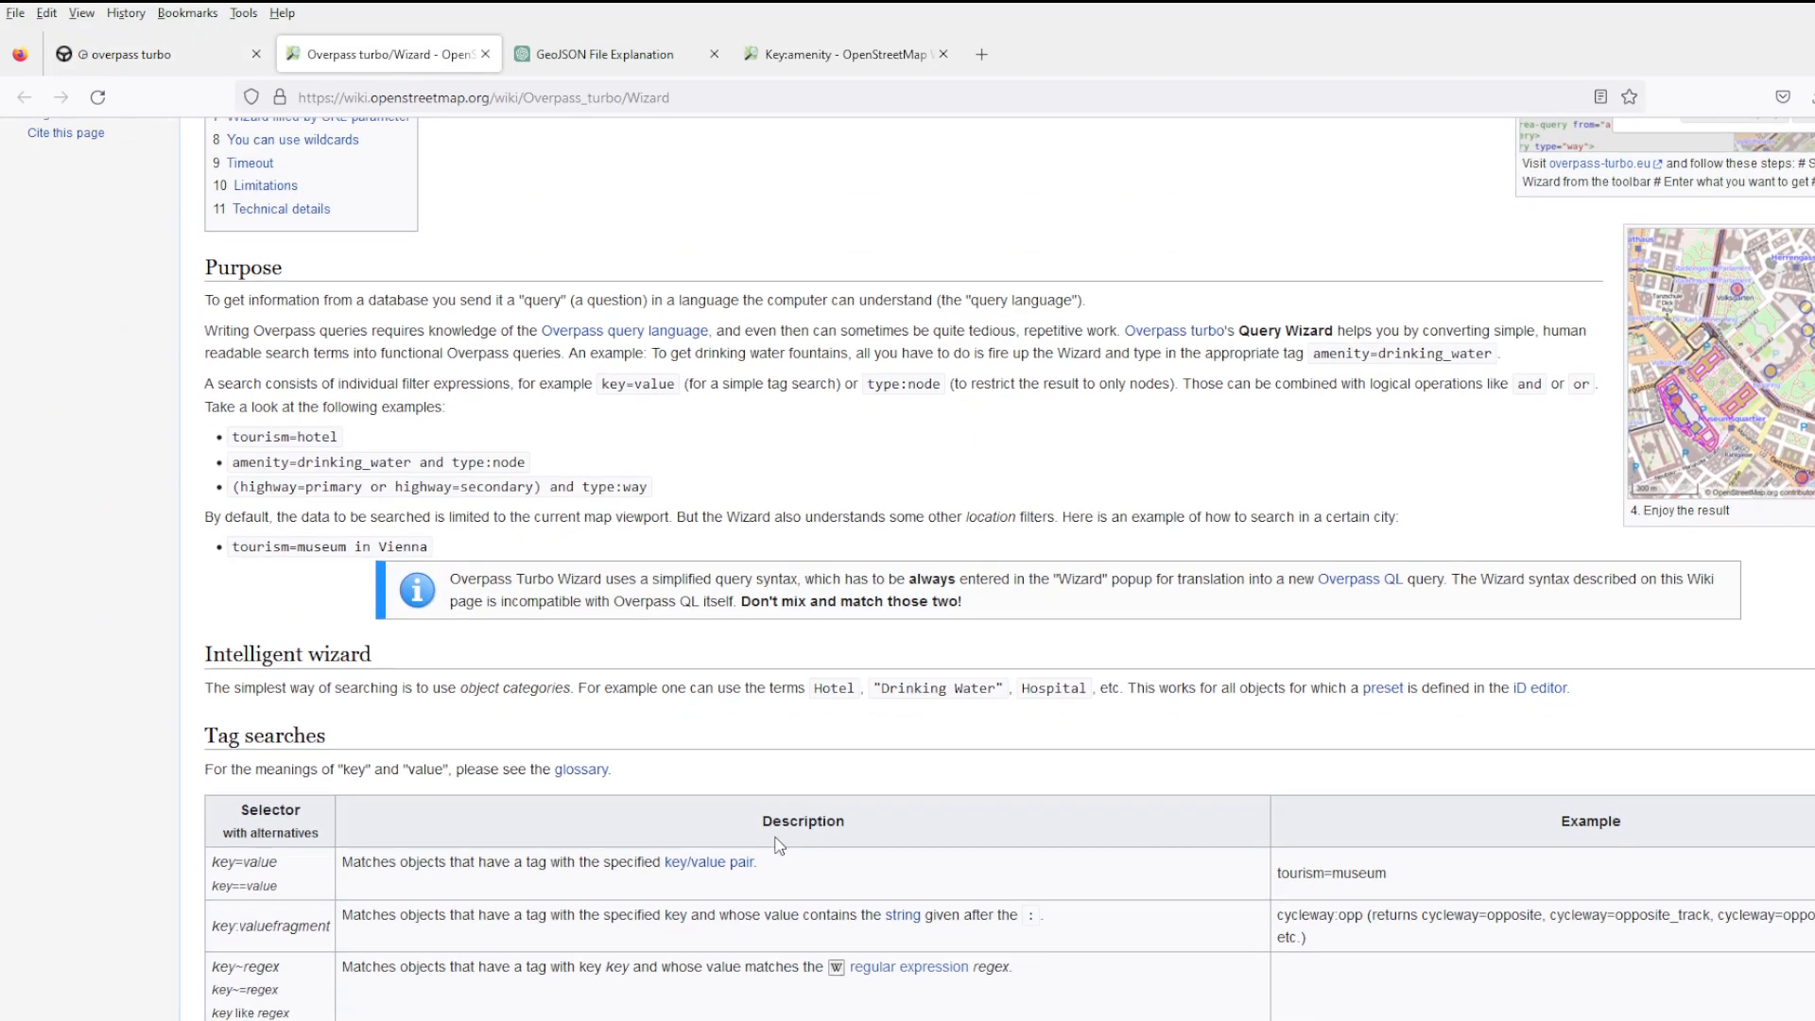
click(601, 53)
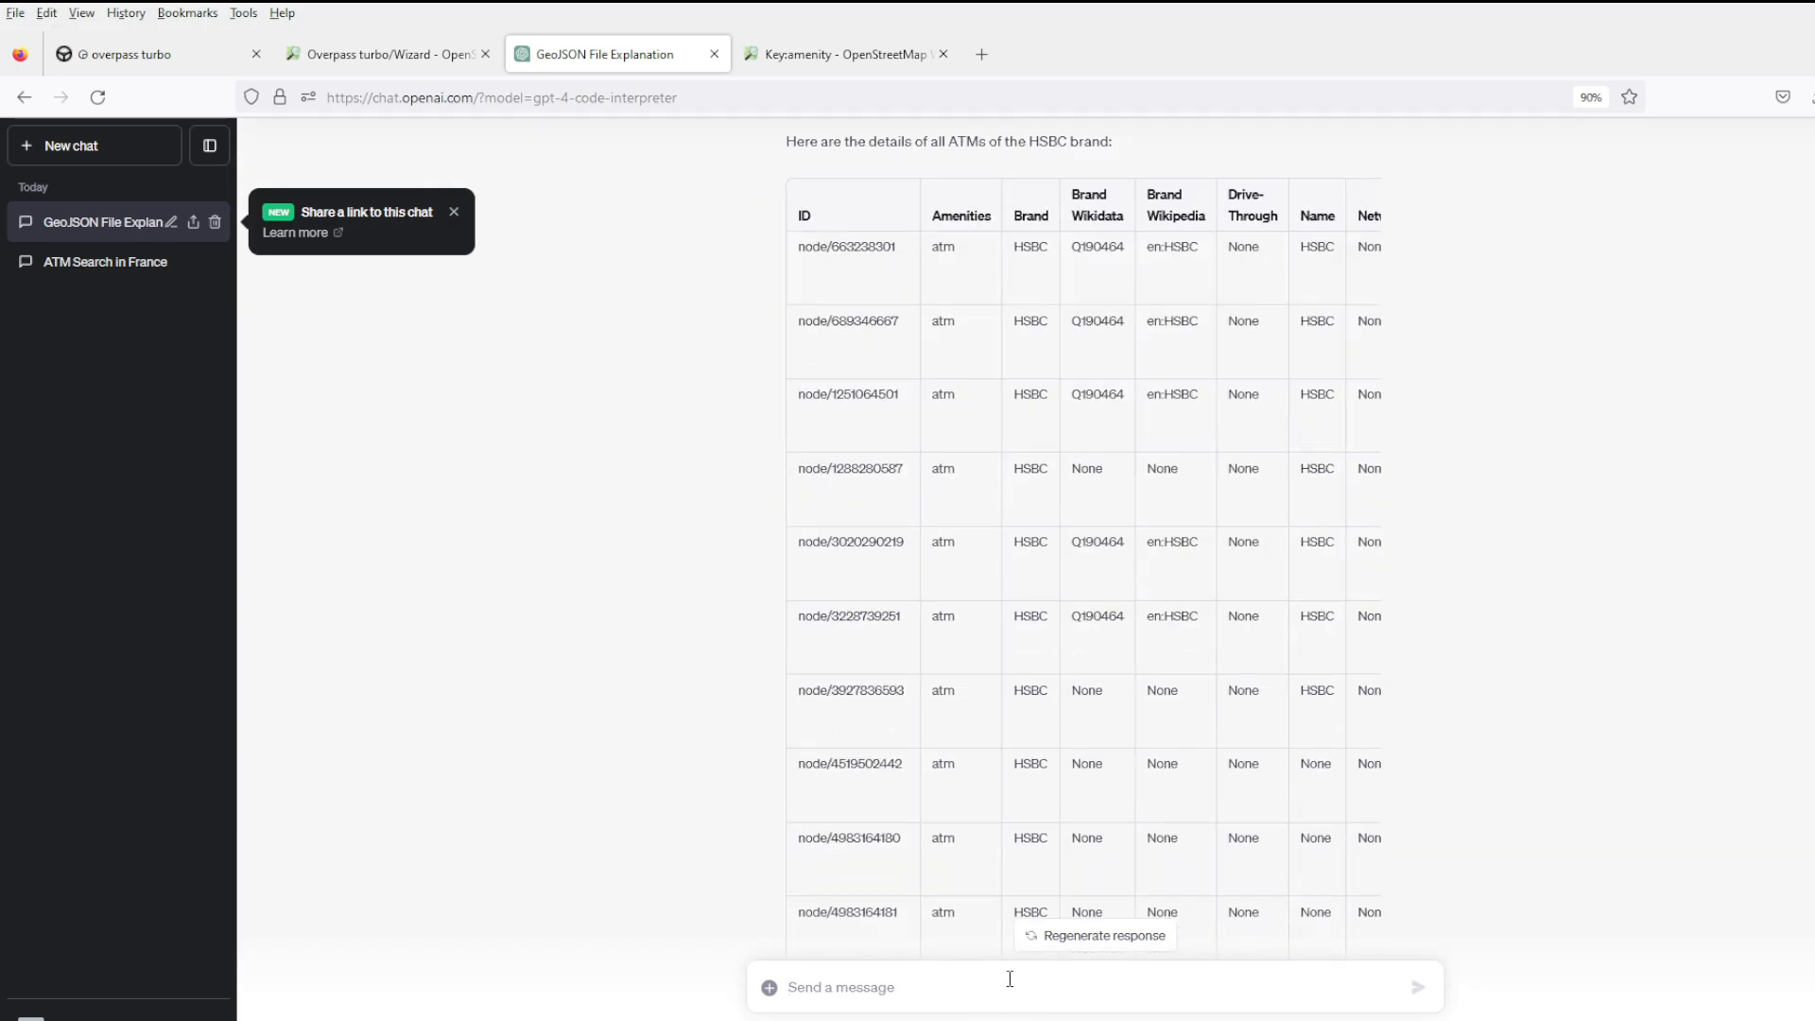
Send ChatGPT: 'you said there are 102 metas. what are they? give me a few examples of data to cover all'.
text(you said there)
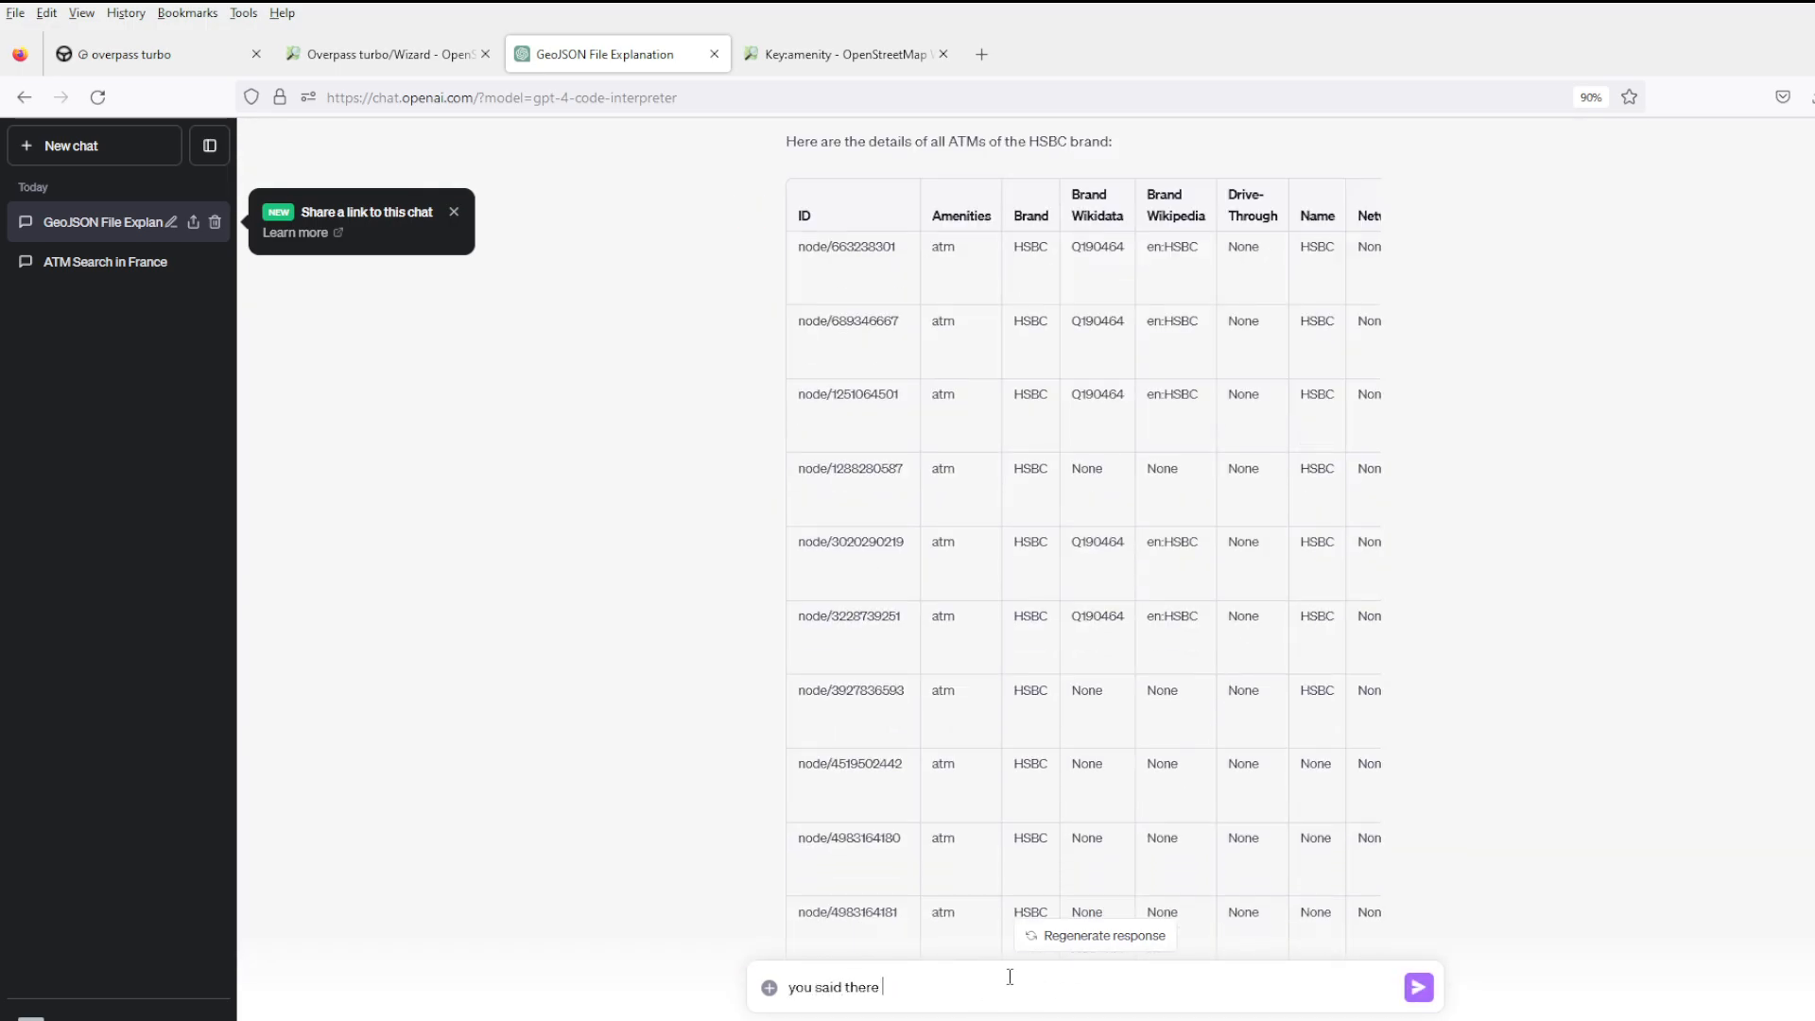
text(are 102 meta)
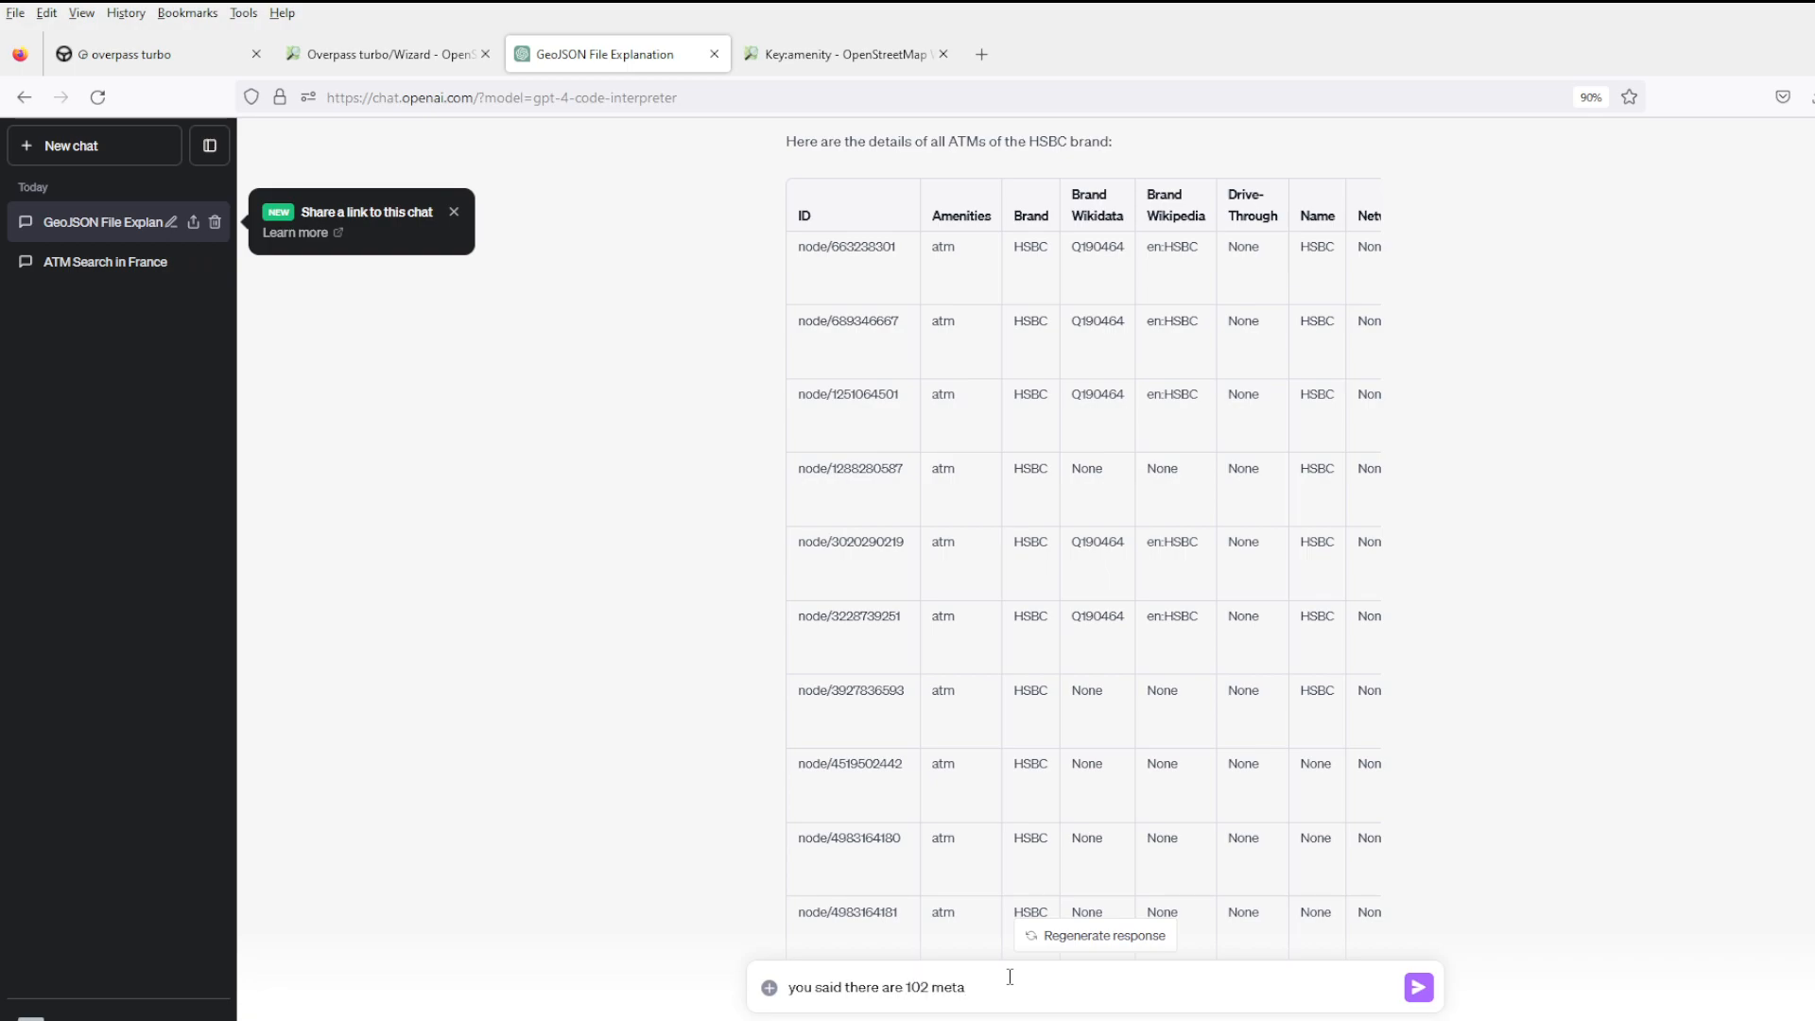
text(s. what a)
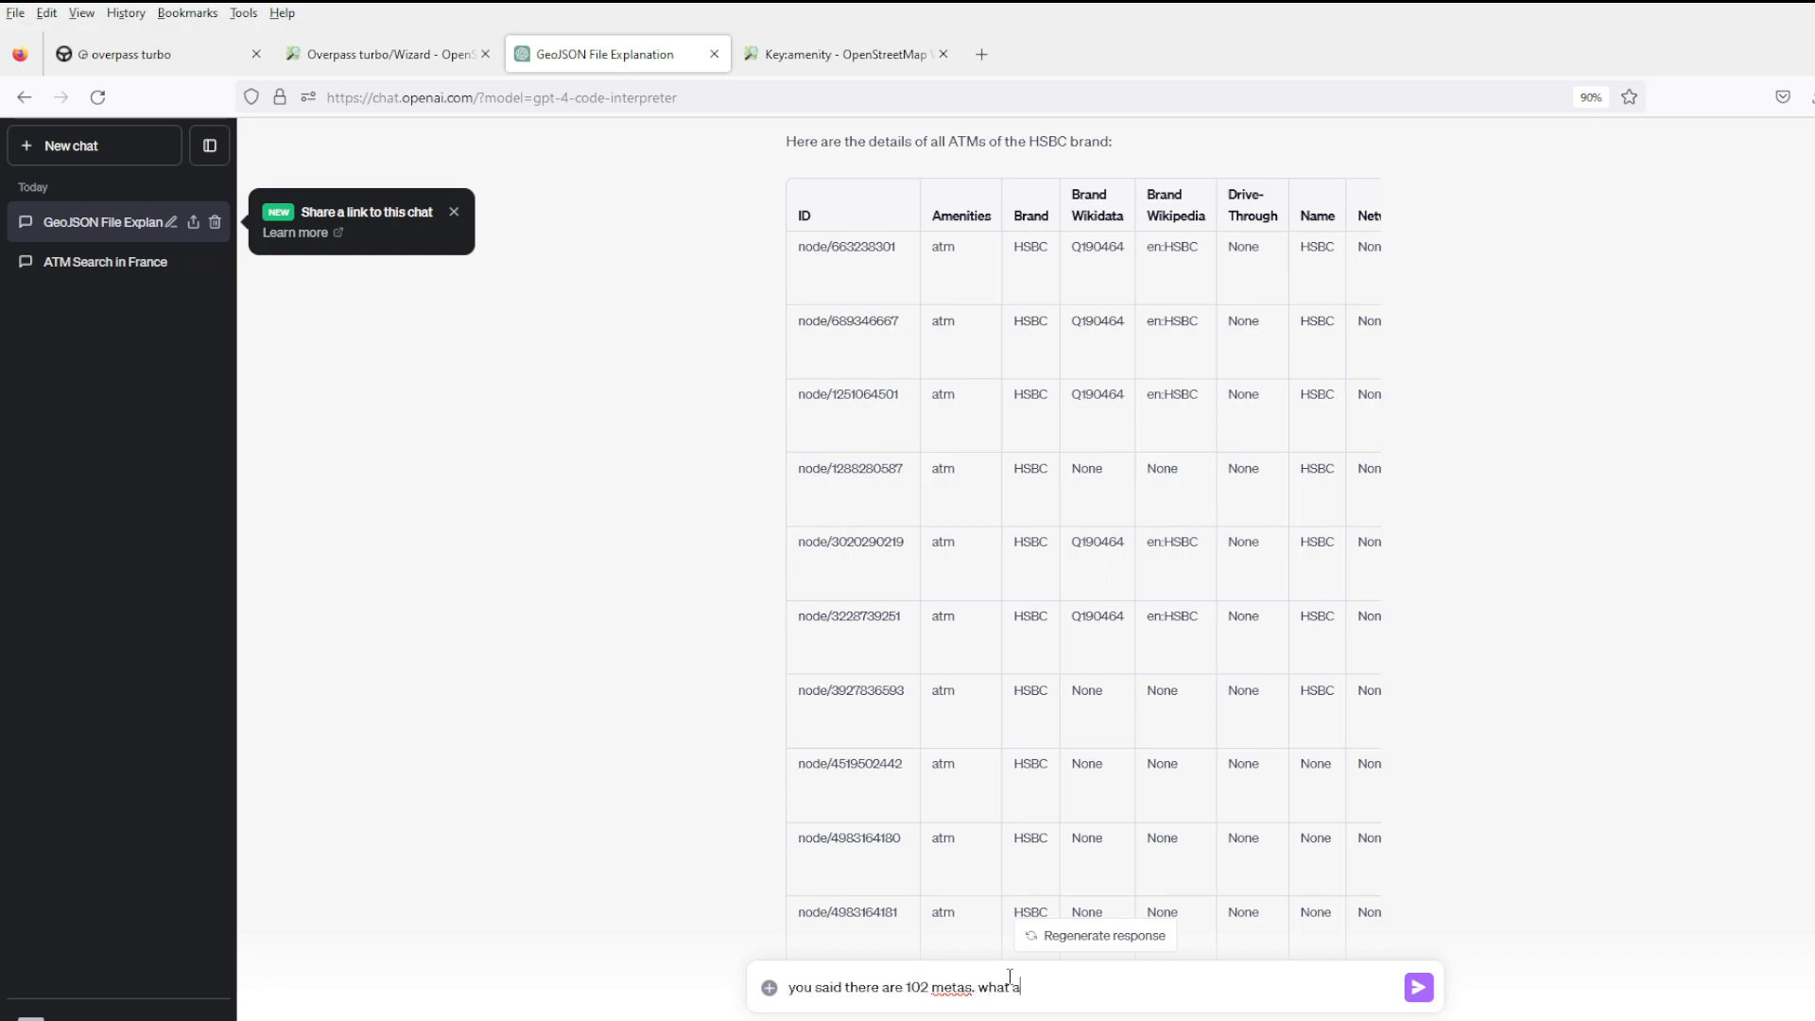
text(re they? give m)
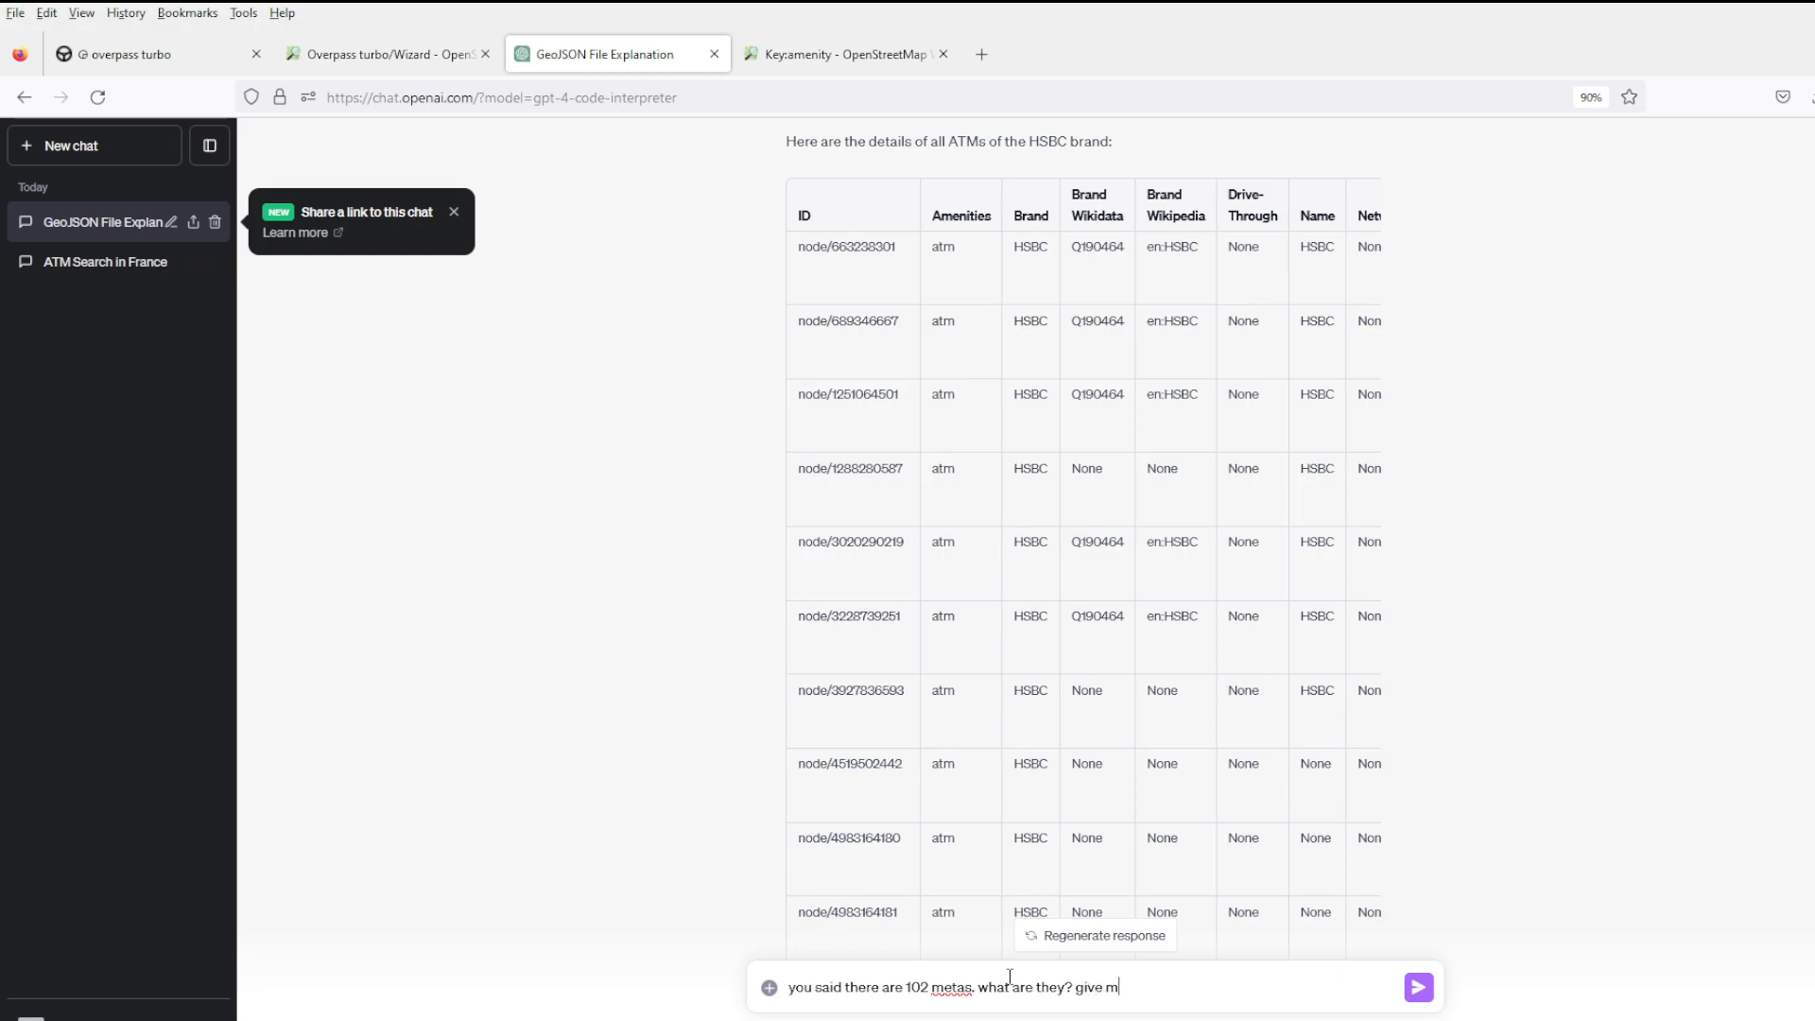
text(e)
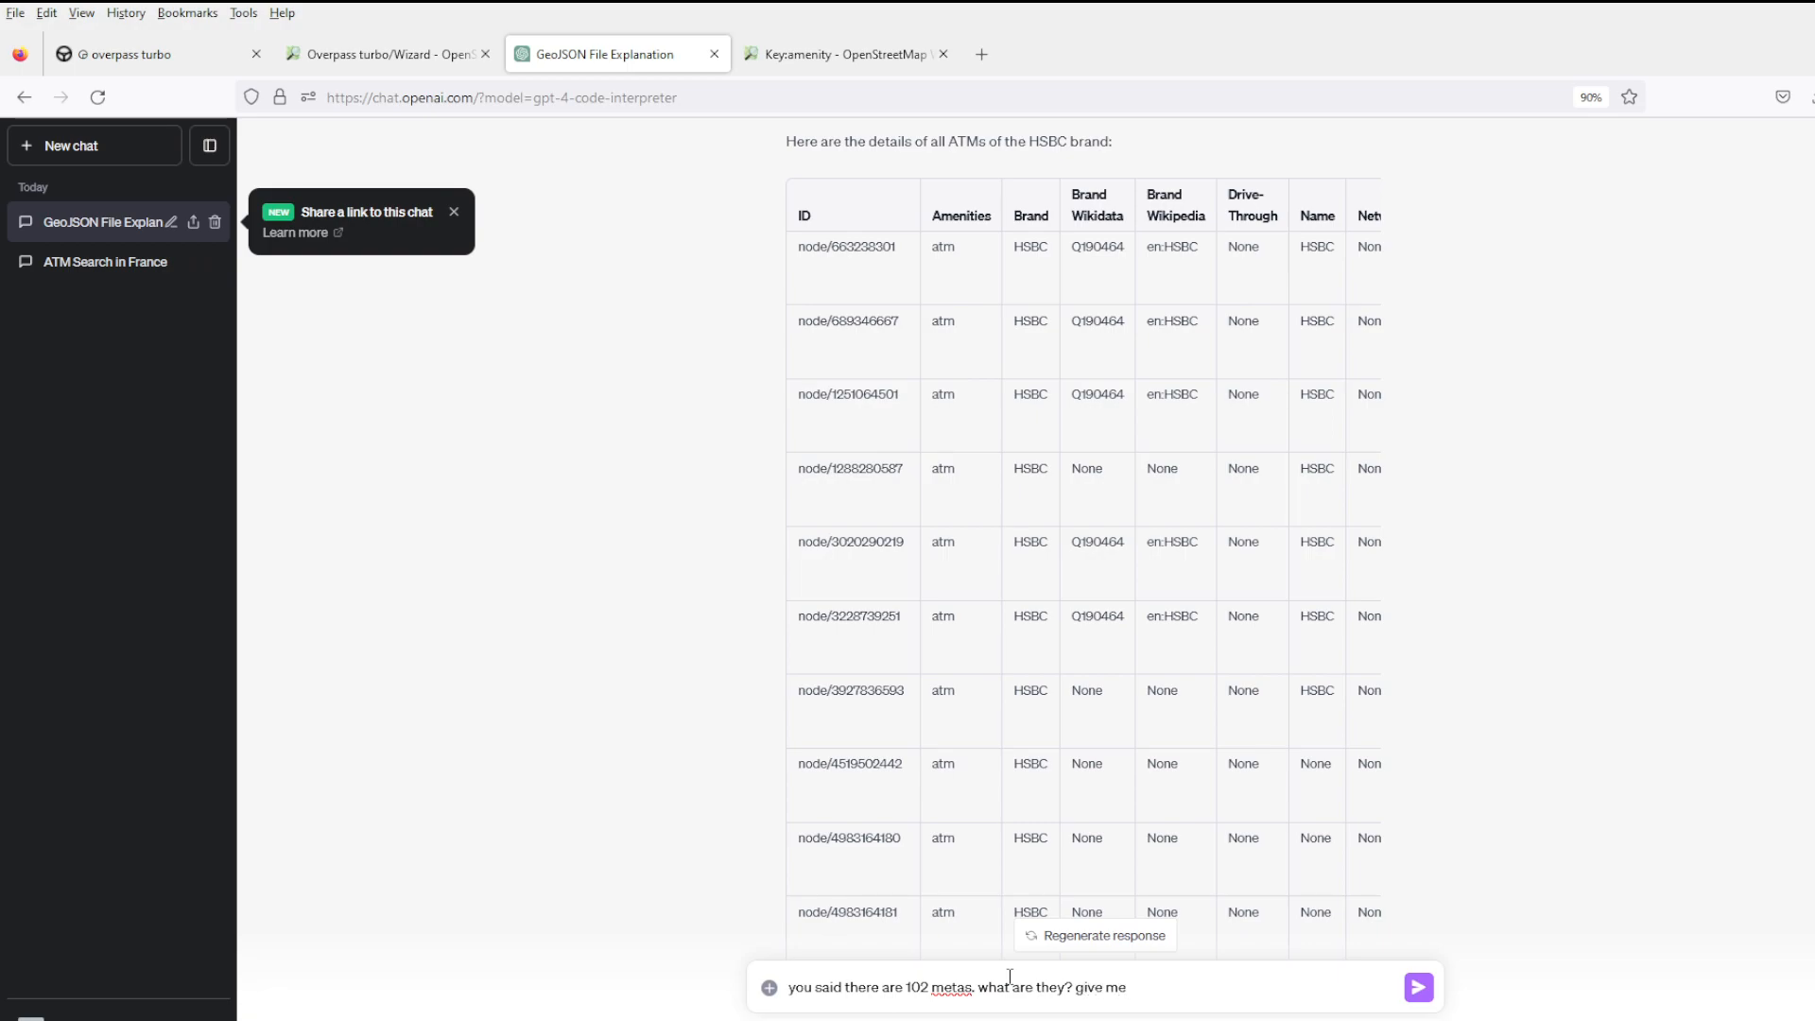
text(a few ex)
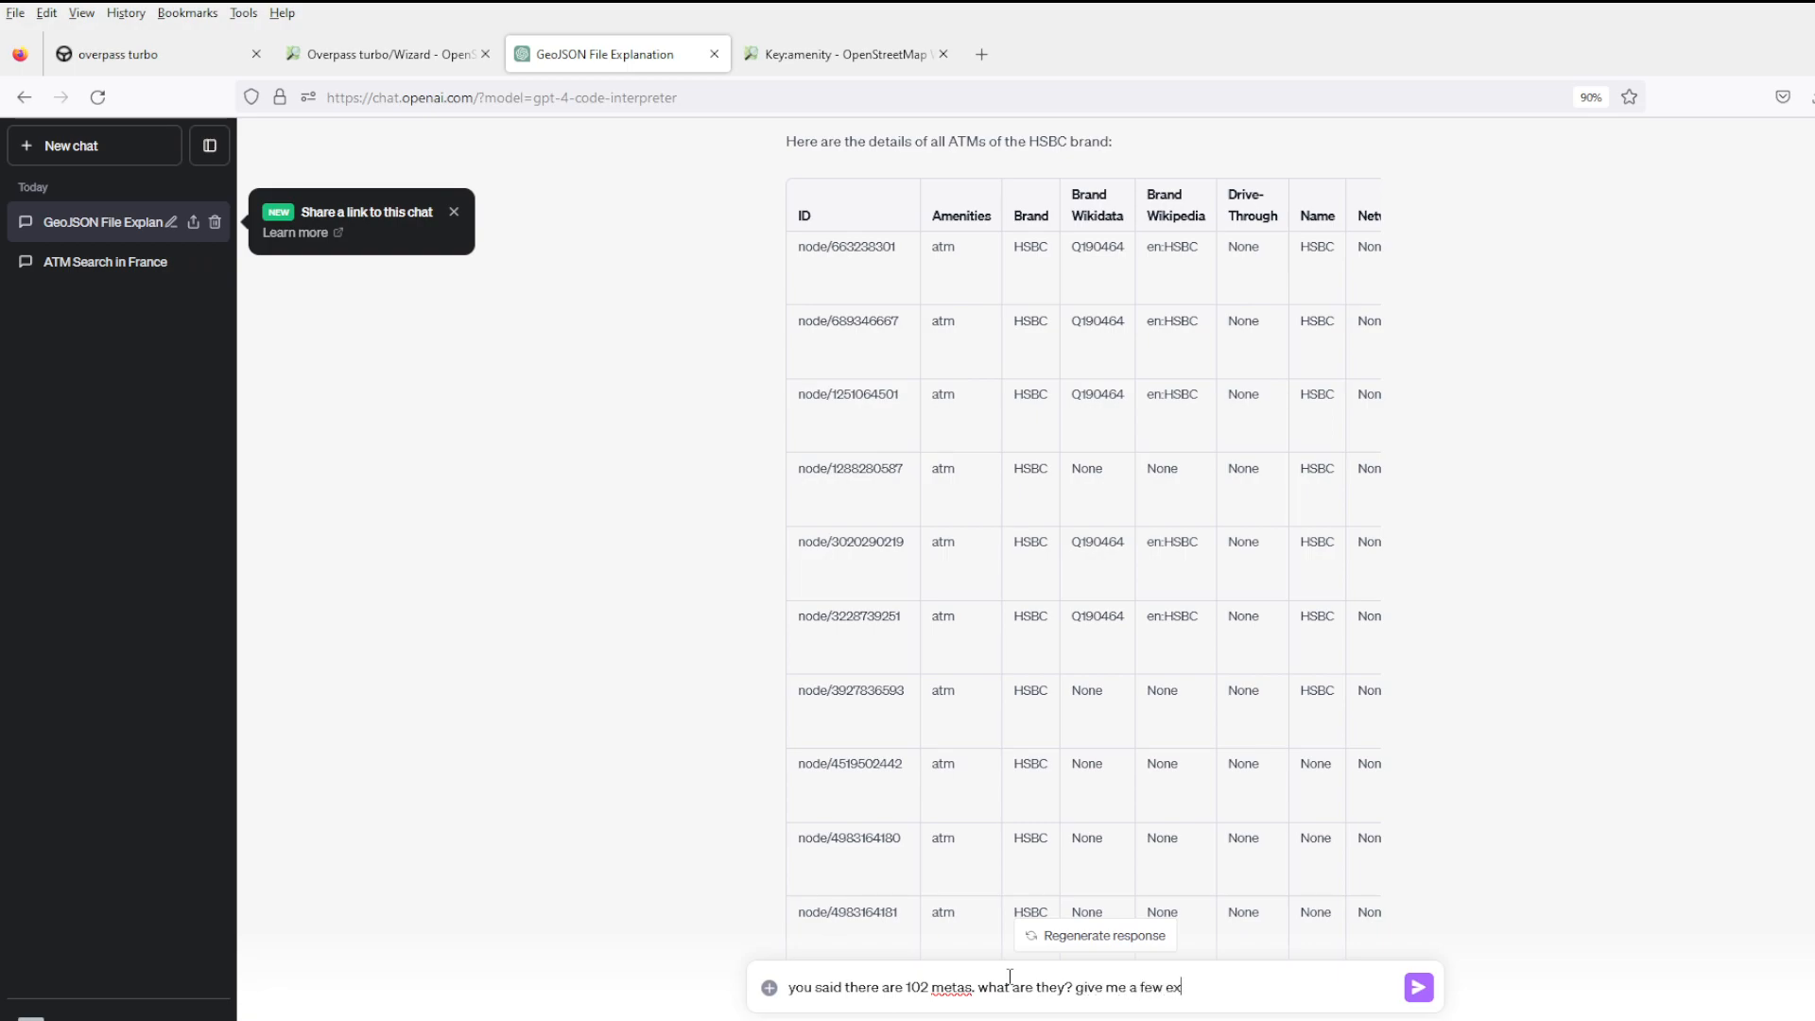
text(amples of data)
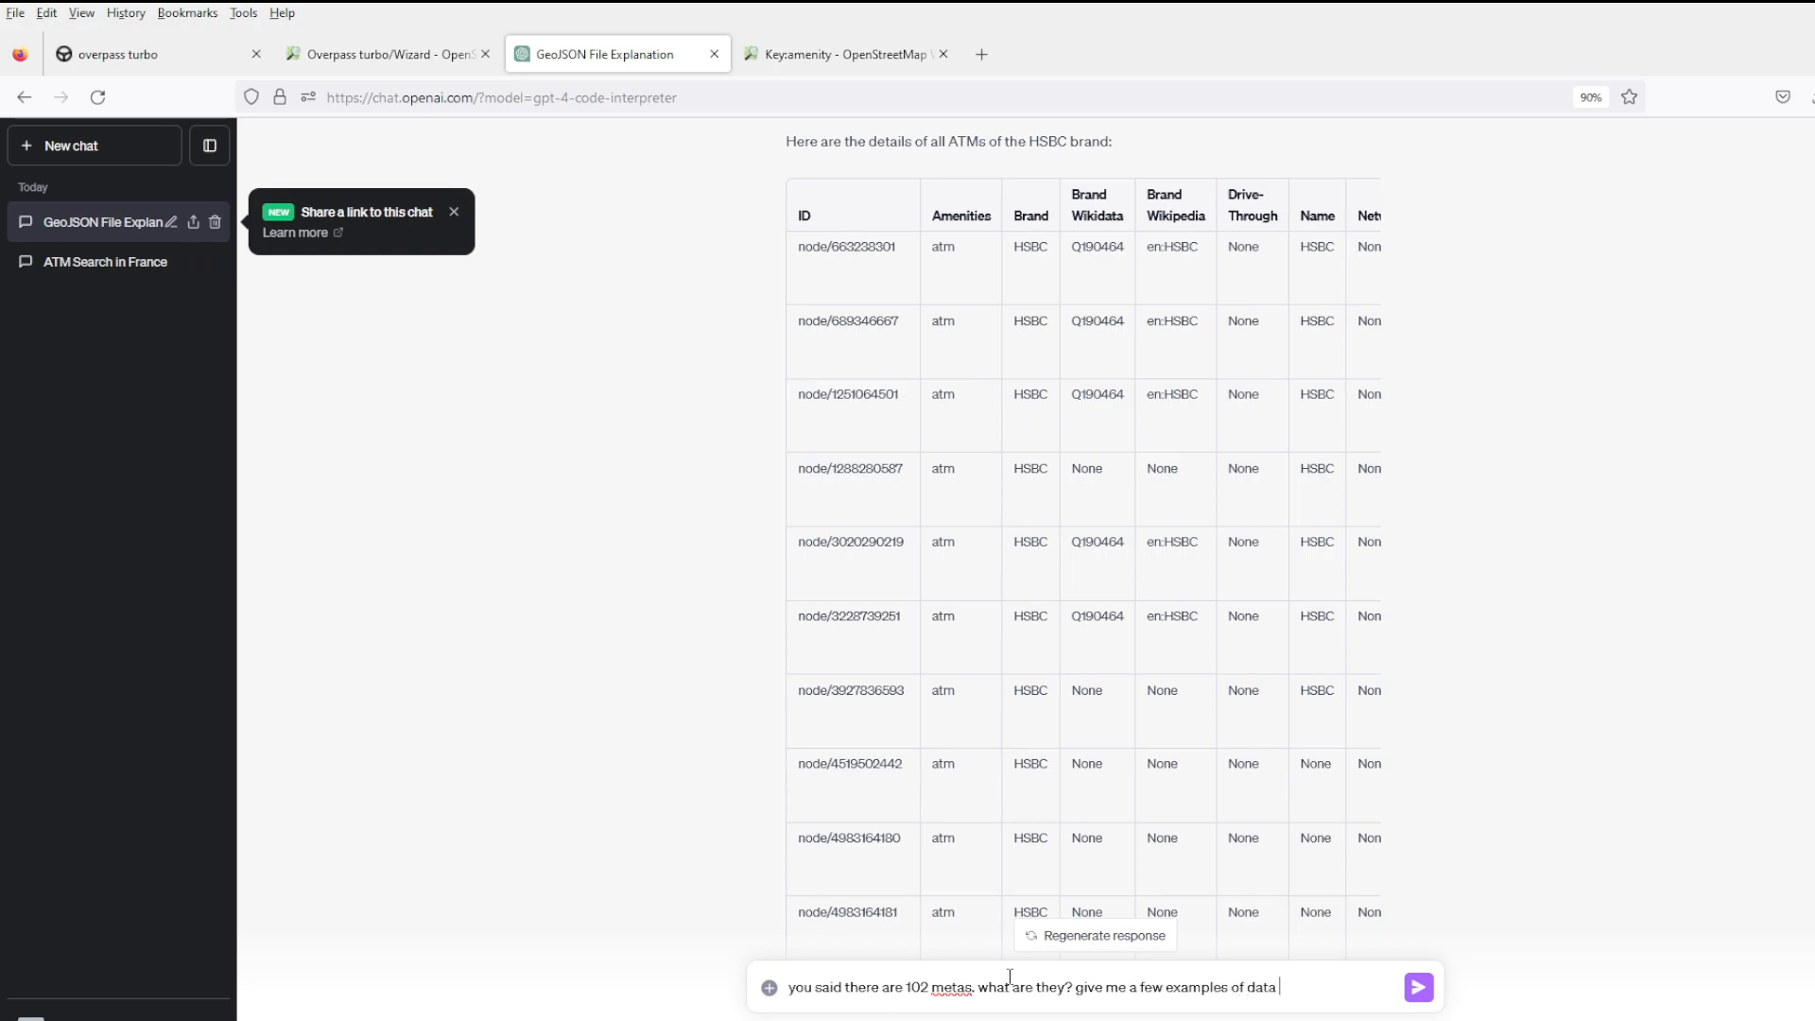
text(to cover all)
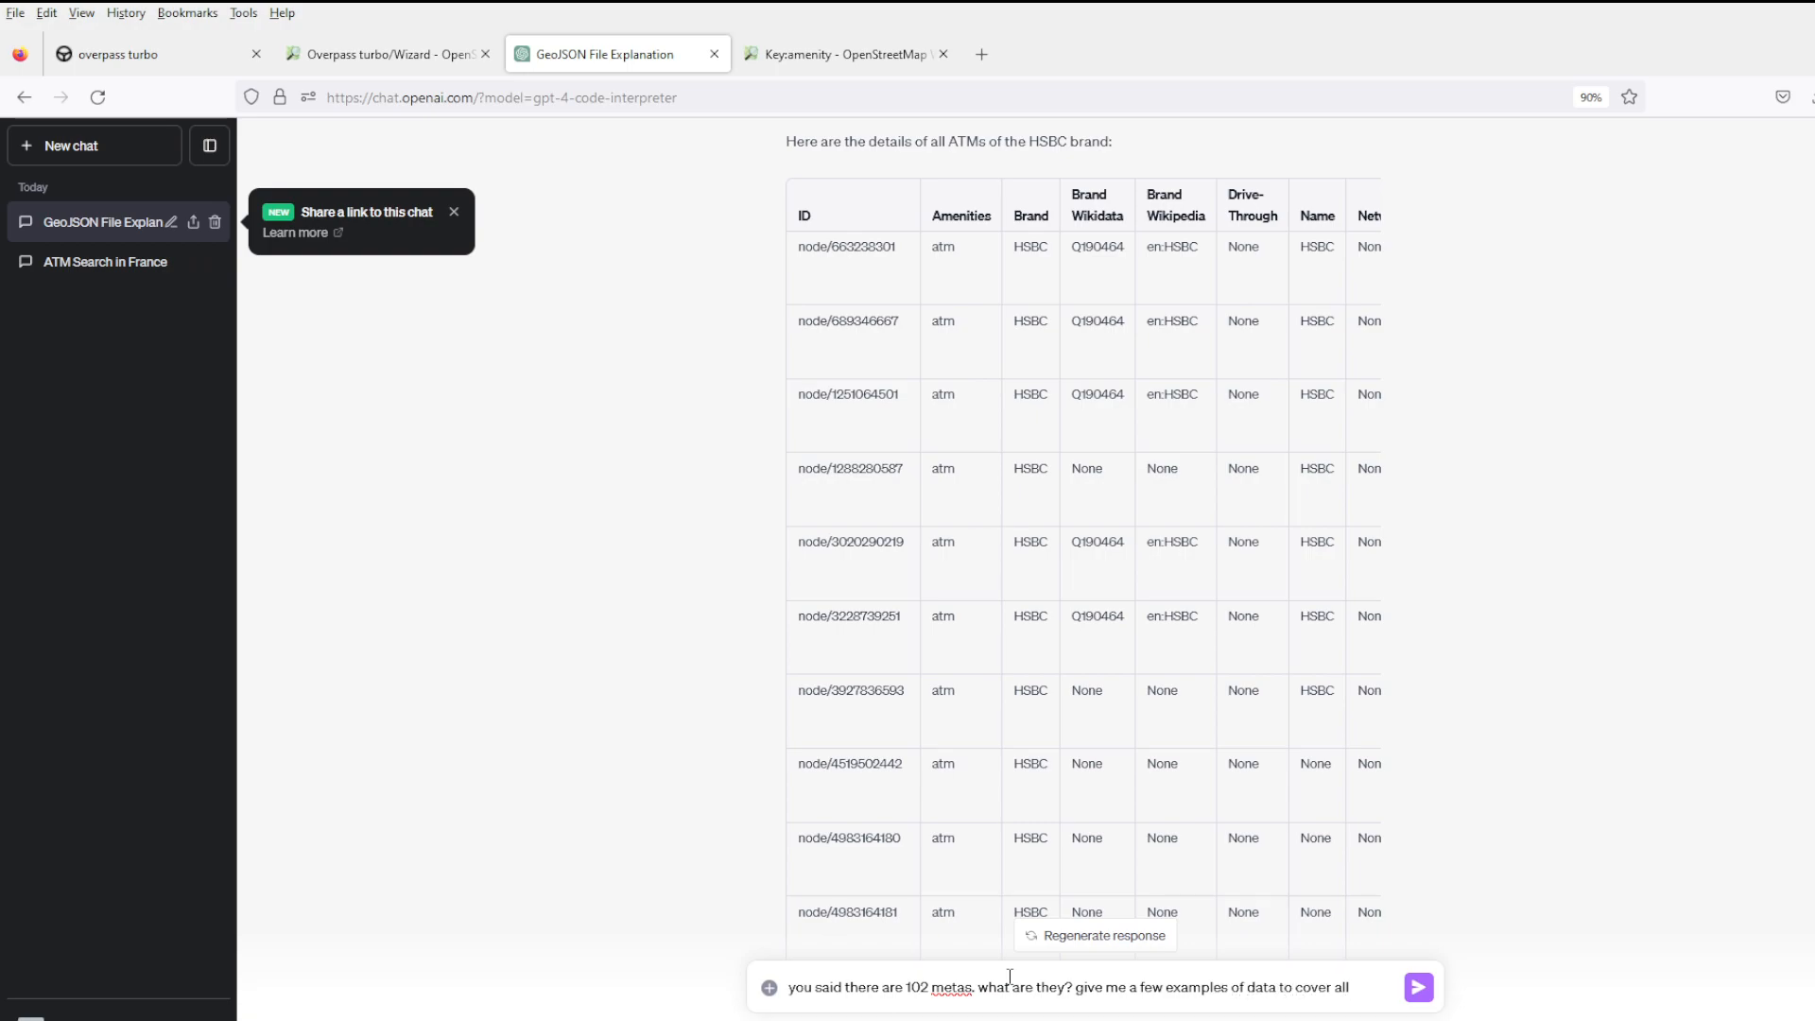
click(1416, 987)
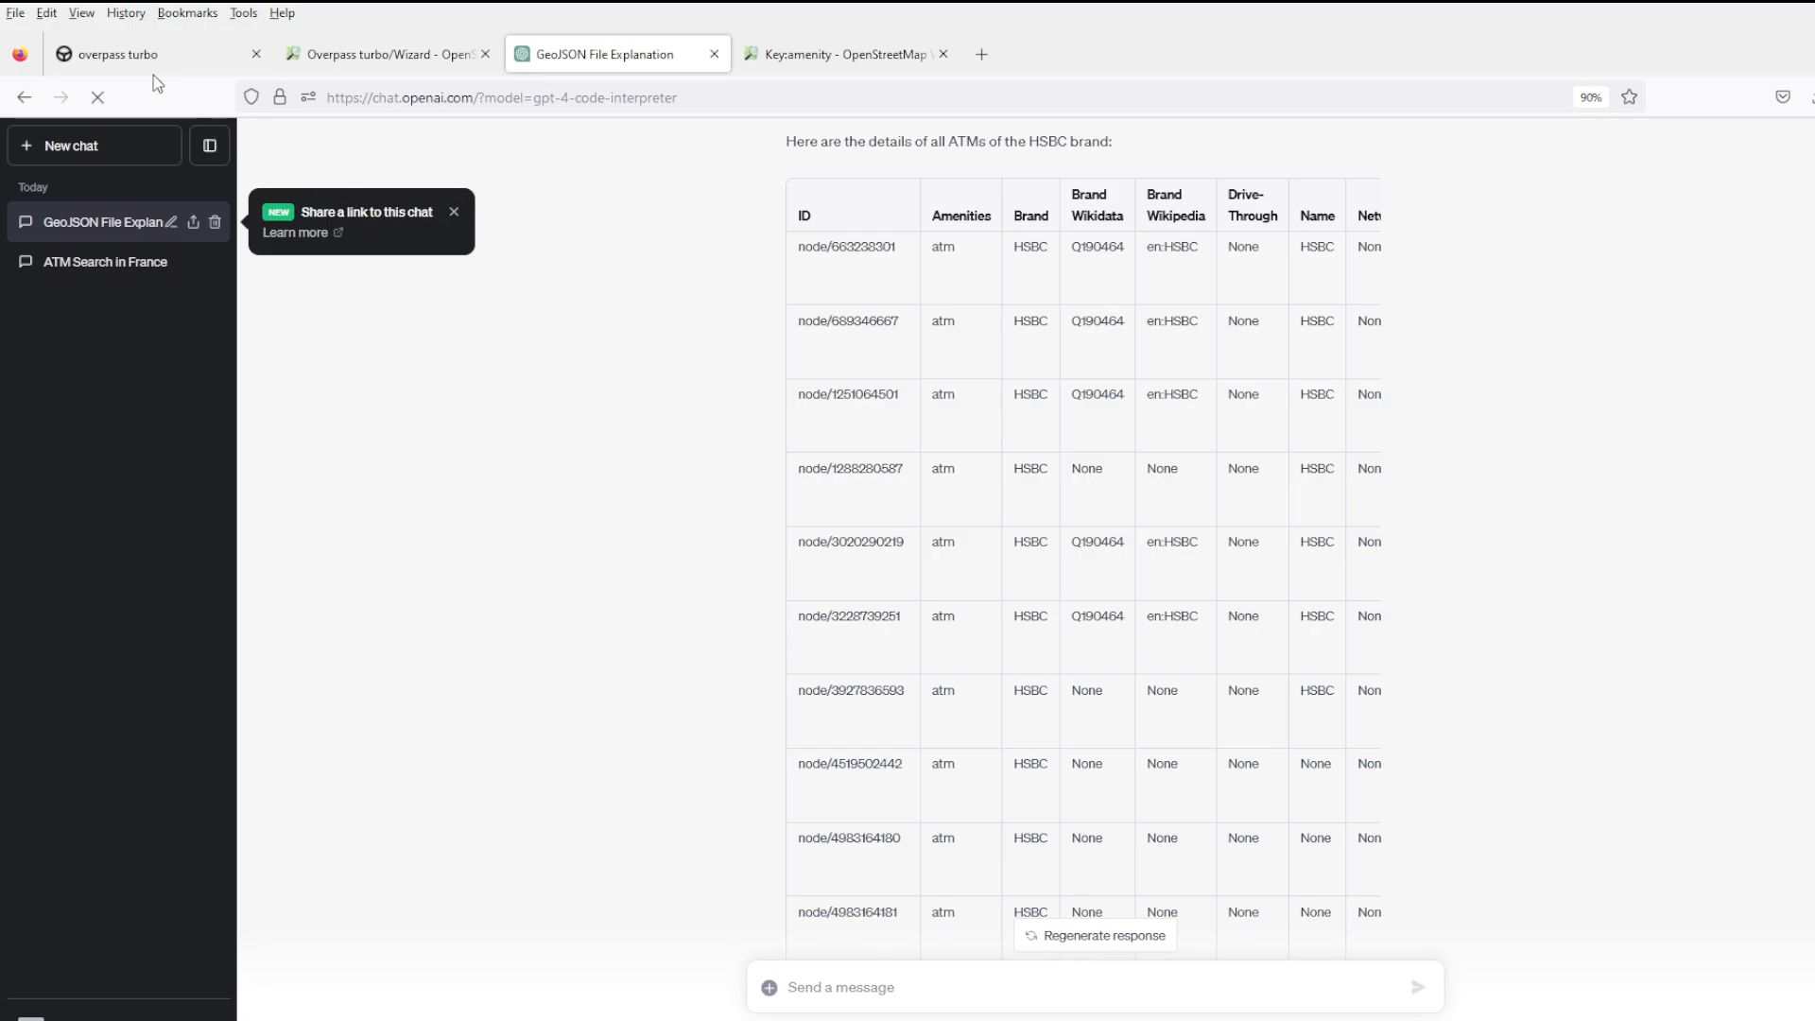
Scroll through the Italian restaurant results as raw JSON, then show them on the map again.
click(116, 53)
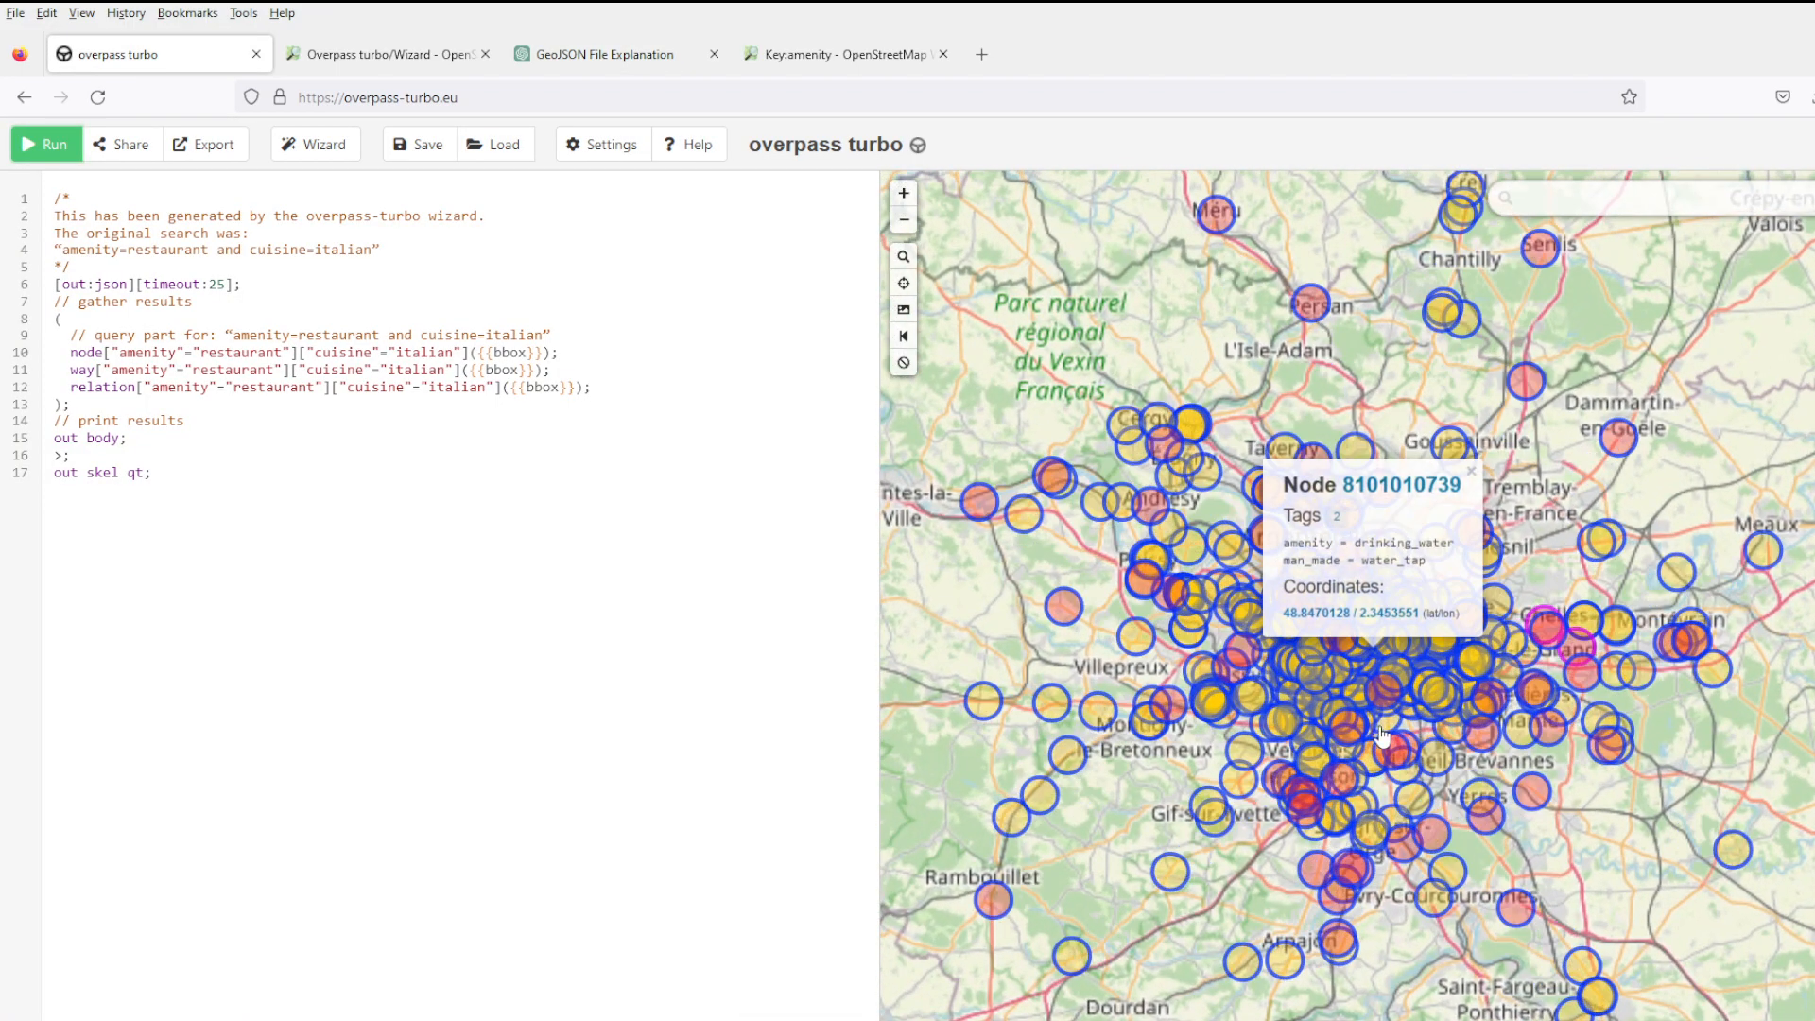
click(46, 143)
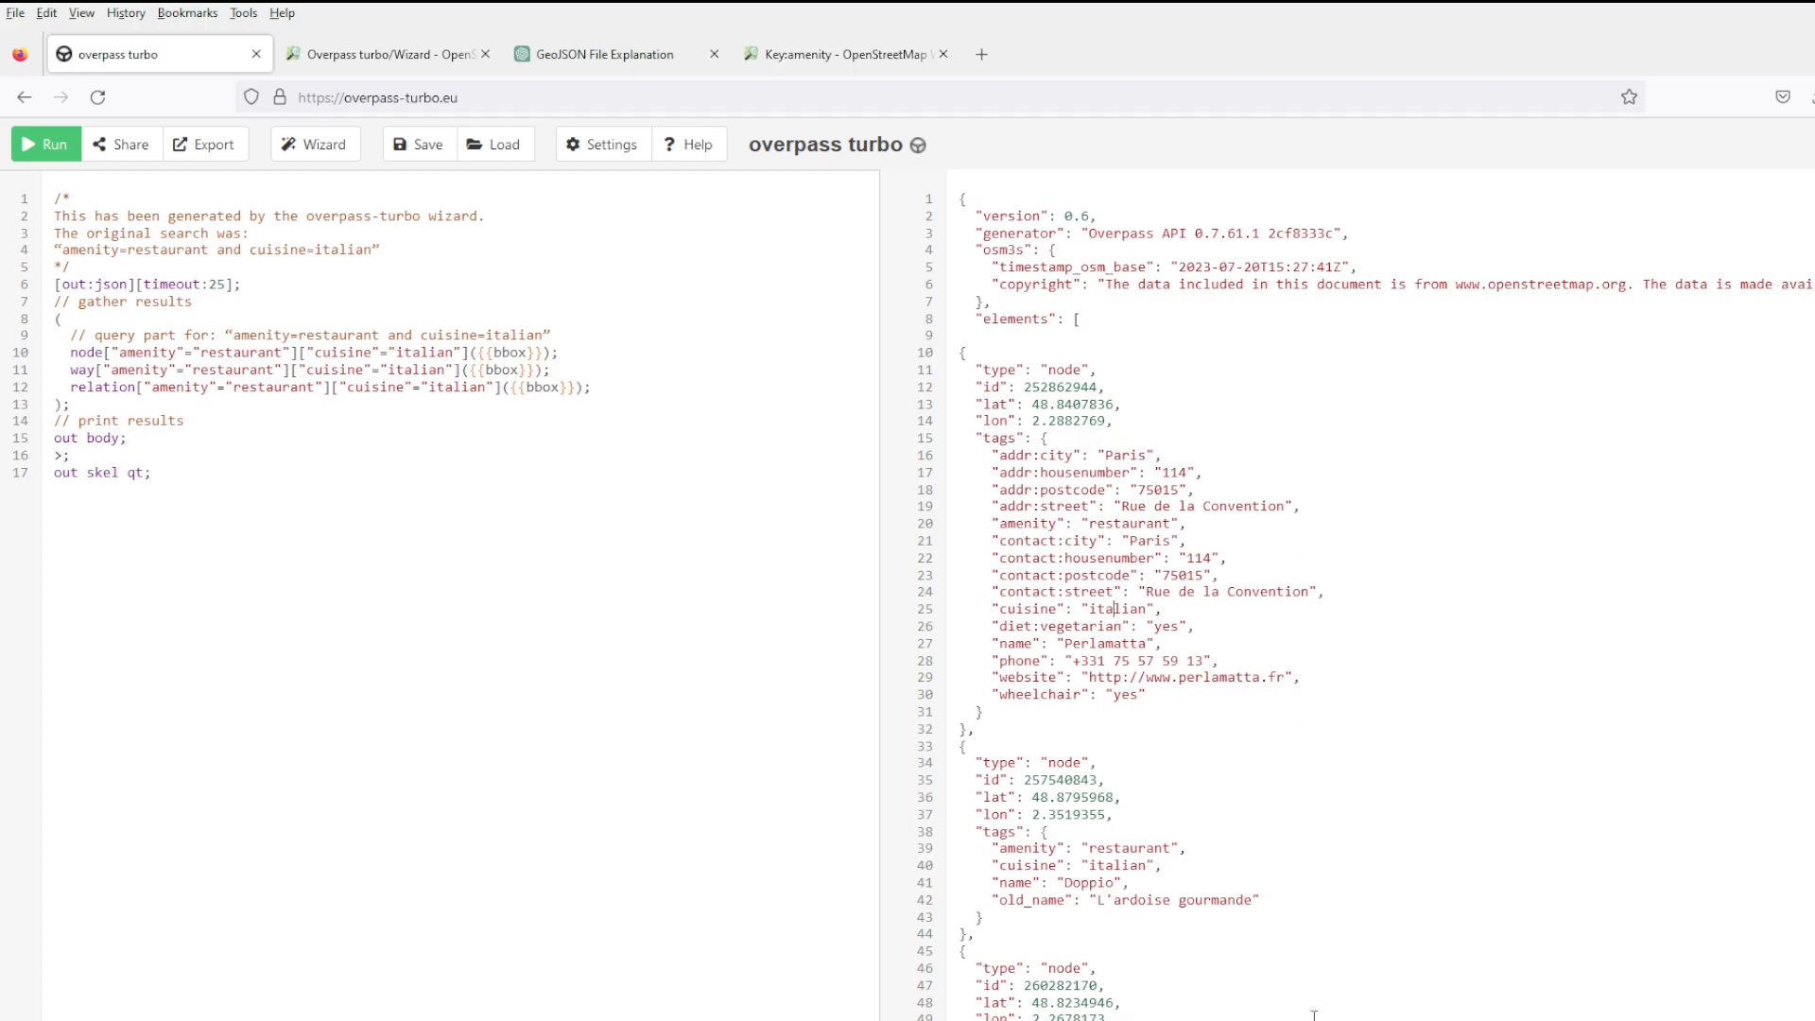
scroll(down, 3)
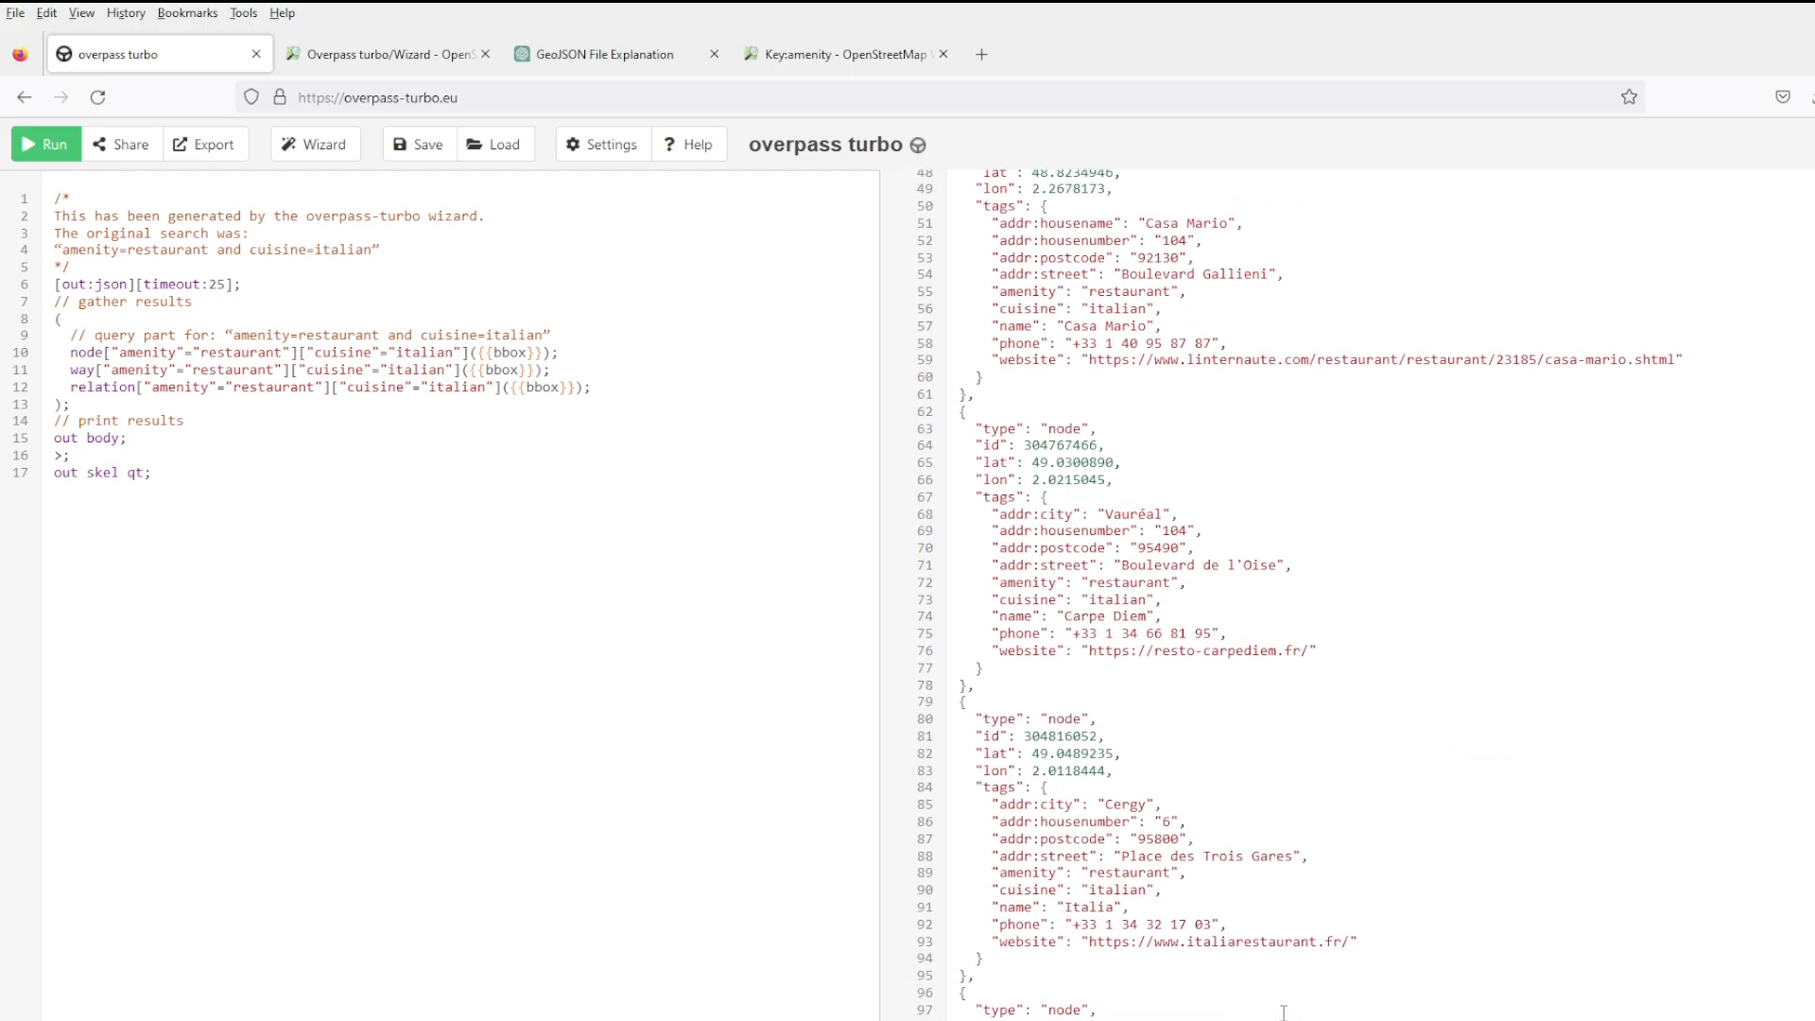
scroll(down, 3)
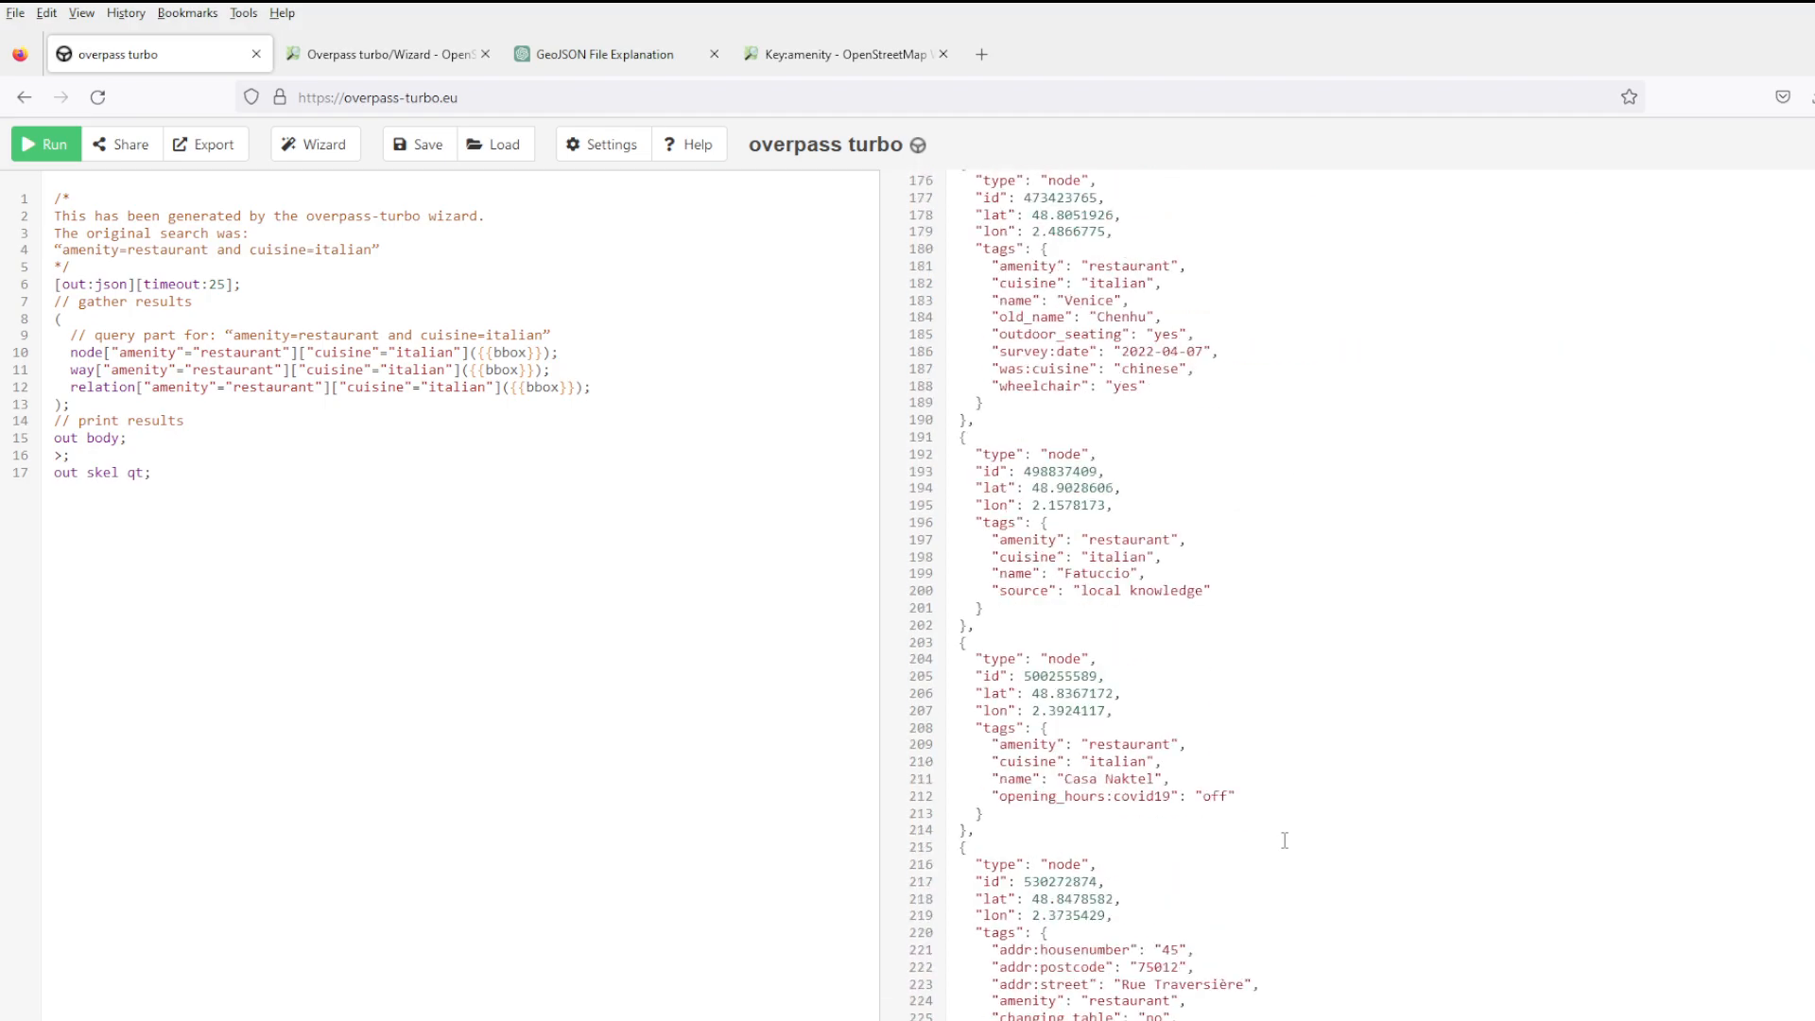
scroll(down, 3)
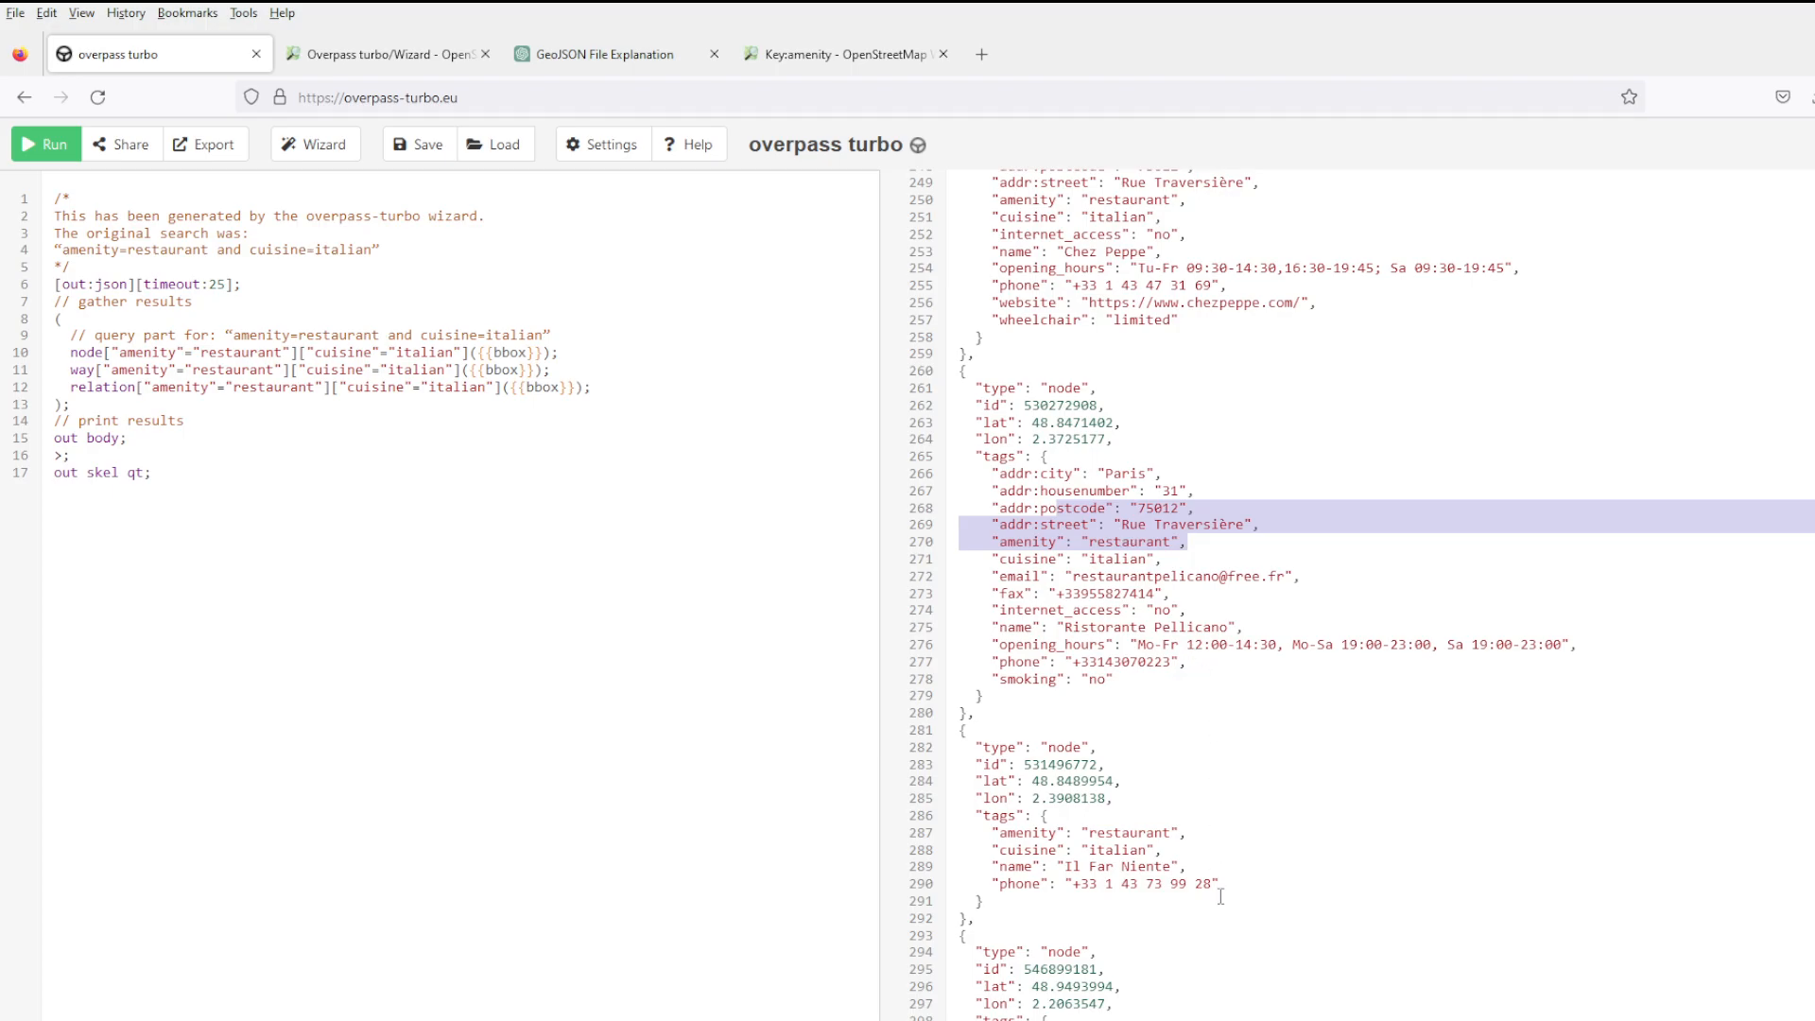
scroll(down, 3)
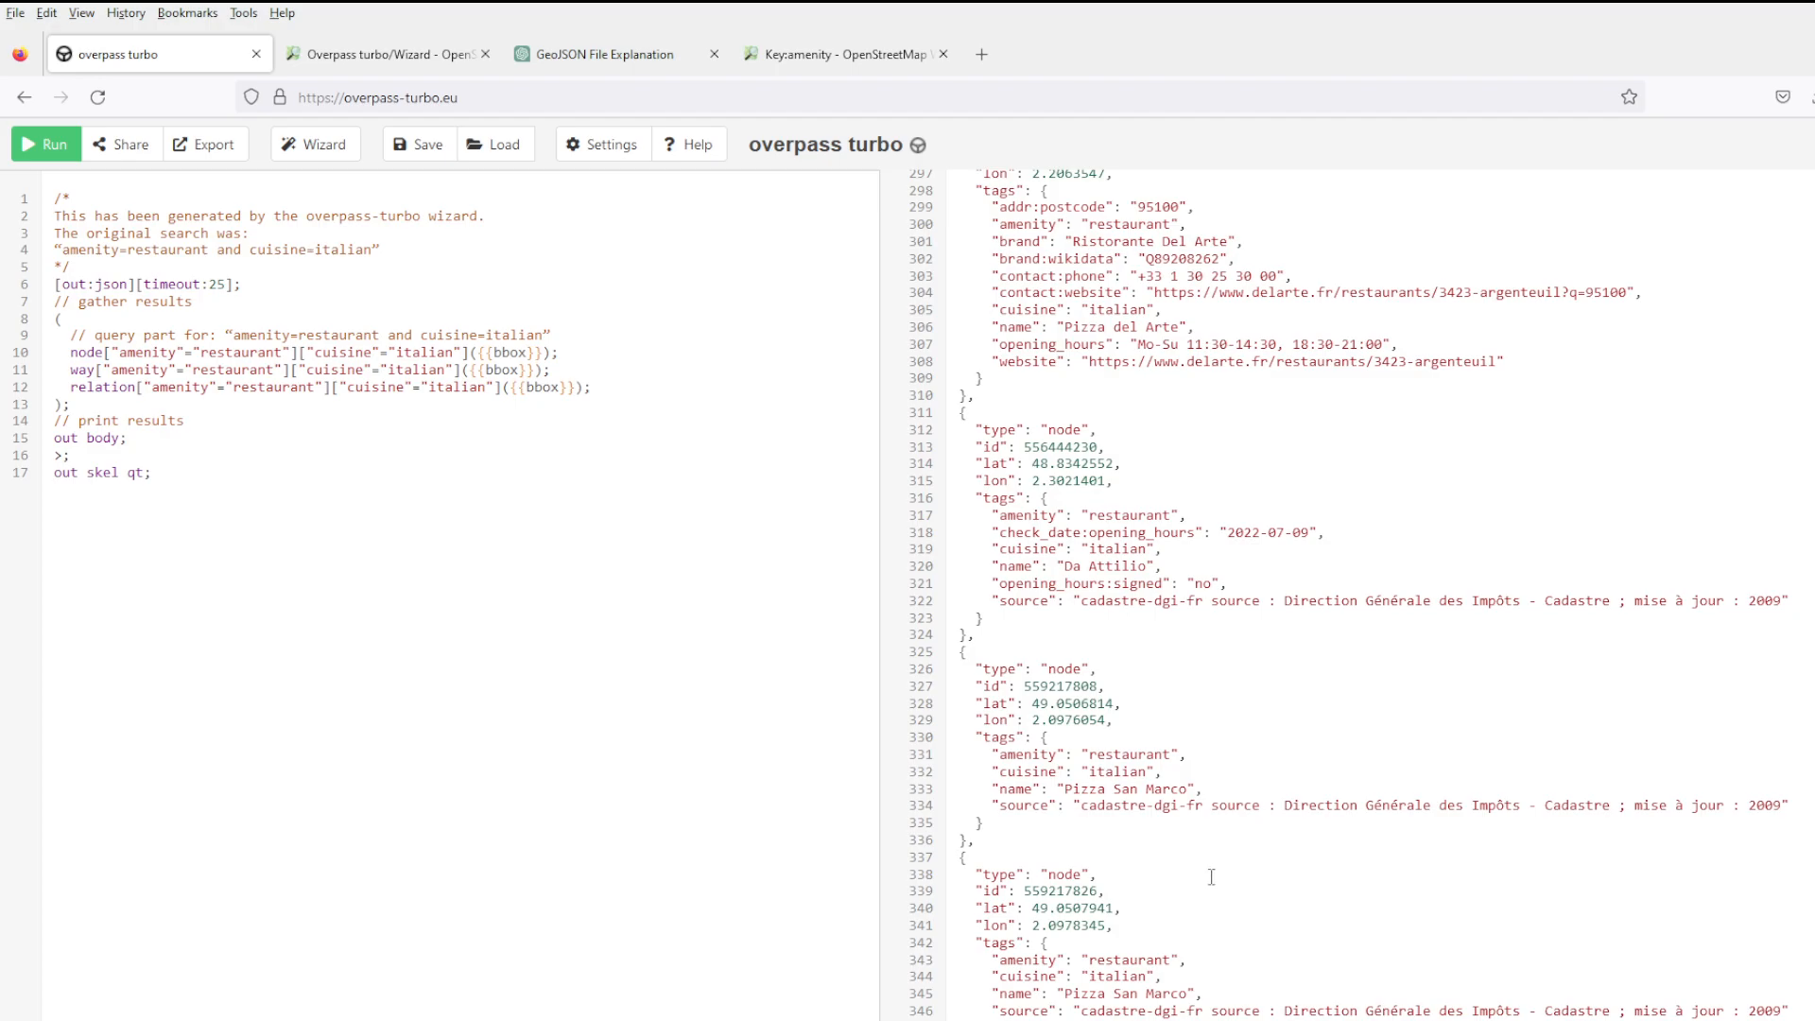
scroll(down, 3)
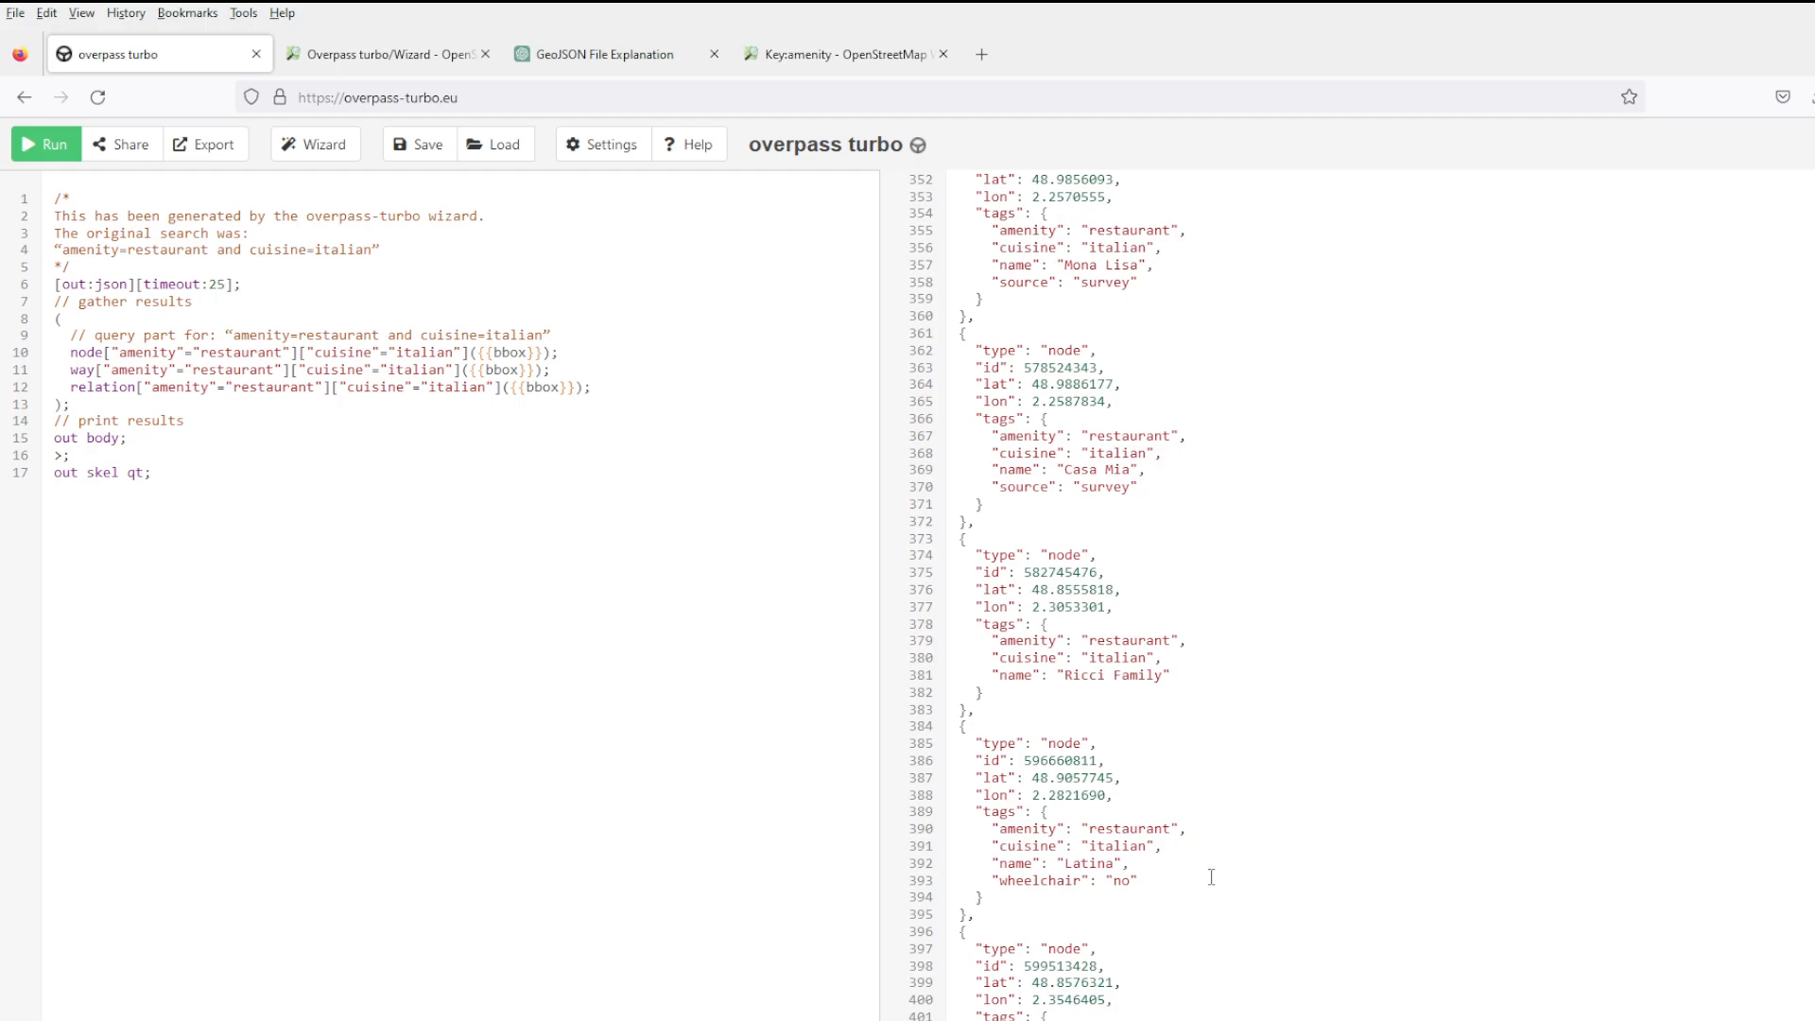
scroll(down, 3)
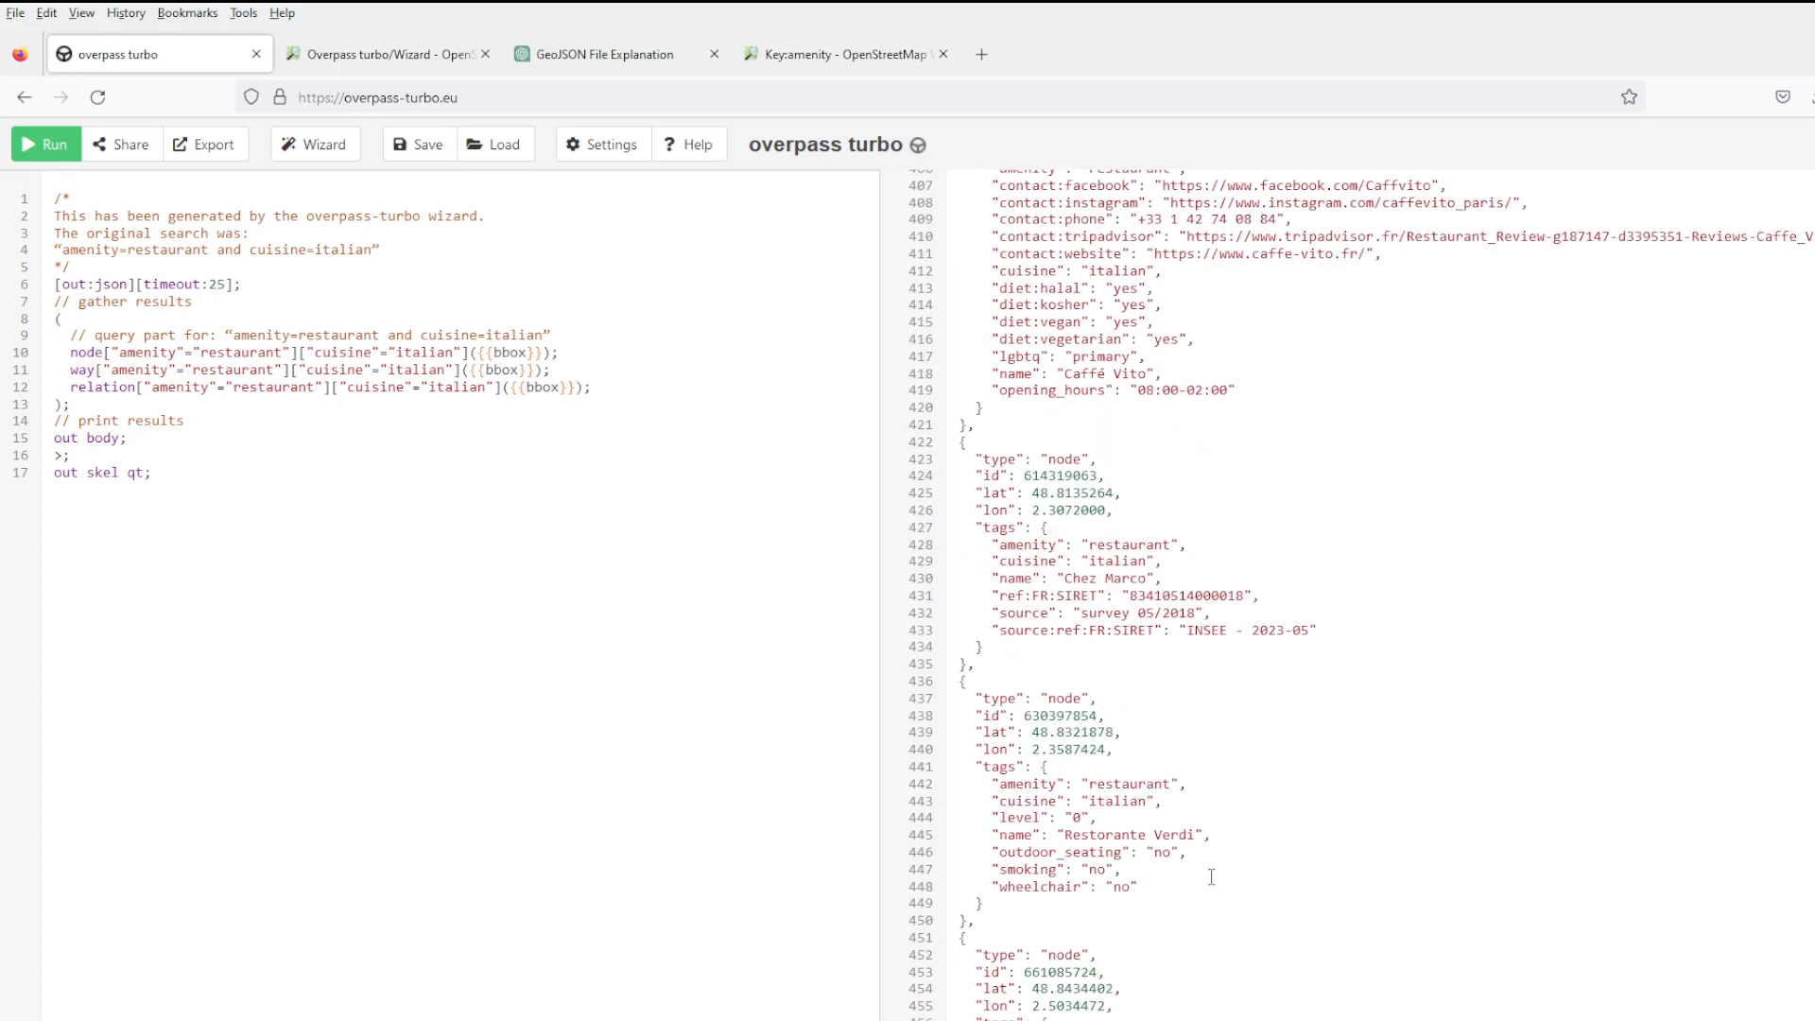
scroll(down, 3)
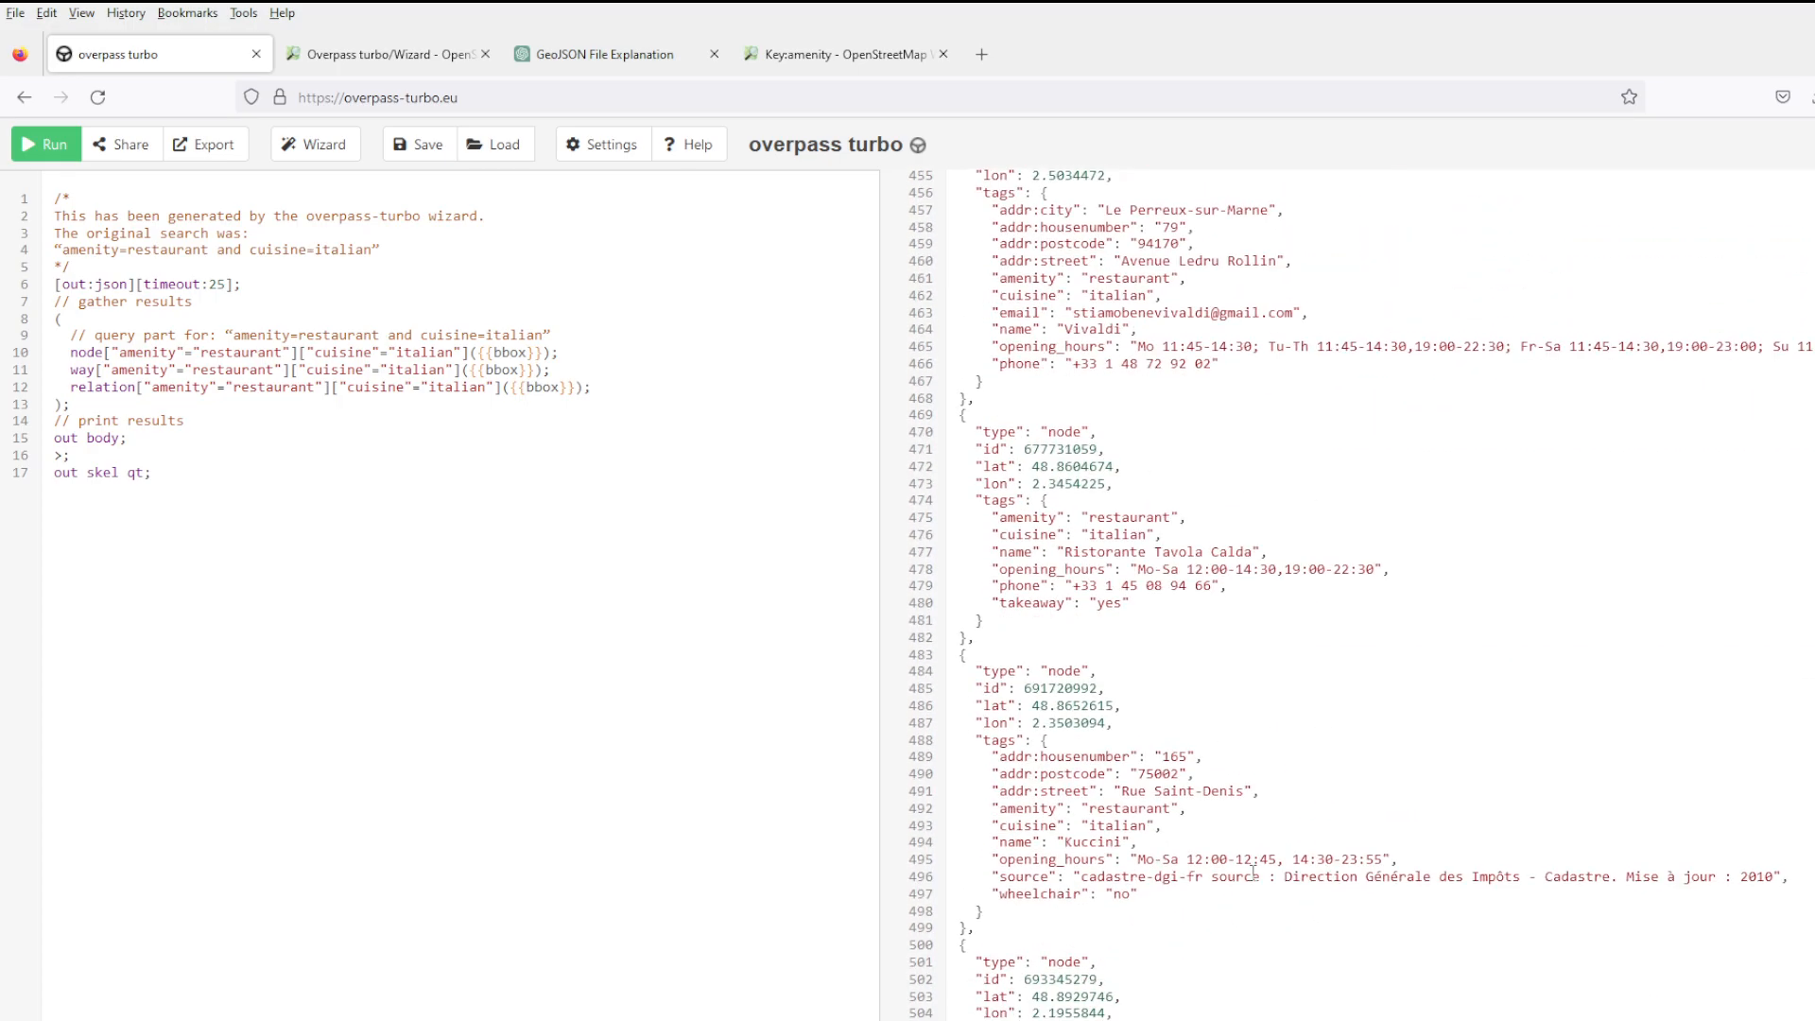
scroll(down, 3)
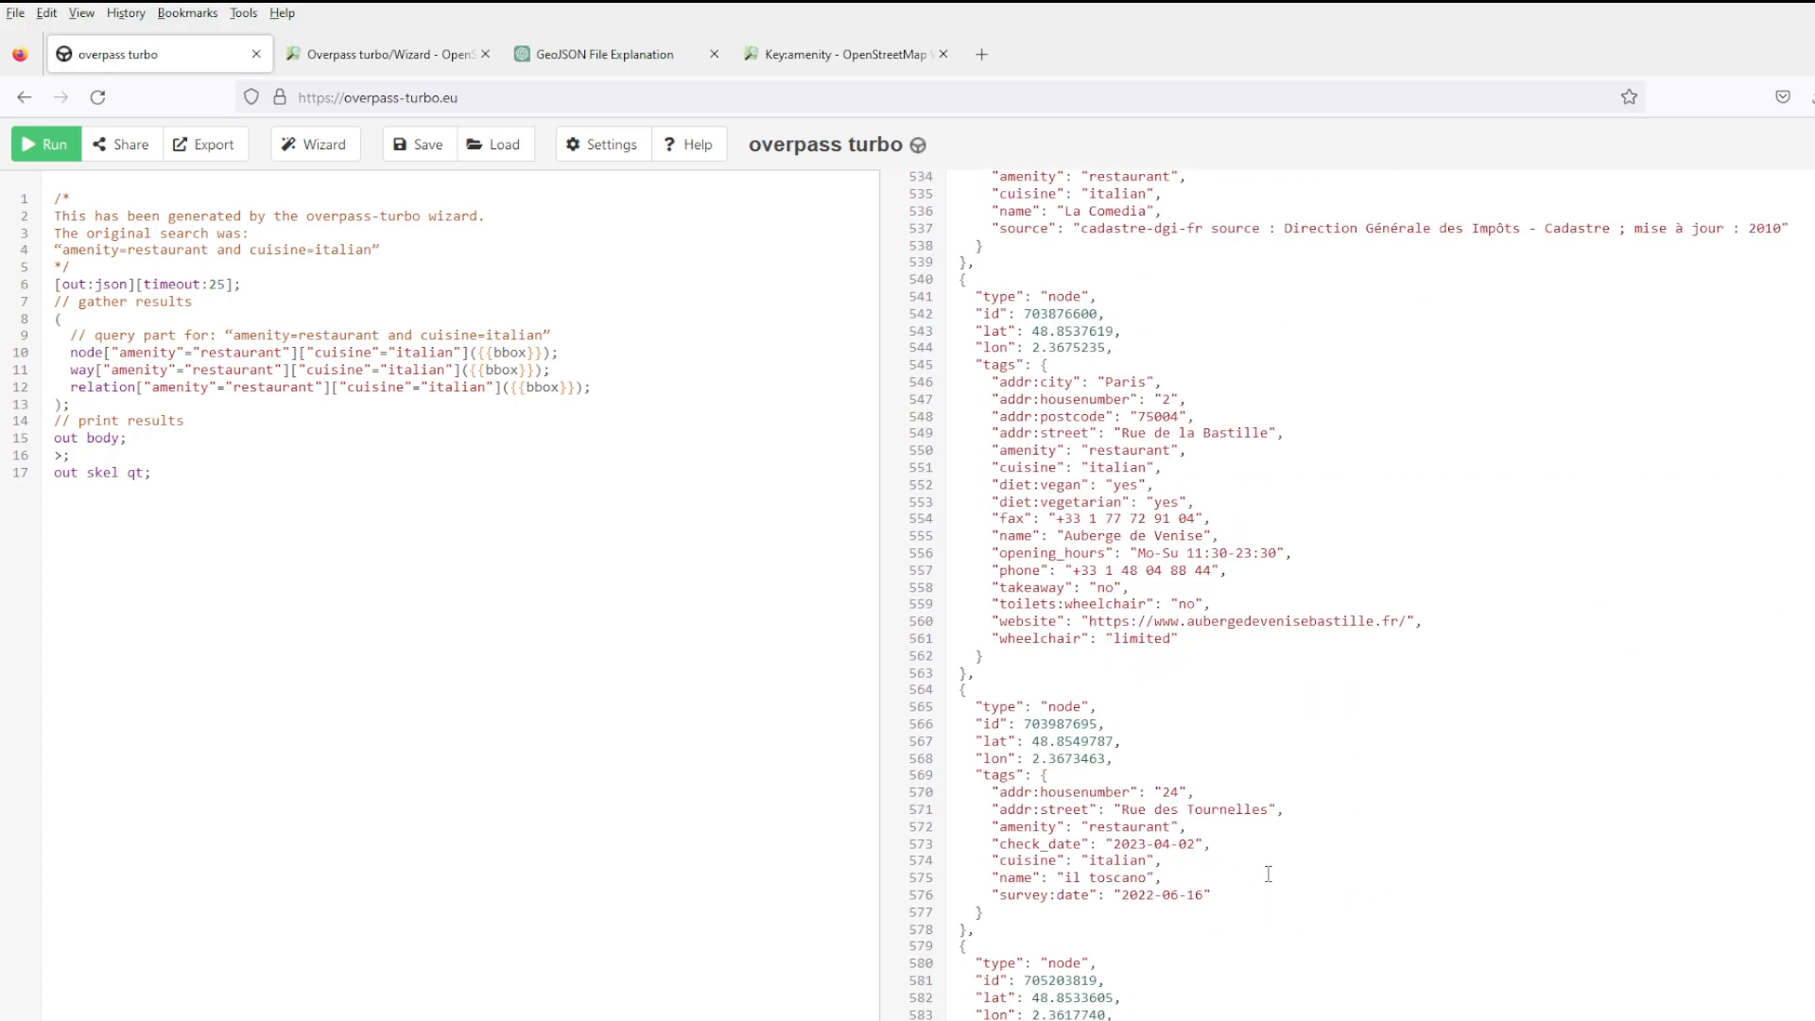
click(46, 144)
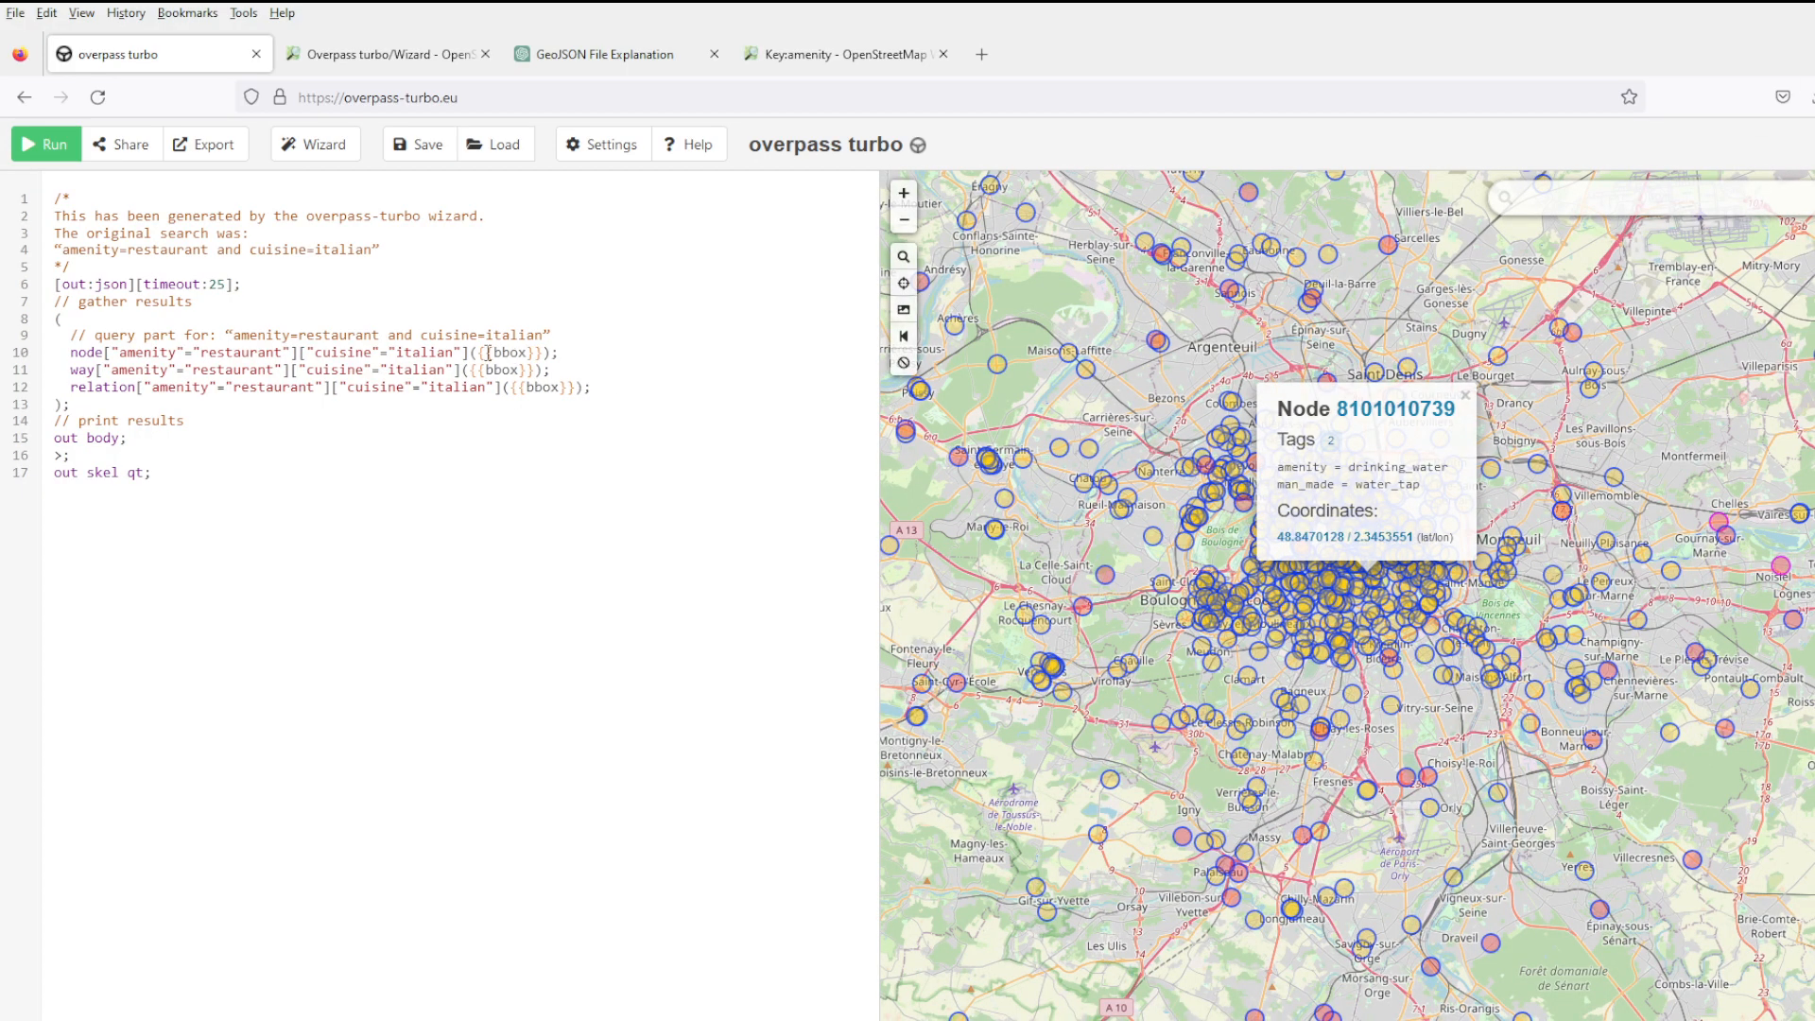
Change the cuisine value from italian to afghan in the query lines and run it.
double_click(425, 354)
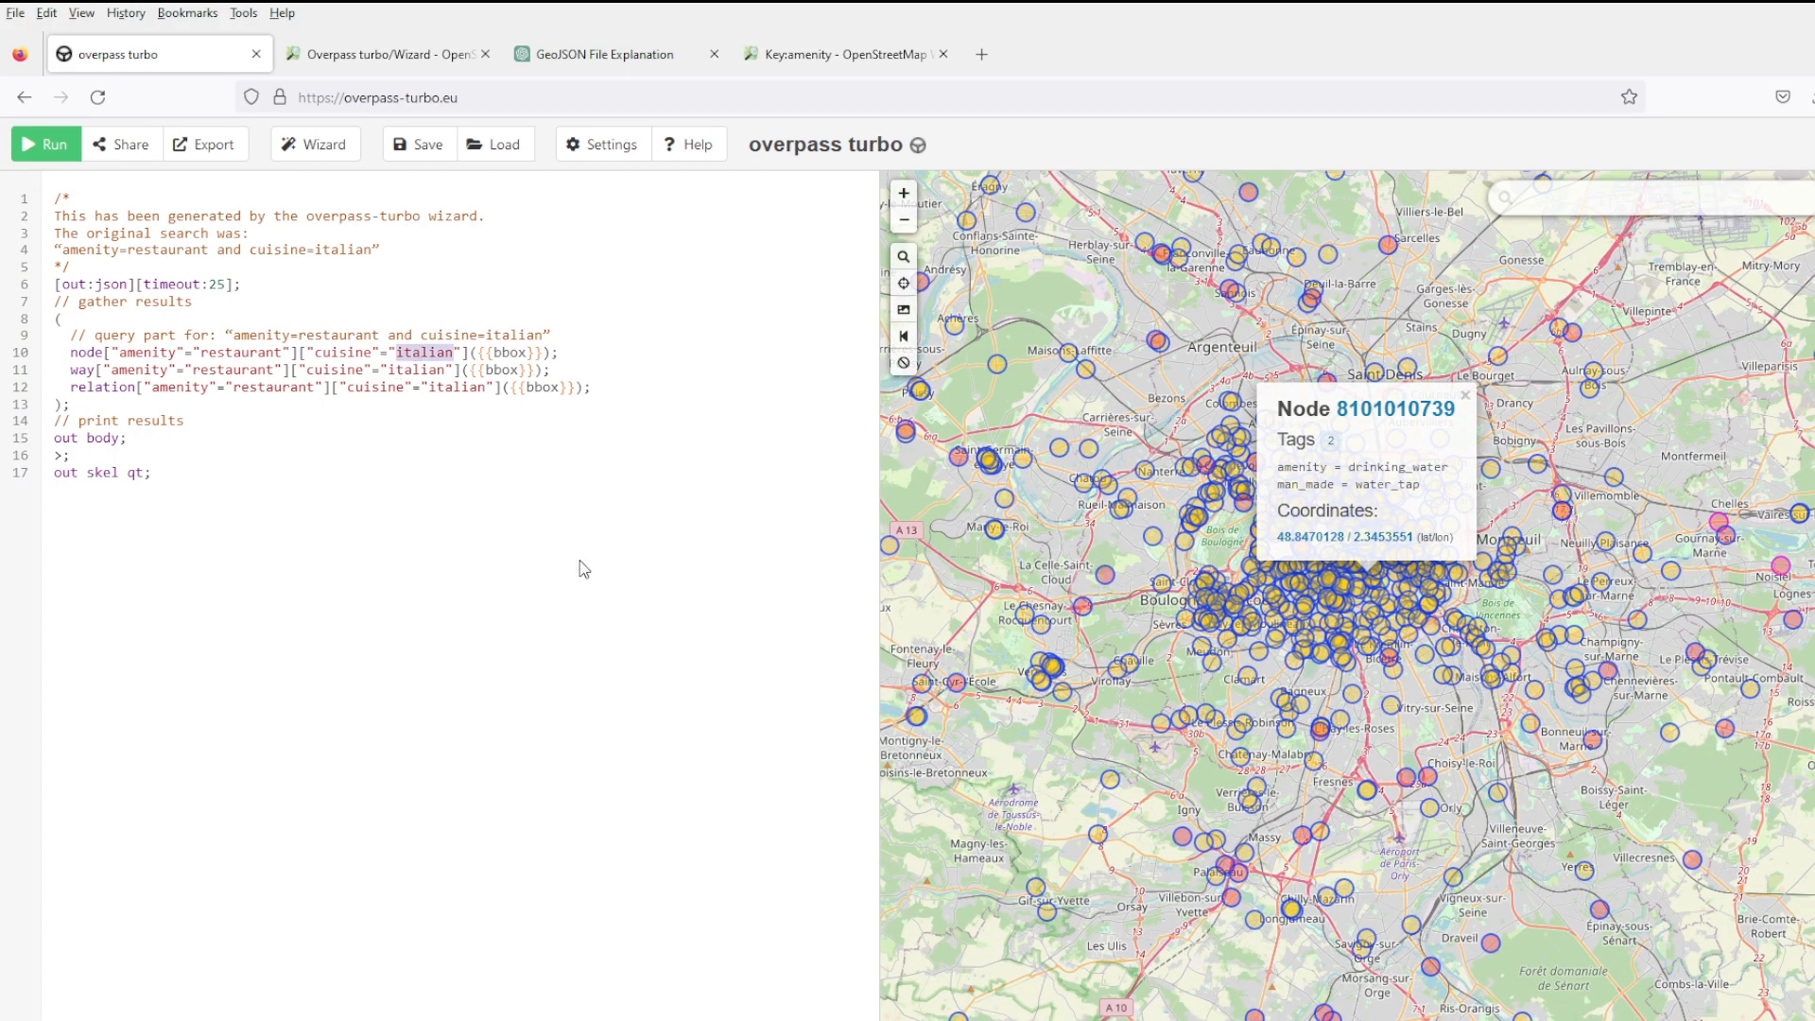
text(afghan)
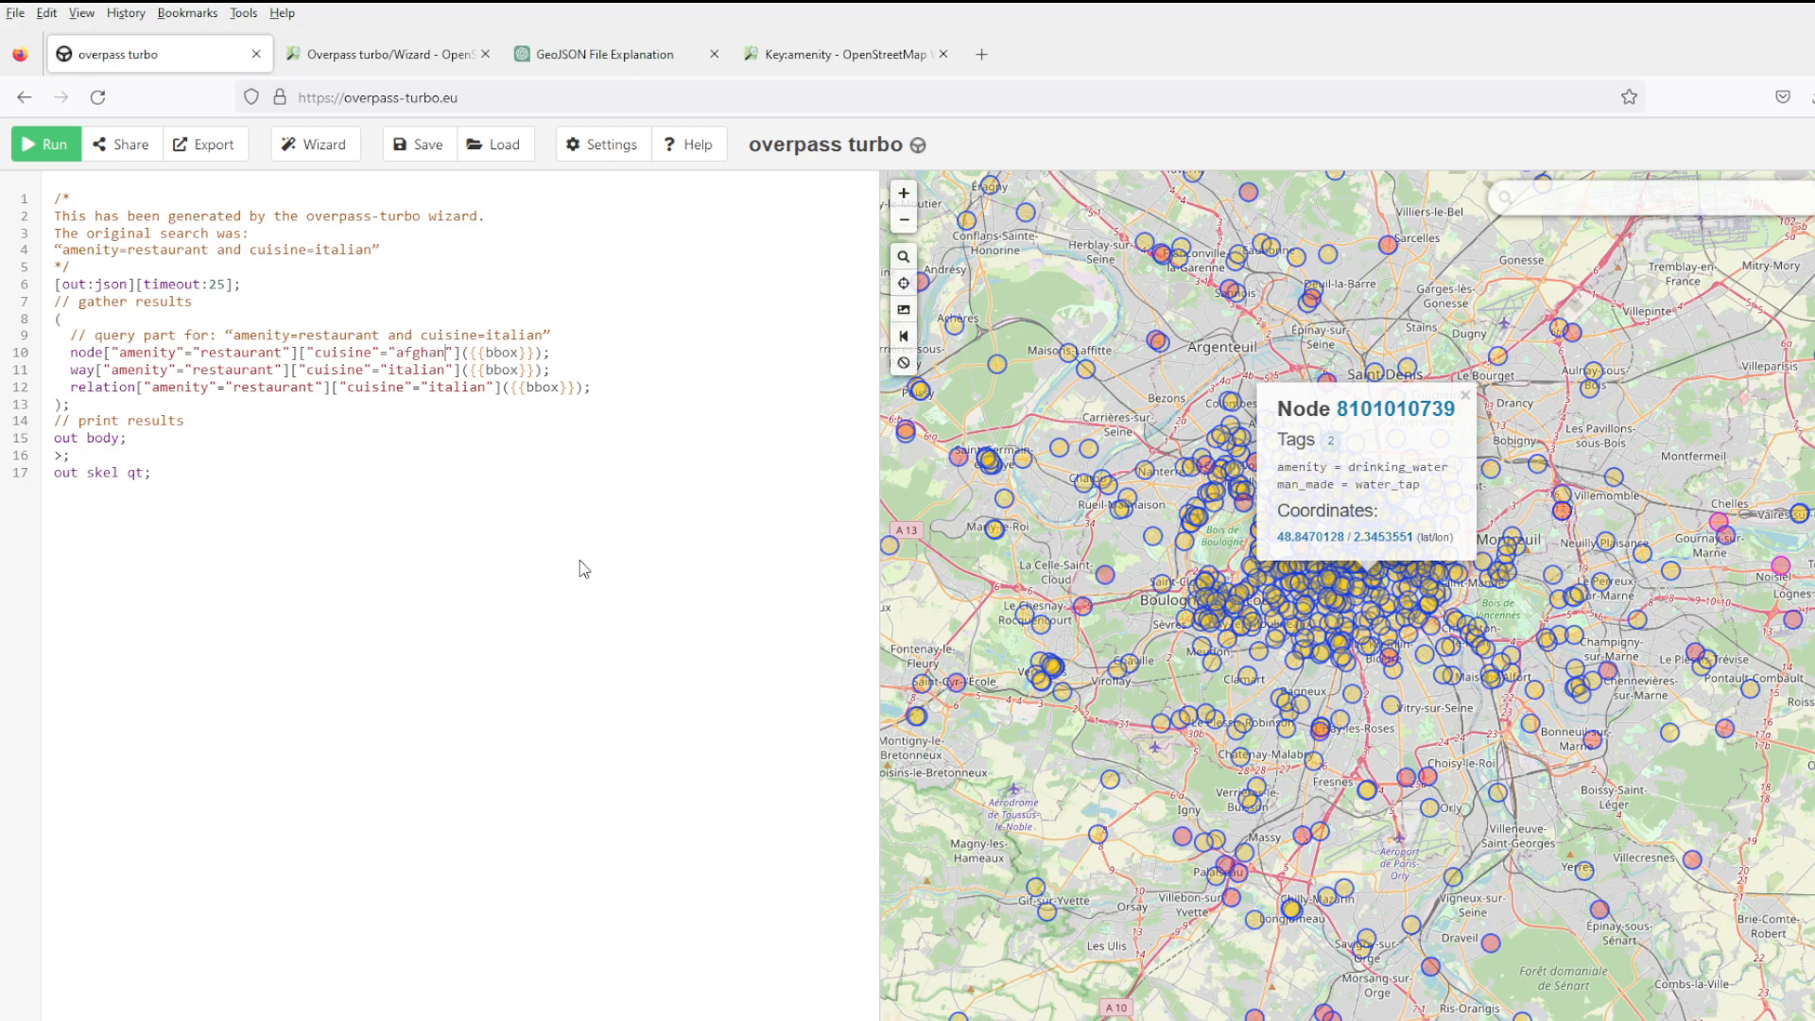
text(afghan)
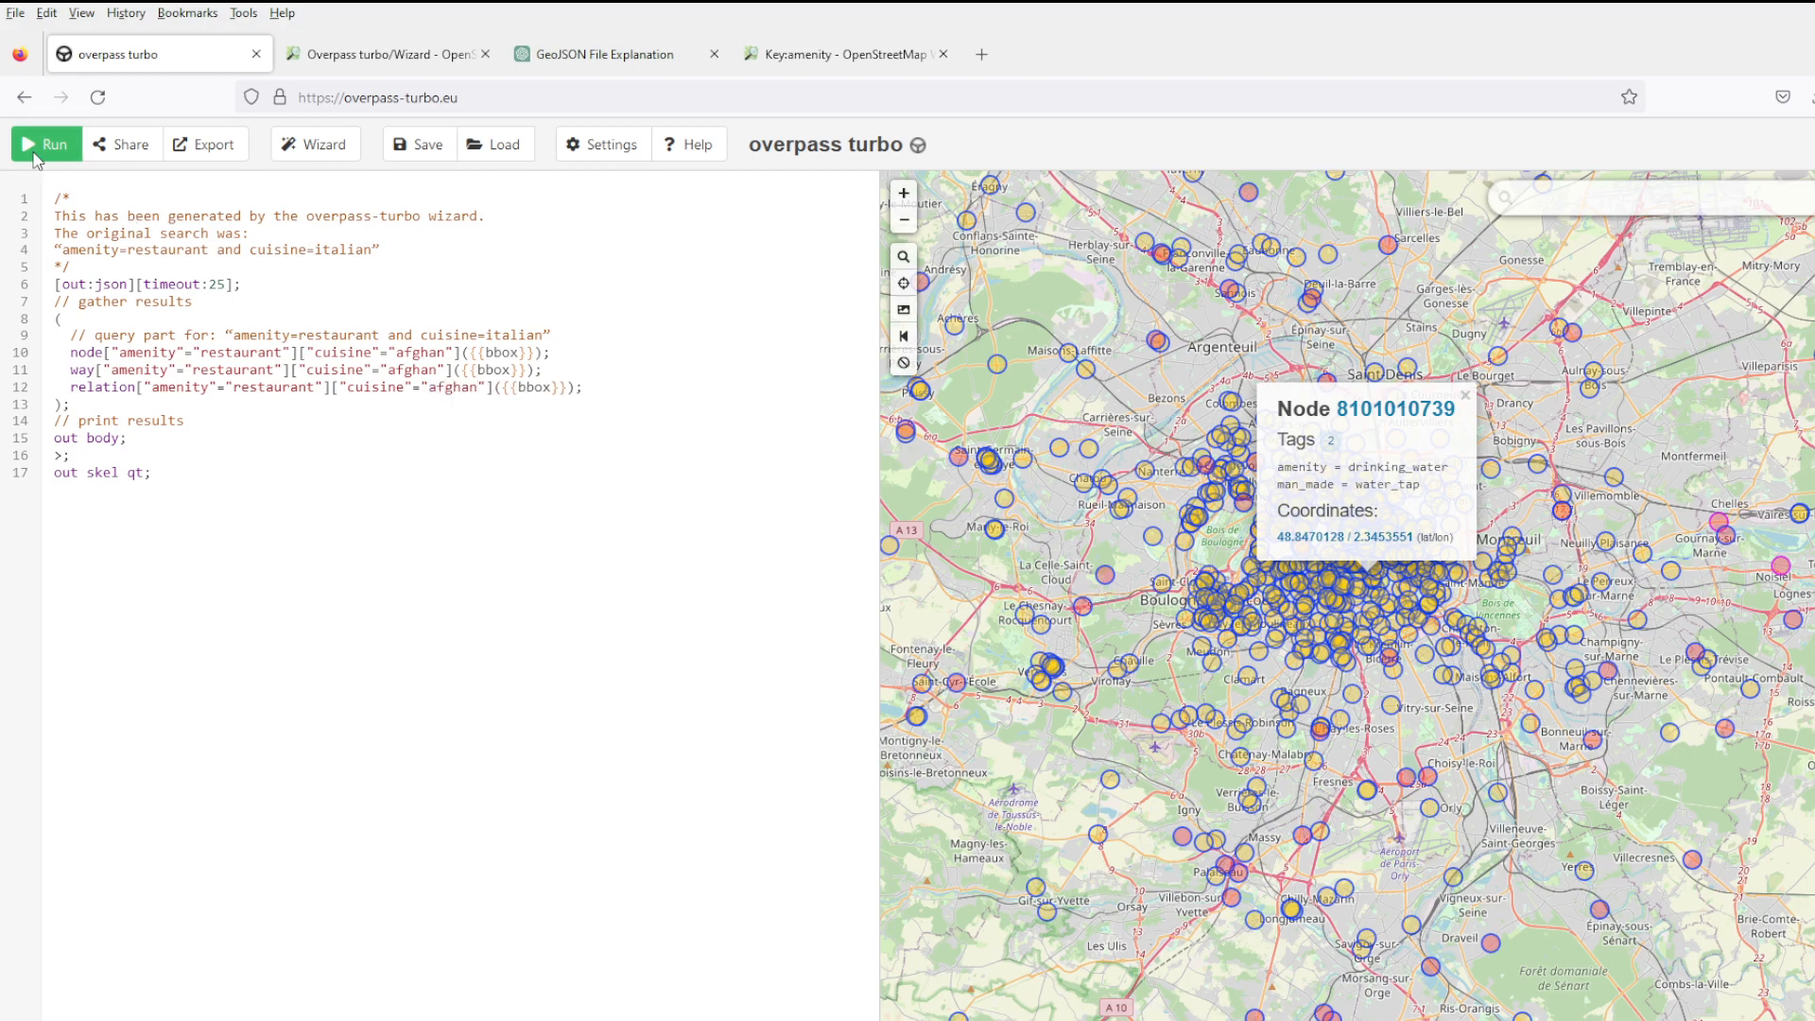
click(45, 143)
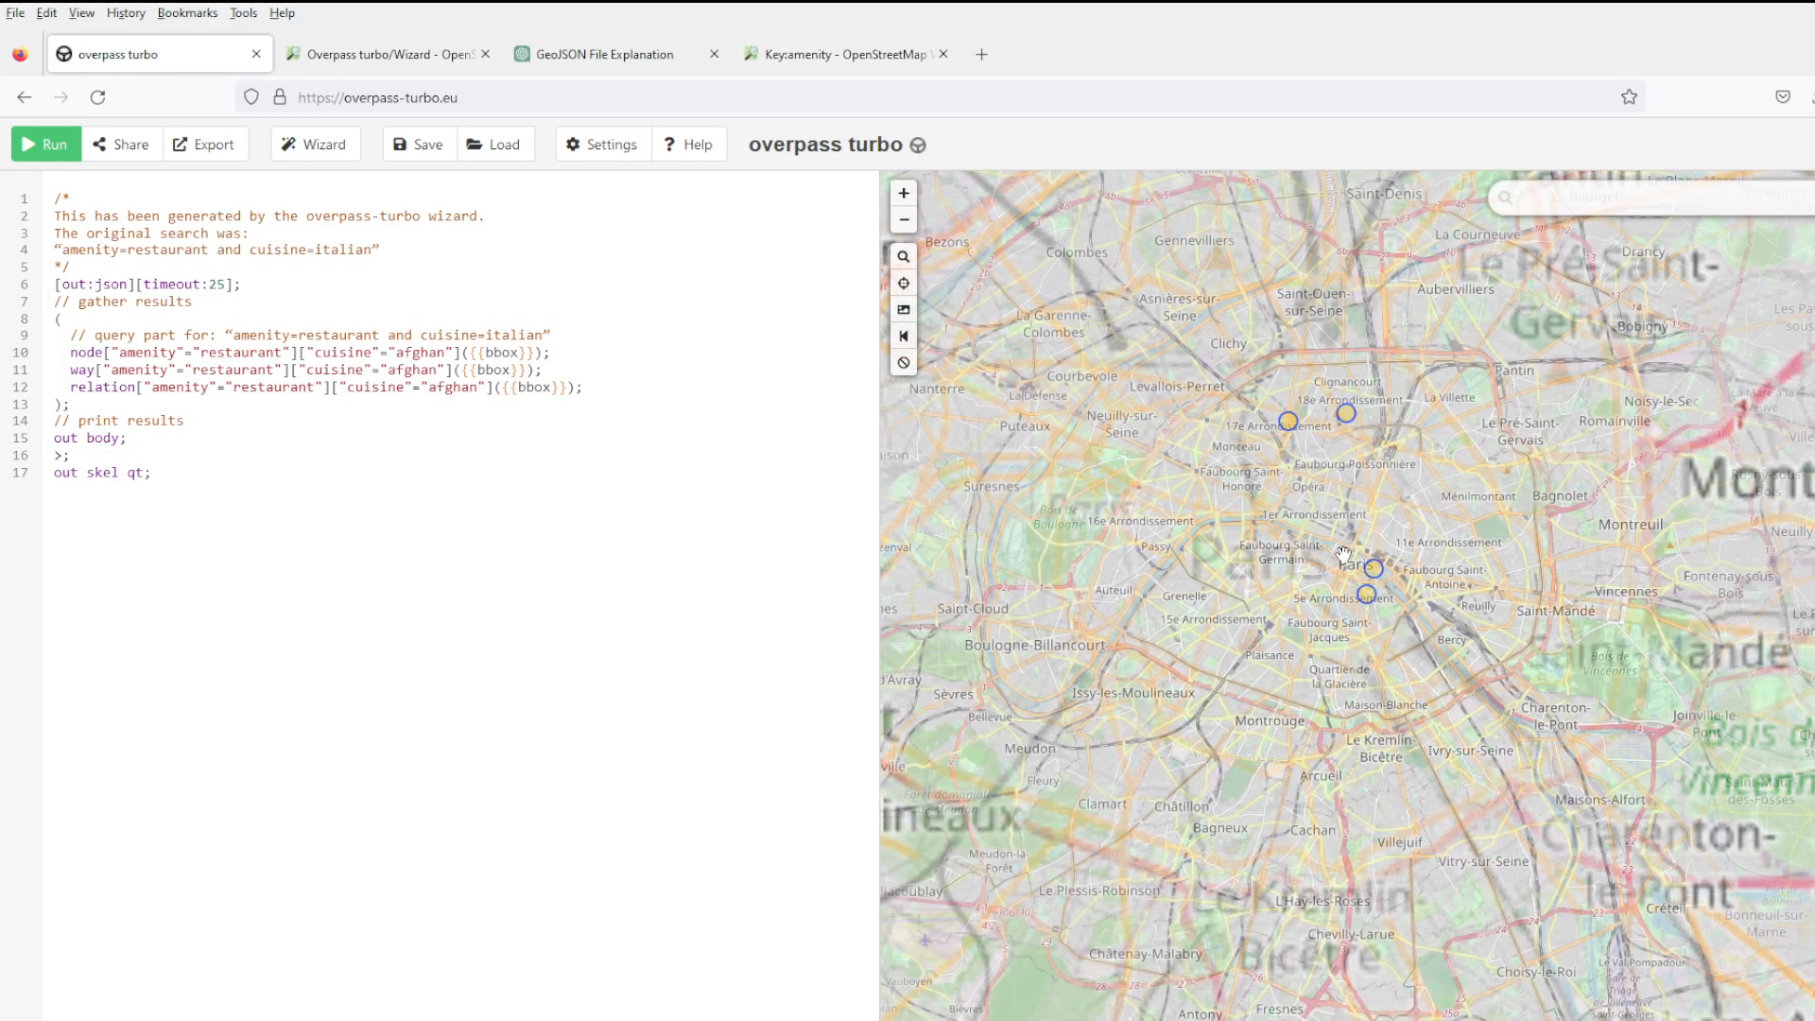
Inspect an Afghan restaurant's popup and the raw JSON results, then select the afghan value for replacement.
click(1368, 567)
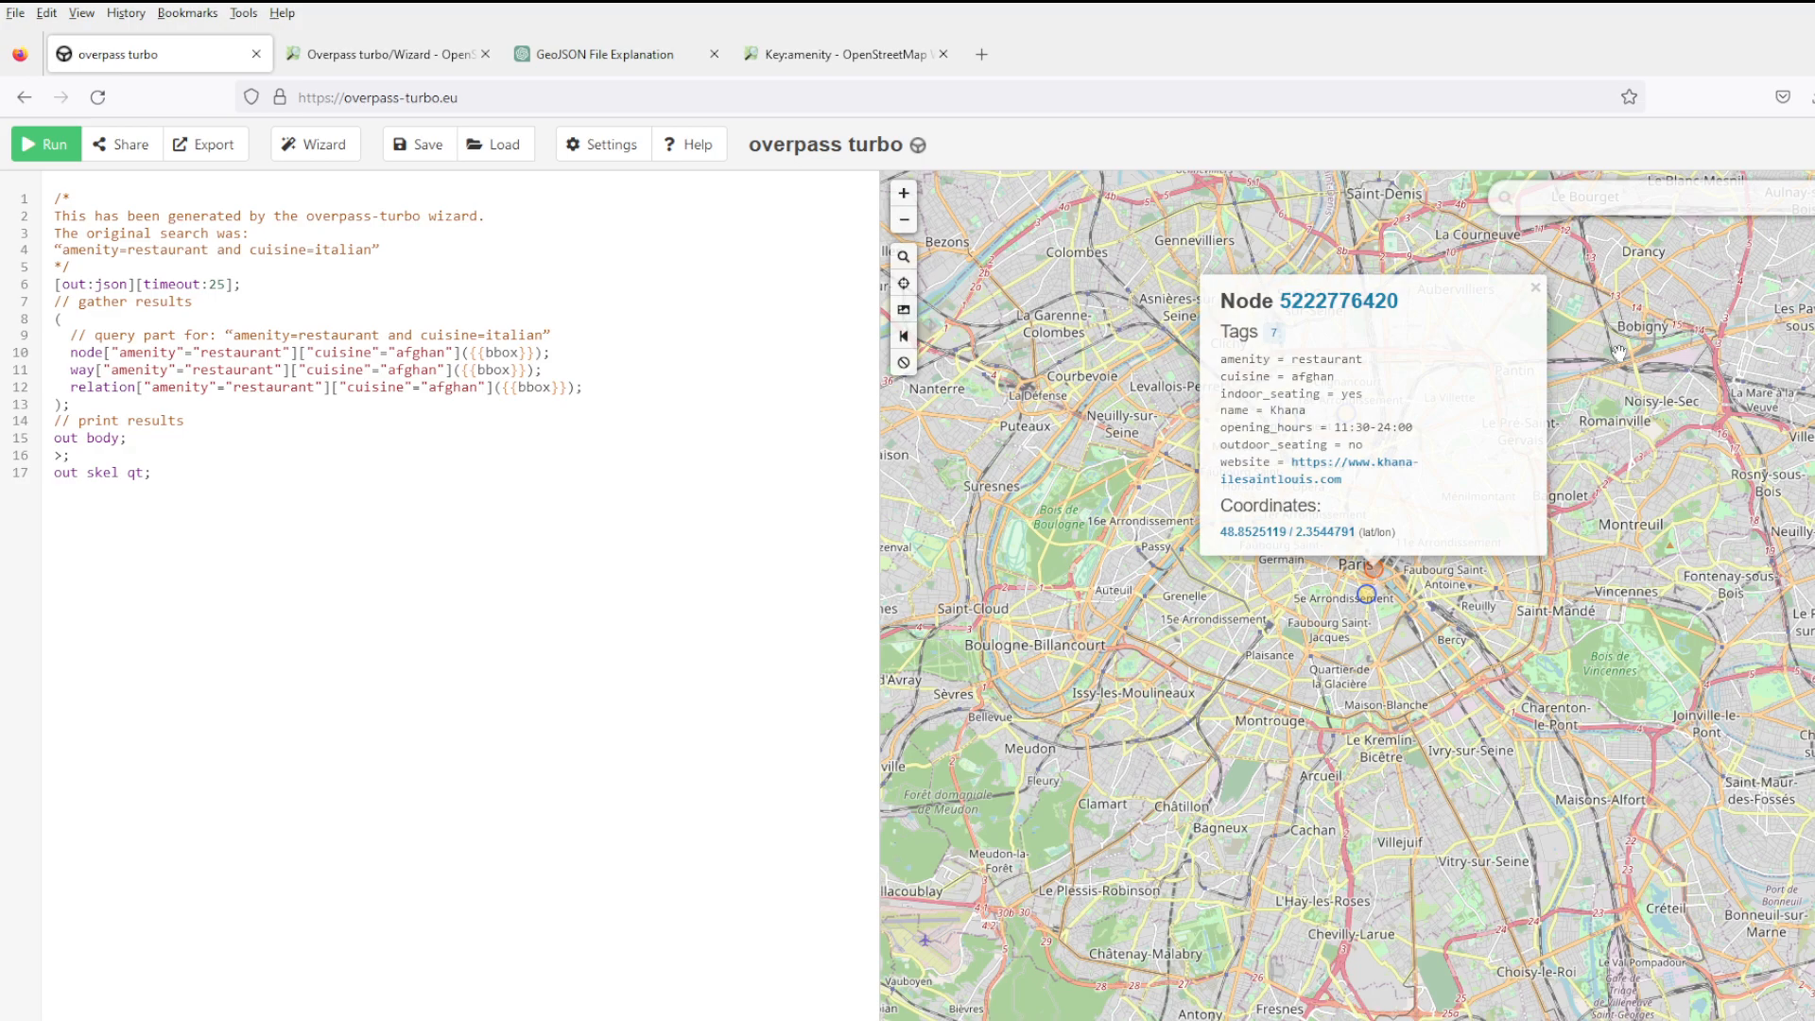
click(45, 144)
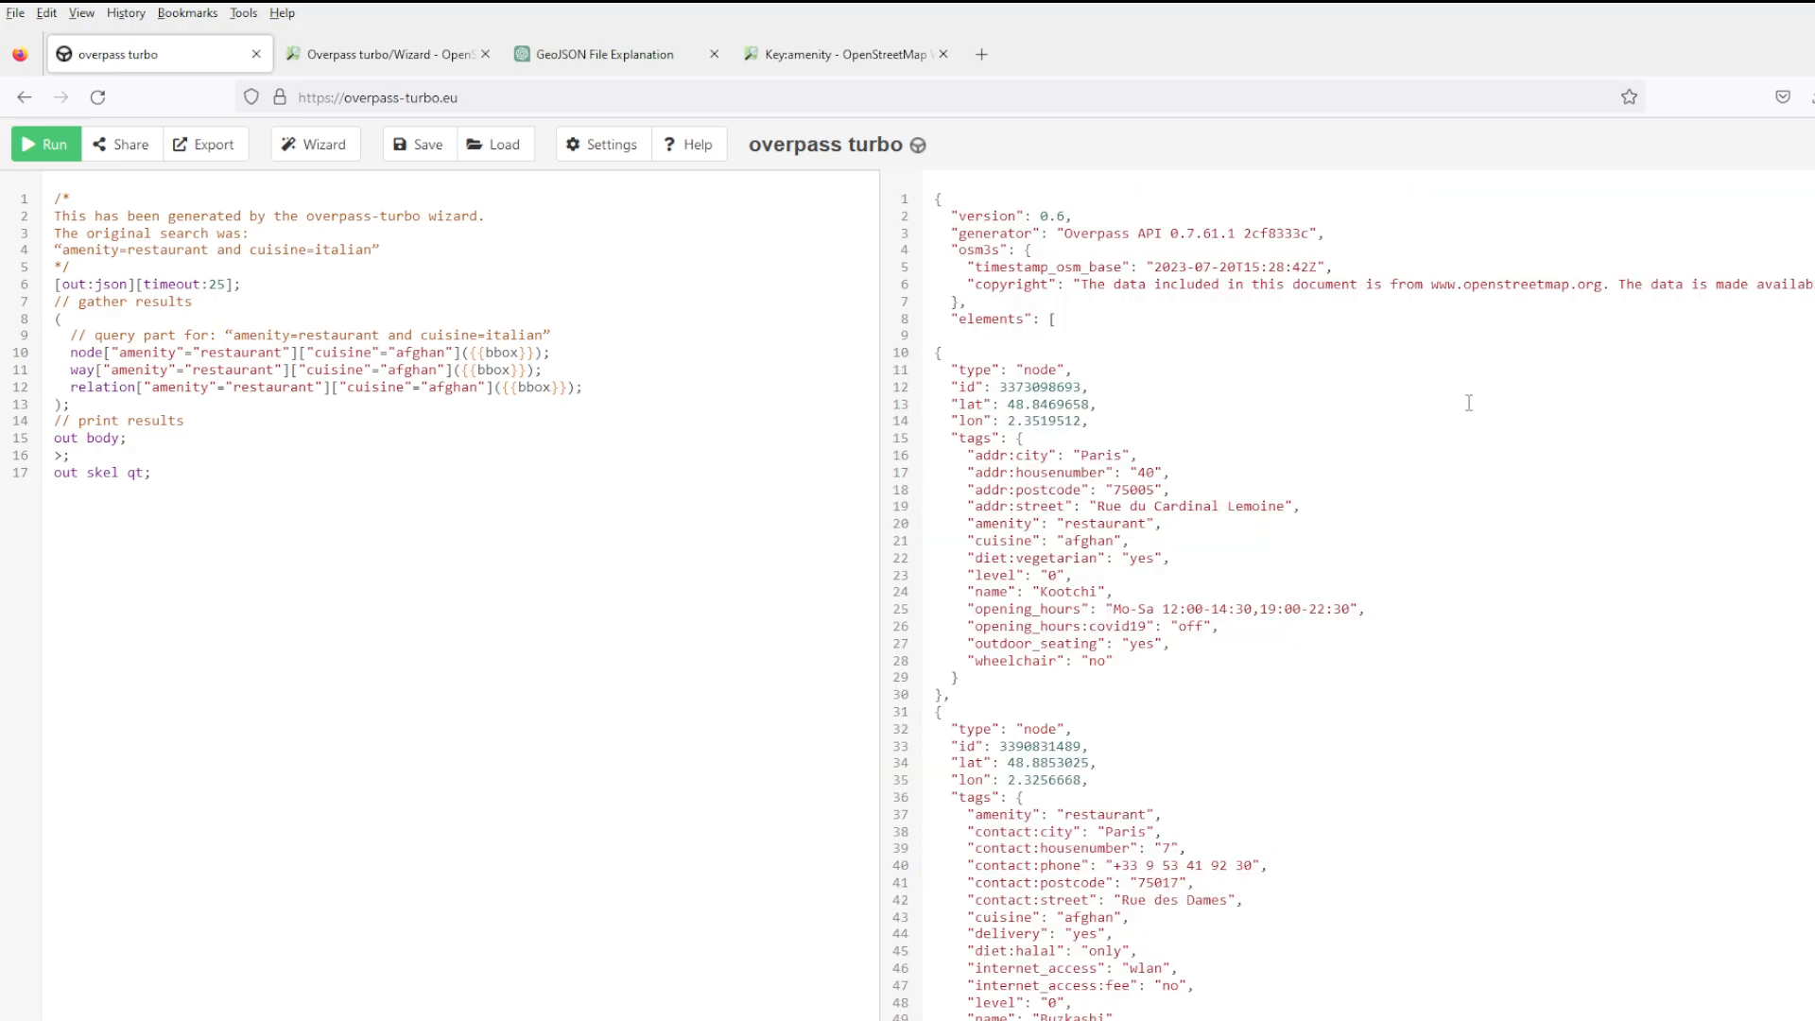
scroll(down, 3)
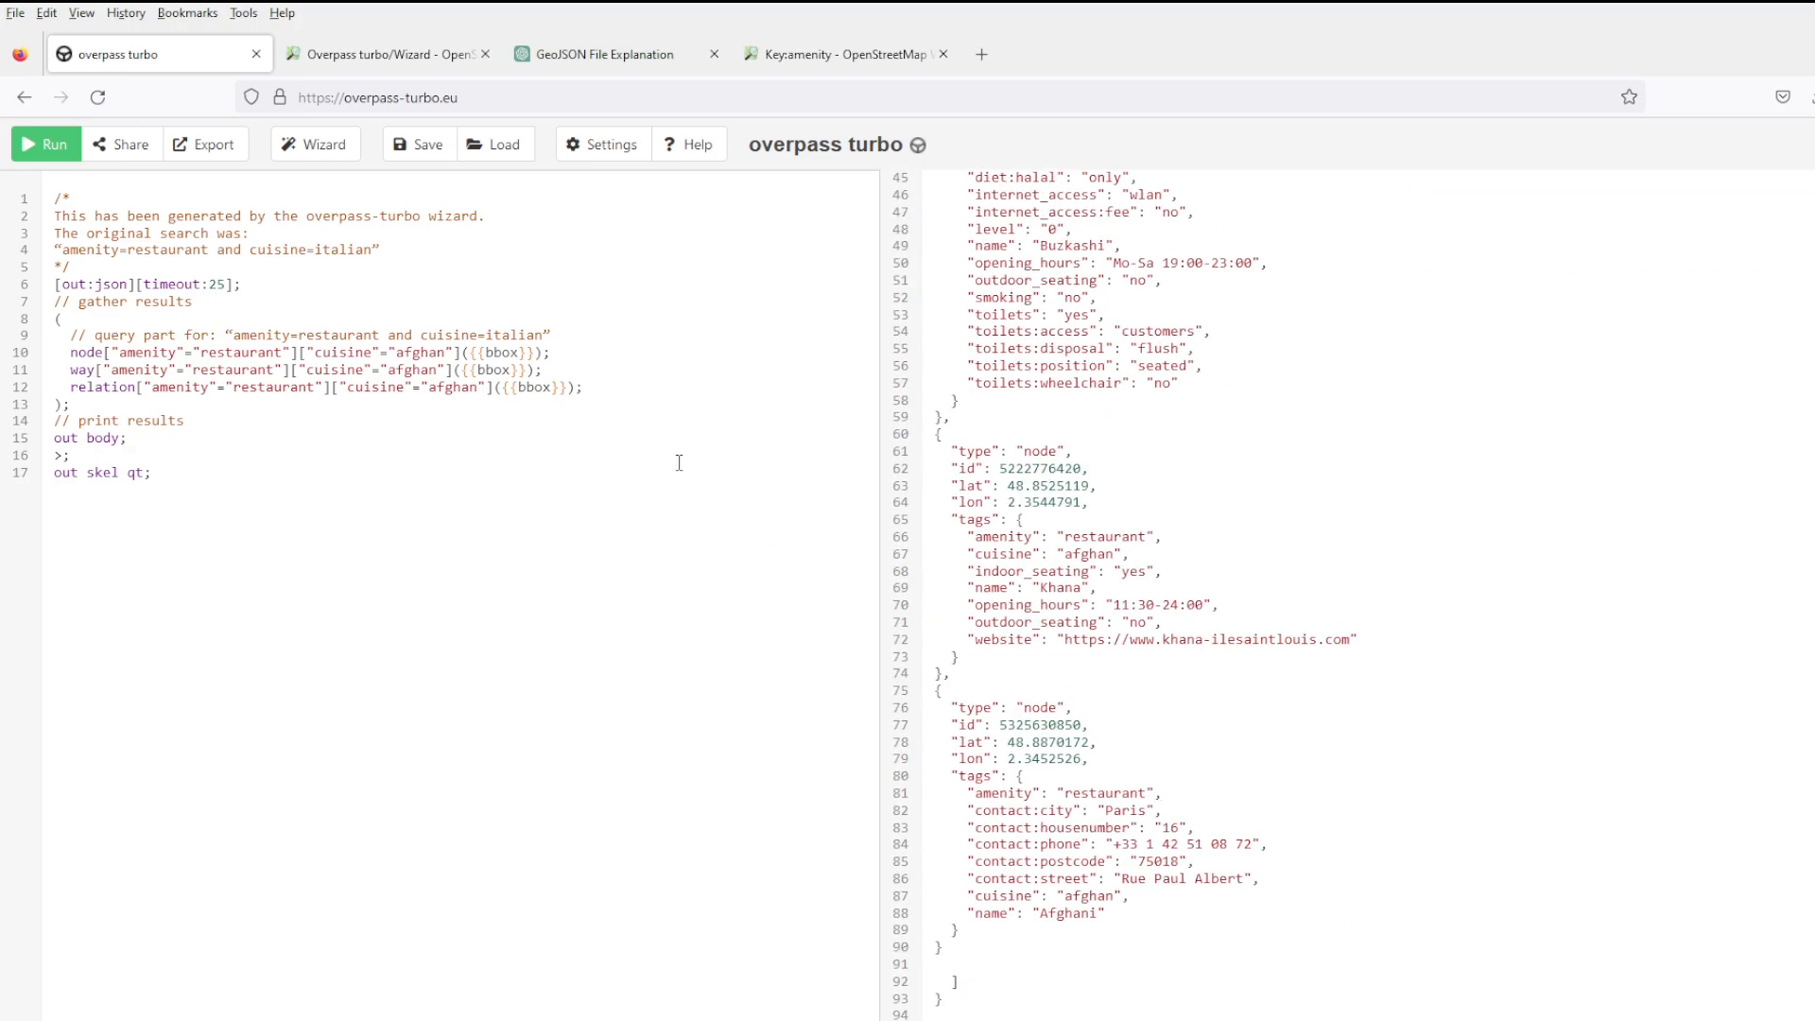
double_click(420, 353)
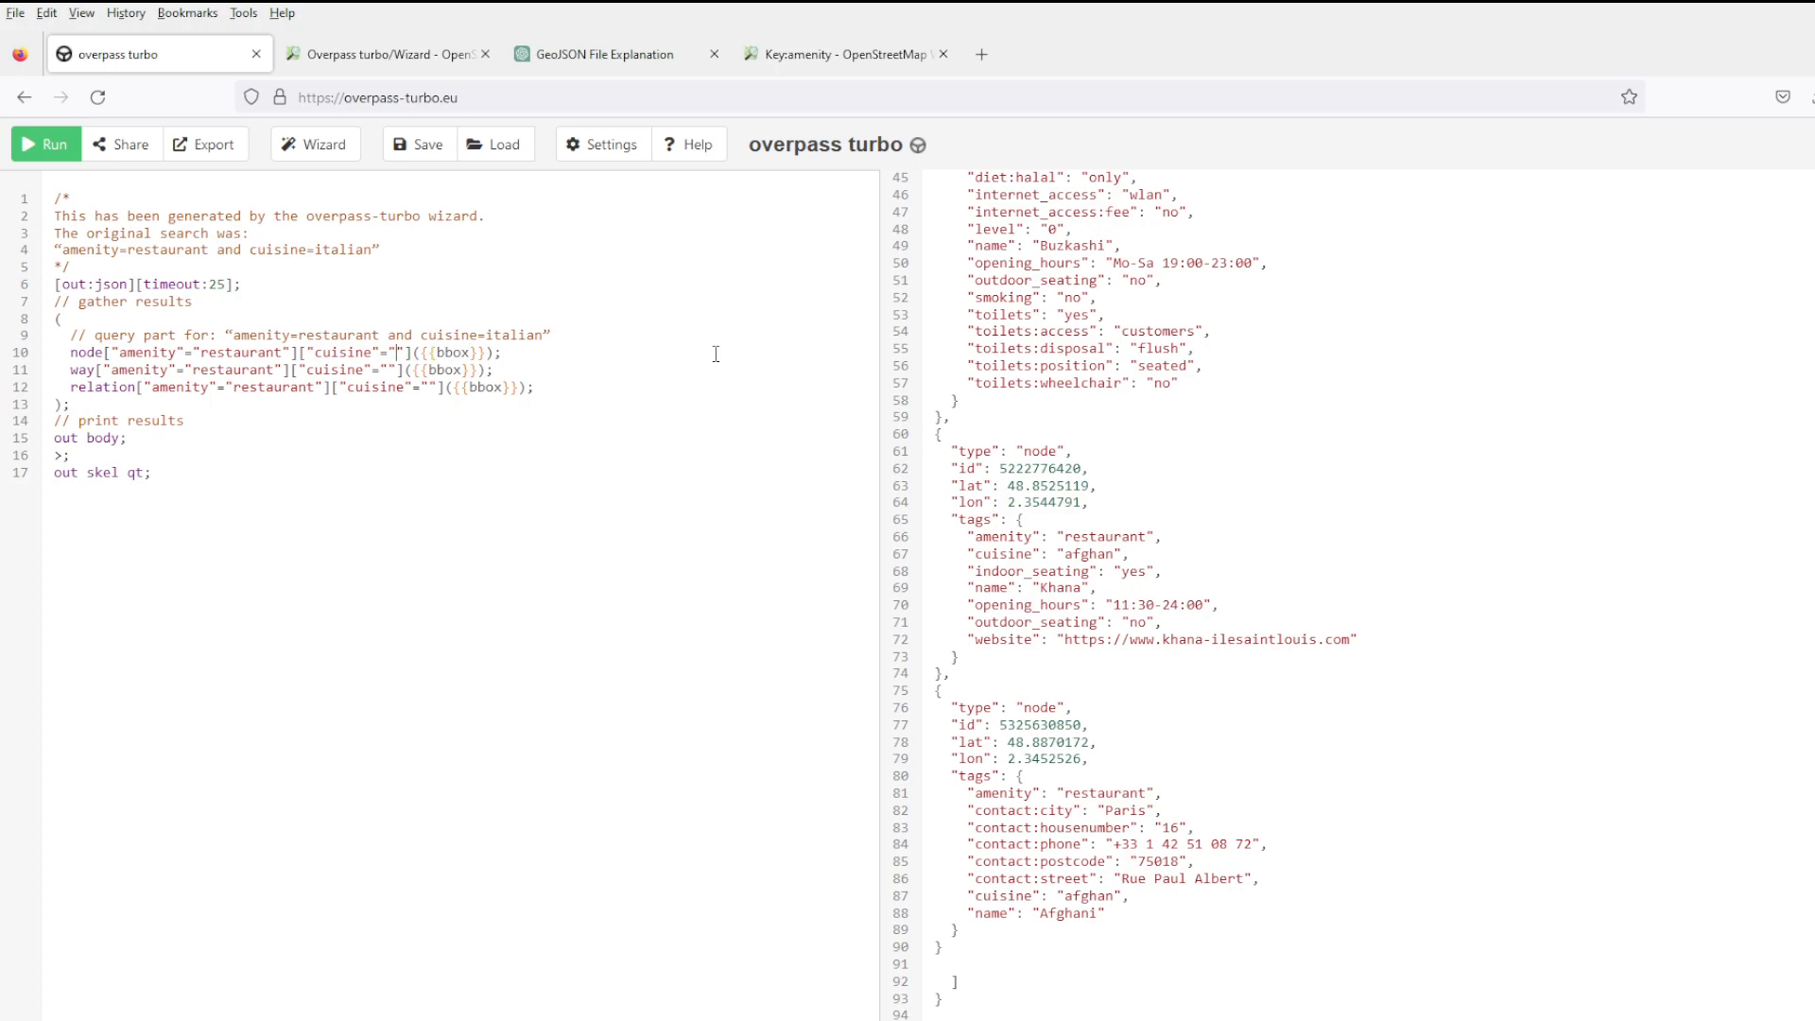
Set the cuisine to romanian, run the query, and view the two Romanian restaurants near Paris on the map.
text(romanian)
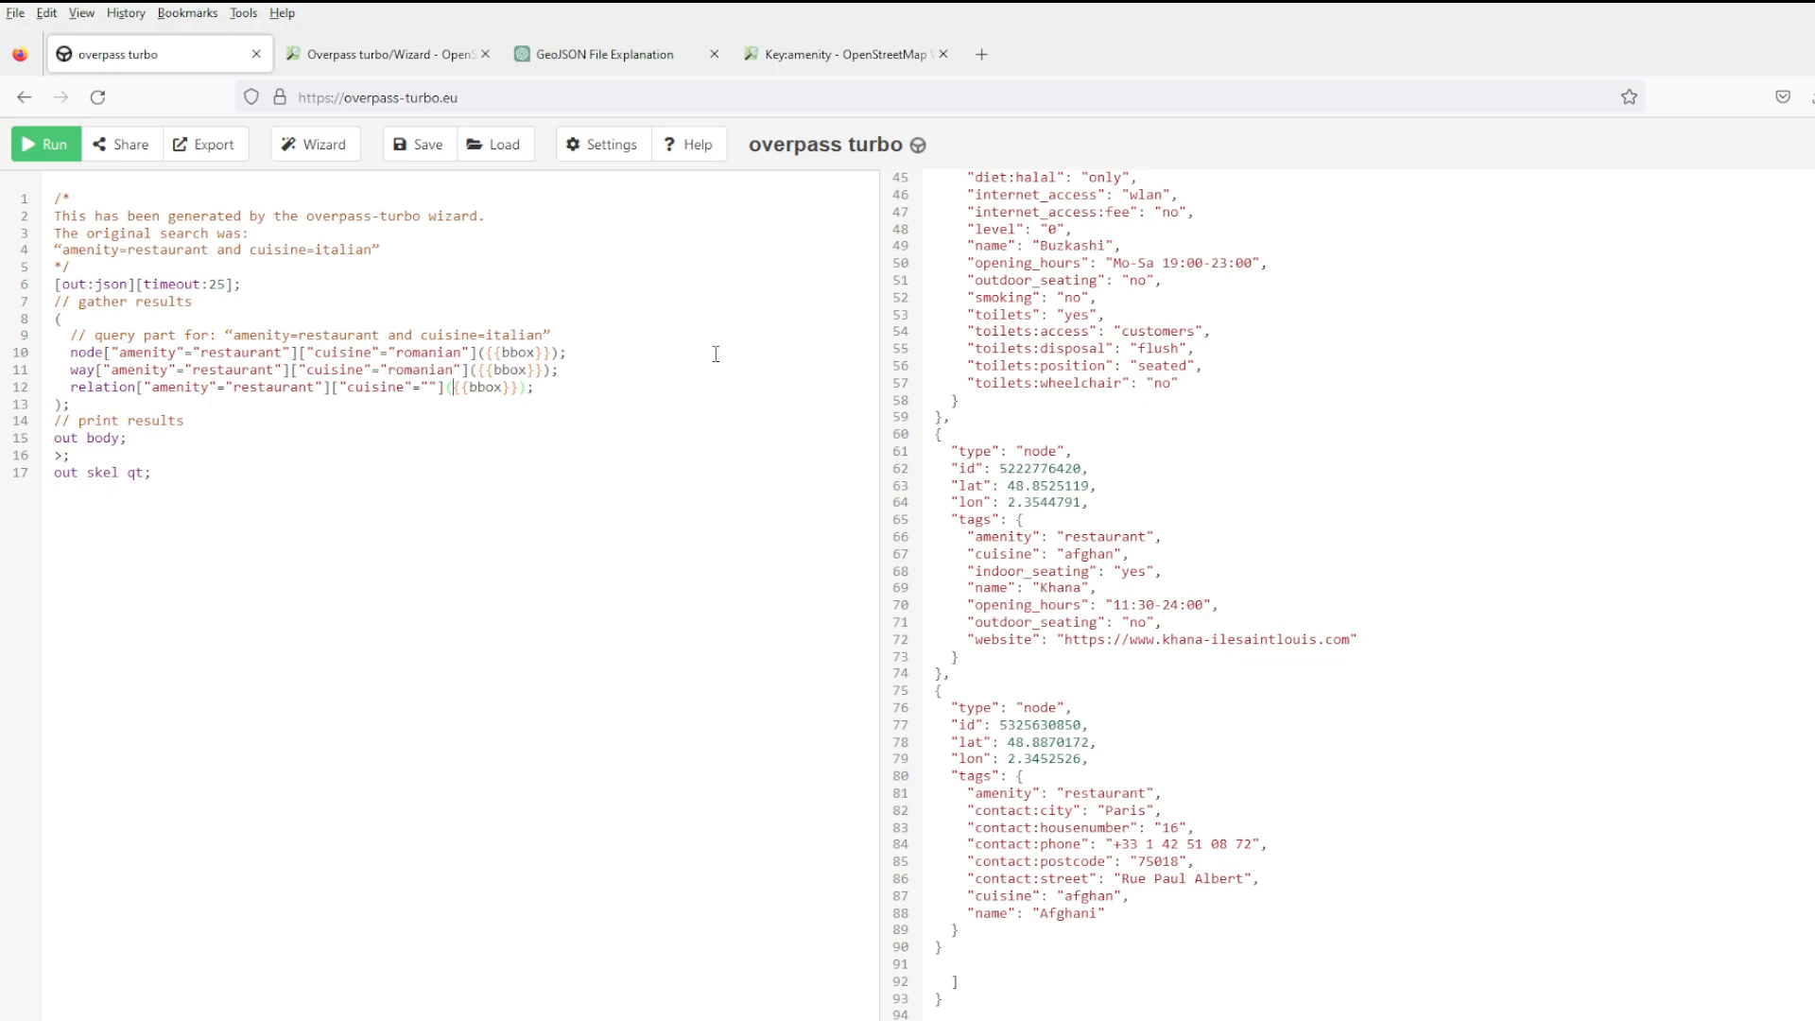
text(romanian)
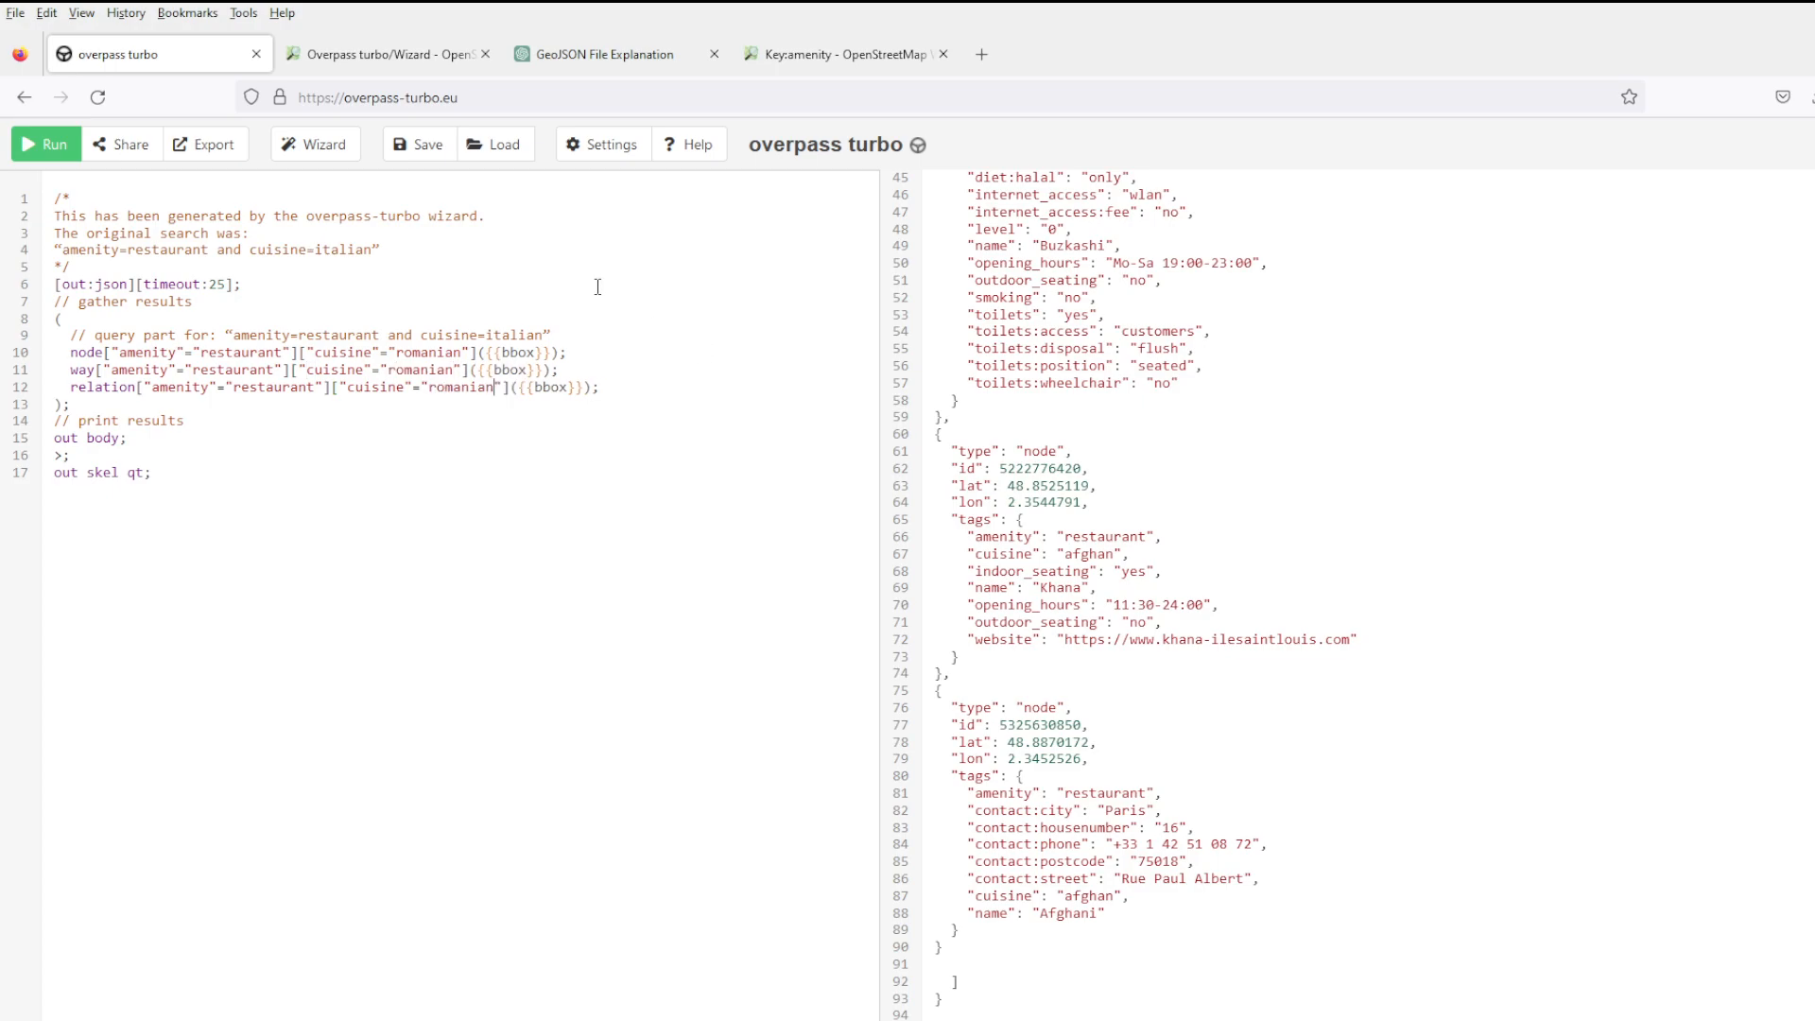
click(43, 144)
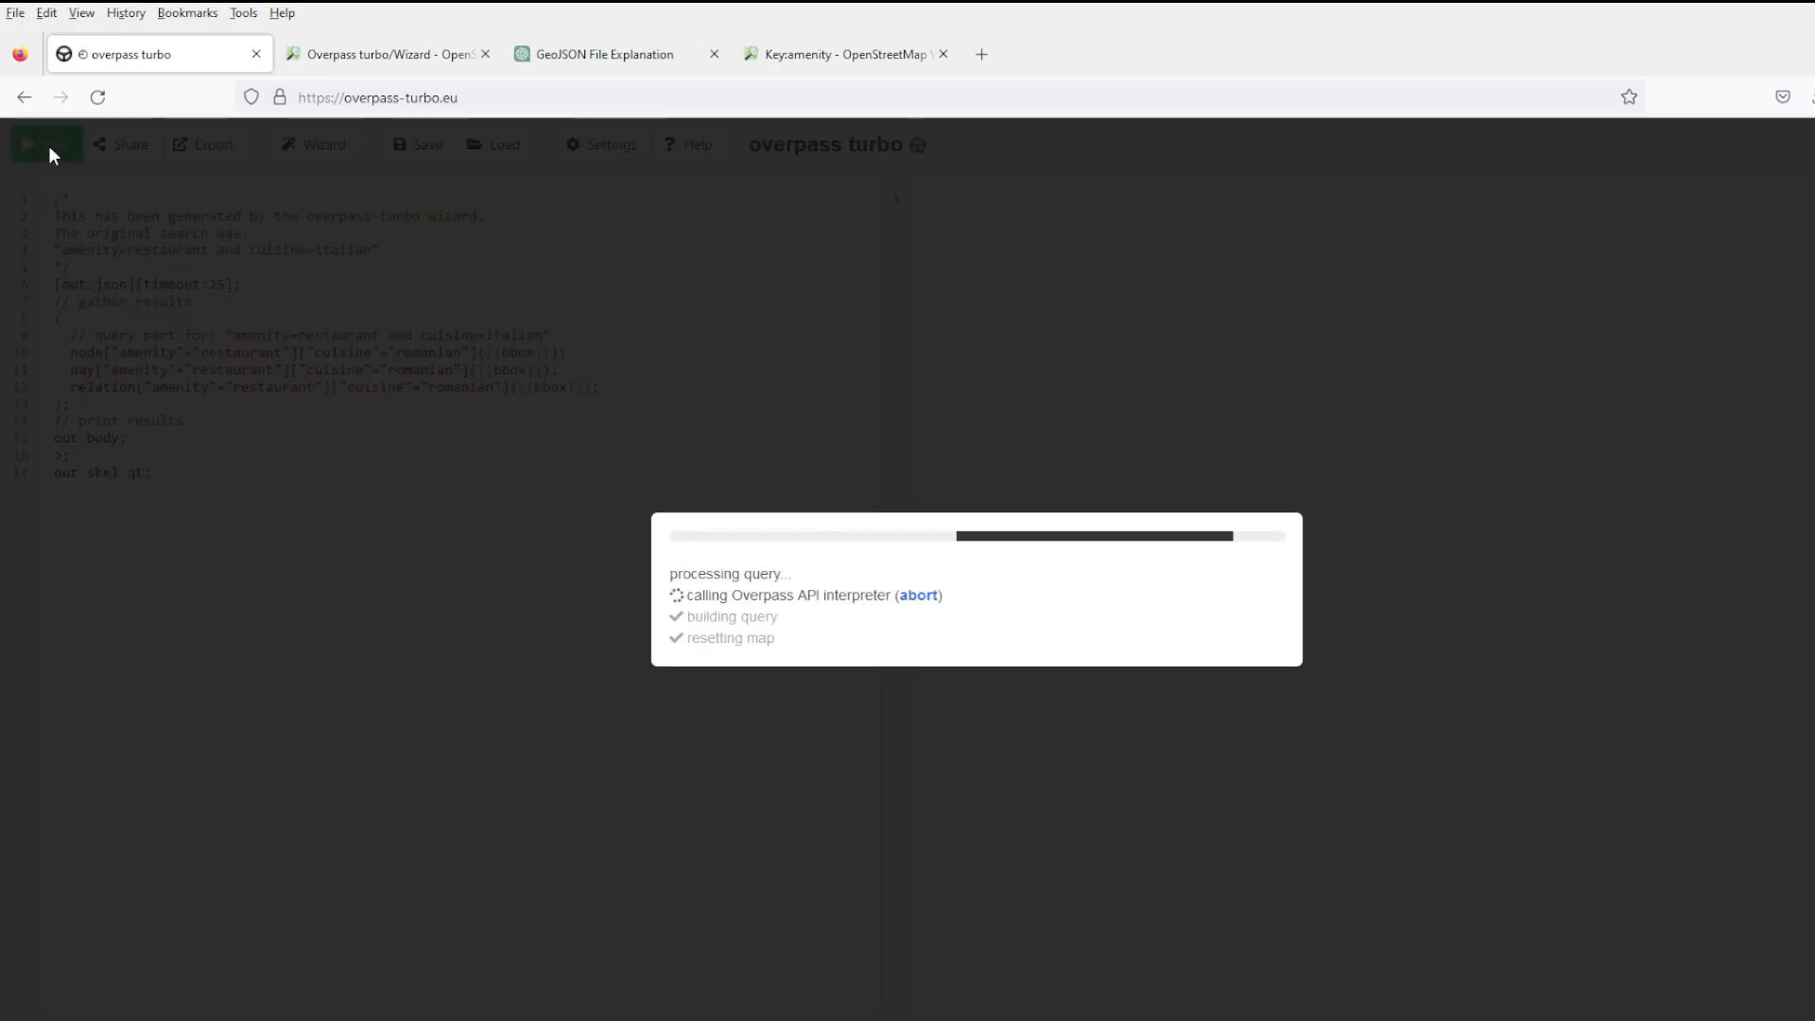
click(44, 144)
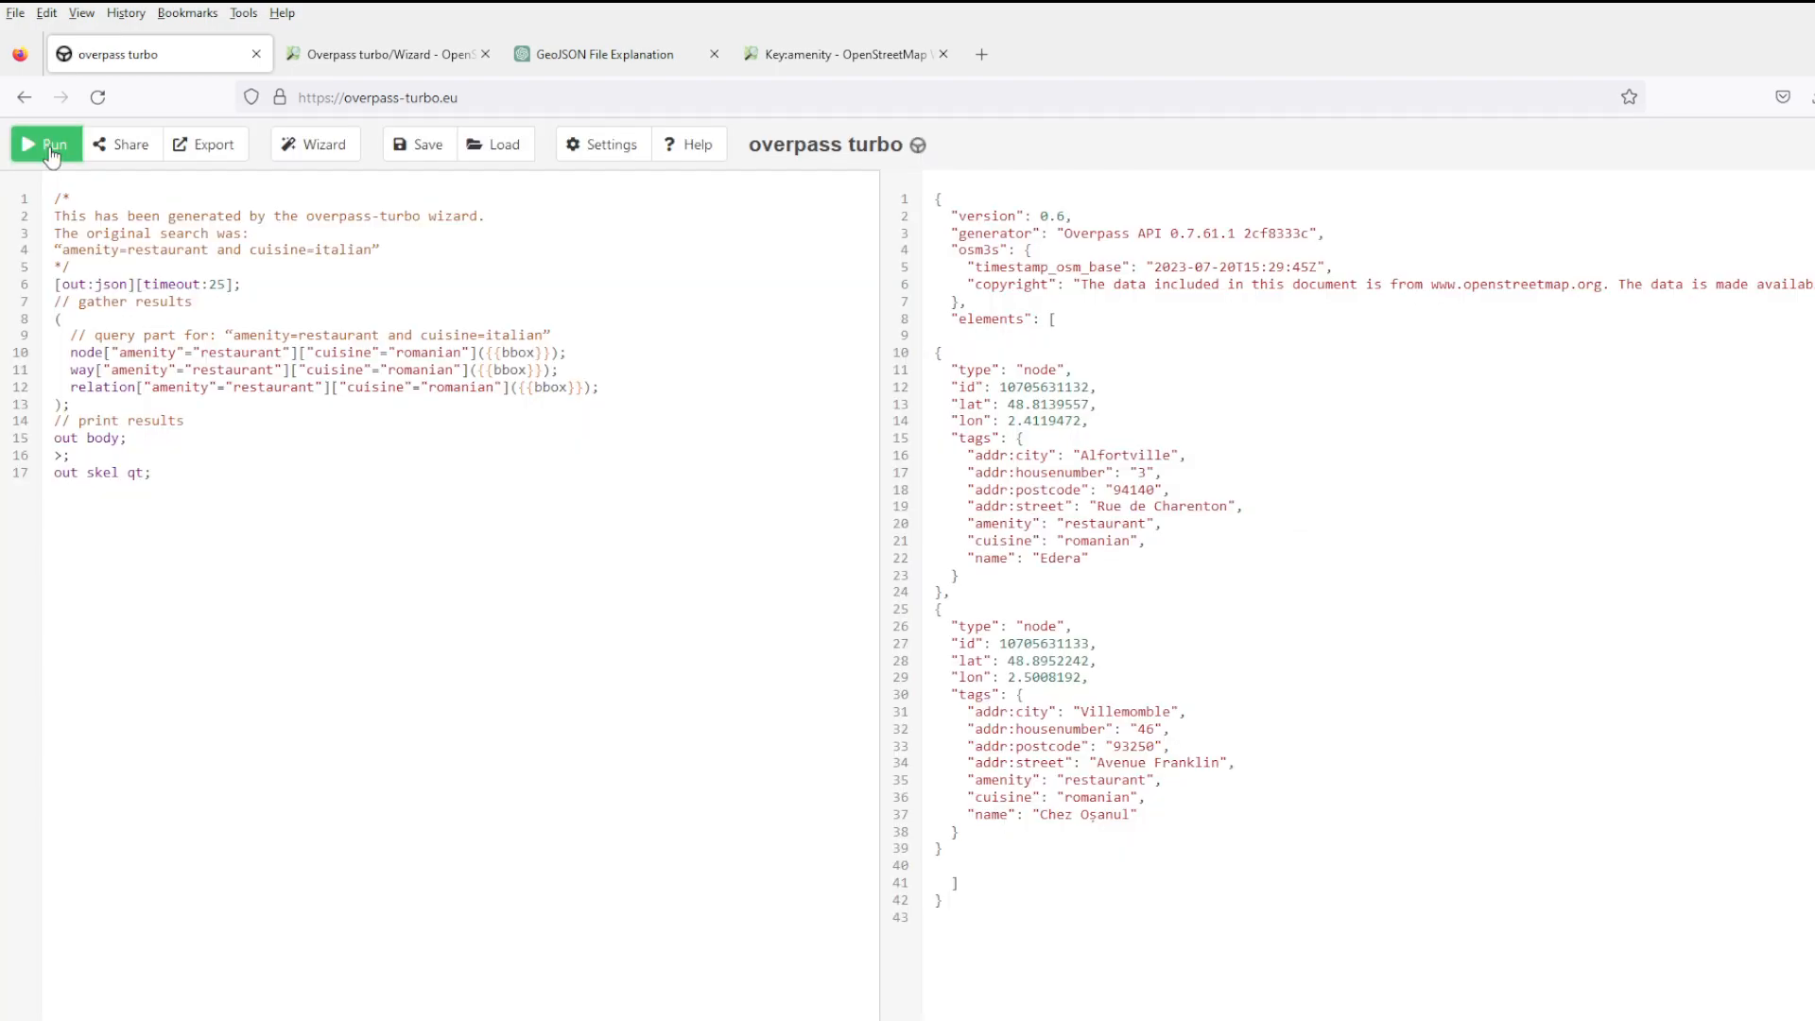
click(46, 144)
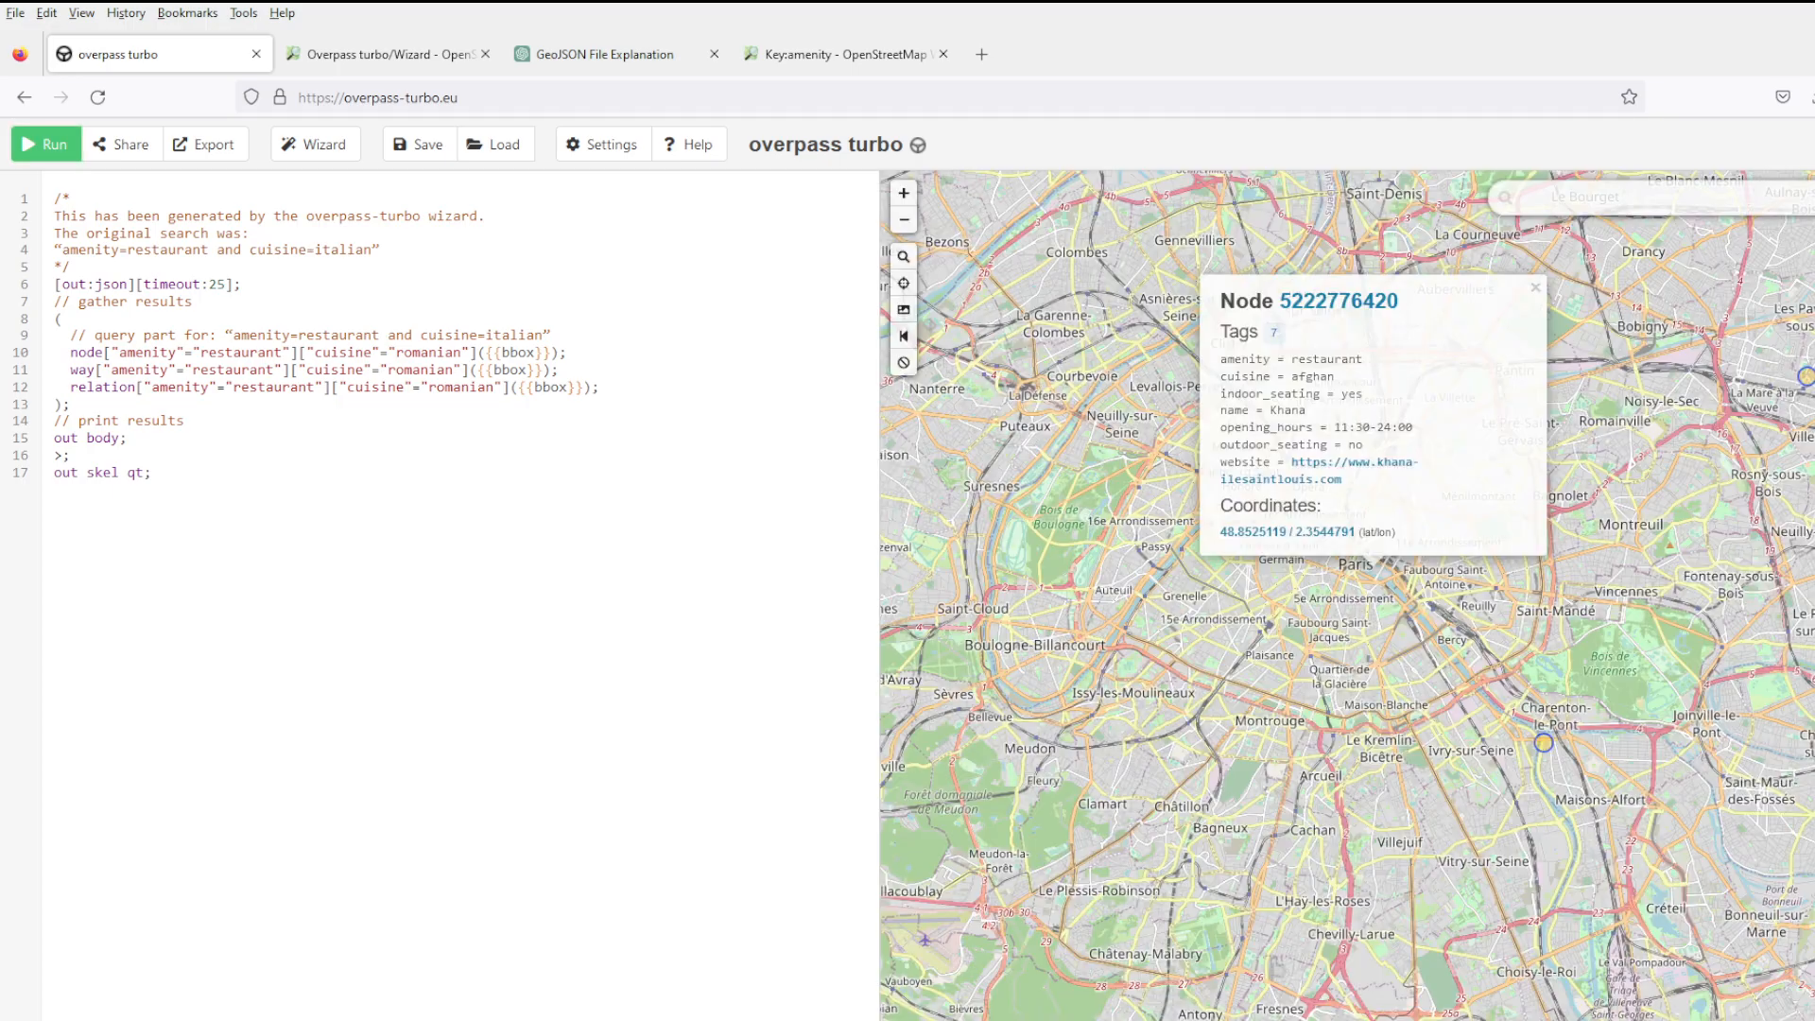
Dismiss the popup, widen the map to Britain and northern Europe, and rerun the Romanian query.
click(1535, 287)
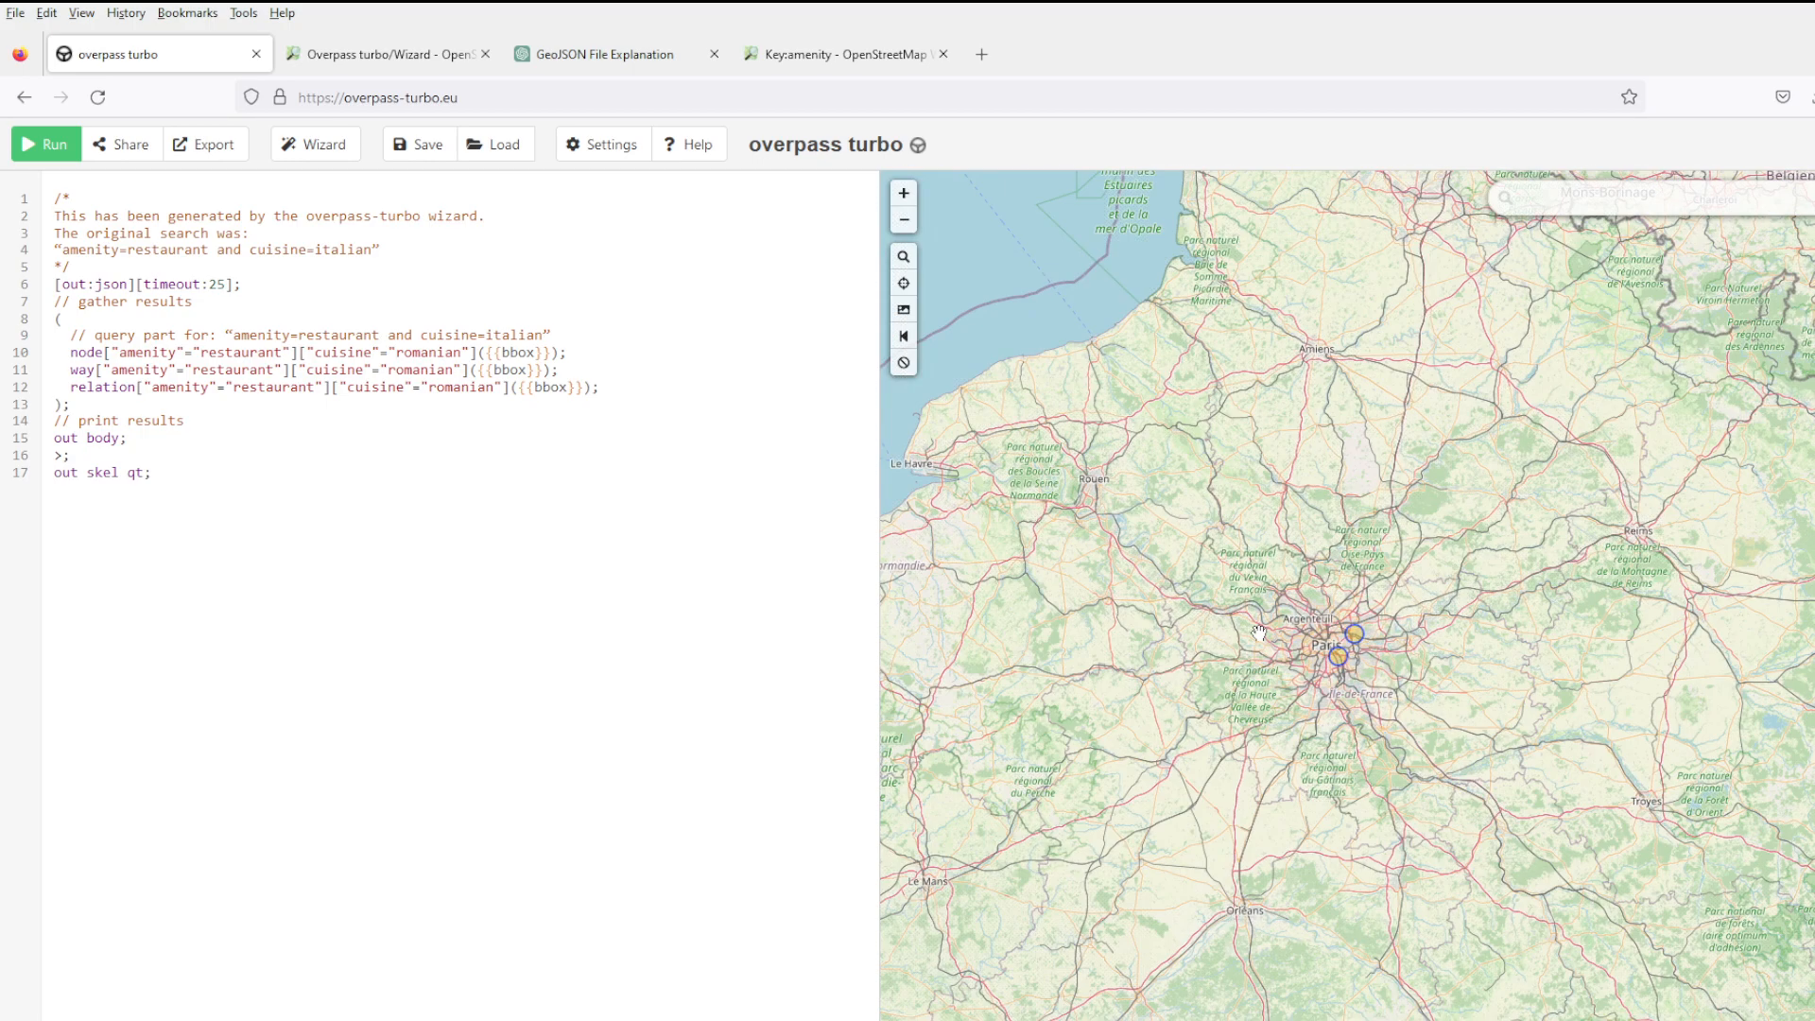
click(45, 144)
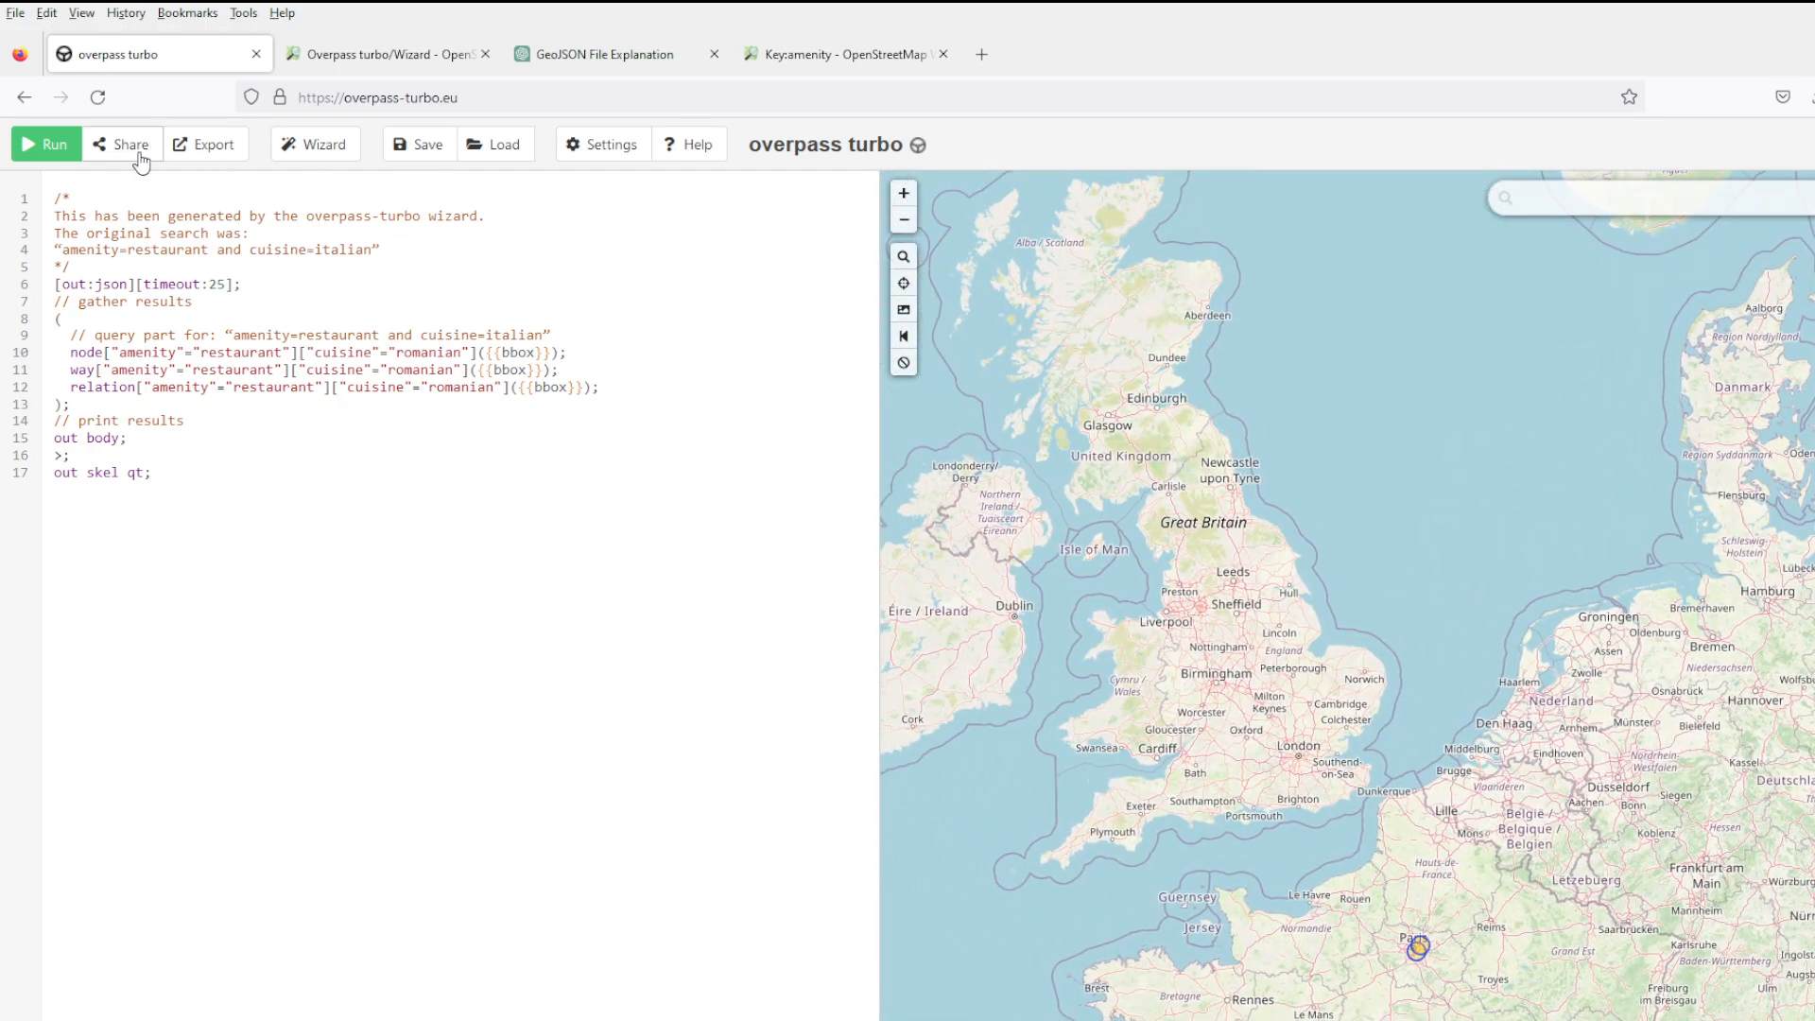
click(45, 143)
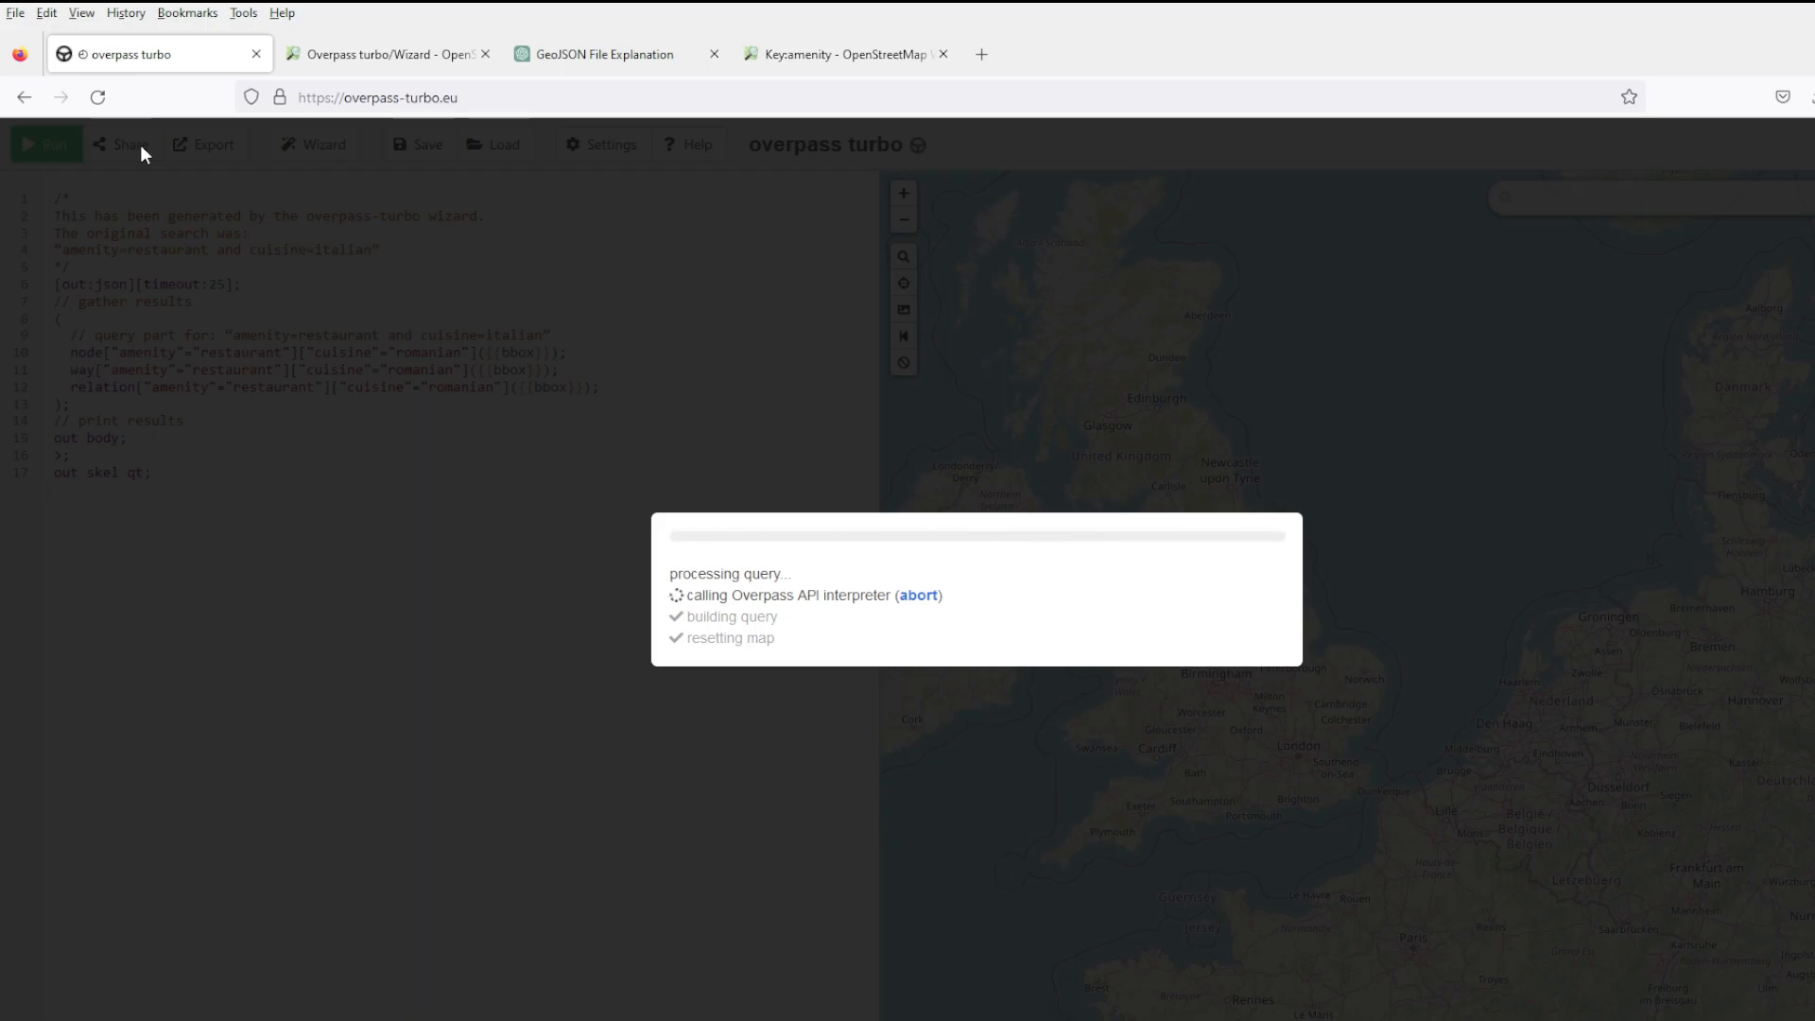
Glance at the Overpass turbo Wizard wiki, then rerun the Romanian query over southeast England after the error.
click(387, 53)
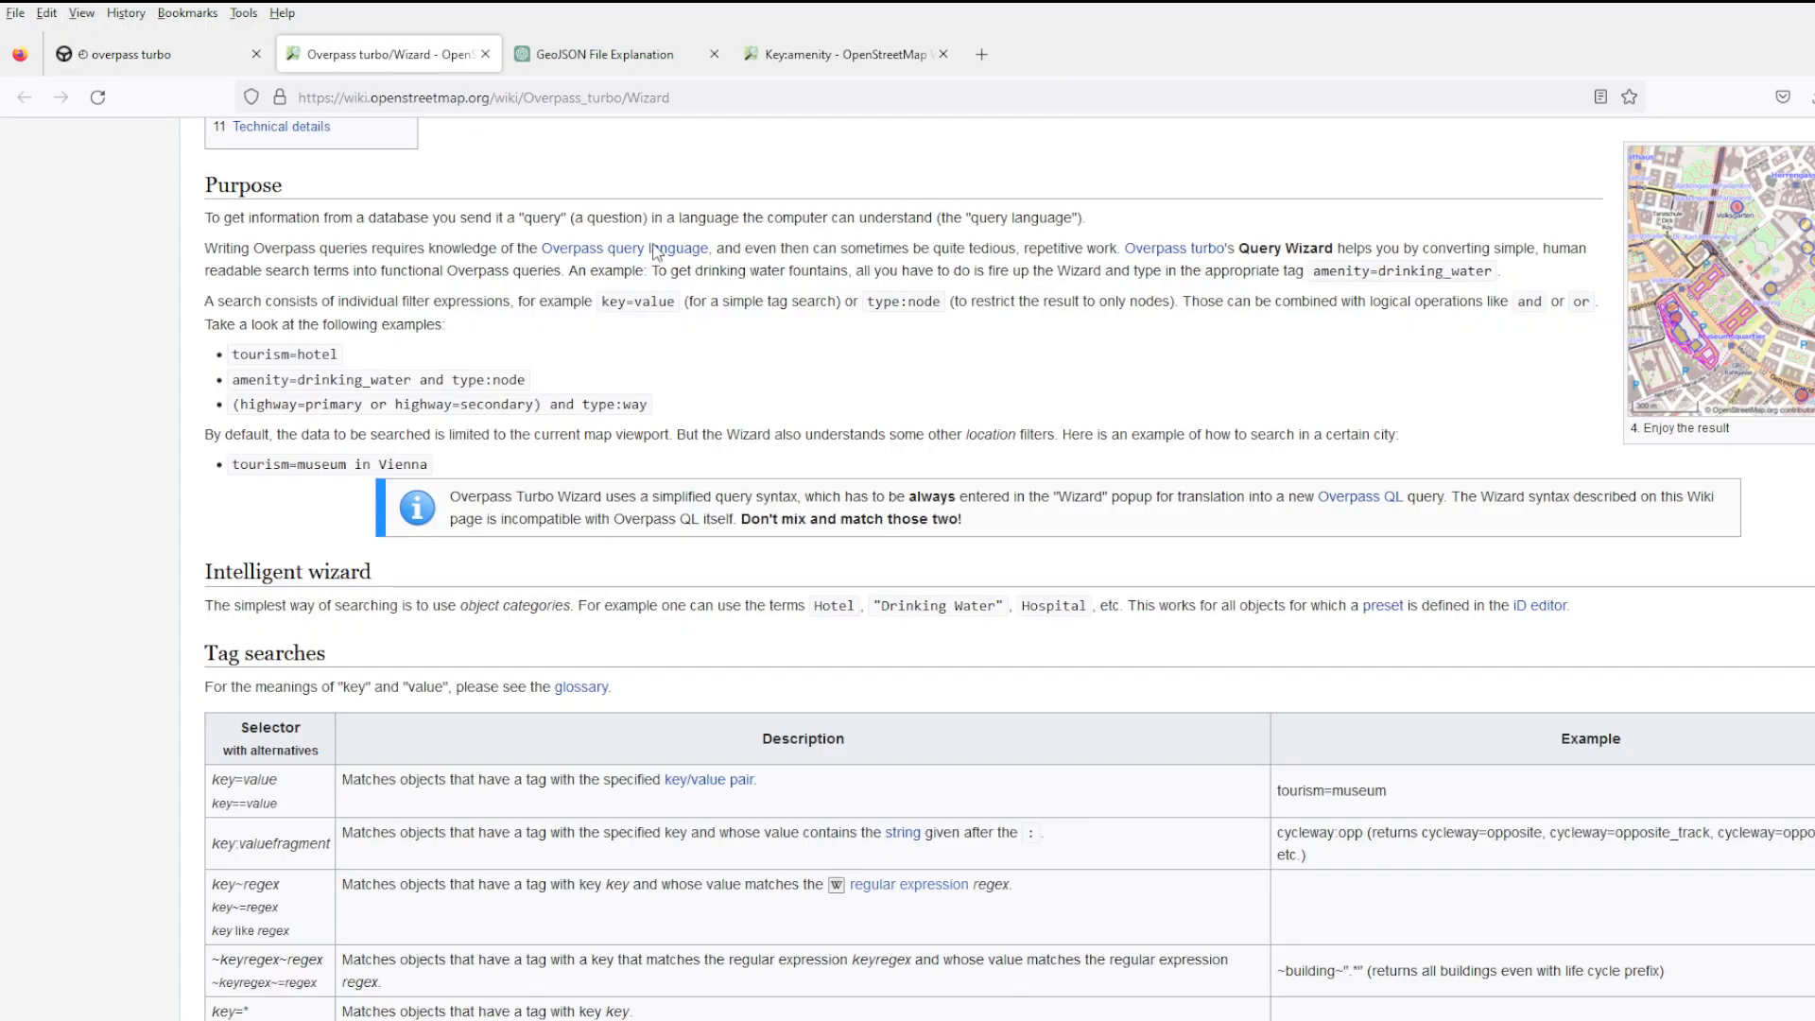
scroll(down, 3)
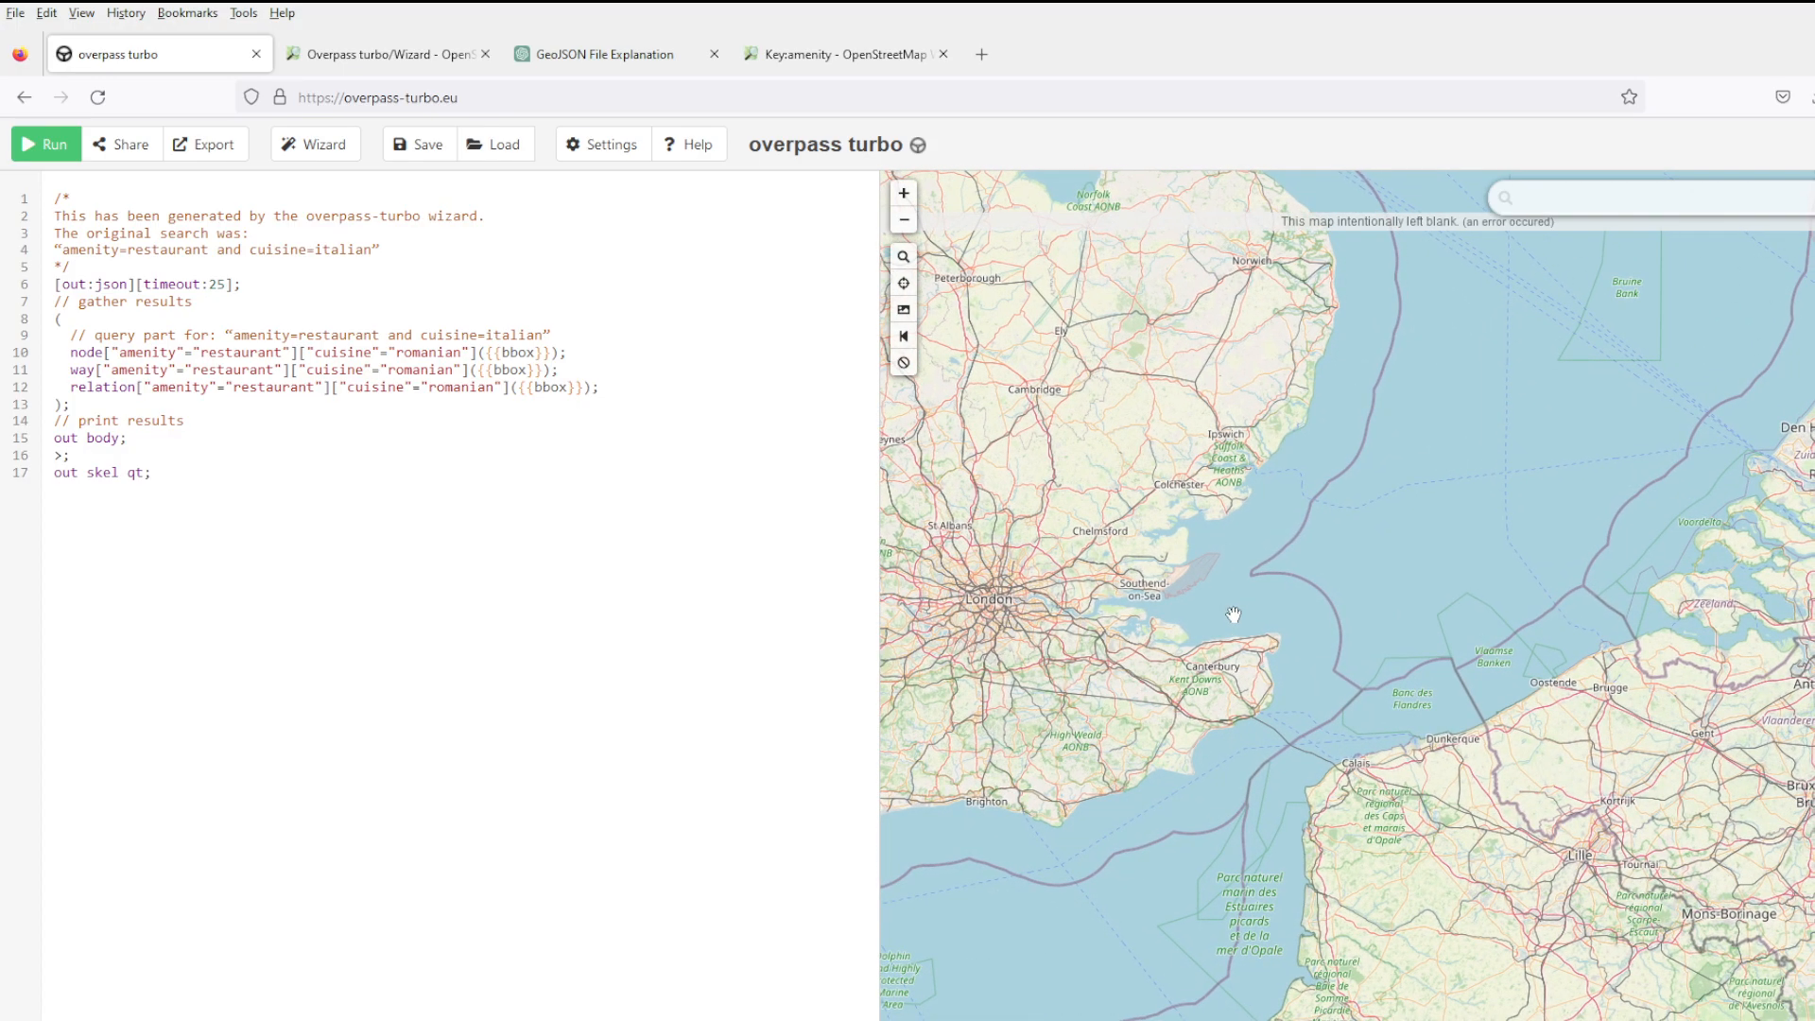
click(45, 144)
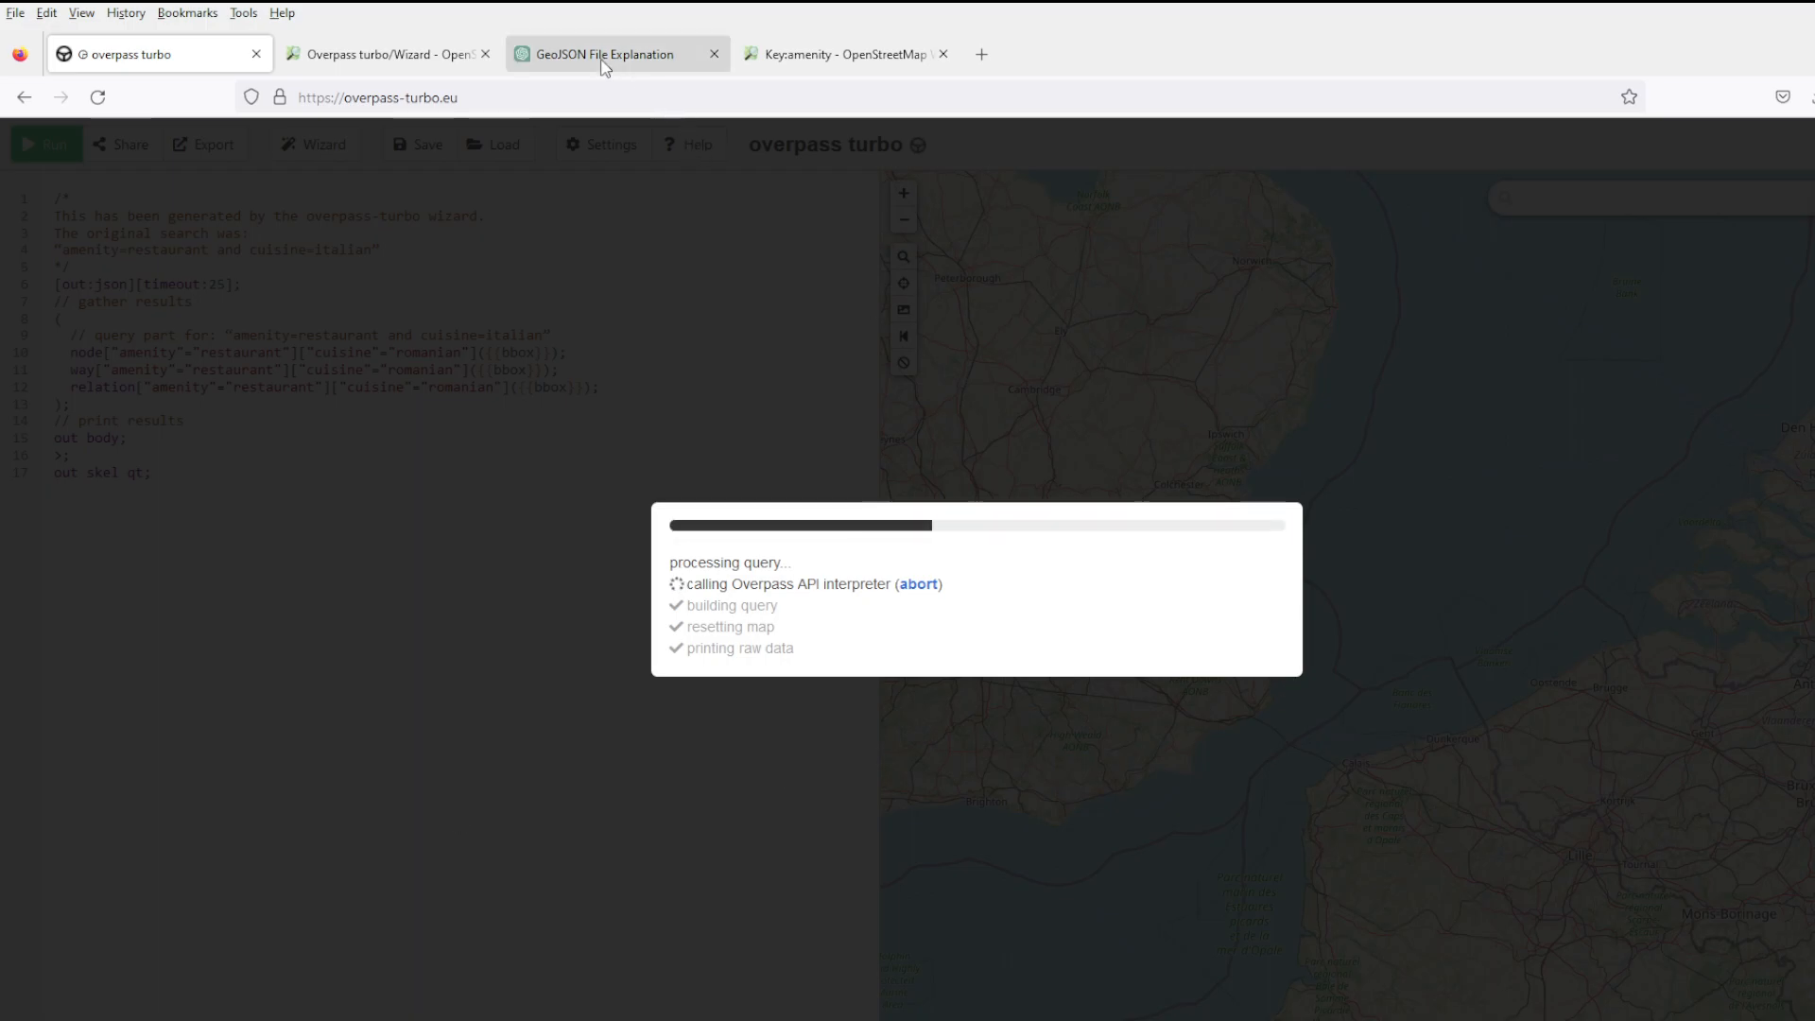
In the GeoJSON File Explanation chat, ask ChatGPT 'show me the sample as text'.
click(604, 53)
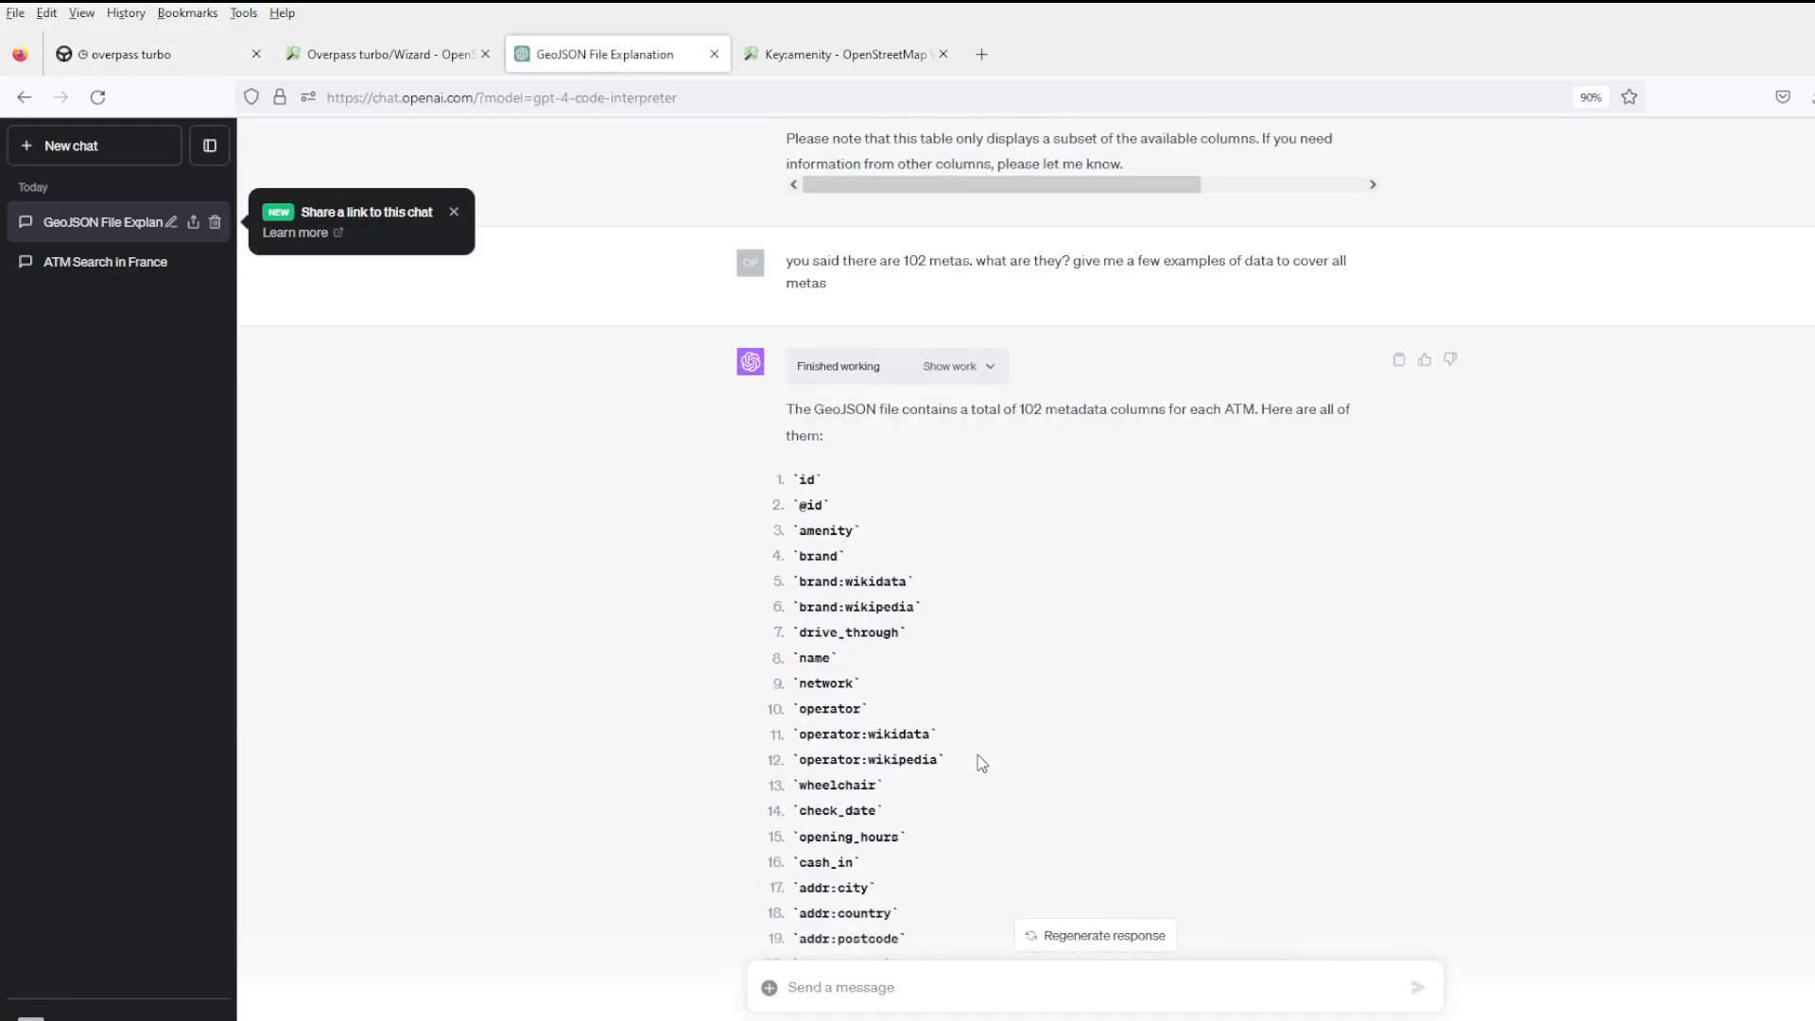
scroll(down, 3)
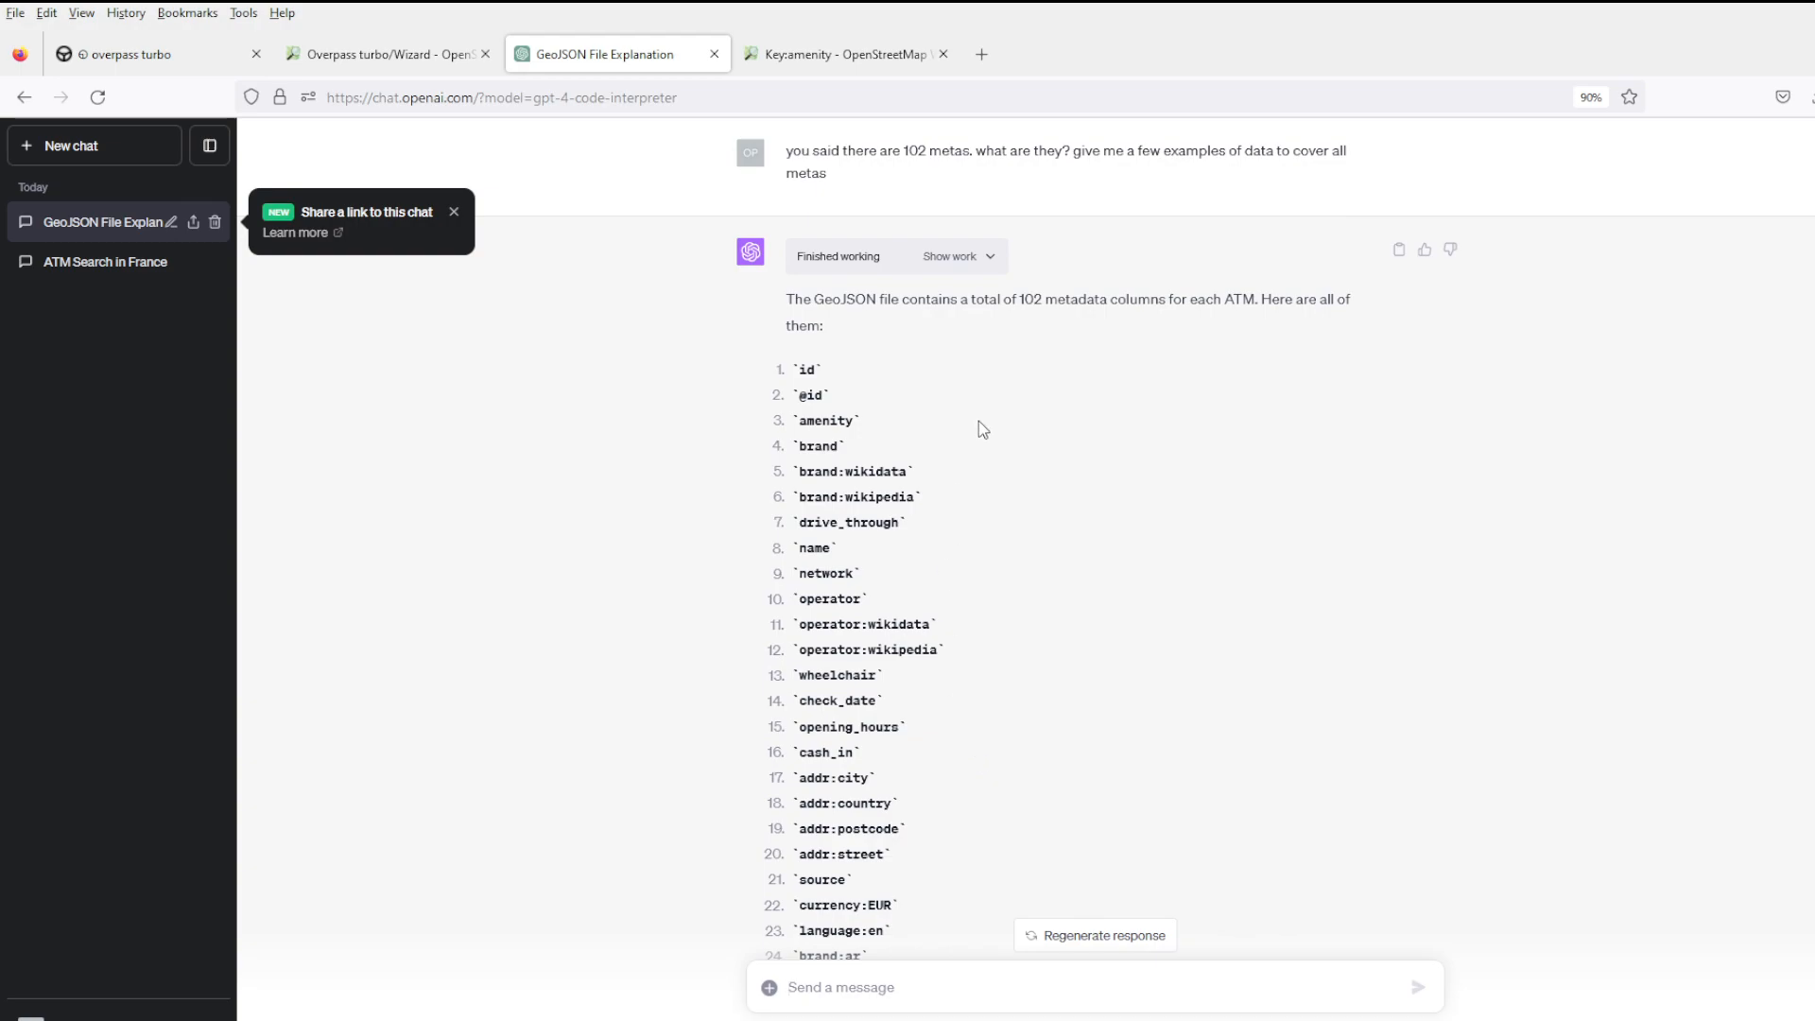
scroll(down, 3)
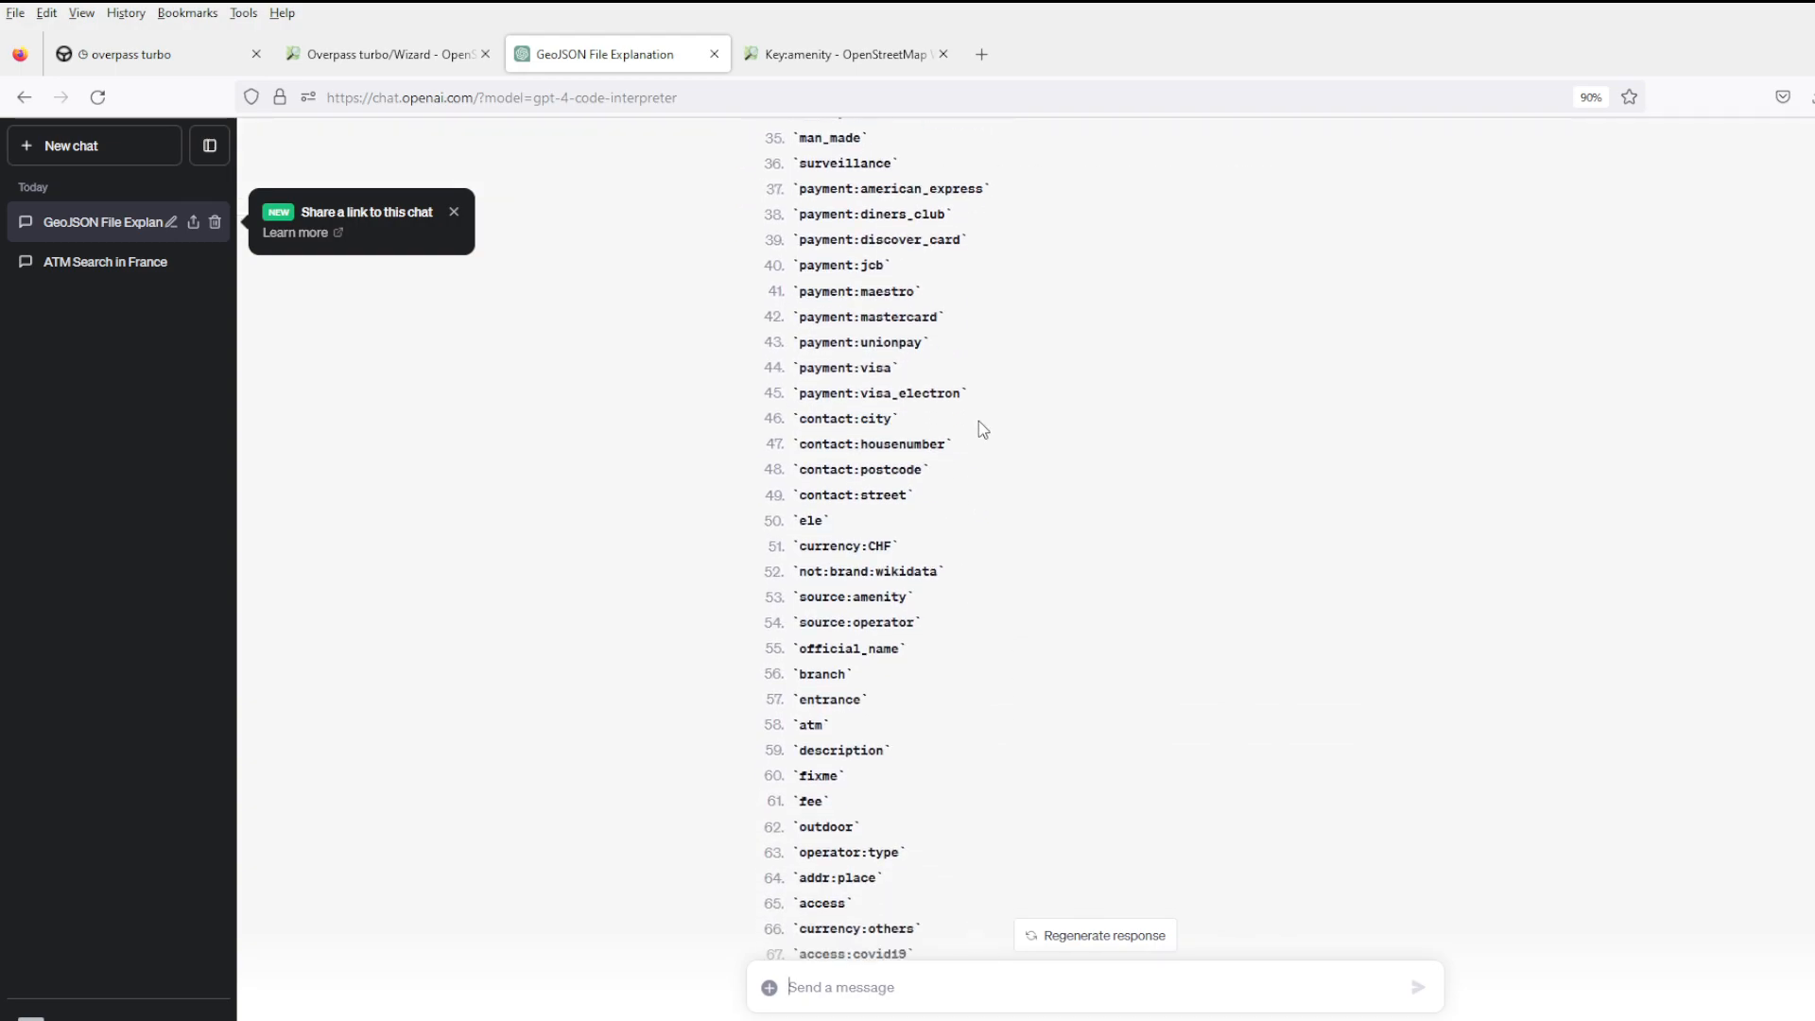
scroll(down, 3)
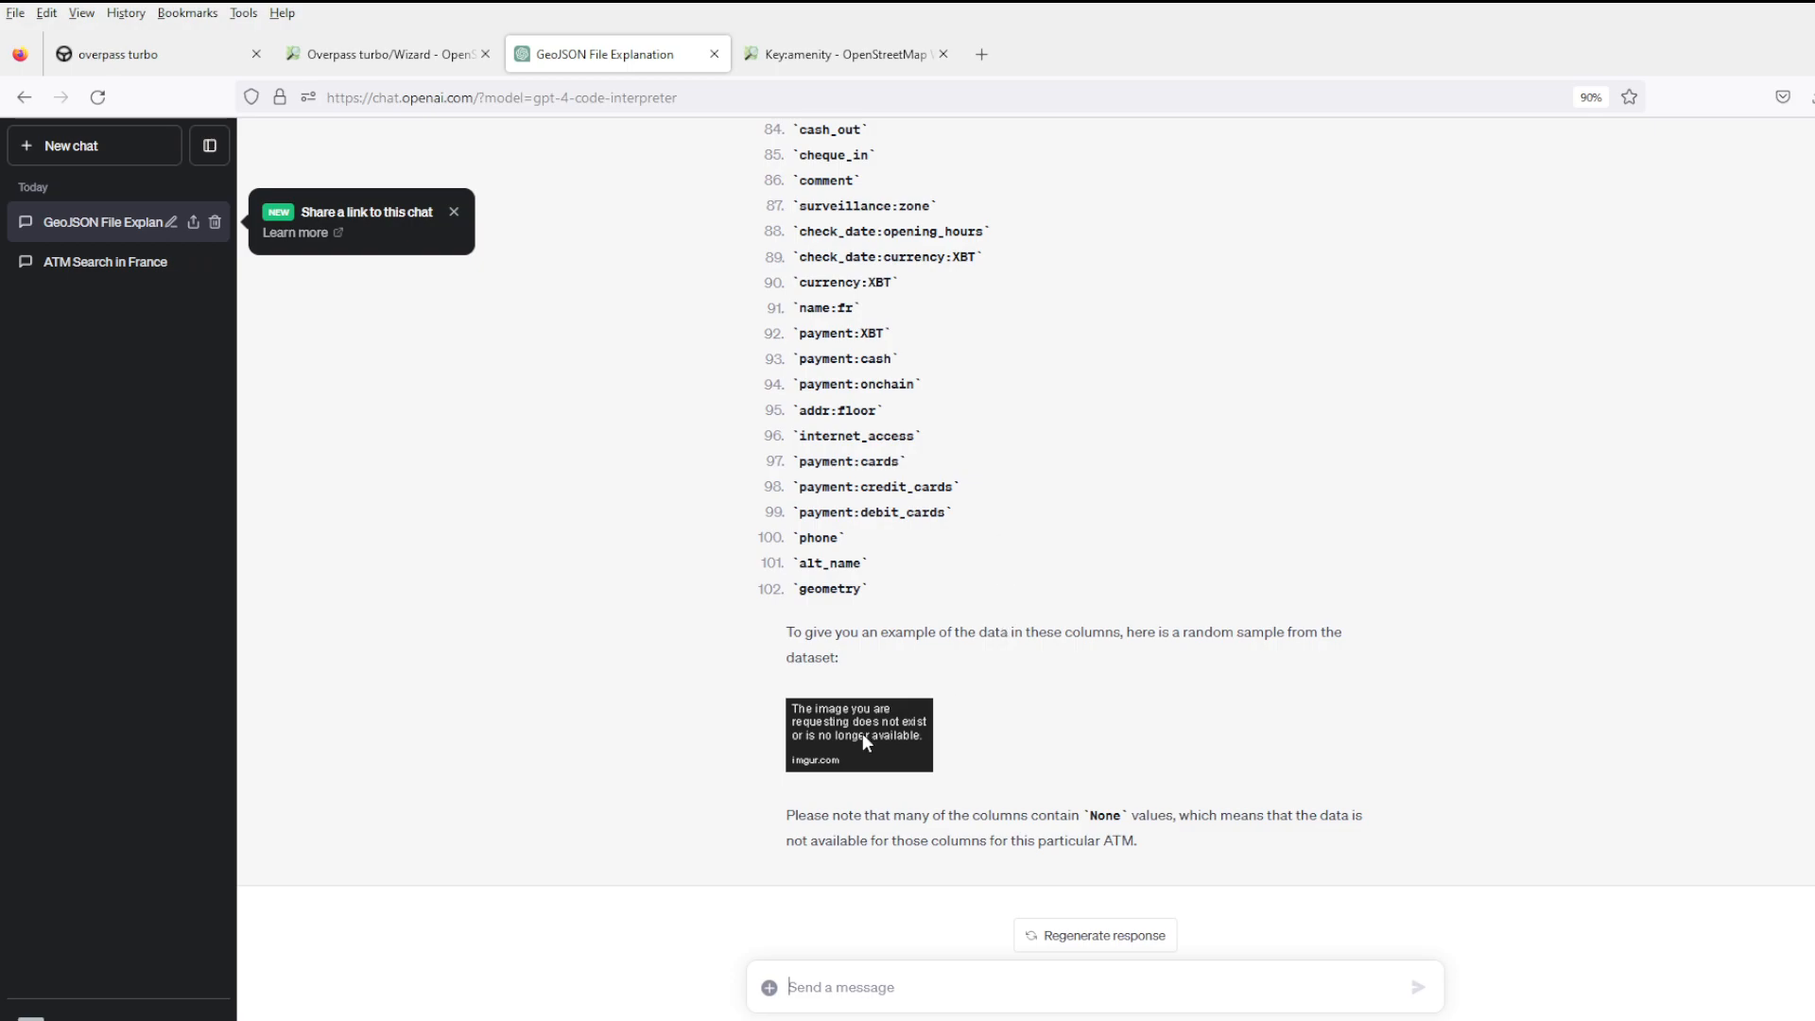
mouse_move(883, 987)
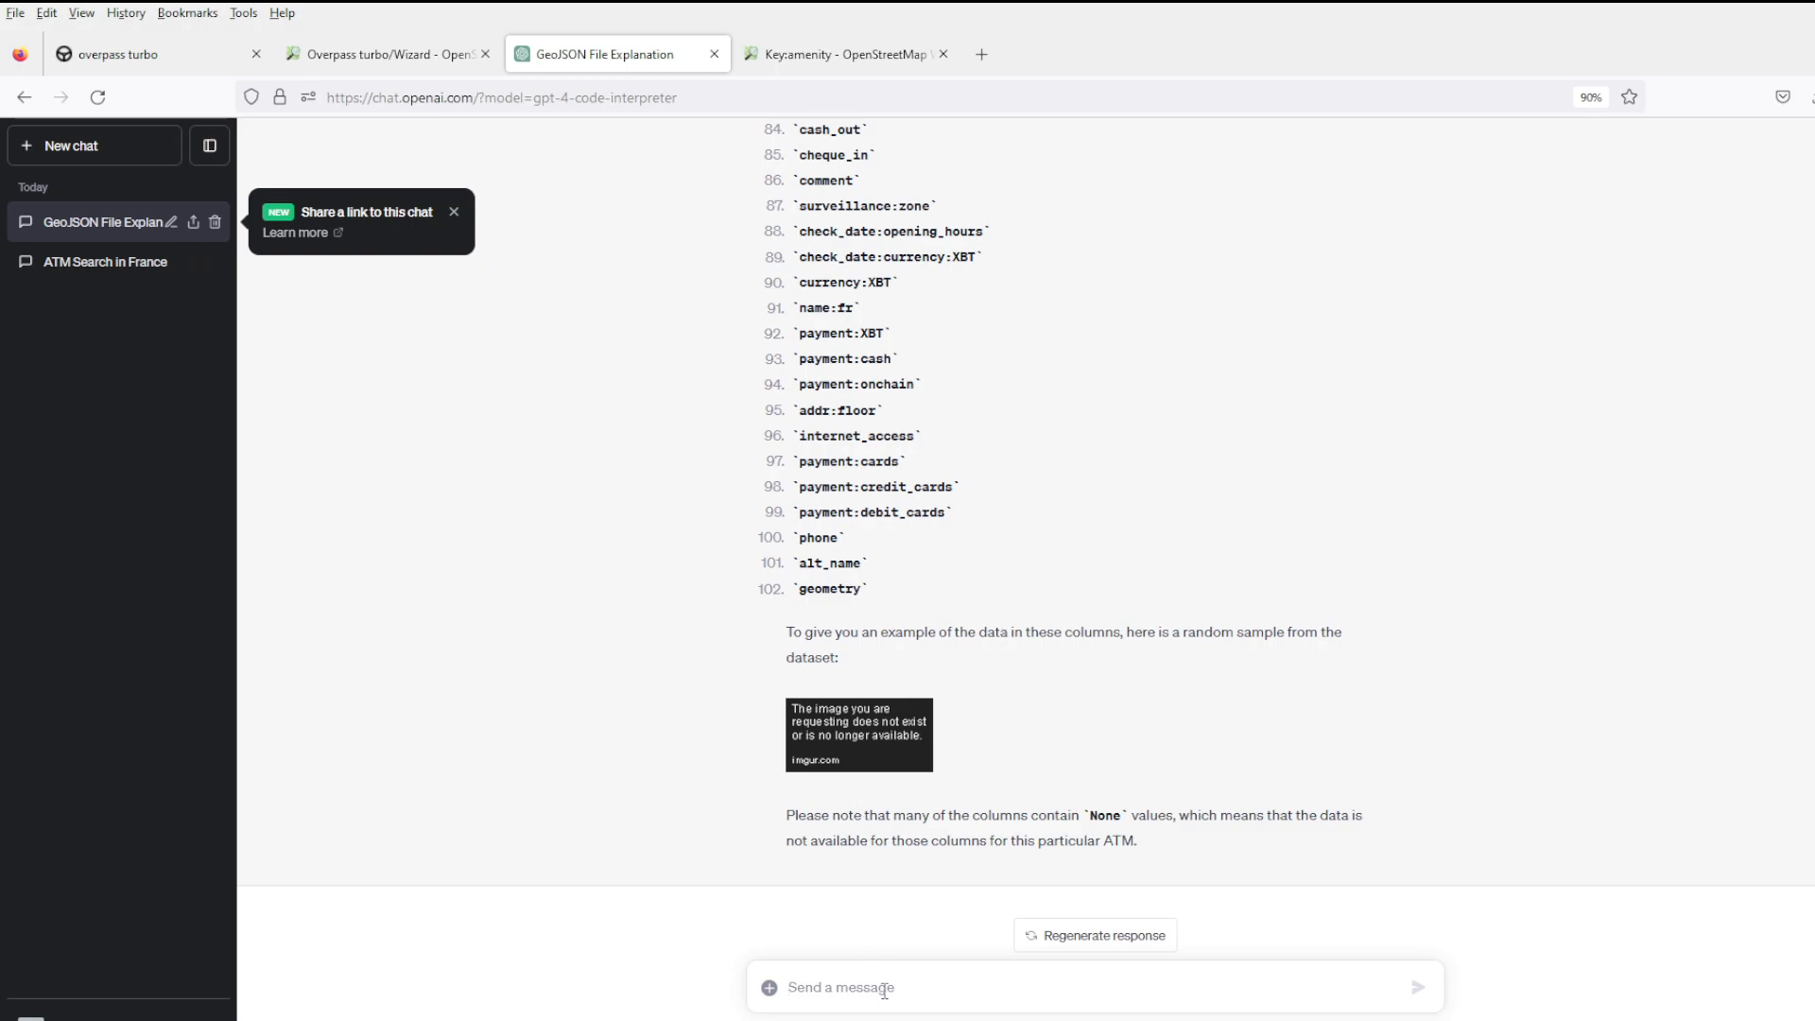
text(show me)
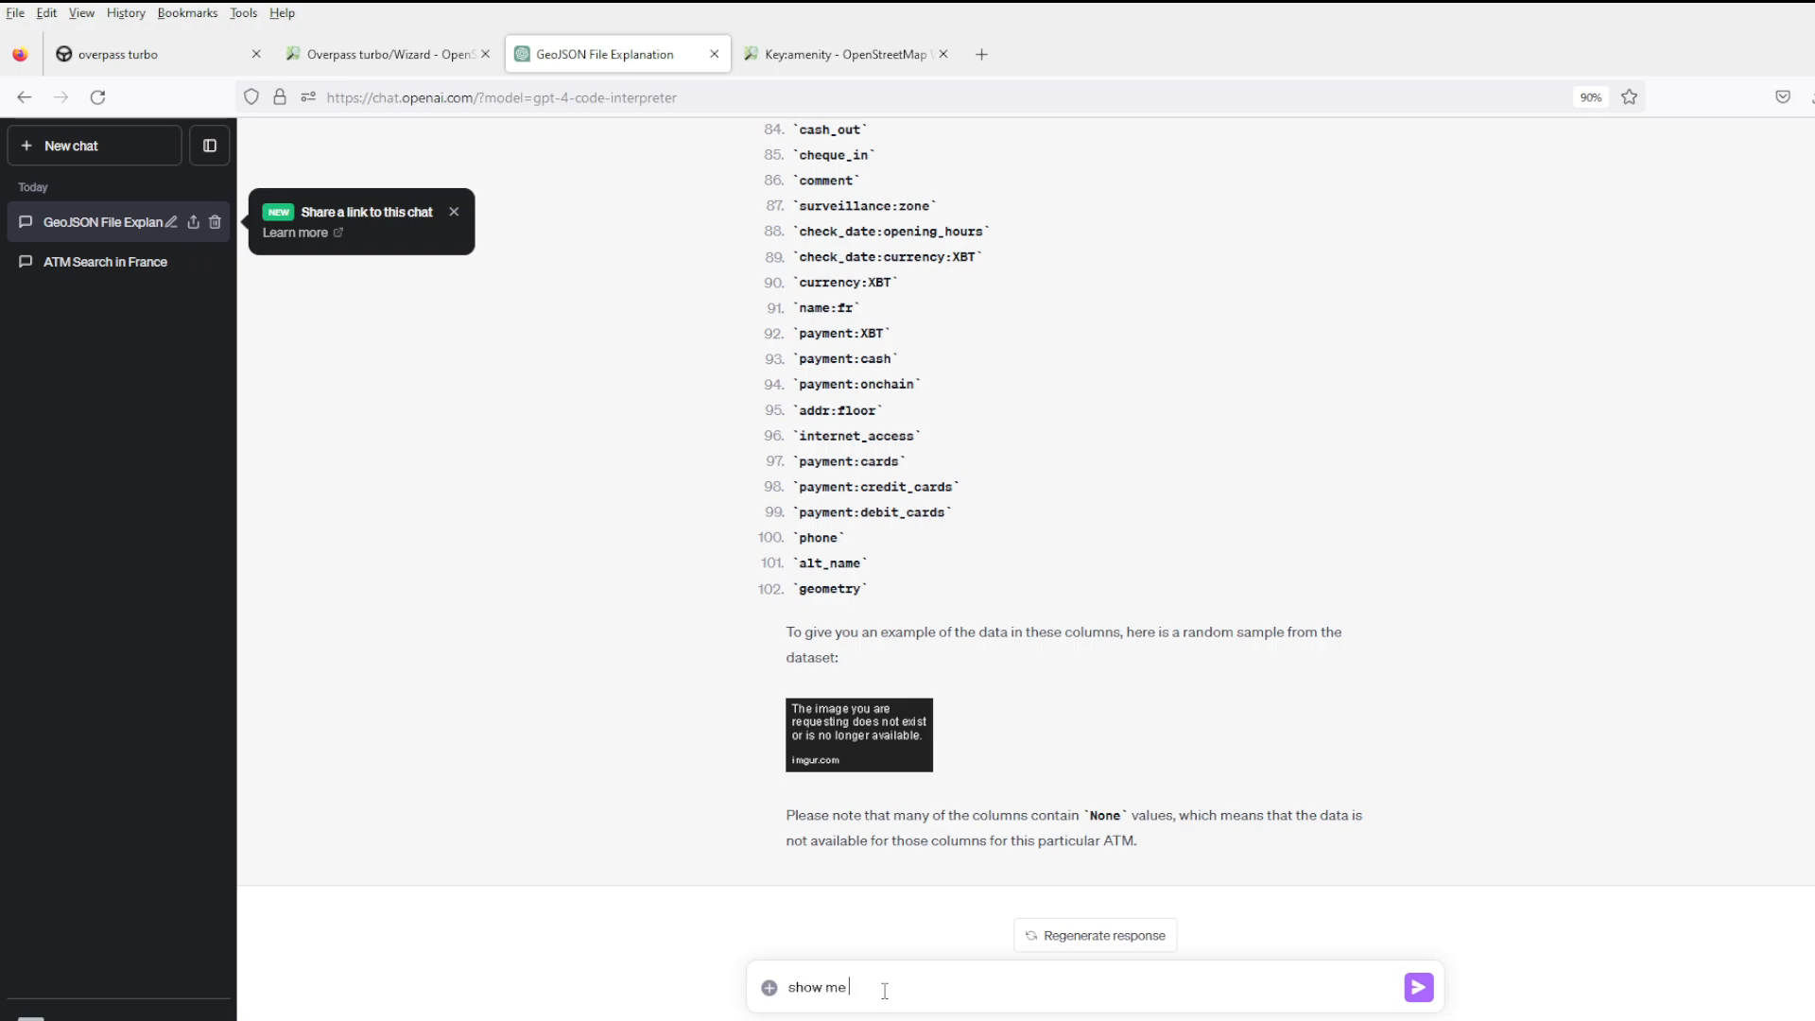
text(the sample)
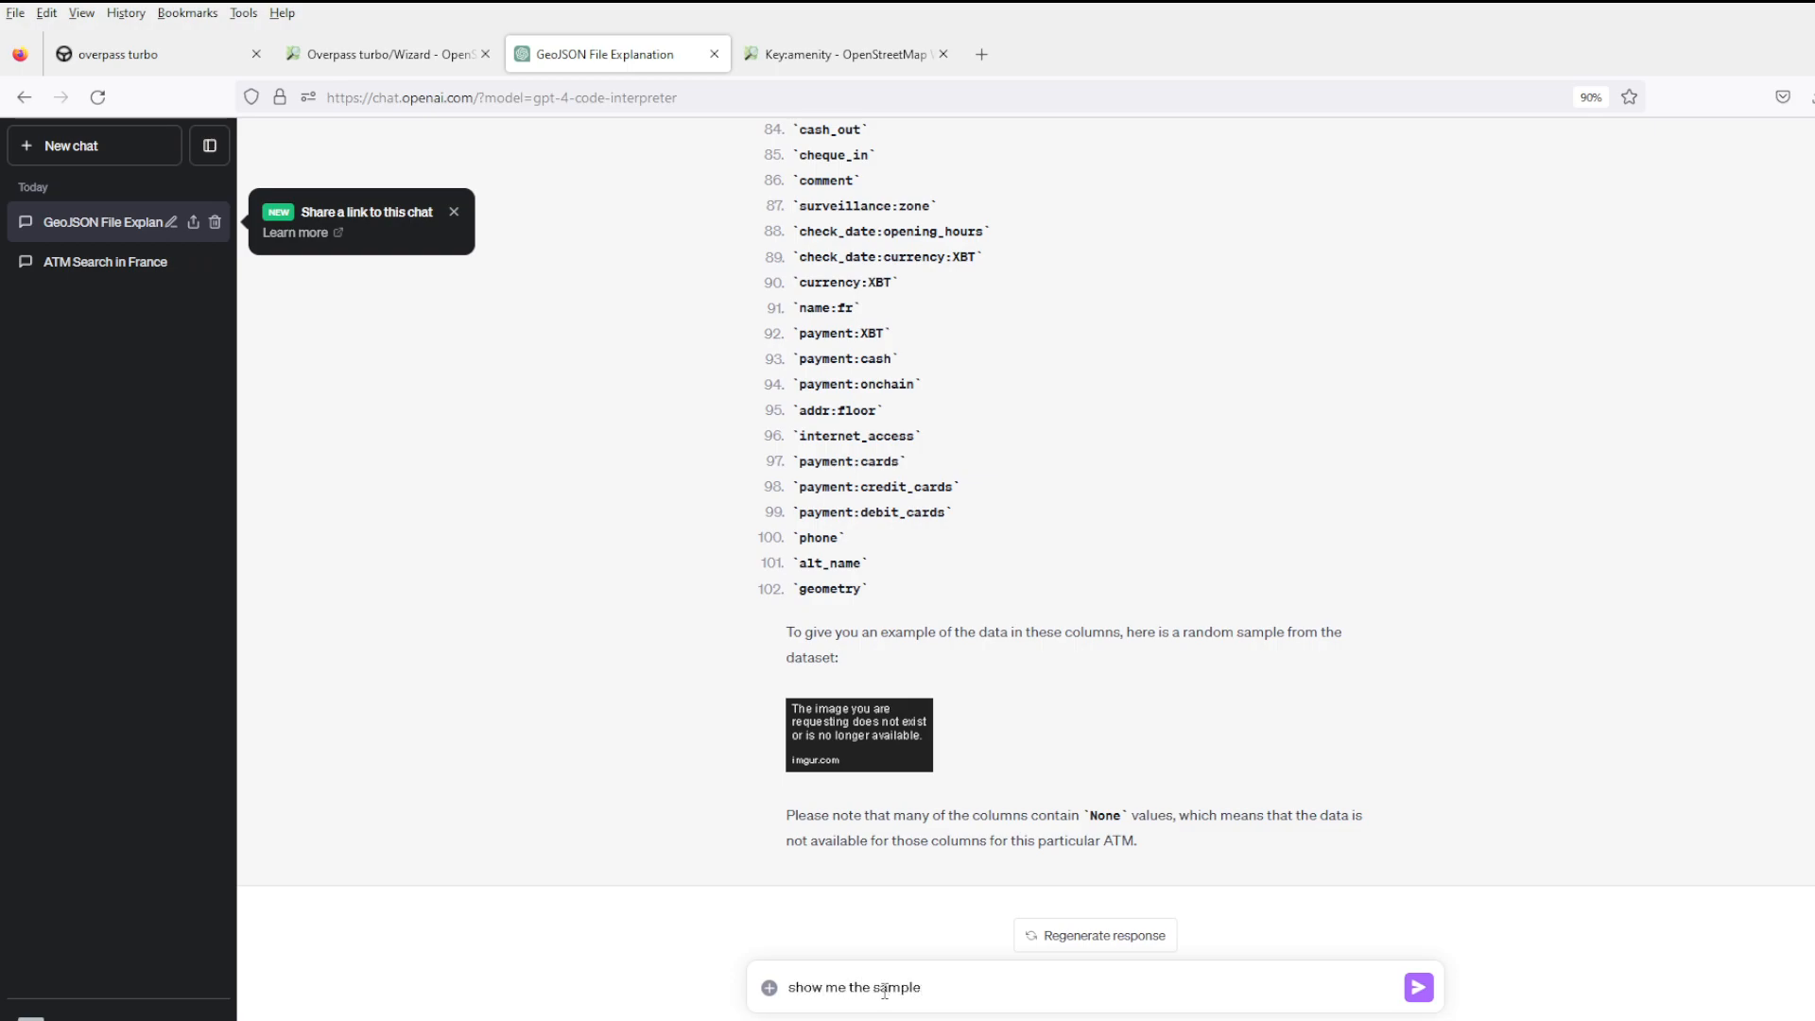
click(1416, 986)
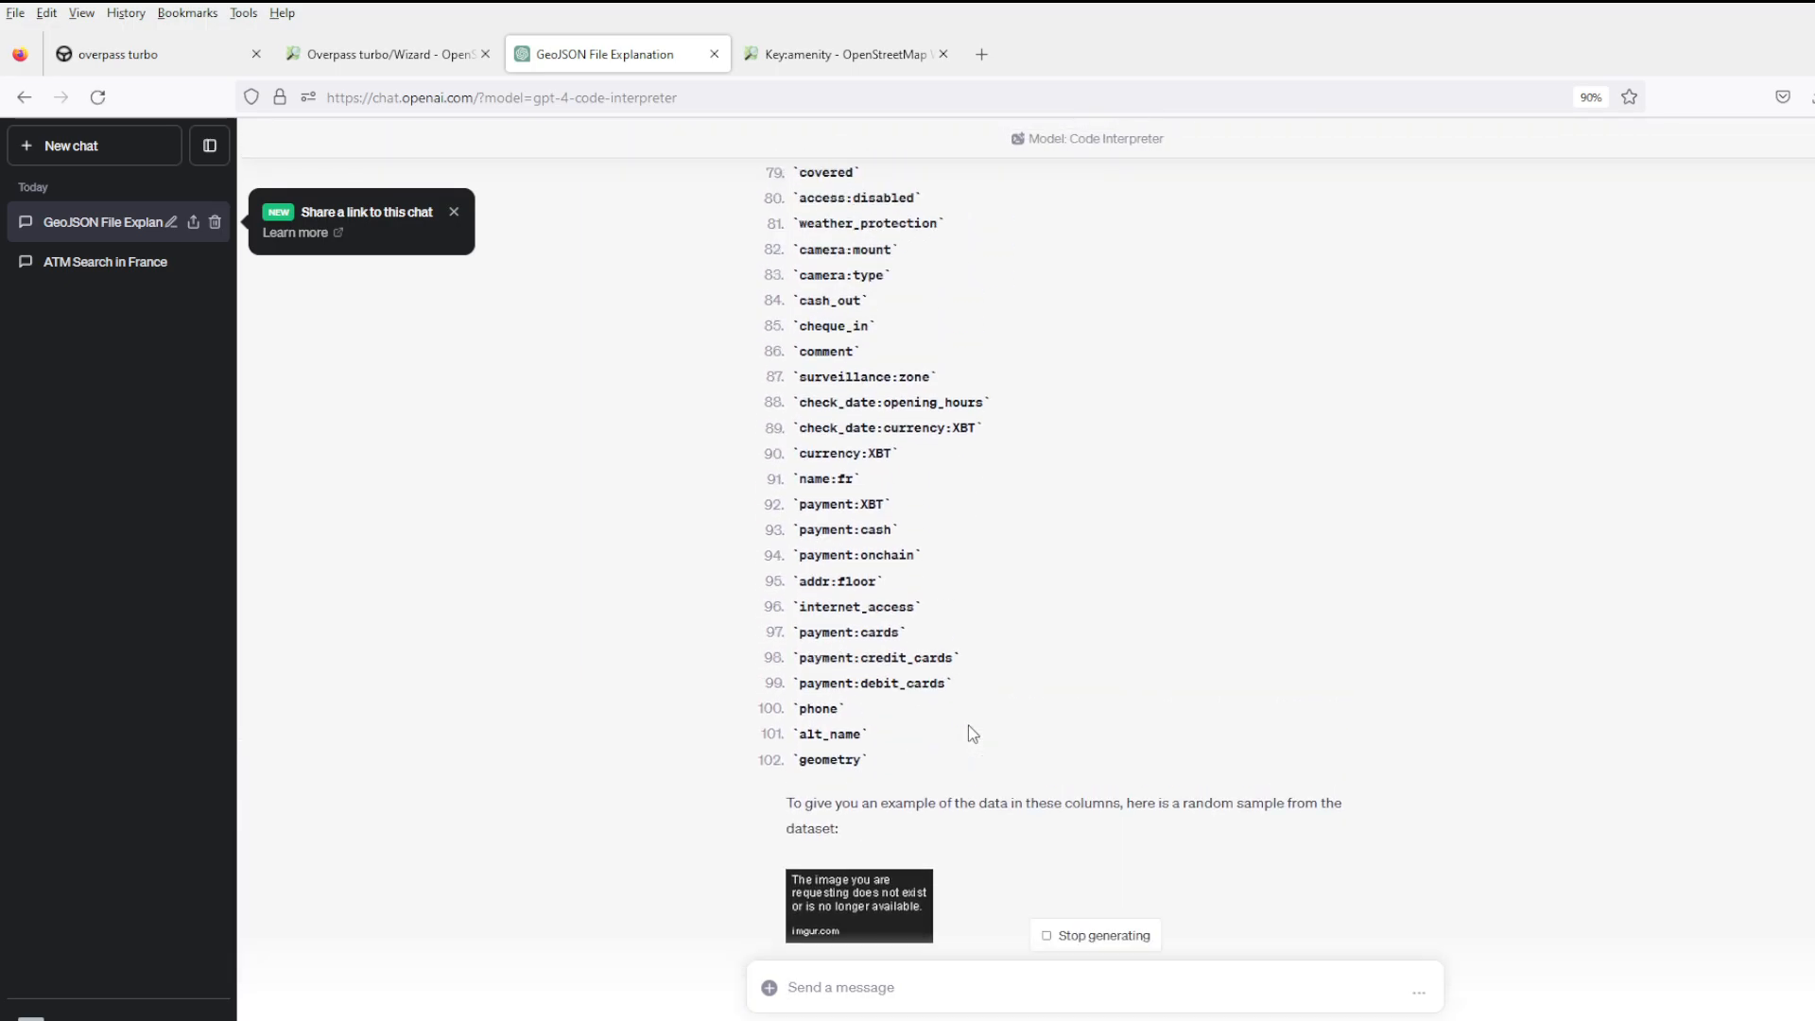
Skim ChatGPT's ATM sample reply and return to the overpass turbo query.
scroll(down, 3)
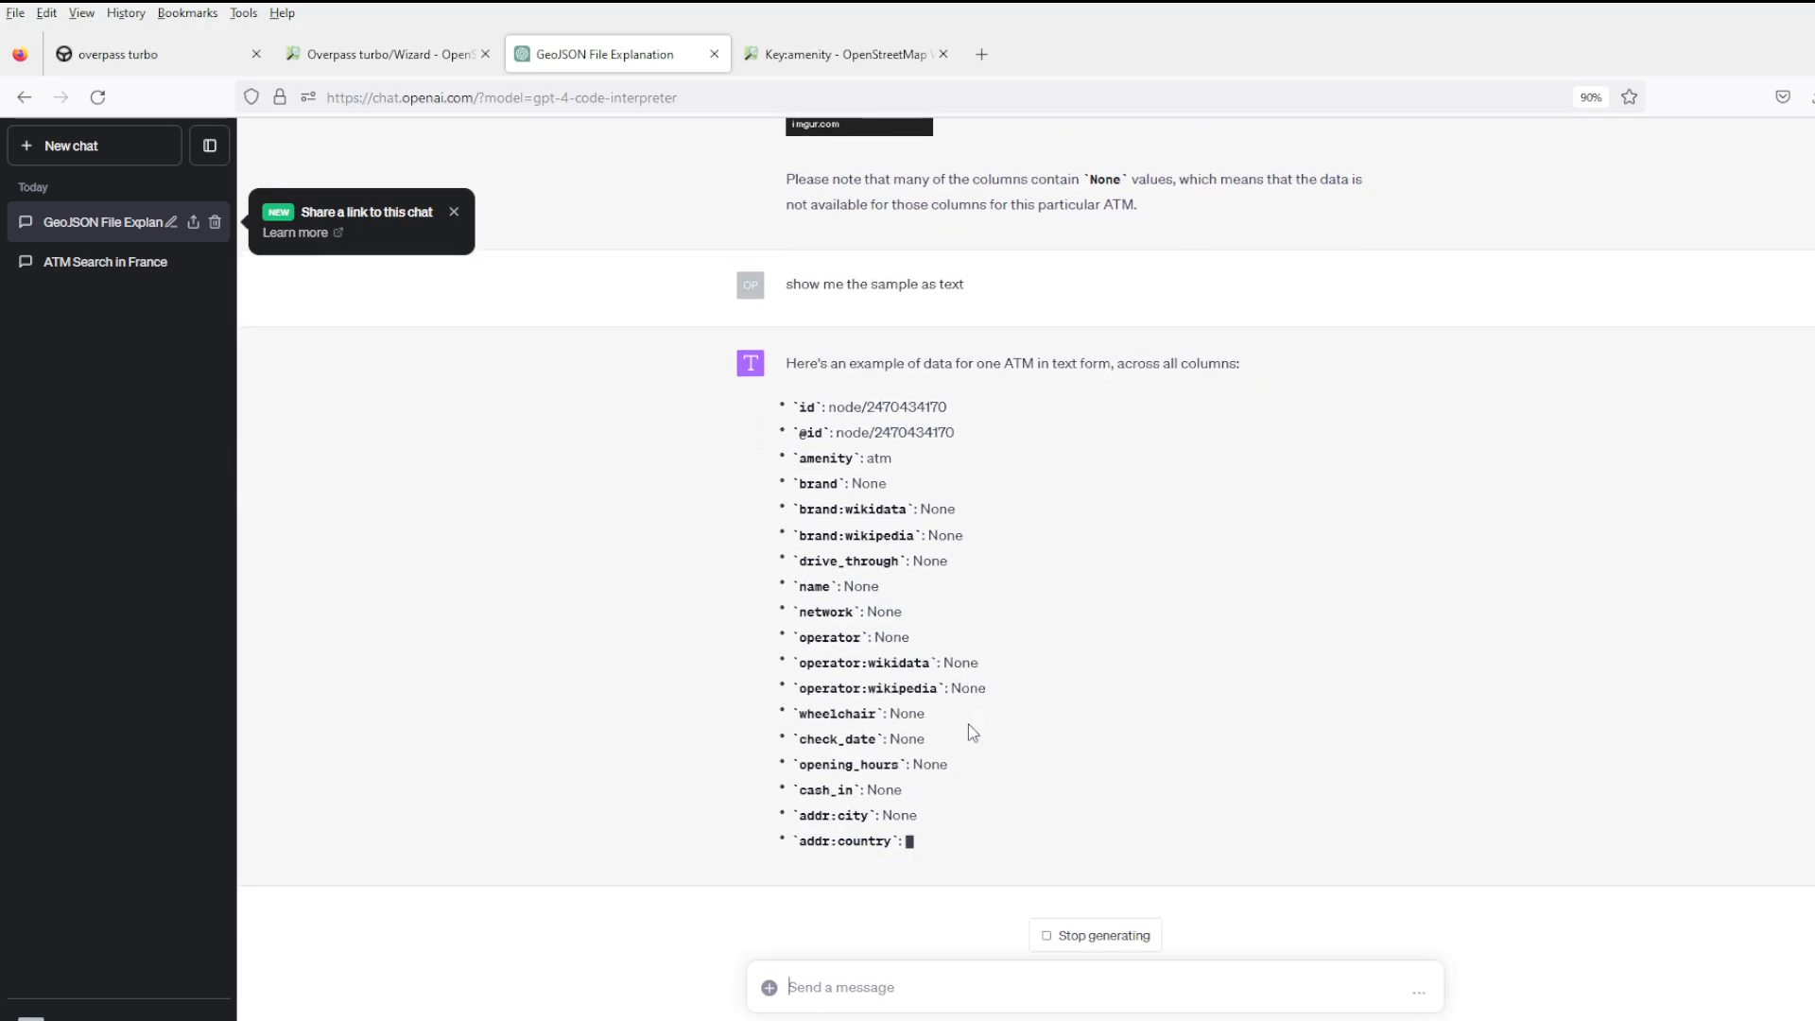
click(115, 53)
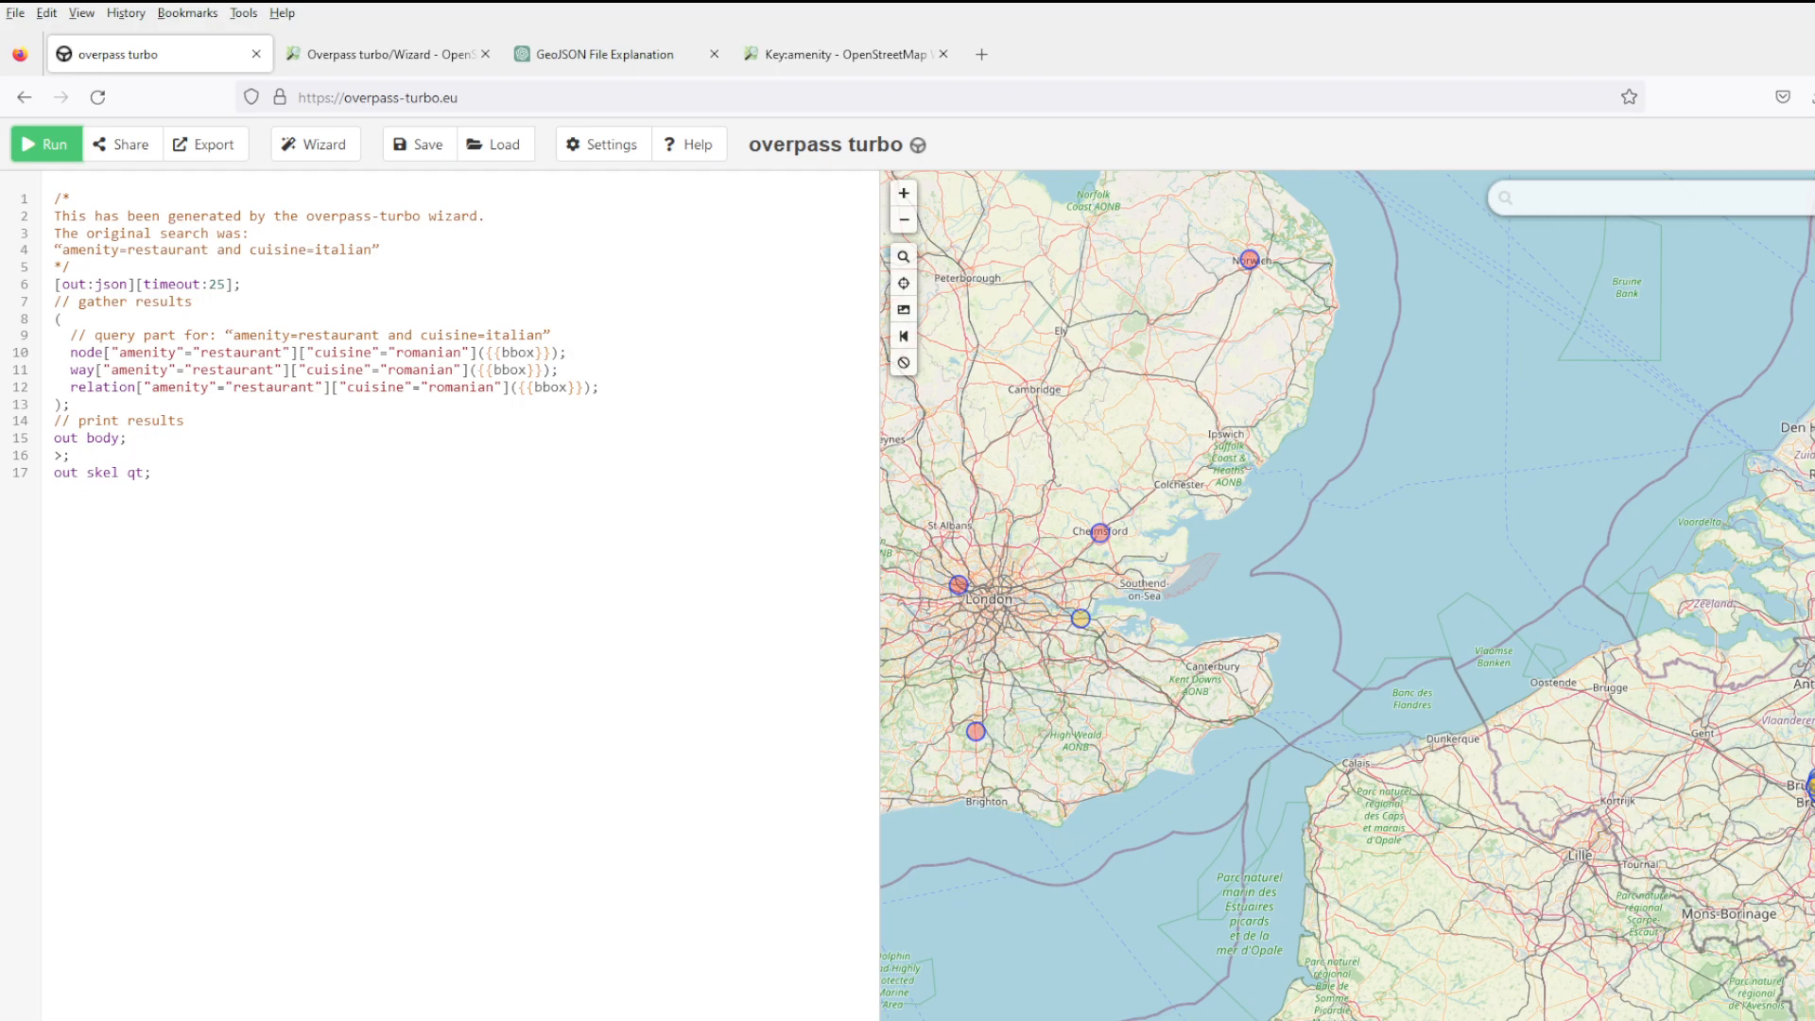
Review the Romanian restaurant results as raw JSON and return to the map.
click(43, 146)
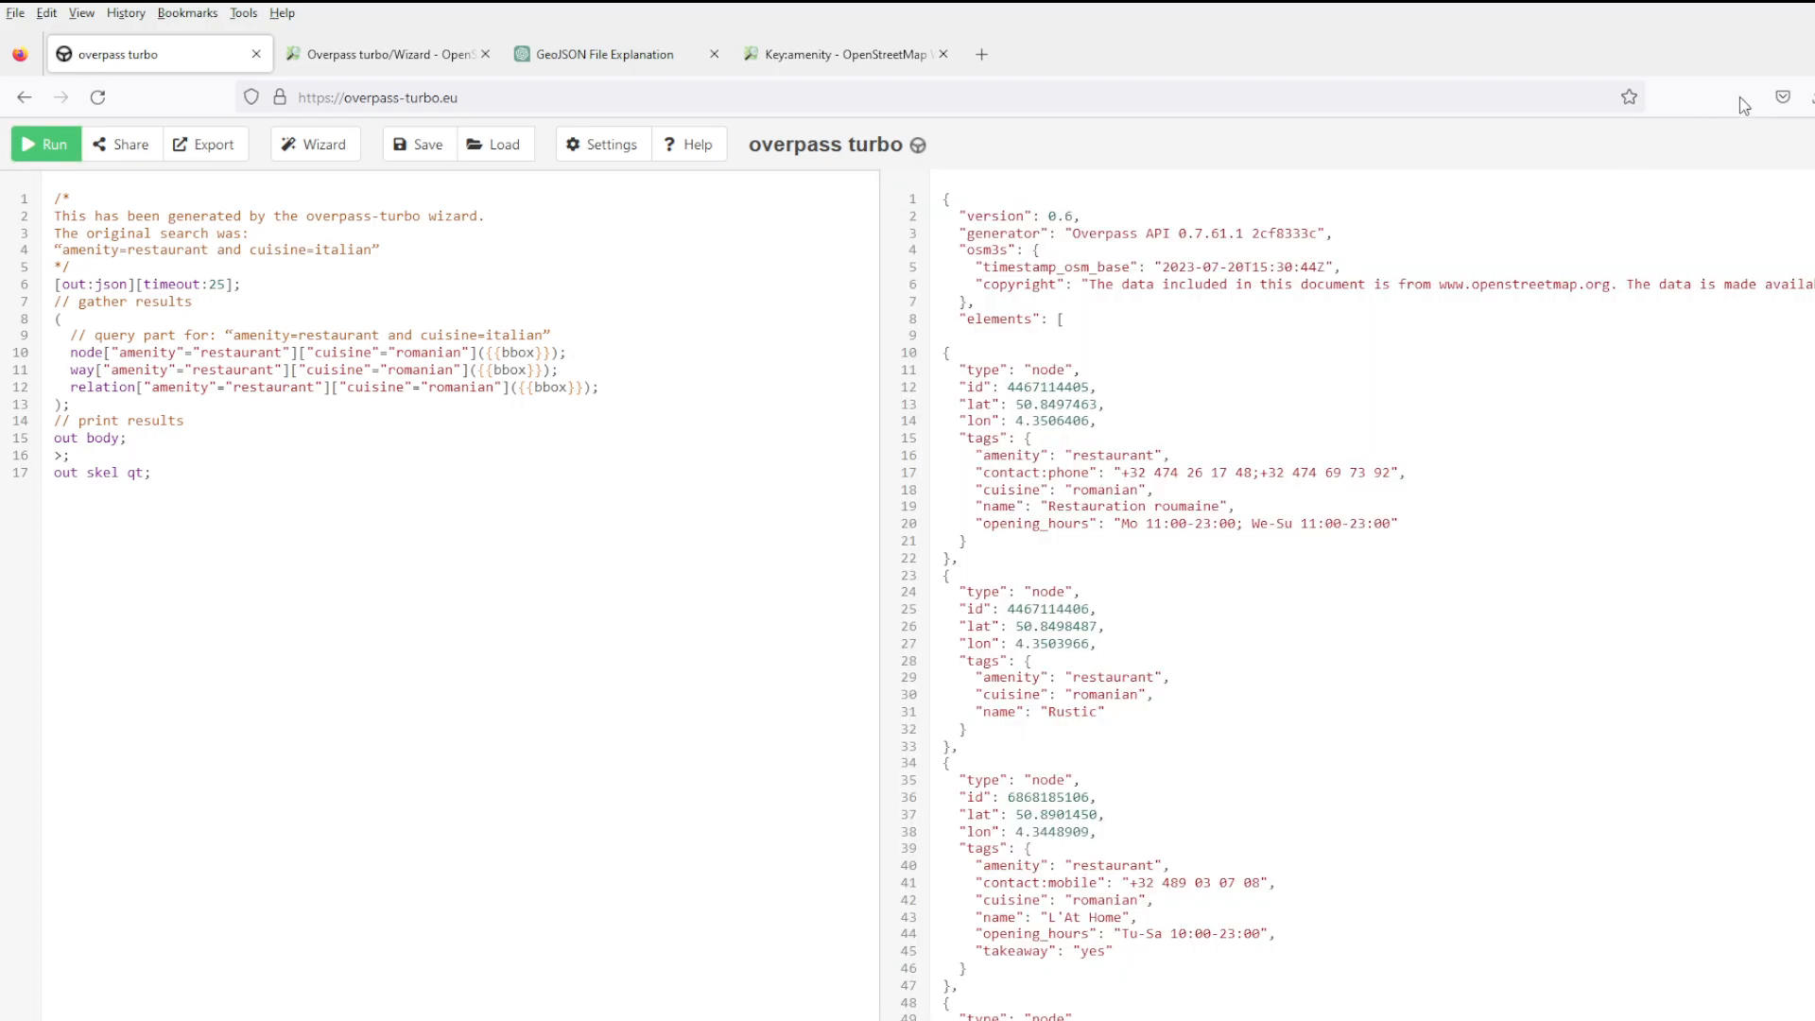
scroll(down, 3)
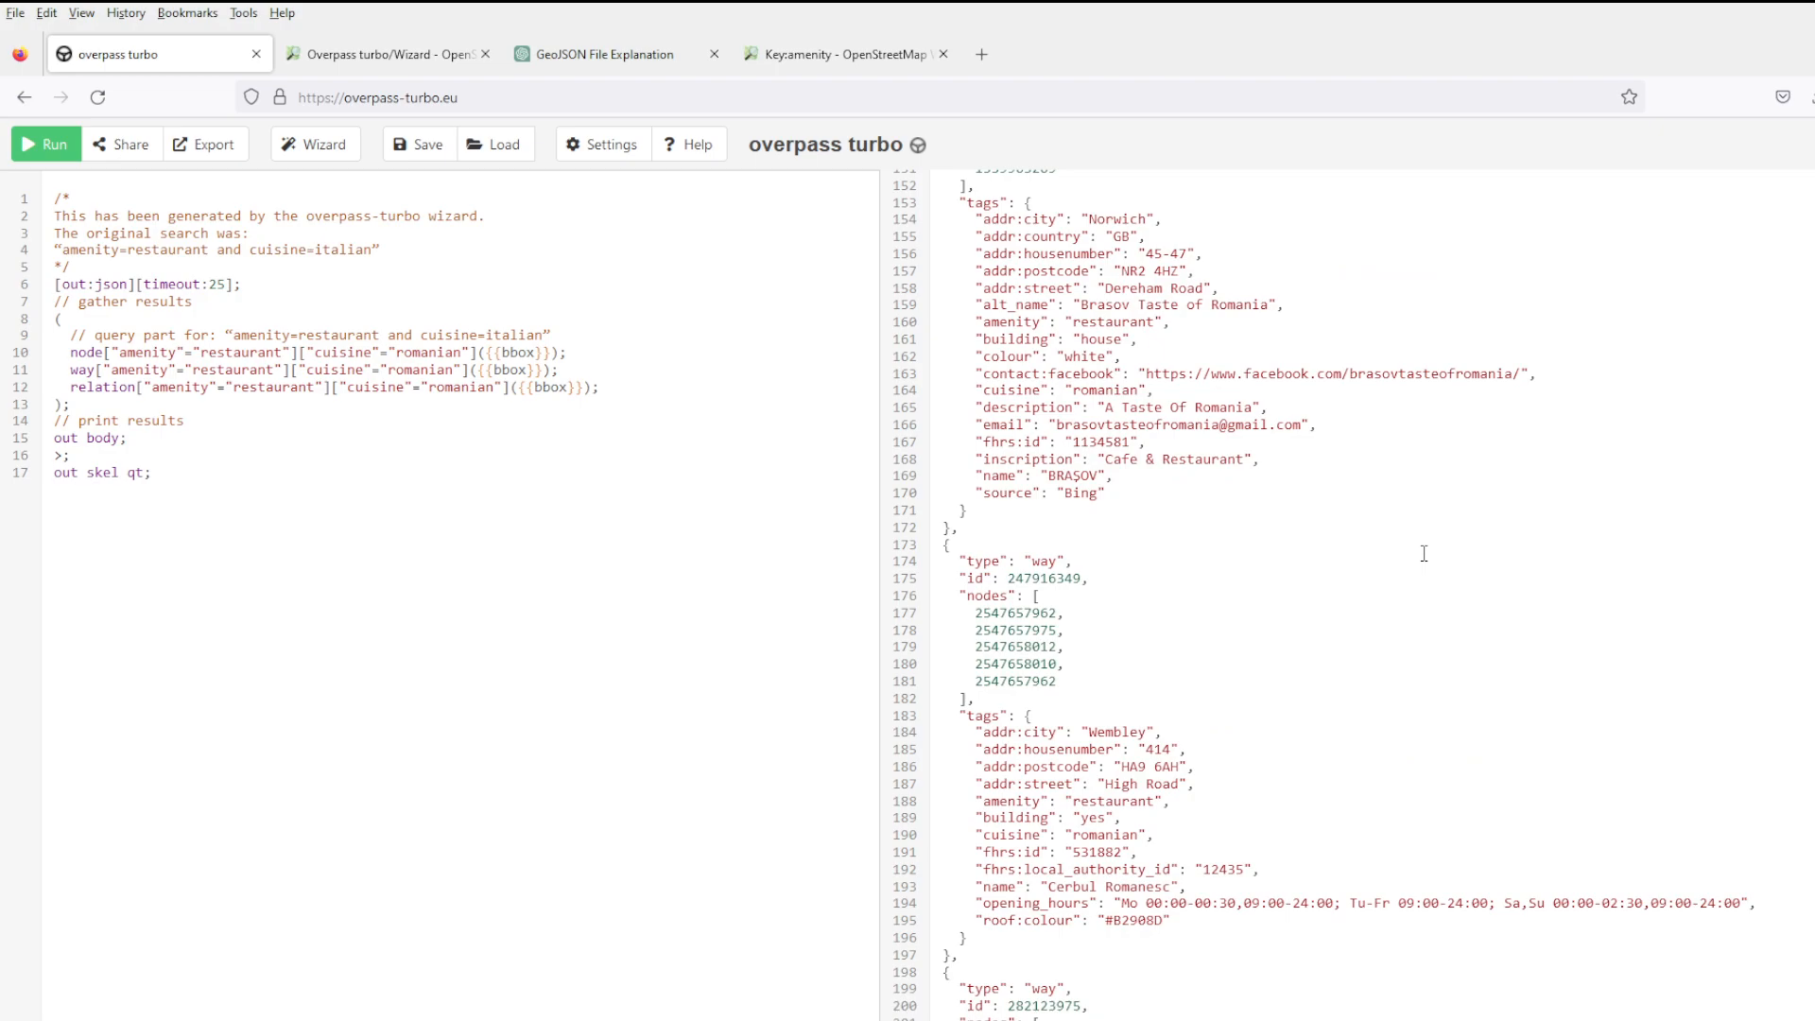
mouse_move(1147, 380)
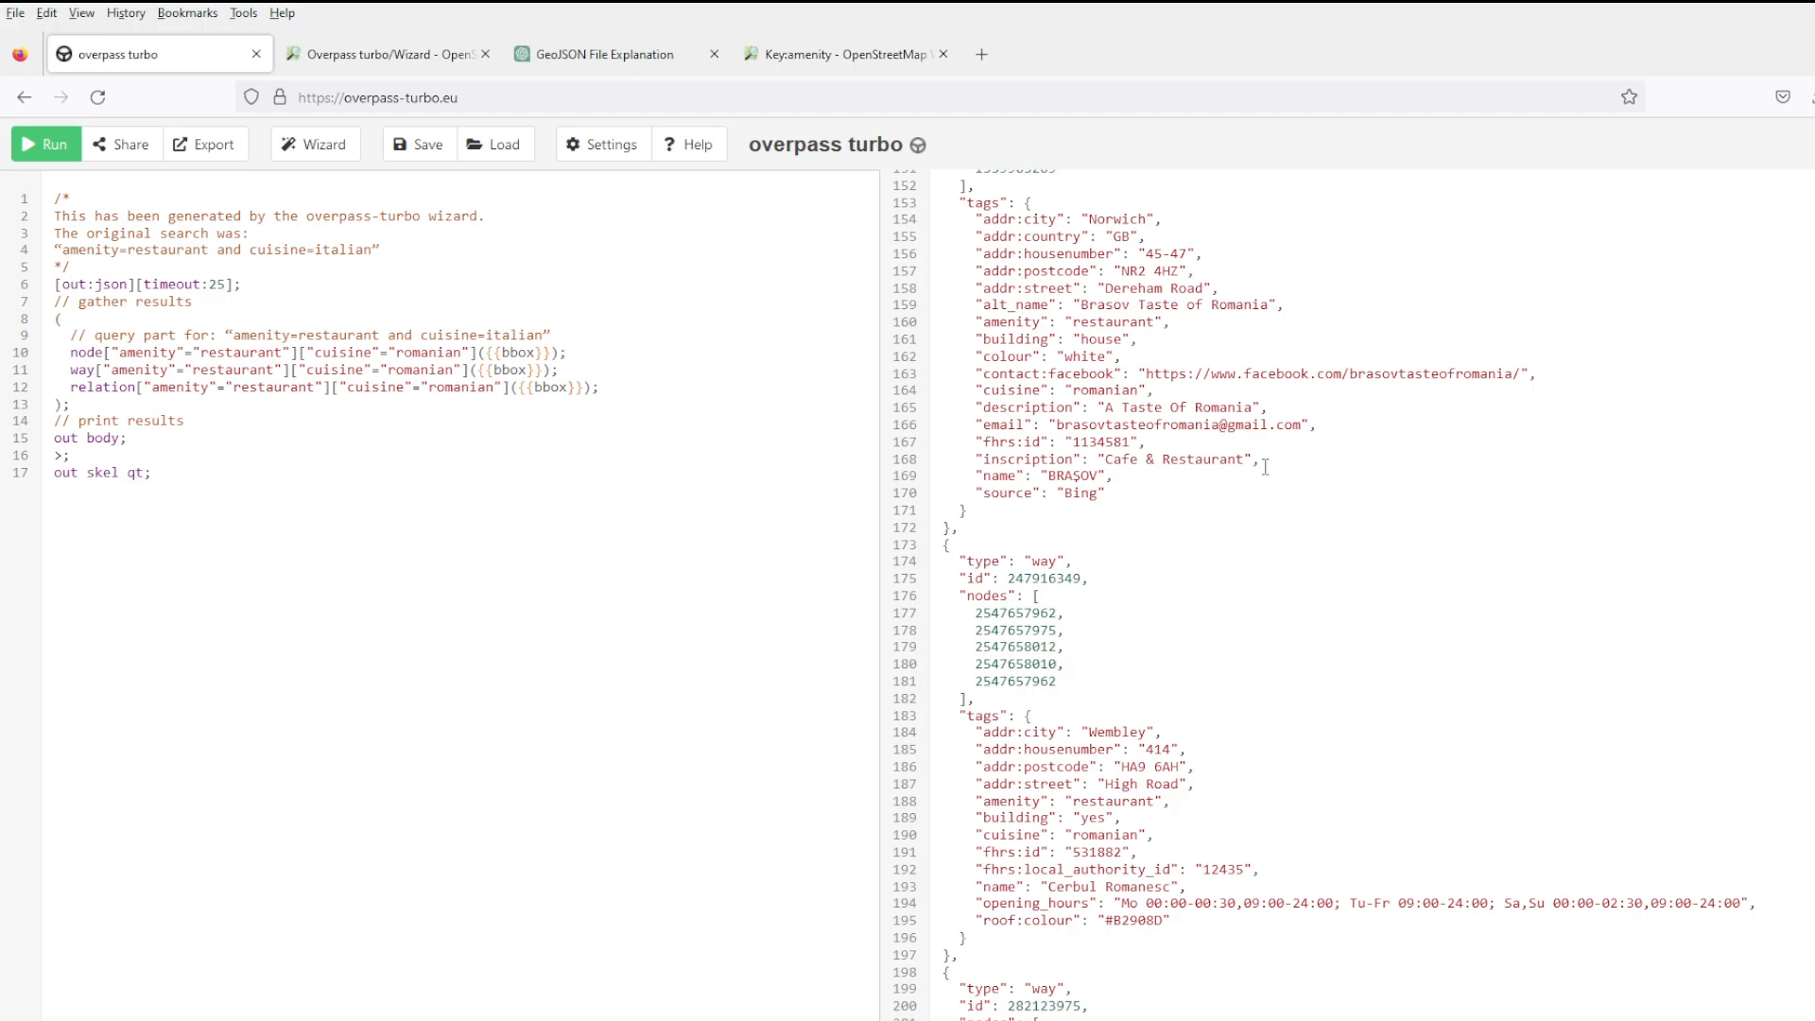
click(45, 143)
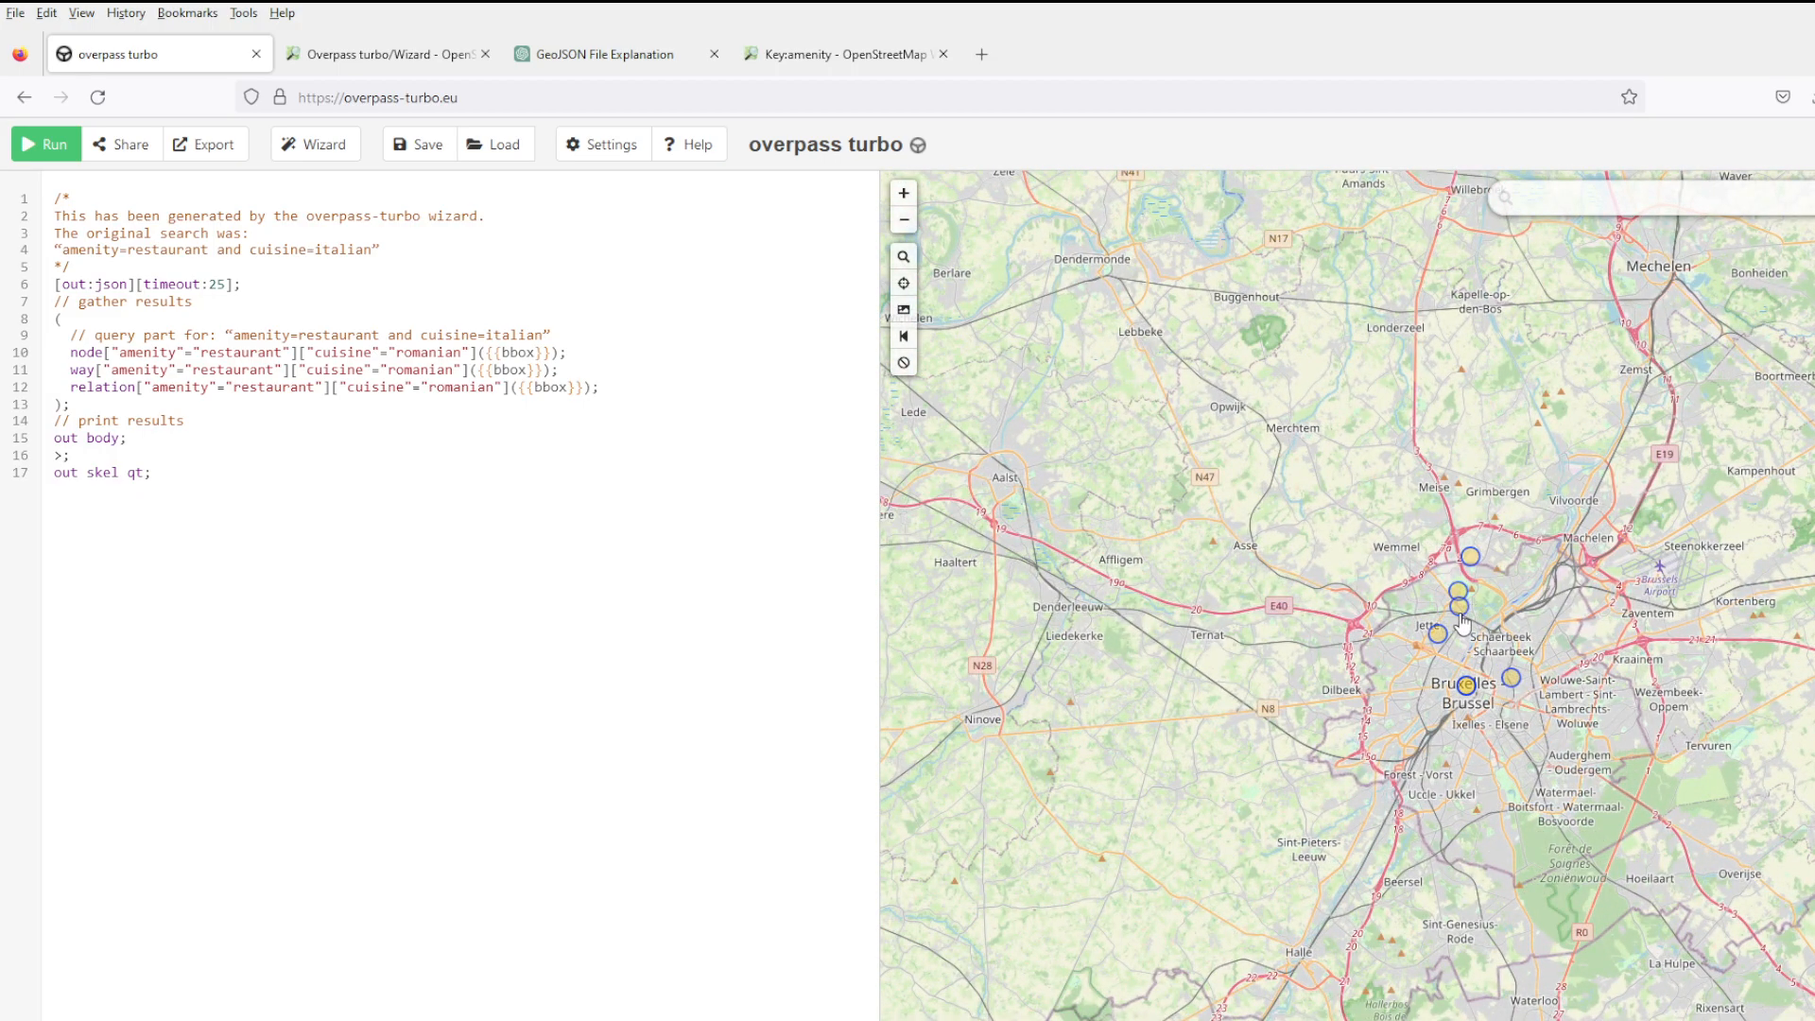
Inspect a Brussels restaurant's tags in its popup, then switch to the Key:amenity wiki page.
click(1454, 626)
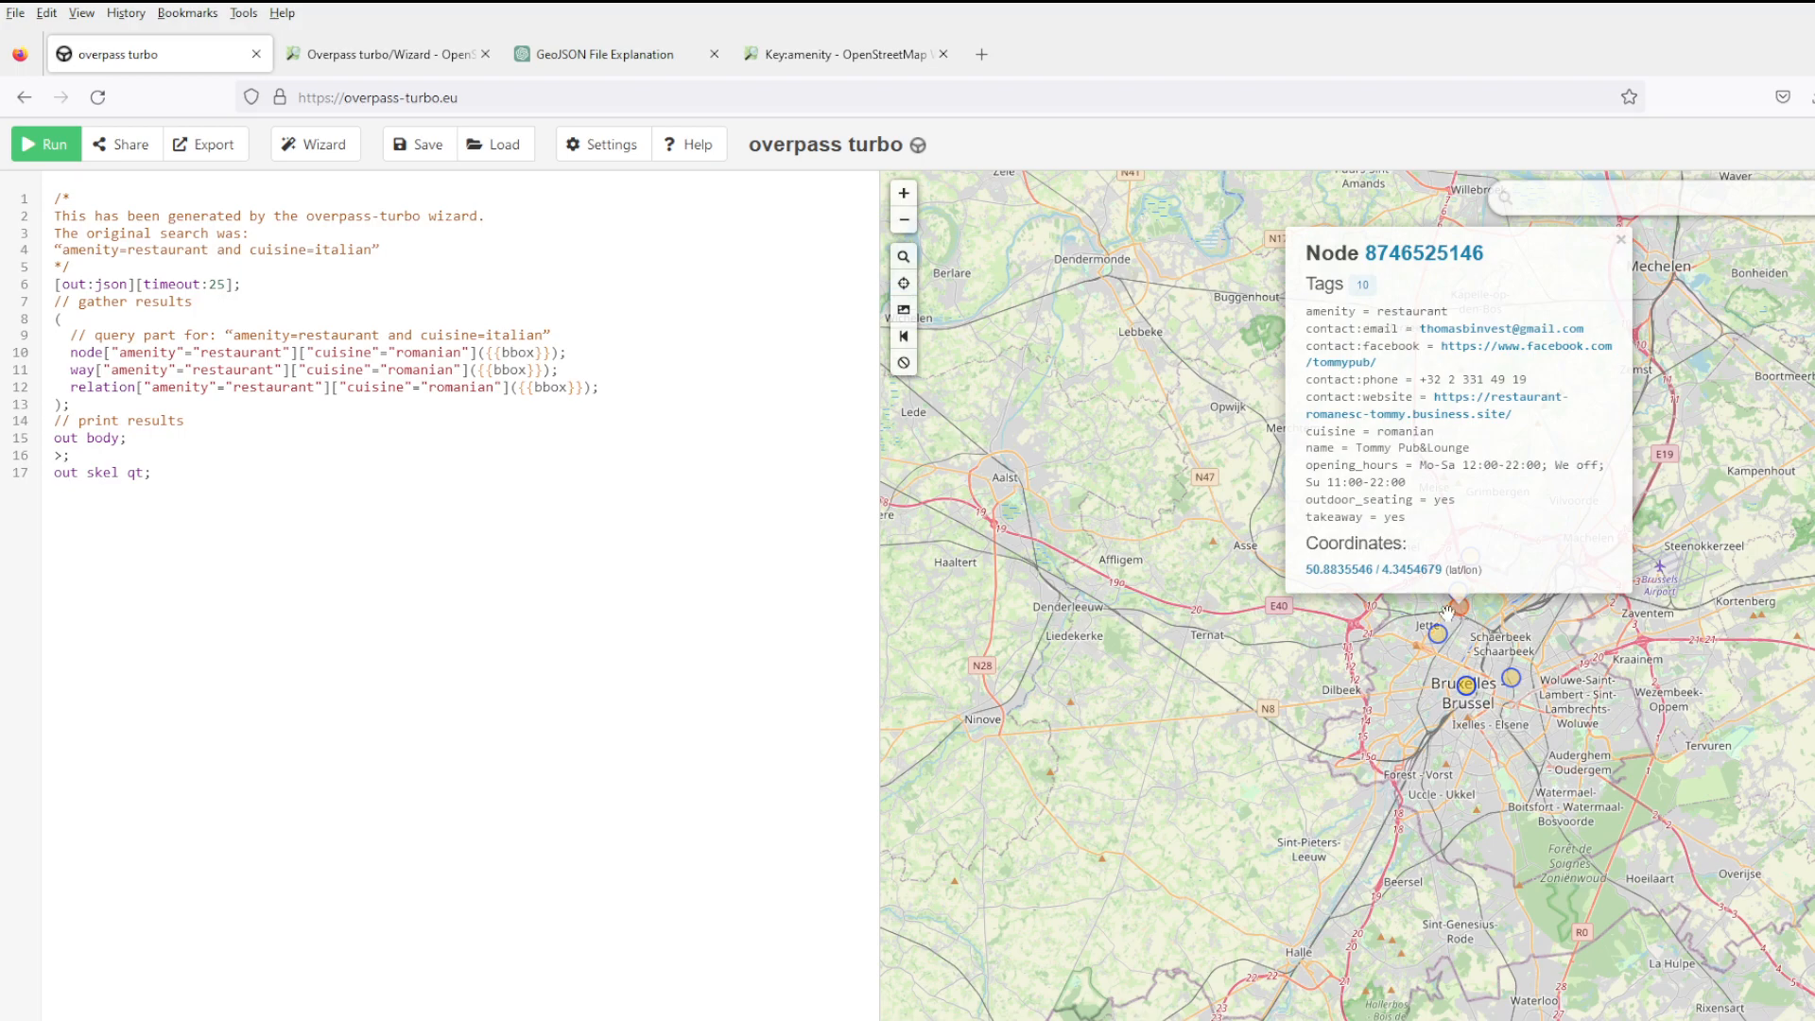
mouse_move(1444, 612)
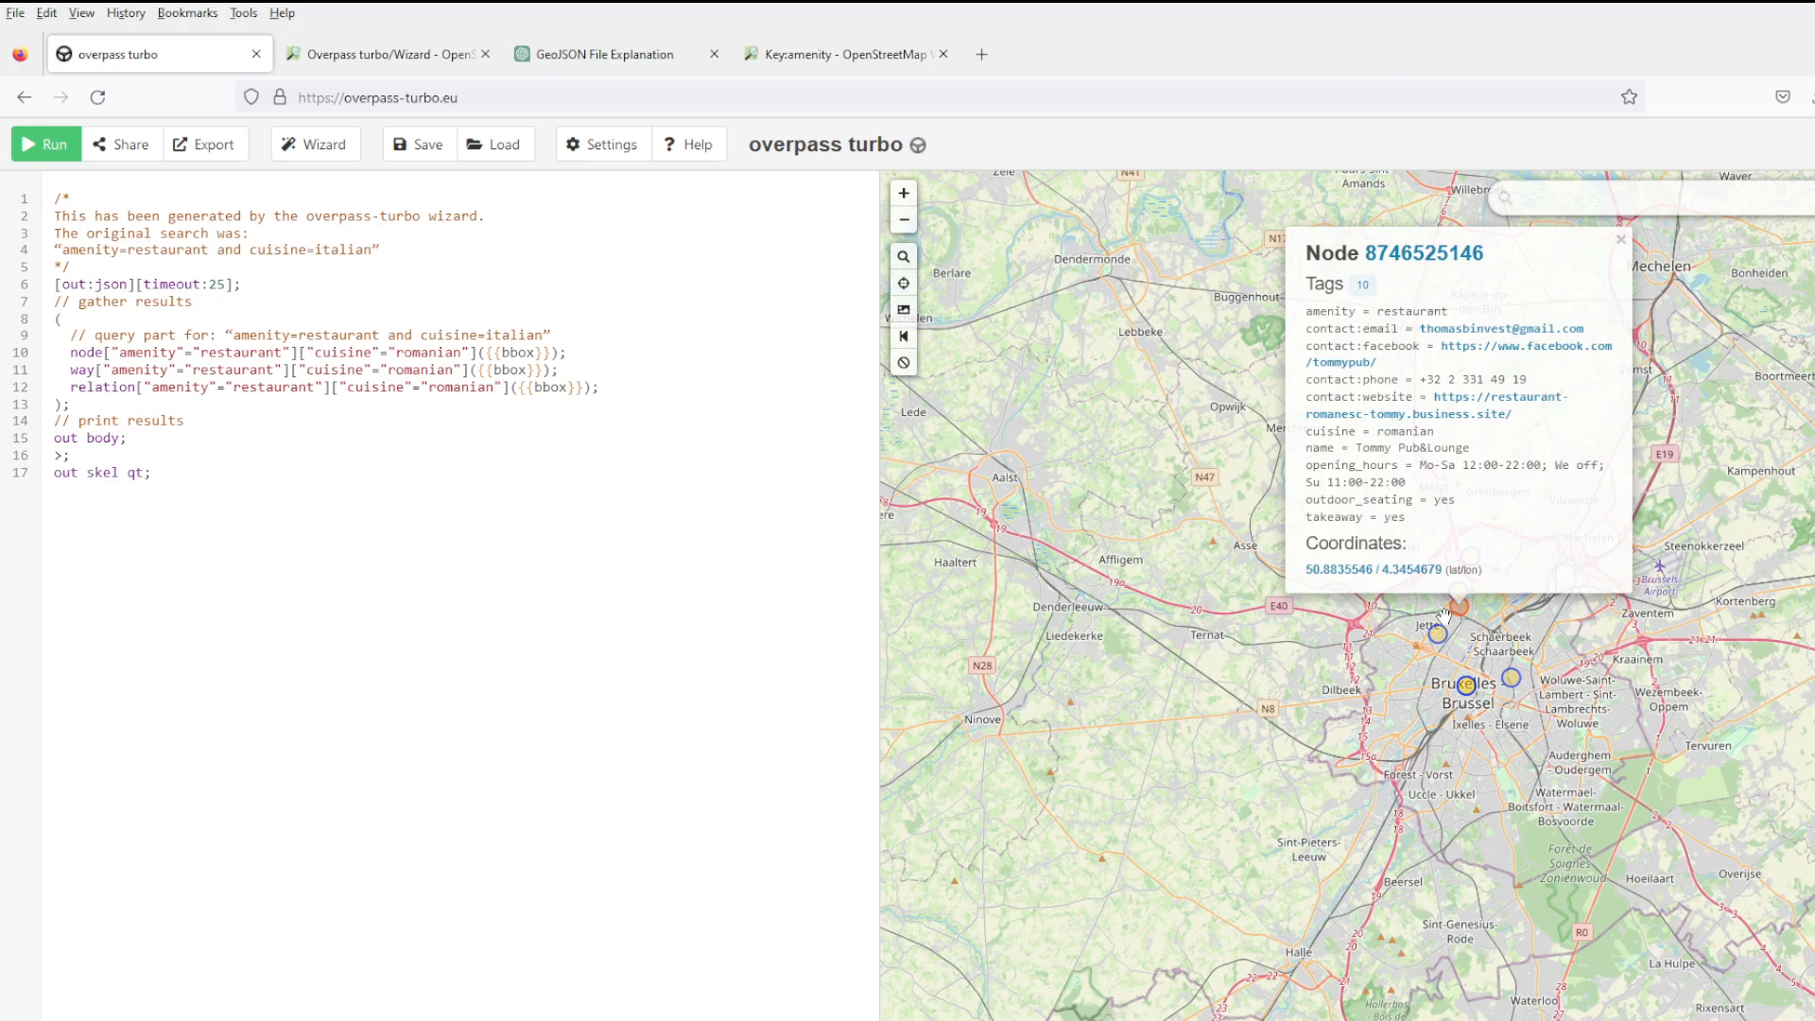
mouse_move(1444, 616)
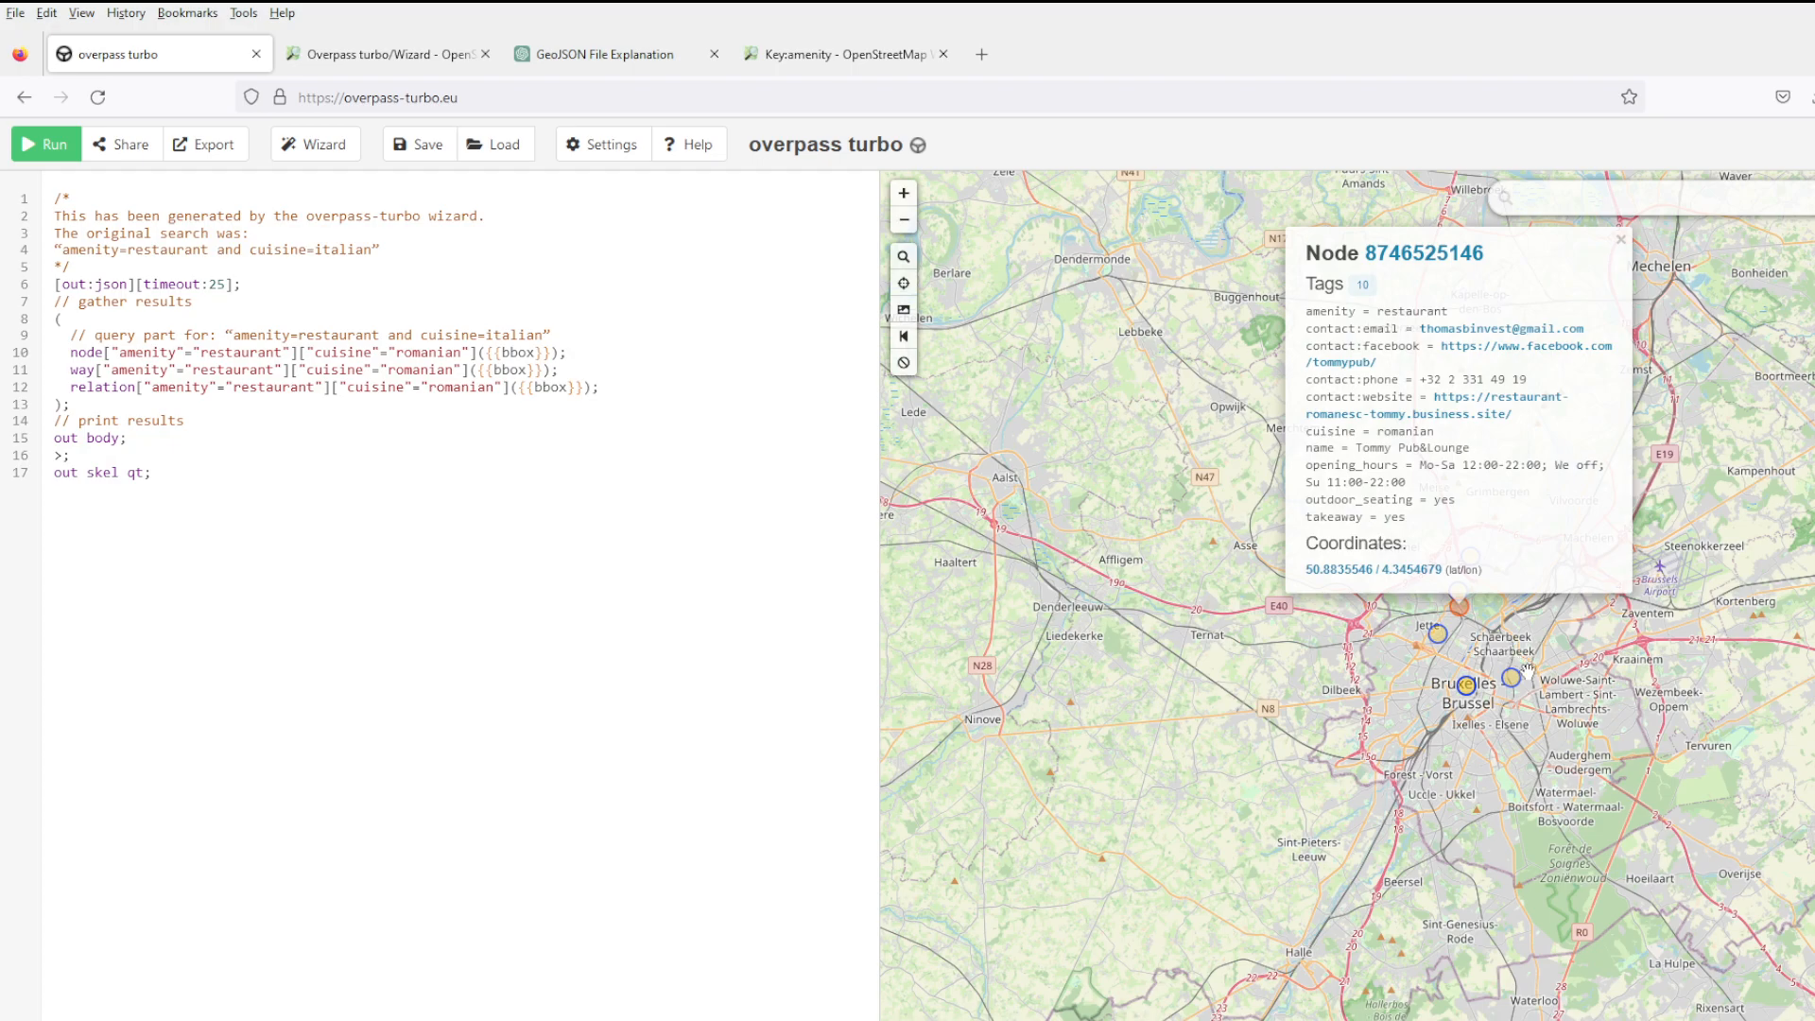
click(1620, 240)
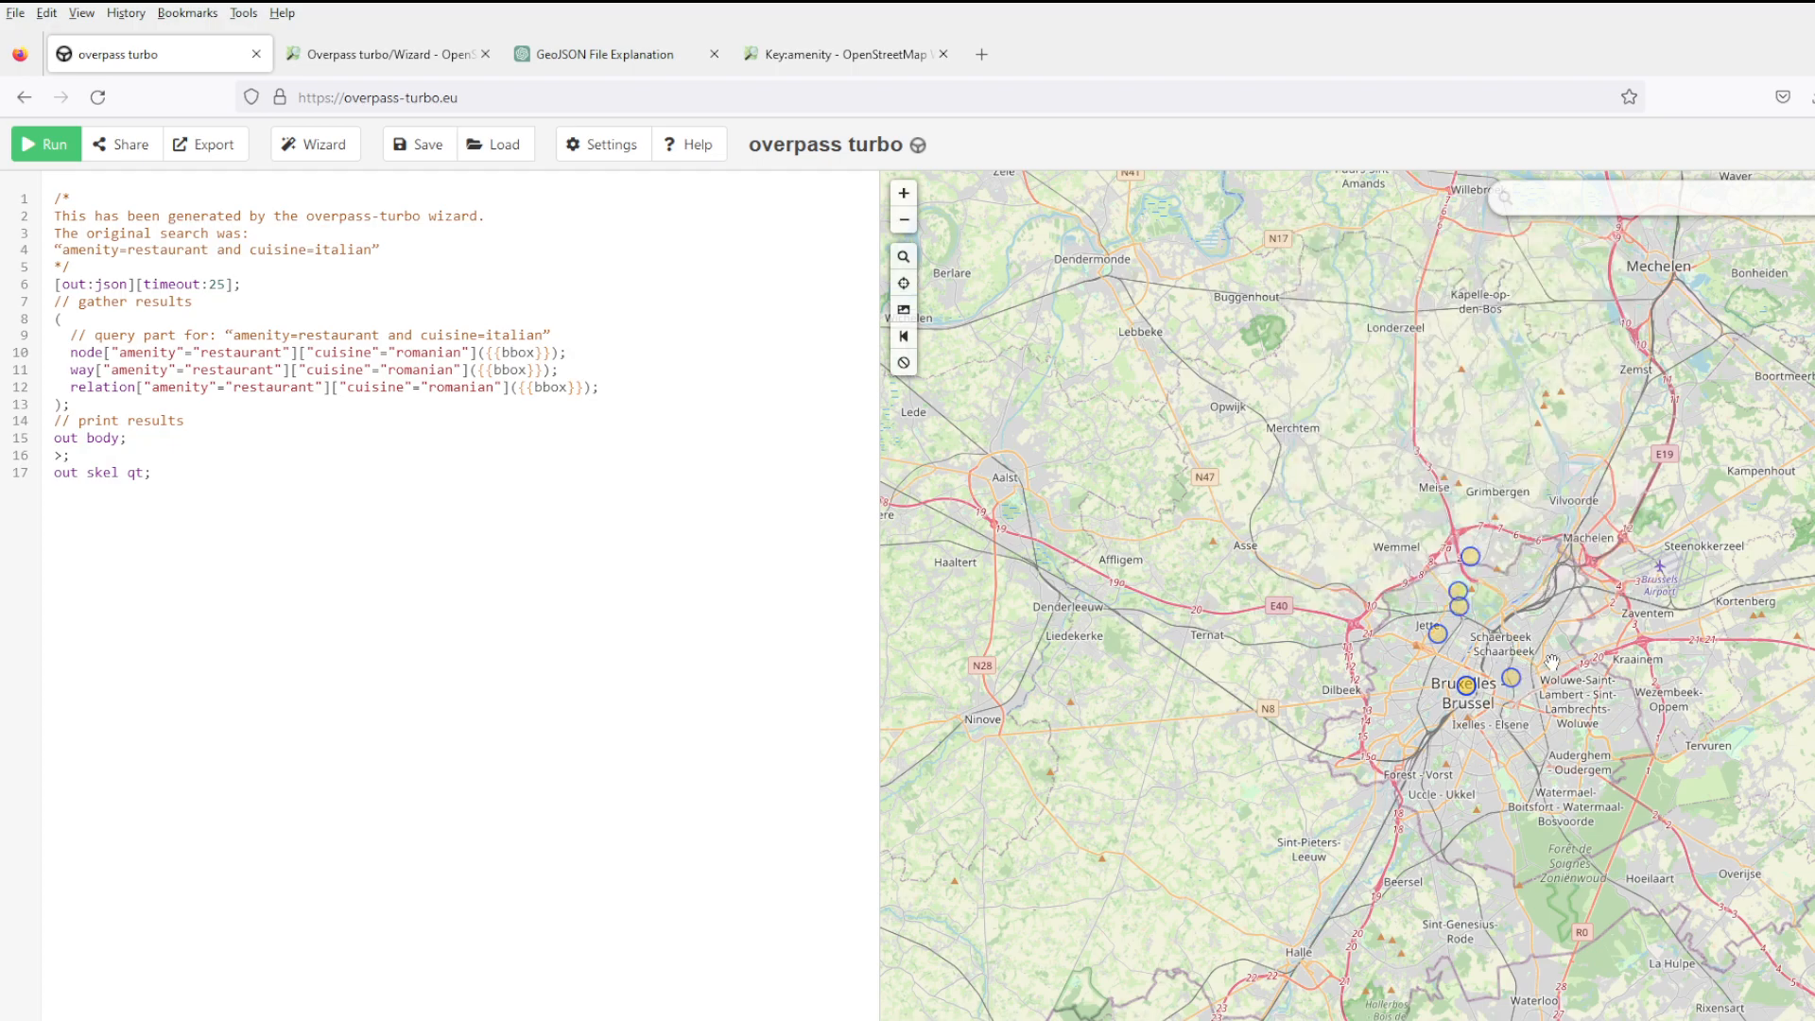
click(382, 53)
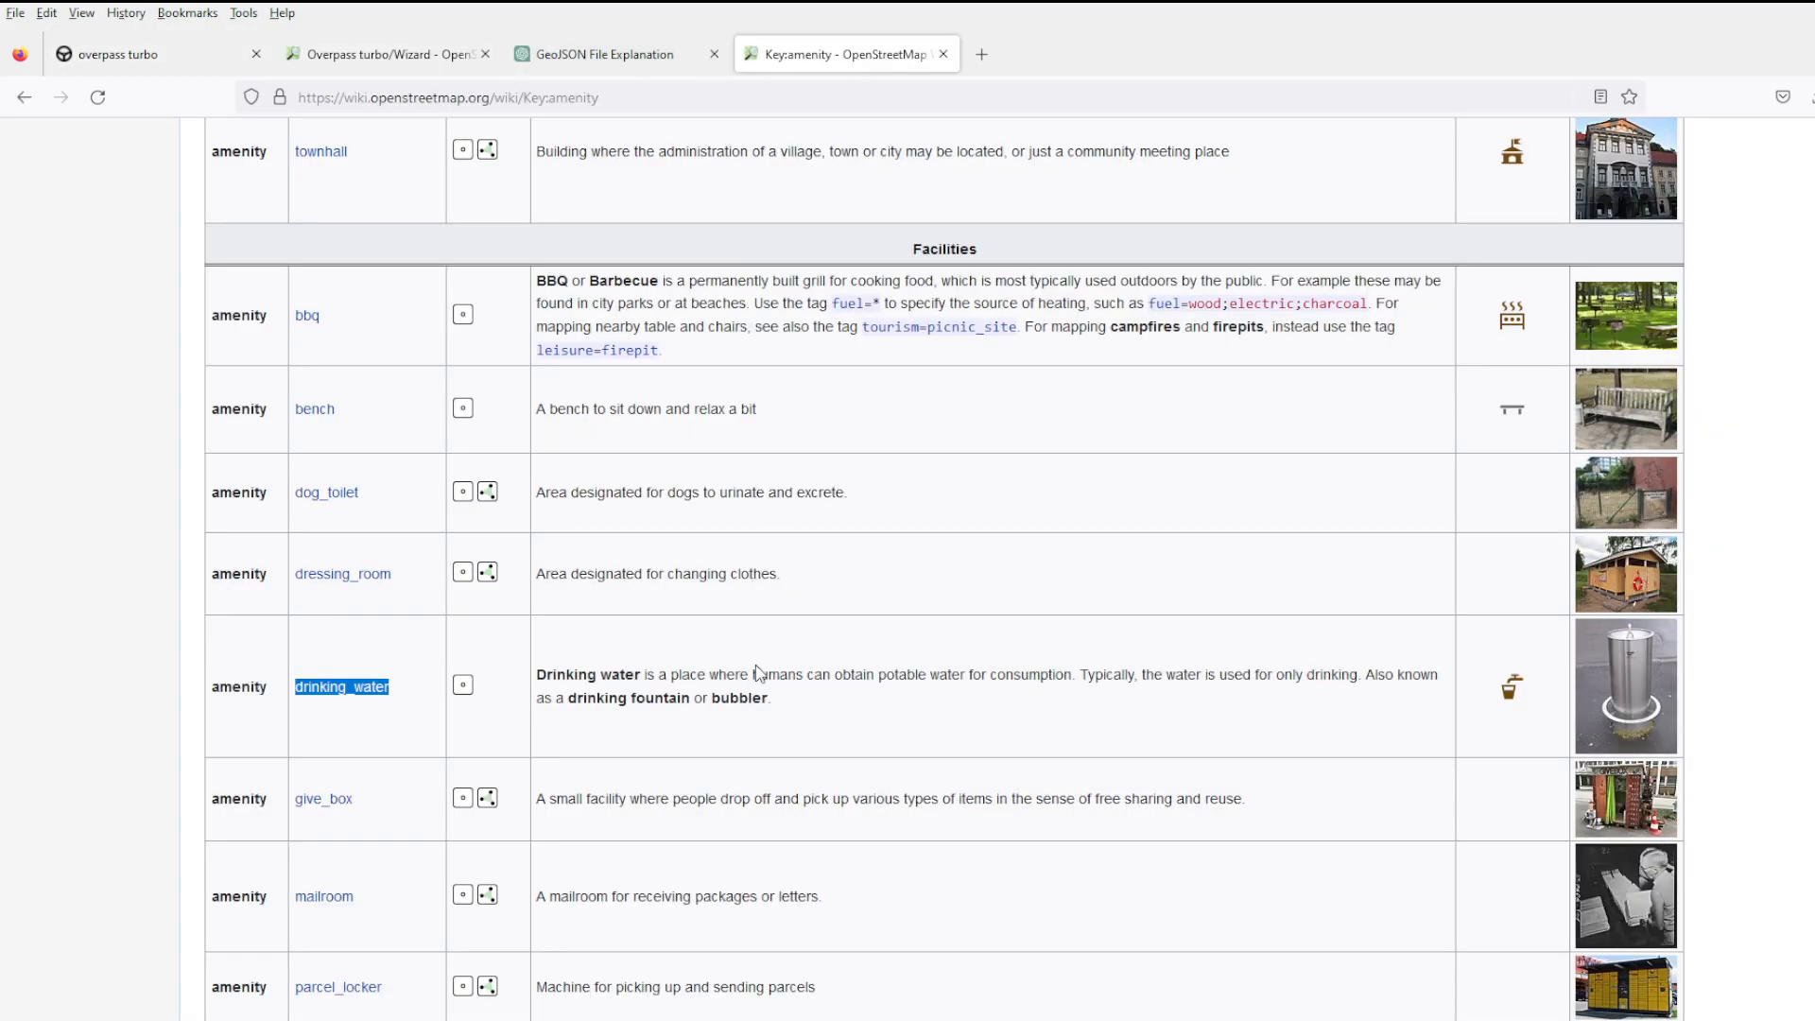
scroll(down, 3)
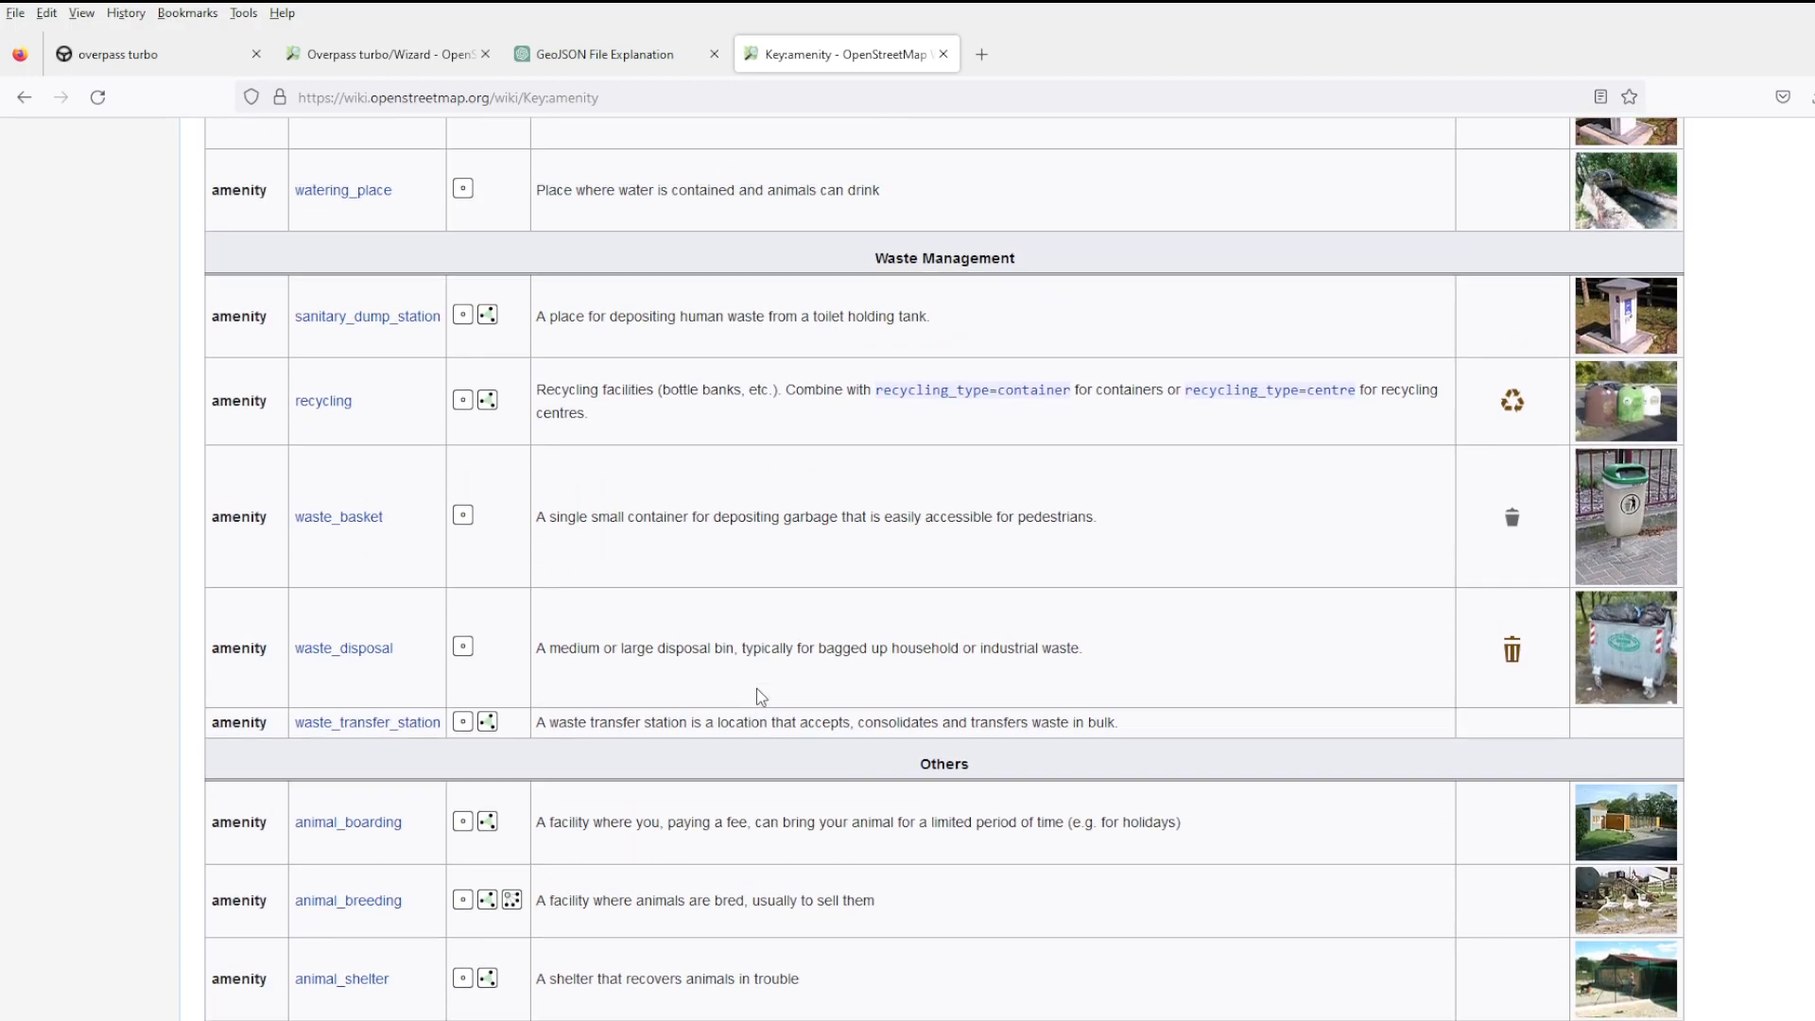
scroll(down, 3)
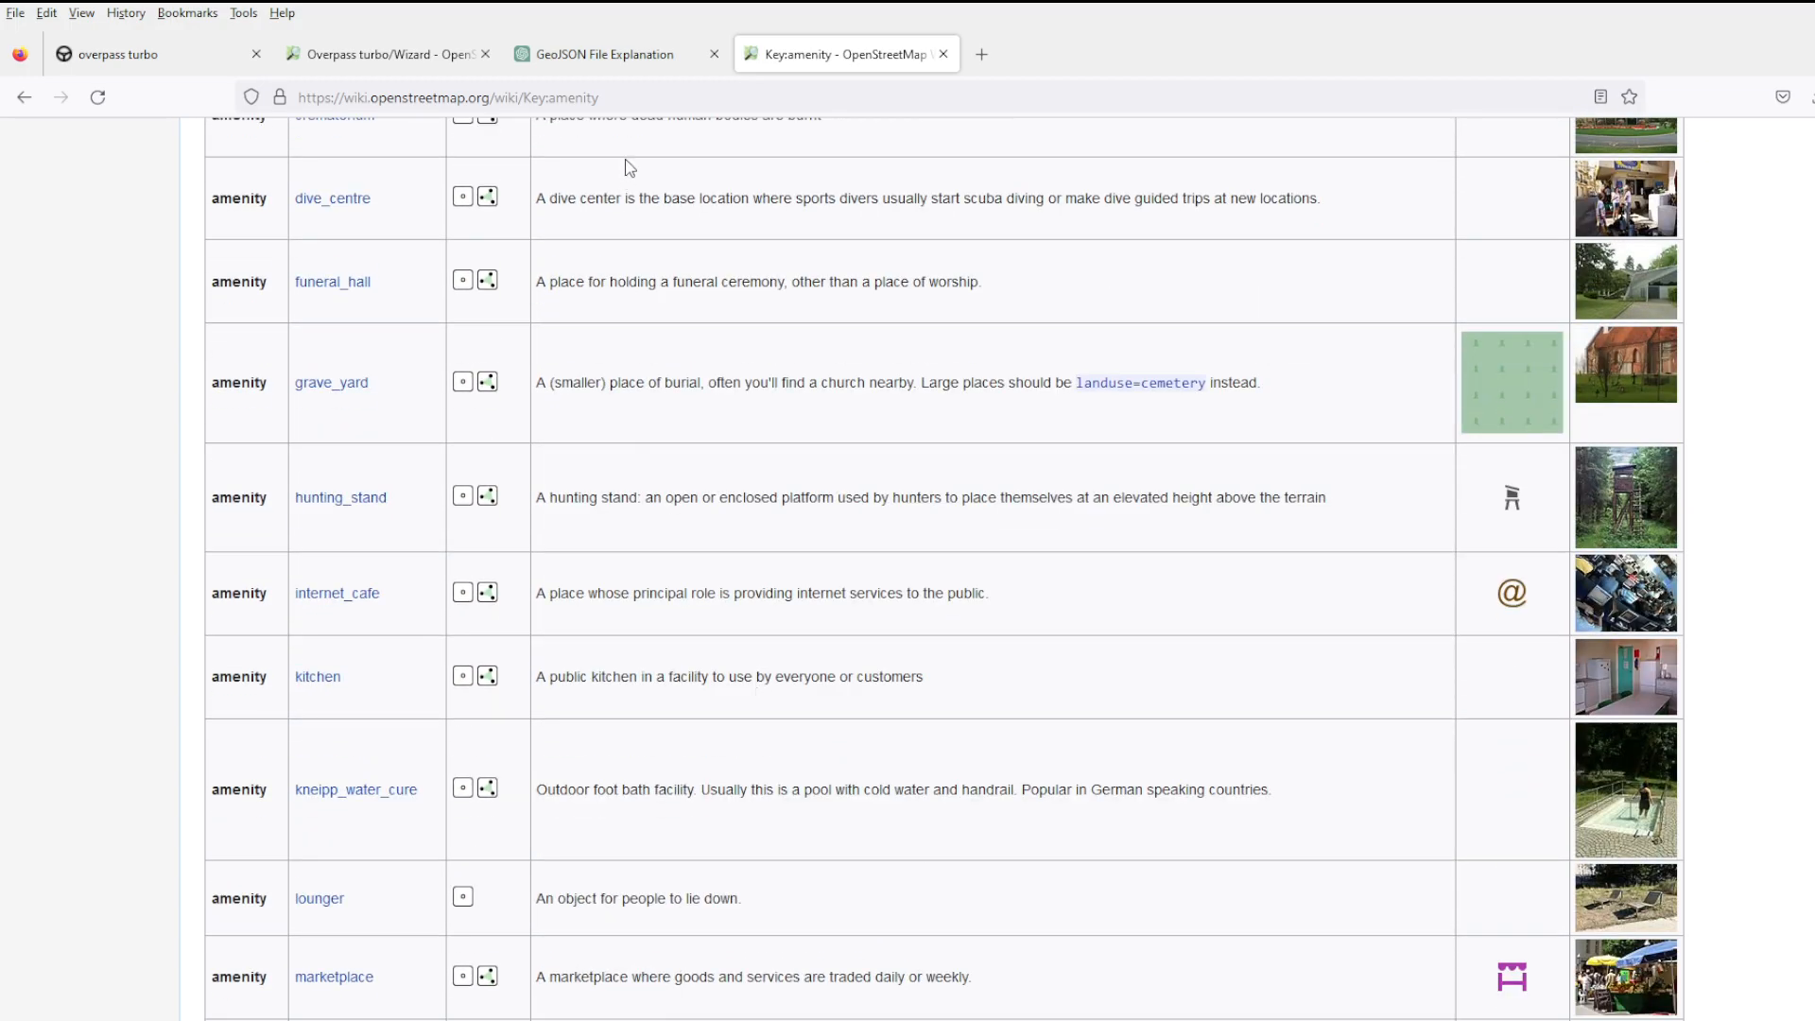
click(151, 53)
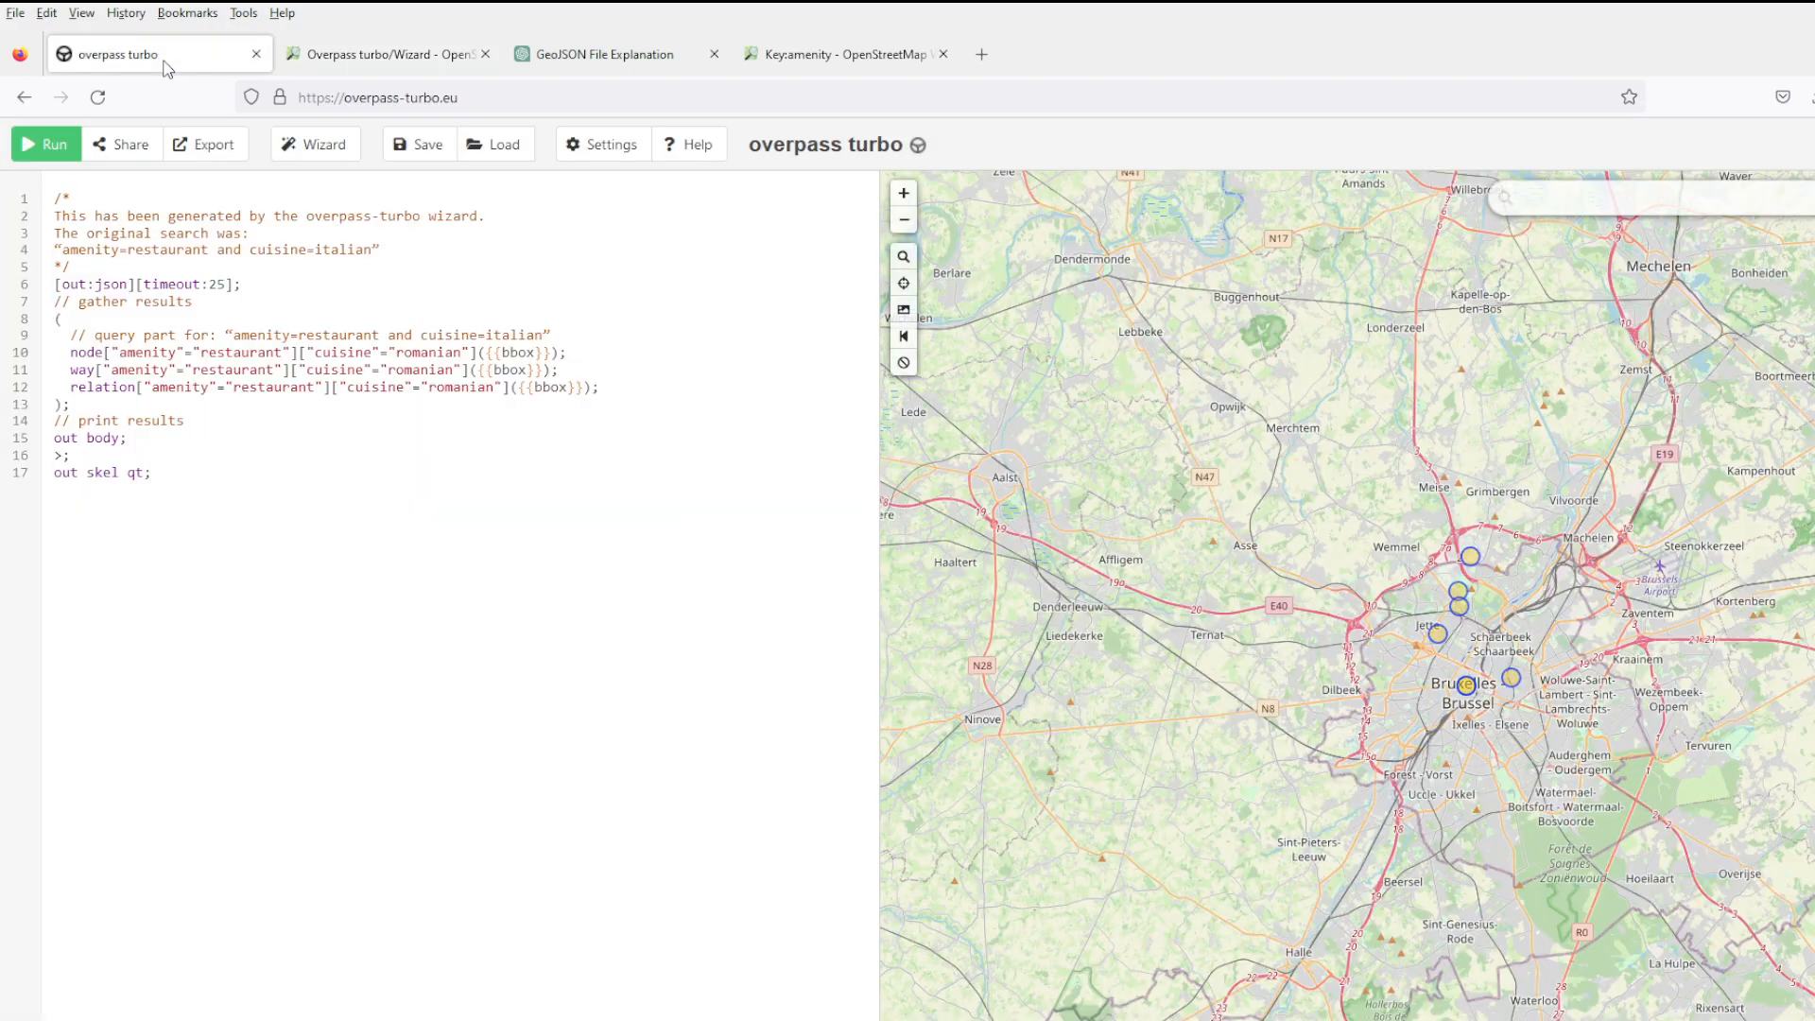
mouse_move(1478, 674)
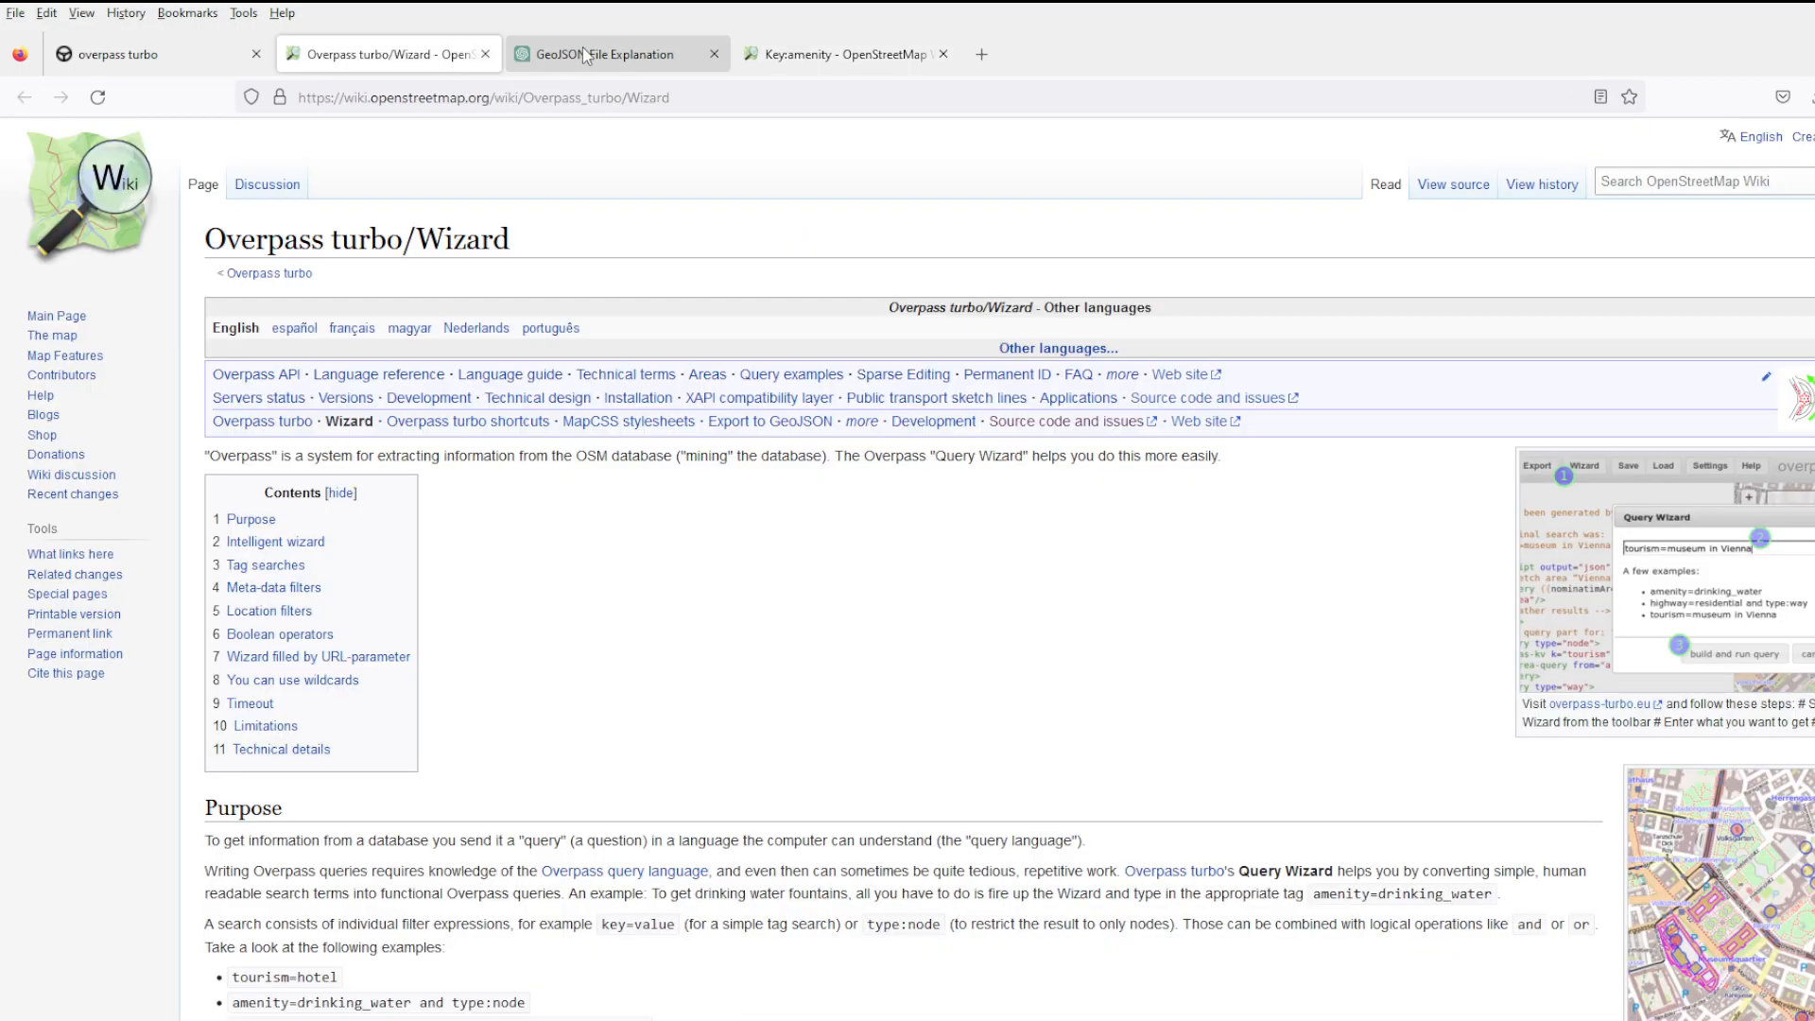
click(617, 53)
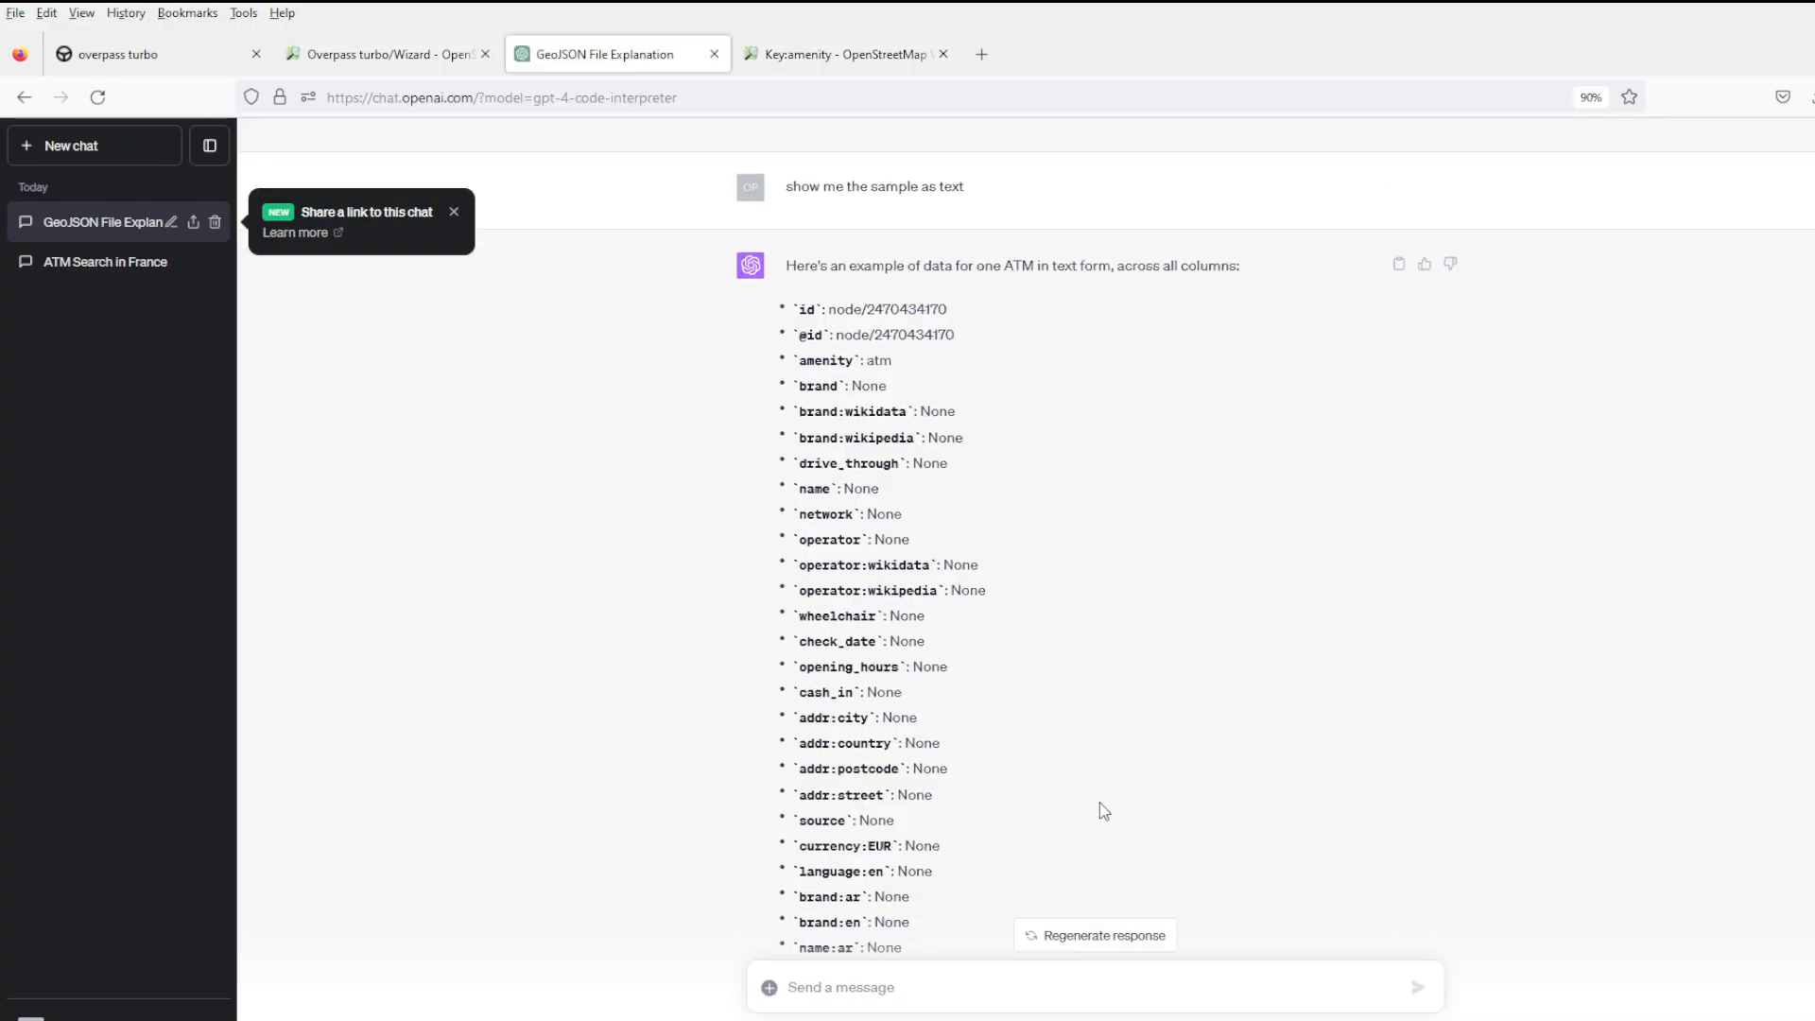
scroll(down, 3)
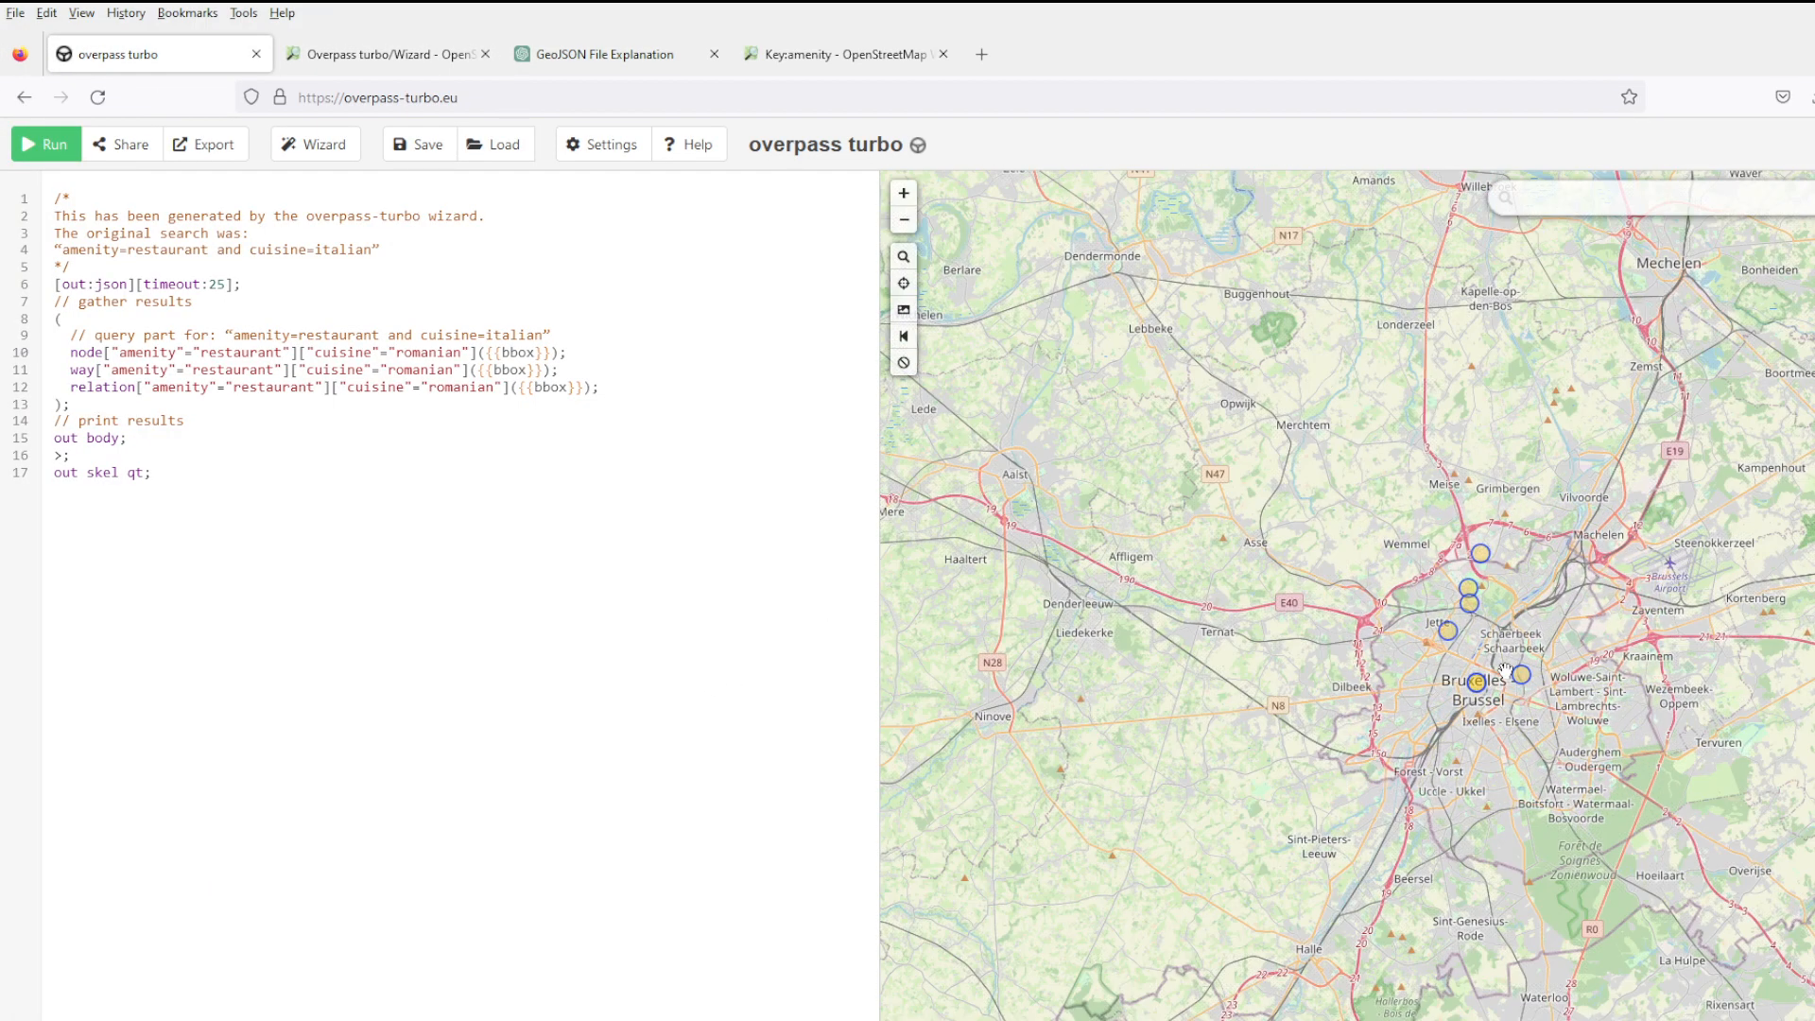
click(388, 53)
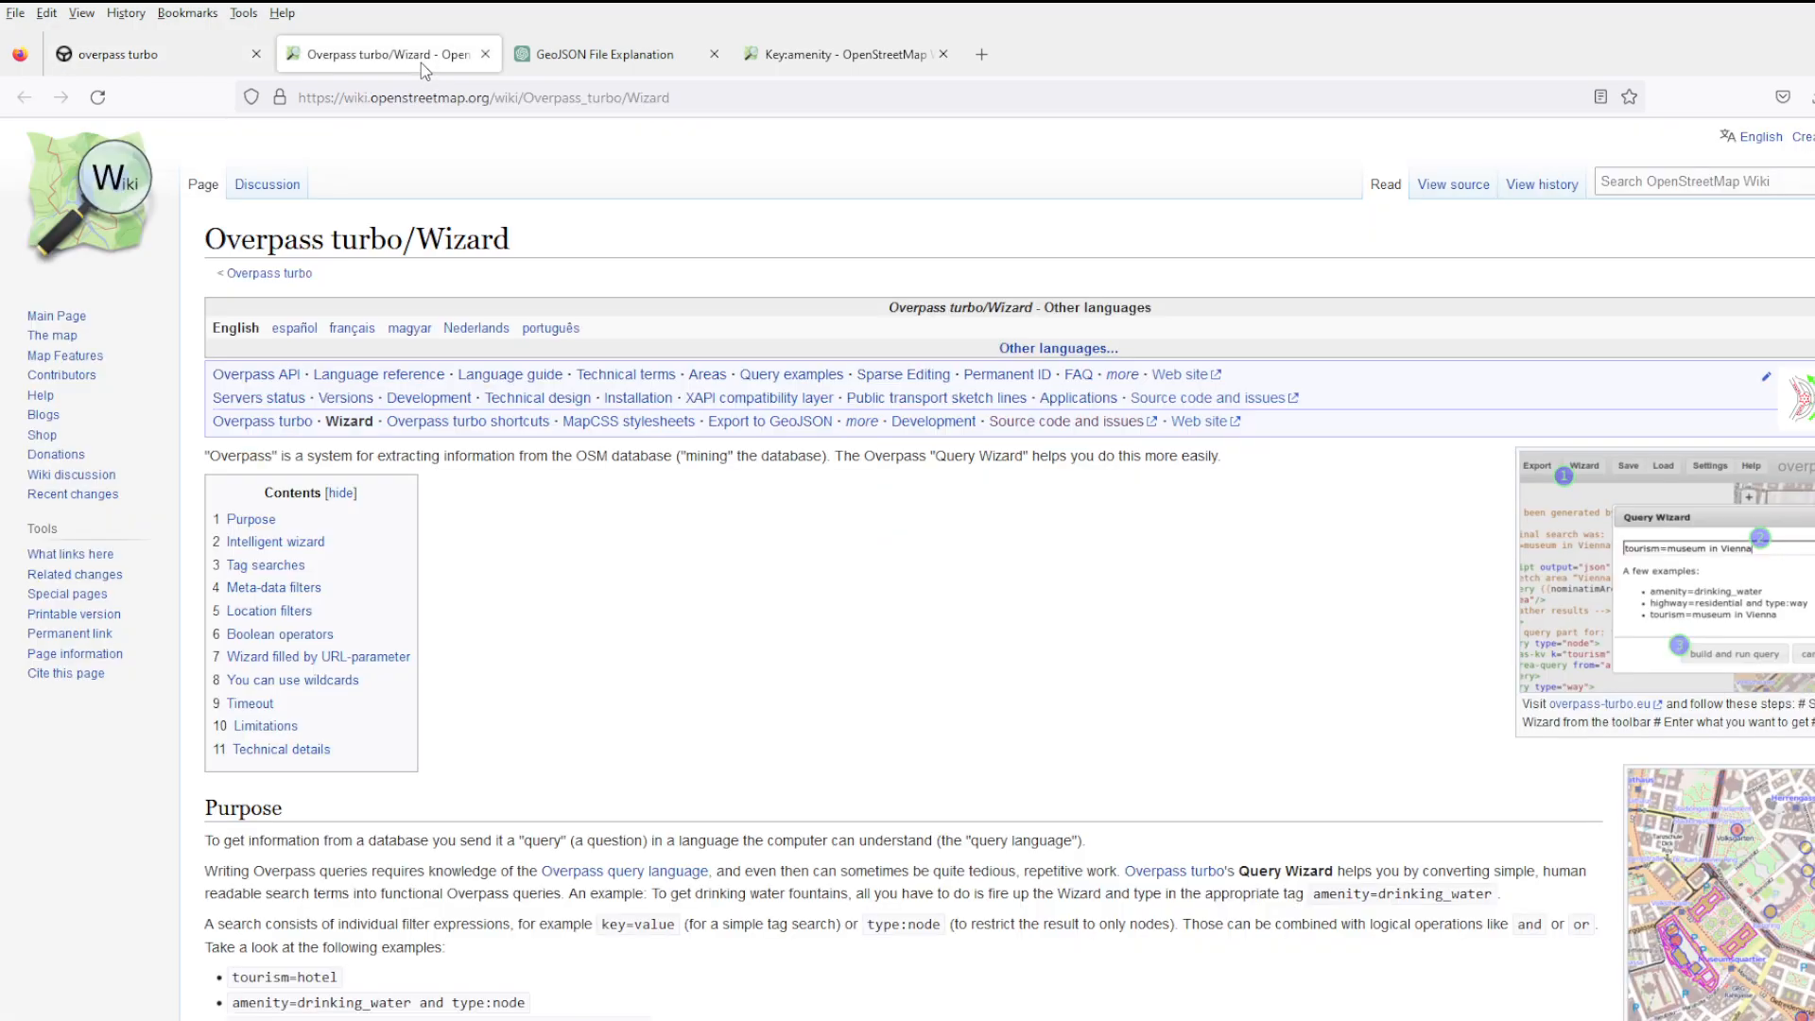
click(843, 53)
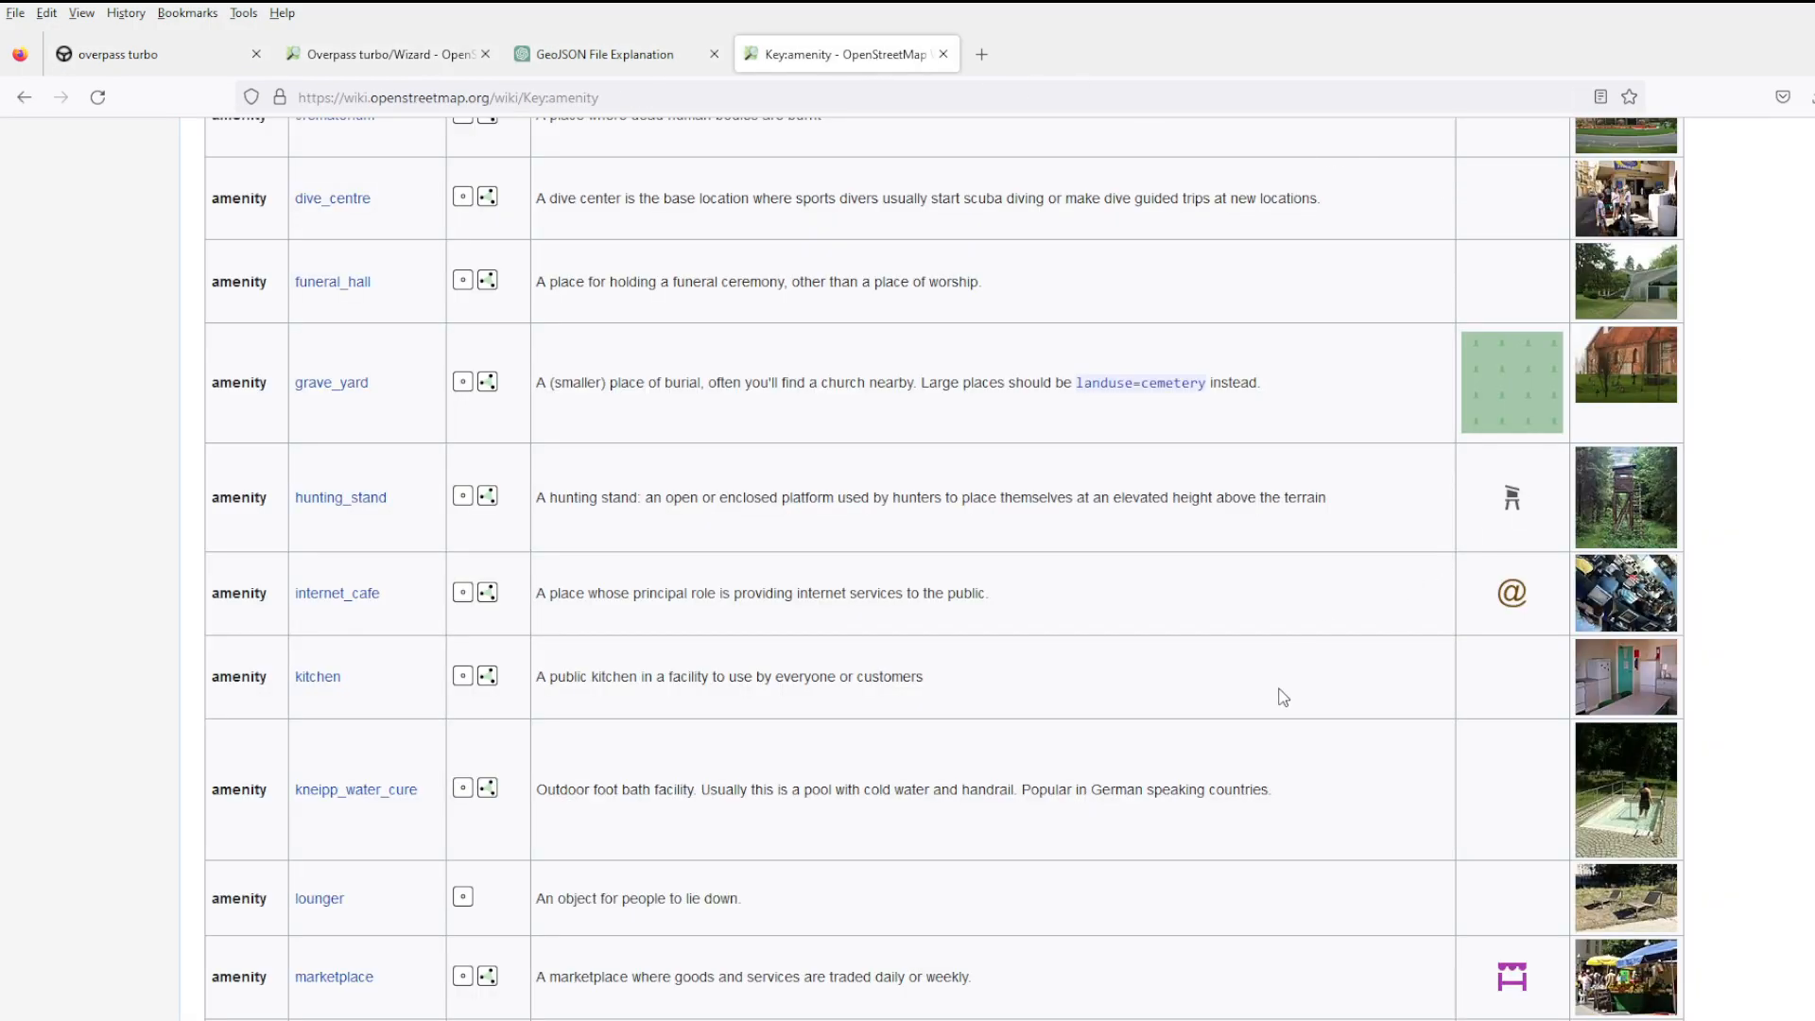
scroll(down, 3)
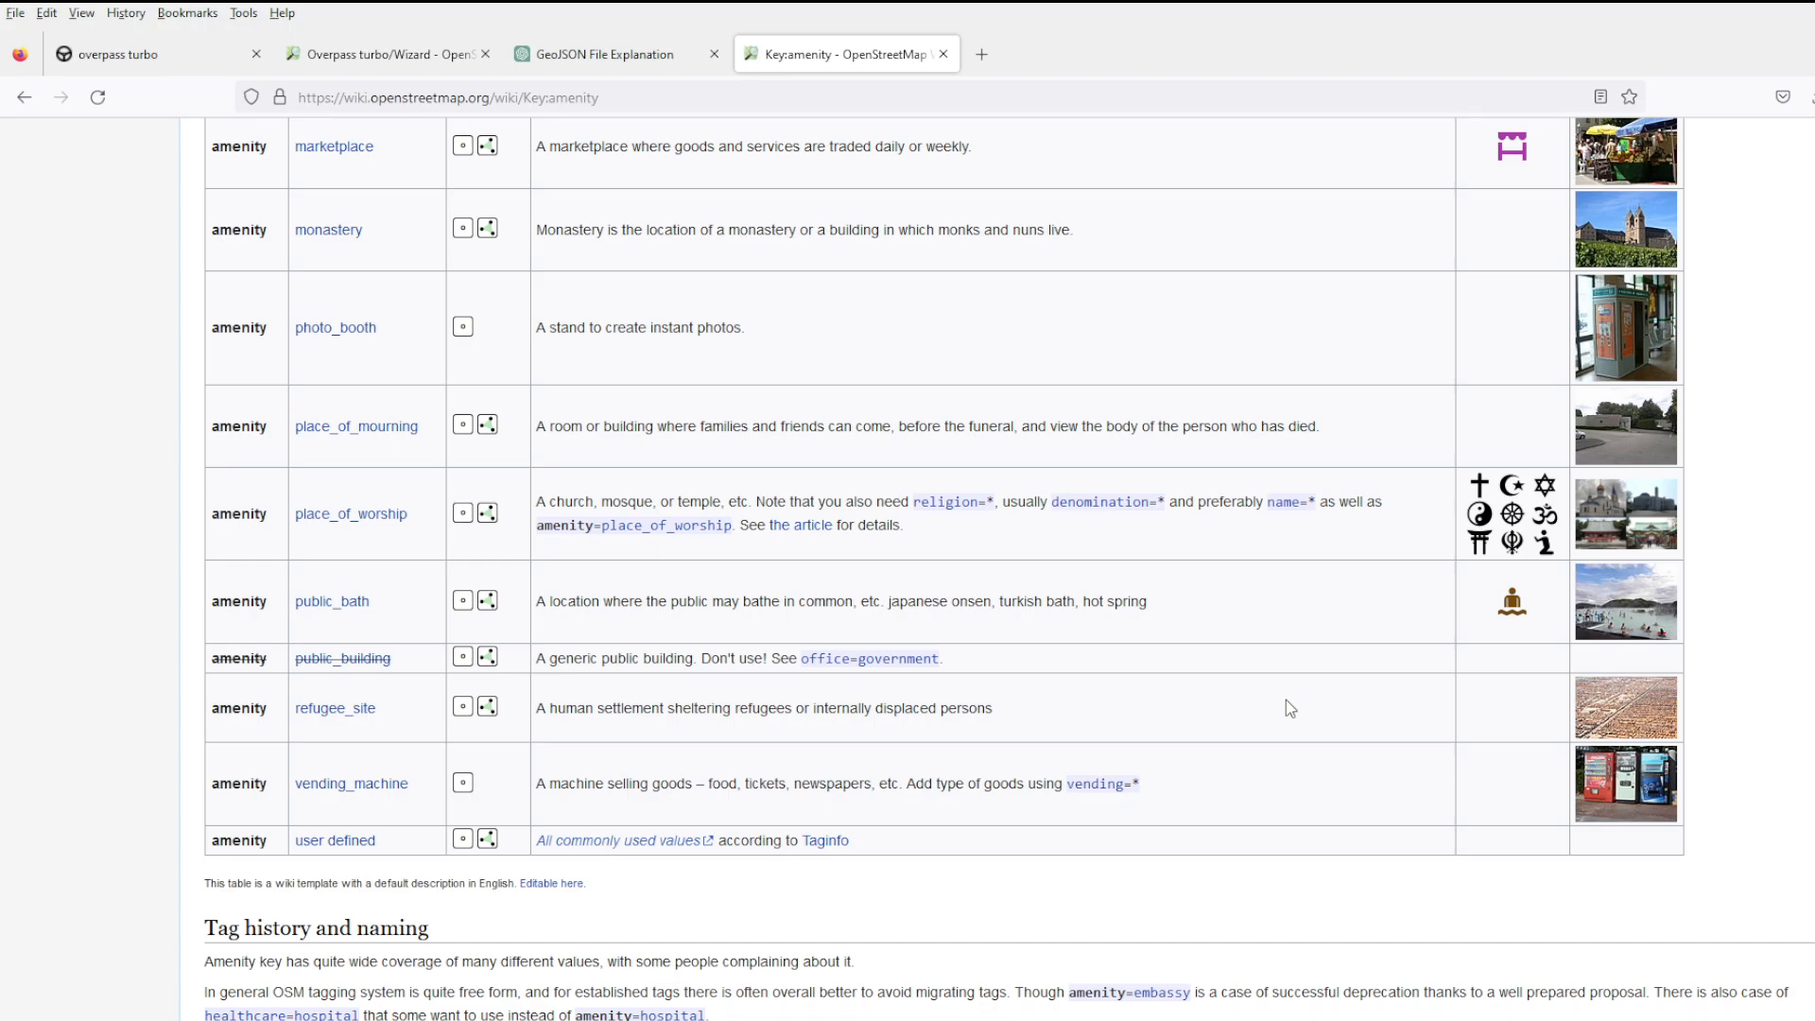
mouse_move(1281, 705)
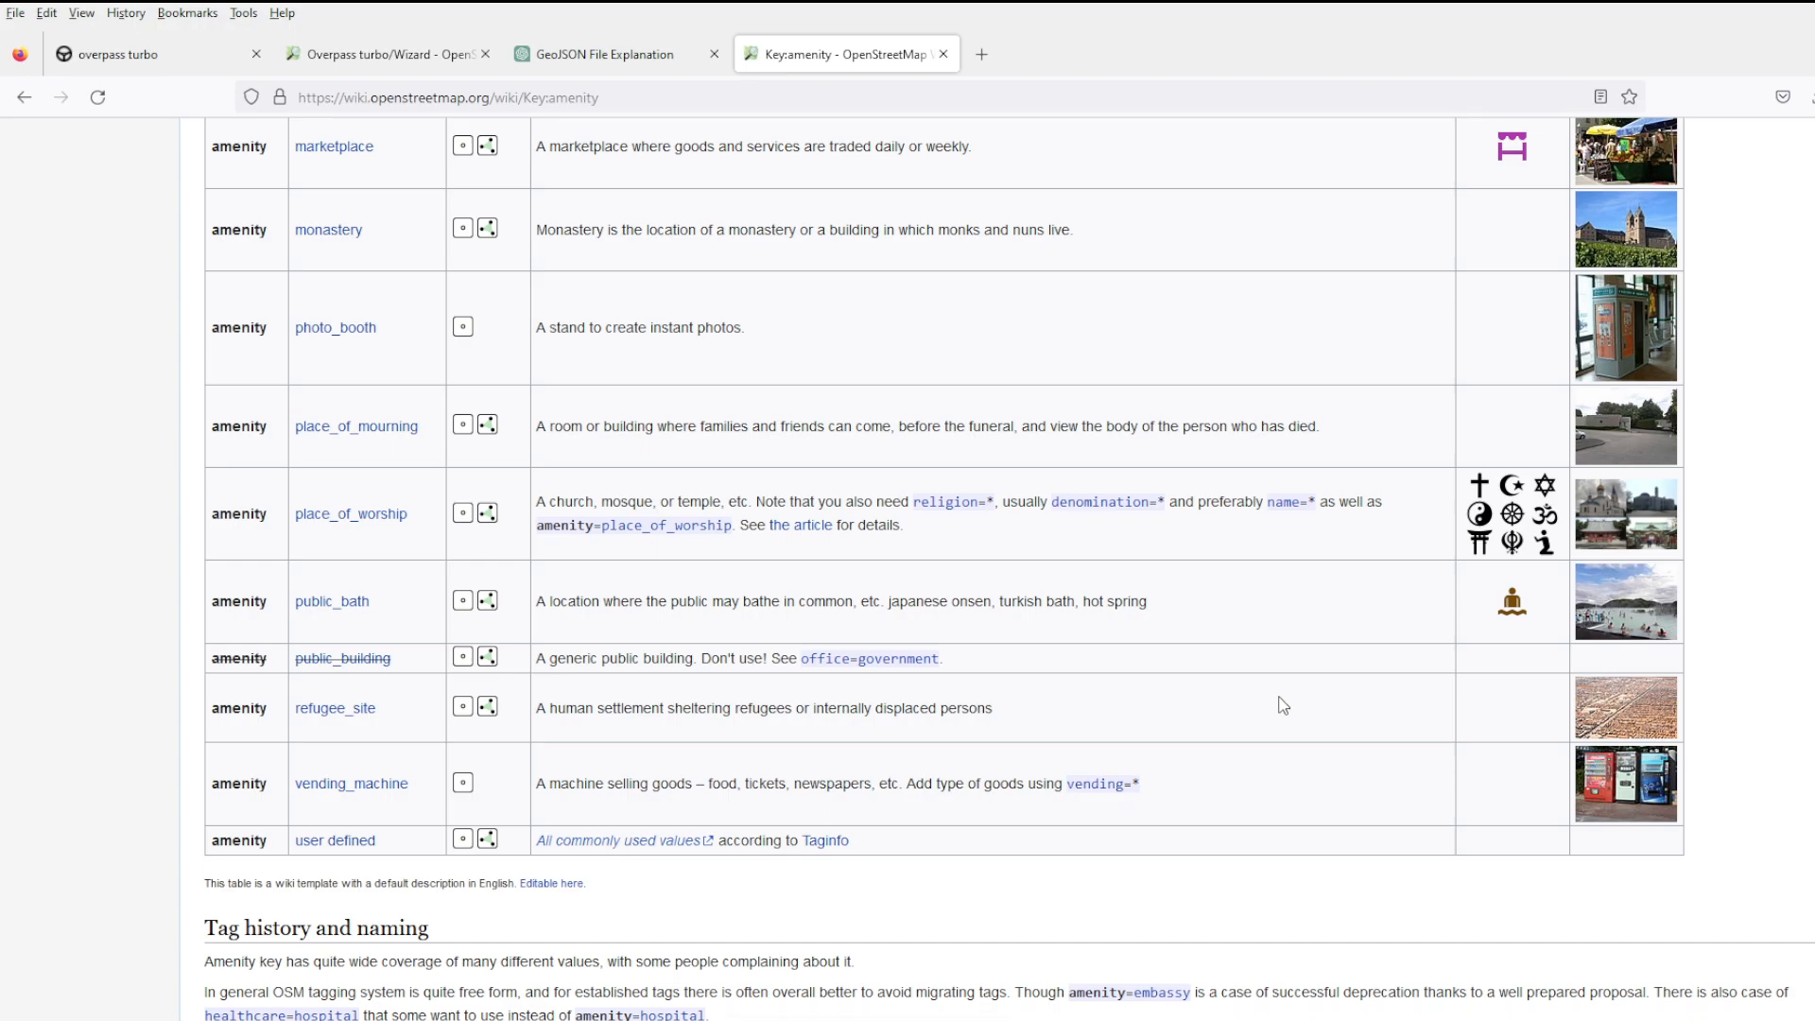
scroll(down, 3)
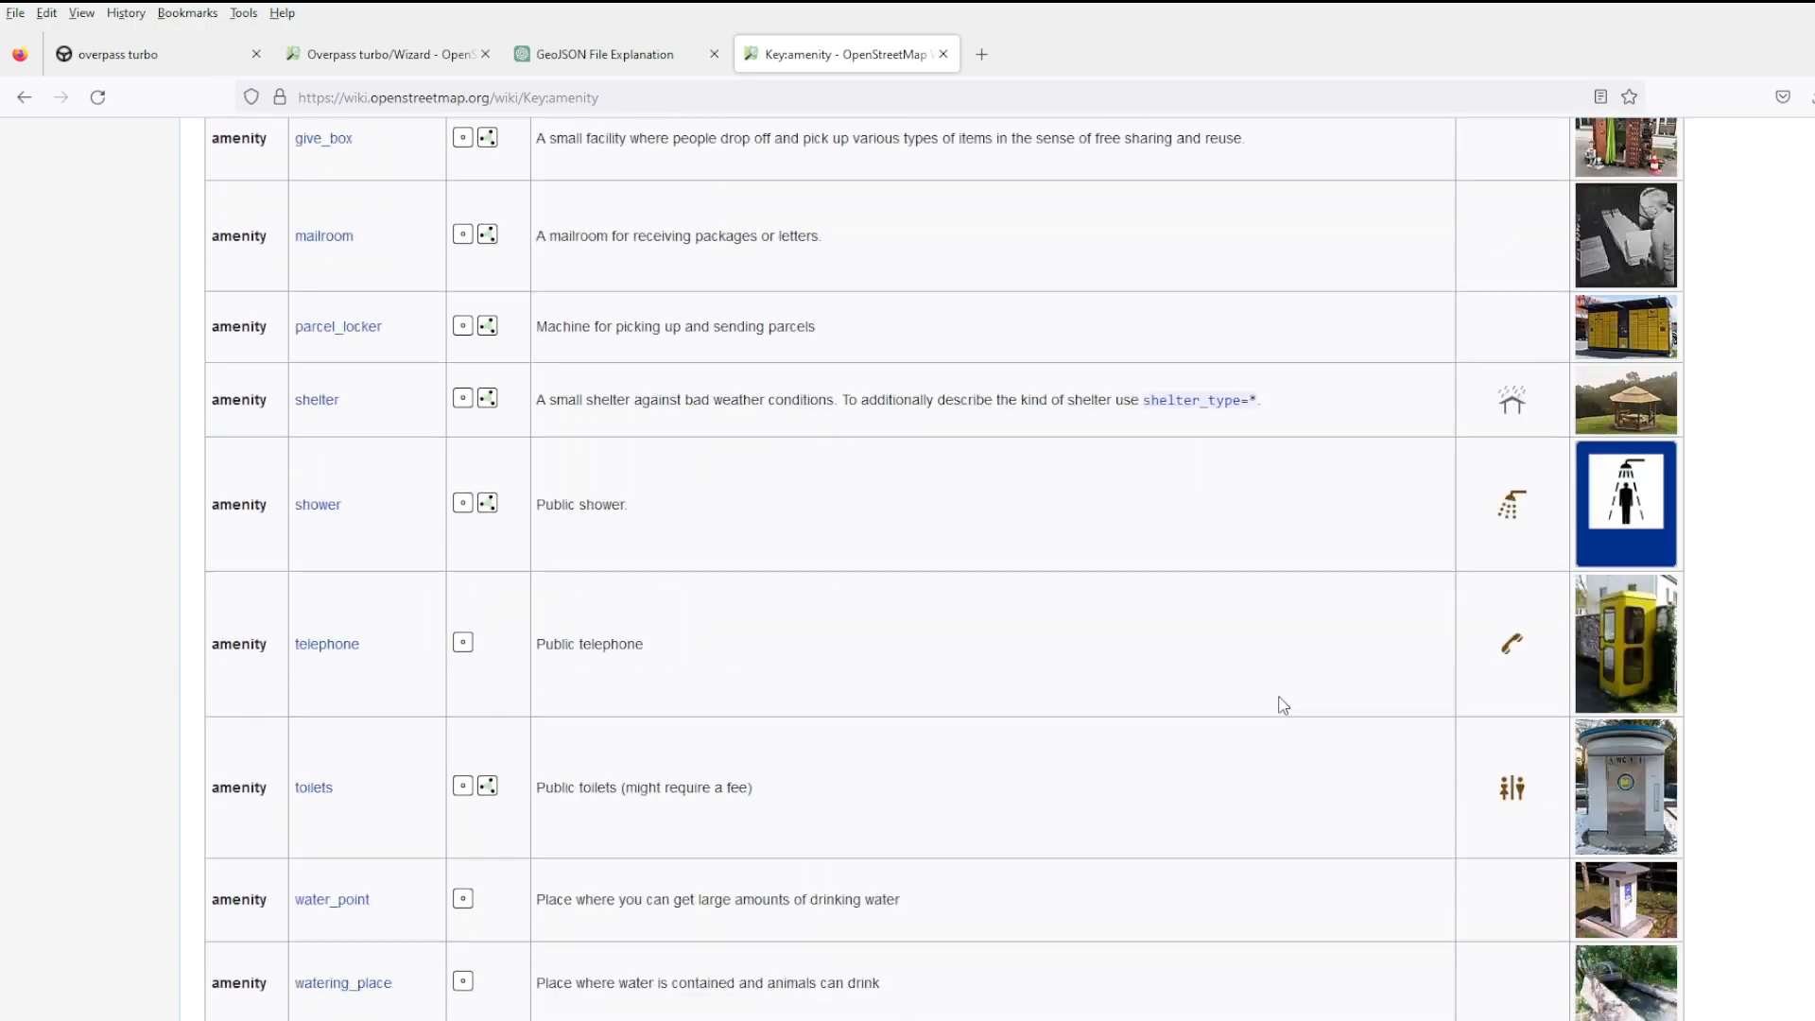
scroll(down, 3)
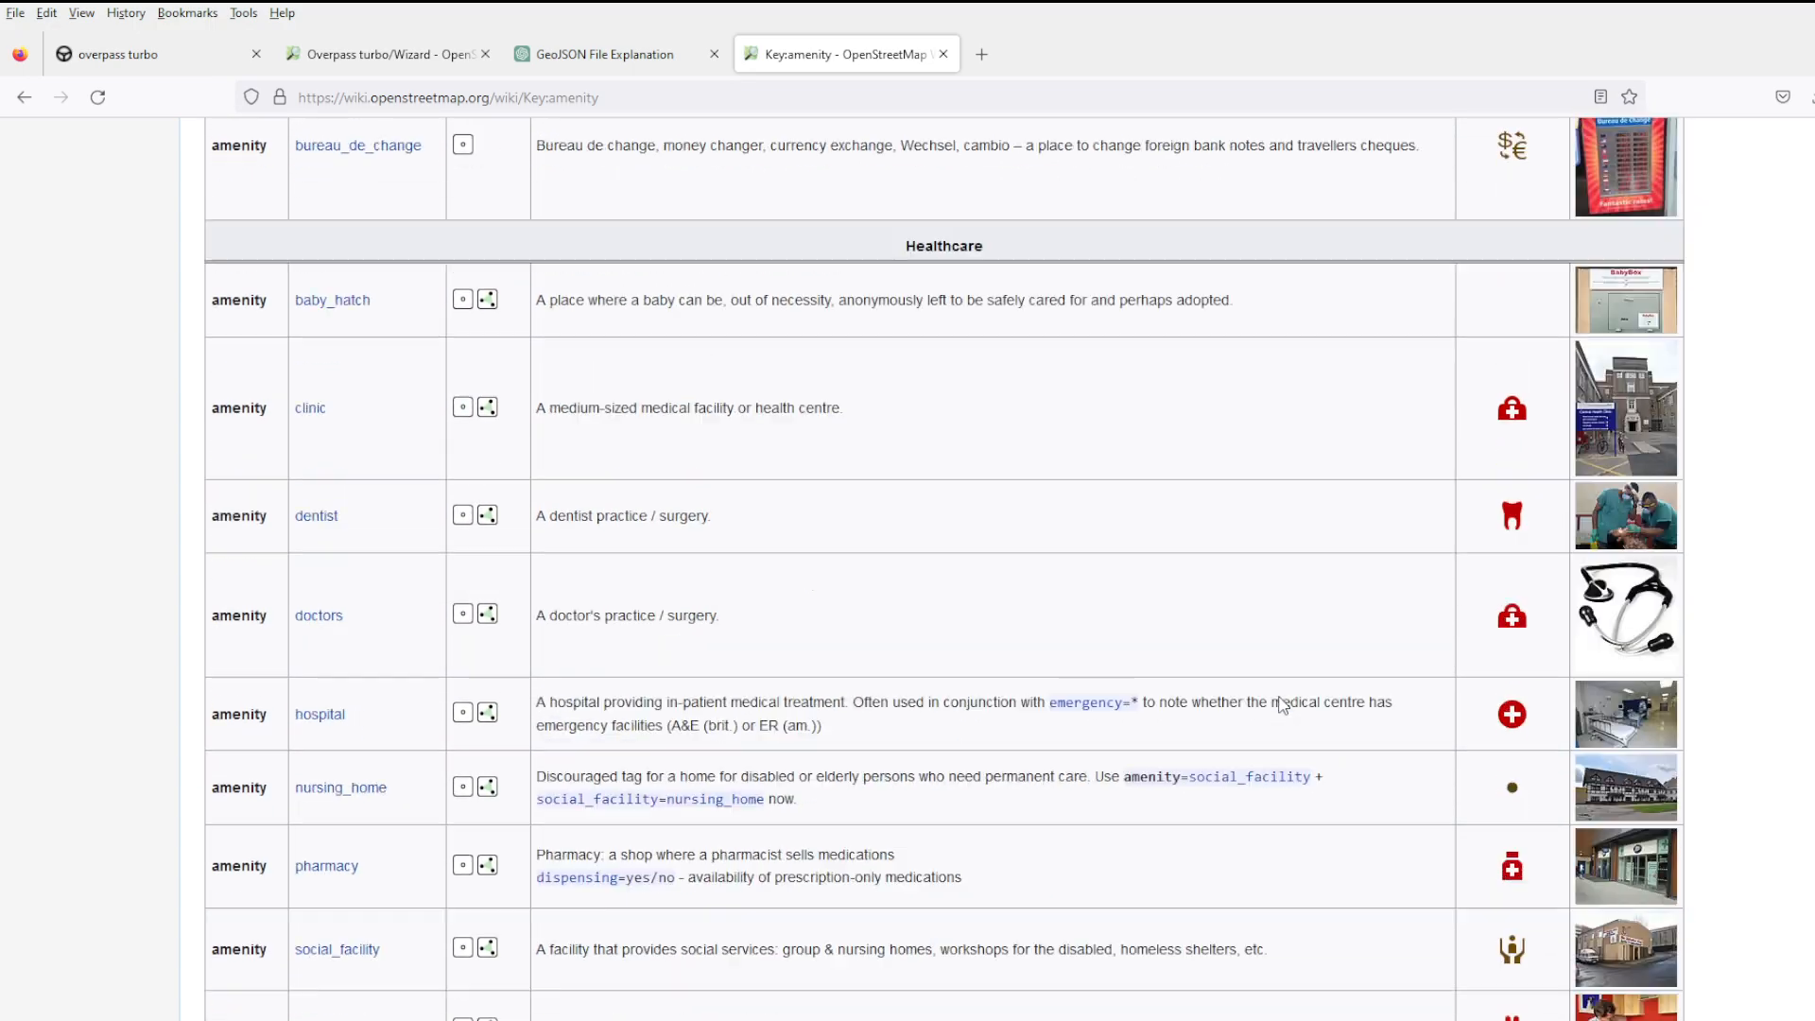
scroll(down, 3)
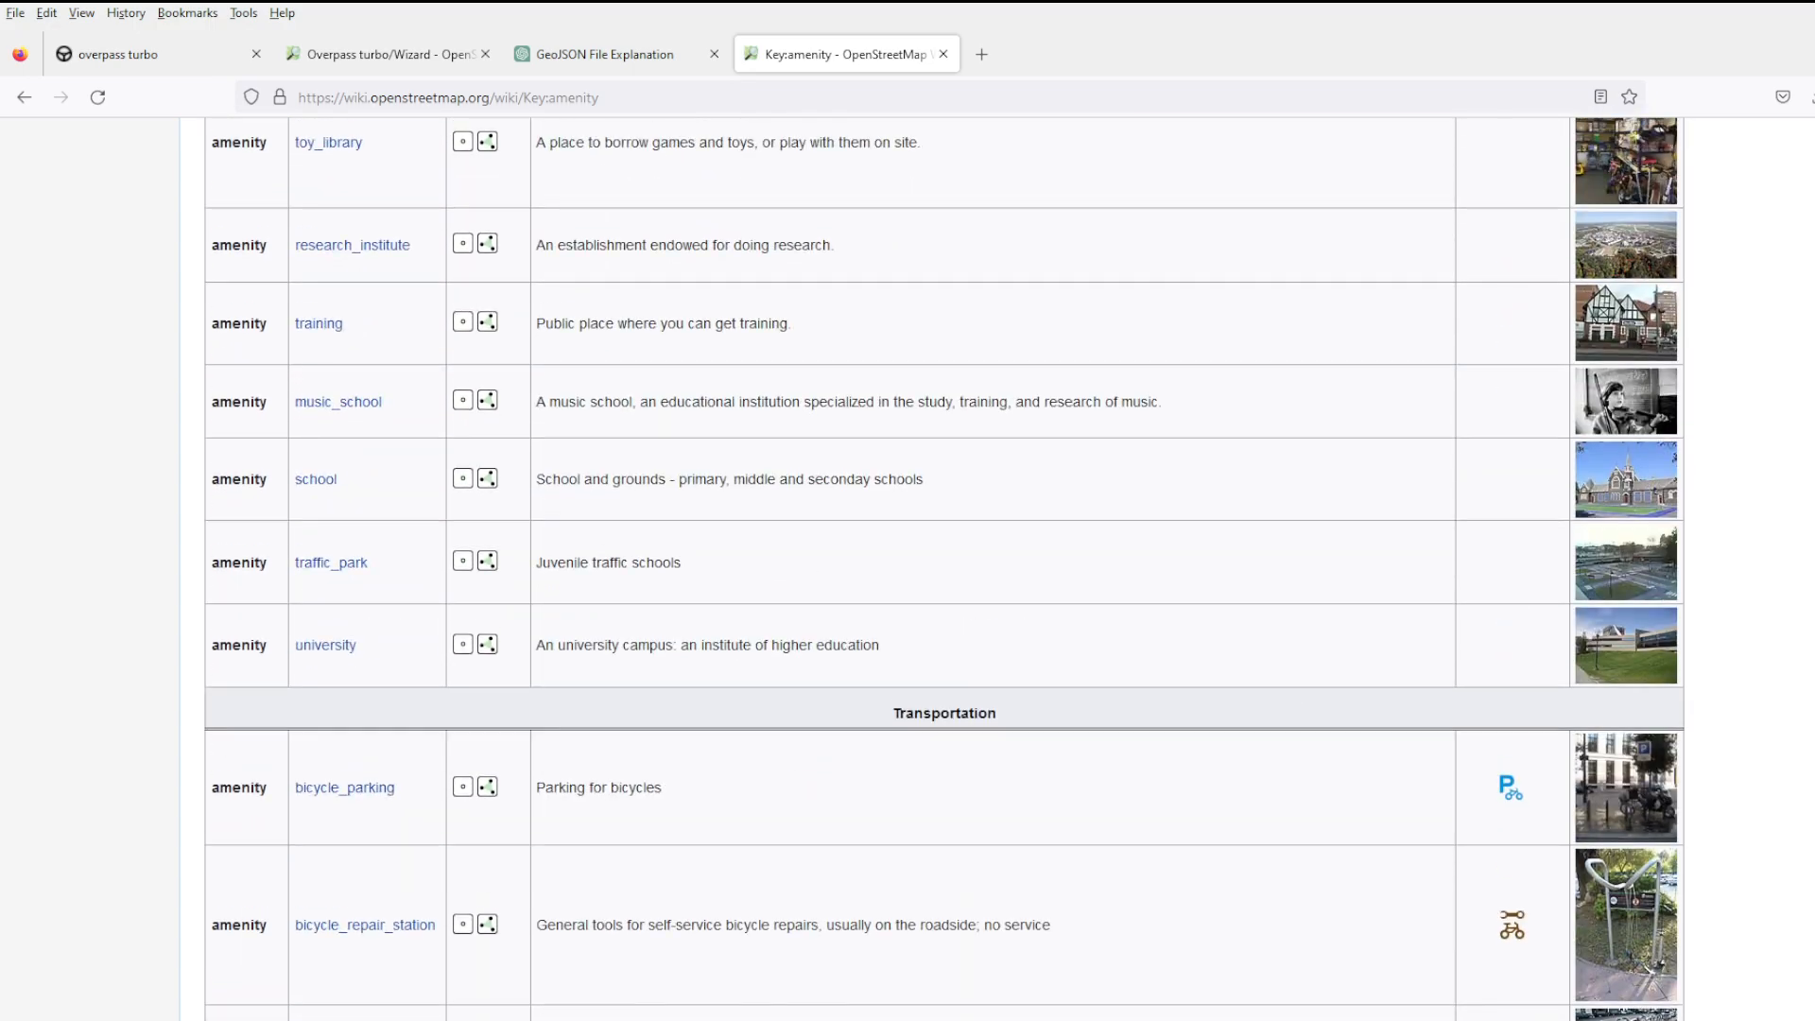